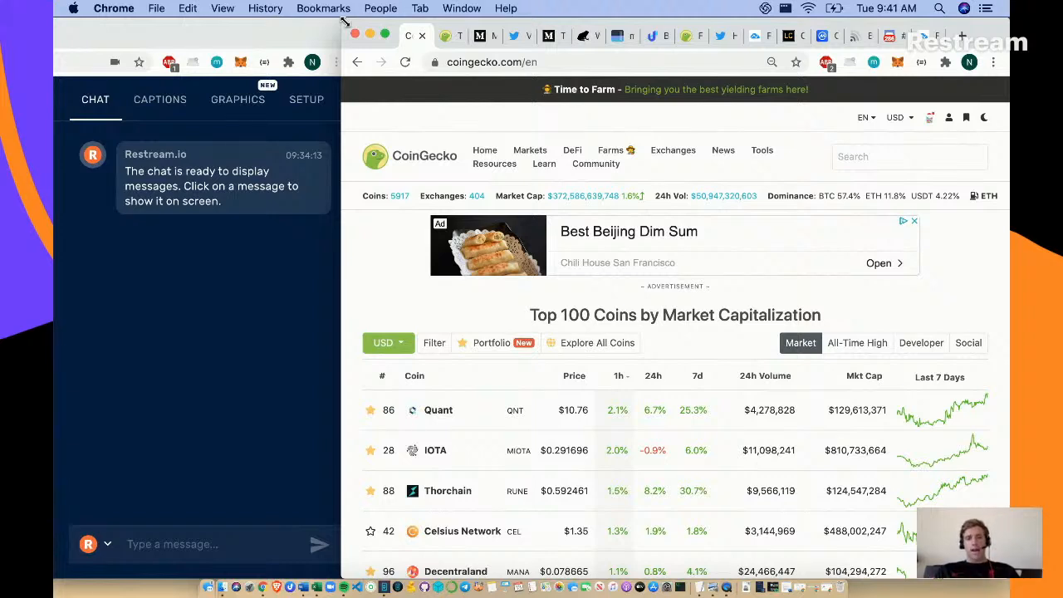
- Browse CoinGecko's Top 100 coins list, then switch to the Twitter home tab
click(208, 545)
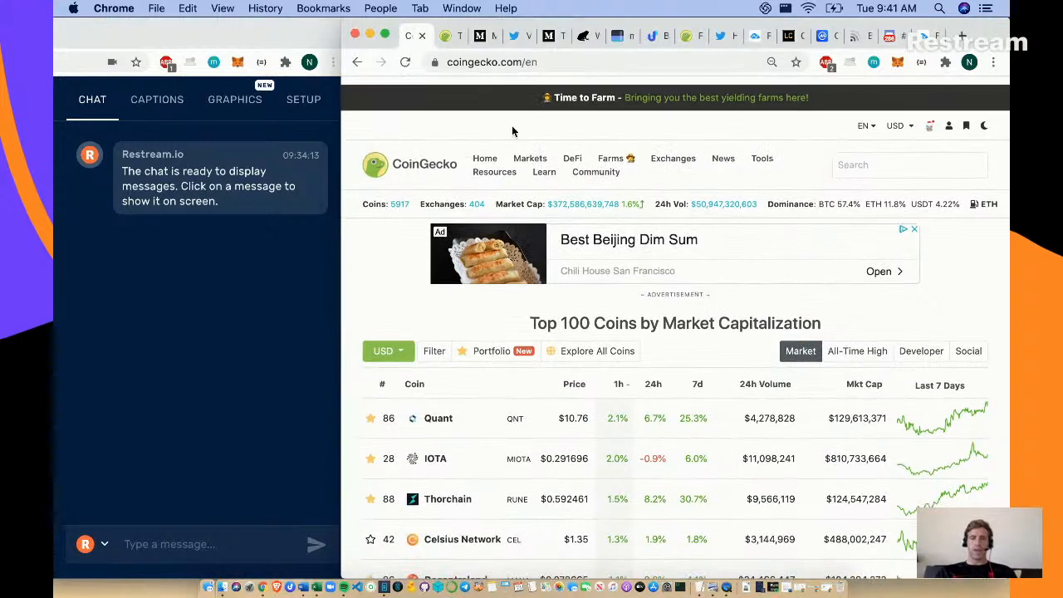
scroll(down, 3)
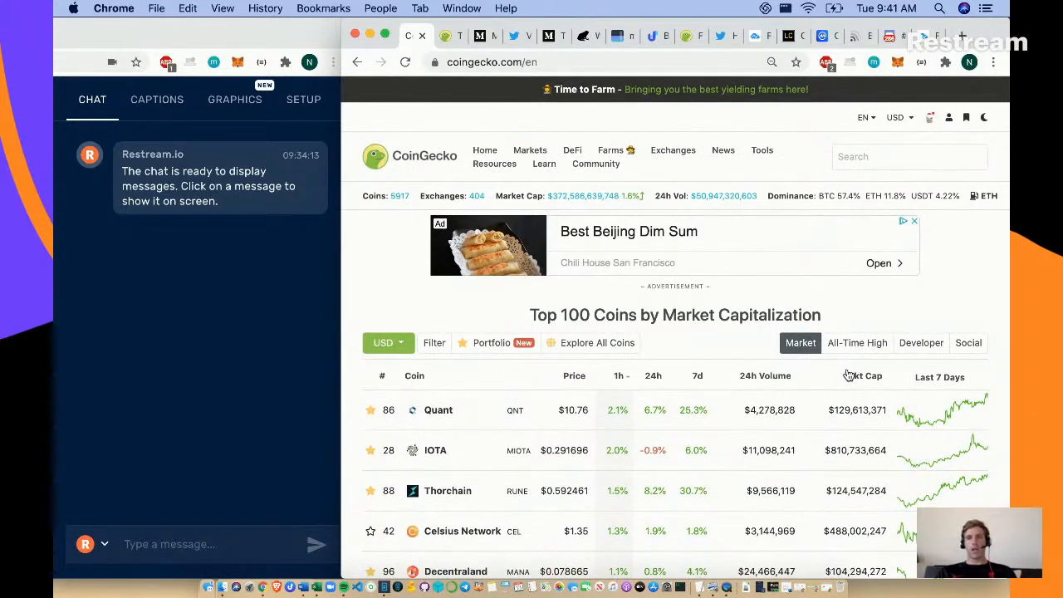
click(863, 376)
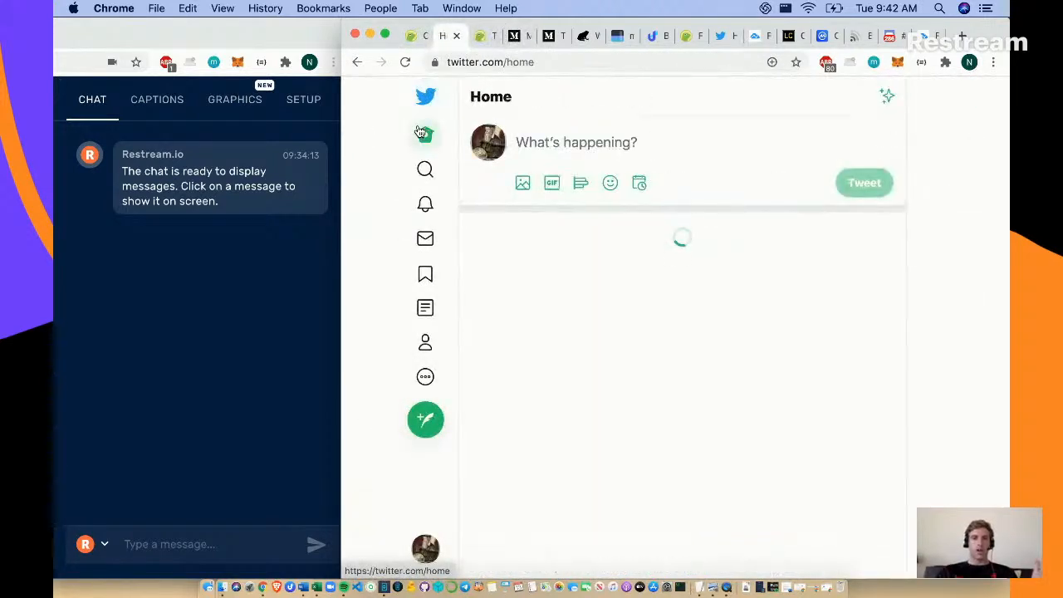
- Reload the Twitter home timeline and reset the page zoom to normal size
click(771, 61)
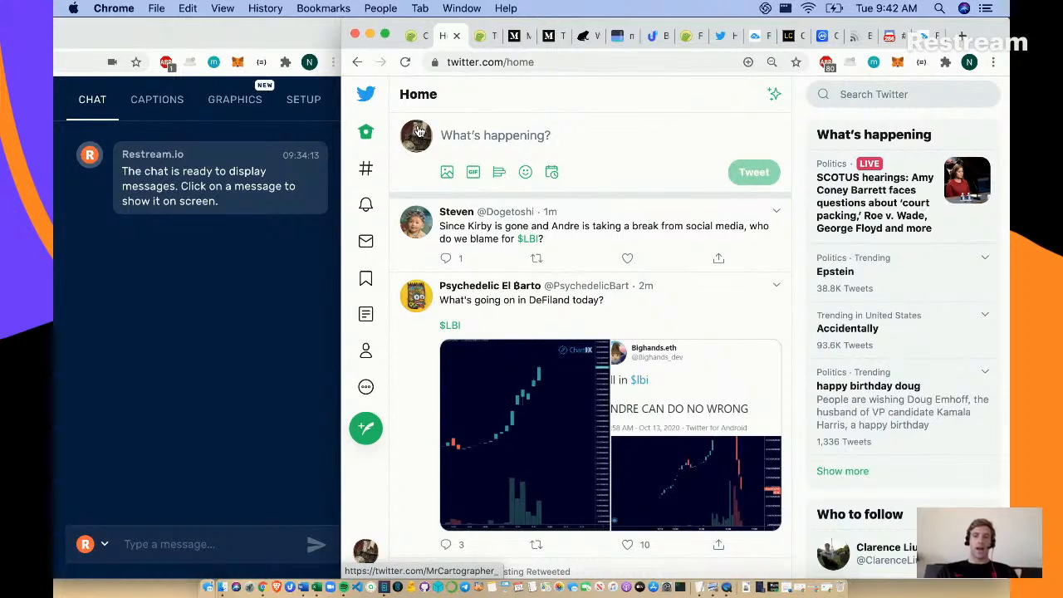
click(771, 61)
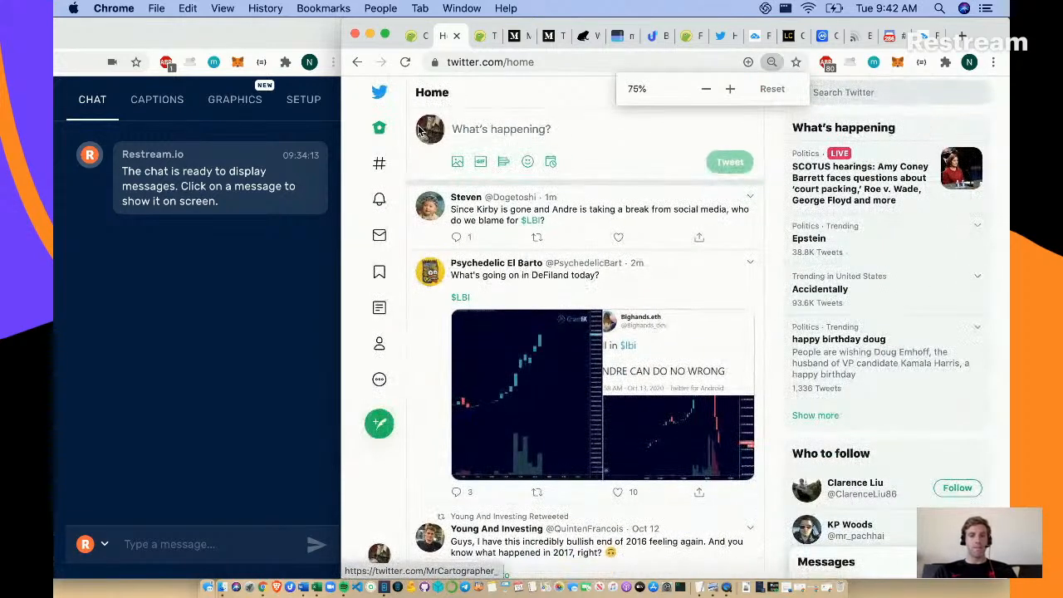
click(731, 90)
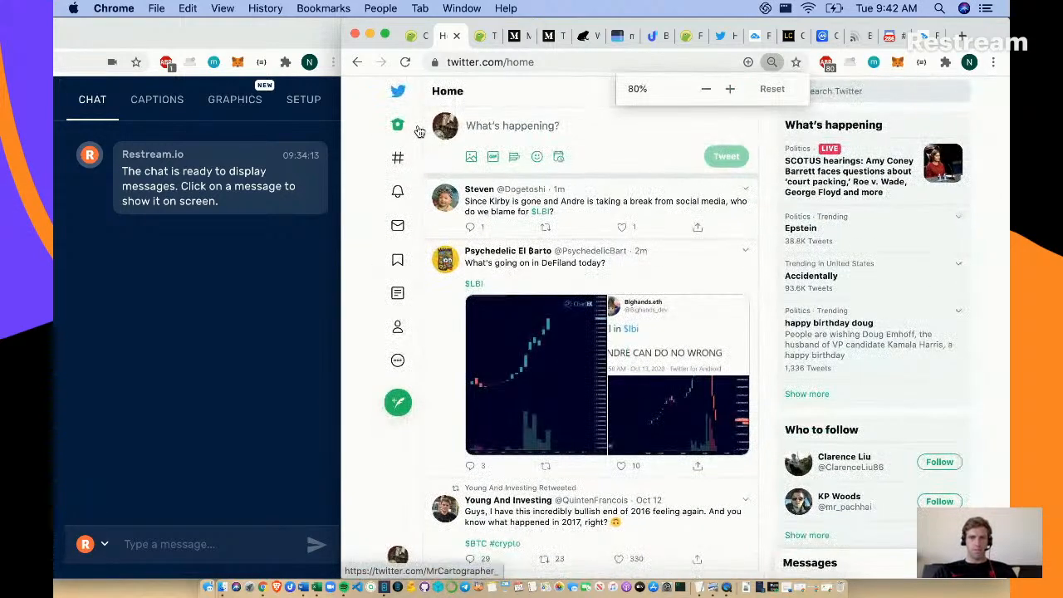
click(770, 90)
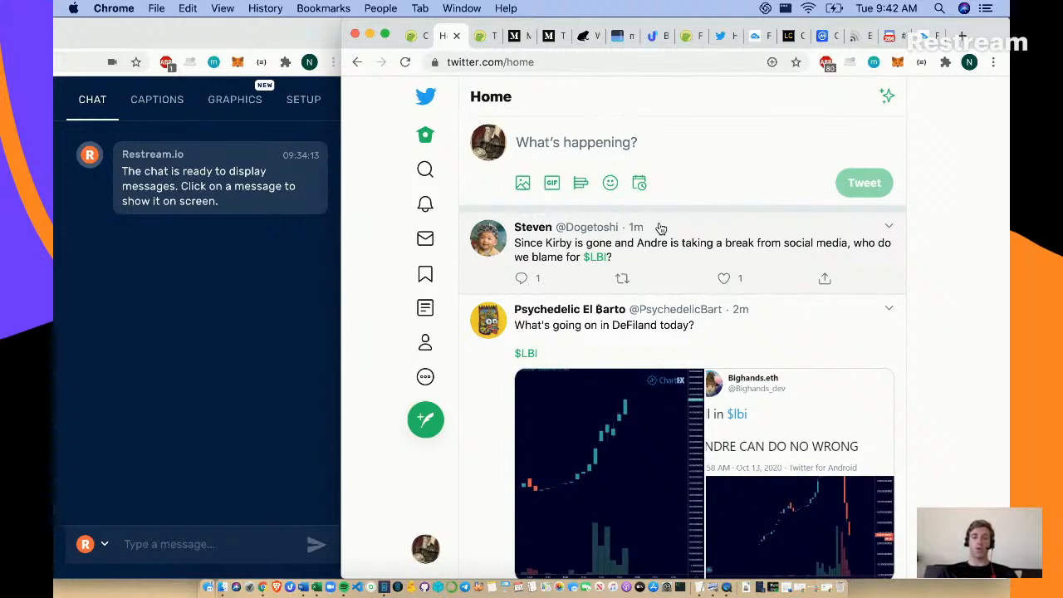
mouse_move(616, 236)
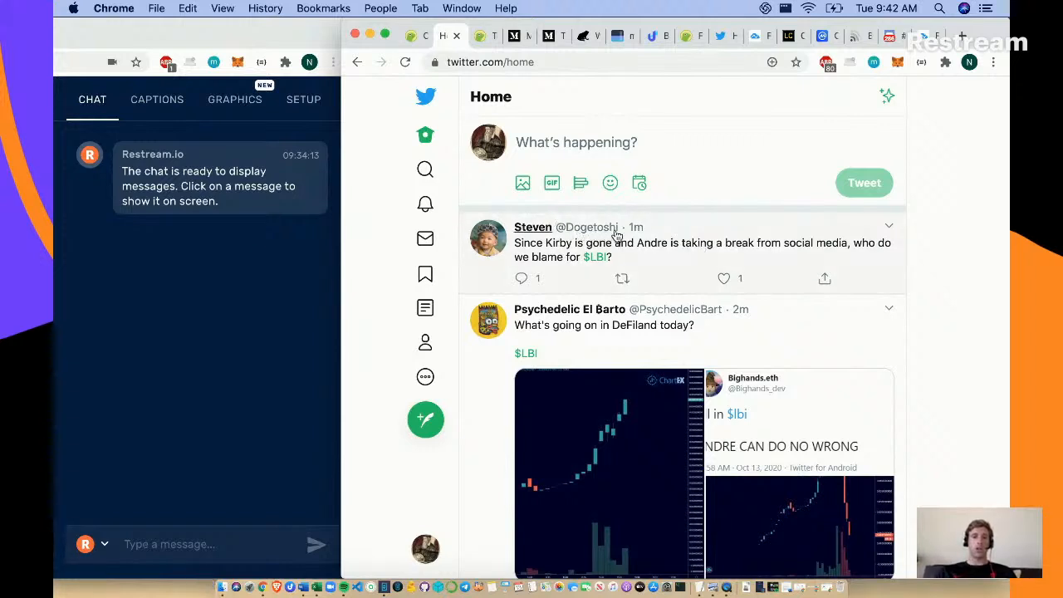
mouse_move(711, 253)
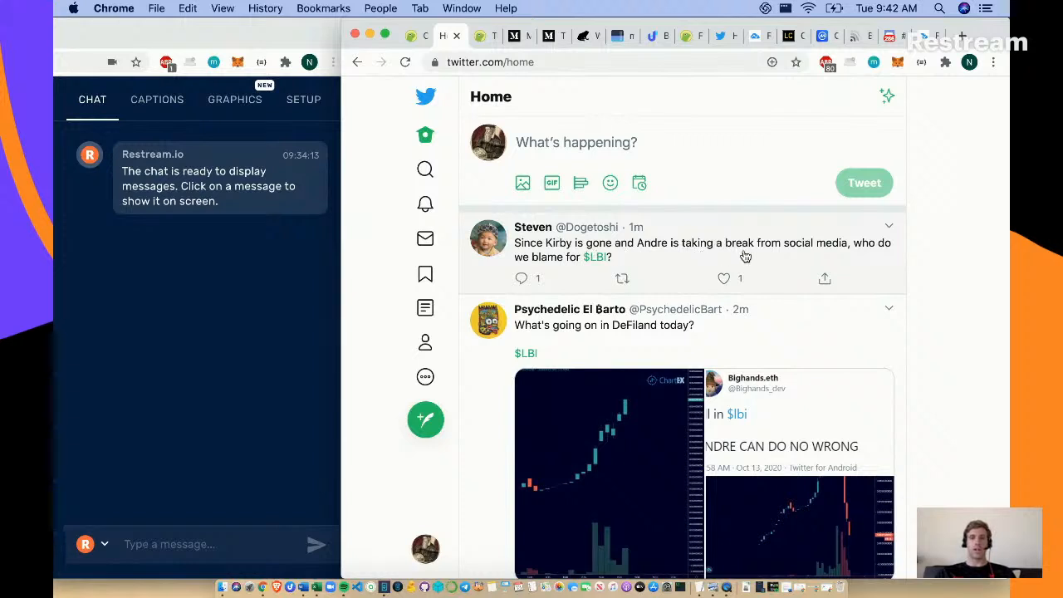
mouse_move(757, 233)
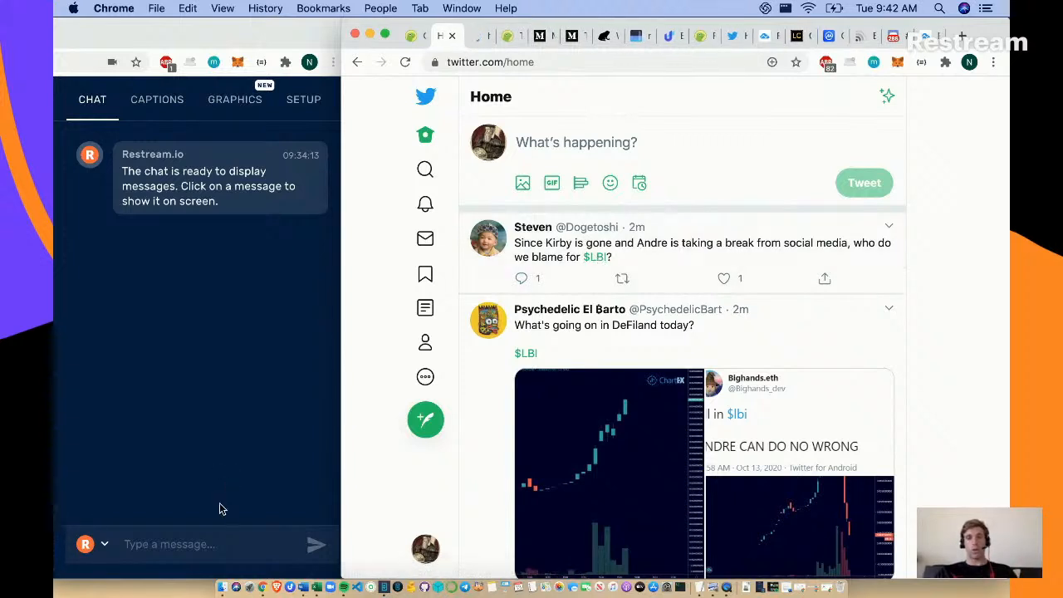
mouse_move(243, 357)
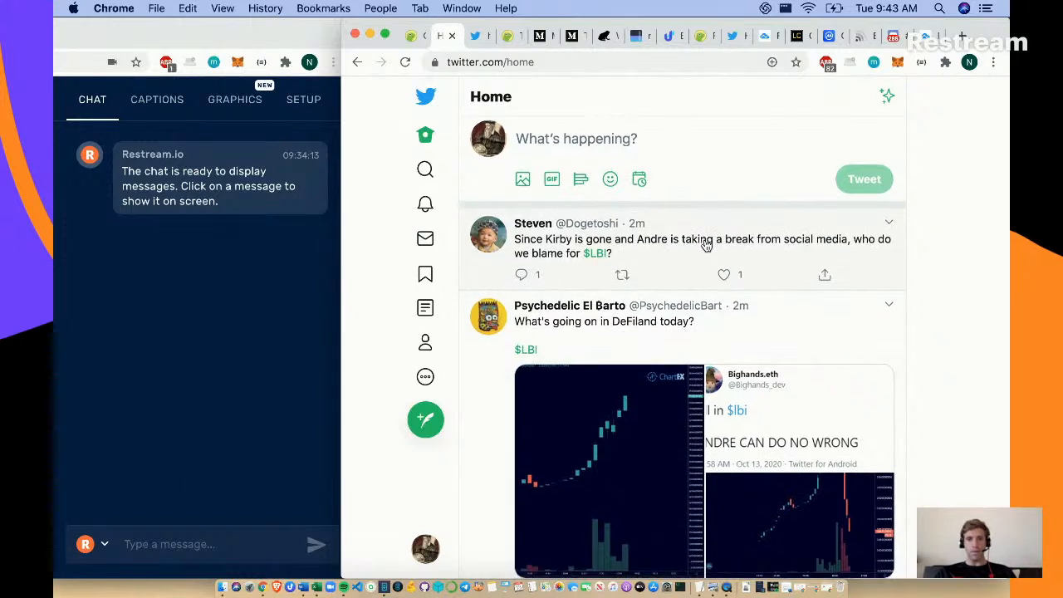
- Close the Bighands.eth screenshot and enlarge the $LBI price chart from the DeFiland tweet
scroll(down, 3)
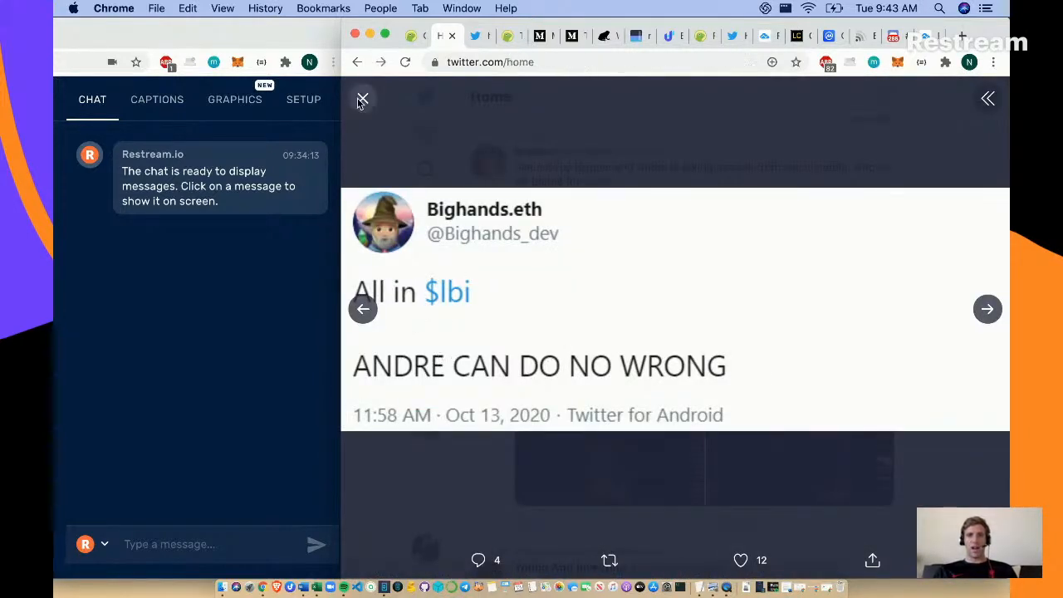
click(362, 100)
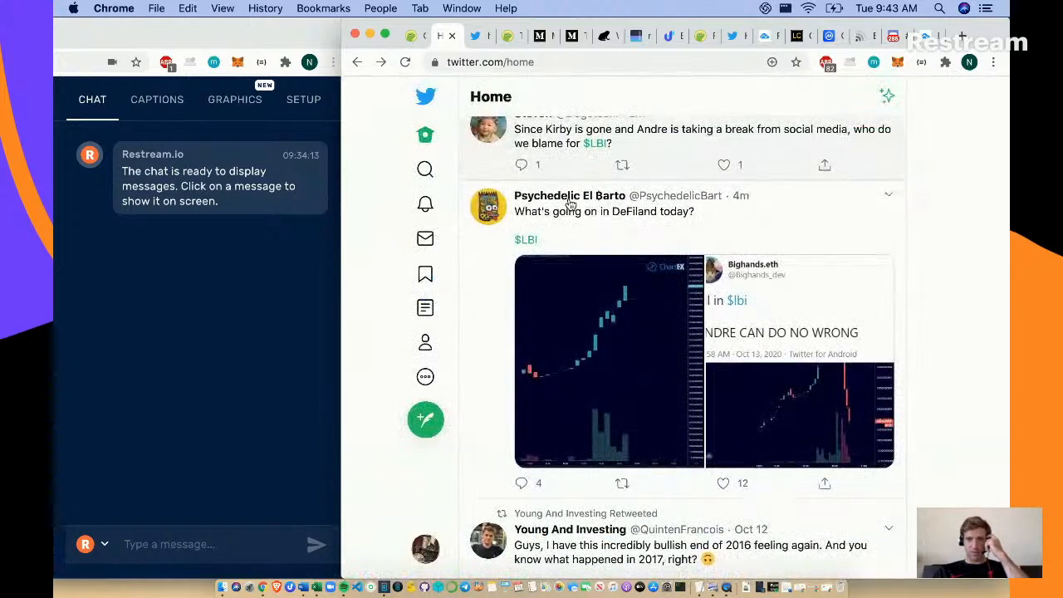
click(608, 362)
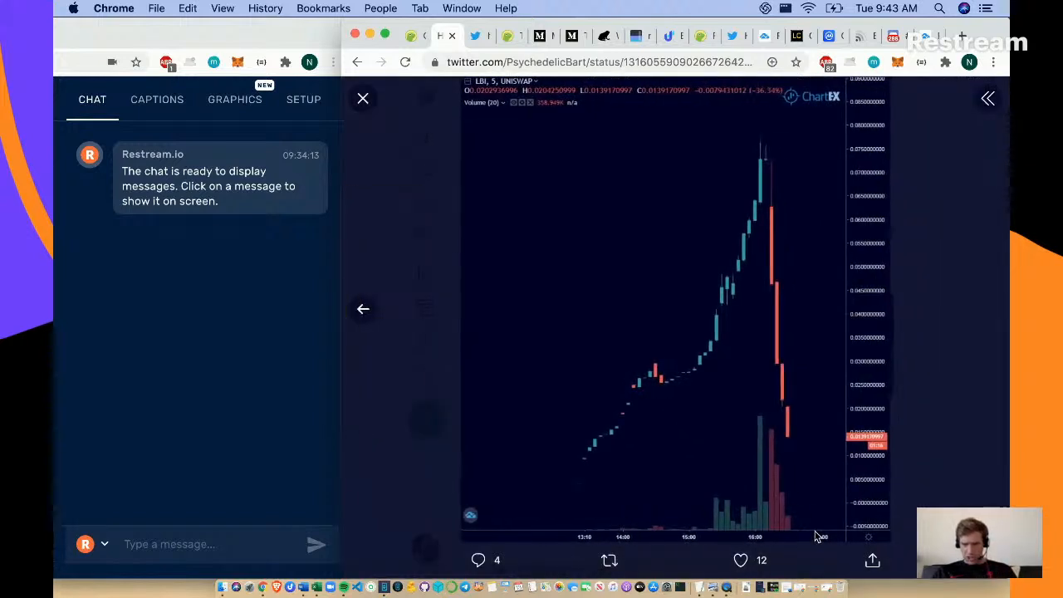
mouse_move(784, 158)
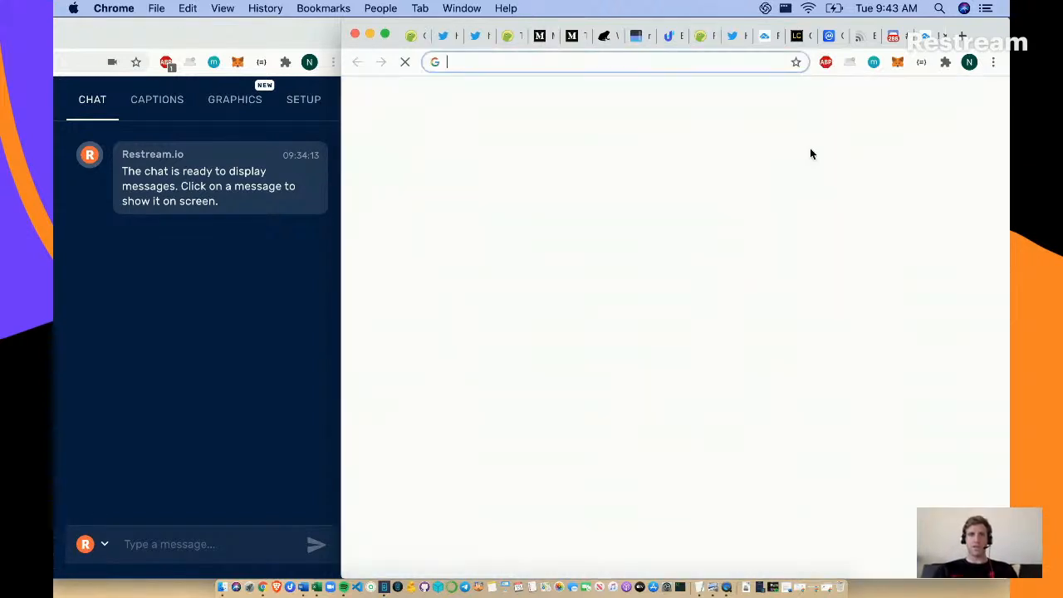
- Load coingecko.com/en and view Vala Afshar's tweet with the embedded video
text(coingecko.com/en)
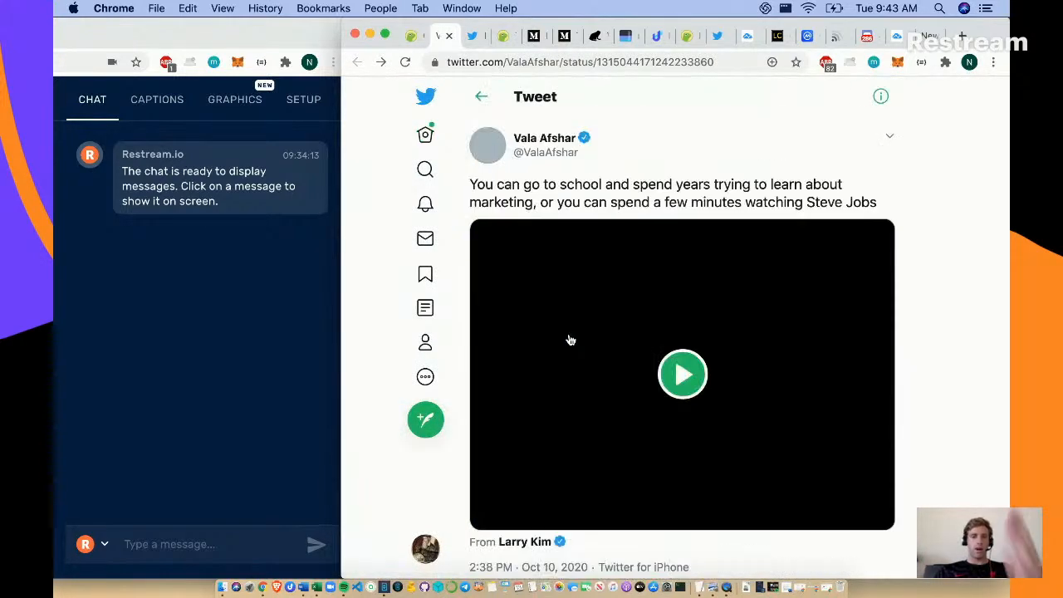
click(683, 374)
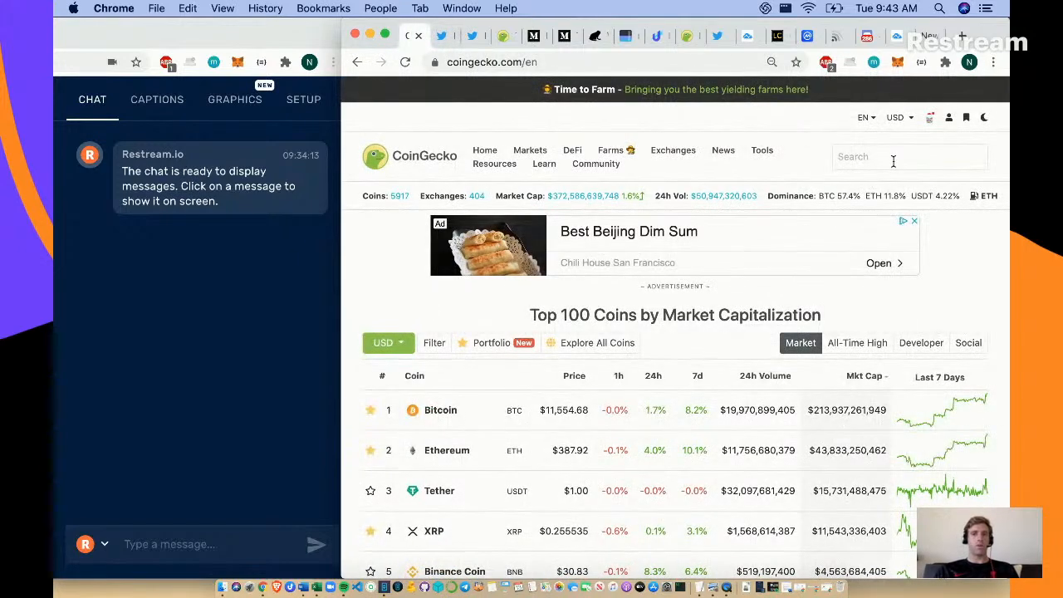
- Search CoinGecko for 'lbi', then bring up Twitter's $LBI cashtag search results
text(lbi)
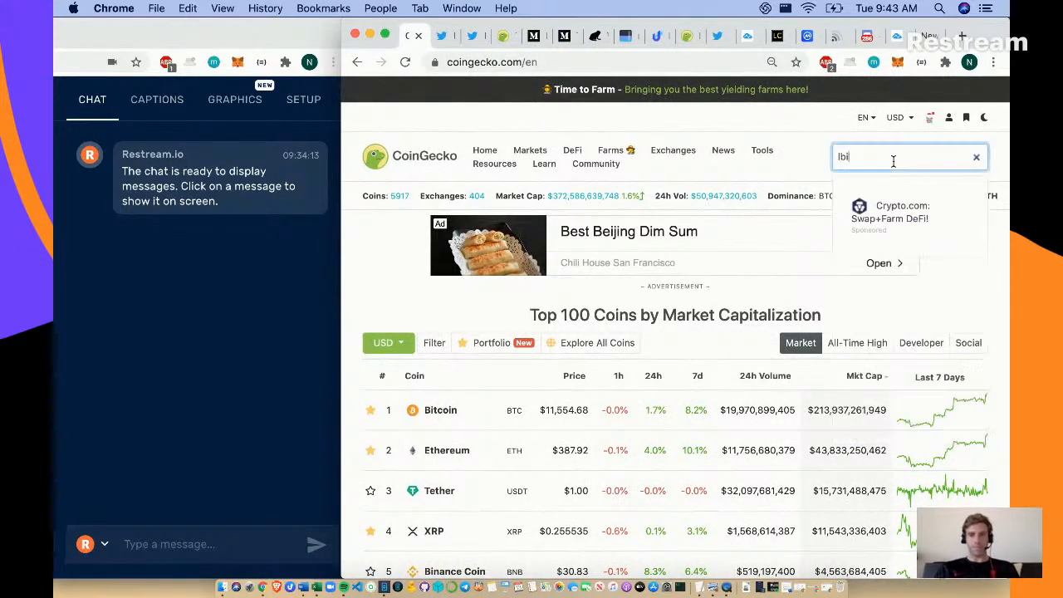
click(977, 156)
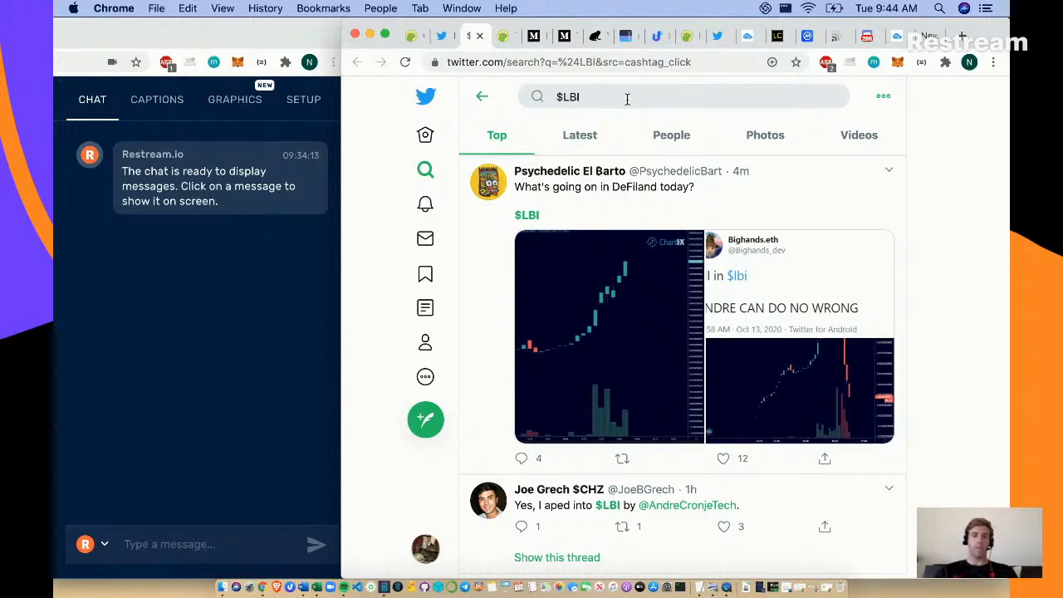
scroll(down, 3)
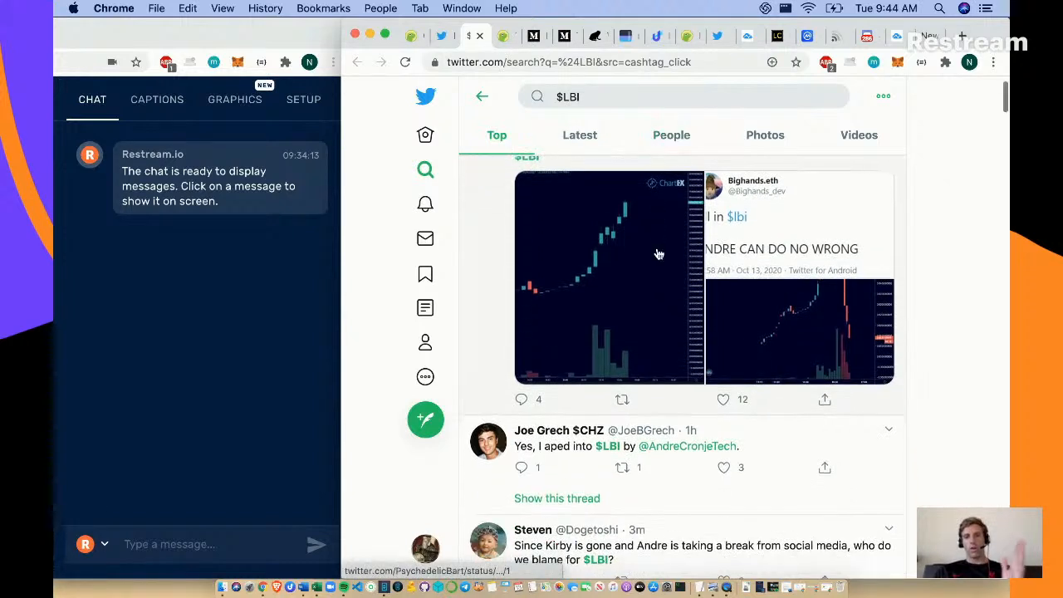
scroll(down, 3)
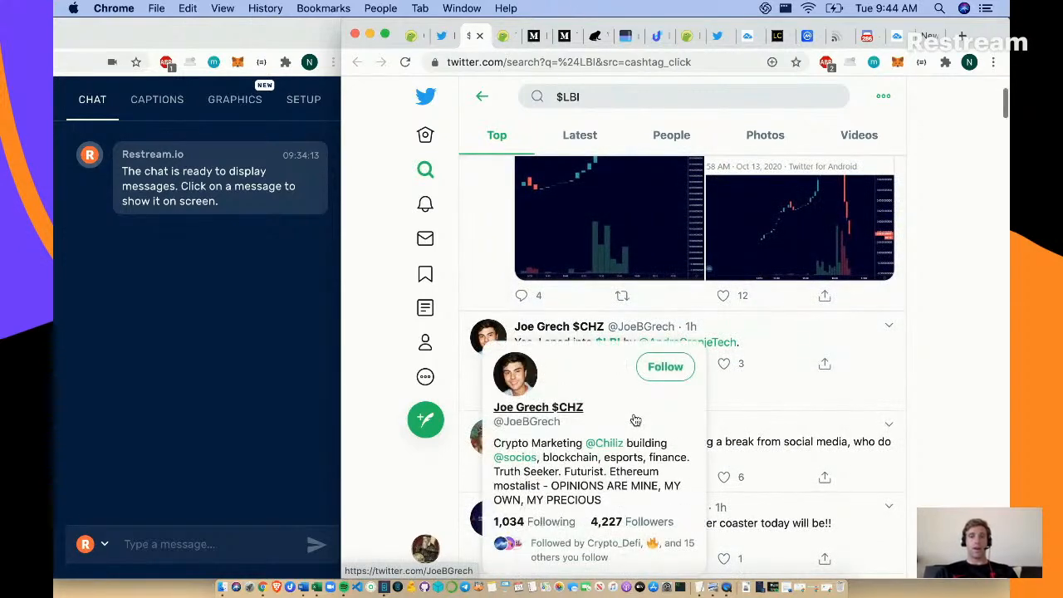
mouse_move(688, 342)
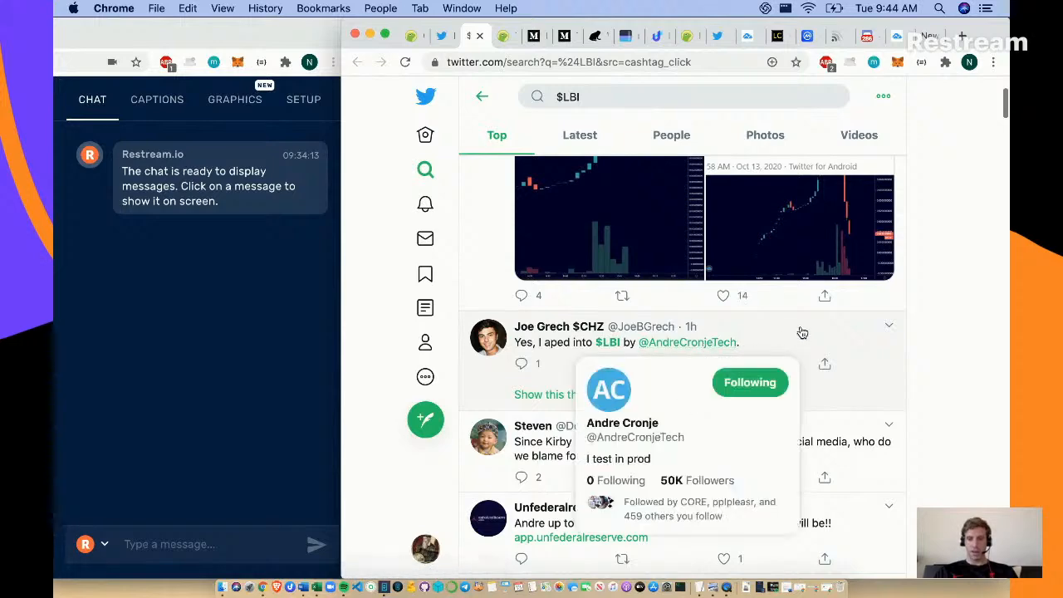
scroll(down, 3)
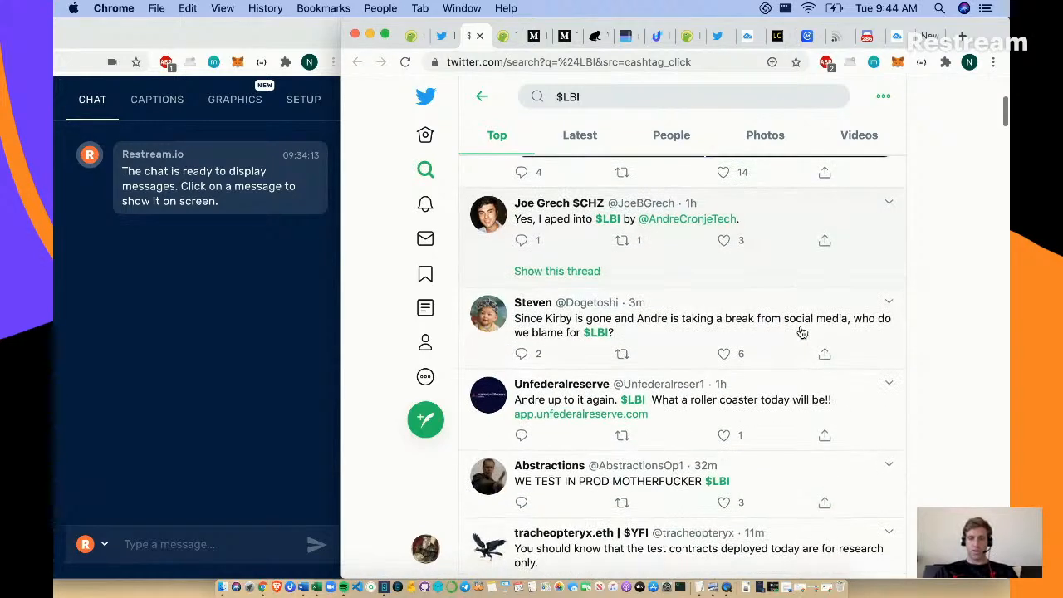
scroll(down, 3)
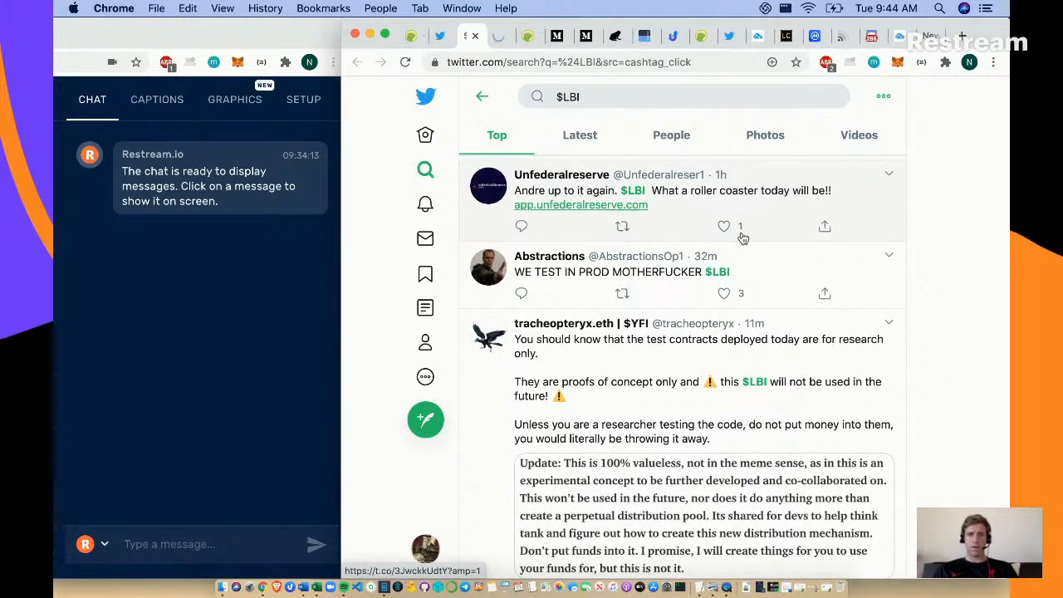
mouse_move(790, 263)
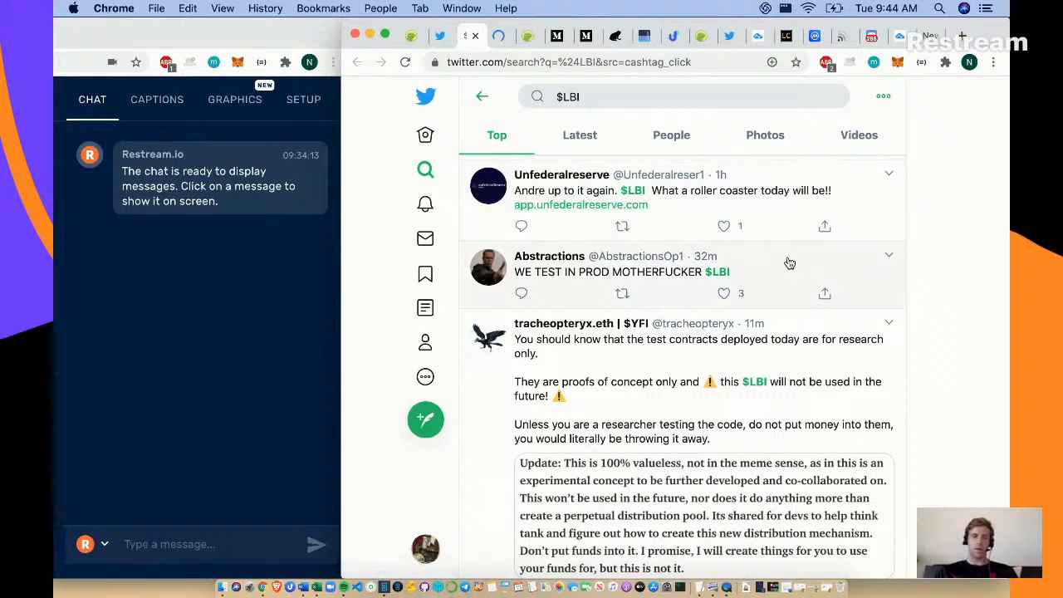
scroll(down, 3)
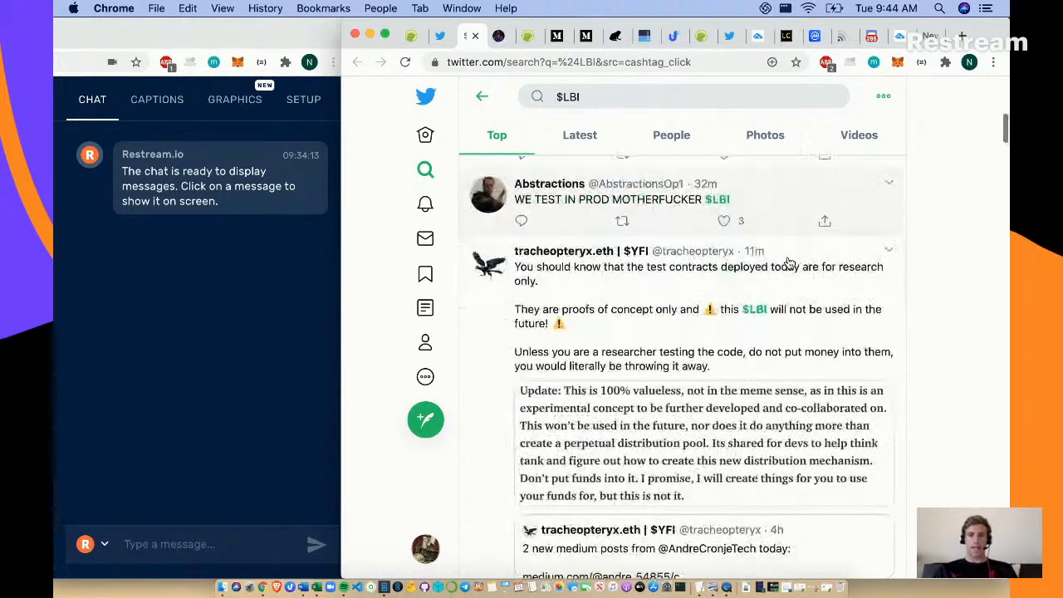
scroll(down, 3)
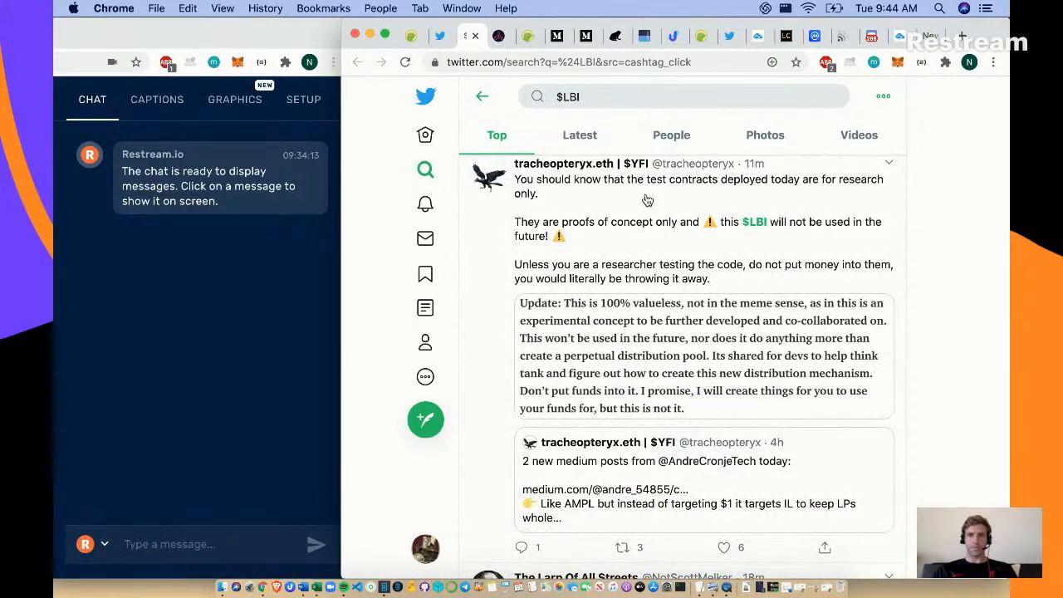
mouse_move(841, 249)
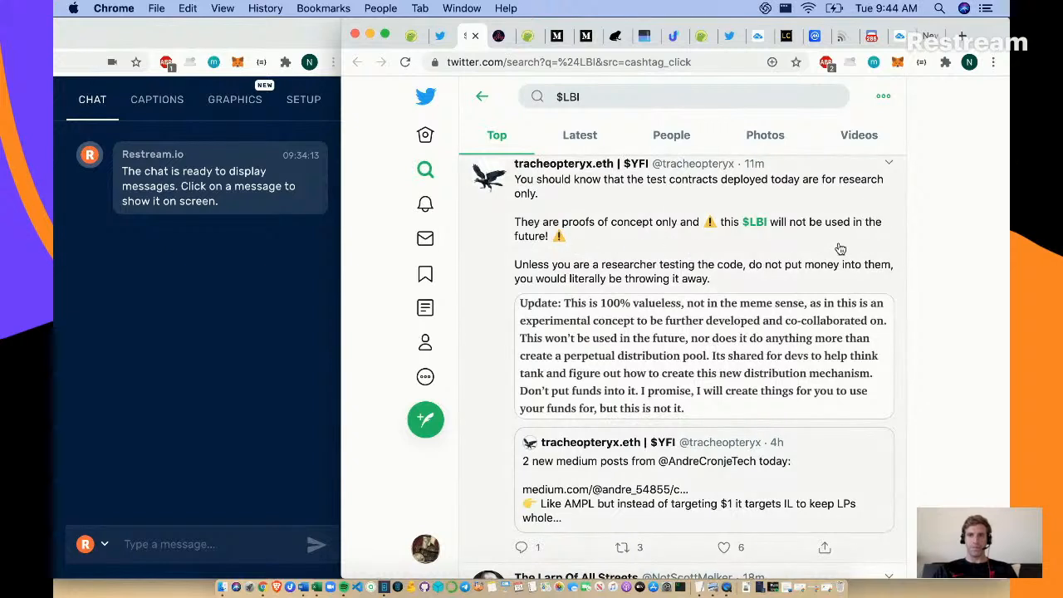
mouse_move(877, 283)
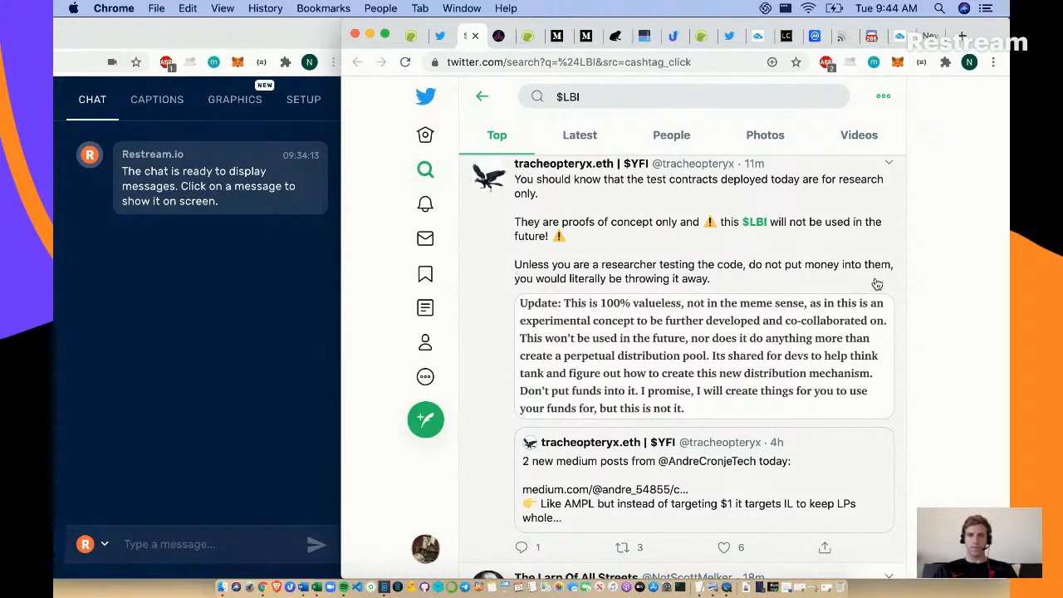
mouse_move(640, 308)
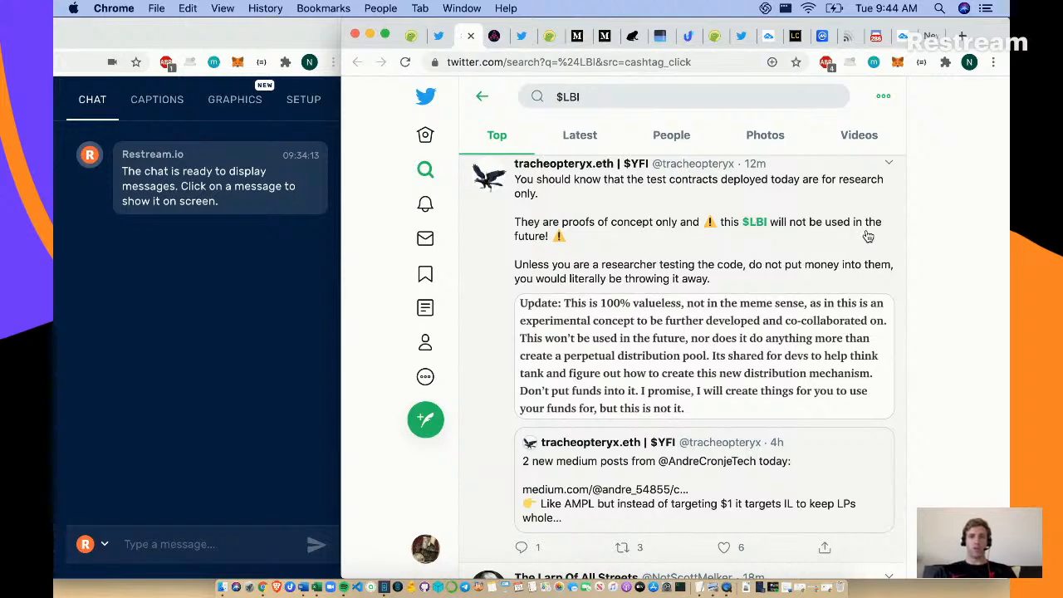
scroll(down, 3)
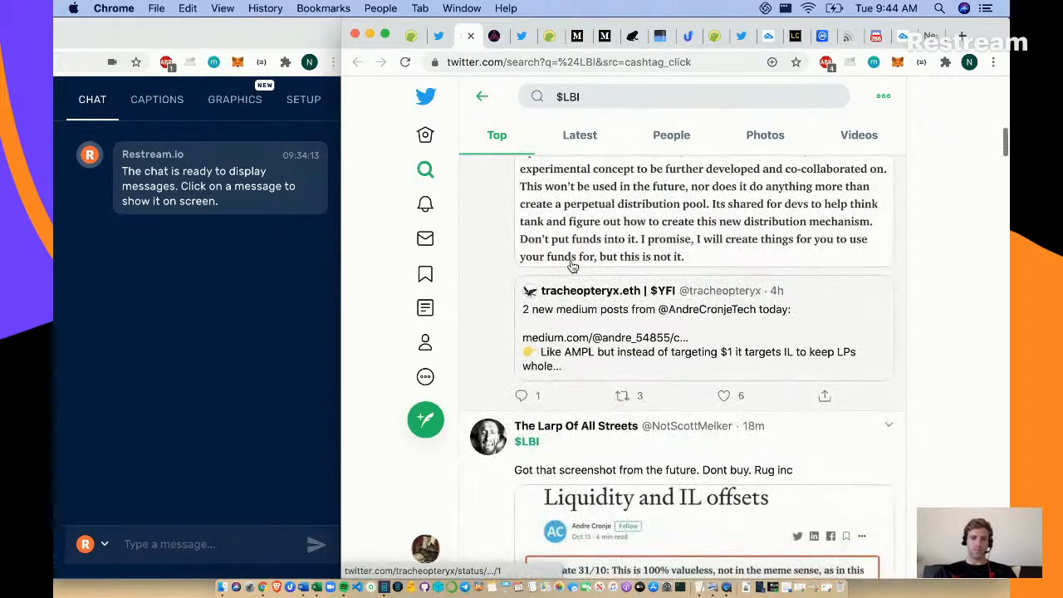
scroll(down, 3)
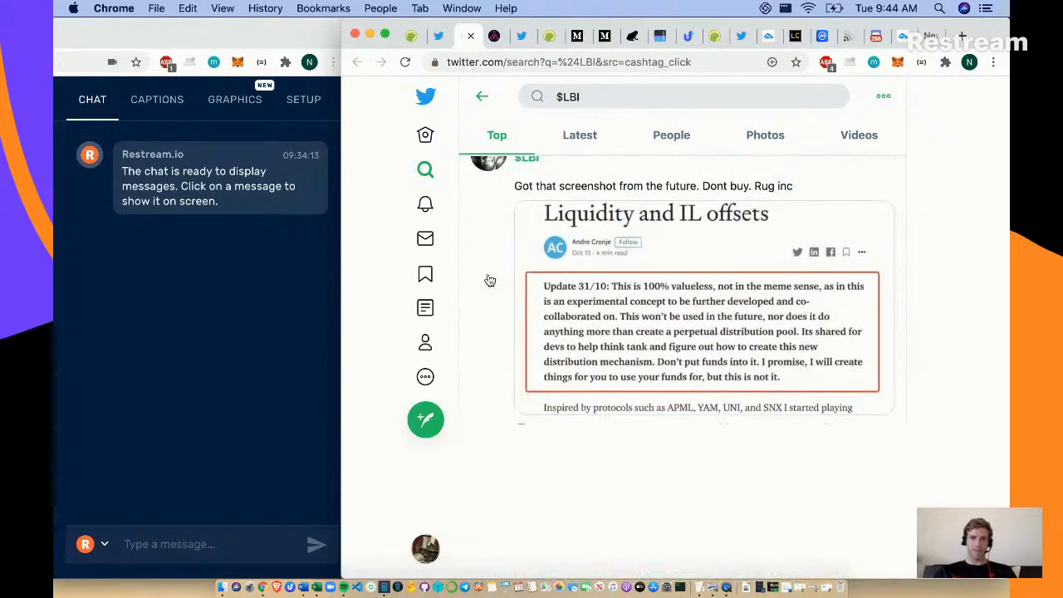
scroll(down, 3)
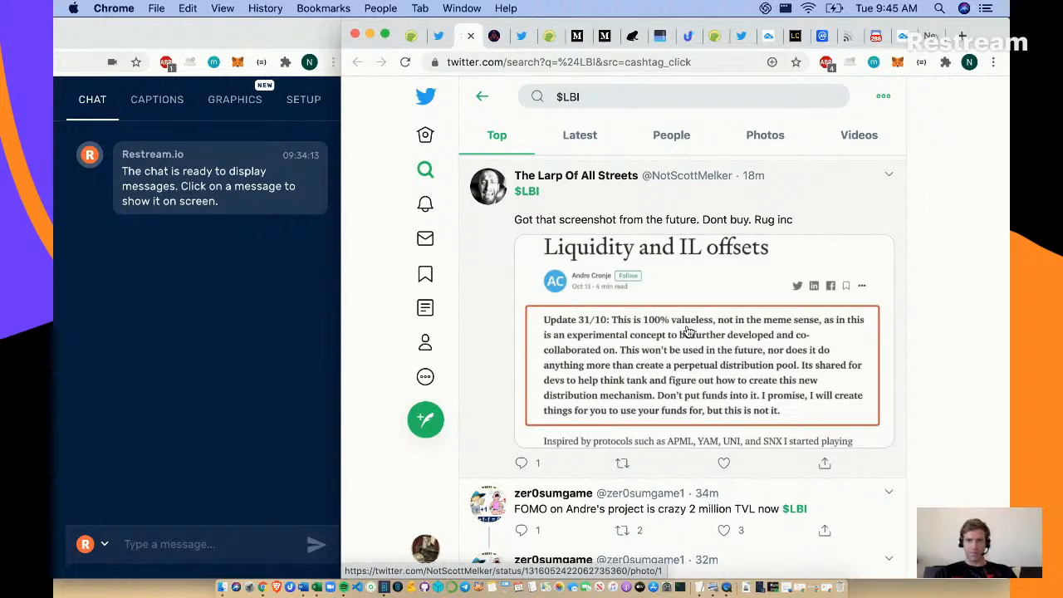
mouse_move(859, 315)
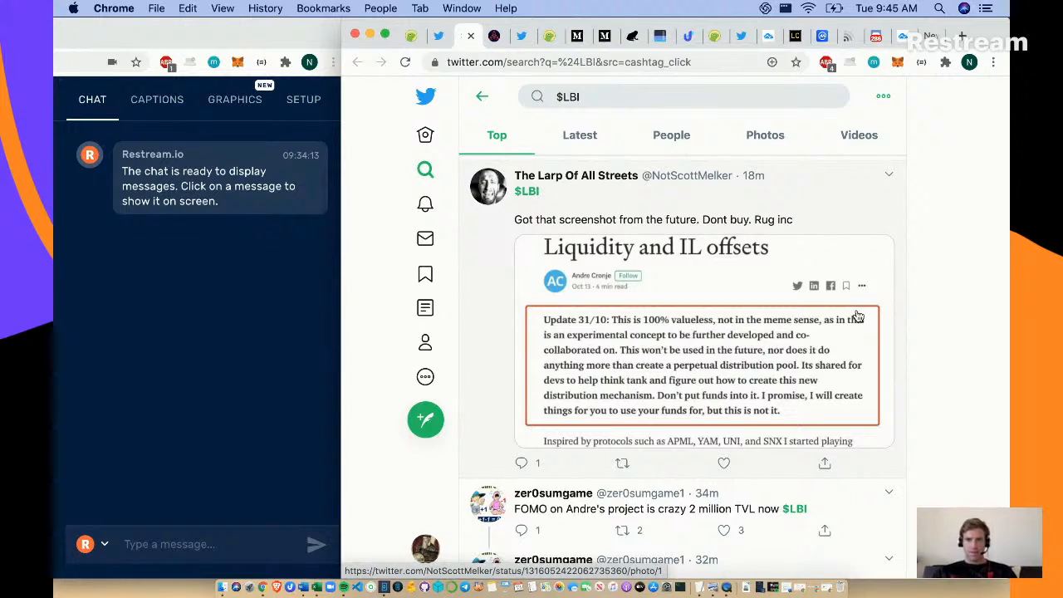
mouse_move(837, 356)
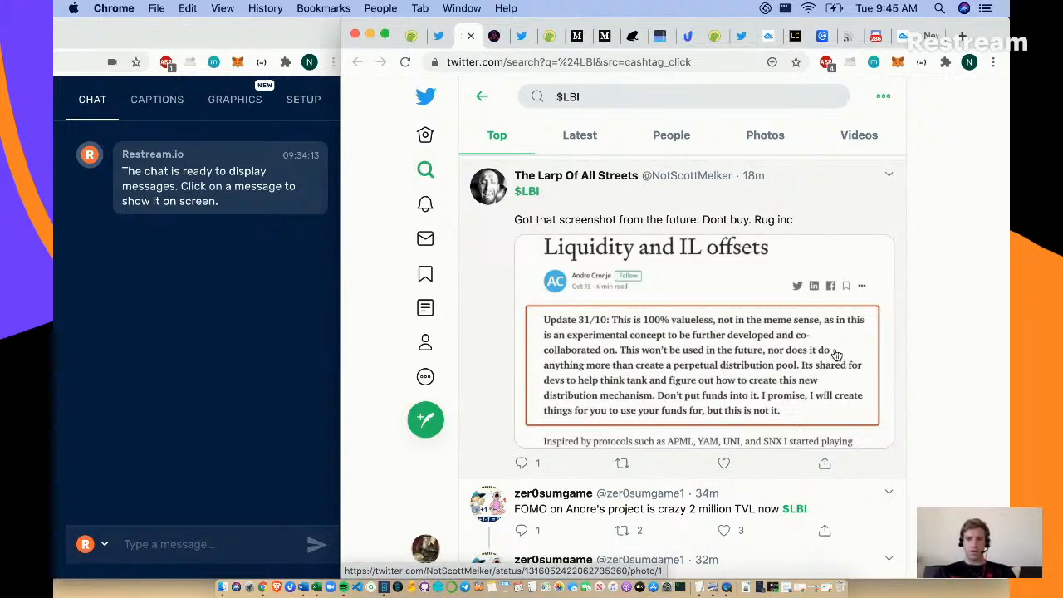
mouse_move(841, 385)
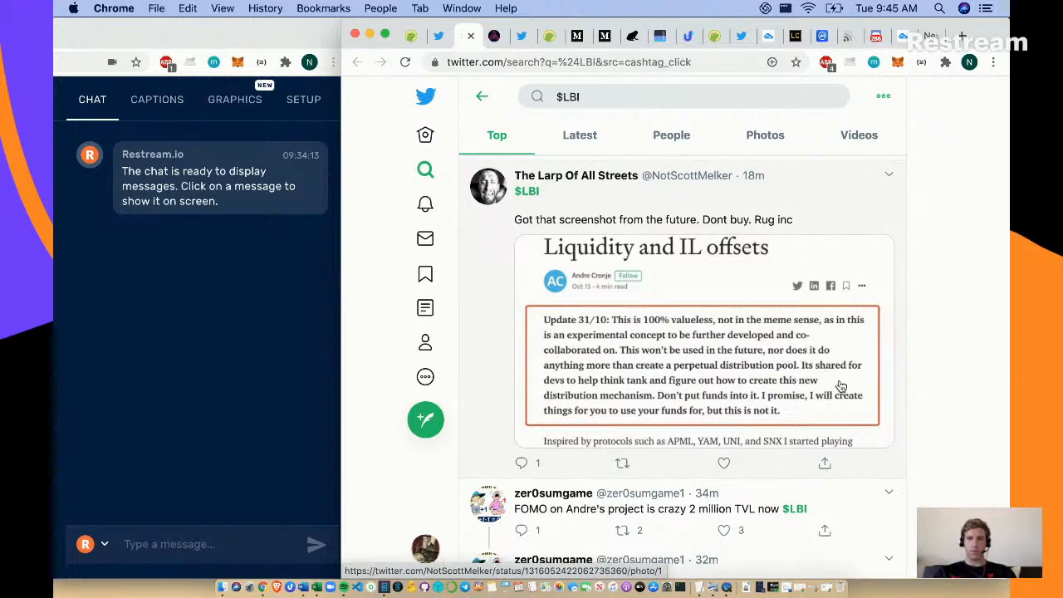
mouse_move(851, 340)
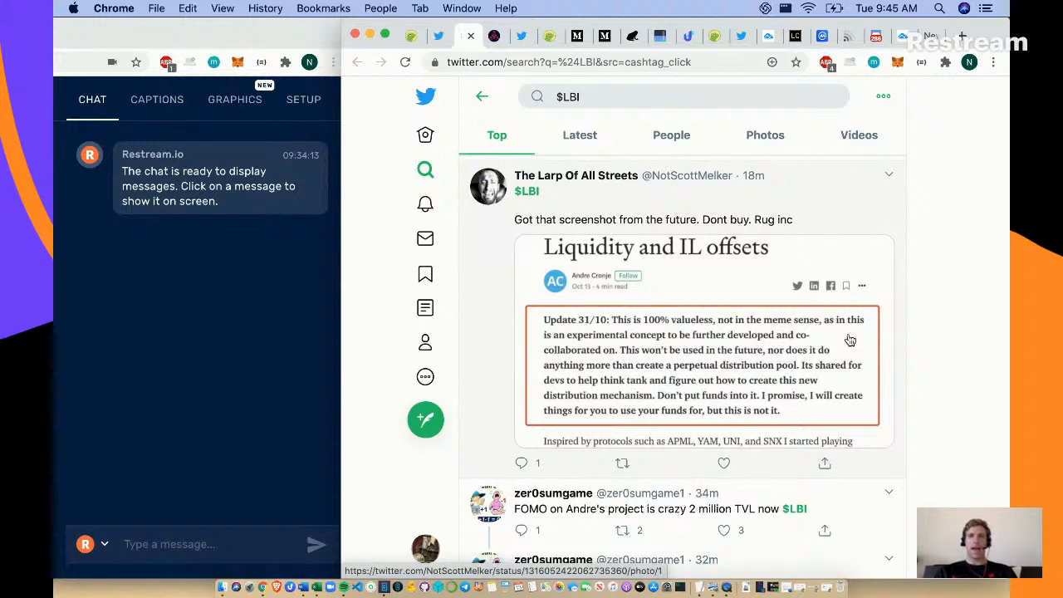
mouse_move(626, 405)
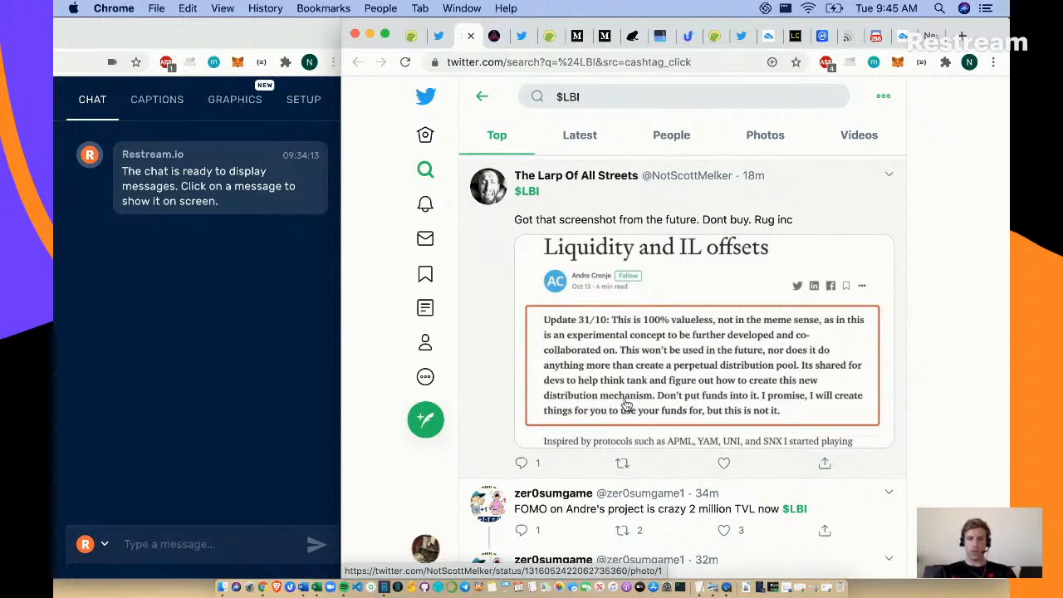
mouse_move(744, 409)
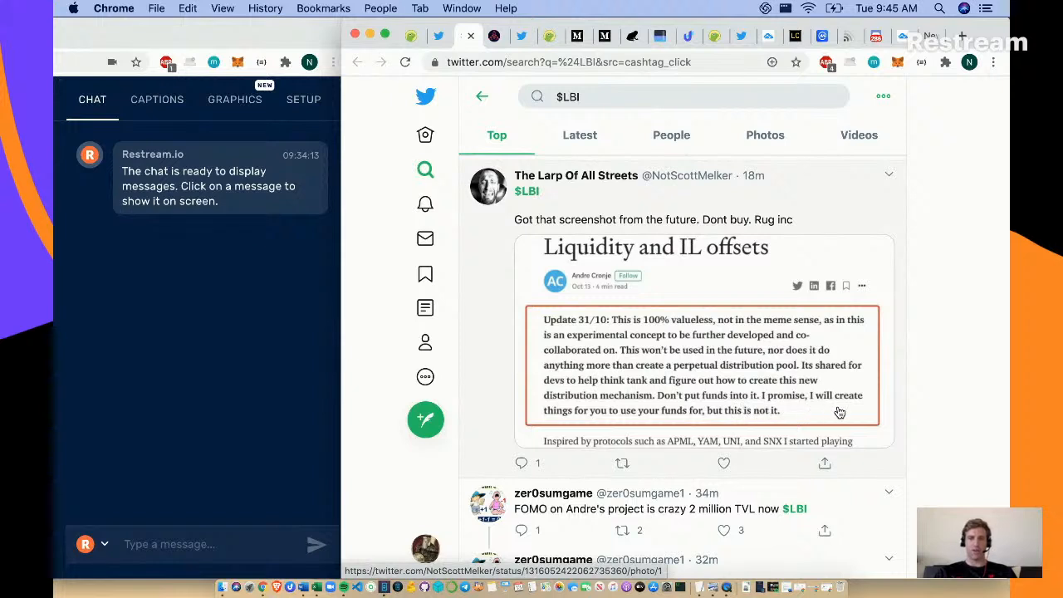
mouse_move(852, 352)
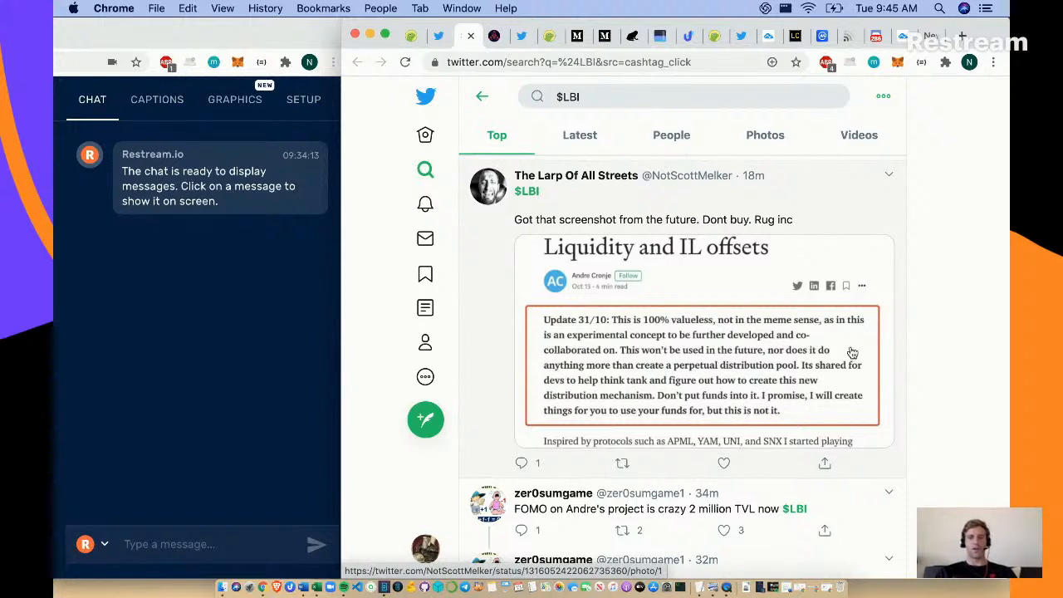
scroll(down, 3)
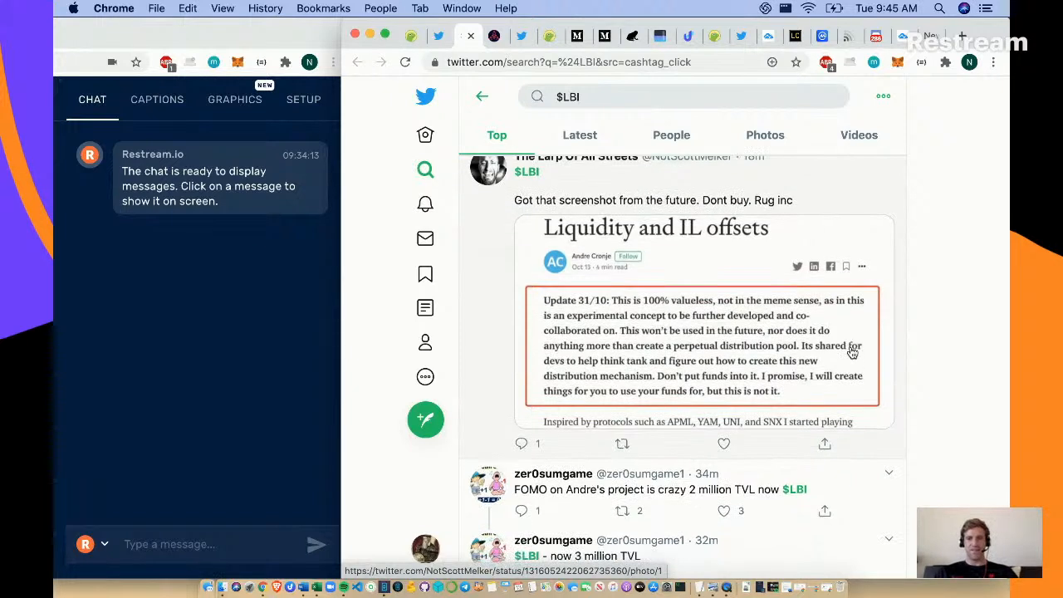
scroll(down, 3)
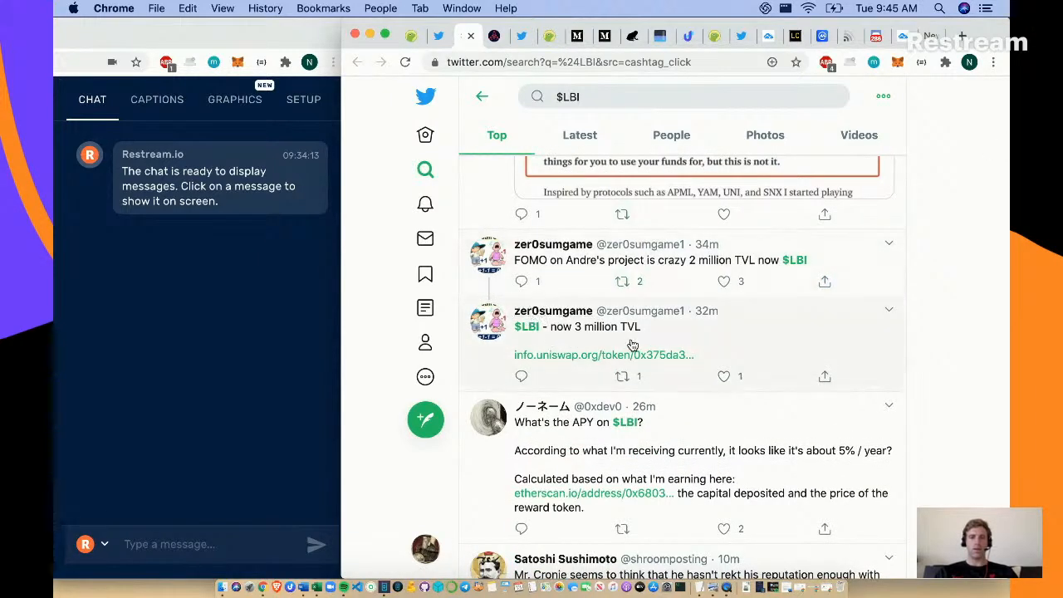
- Read down the $LBI Top search results through the charts and early tweets
click(605, 356)
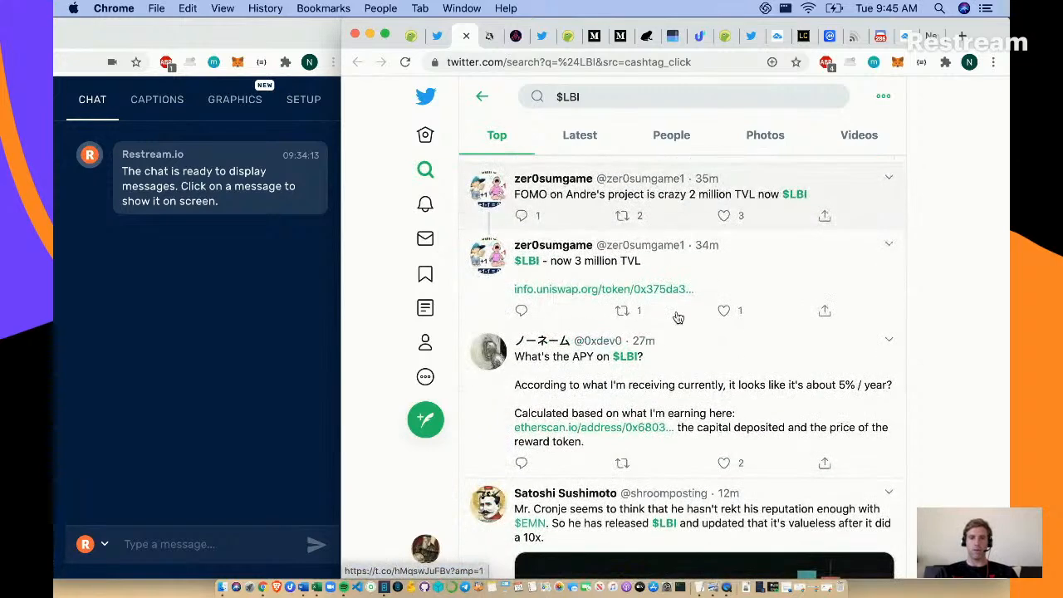
scroll(down, 3)
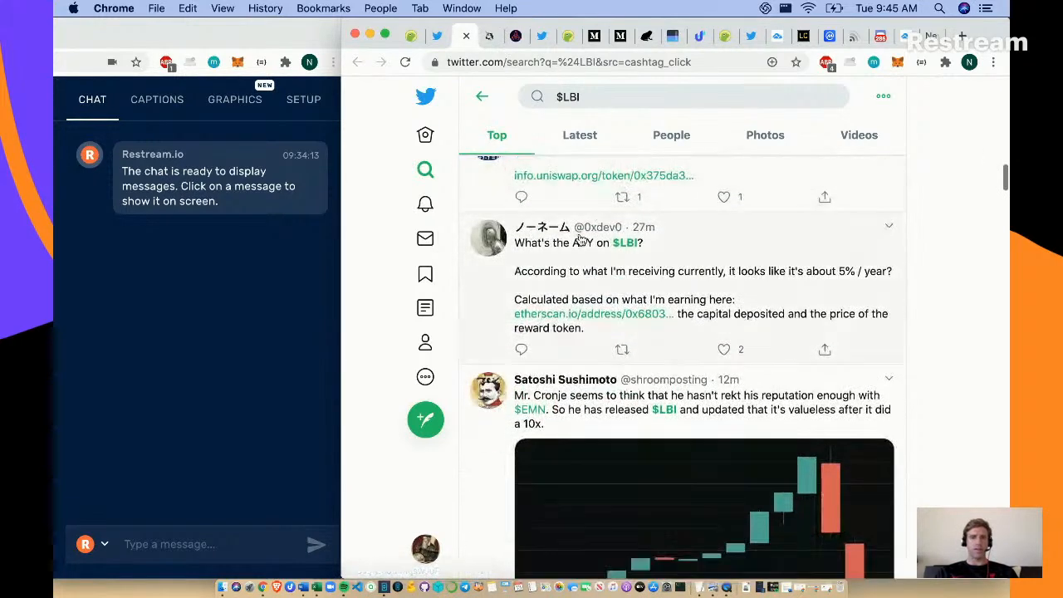
scroll(down, 3)
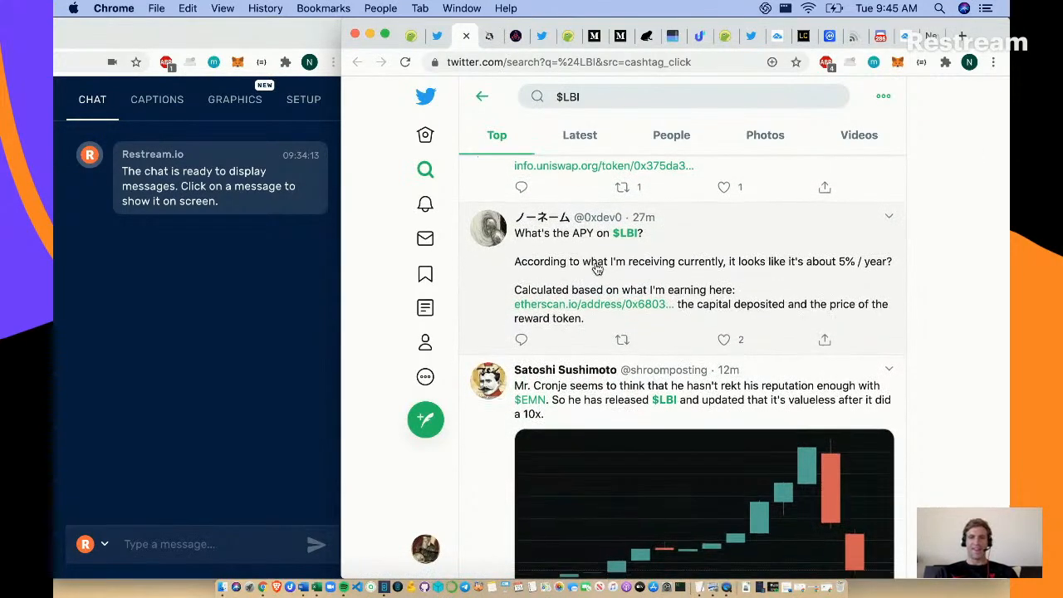
scroll(down, 3)
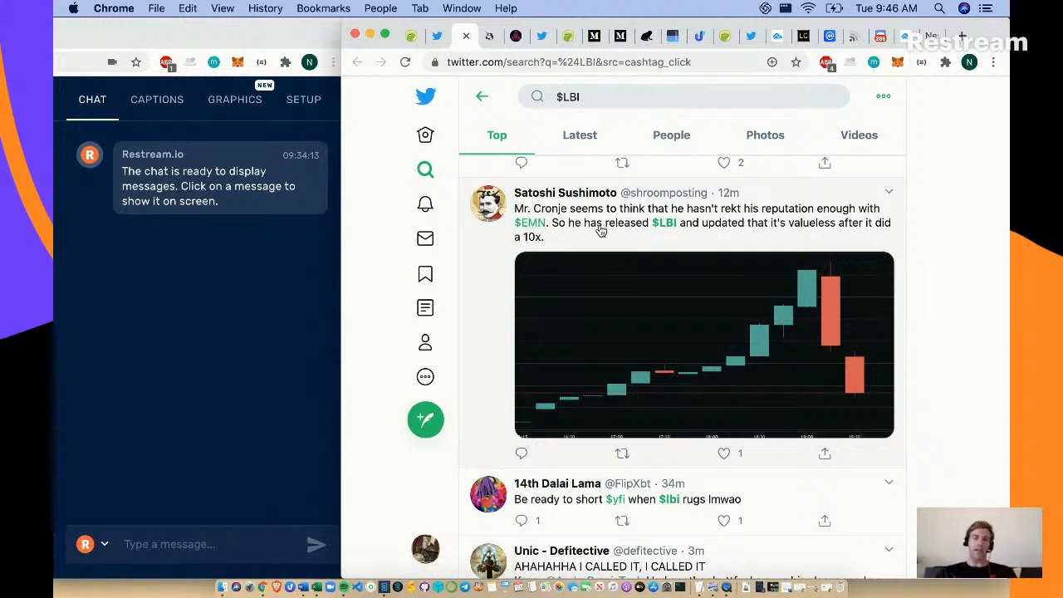
mouse_move(552, 228)
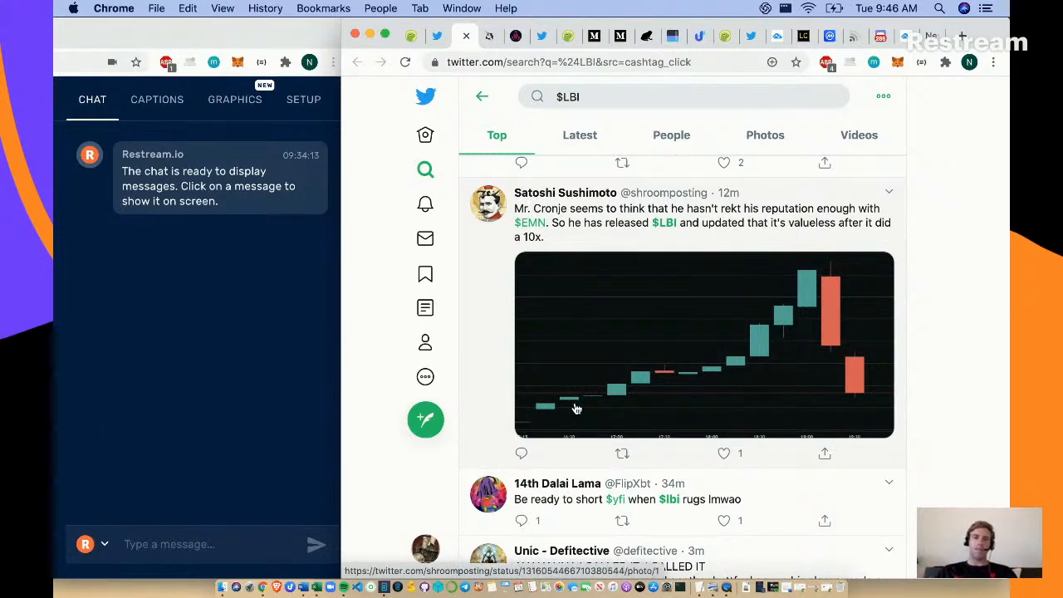
scroll(down, 3)
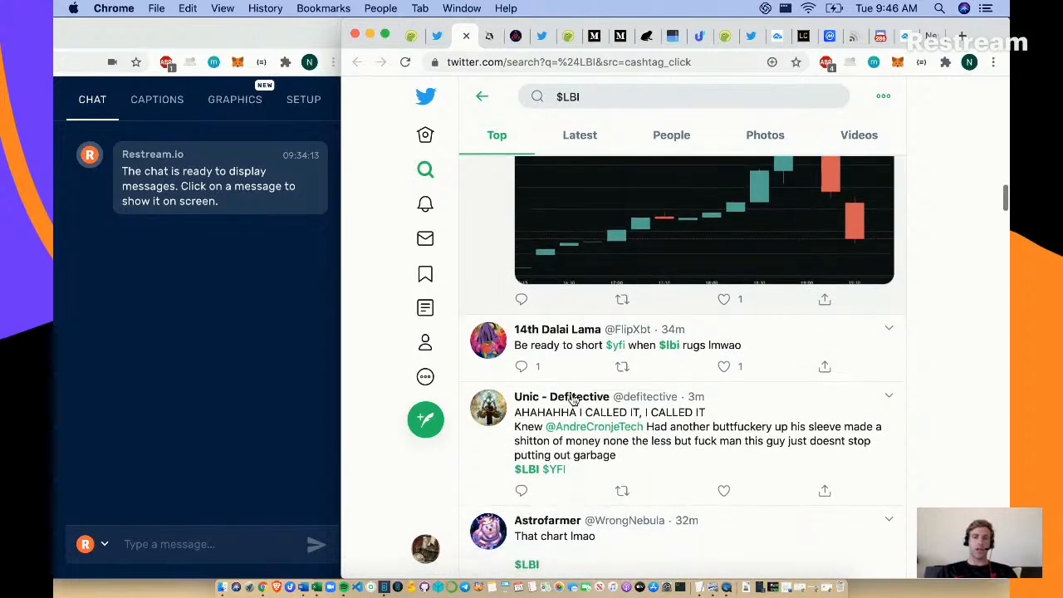
scroll(down, 3)
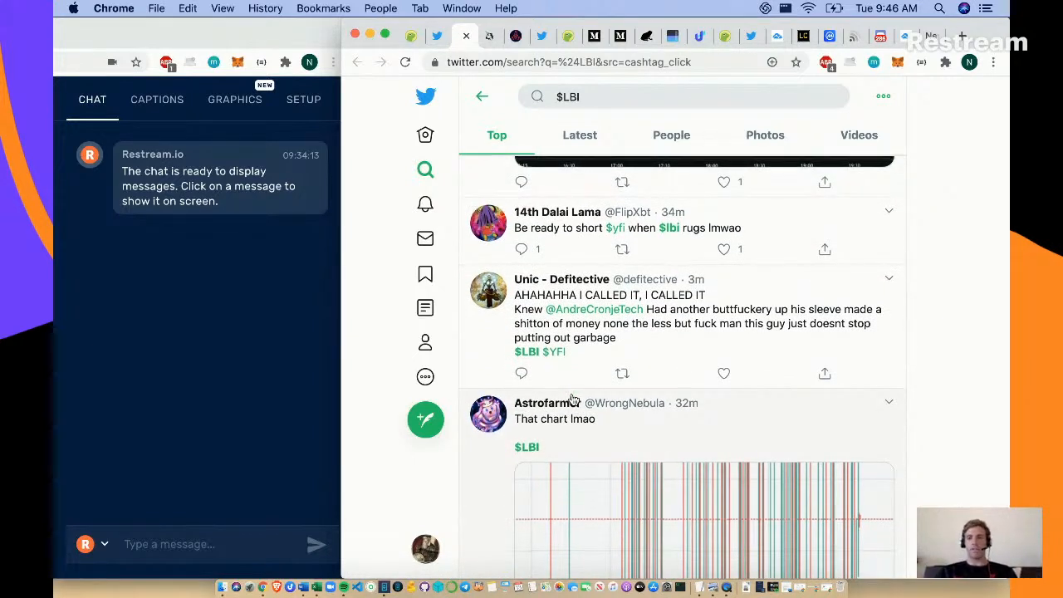
scroll(down, 3)
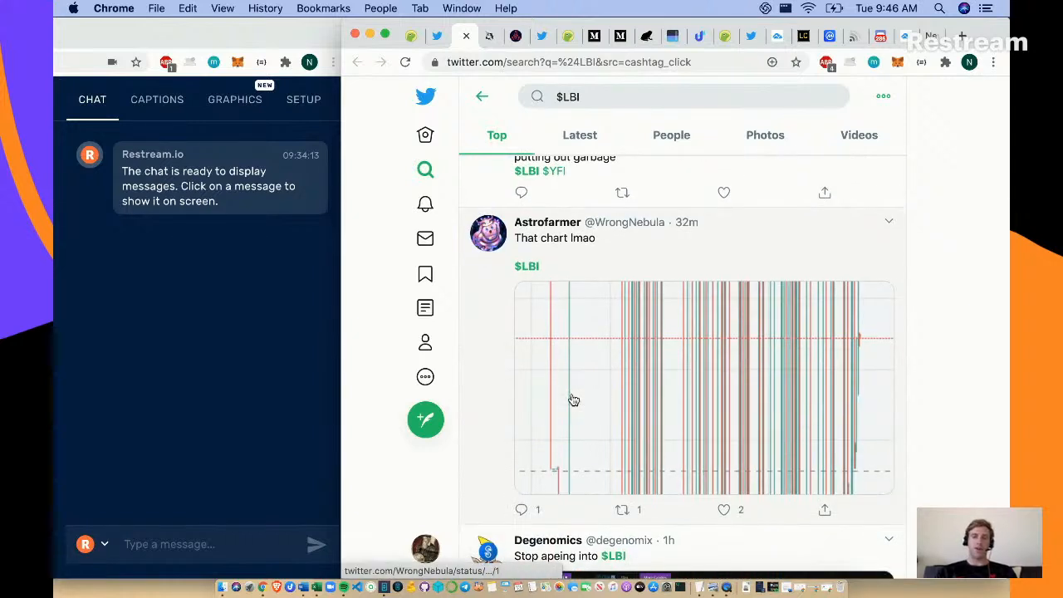
scroll(down, 3)
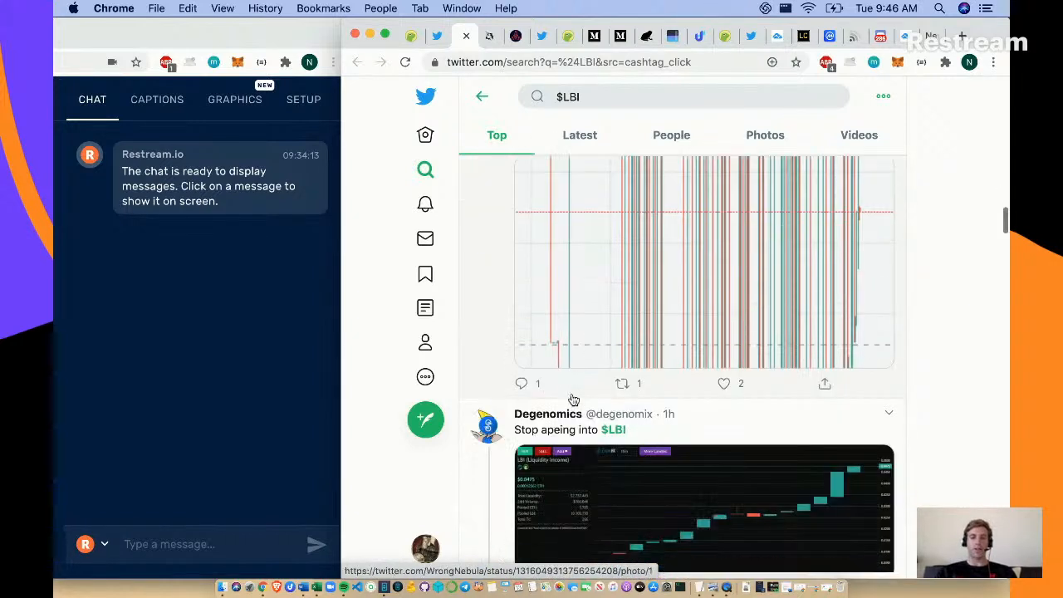
scroll(down, 3)
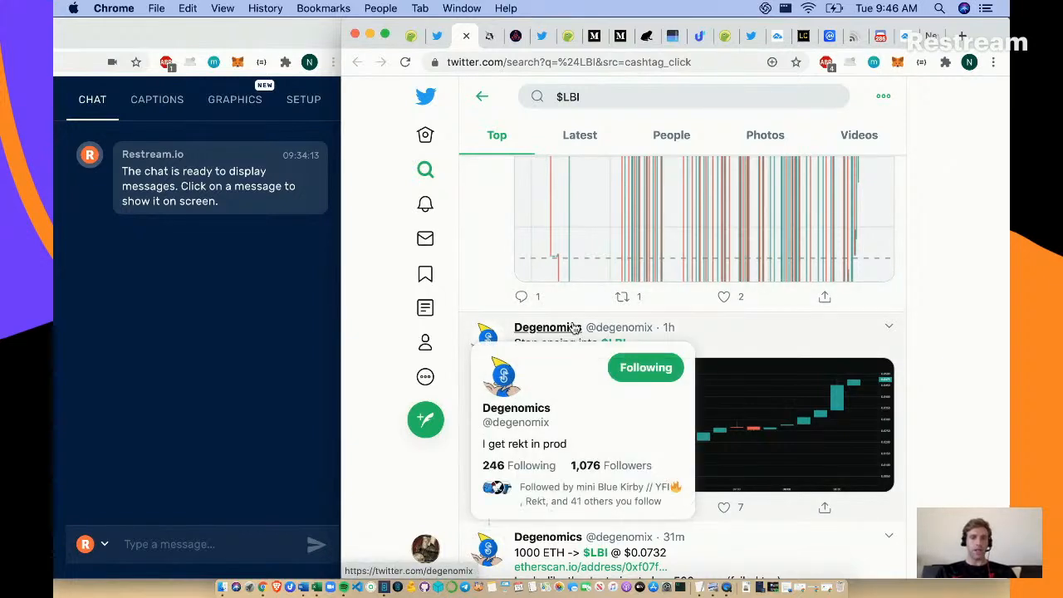
mouse_move(777, 324)
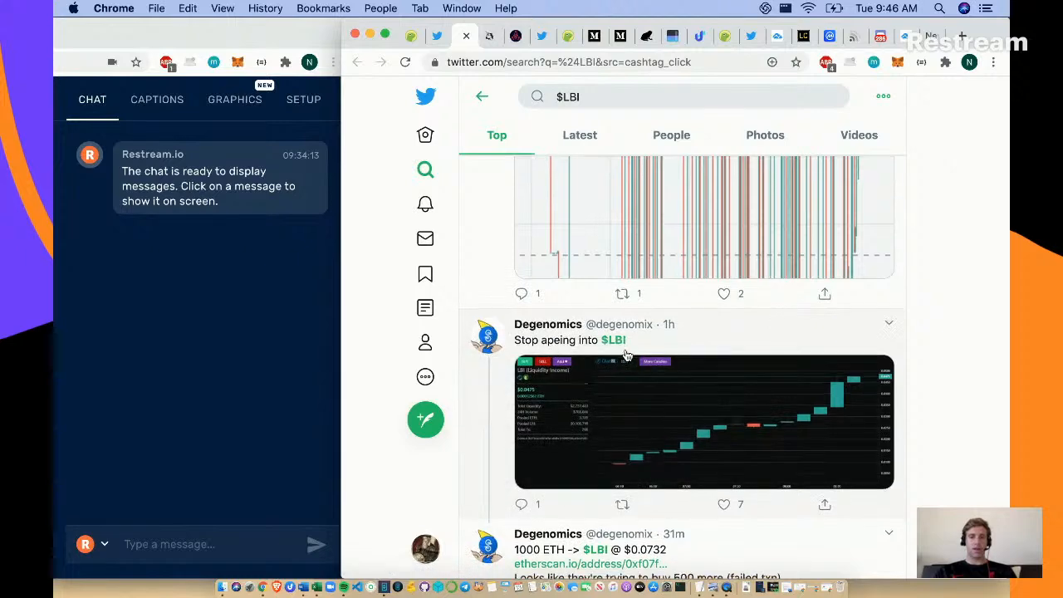
scroll(down, 3)
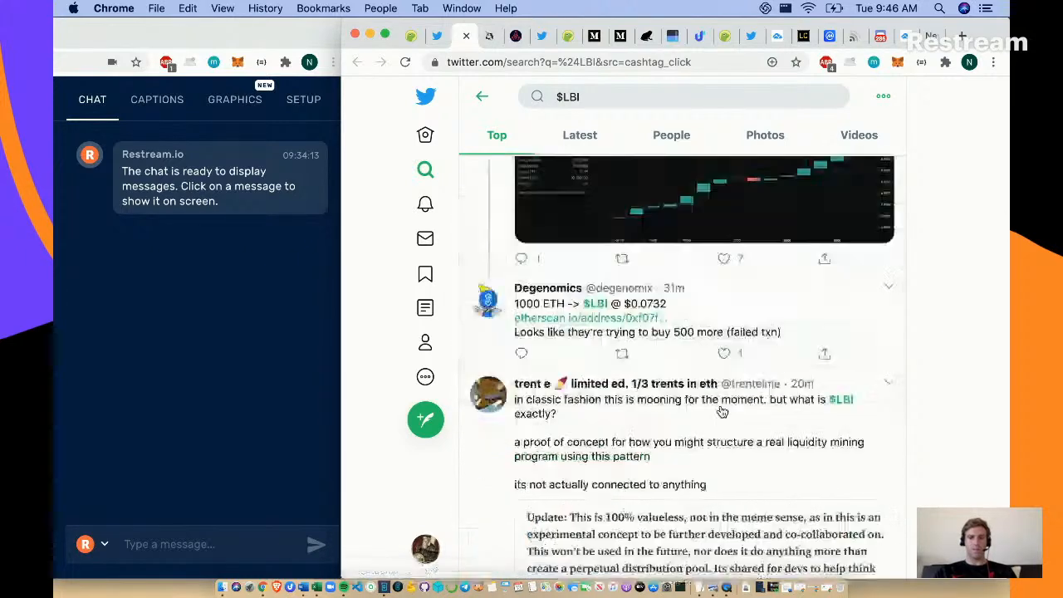
scroll(down, 3)
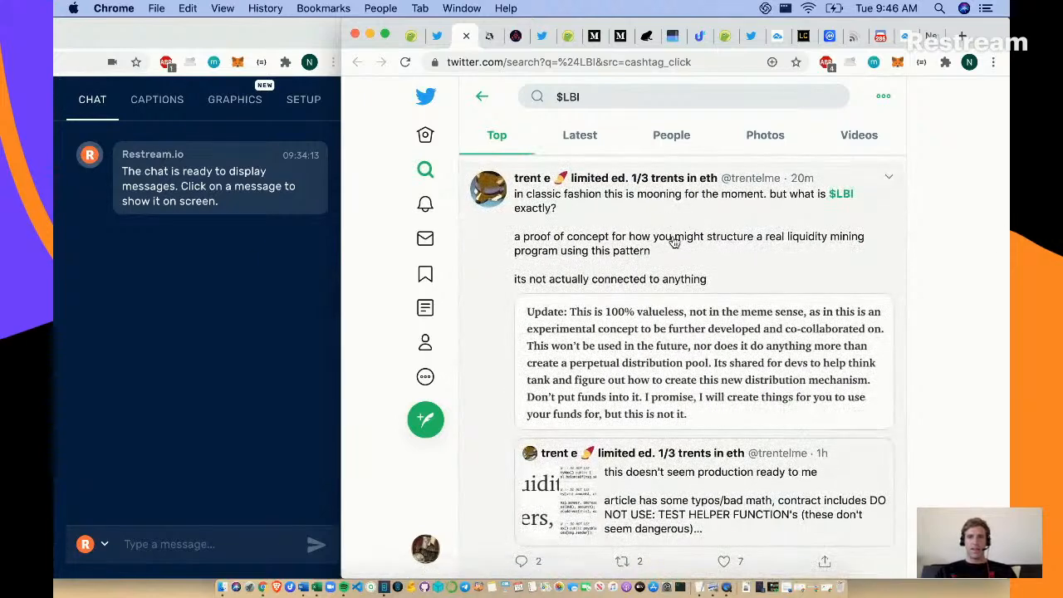
scroll(down, 3)
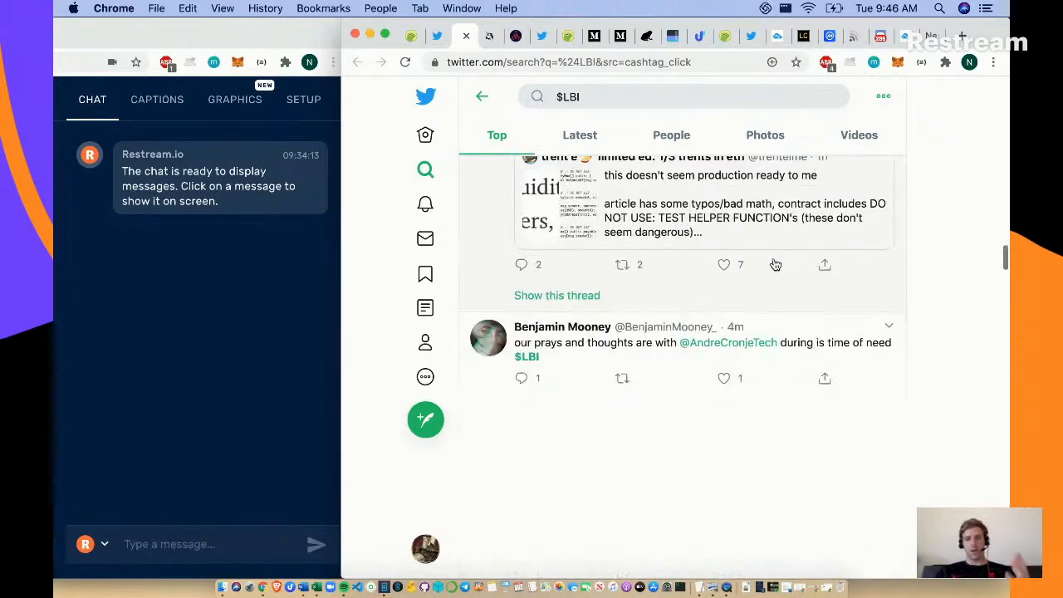
scroll(down, 3)
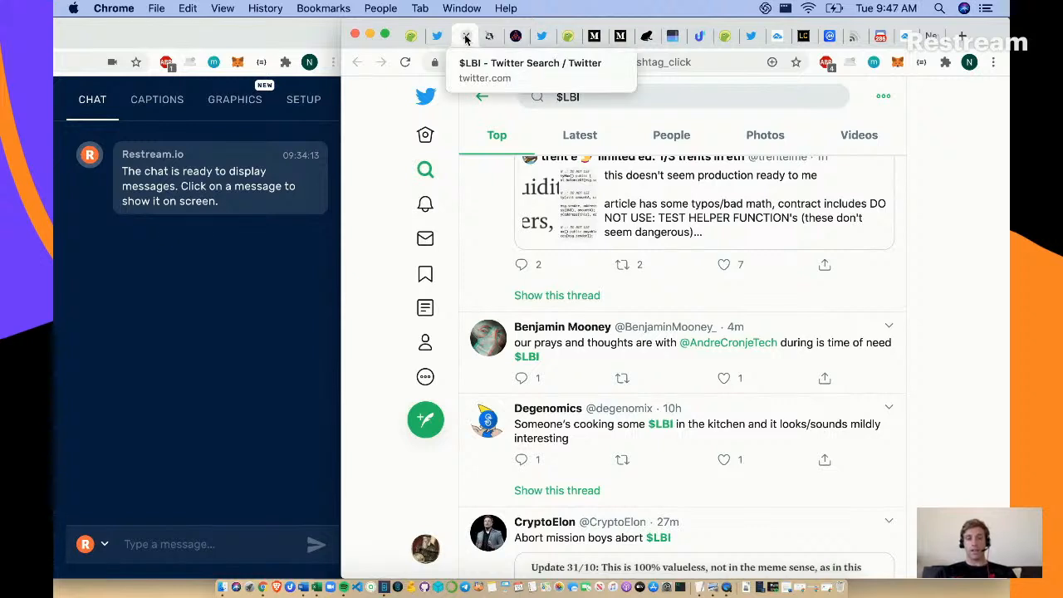
- Post "Don't buy $LBI, it's test software." in Restream chat and show it on stream
text(D)
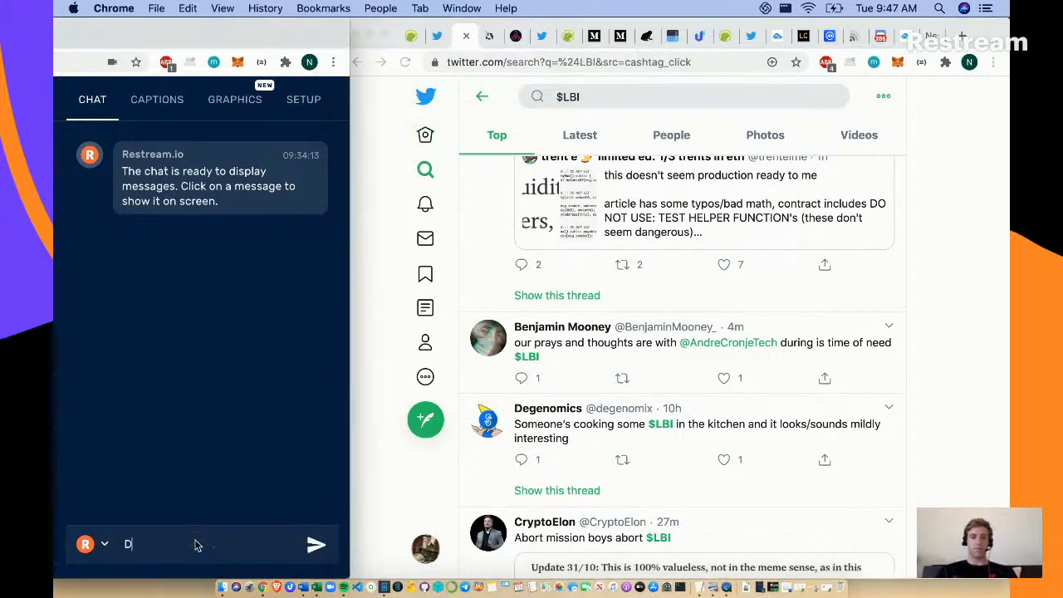
text(on't buy)
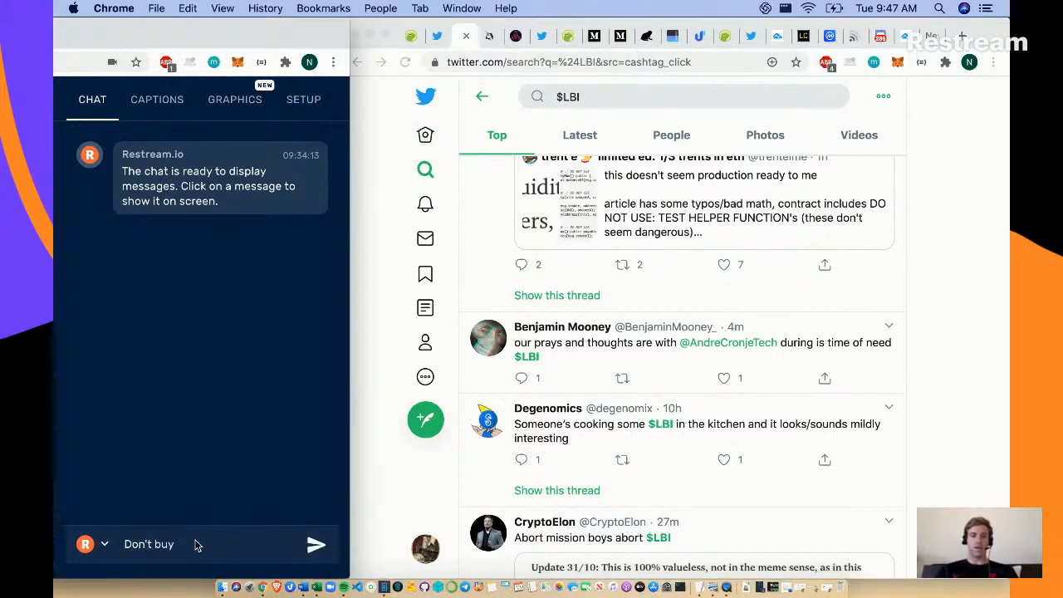
text($LBI, it's test software fro)
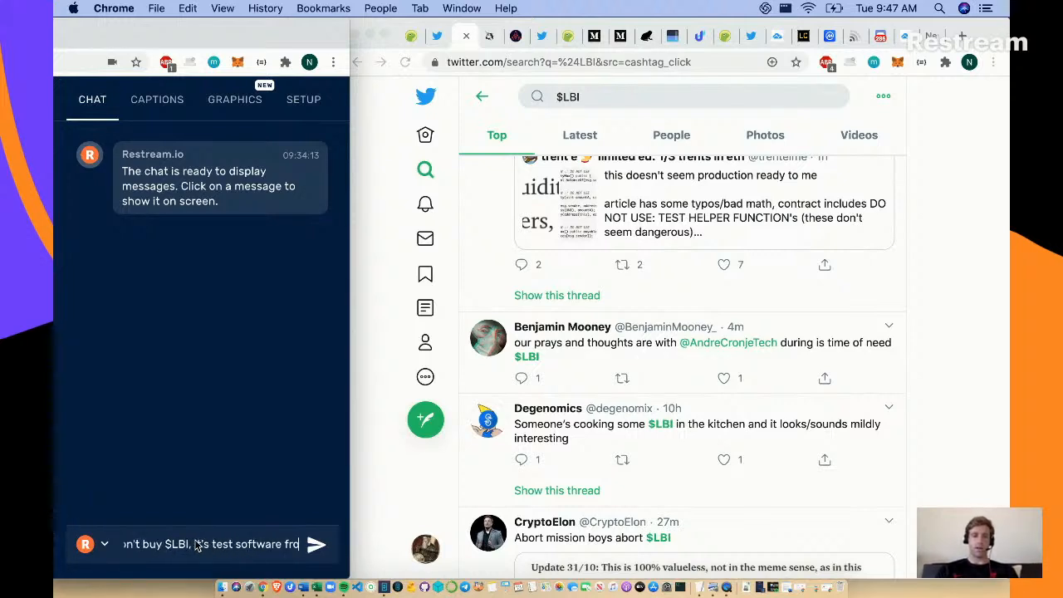
click(315, 545)
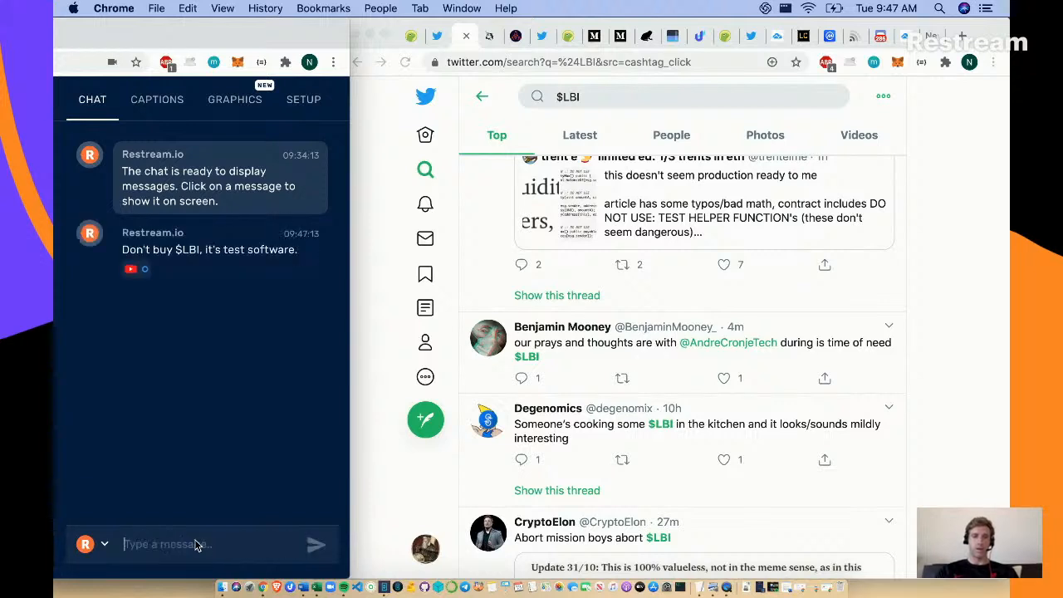
mouse_move(192, 535)
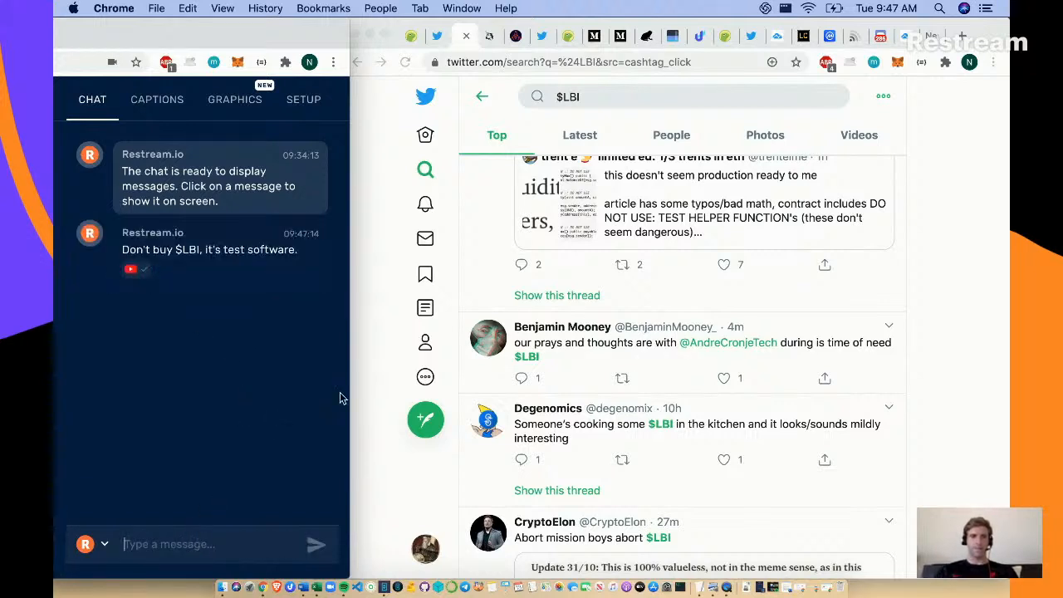
mouse_move(203, 253)
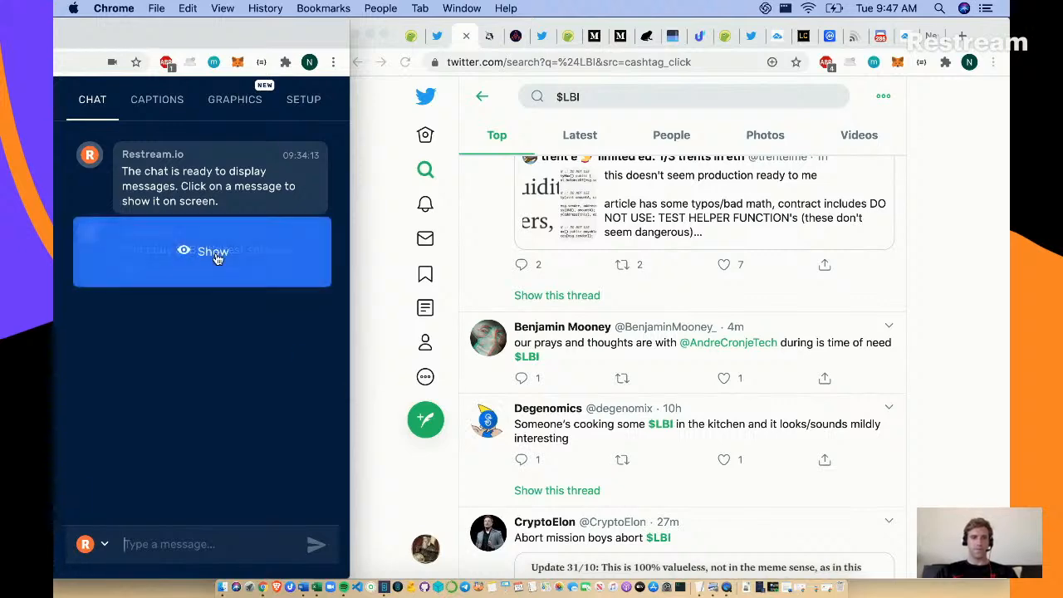
click(213, 251)
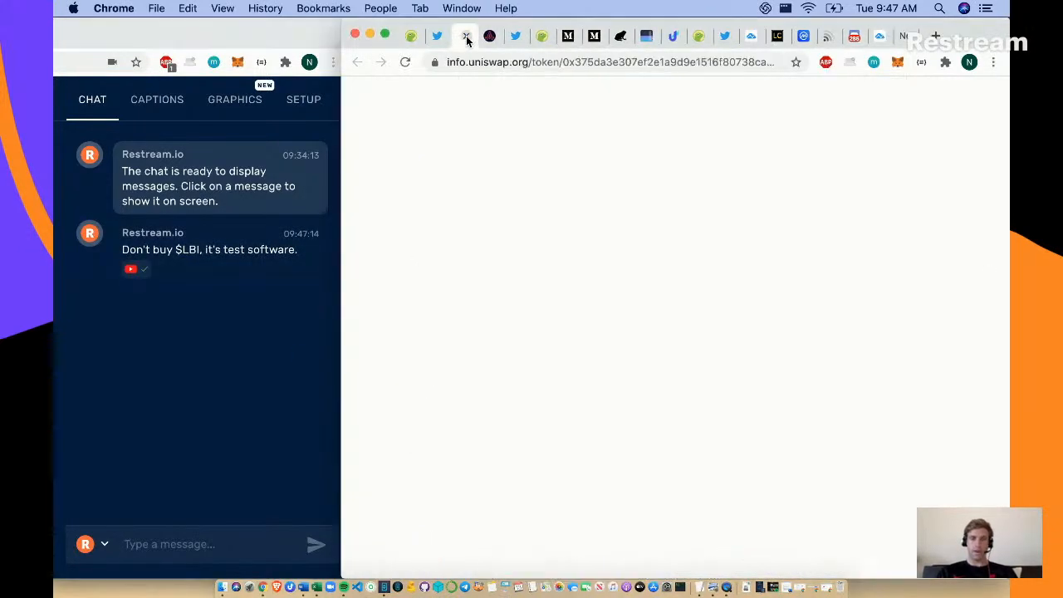
- Switch to Twitter's home feed and read down past MetaMask, Fiskantes and Luke Martin to Michael Saylor's tweet
click(463, 37)
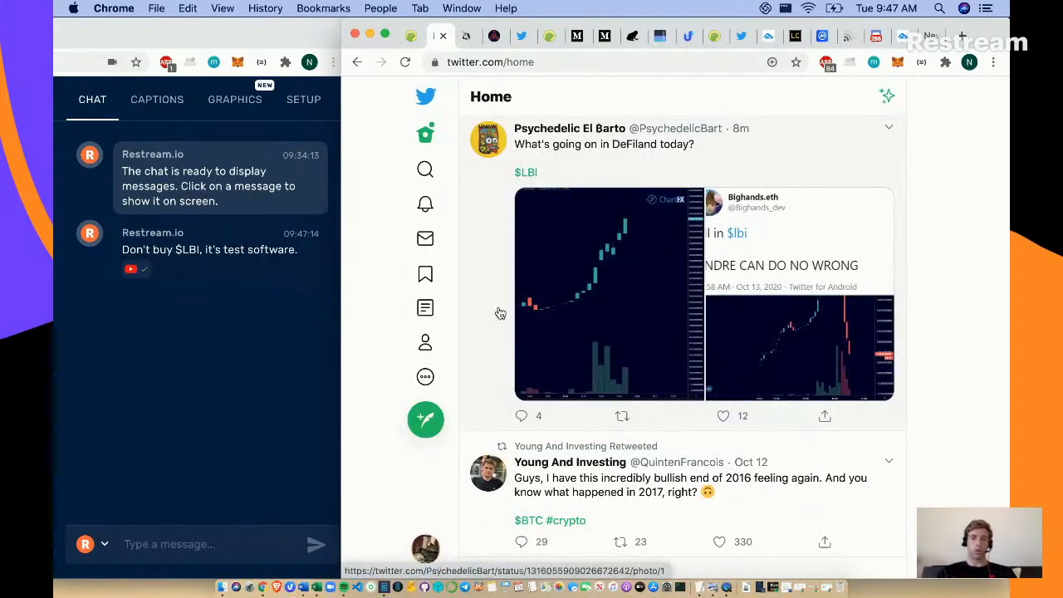
scroll(down, 3)
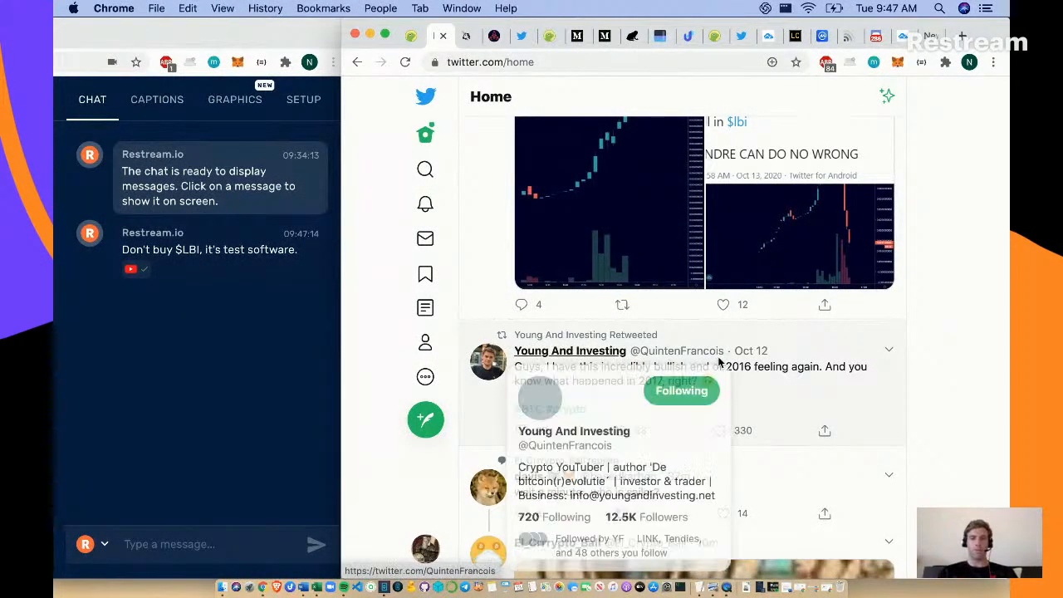
scroll(down, 3)
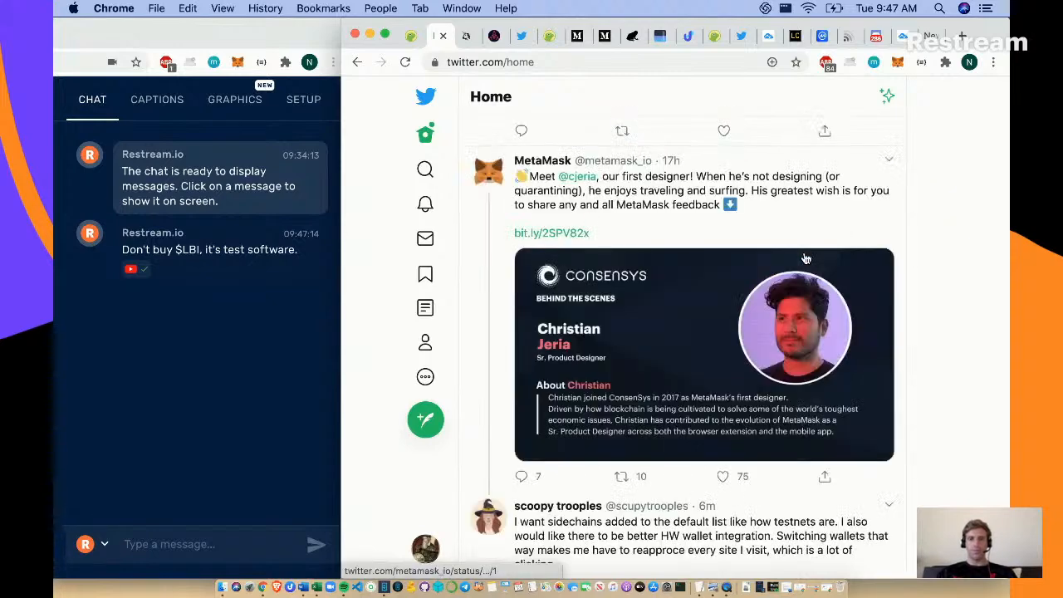
mouse_move(685, 226)
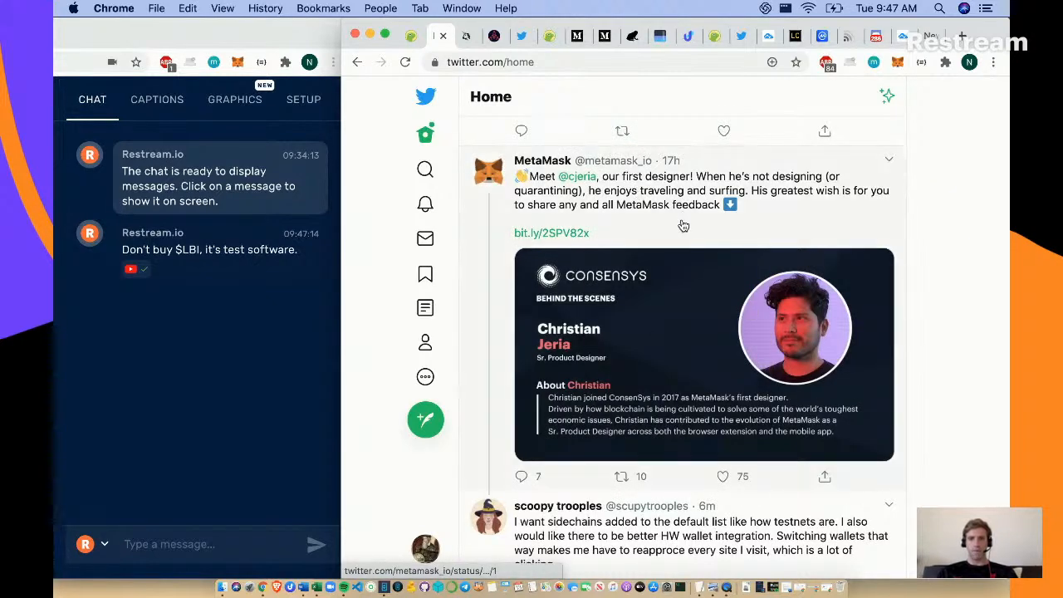
scroll(down, 3)
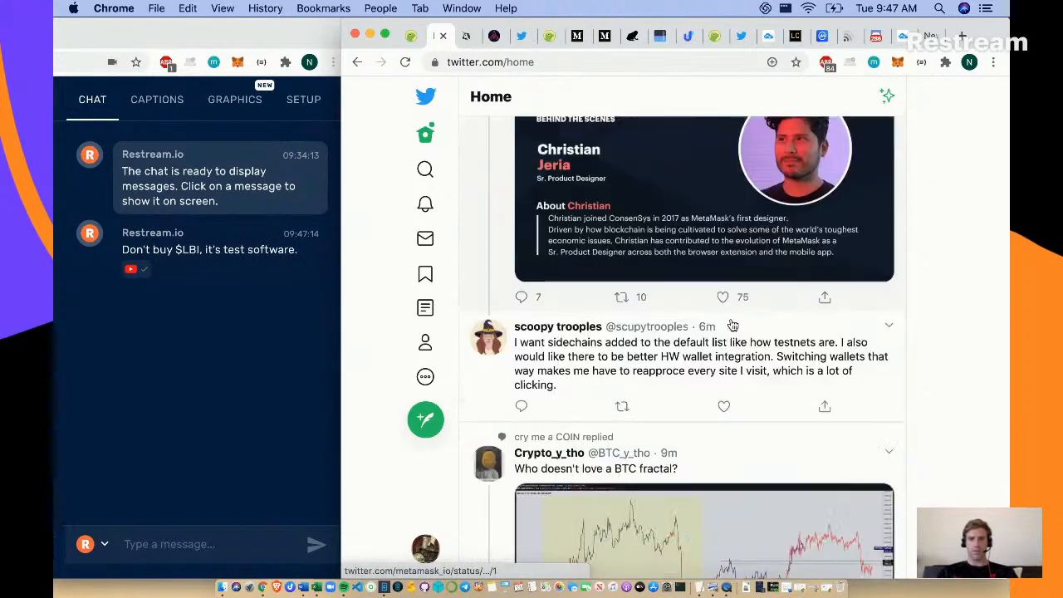
scroll(down, 3)
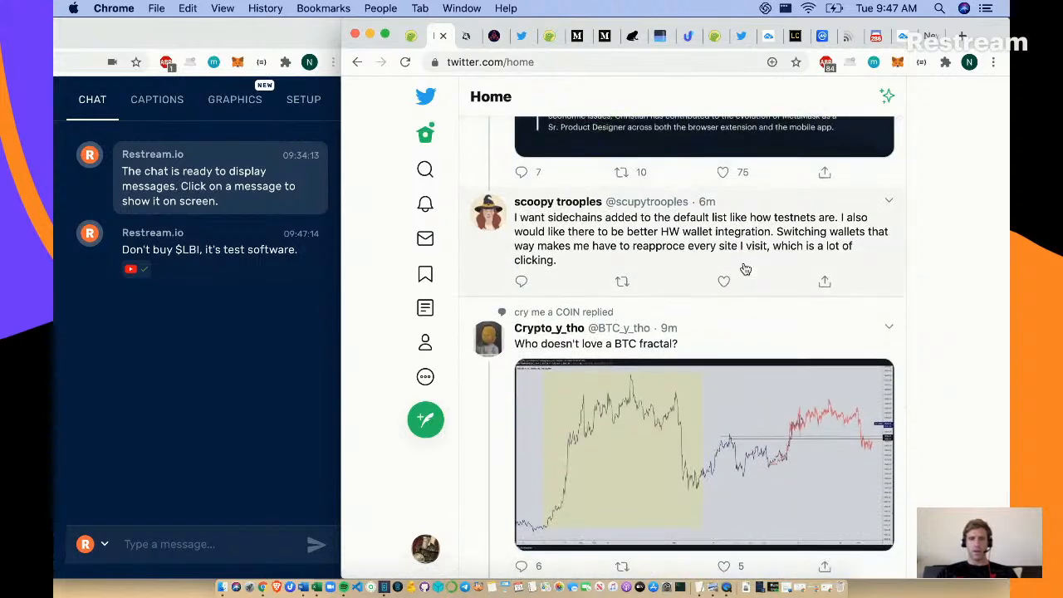
scroll(down, 3)
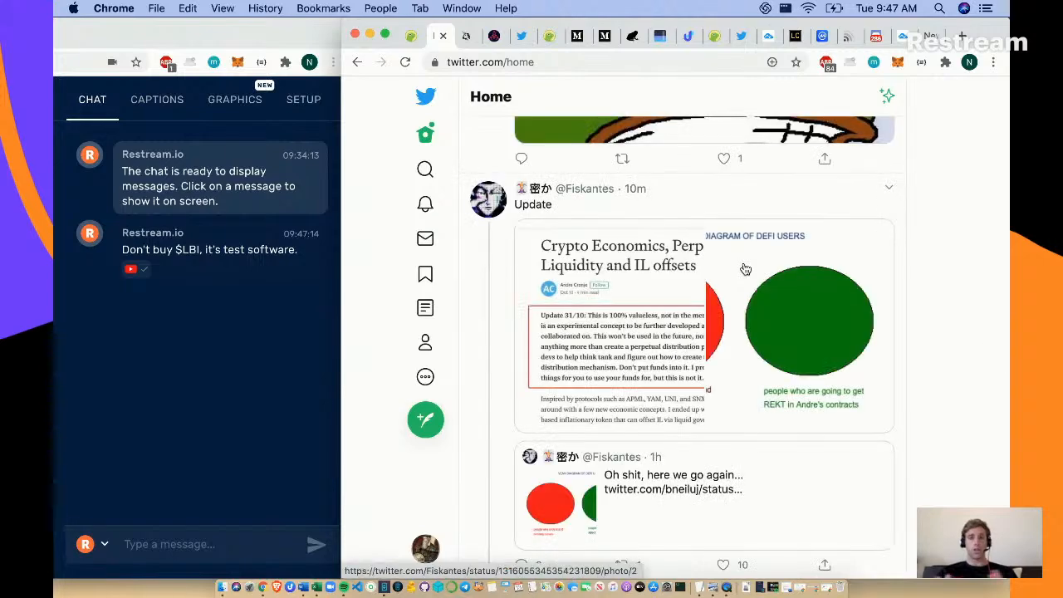
scroll(down, 3)
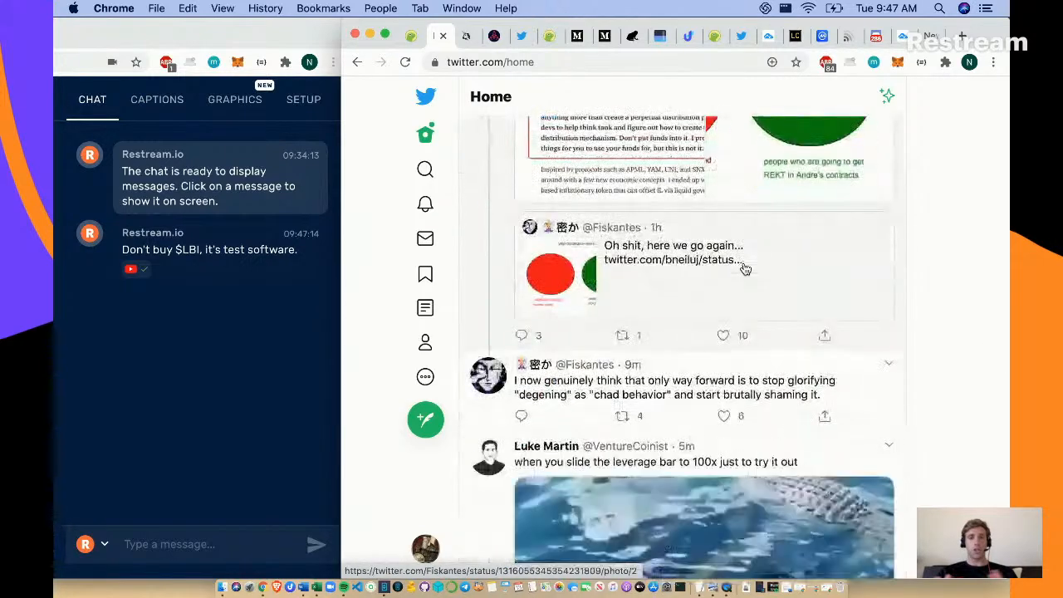
scroll(down, 3)
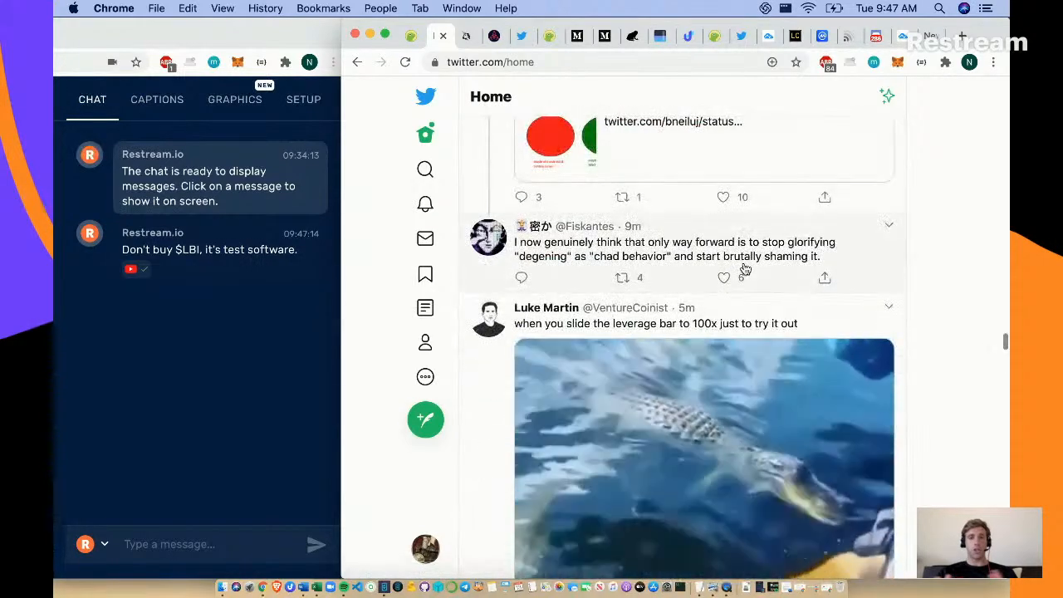
scroll(down, 3)
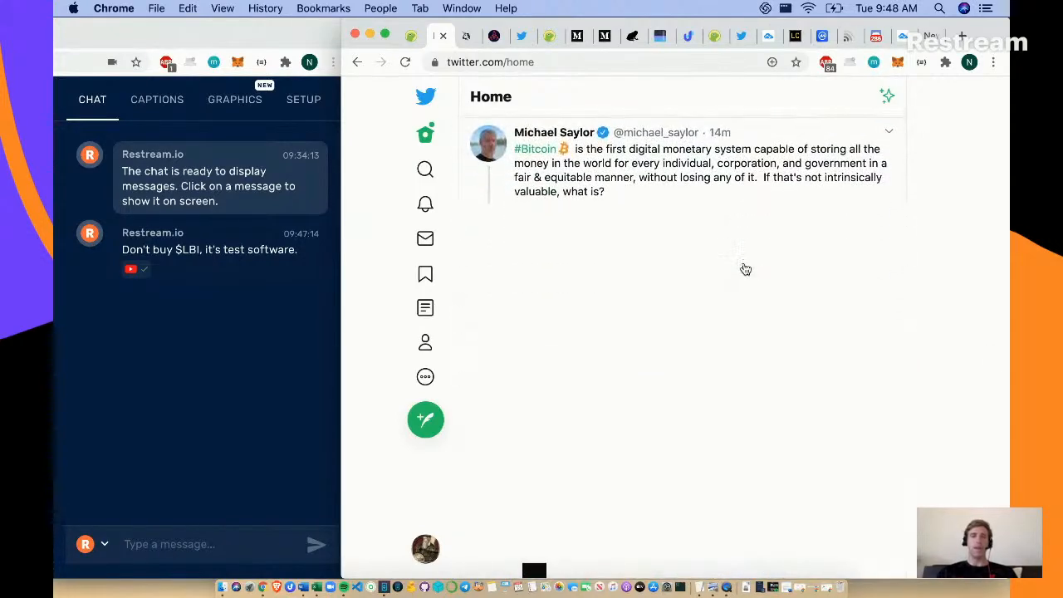
scroll(down, 3)
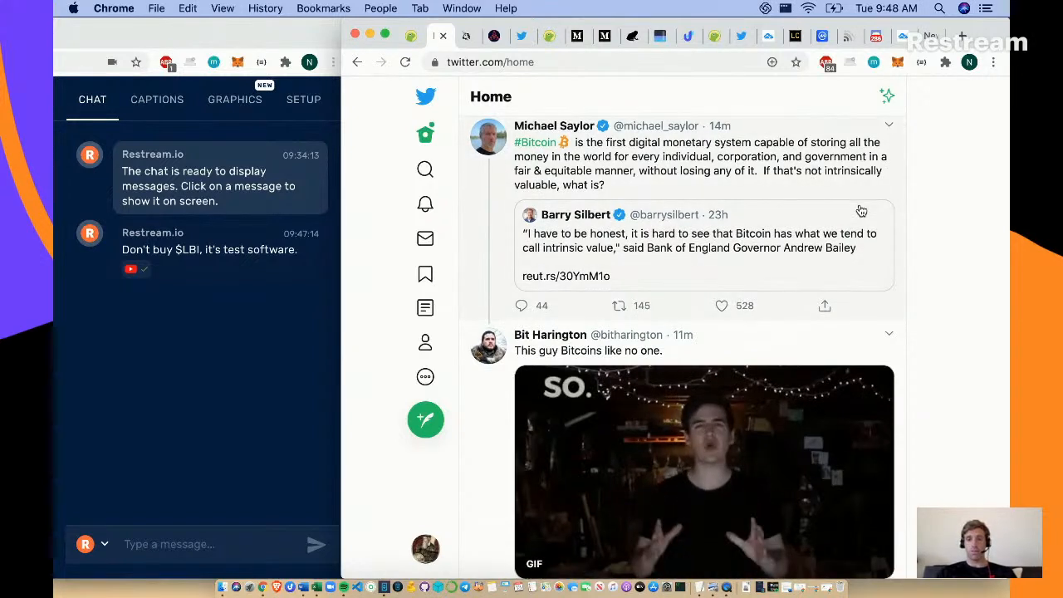
scroll(down, 3)
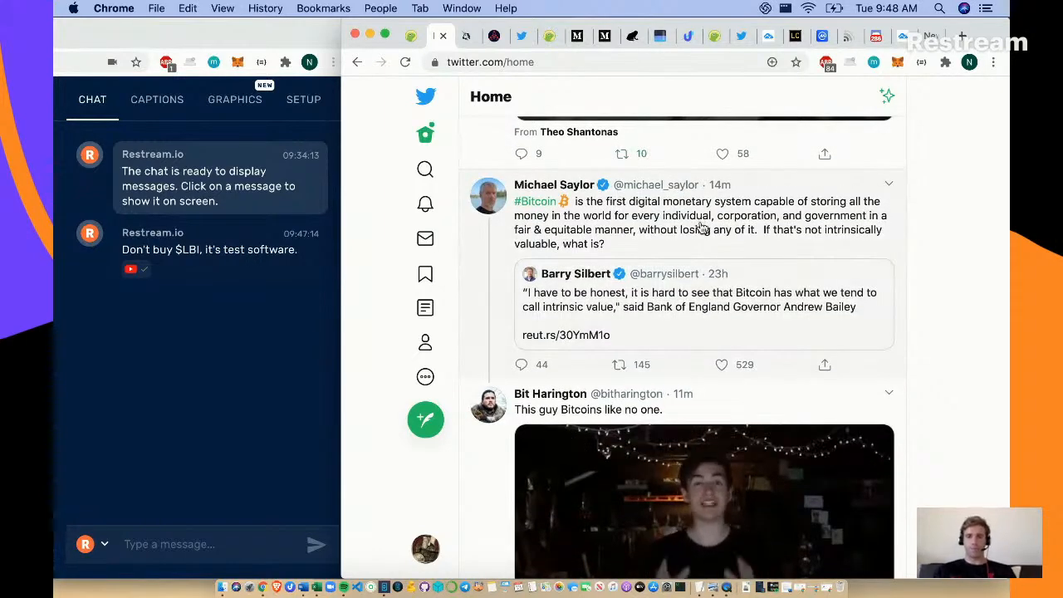
scroll(down, 3)
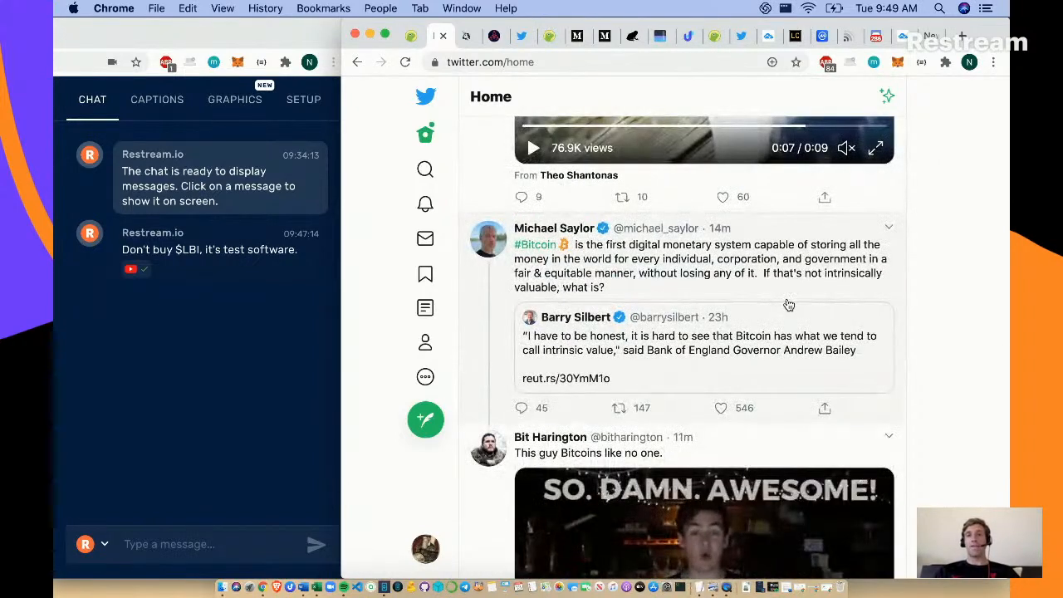
scroll(down, 3)
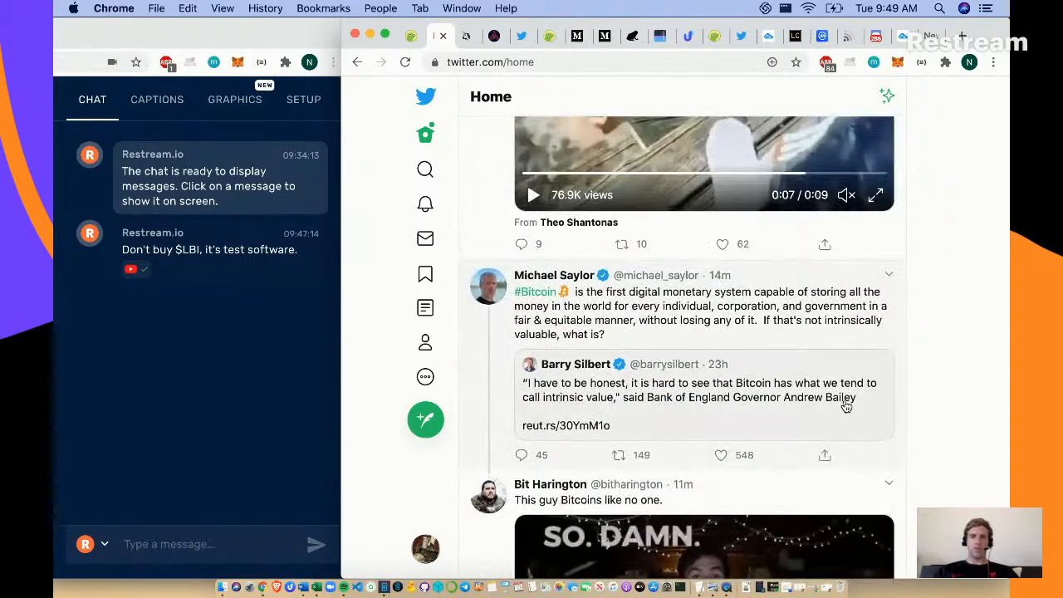
scroll(down, 3)
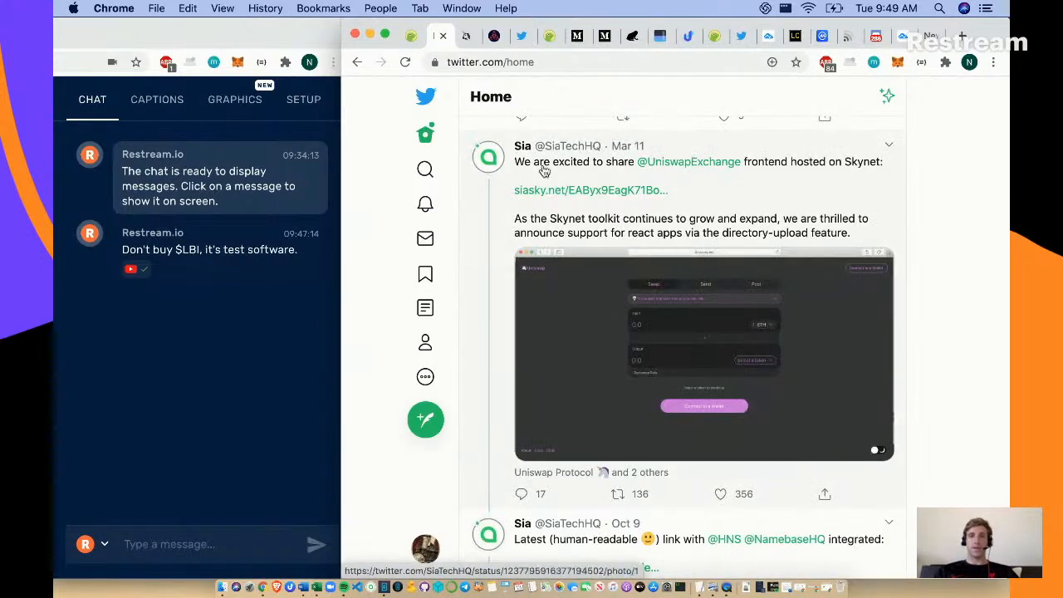
mouse_move(522, 146)
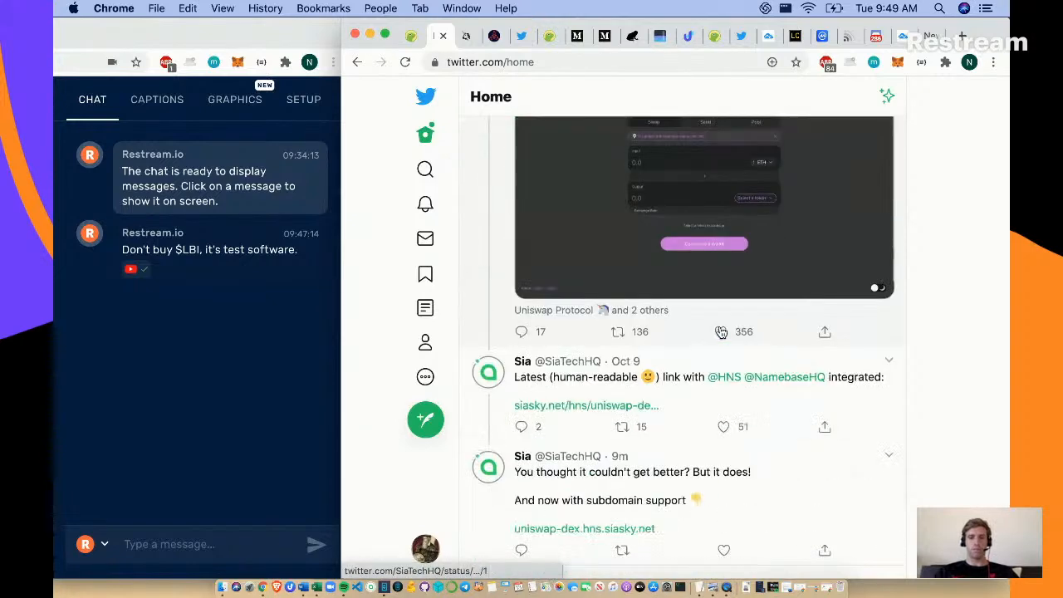
- Scroll the home feed down past the Uniswap Pillow and Santiago Capital tweets
scroll(down, 3)
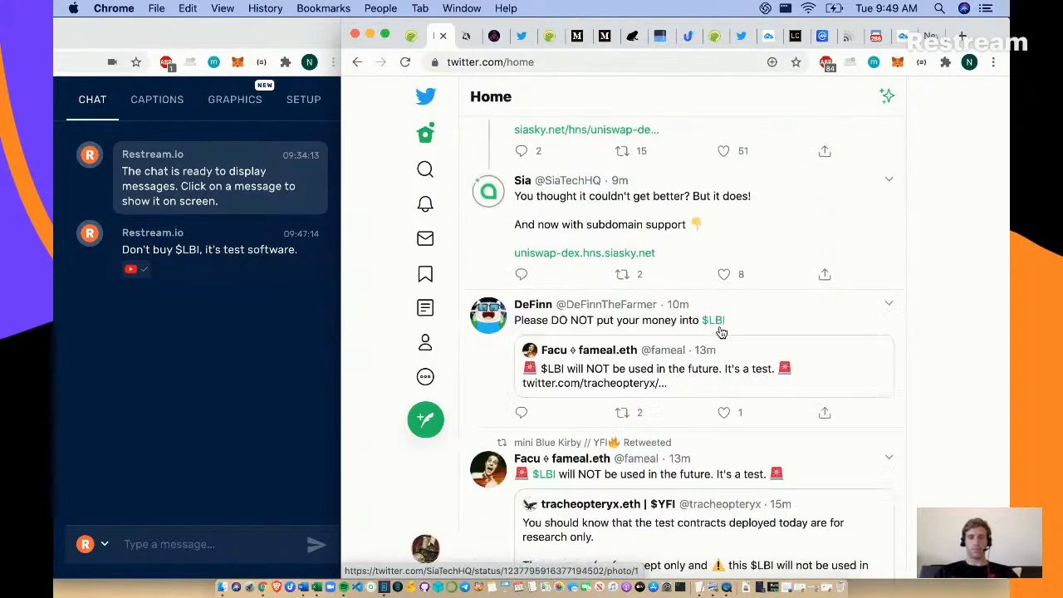
scroll(down, 3)
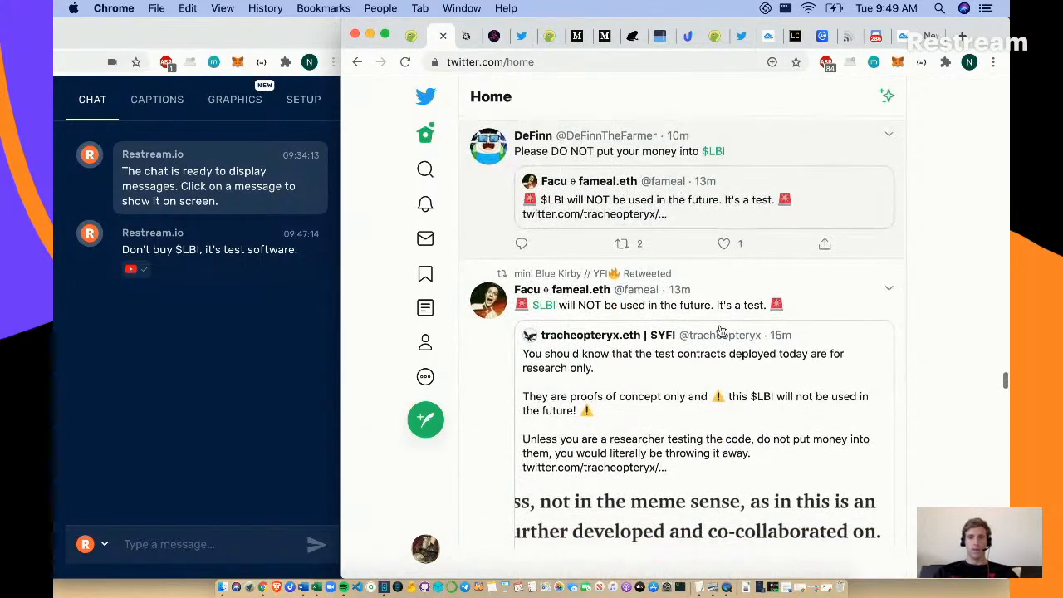
scroll(down, 3)
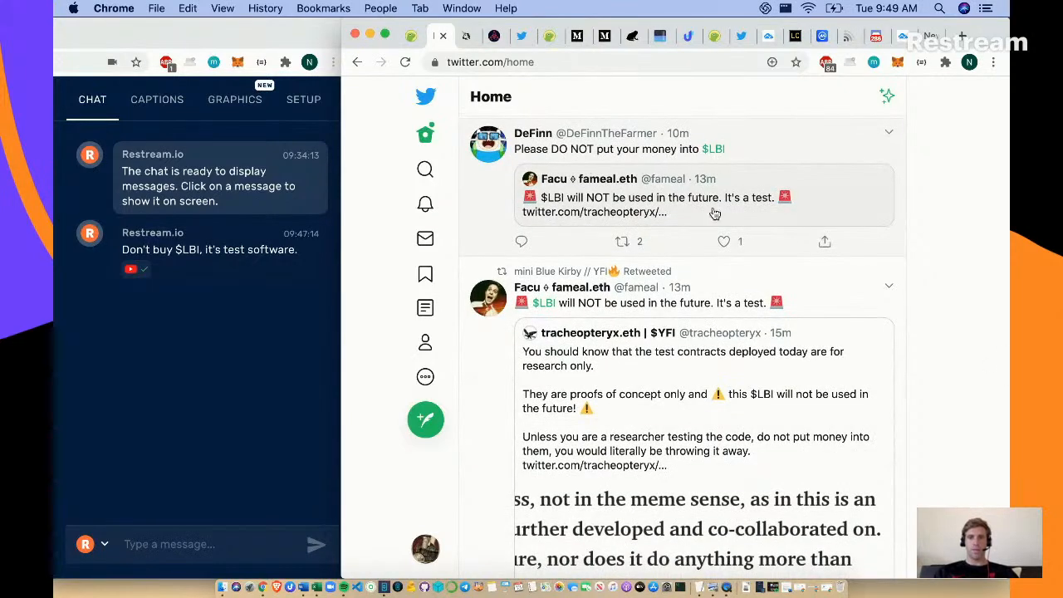
scroll(down, 3)
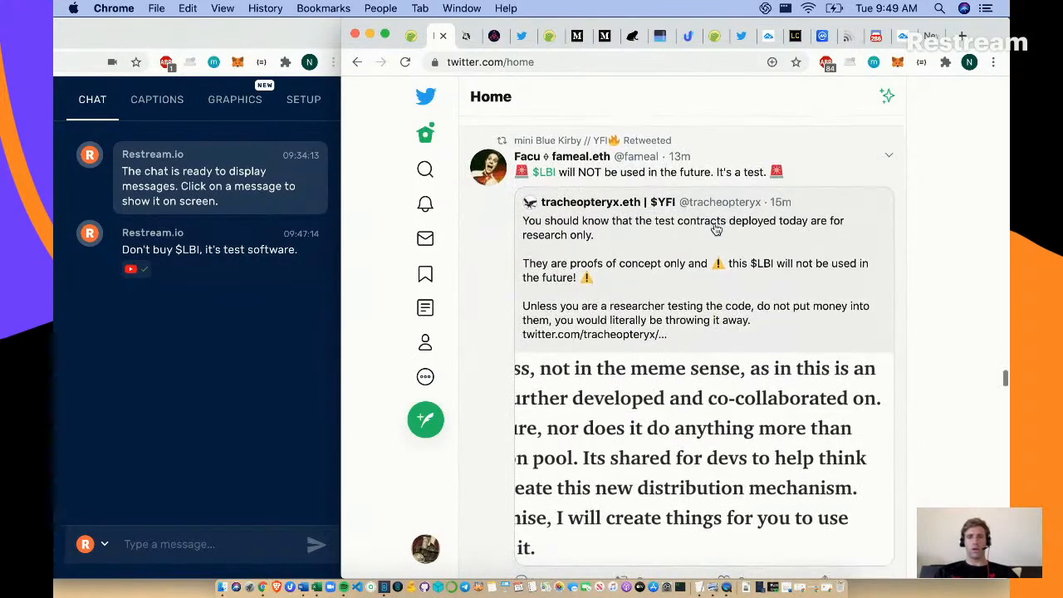
scroll(down, 3)
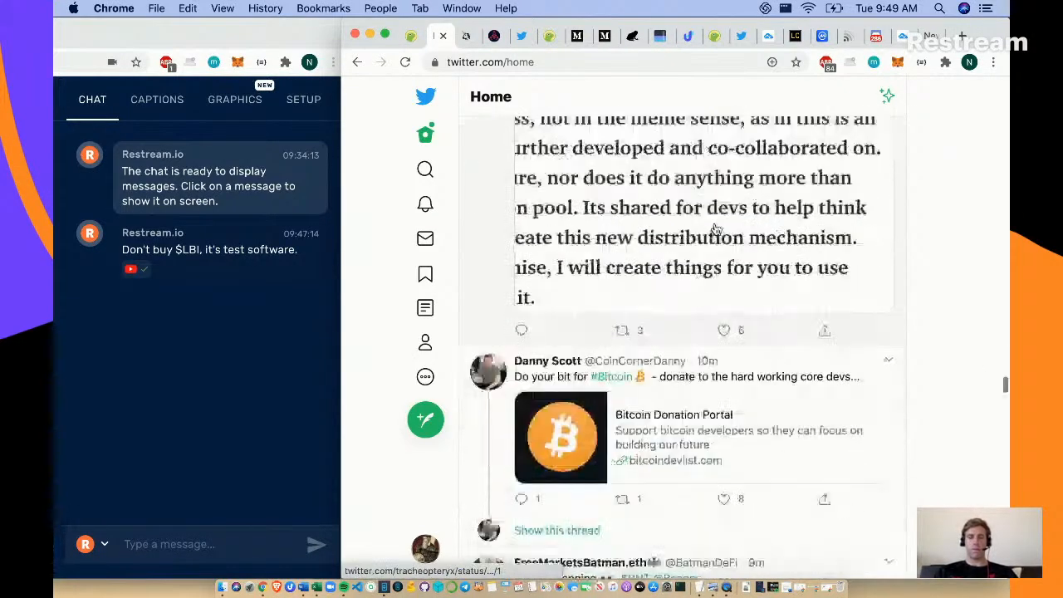
scroll(down, 3)
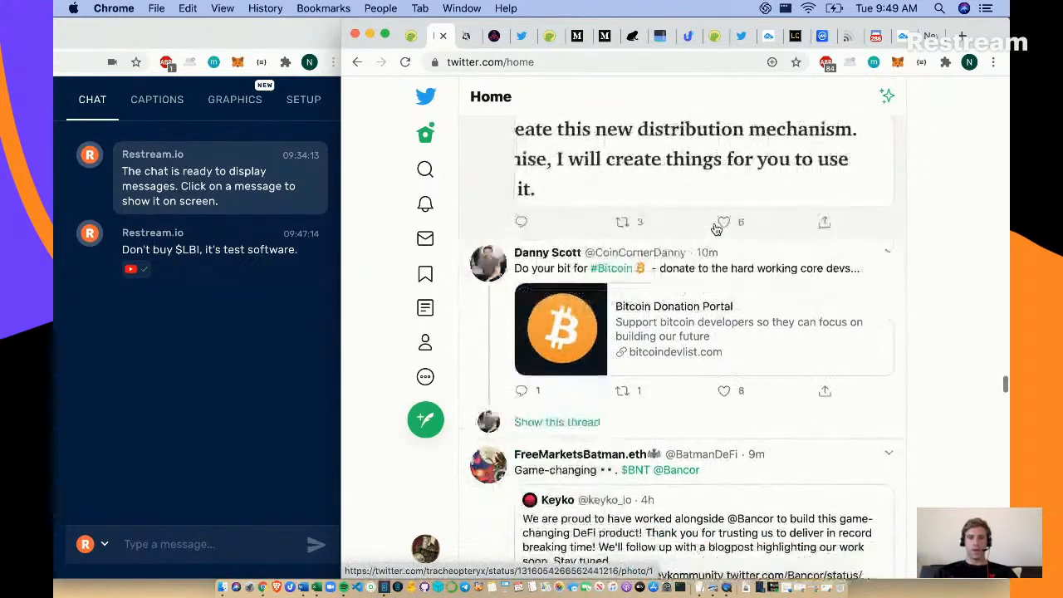
scroll(down, 3)
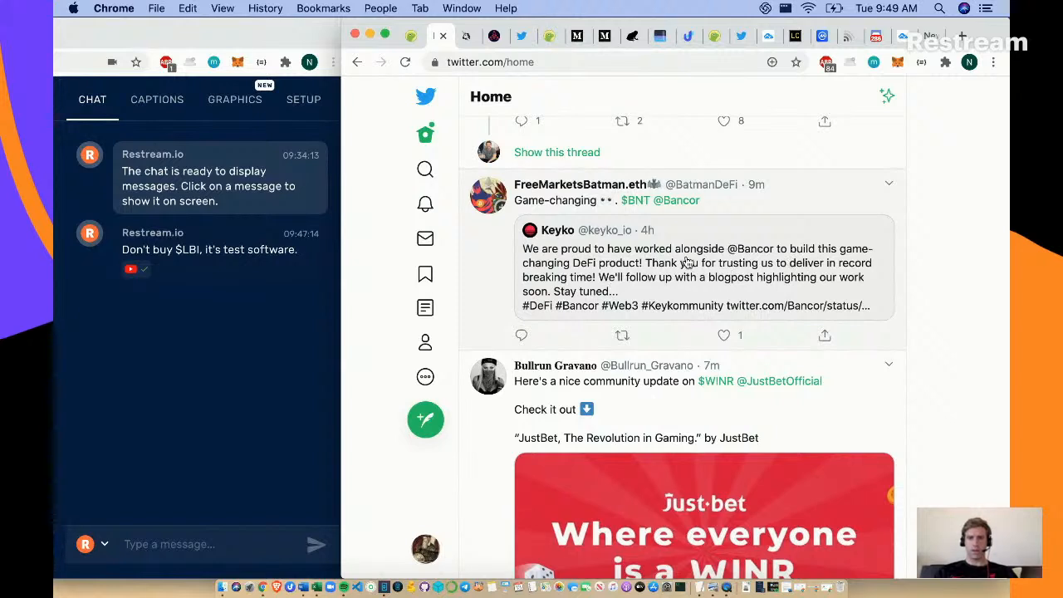
scroll(down, 3)
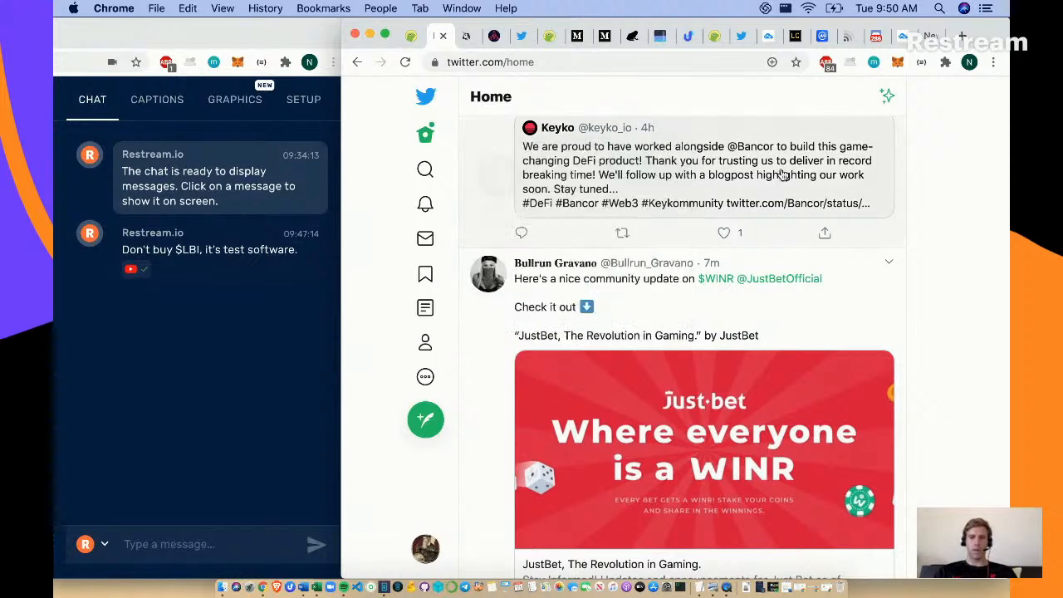
scroll(down, 3)
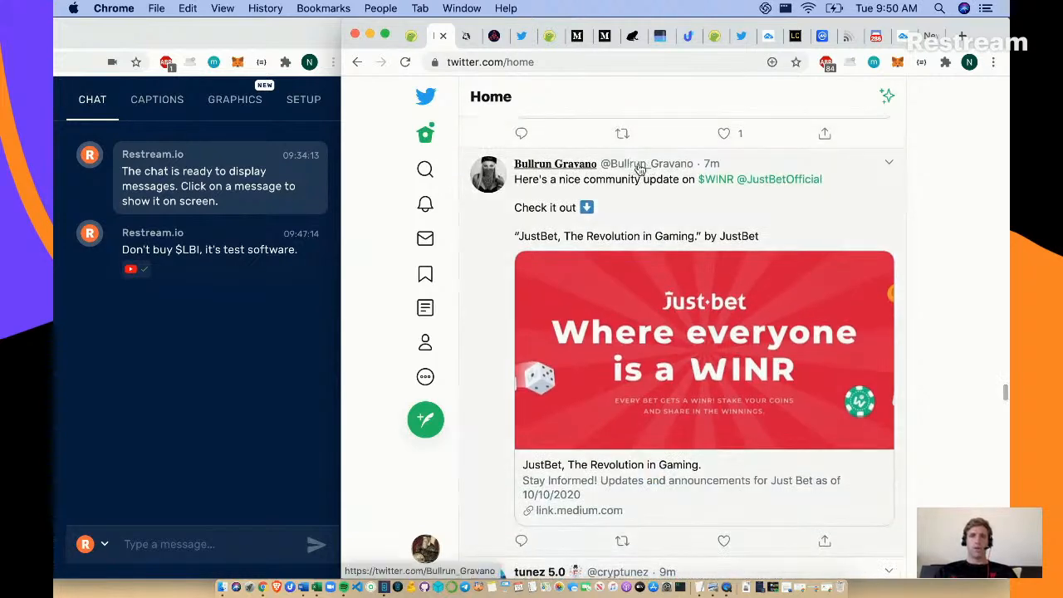
mouse_move(555, 164)
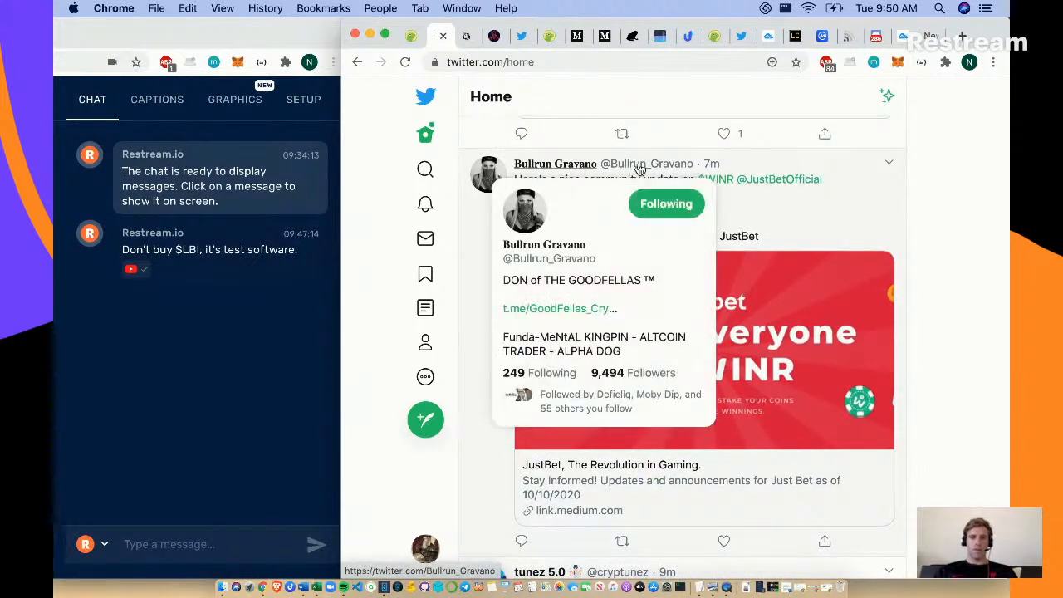
mouse_move(668, 169)
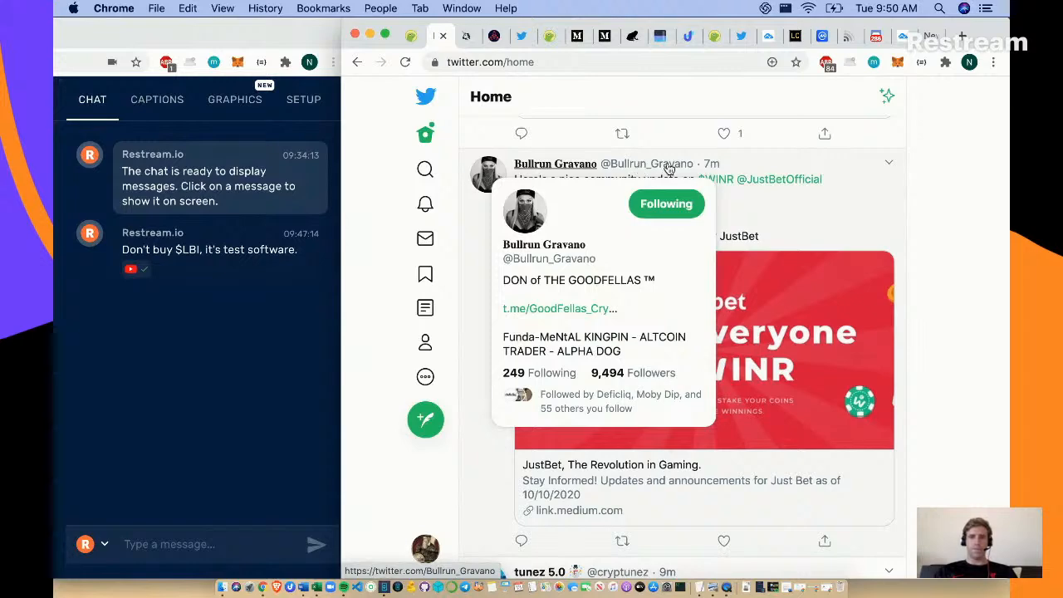
mouse_move(866, 180)
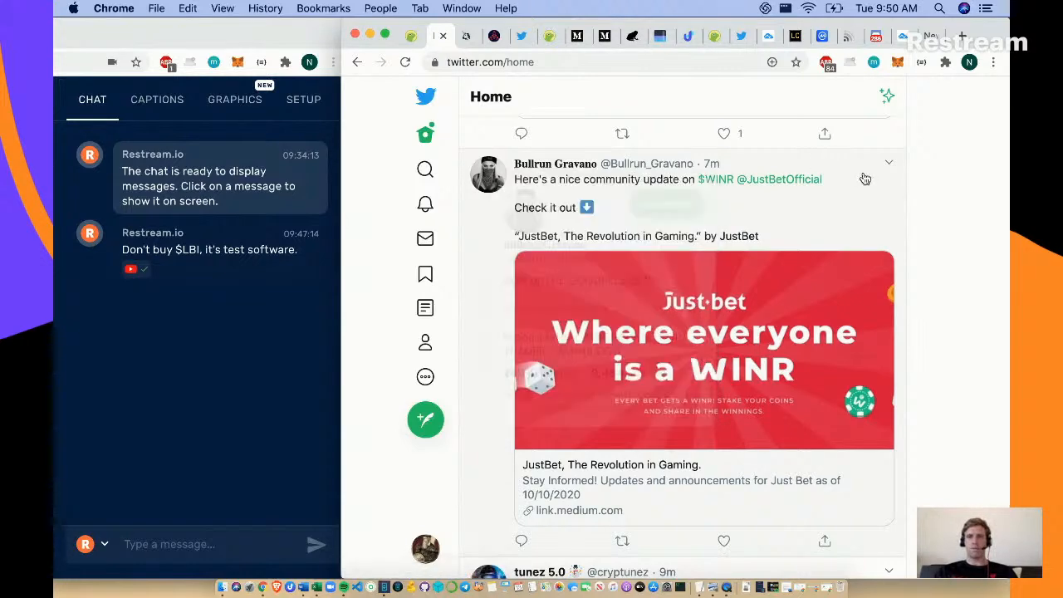
- Continue down to Altcoin Sherpa's Bondly and Darwinia tweet with his profile card showing
scroll(down, 3)
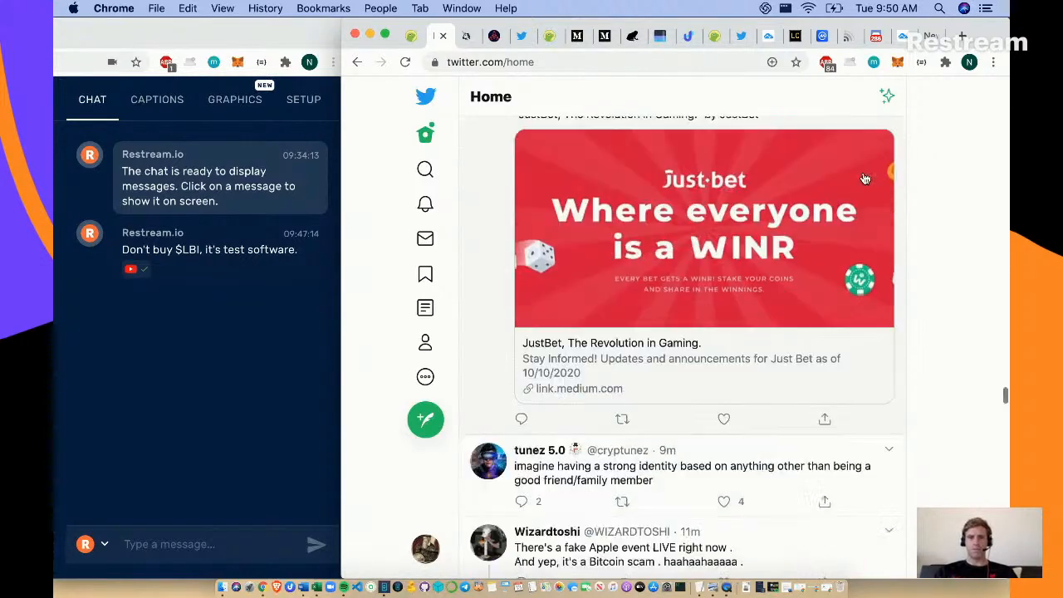
scroll(down, 3)
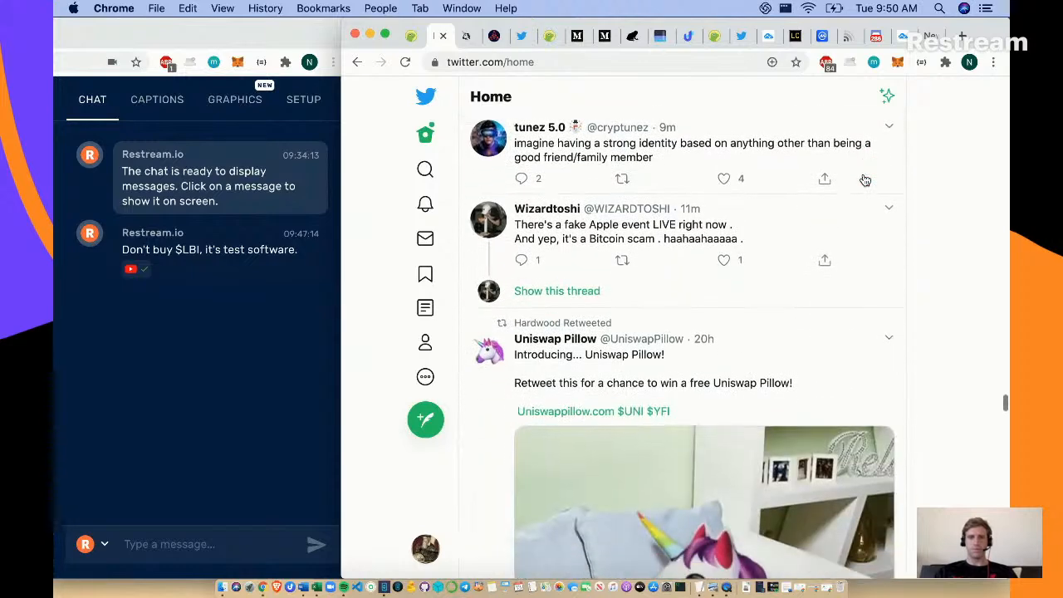
mouse_move(738, 133)
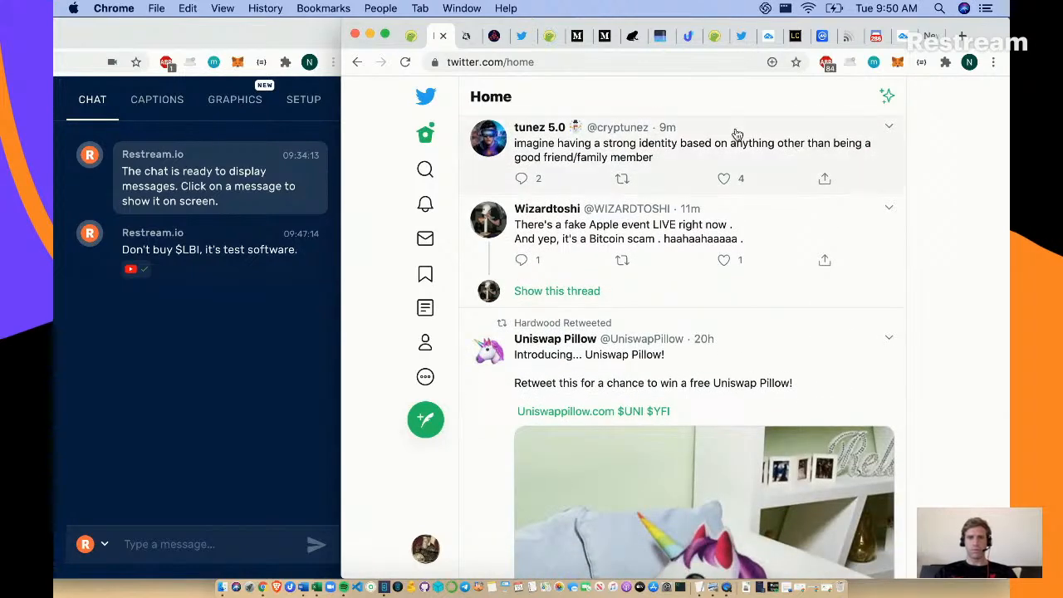
scroll(down, 3)
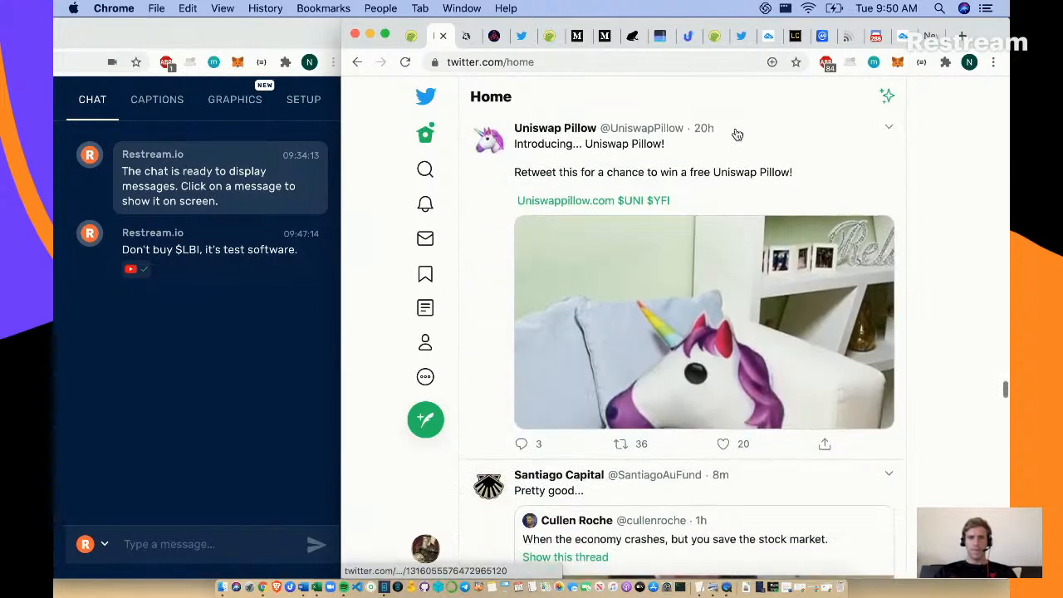
scroll(down, 3)
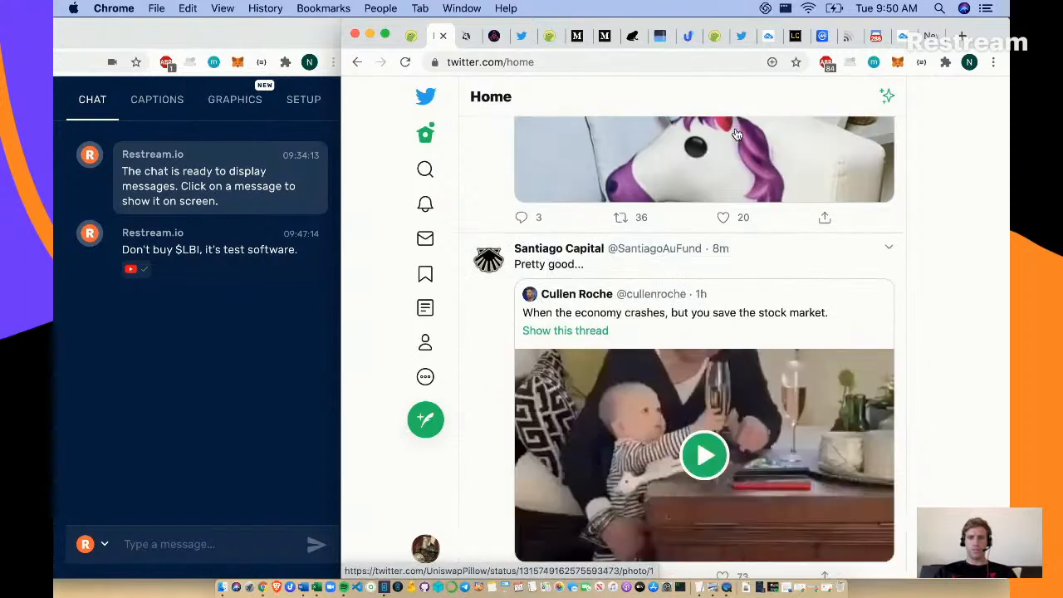
scroll(down, 3)
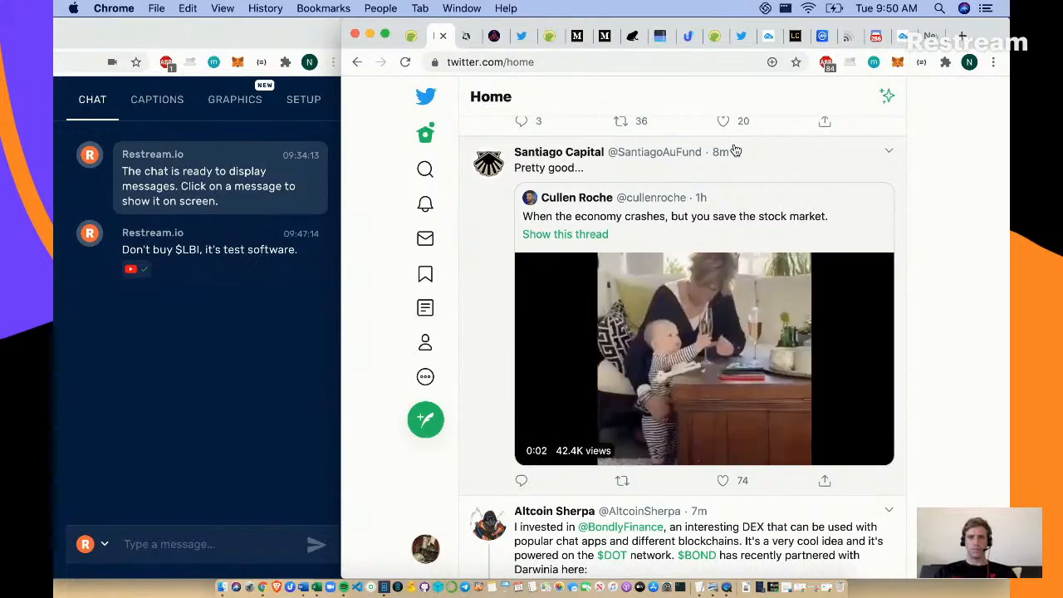
scroll(down, 3)
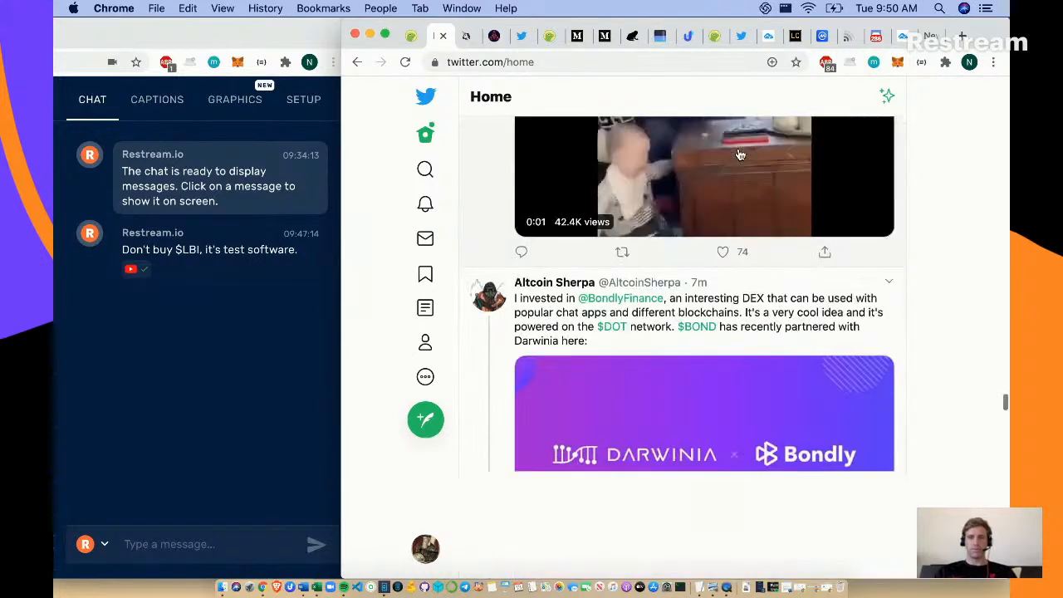
scroll(down, 3)
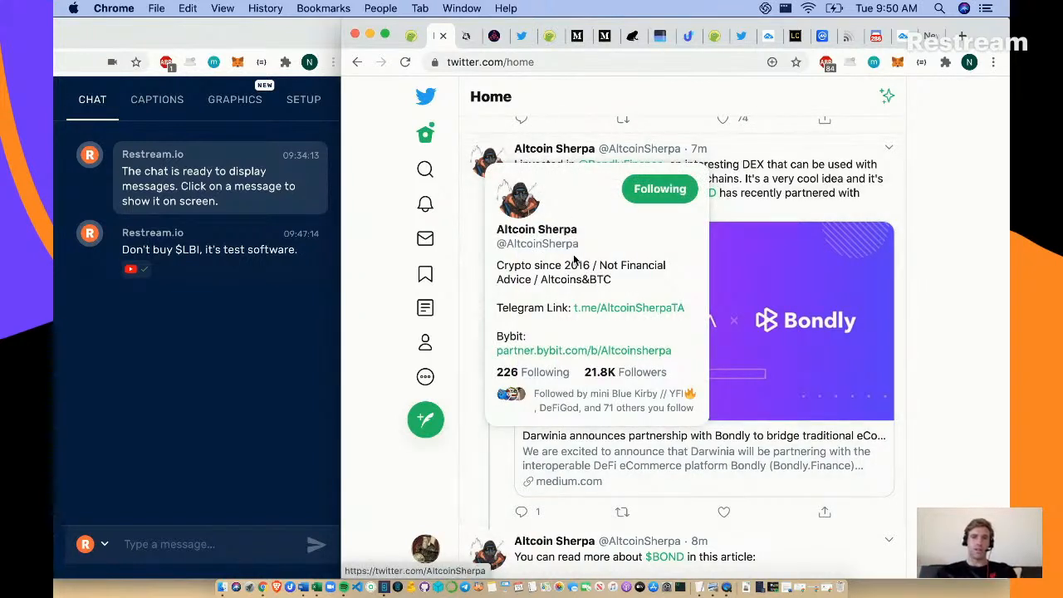
mouse_move(801, 174)
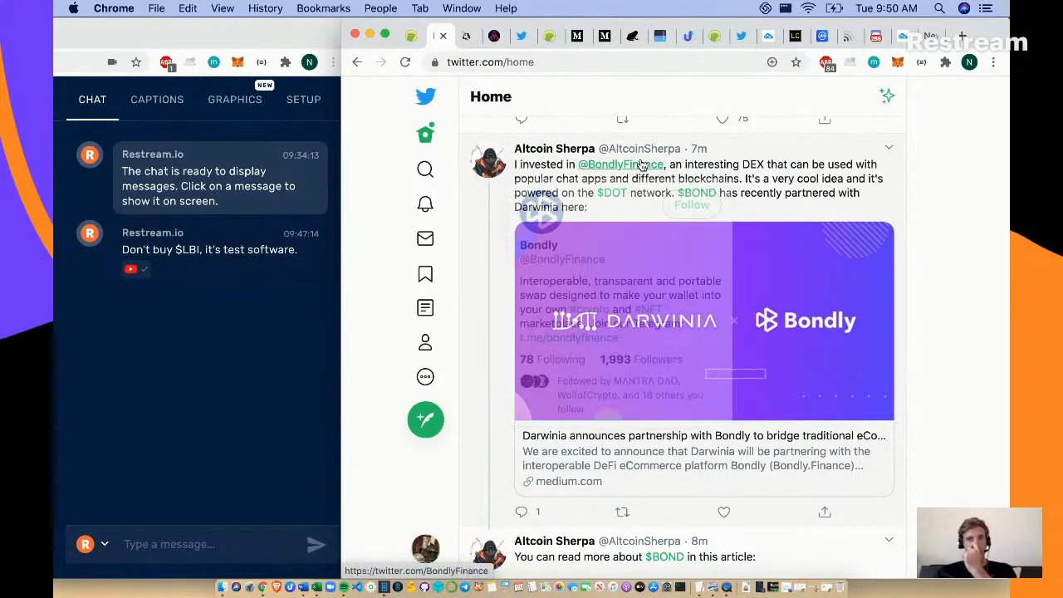
mouse_move(621, 164)
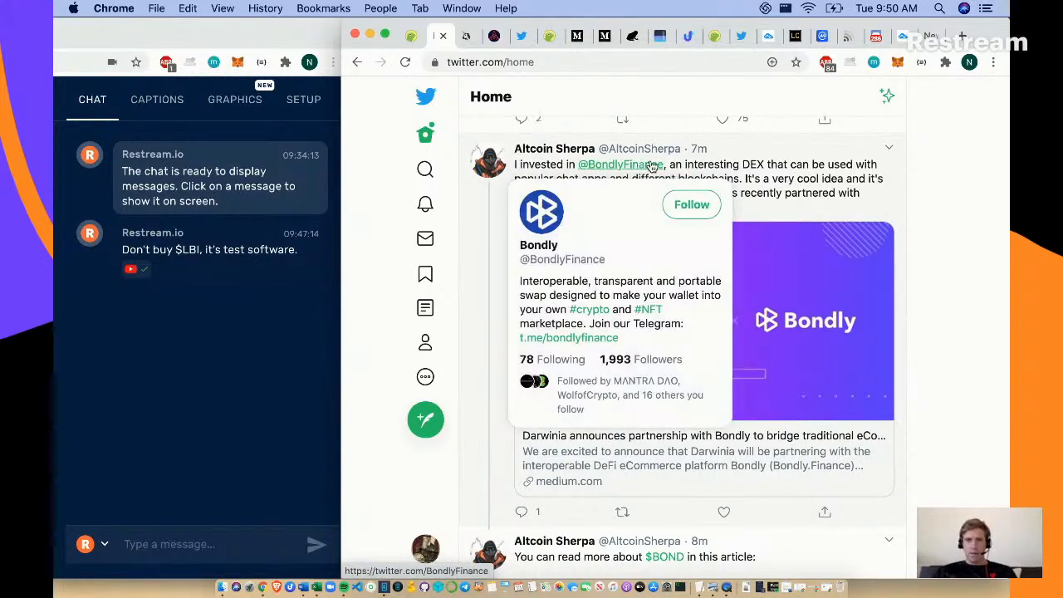
mouse_move(766, 203)
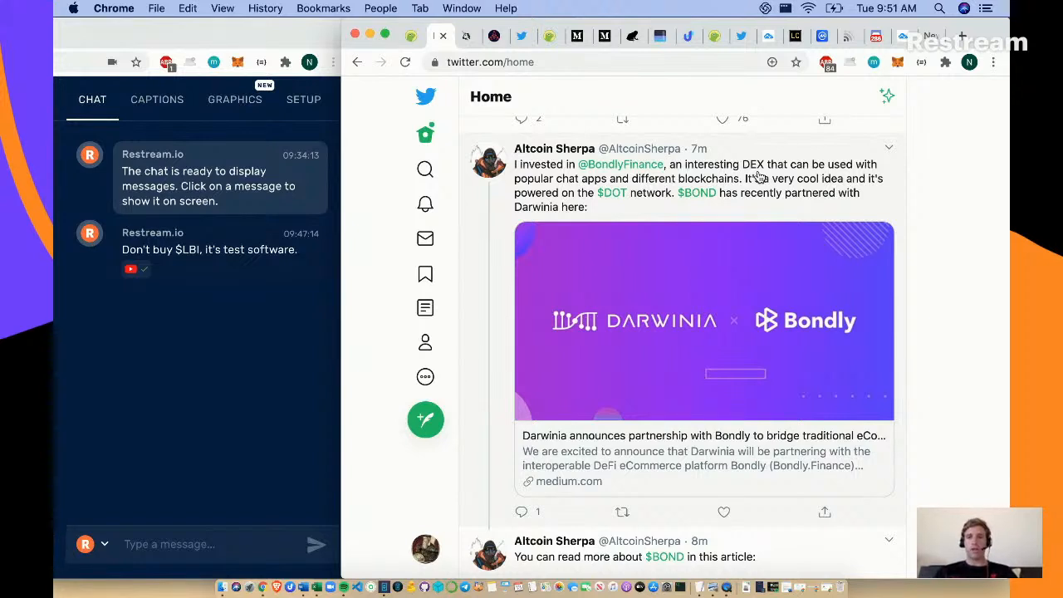
mouse_move(612, 193)
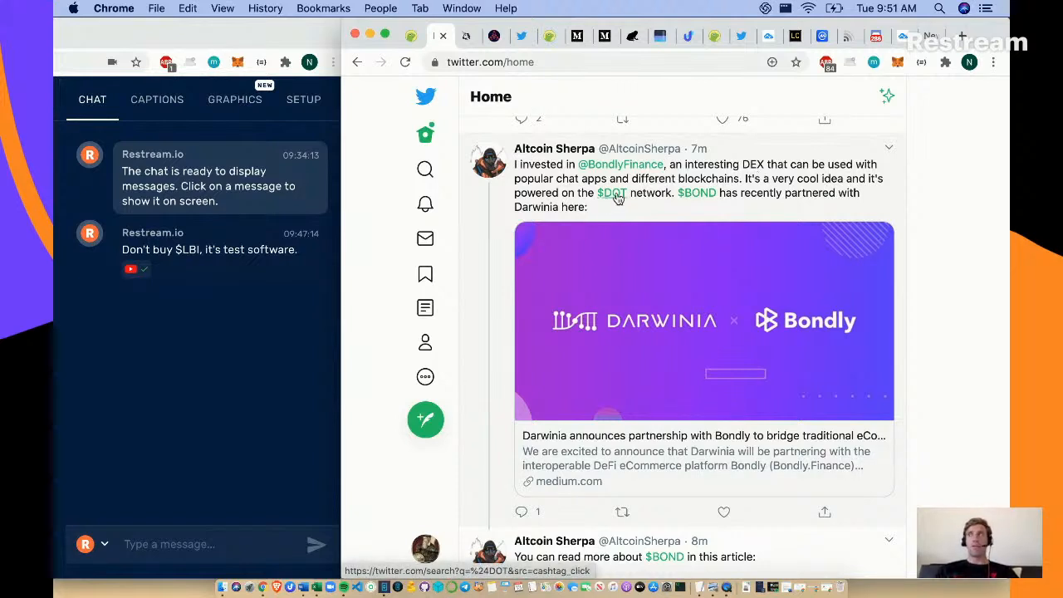
mouse_move(617, 199)
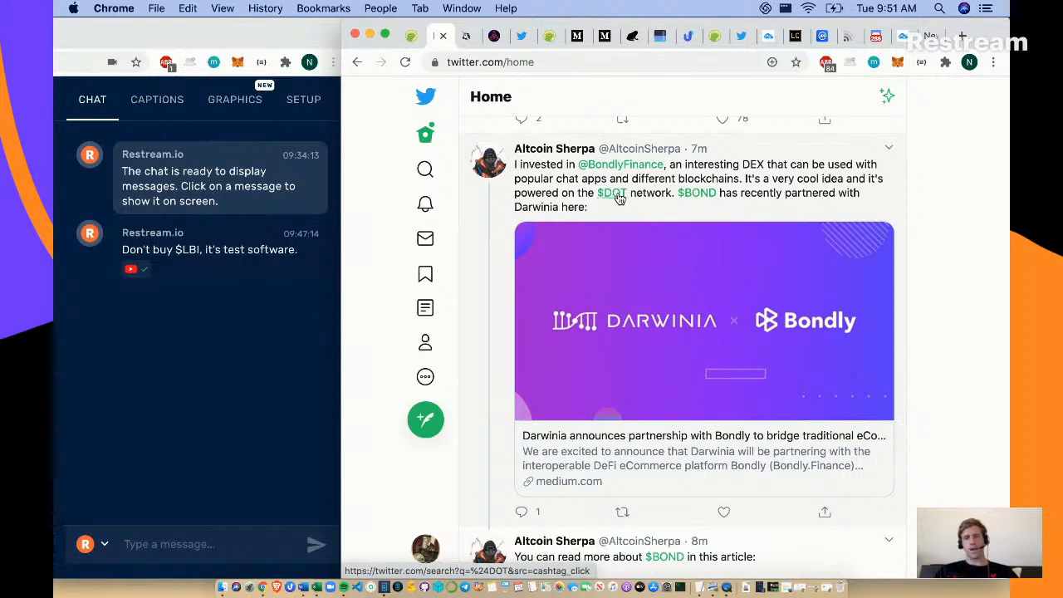
- Scroll past Altcoin Sherpa's Bondly tweet toward the crypto economics chart image
scroll(down, 3)
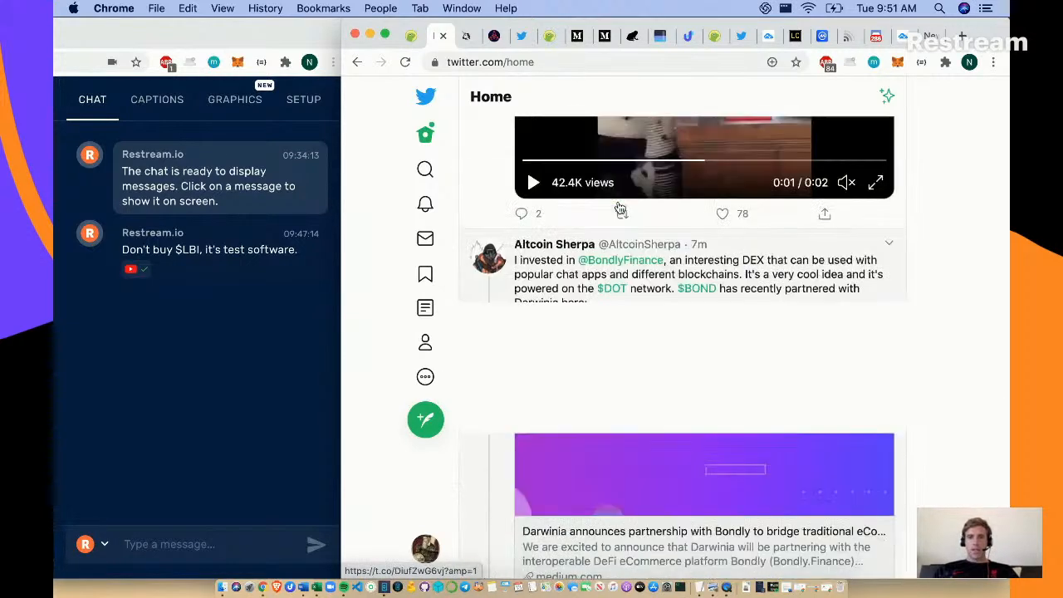
scroll(down, 3)
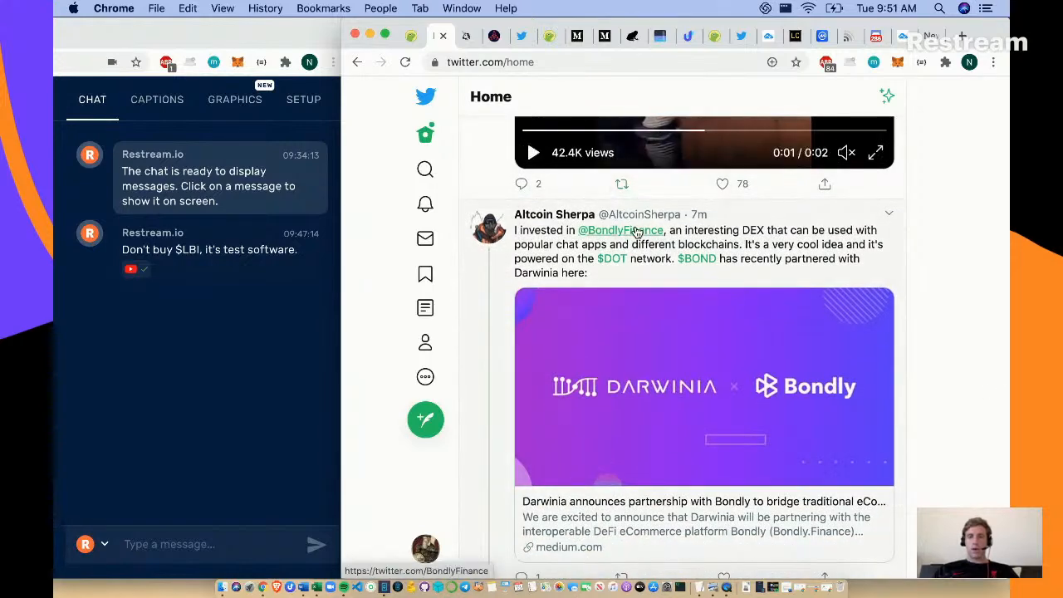
mouse_move(621, 229)
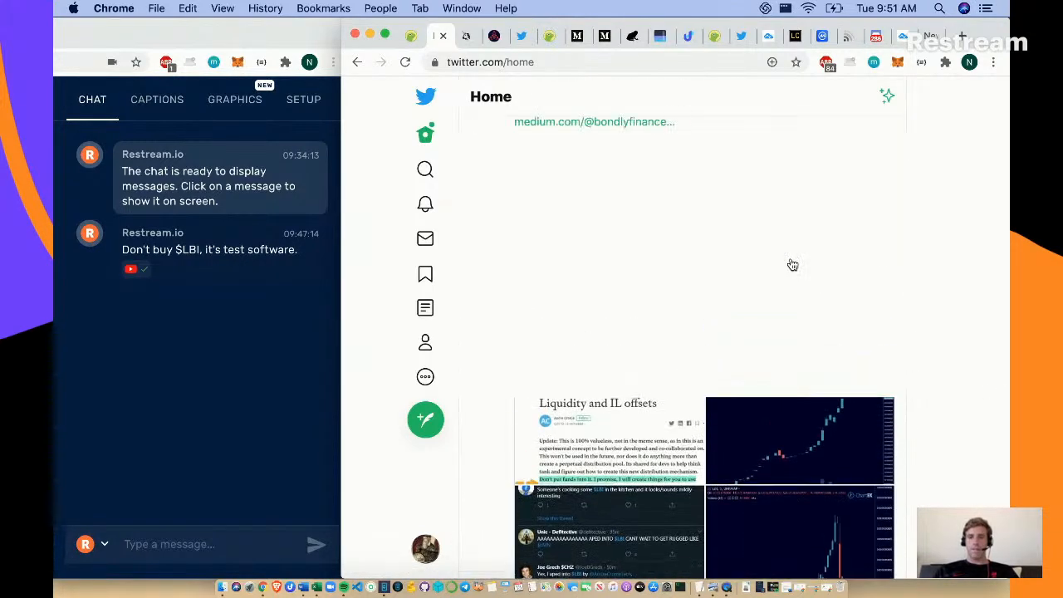
- Scroll the home timeline to Krüger's 'A crypto short story' tweet and select it
scroll(down, 3)
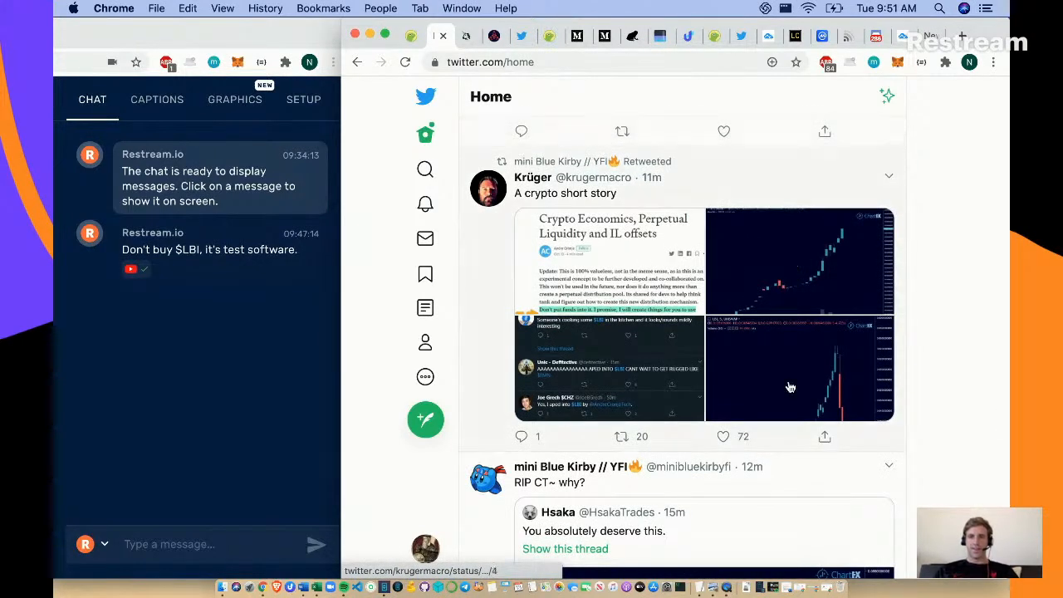
click(797, 369)
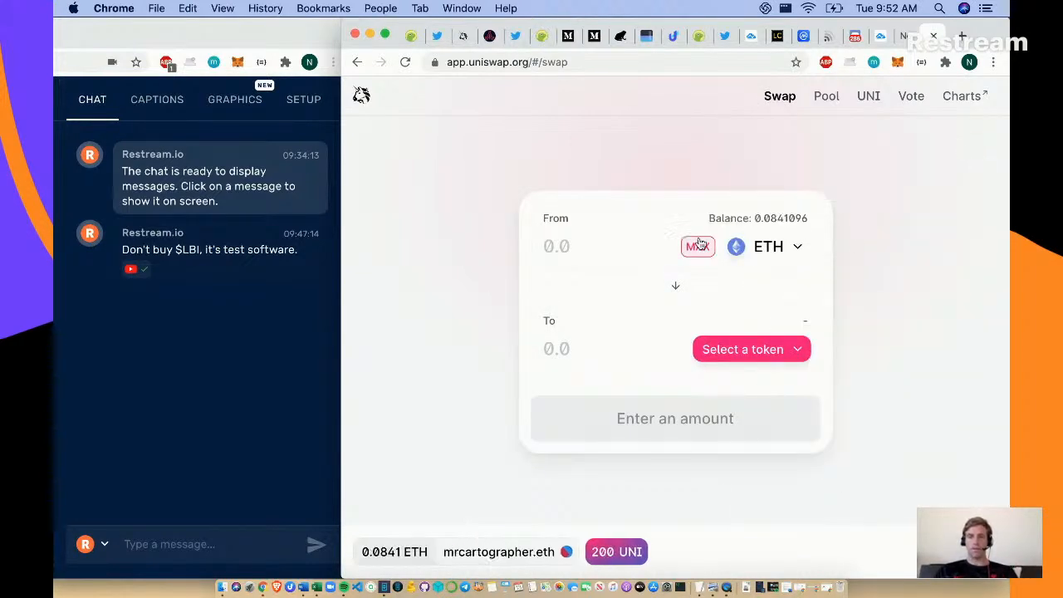
mouse_move(781, 248)
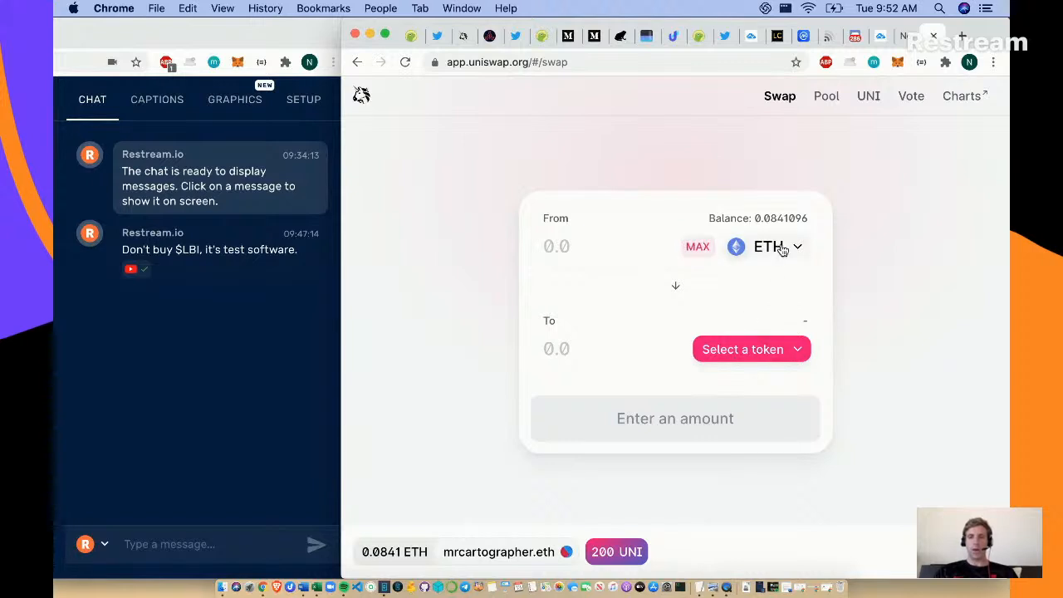
- Enter 1 ETH as the swap amount and search the token list for 'lbi'
click(582, 246)
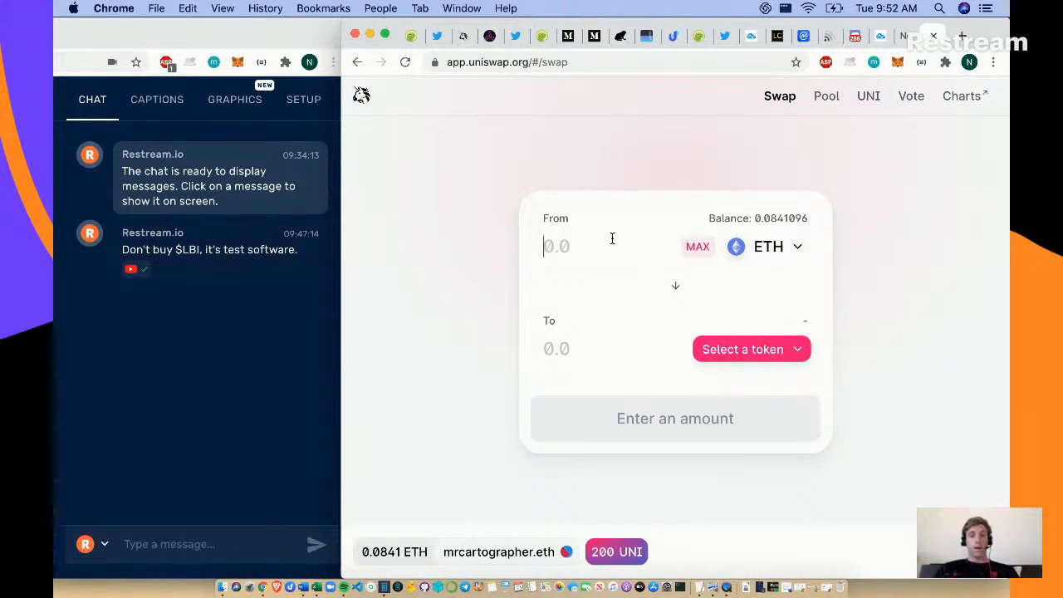
text(1)
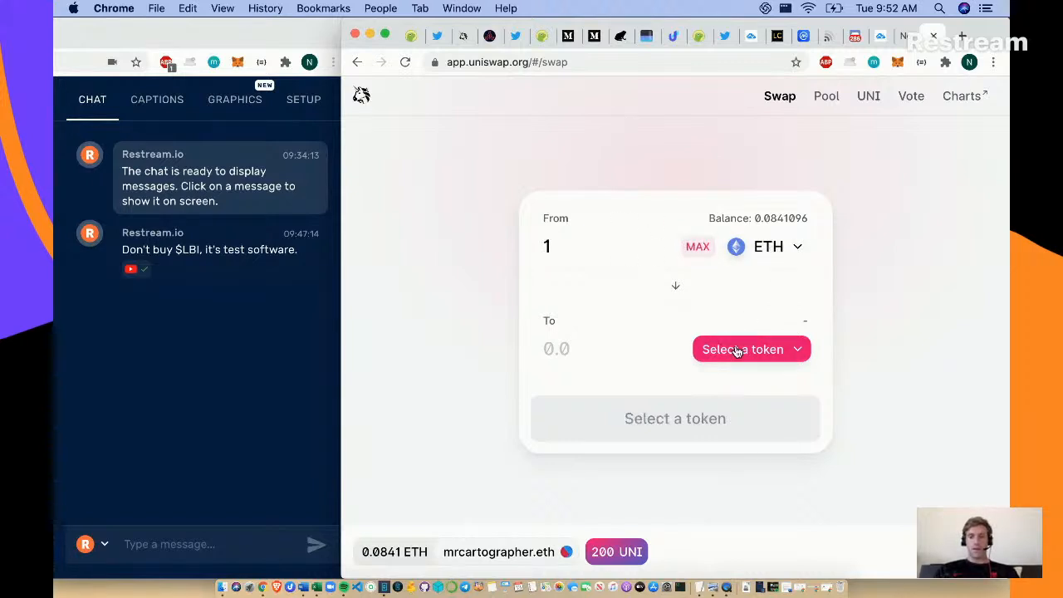
click(742, 349)
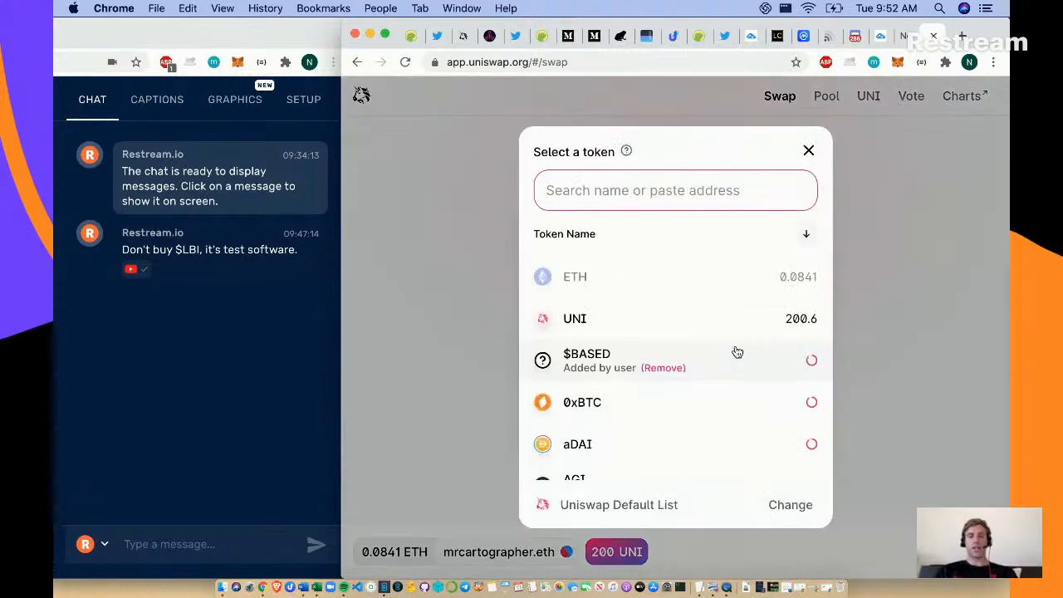
text(lbi)
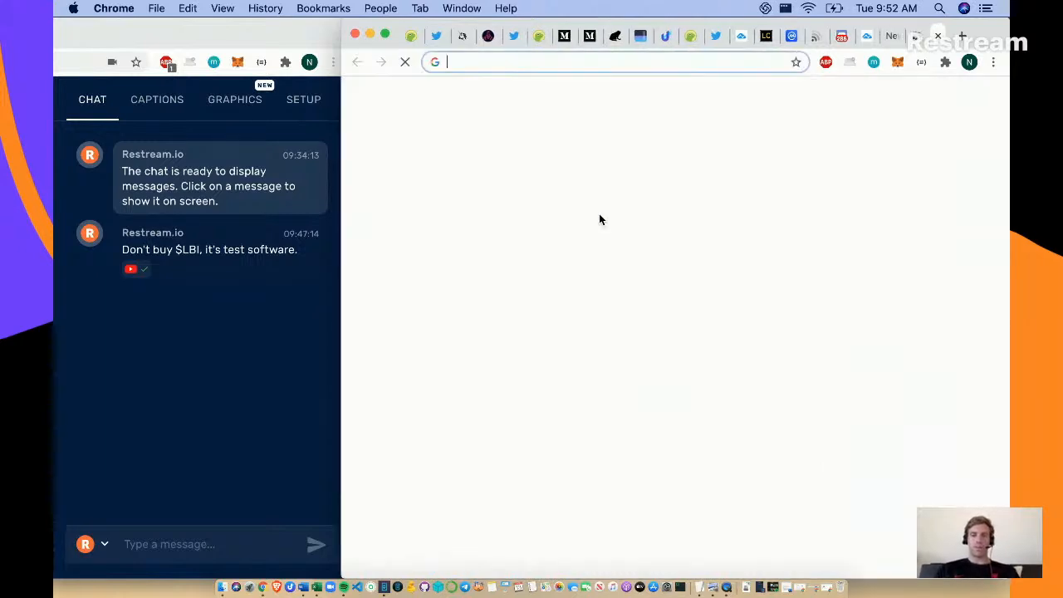
- Search Google for 'lbi ether', reach the Liberium (LBI) Etherscan page and copy its contract address
text(lbi ether)
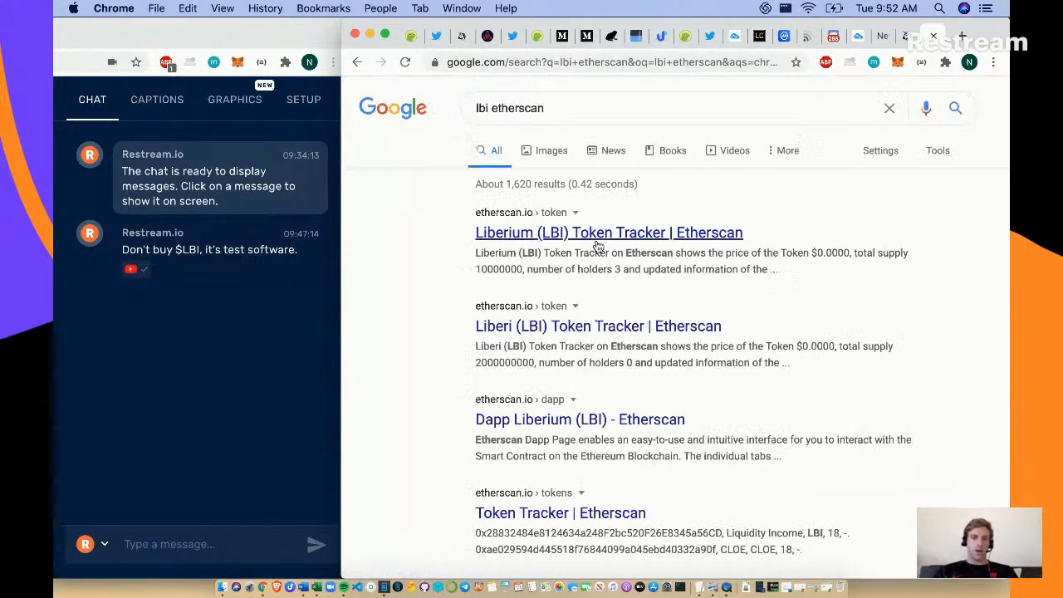
mouse_move(591, 233)
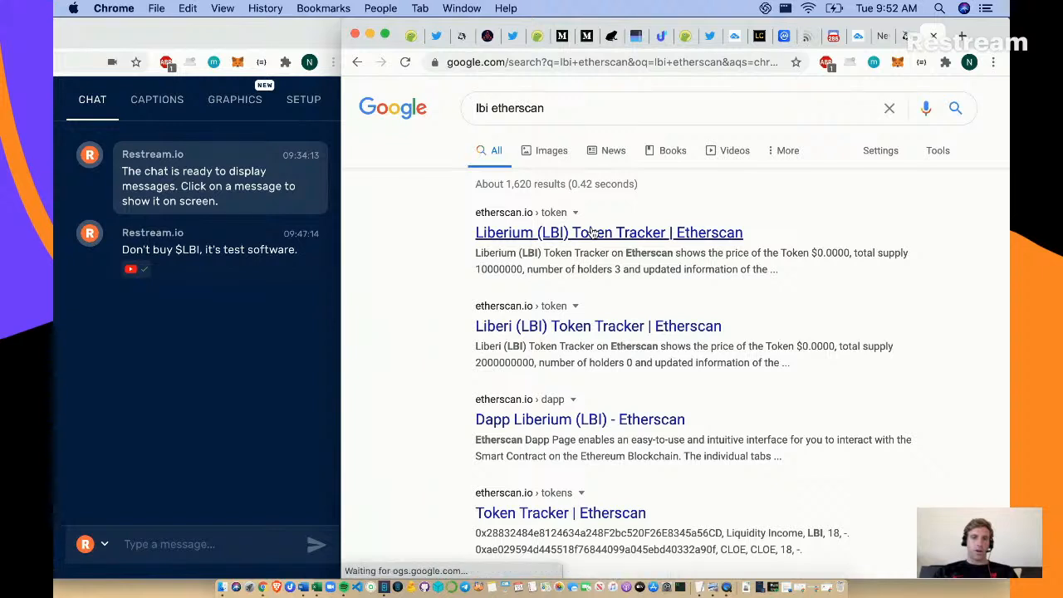
click(608, 233)
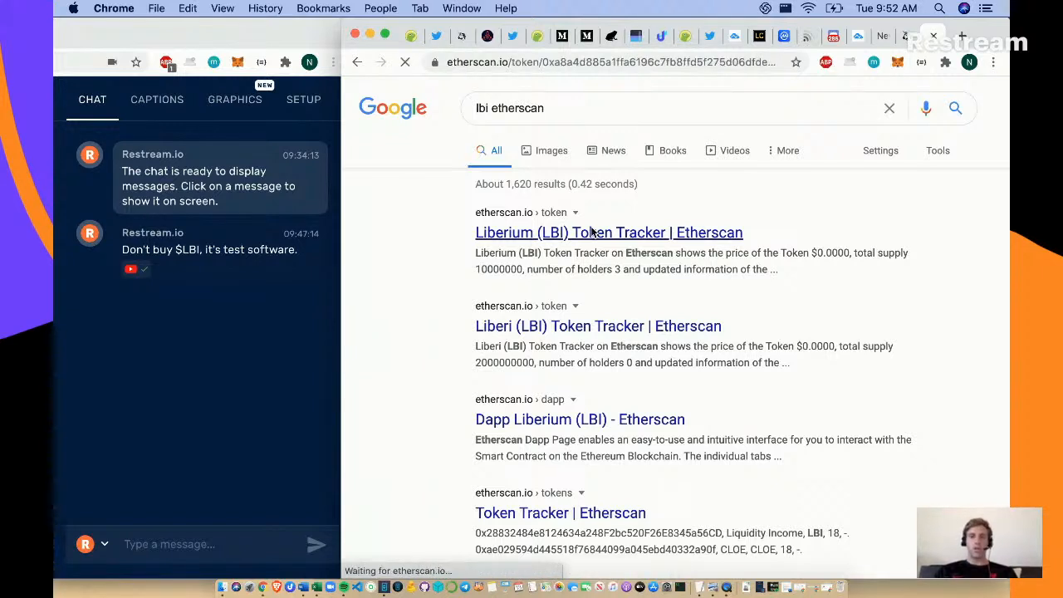
click(608, 232)
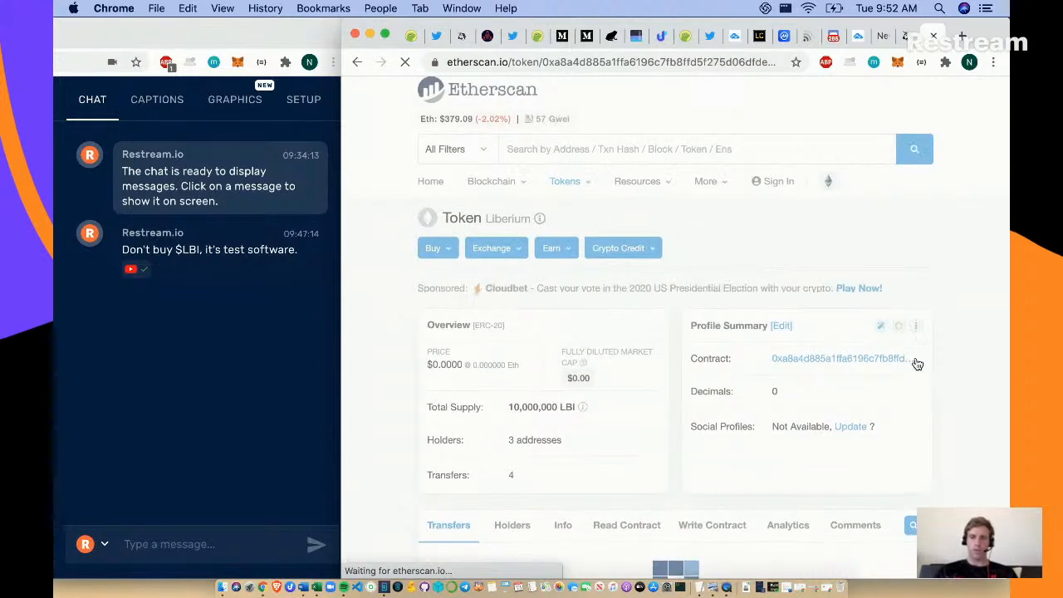
click(900, 359)
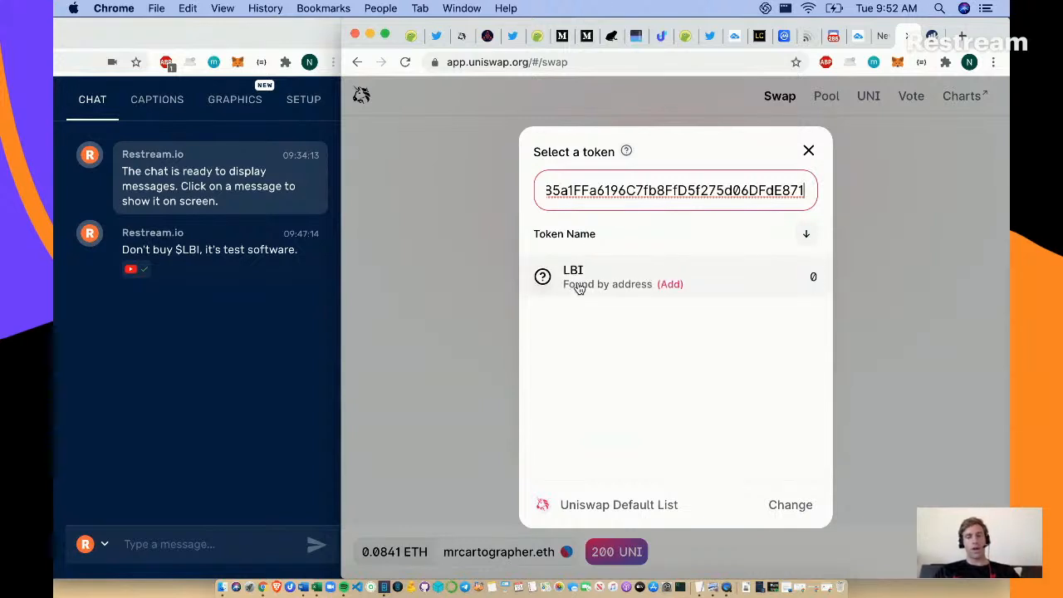
mouse_move(541, 289)
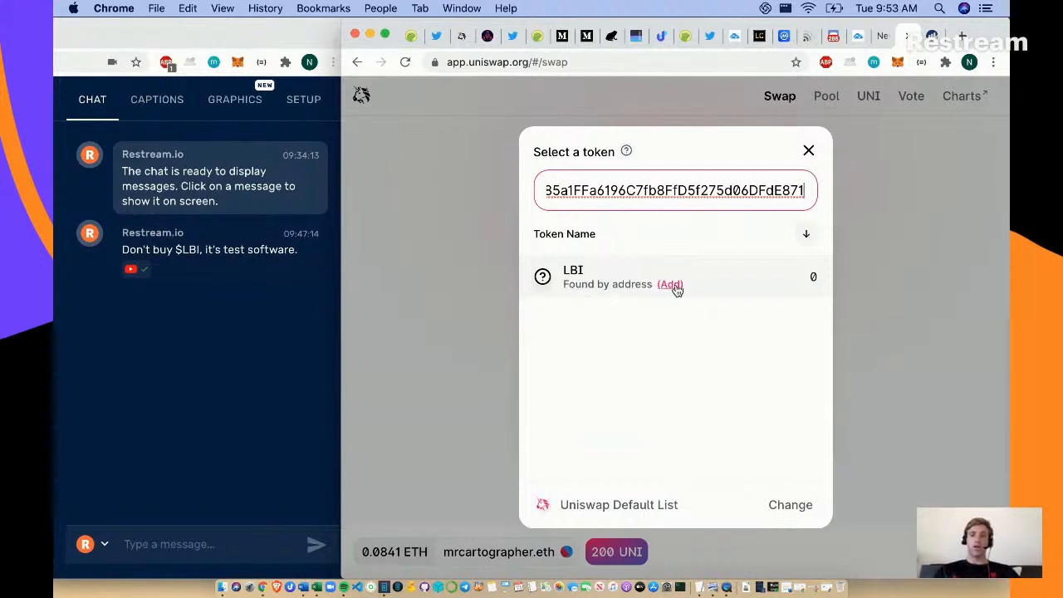
- Import LBI by address as the token to receive for 1 ETH, then return to Twitter
click(671, 284)
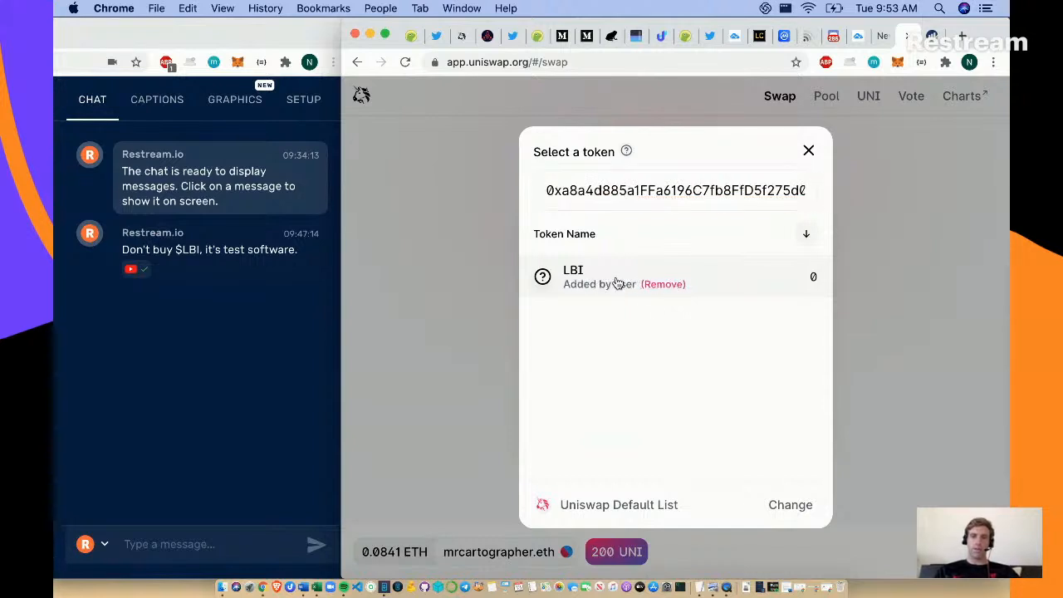
click(574, 276)
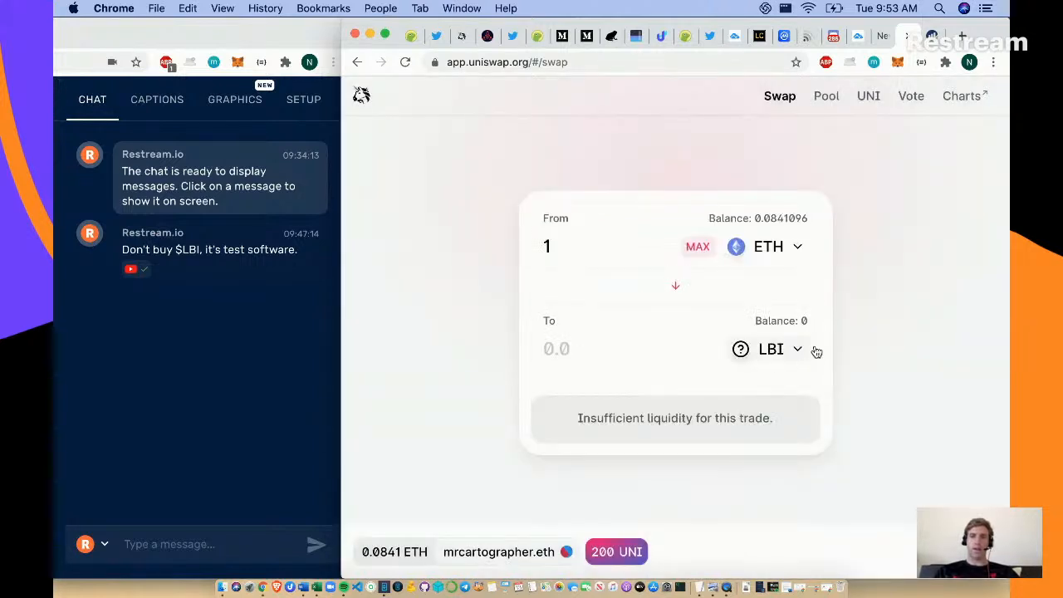
mouse_move(751, 333)
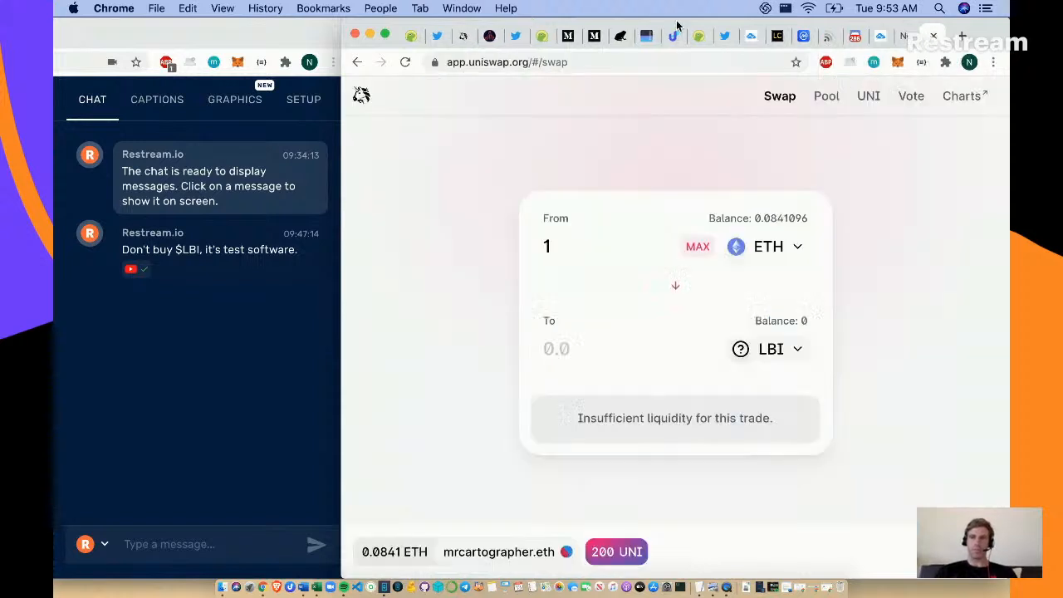
click(438, 36)
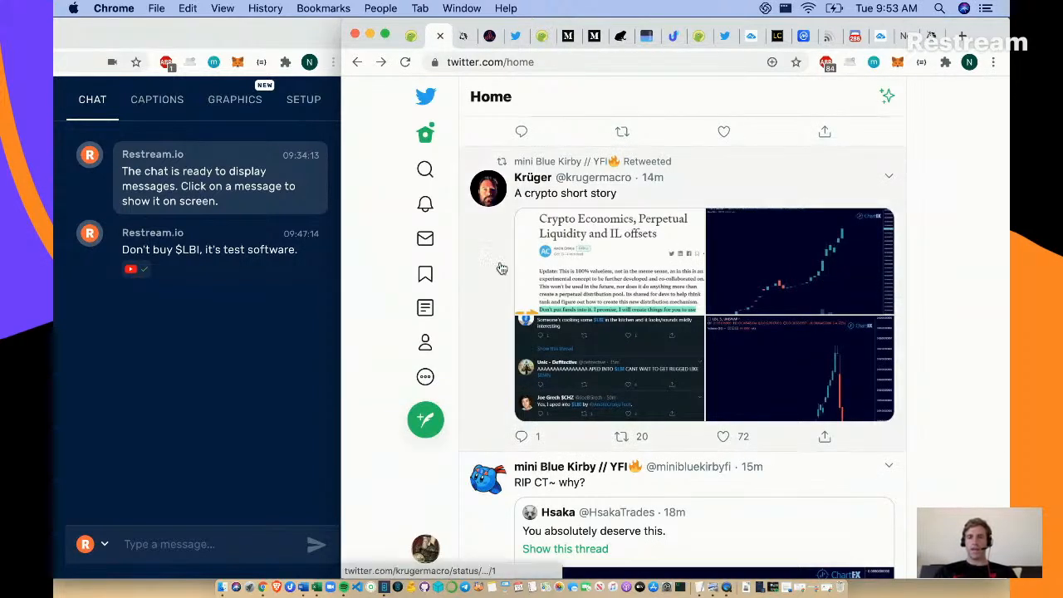
scroll(down, 3)
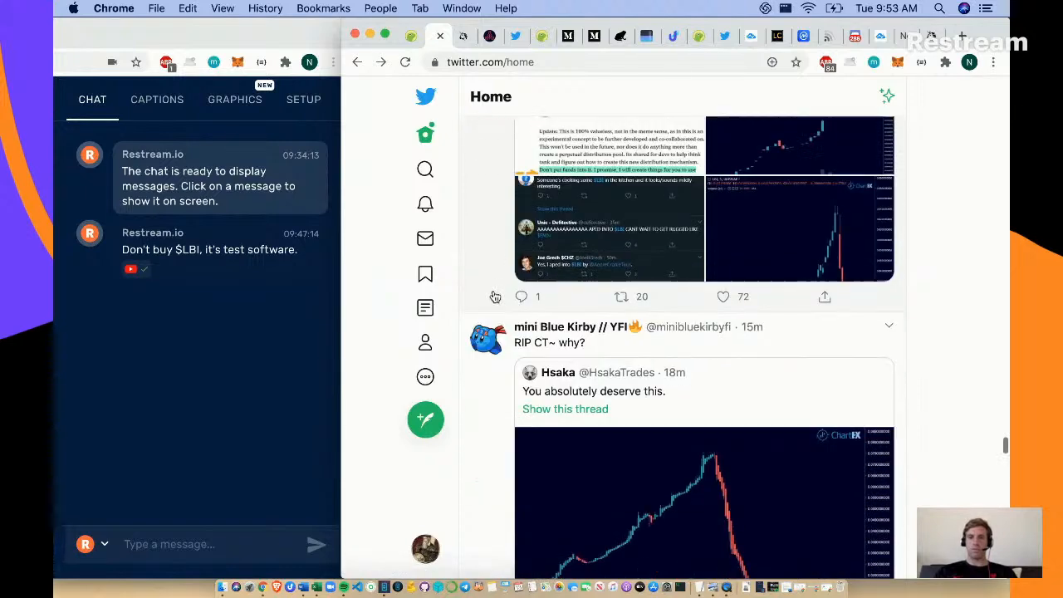
scroll(down, 3)
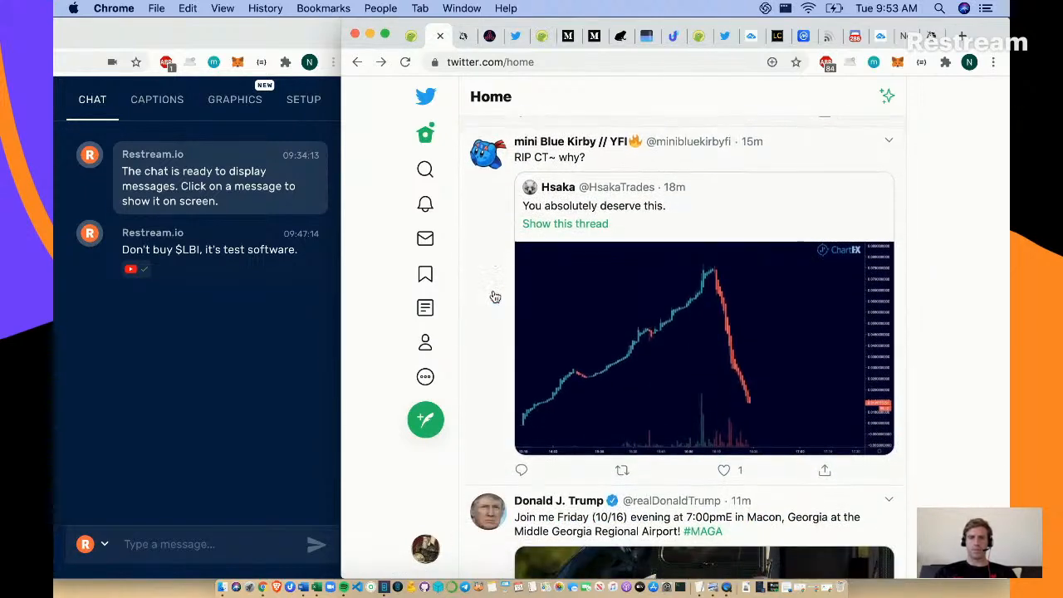
scroll(down, 3)
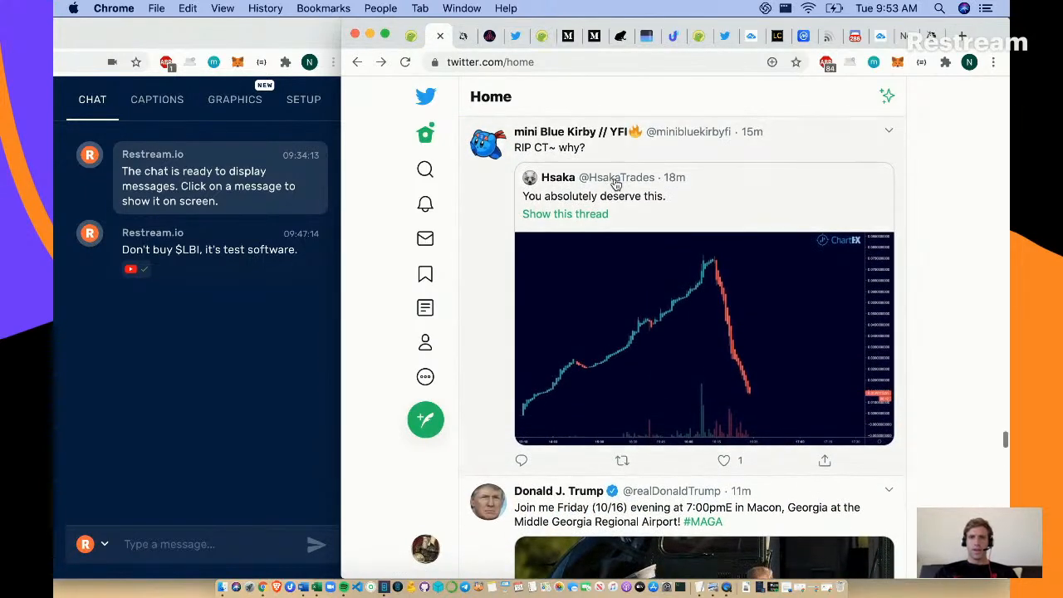
mouse_move(693, 136)
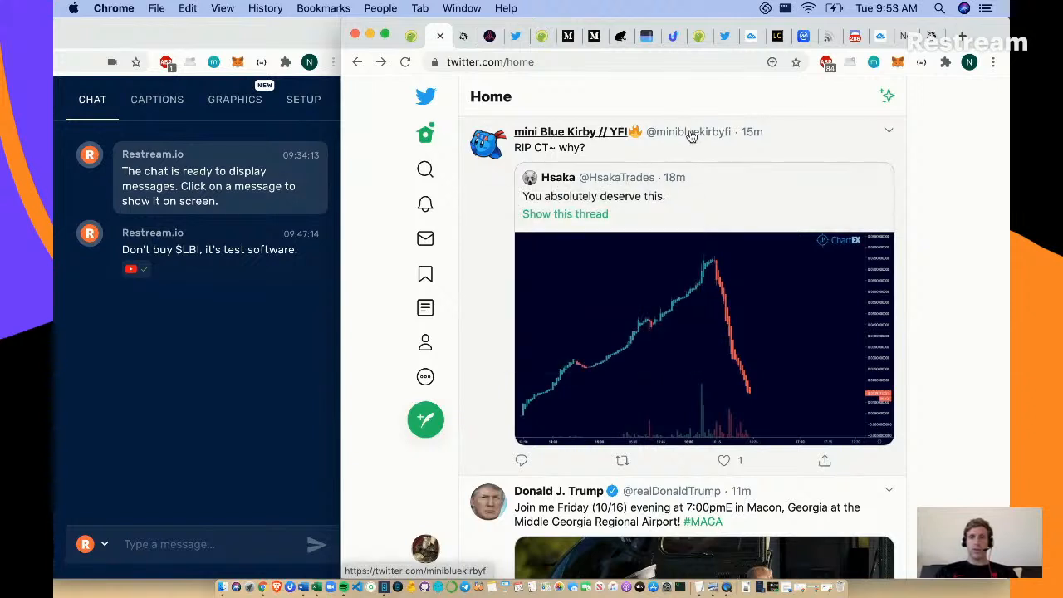
mouse_move(689, 133)
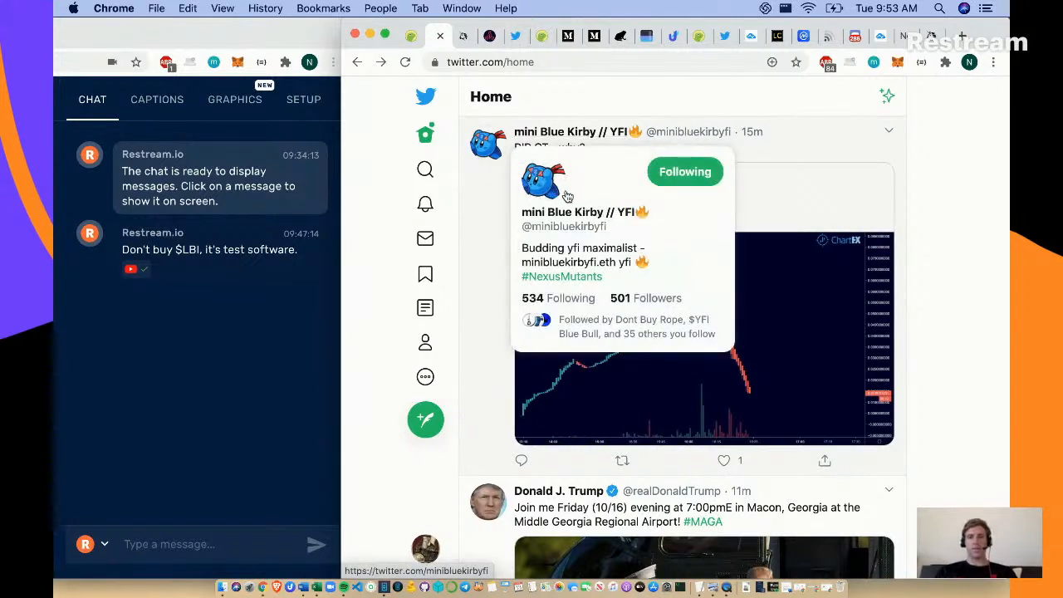
scroll(down, 3)
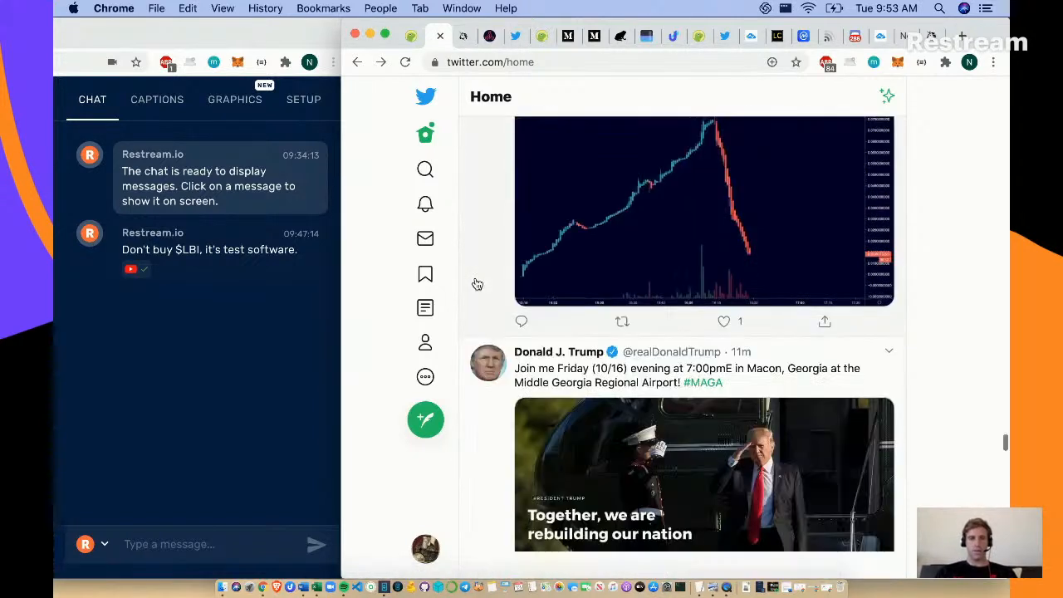
scroll(down, 3)
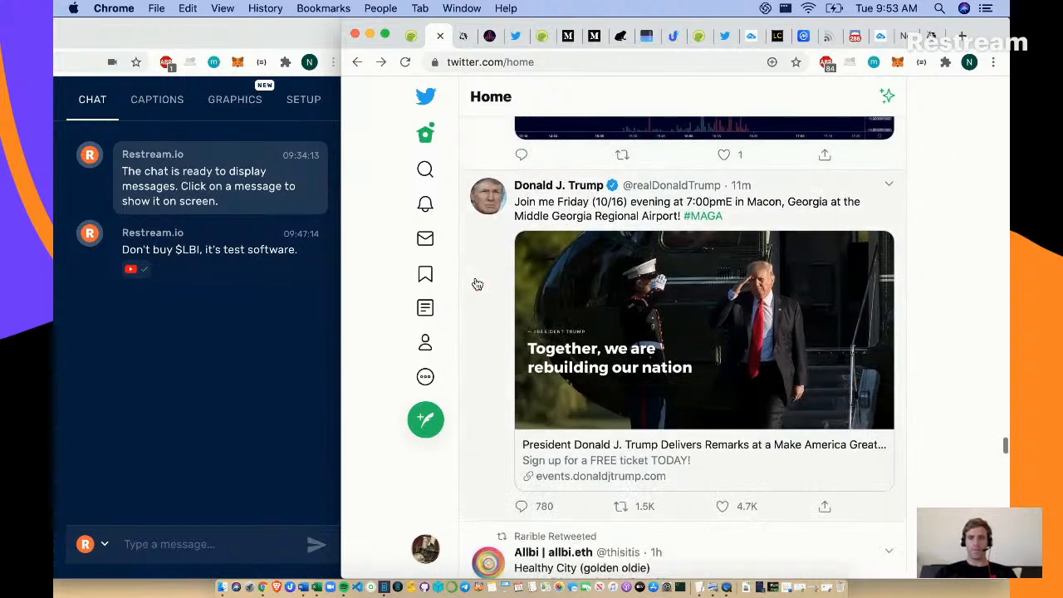
scroll(down, 3)
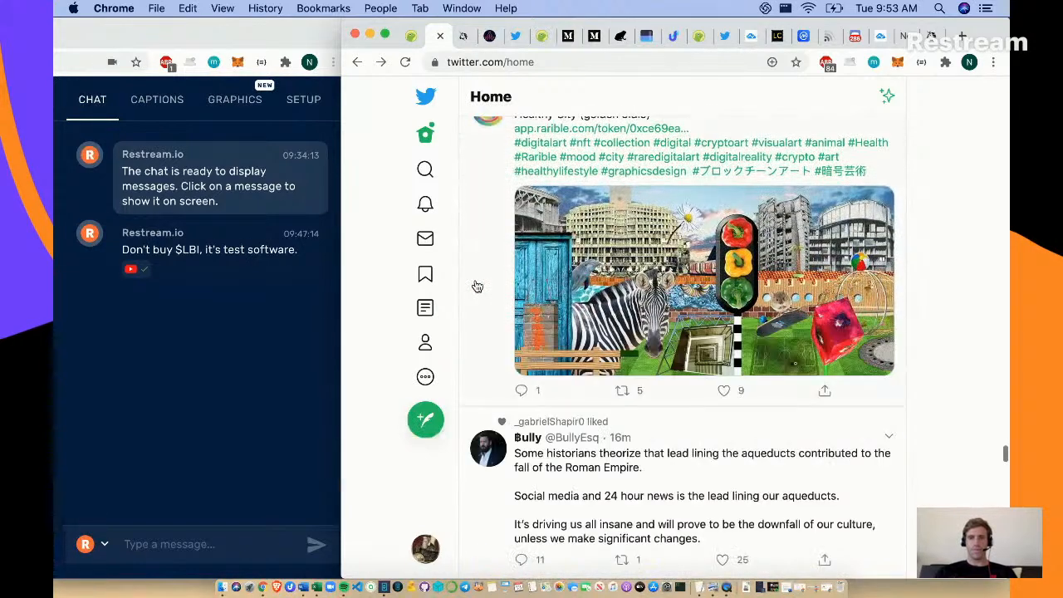
scroll(down, 3)
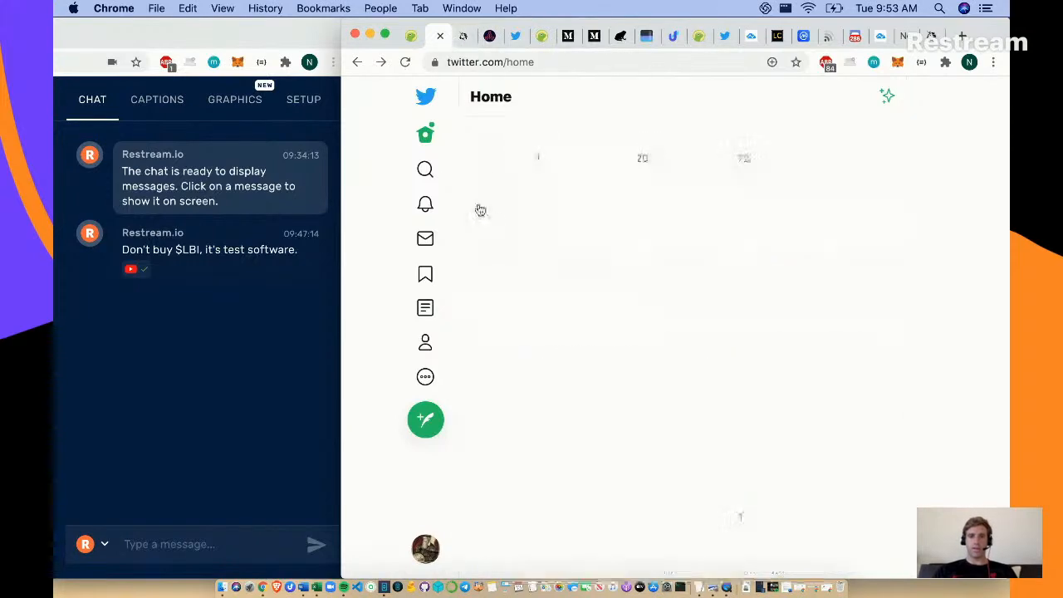
click(462, 37)
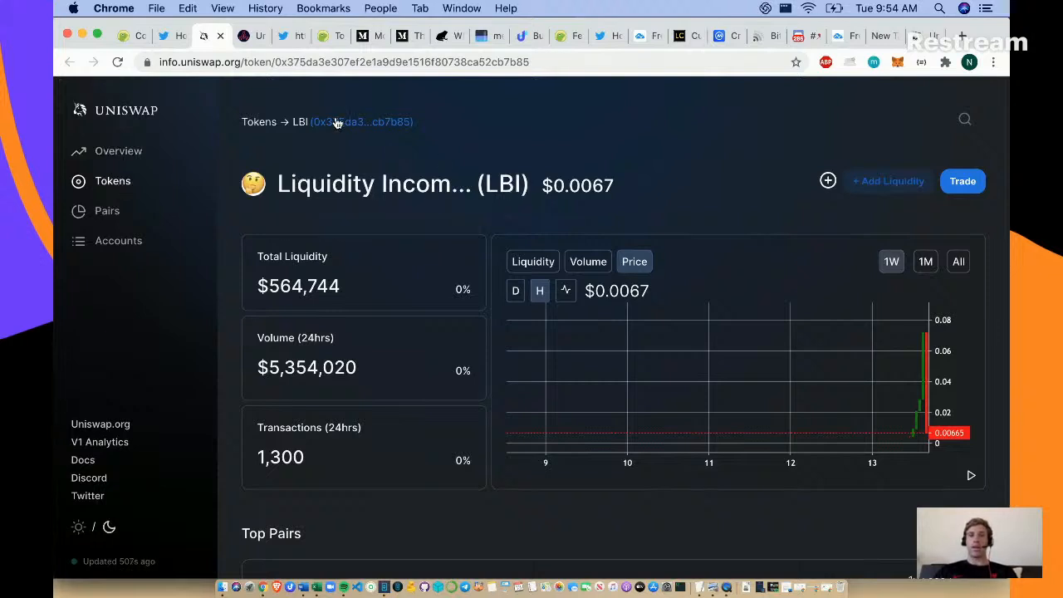
mouse_move(338, 123)
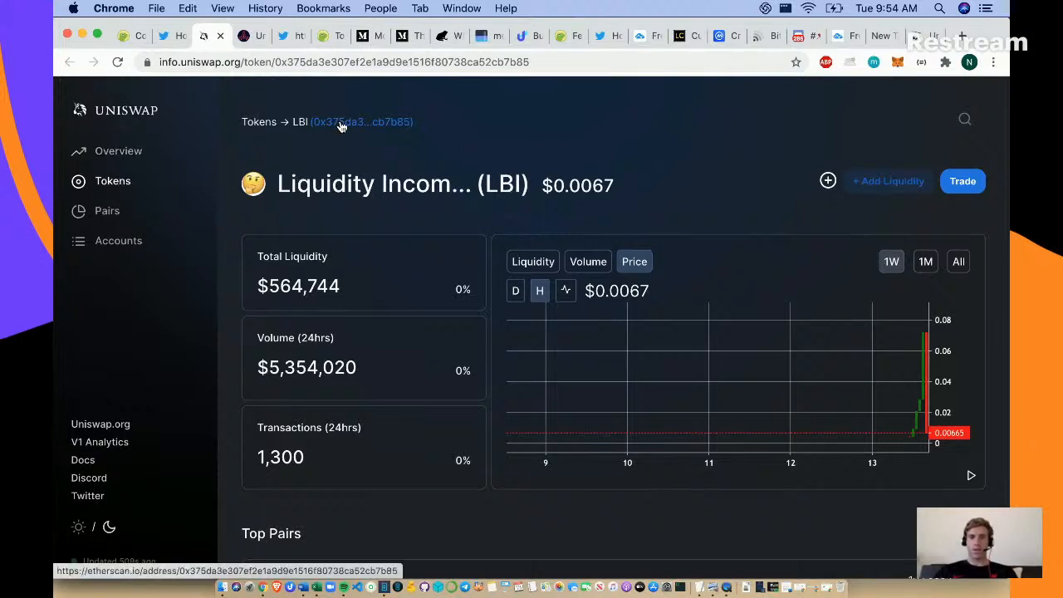
click(362, 121)
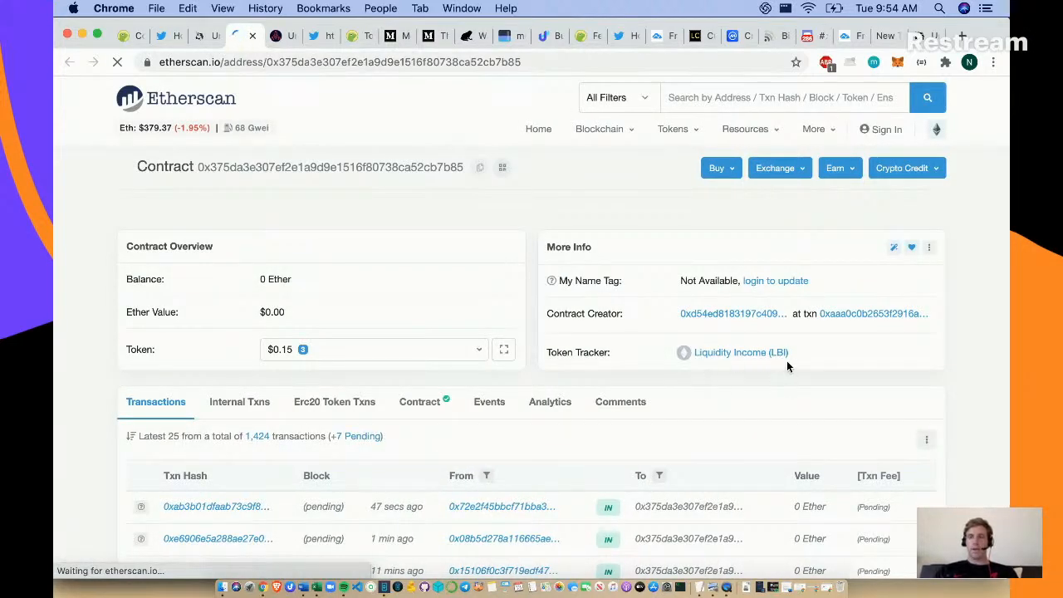
click(741, 353)
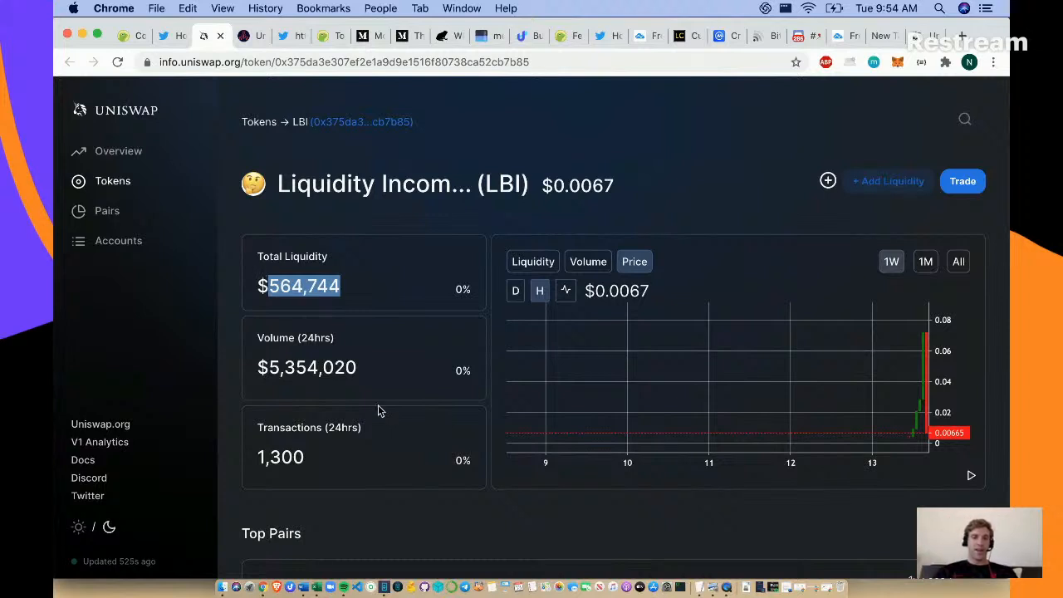
mouse_move(917, 429)
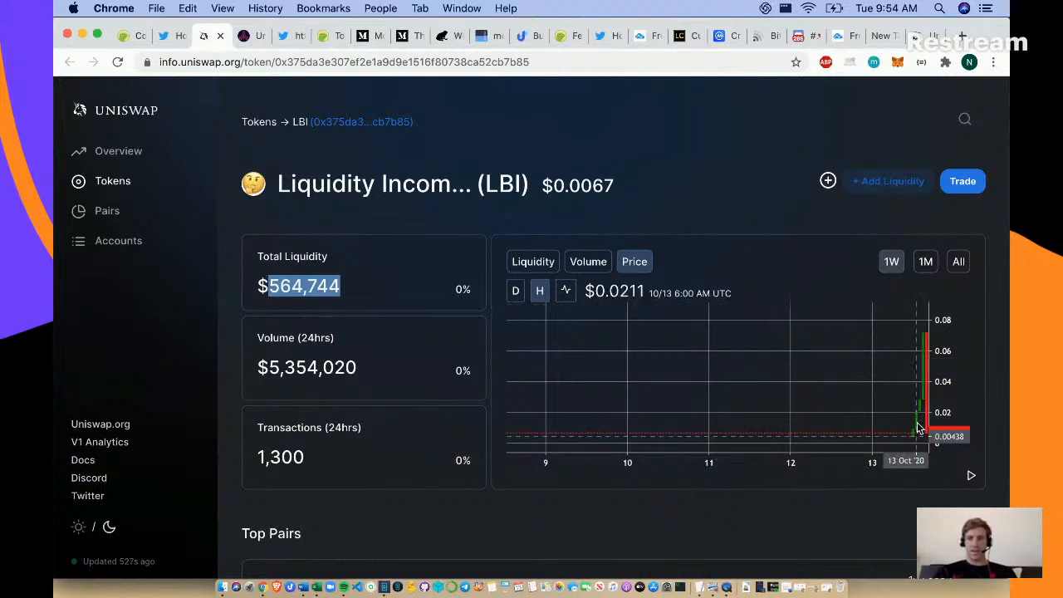
mouse_move(914, 428)
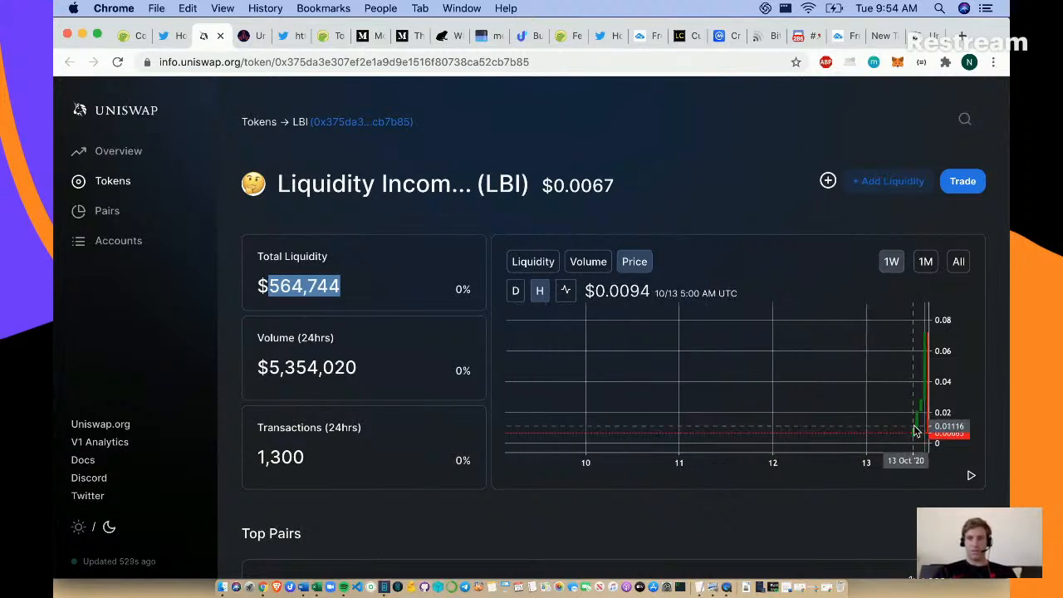
mouse_move(877, 405)
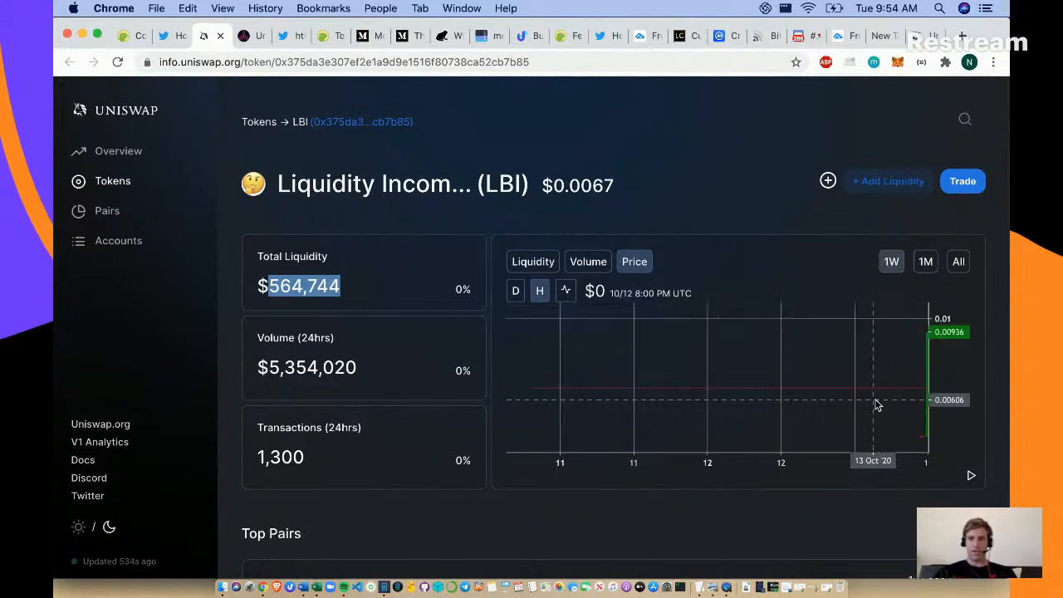
click(635, 261)
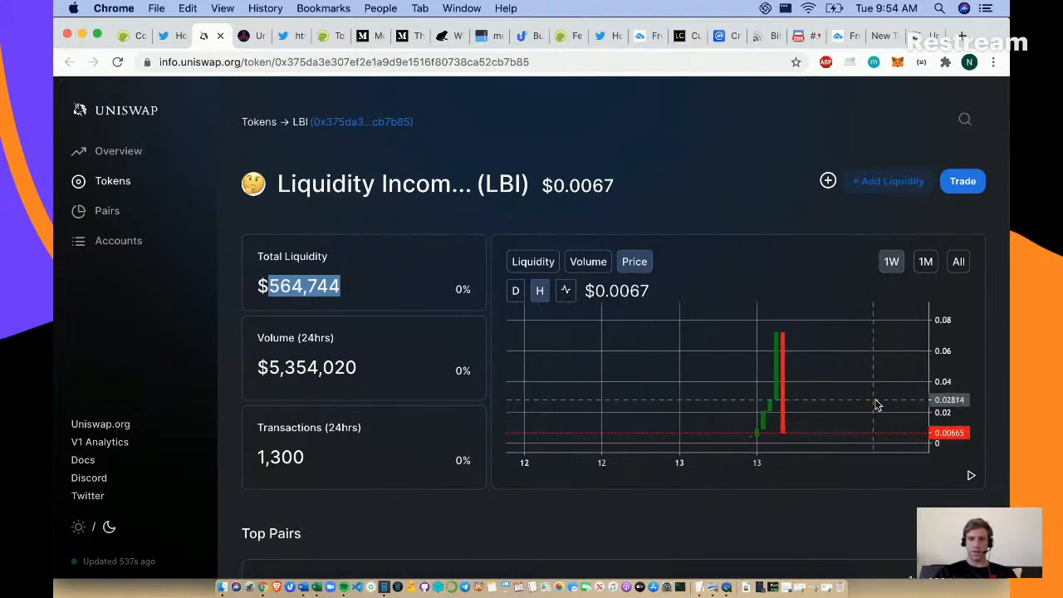
mouse_move(714, 438)
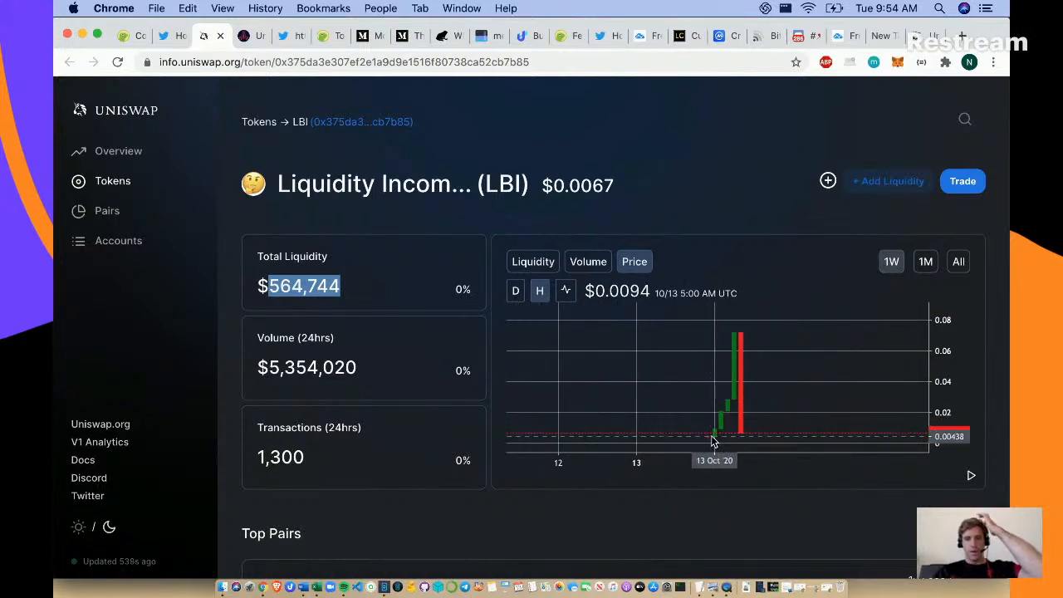
mouse_move(711, 441)
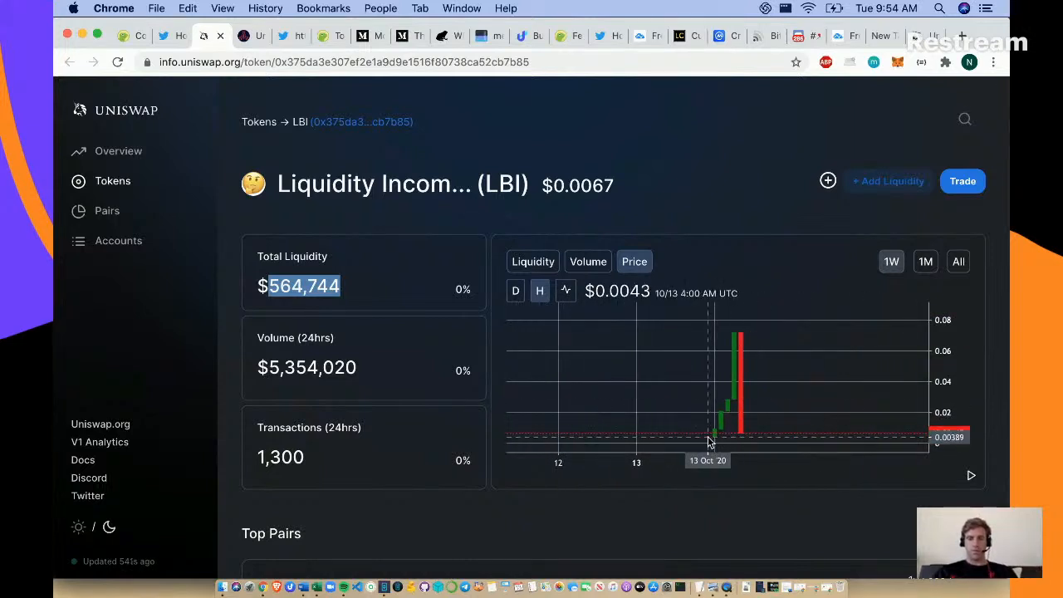
mouse_move(722, 432)
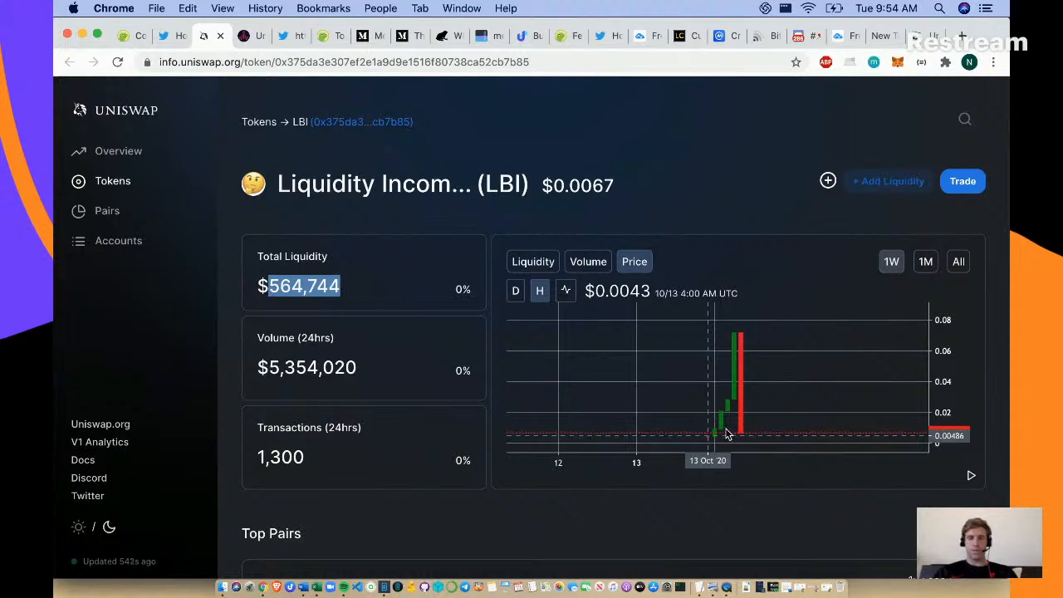
mouse_move(735, 404)
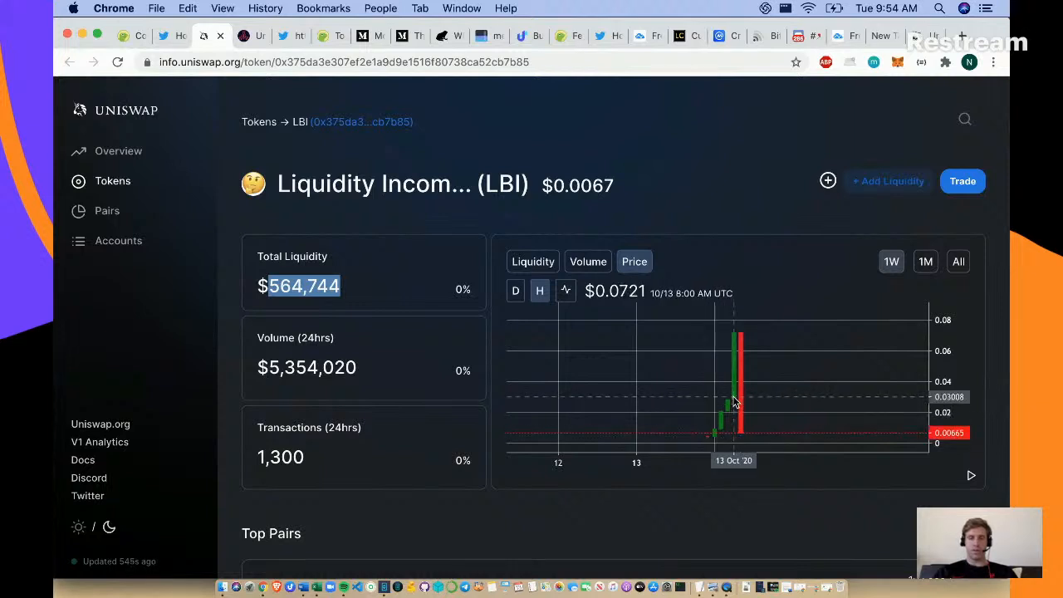
mouse_move(739, 403)
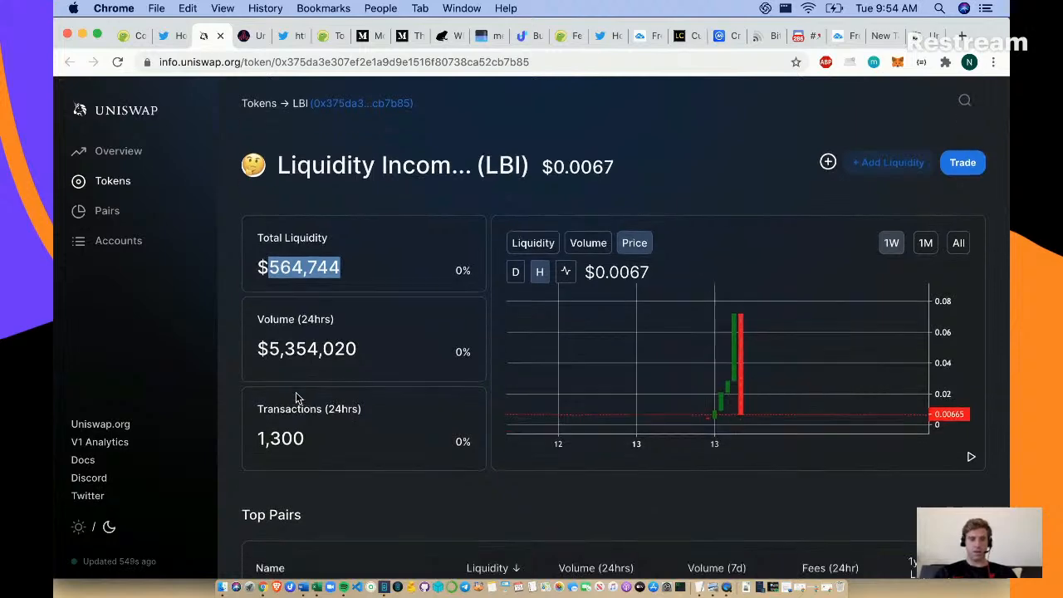
scroll(down, 3)
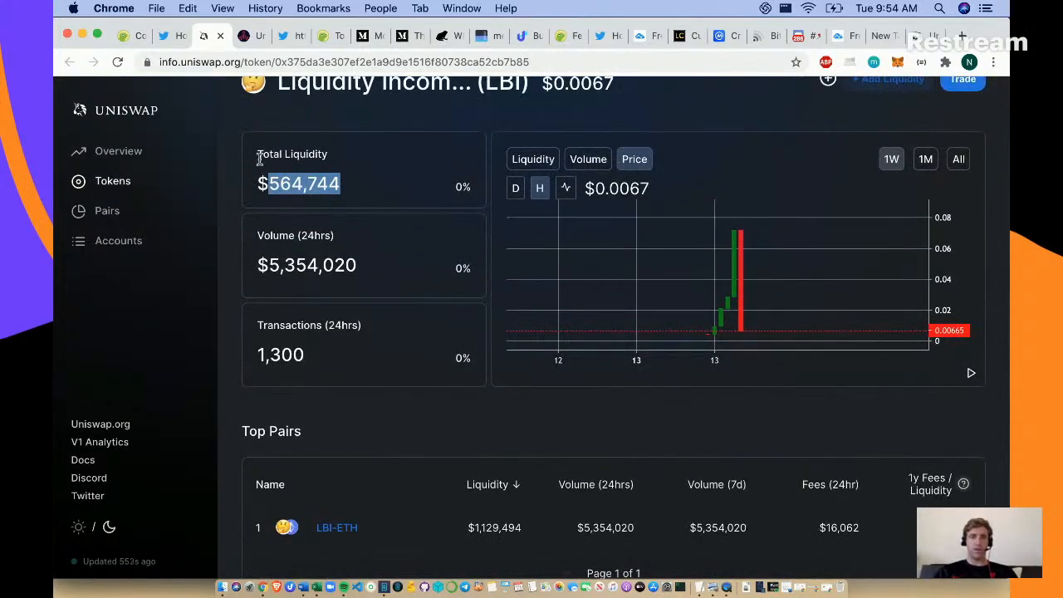
mouse_move(244, 124)
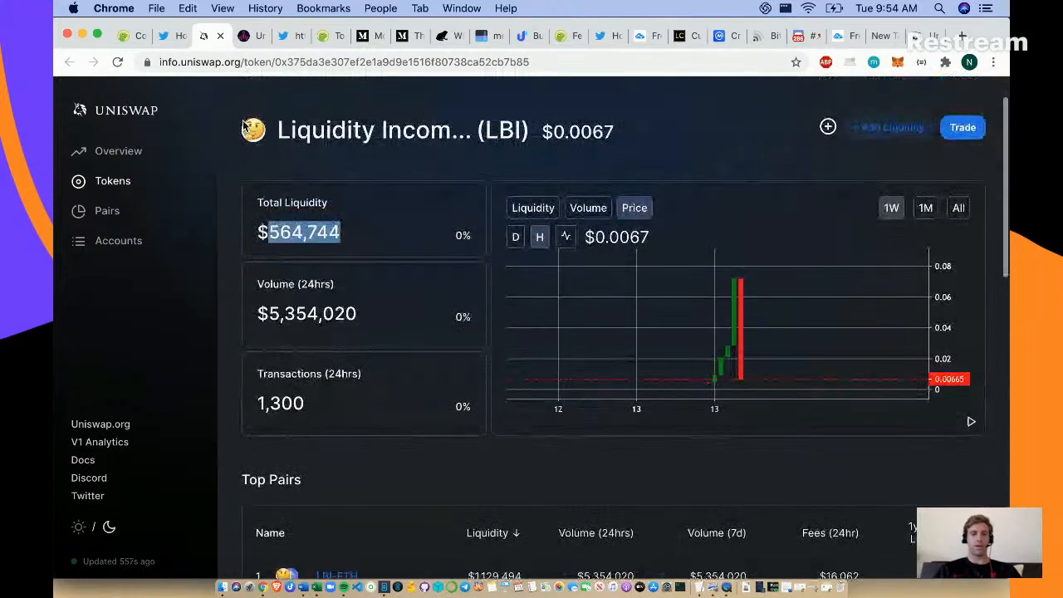
scroll(down, 3)
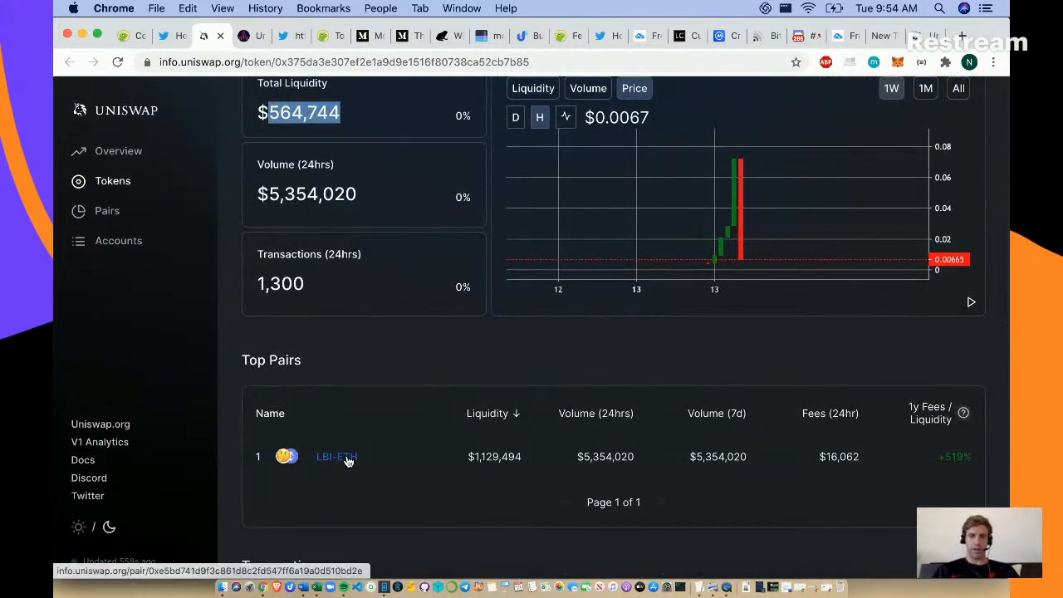
- Open the LBI-ETH pair page, accept the Token Safety Alert and view its liquidity and fee stats
click(336, 456)
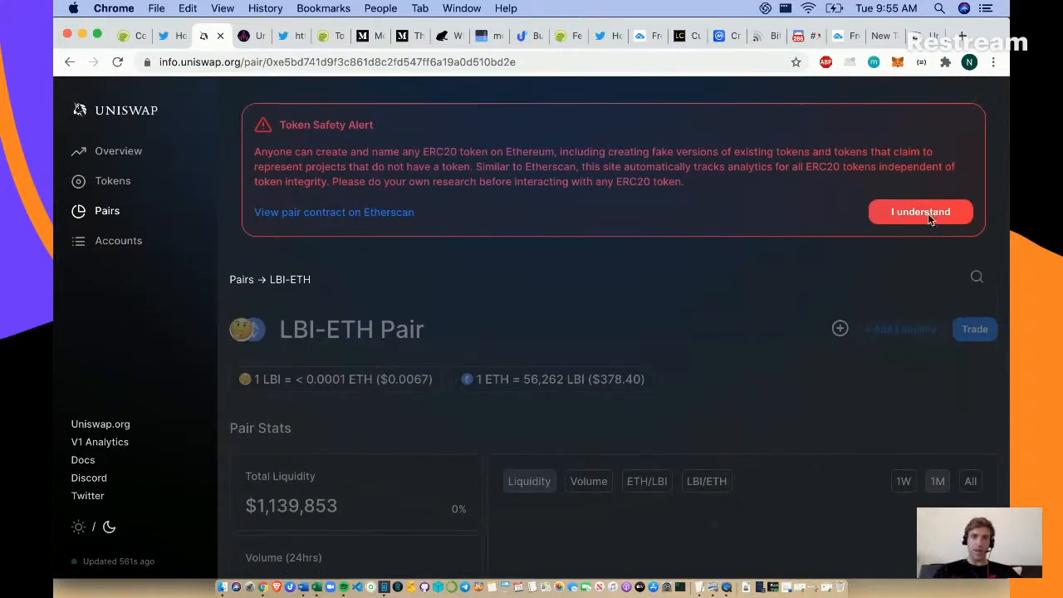
click(920, 213)
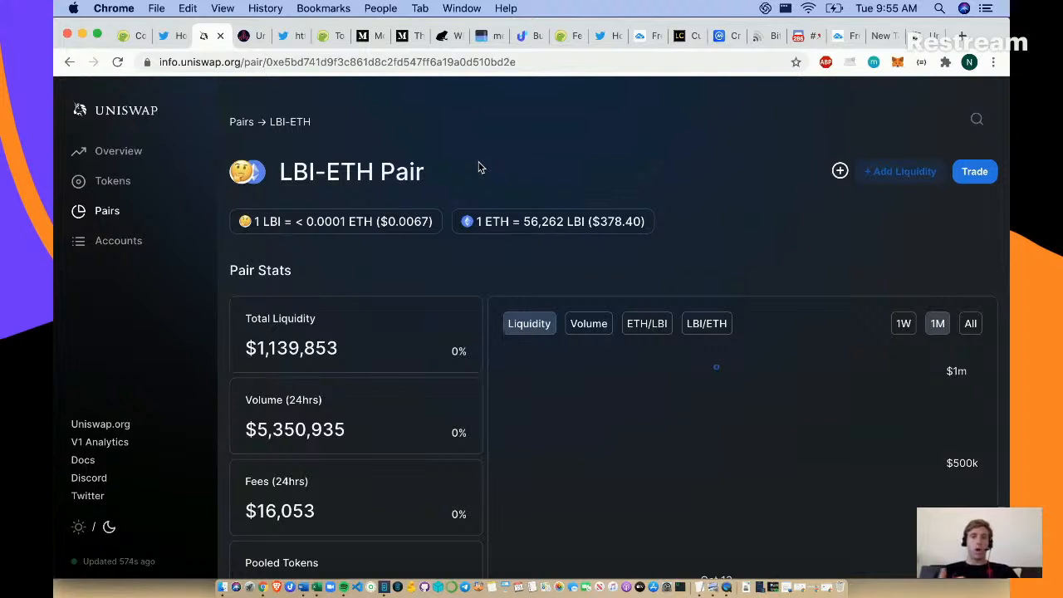
mouse_move(515, 299)
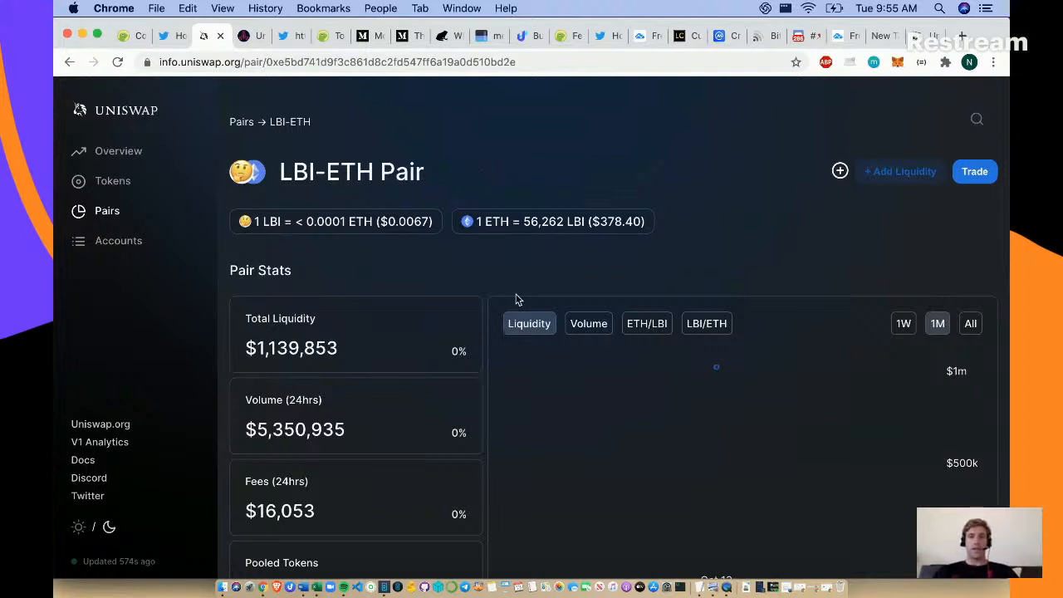
scroll(down, 3)
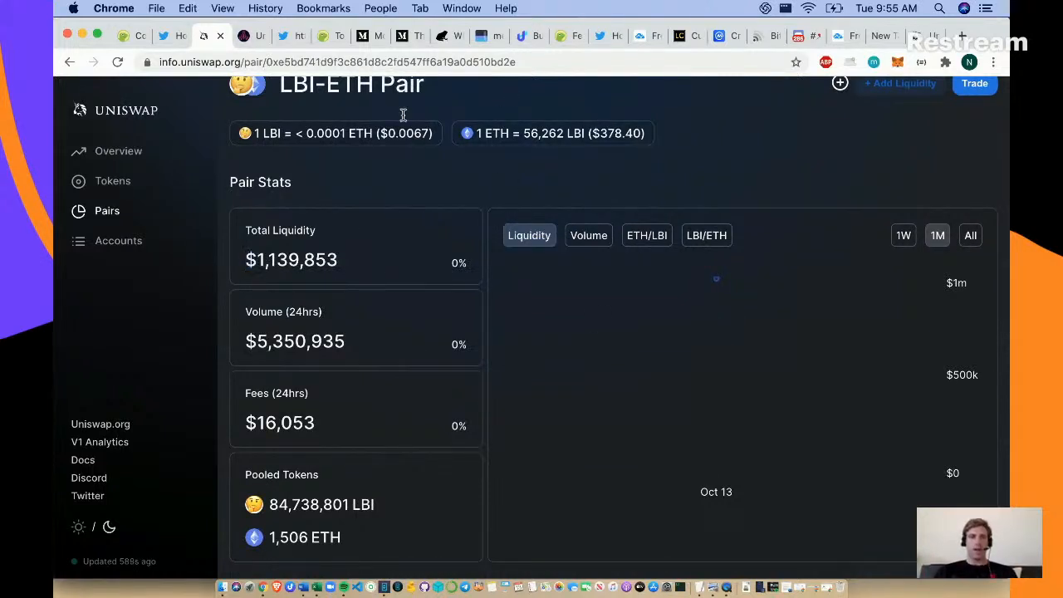
mouse_move(219, 37)
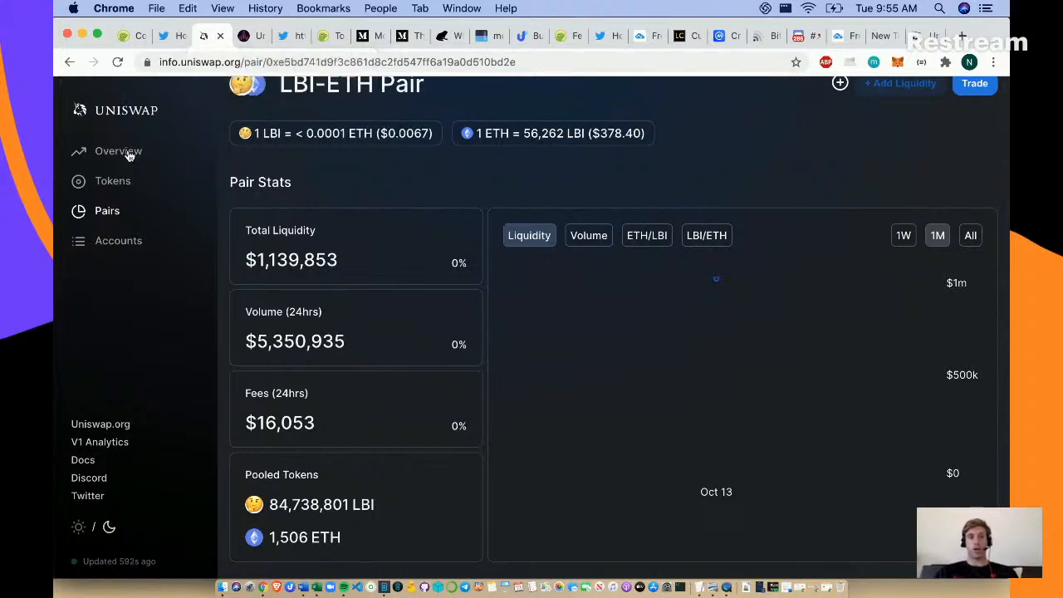
click(118, 150)
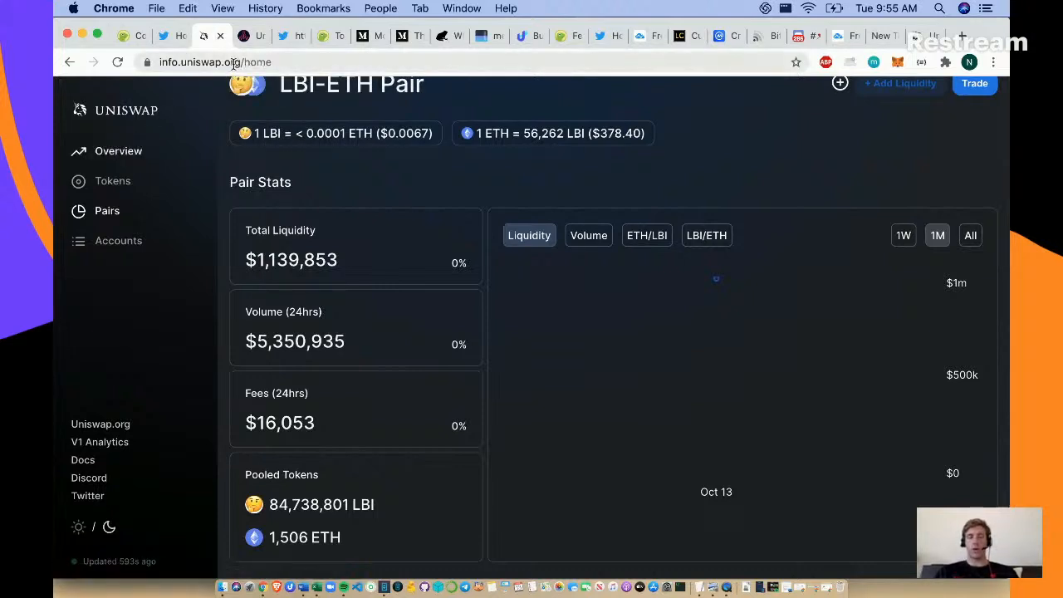
click(118, 150)
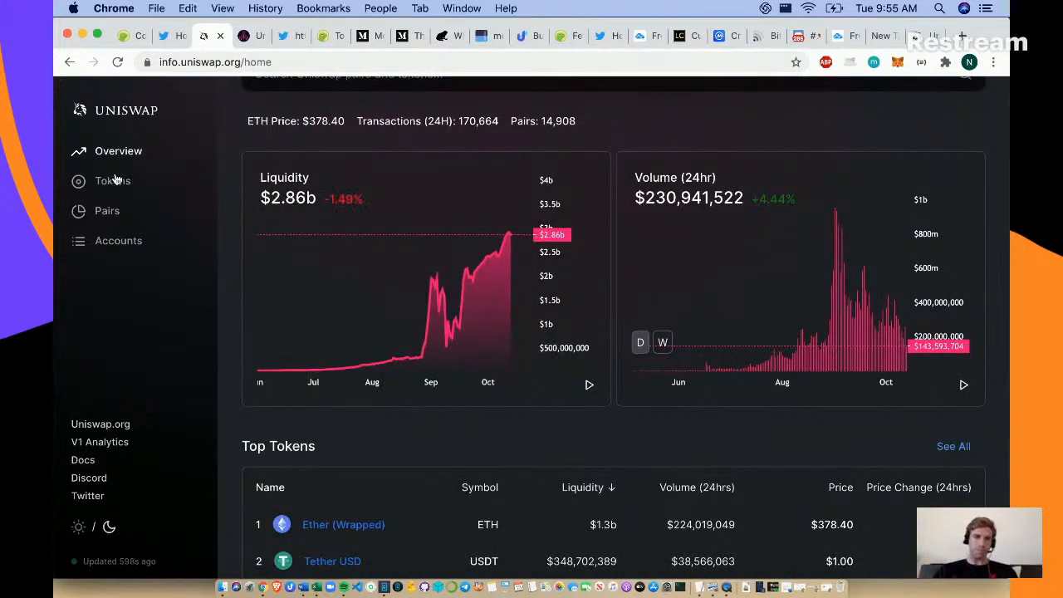
click(113, 182)
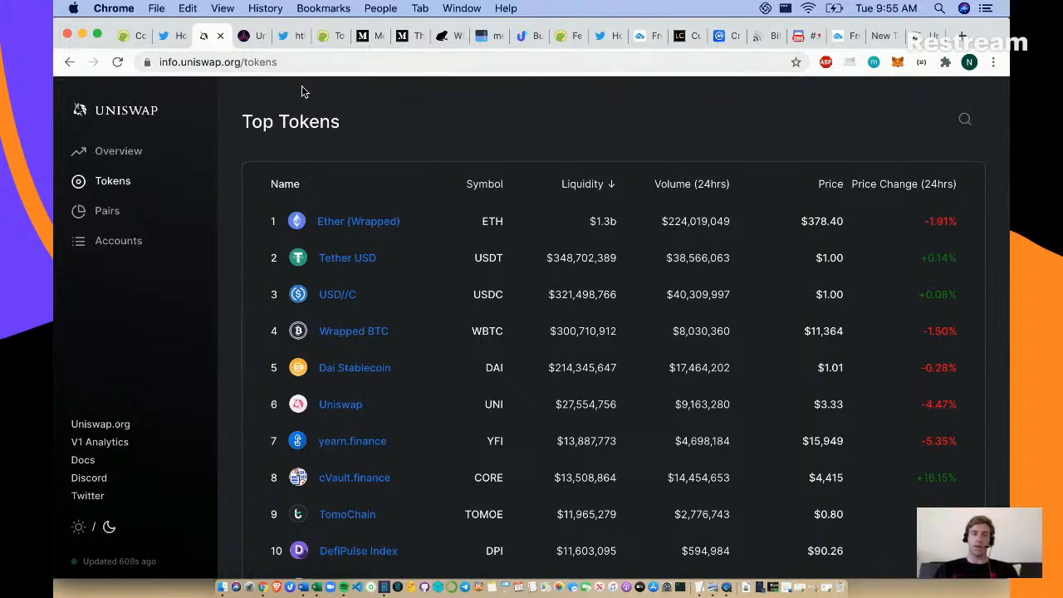
mouse_move(402, 490)
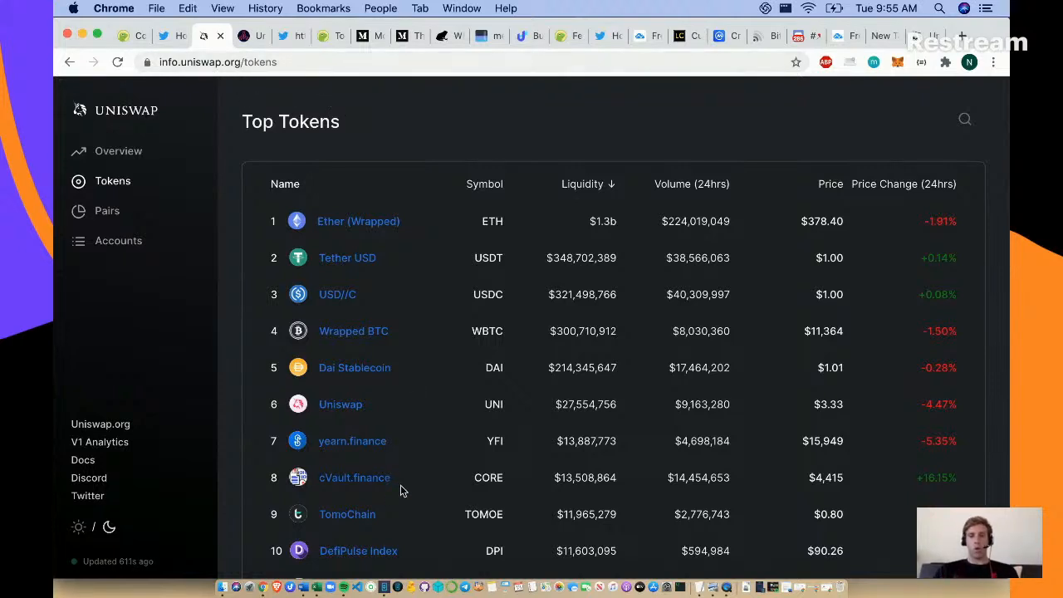
triple_click(355, 478)
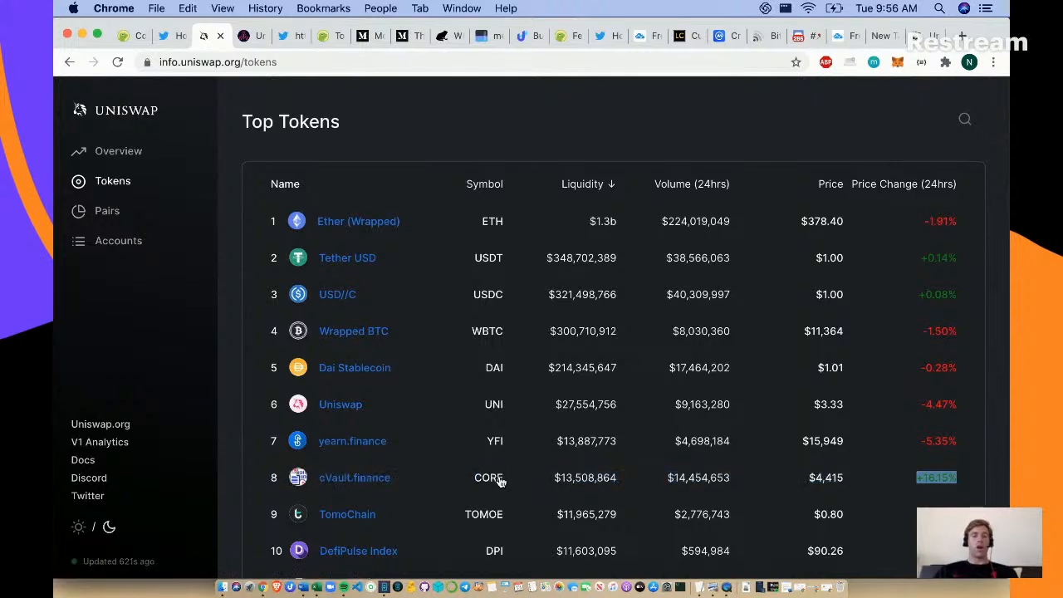
mouse_move(502, 489)
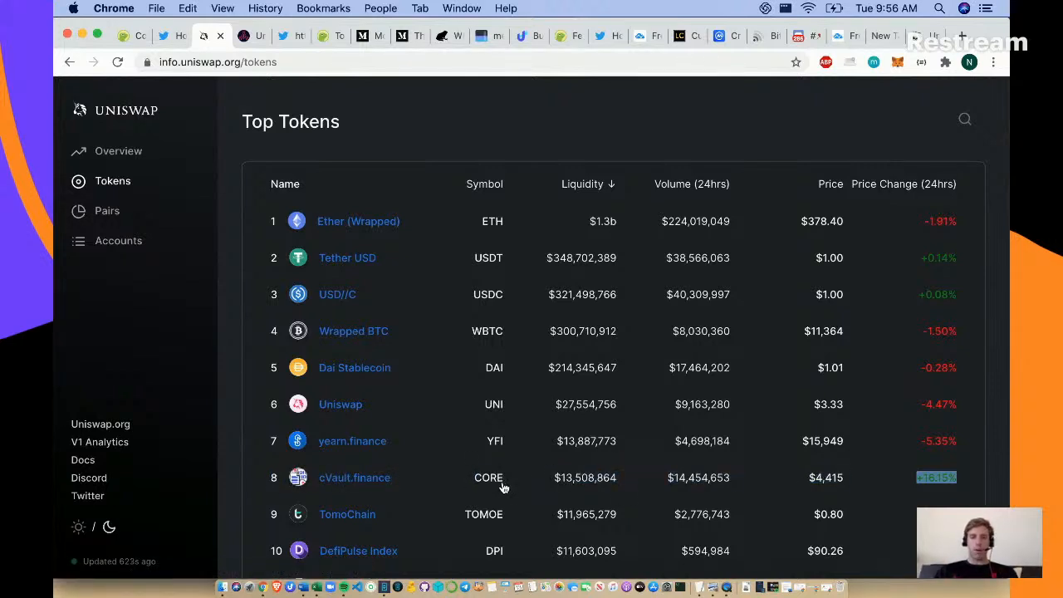
mouse_move(623, 223)
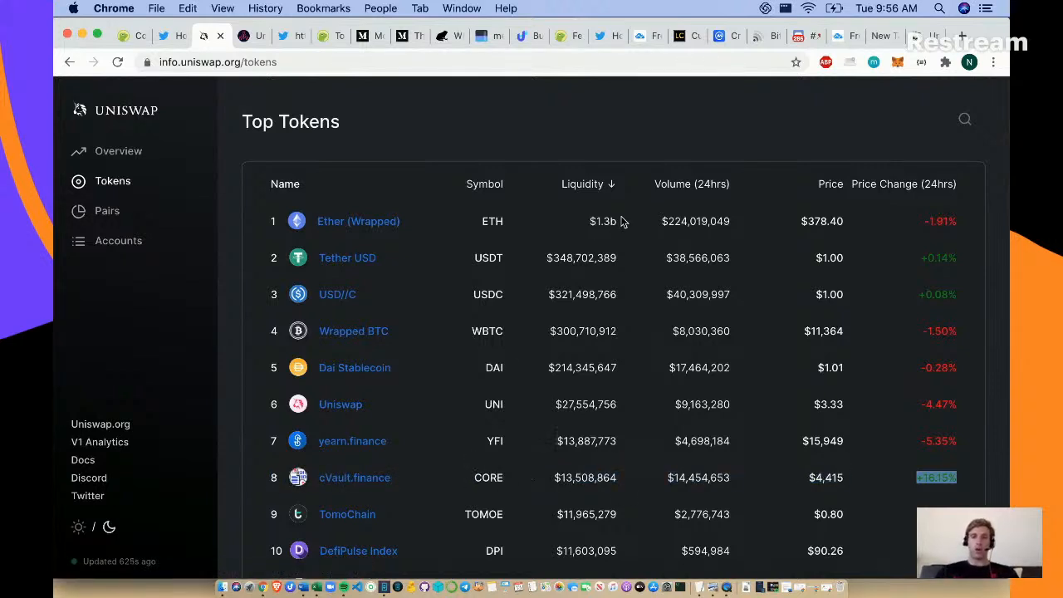
- Re-sort the Top Tokens table by Volume (24hrs), highest first
click(588, 183)
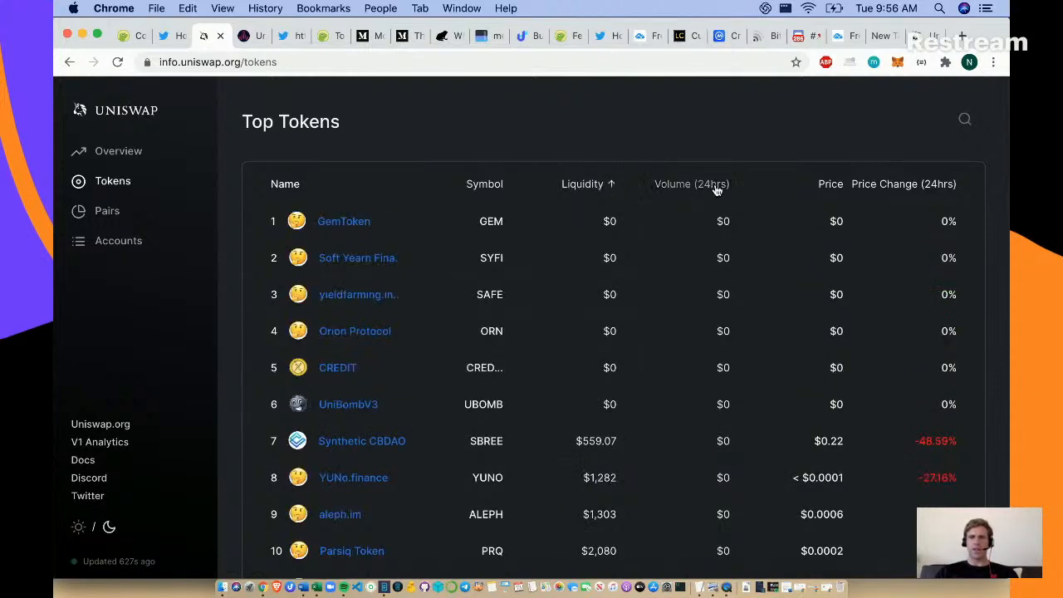
click(691, 182)
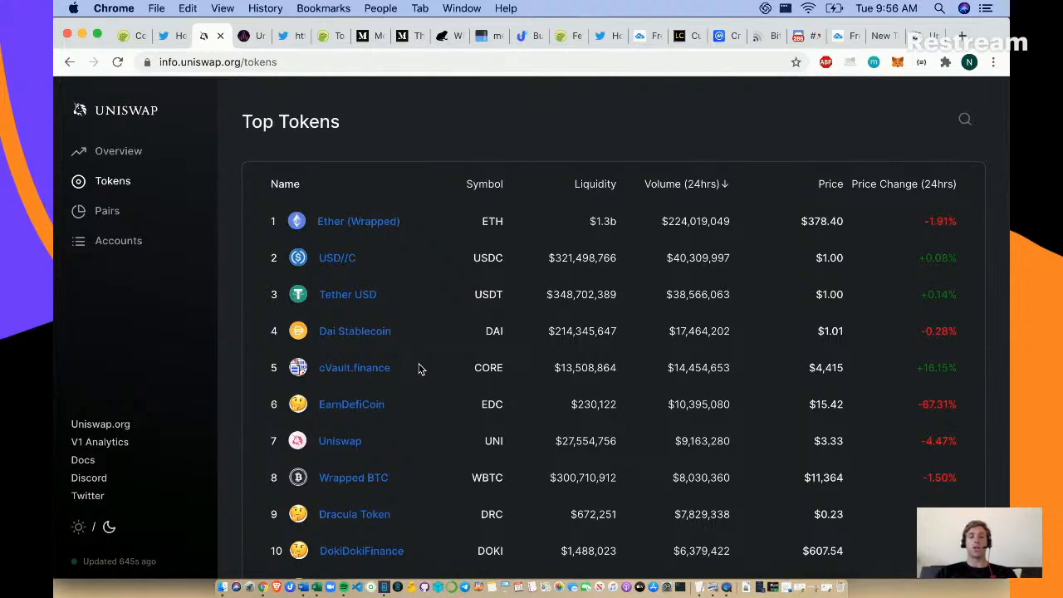
mouse_move(334, 396)
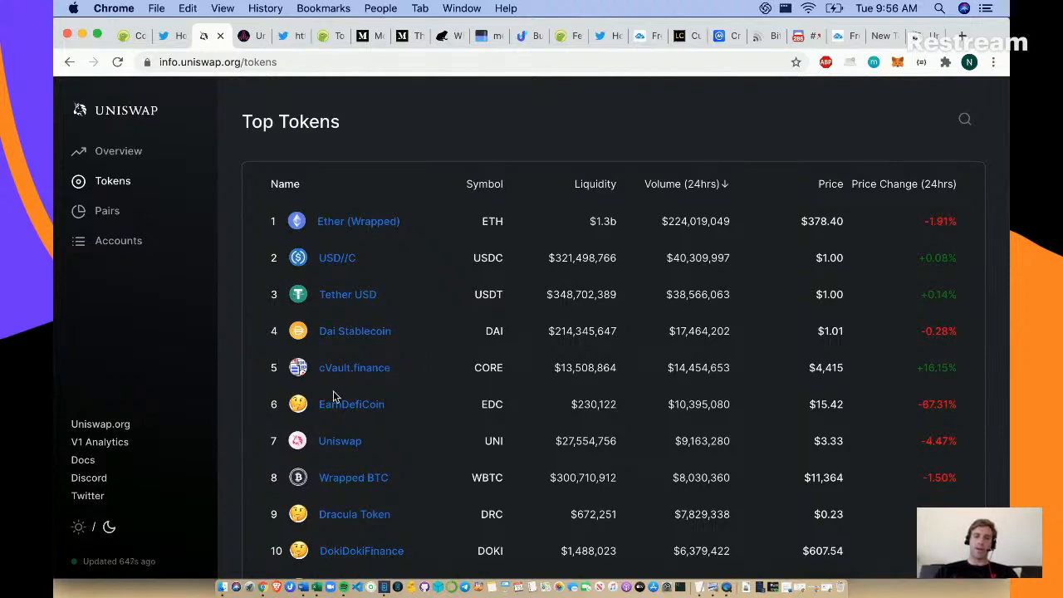
- Scroll down the volume-ranked list to where Liquidity Income (LBI) sits around eleventh
scroll(down, 3)
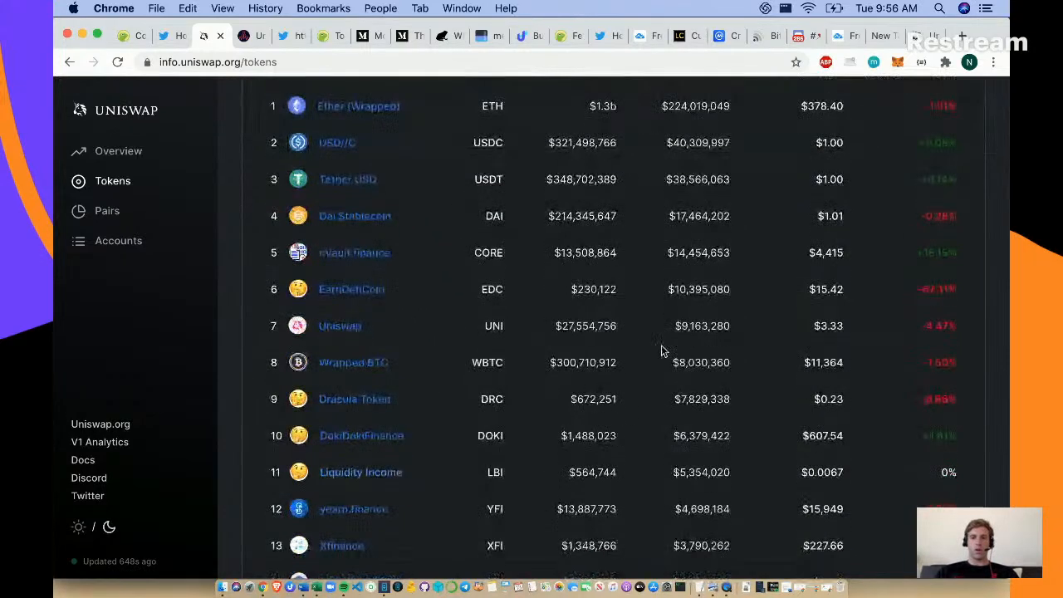
scroll(down, 3)
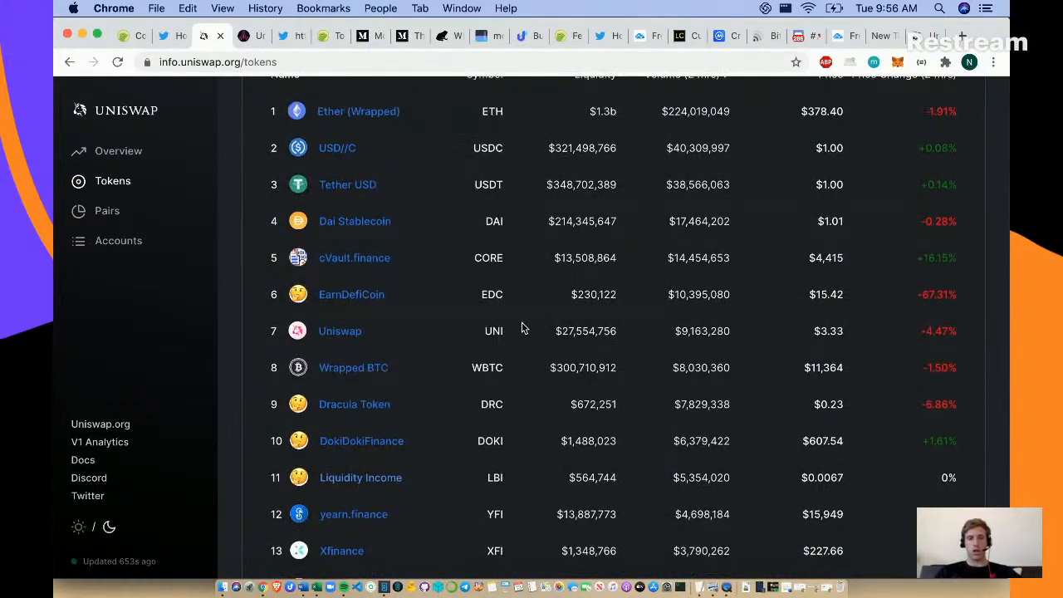
scroll(down, 3)
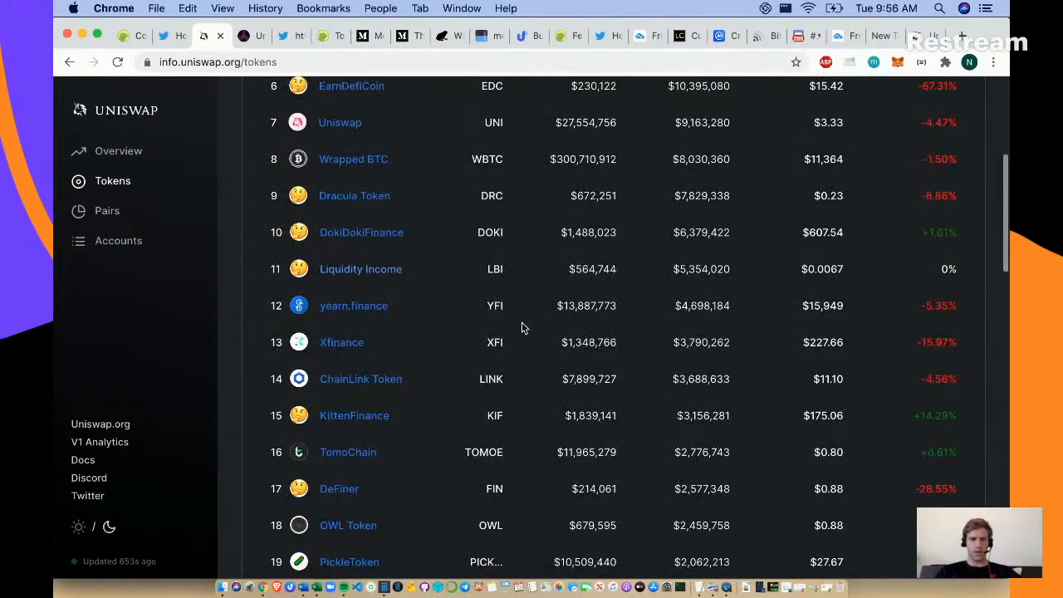
scroll(down, 3)
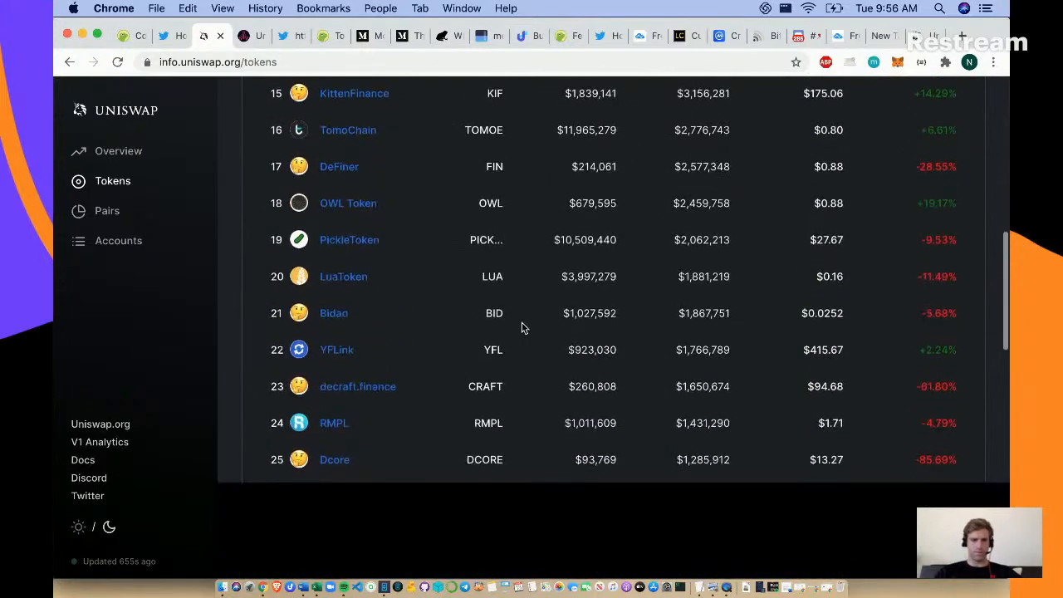
scroll(down, 3)
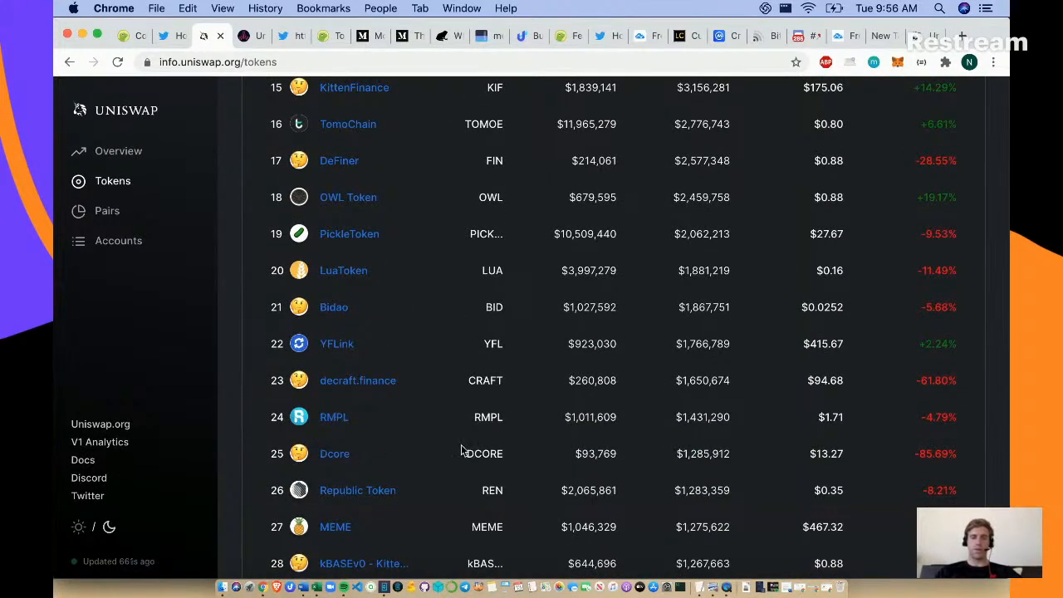
scroll(up, 3)
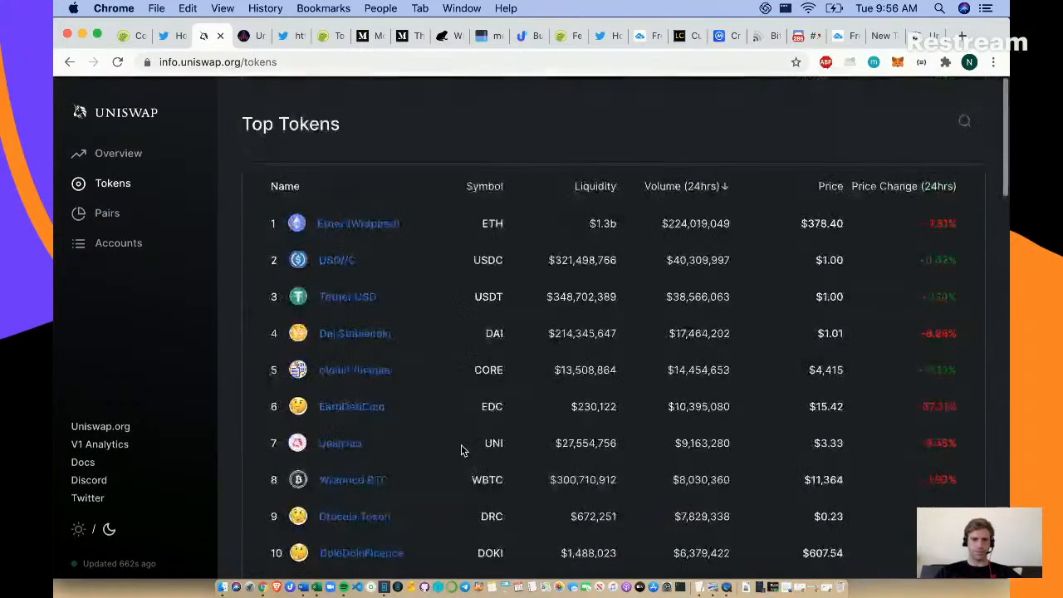
scroll(down, 3)
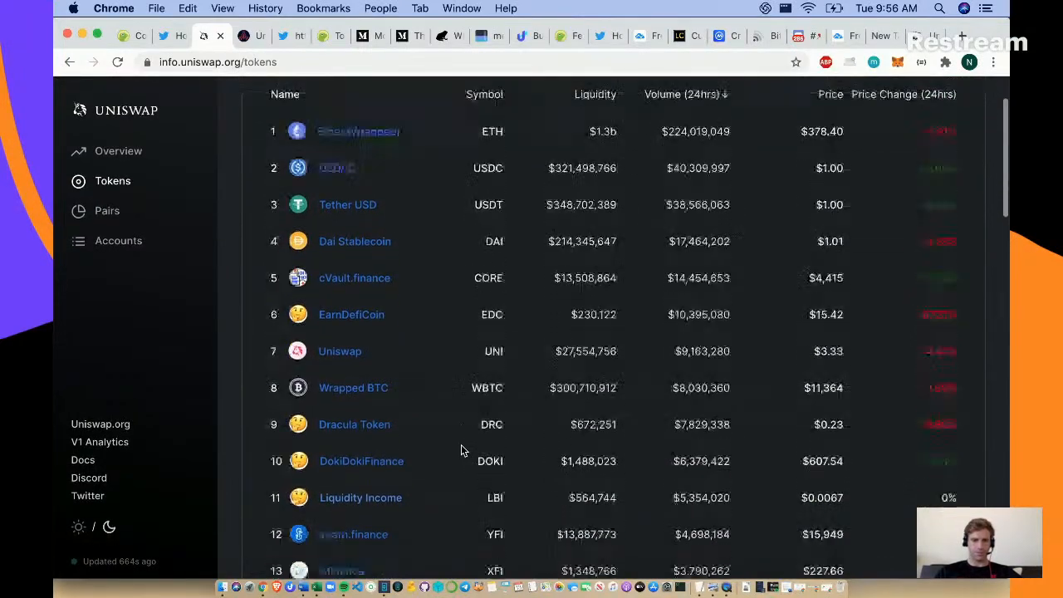
scroll(down, 3)
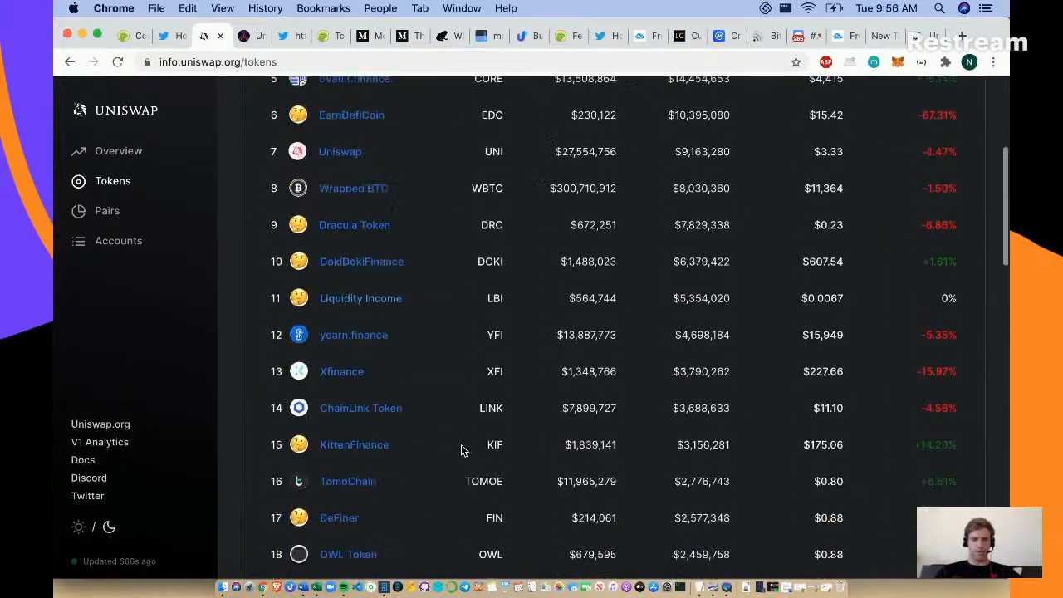
- Navigate to the EnCore Vault site by entering 'evau' and 'ncore'
text(evau)
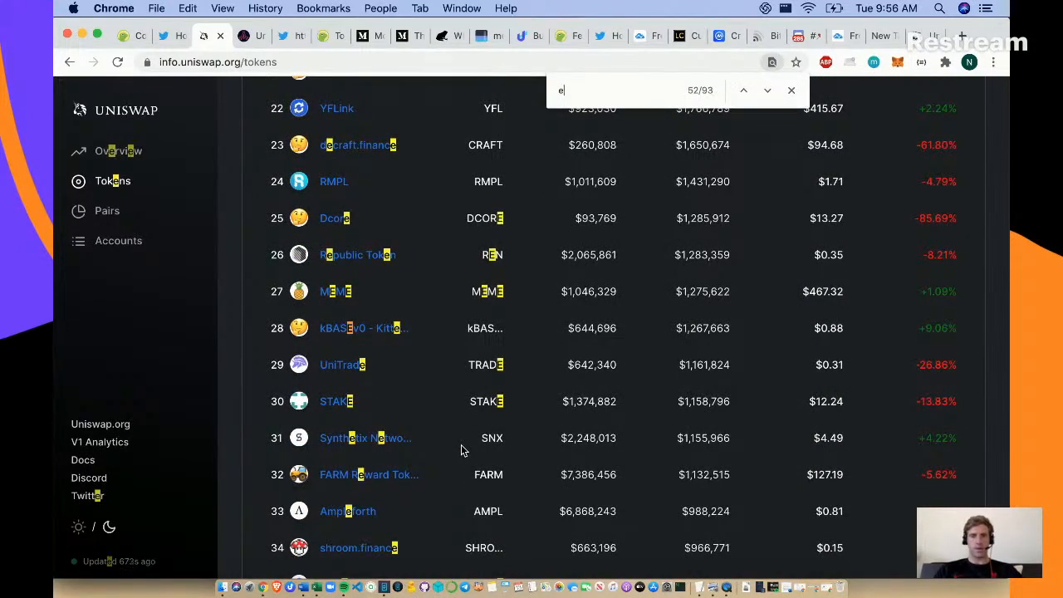
text(ncore)
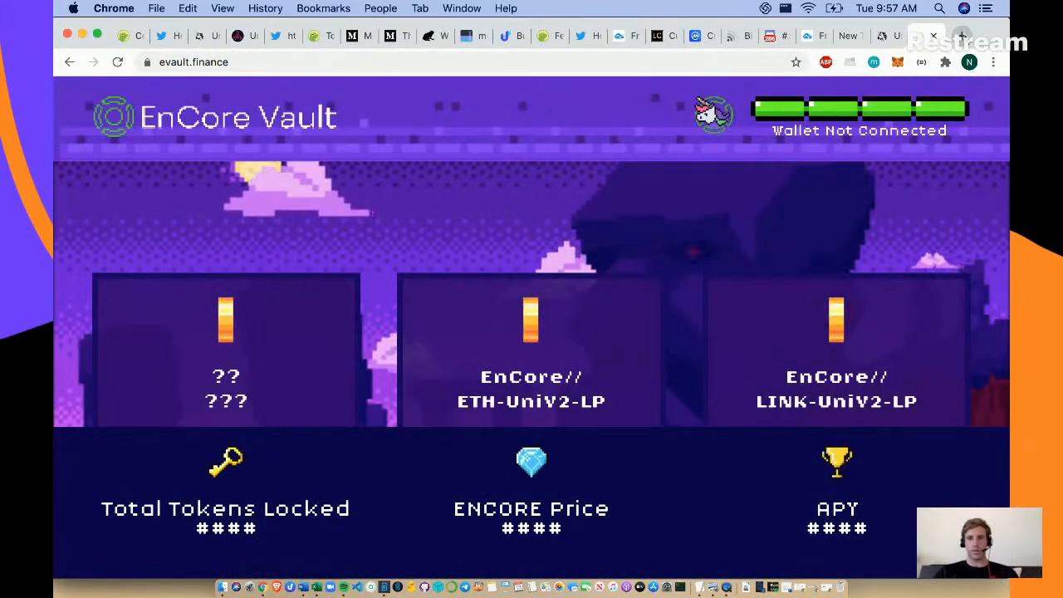
- View EnCore Vault's locked tokens, ENCORE price and APY, then return to the Uniswap Info rankings
scroll(down, 3)
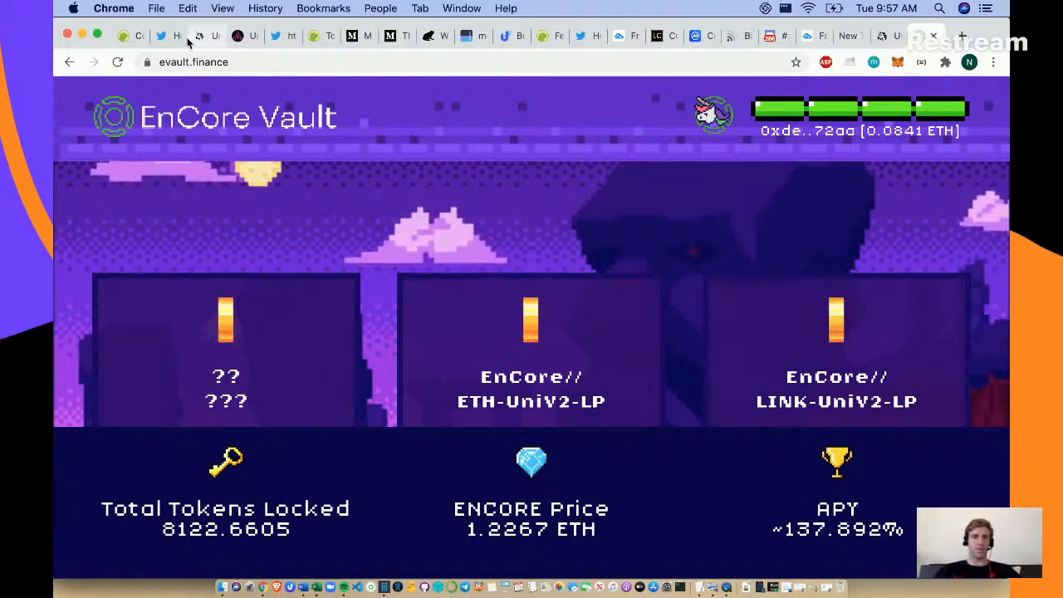
click(200, 36)
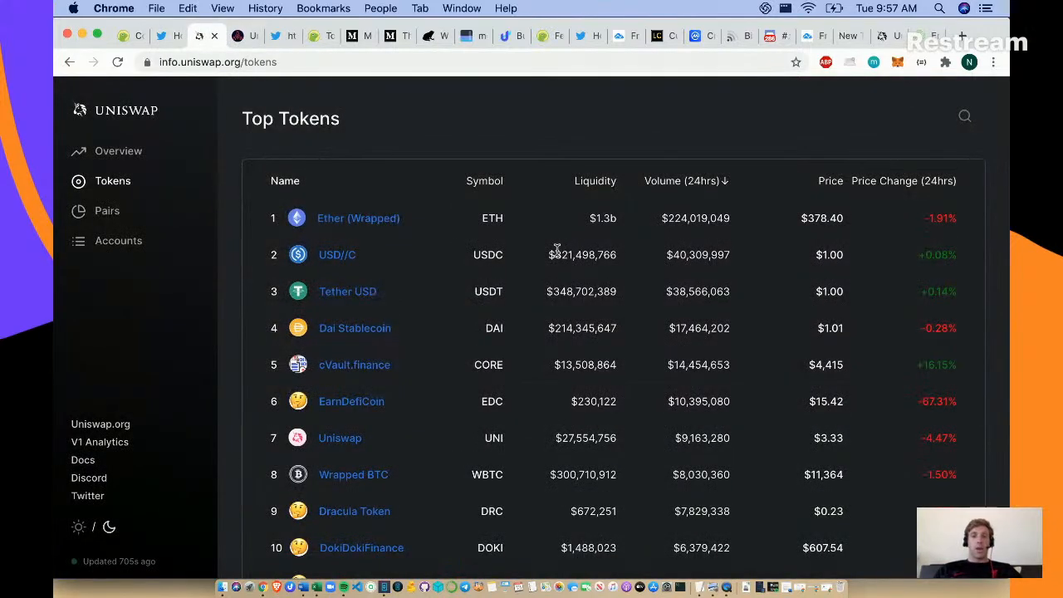
mouse_move(773, 263)
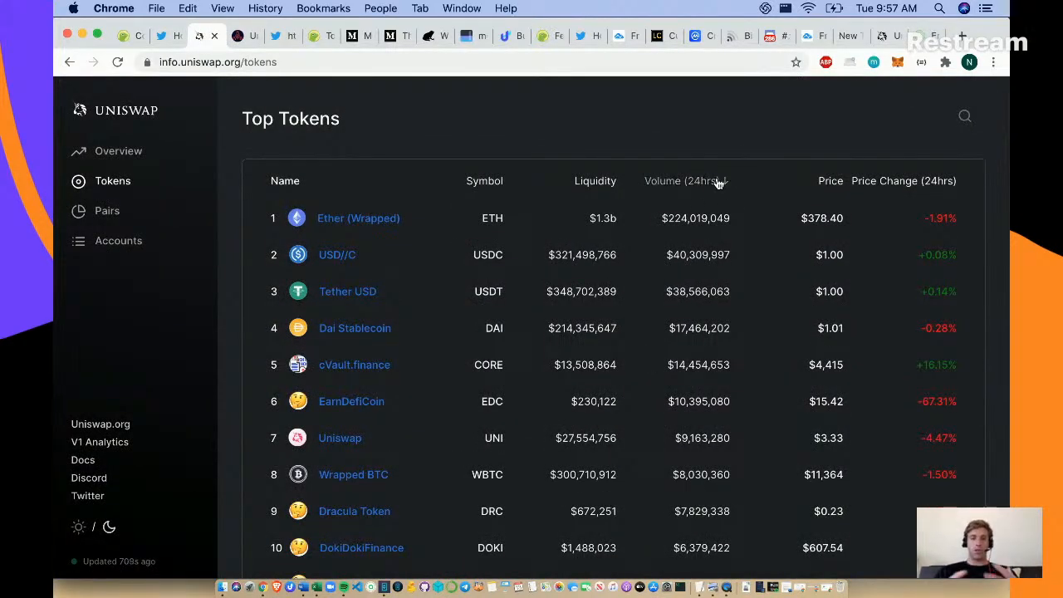
- With the Restream chat beside it, scroll the volume-ranked Tokens table down to Xfinance at 13th
click(681, 180)
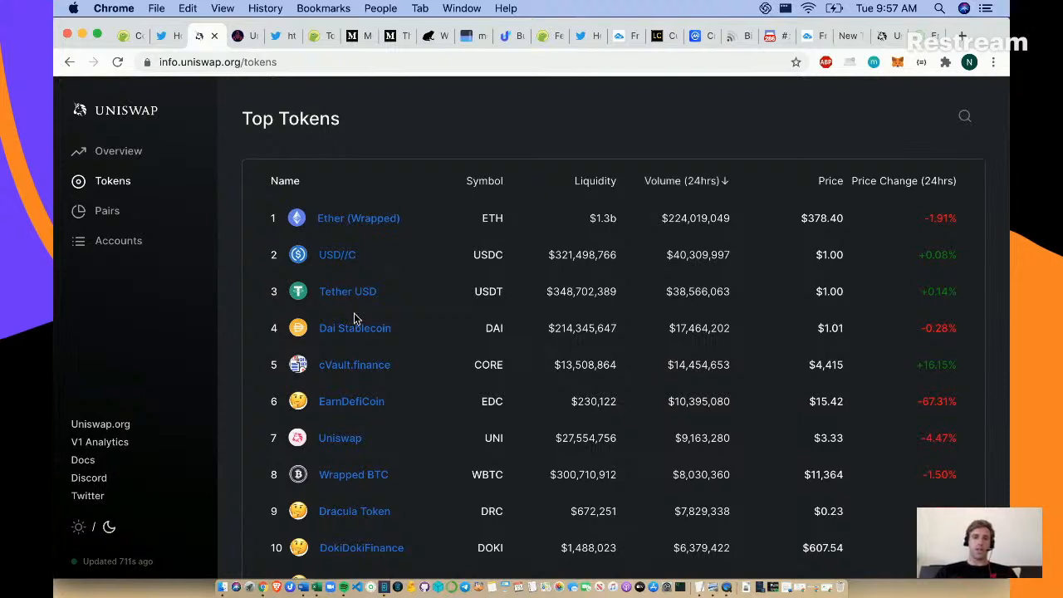
mouse_move(379, 249)
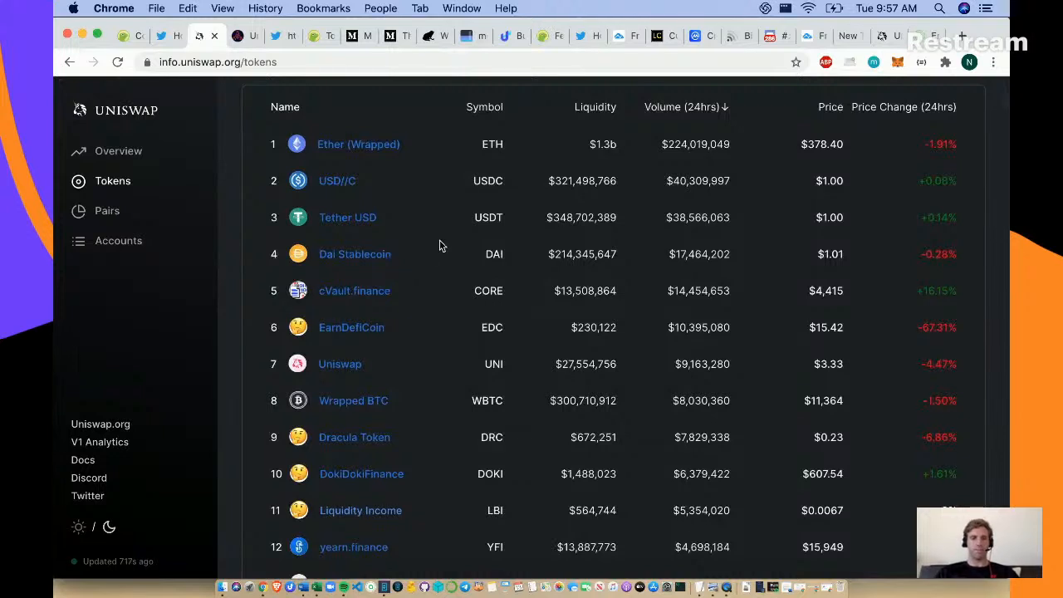
mouse_move(402, 292)
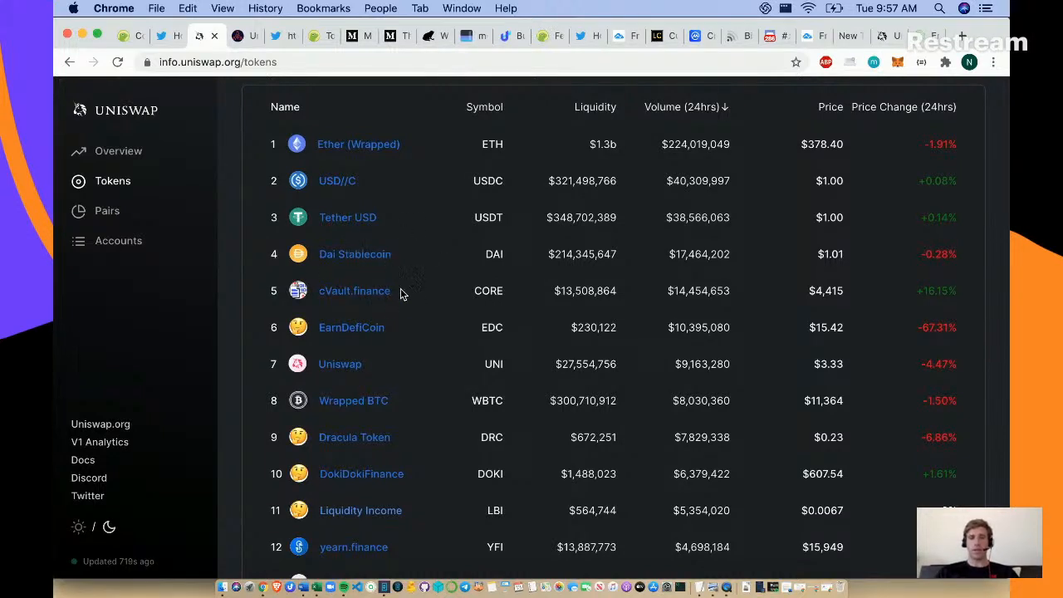
mouse_move(419, 329)
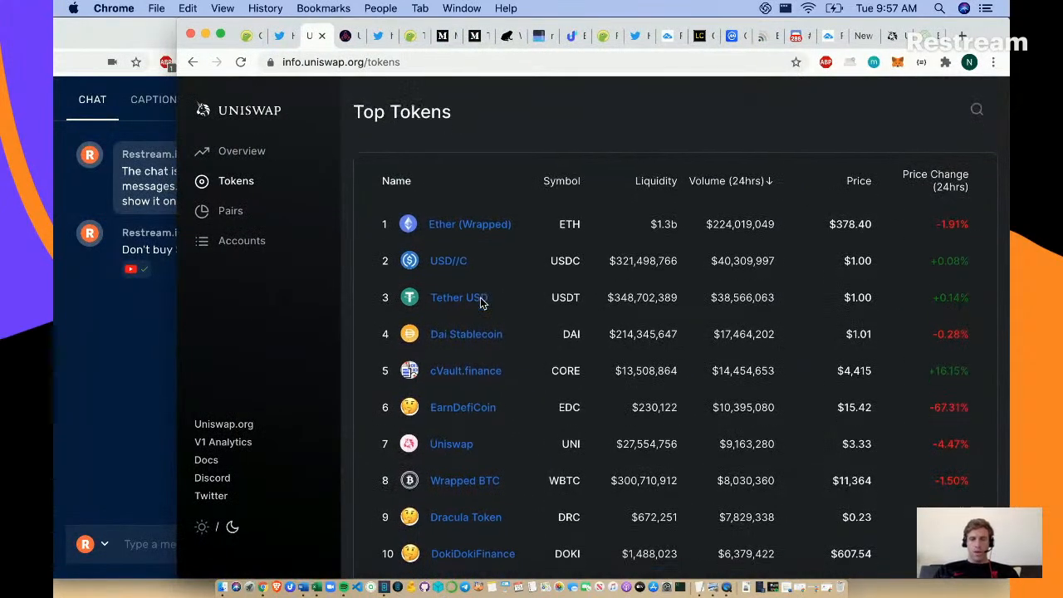
scroll(down, 3)
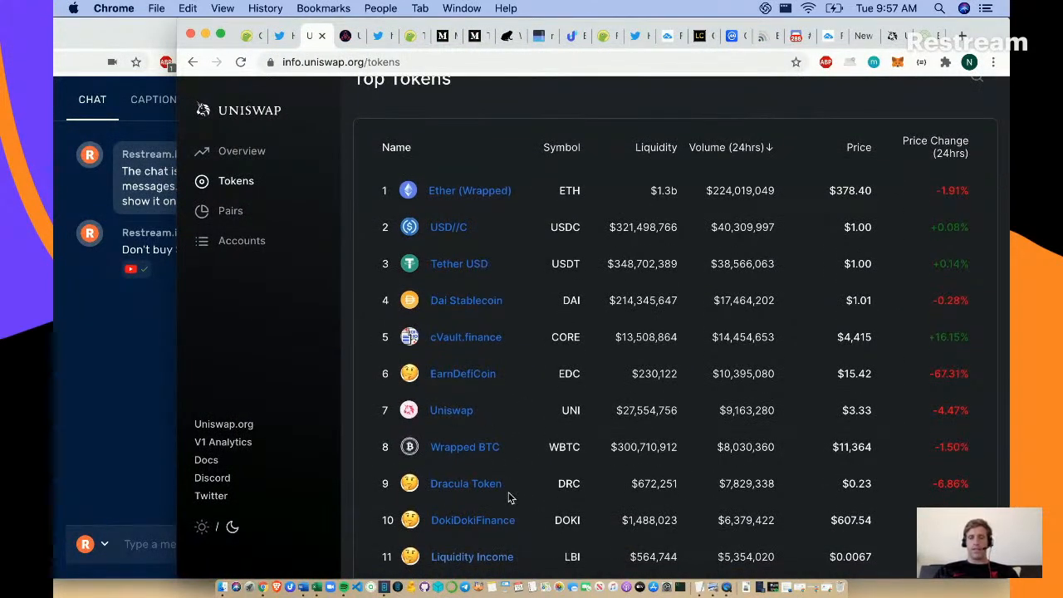
scroll(down, 3)
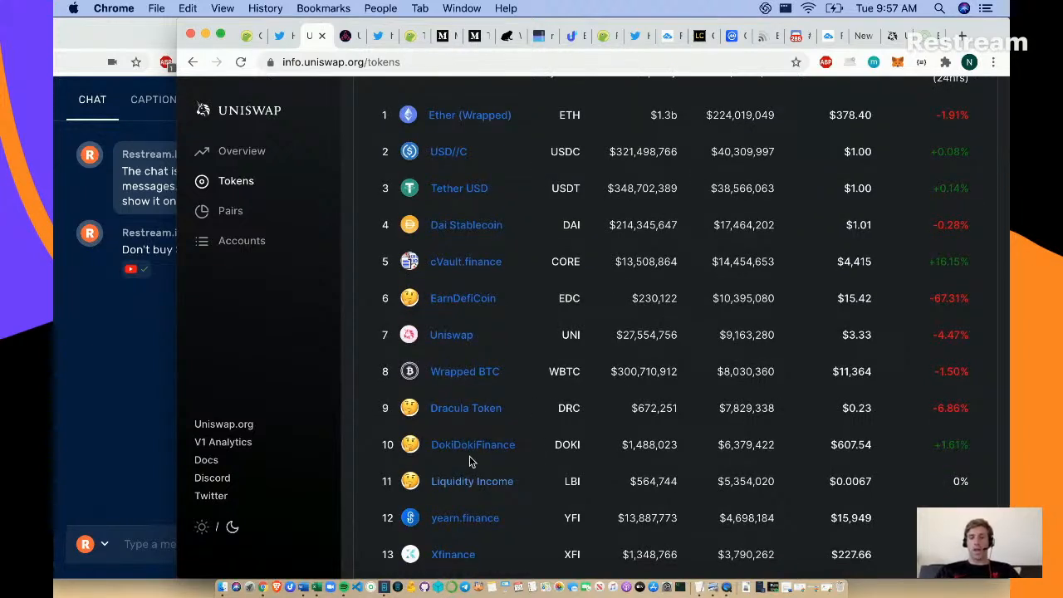
mouse_move(372, 480)
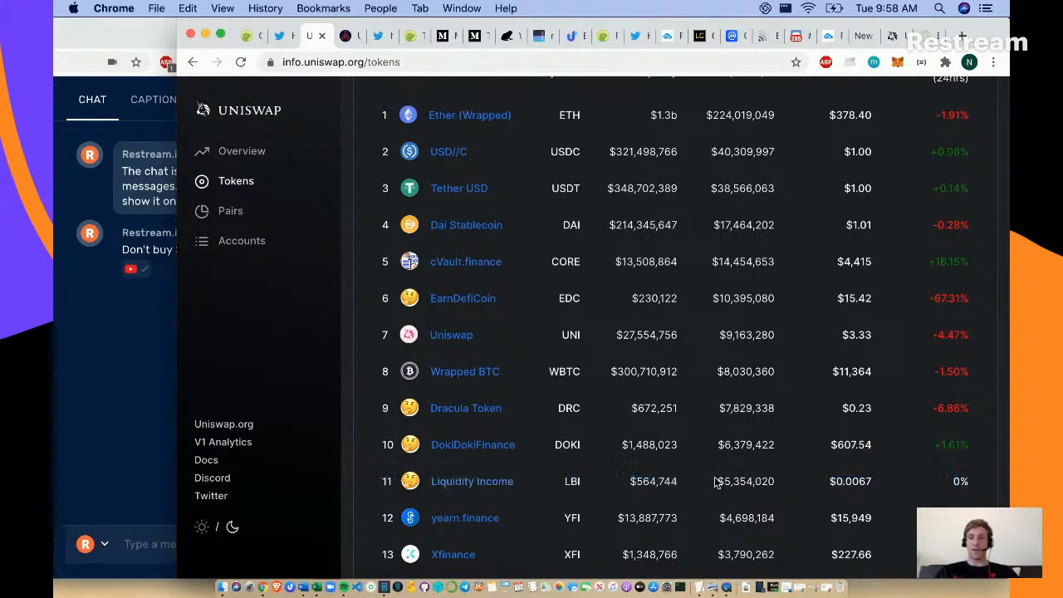
mouse_move(721, 458)
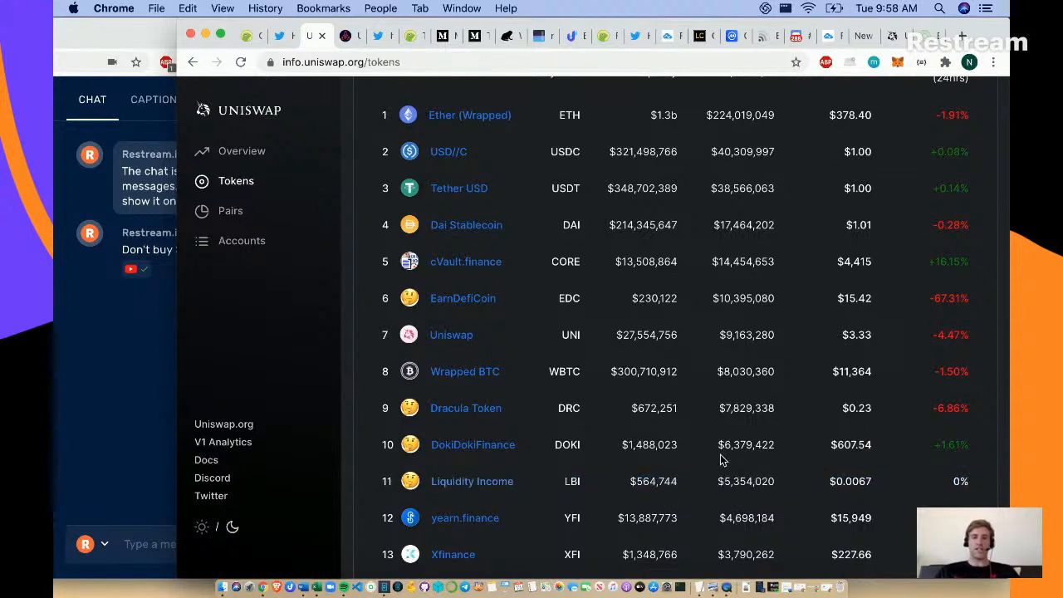
mouse_move(575, 263)
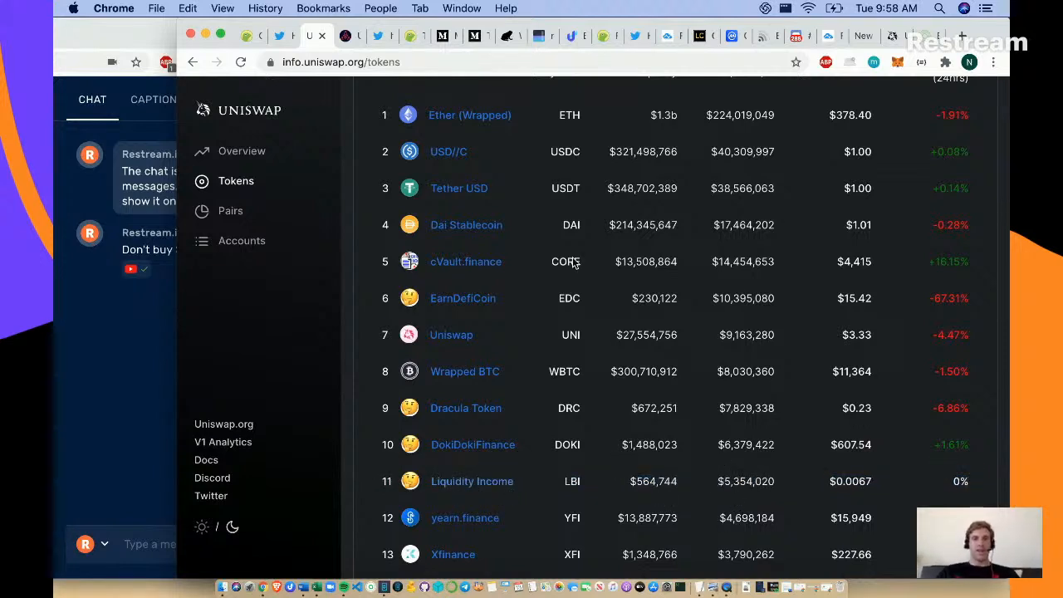
mouse_move(345, 36)
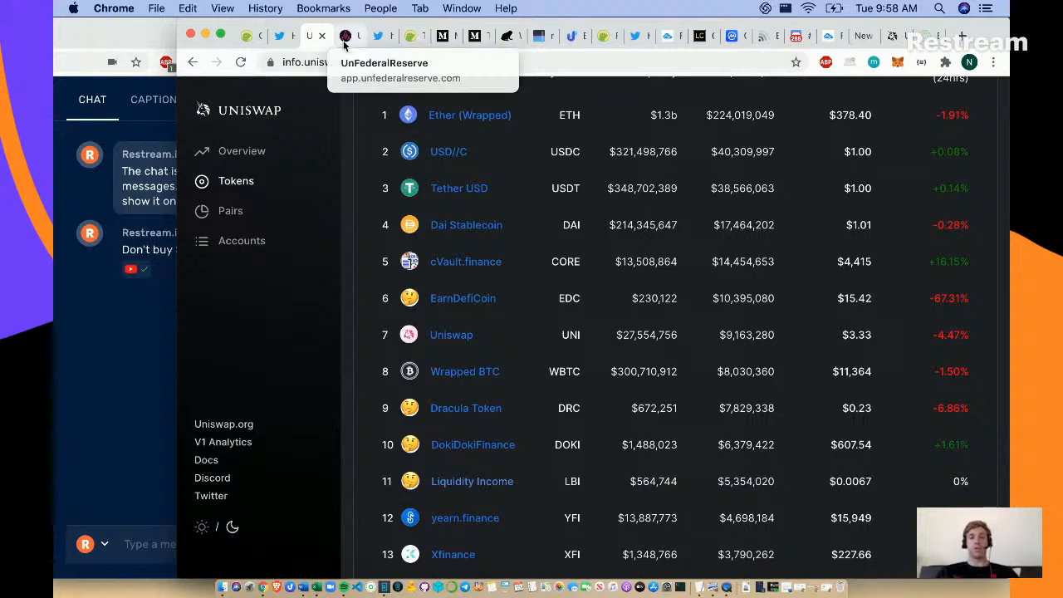
- Open the unFederalReserve app and choose MetaMask as the wallet to connect
click(348, 36)
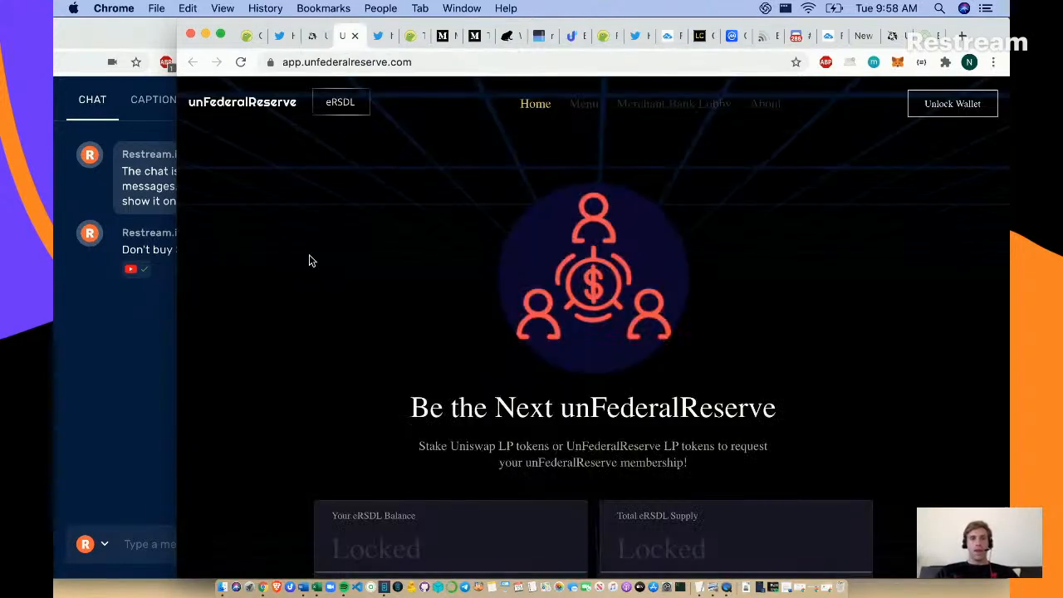
scroll(down, 3)
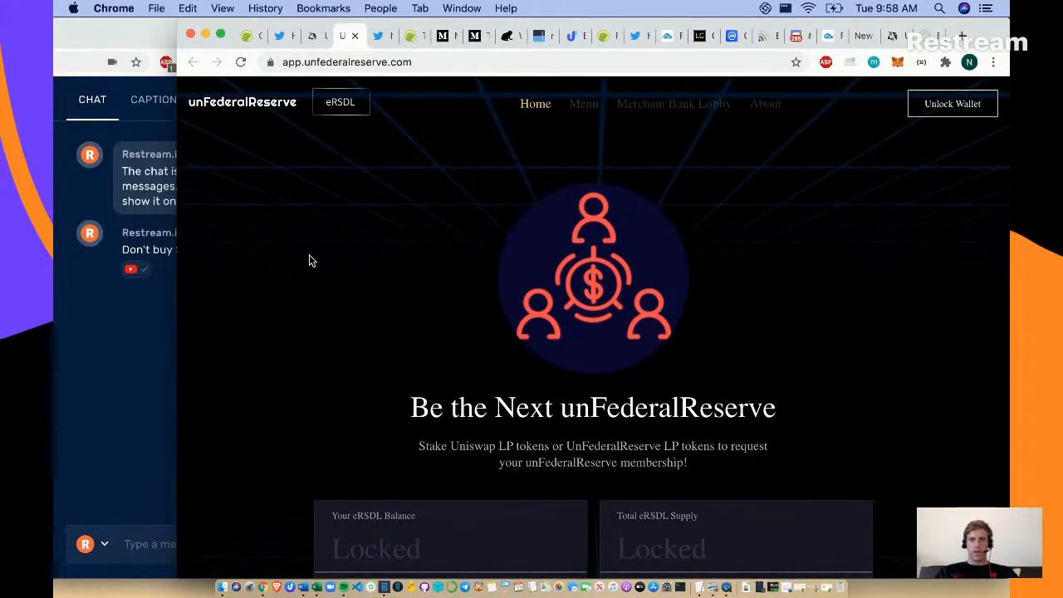
click(951, 103)
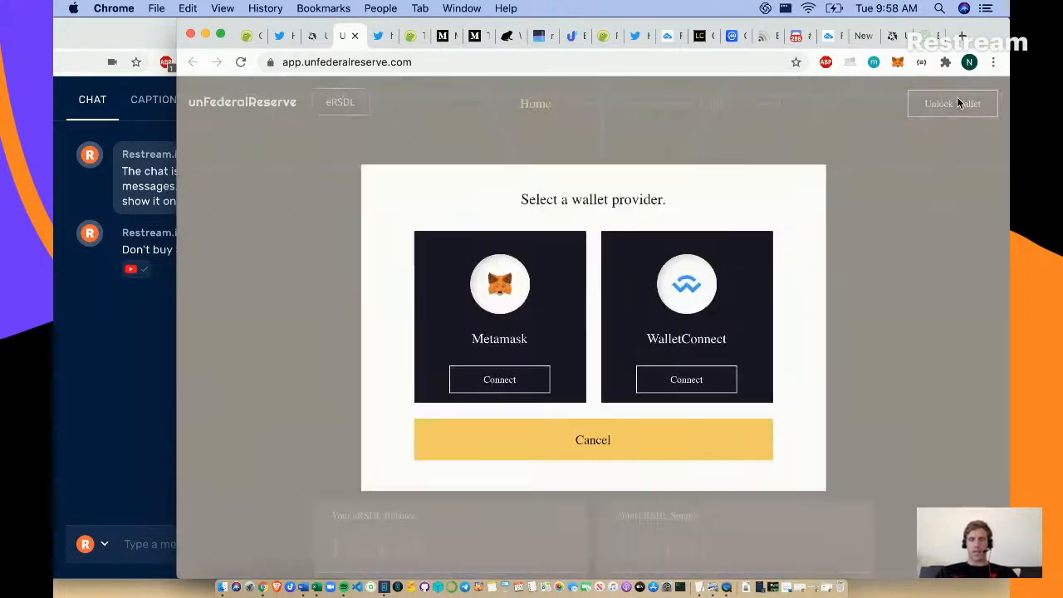
click(498, 379)
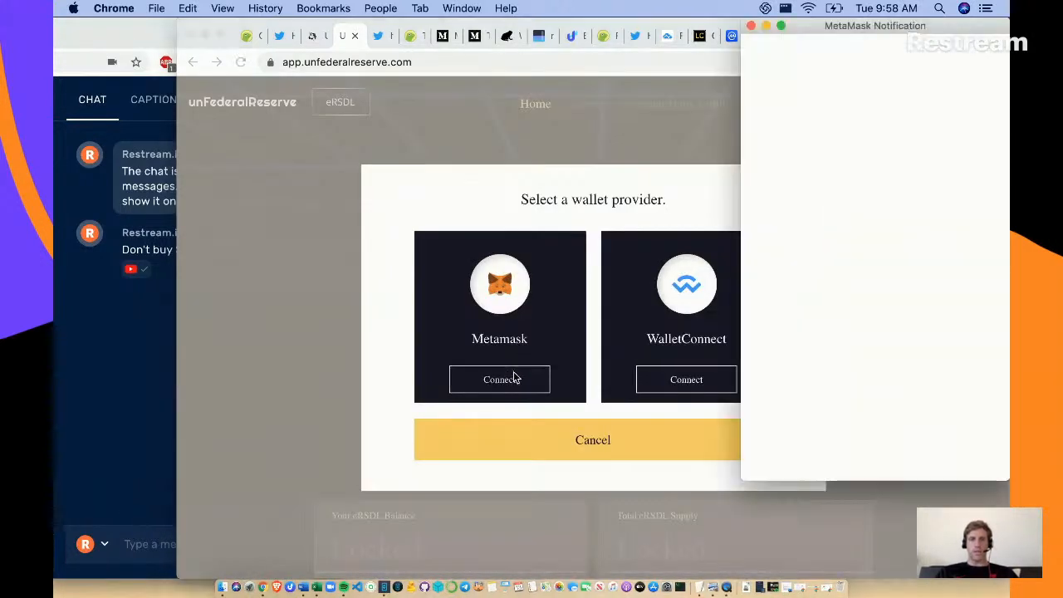
click(498, 379)
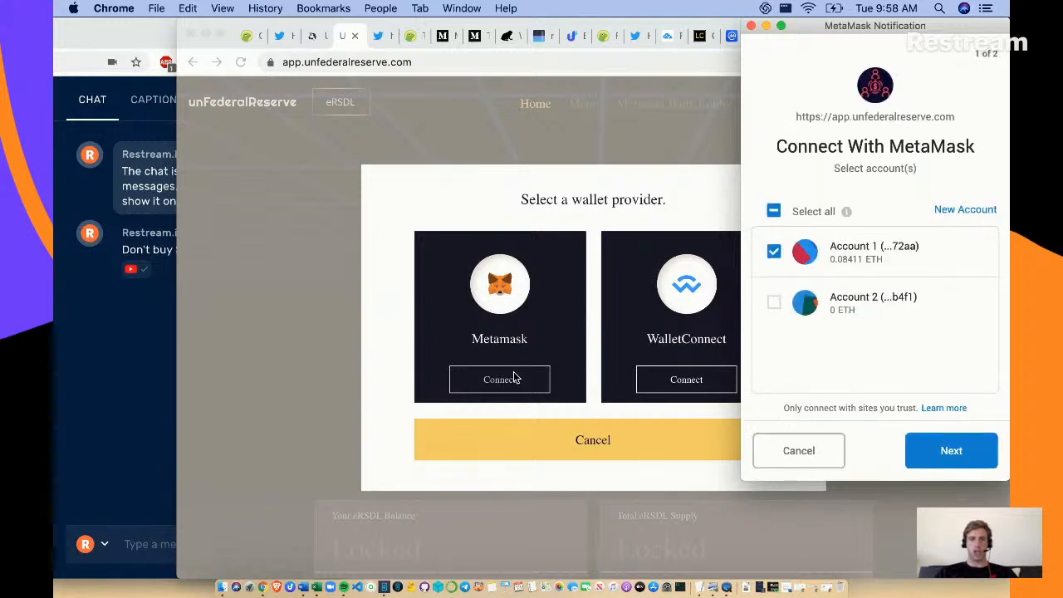
- Permit Account 2 as well and approve connecting both MetaMask accounts to the site
click(774, 302)
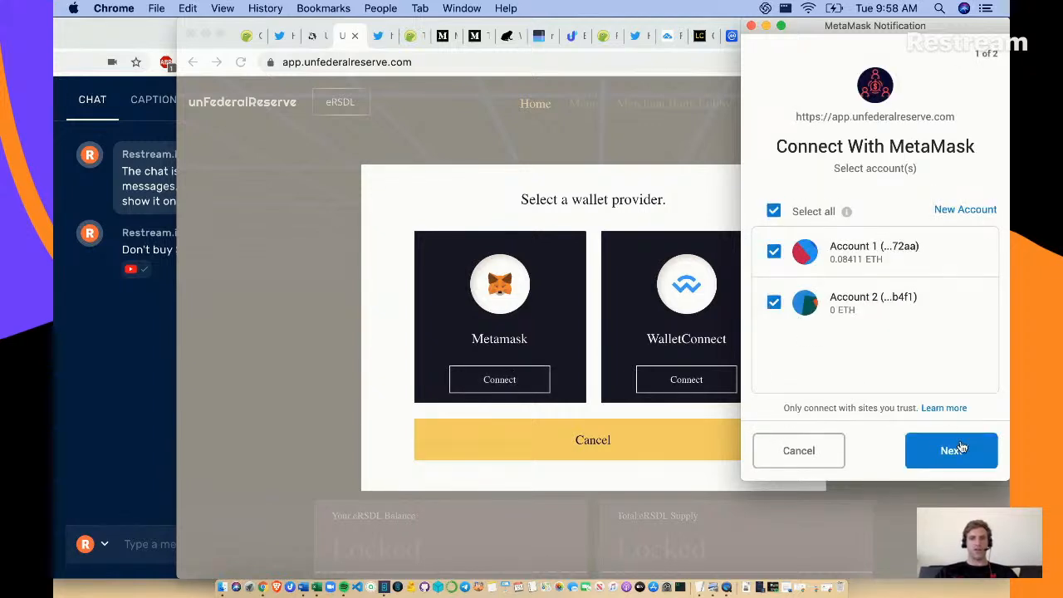
click(950, 450)
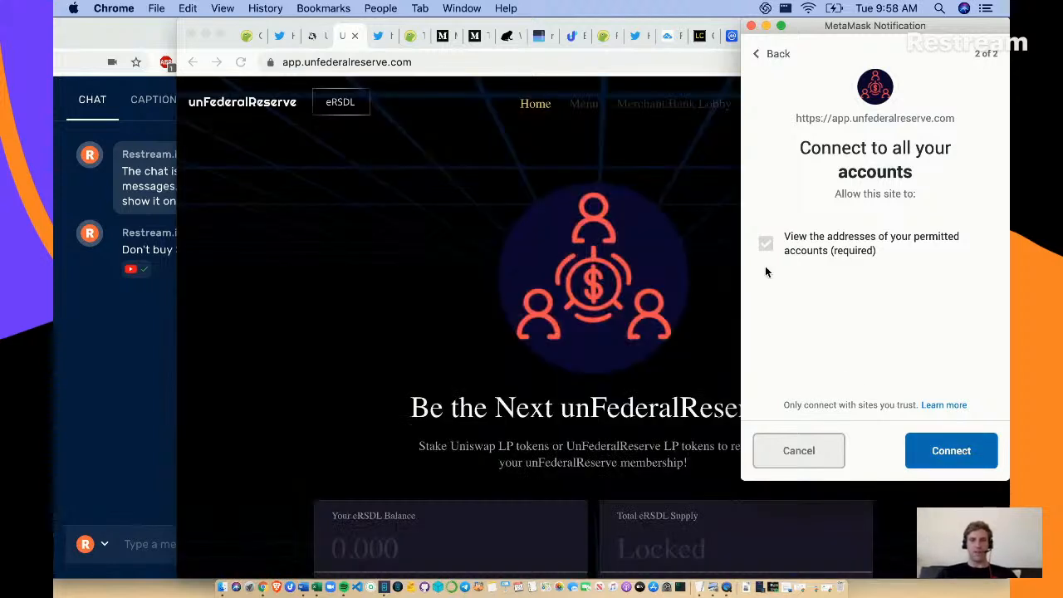
click(950, 450)
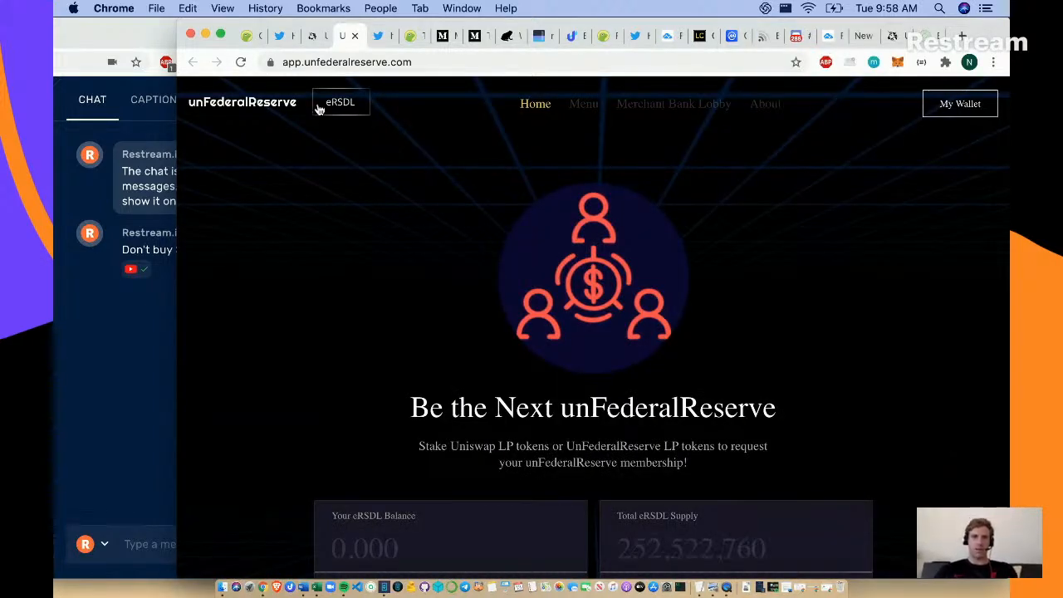
mouse_move(340, 106)
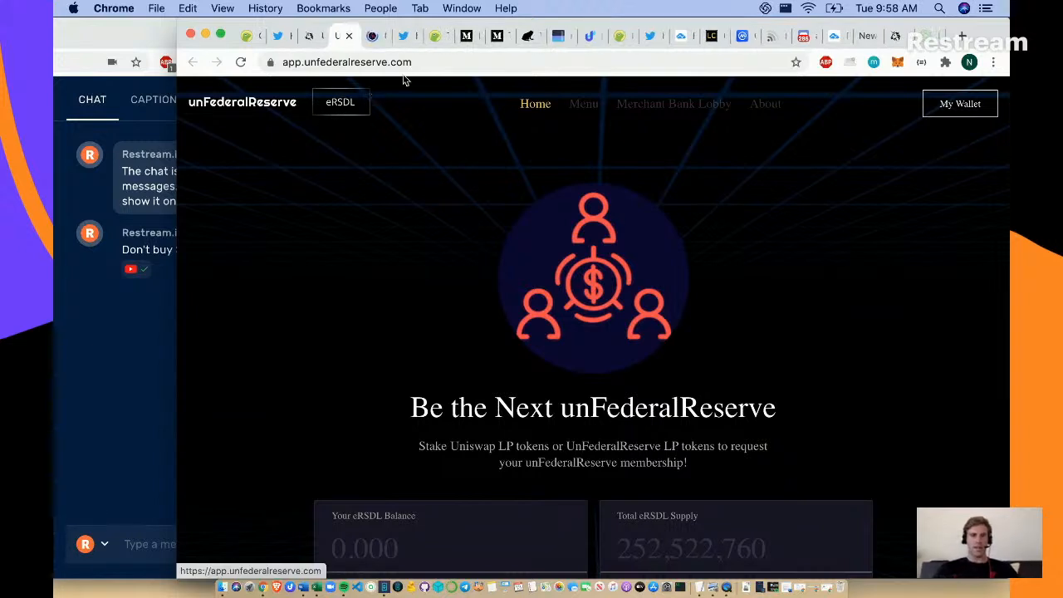
scroll(down, 3)
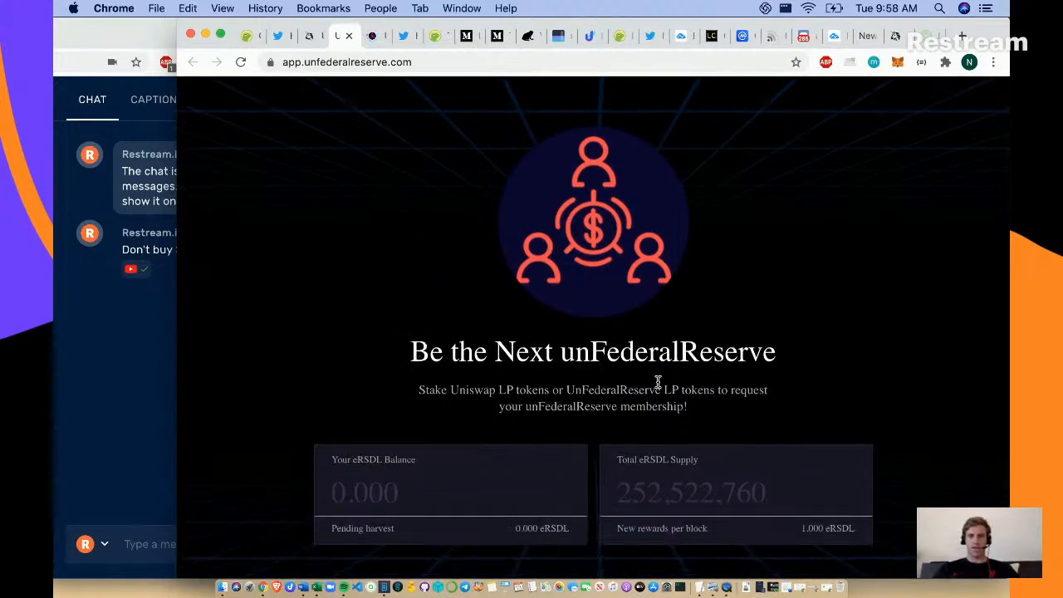
mouse_move(515, 429)
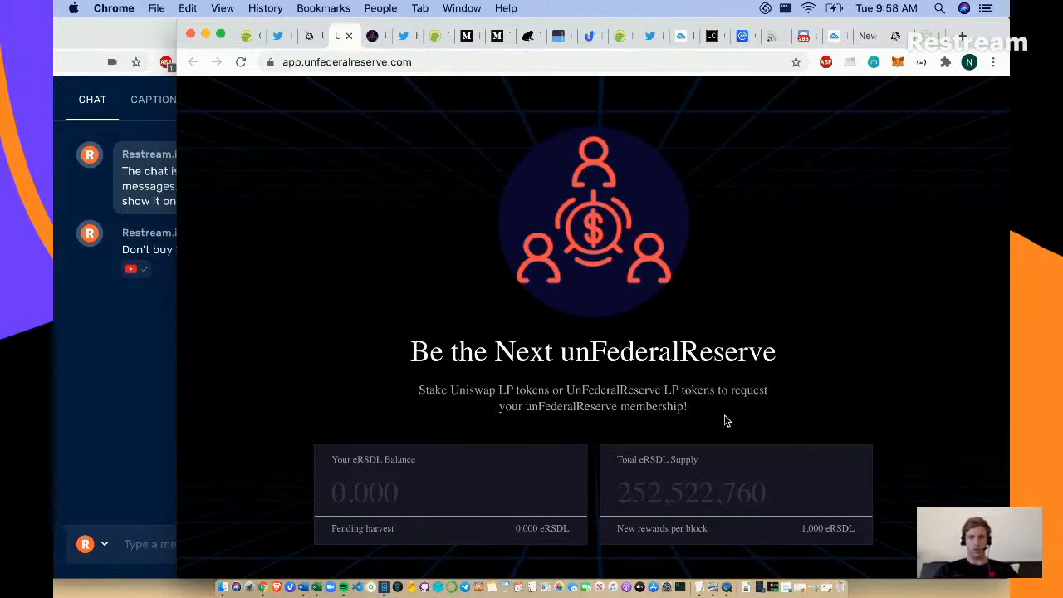
mouse_move(884, 355)
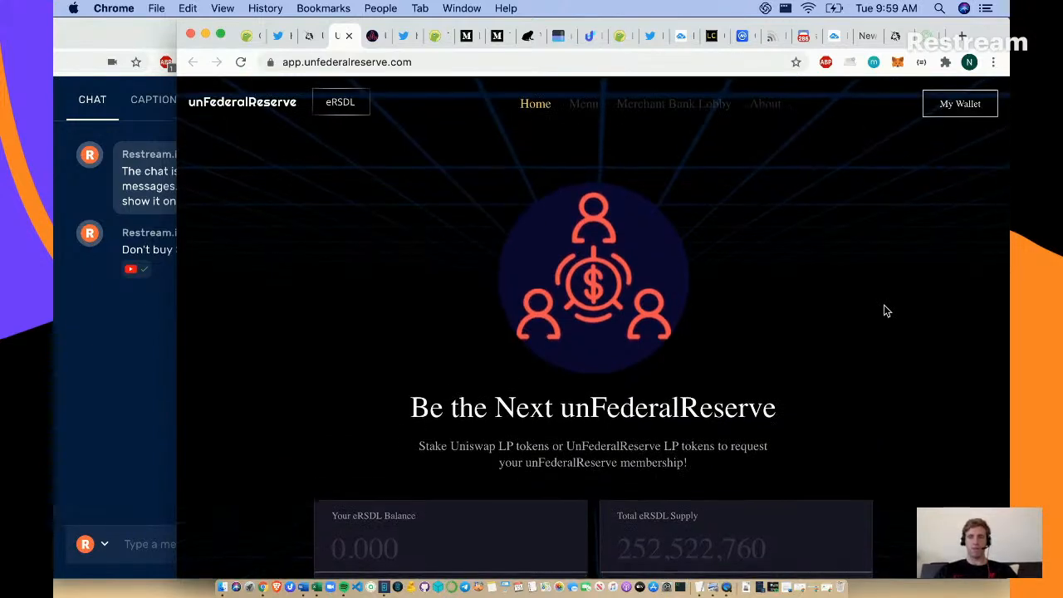
scroll(down, 3)
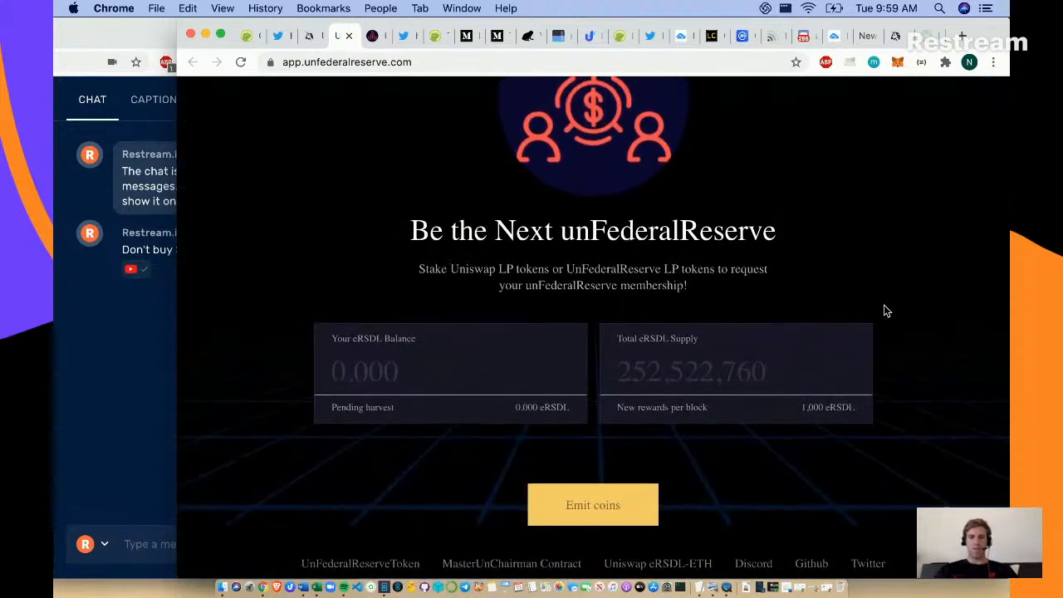
mouse_move(702, 472)
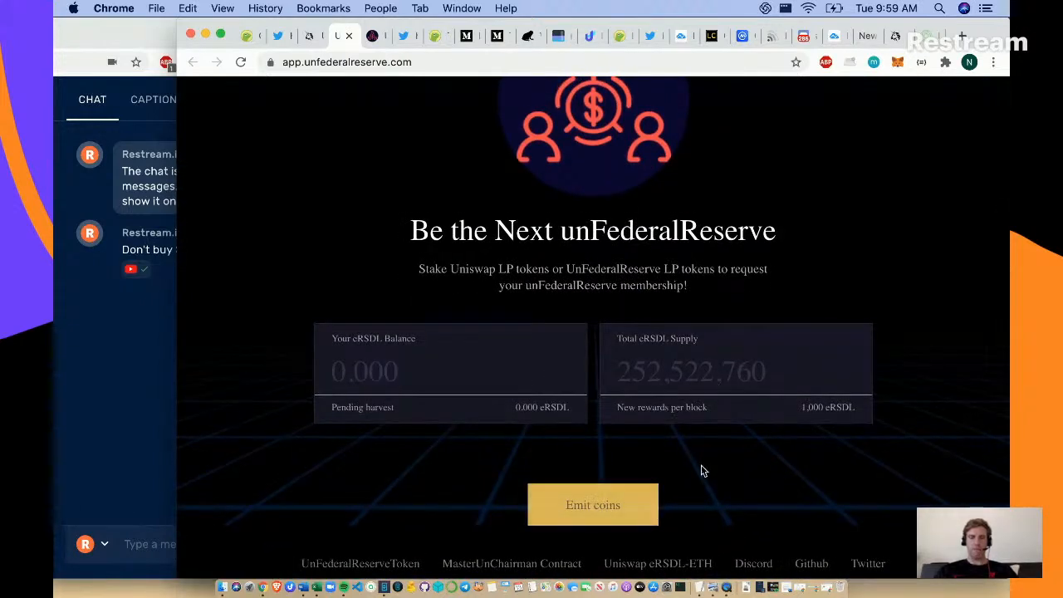
mouse_move(705, 505)
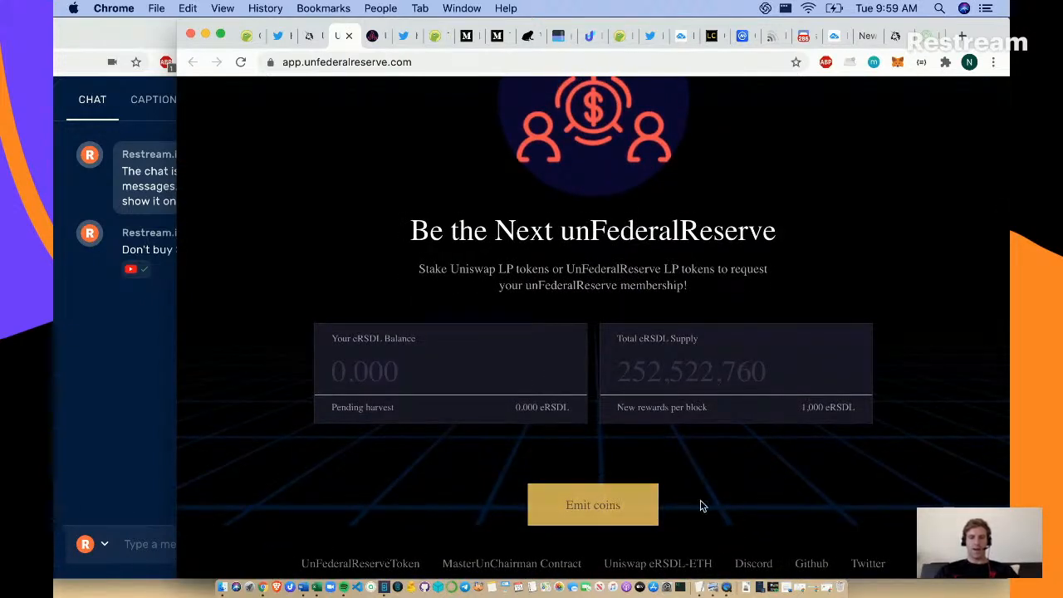
mouse_move(731, 501)
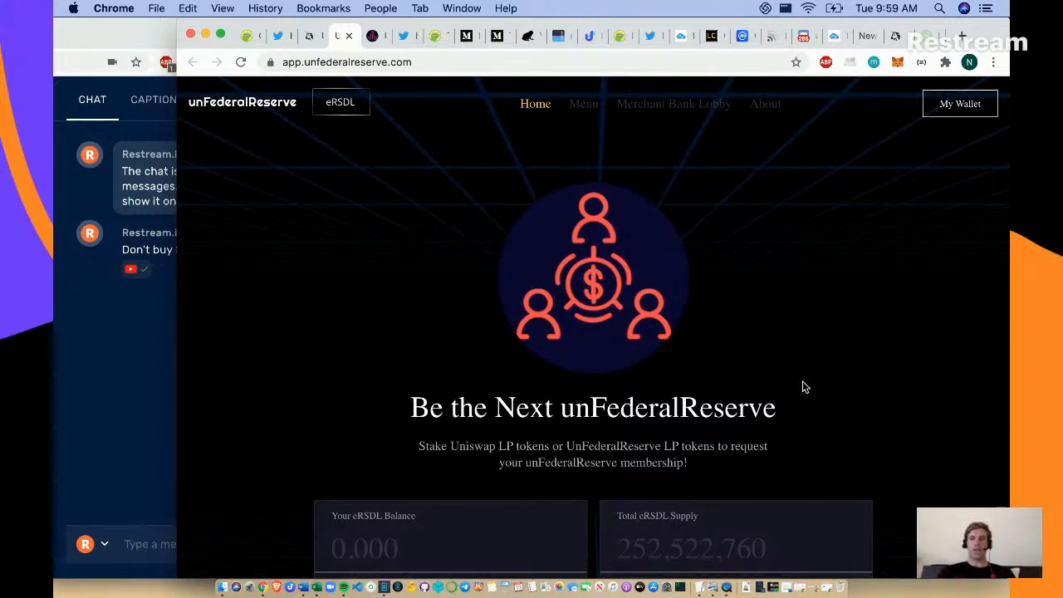
mouse_move(812, 129)
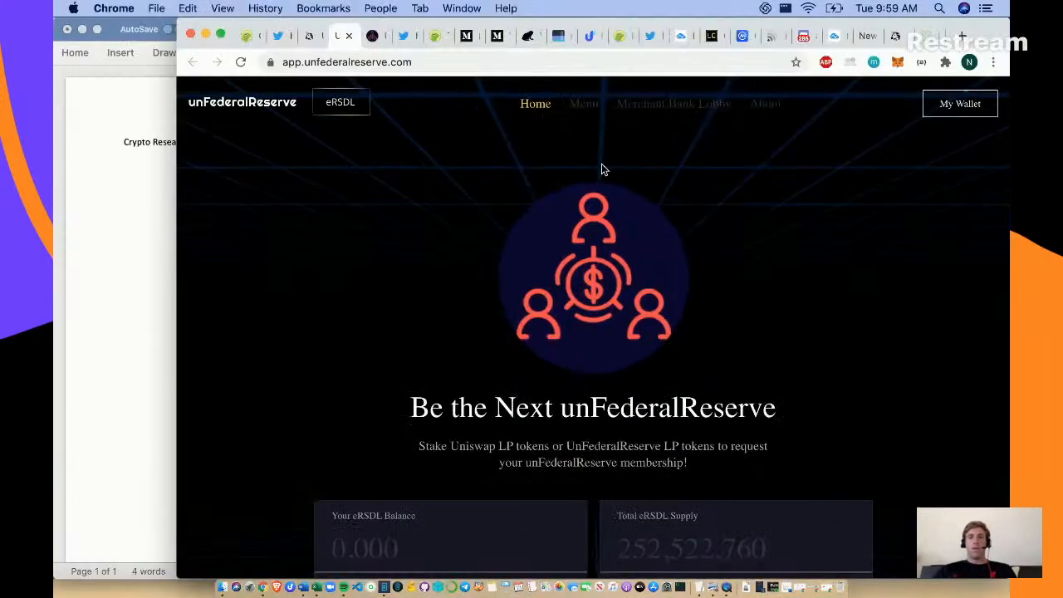
mouse_move(602, 181)
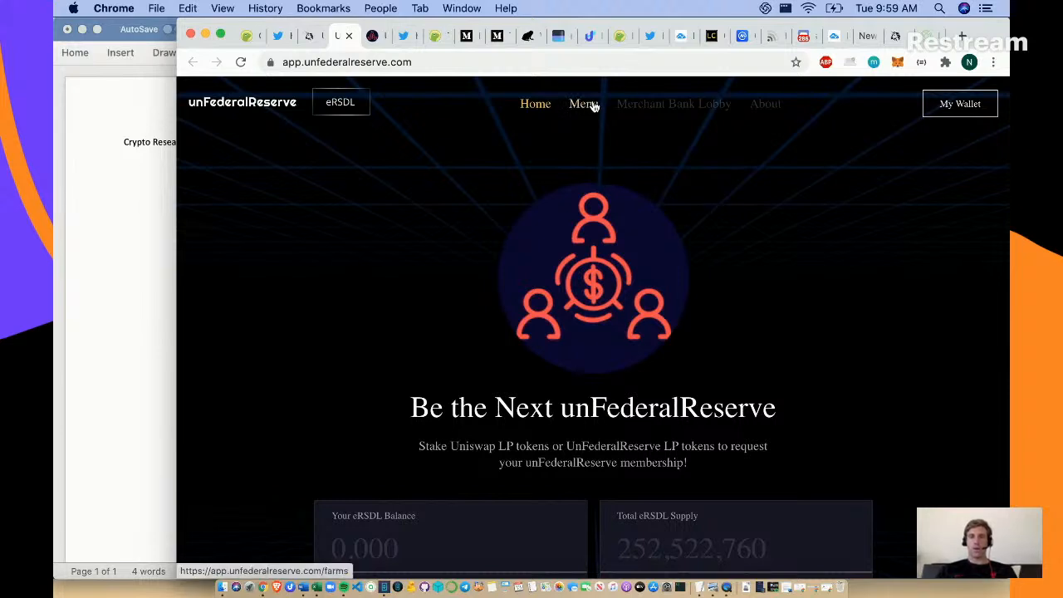
- Show the Merchant Banking Liquidity farms page and look through its nine Uniswap LP pool cards
click(583, 103)
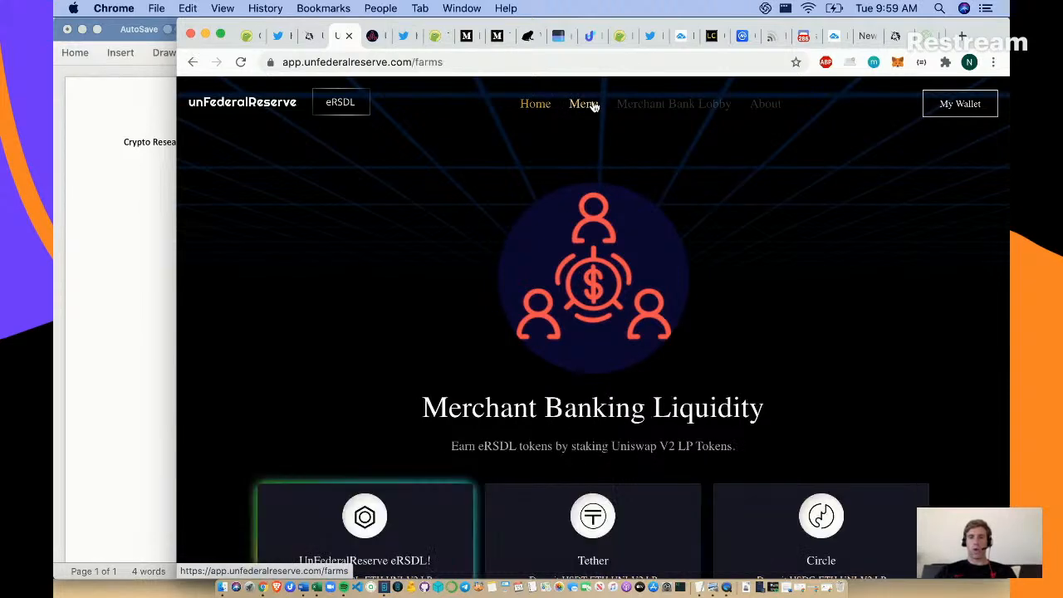
scroll(down, 3)
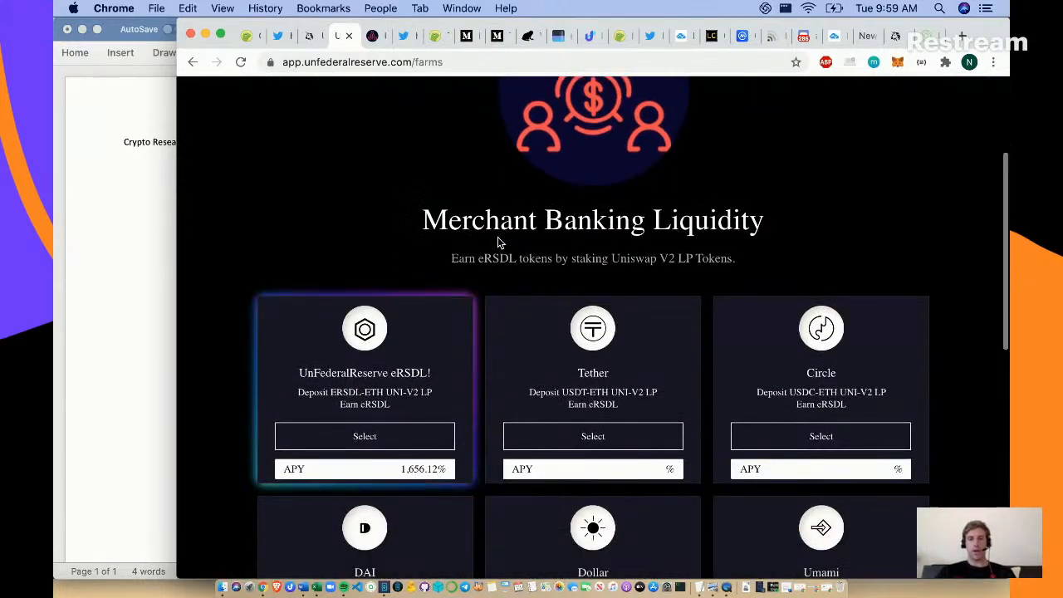
scroll(down, 3)
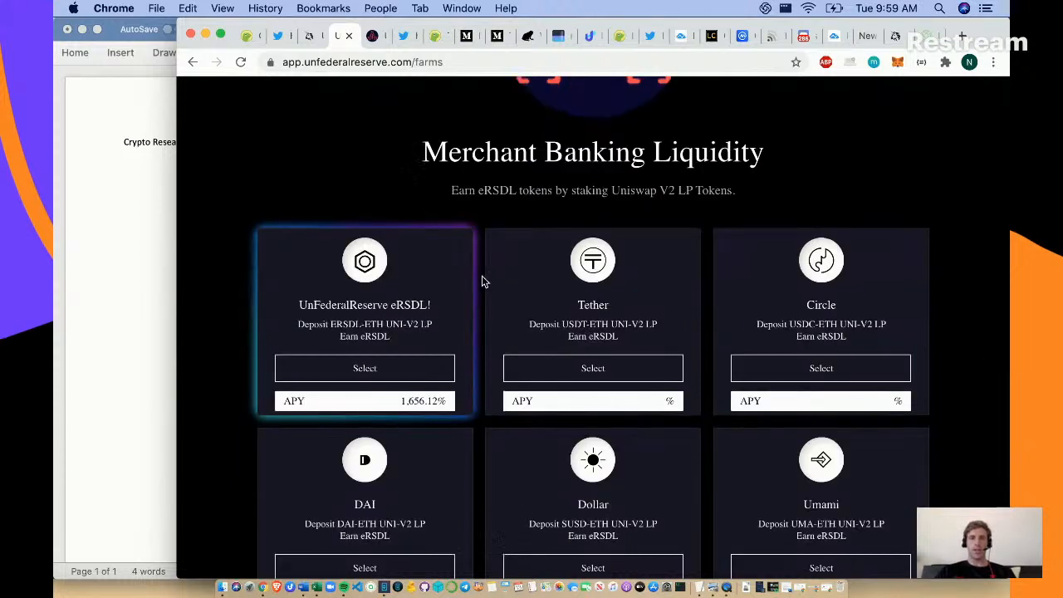
mouse_move(593, 356)
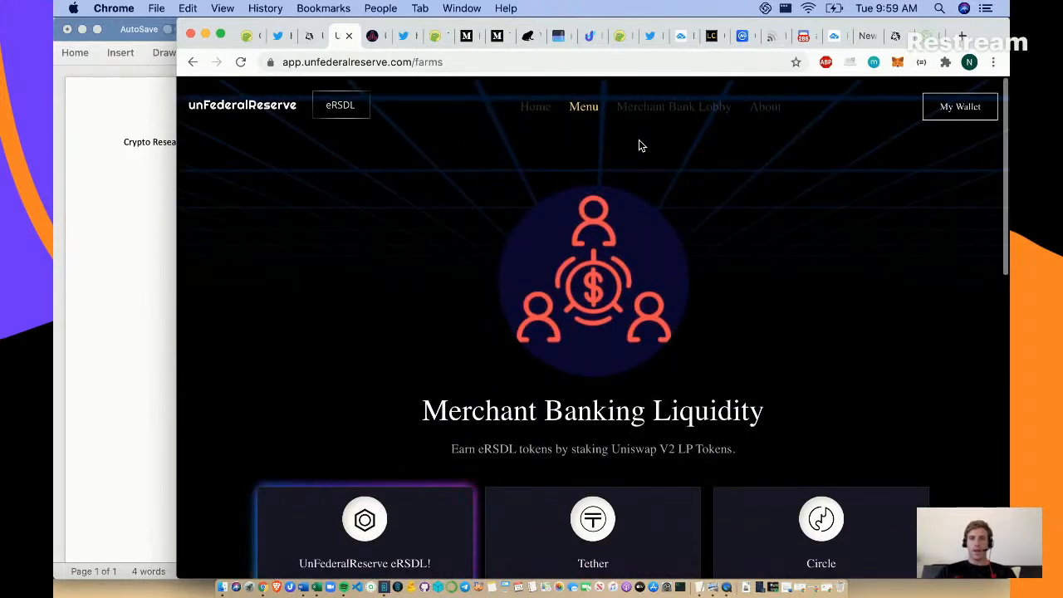
scroll(down, 3)
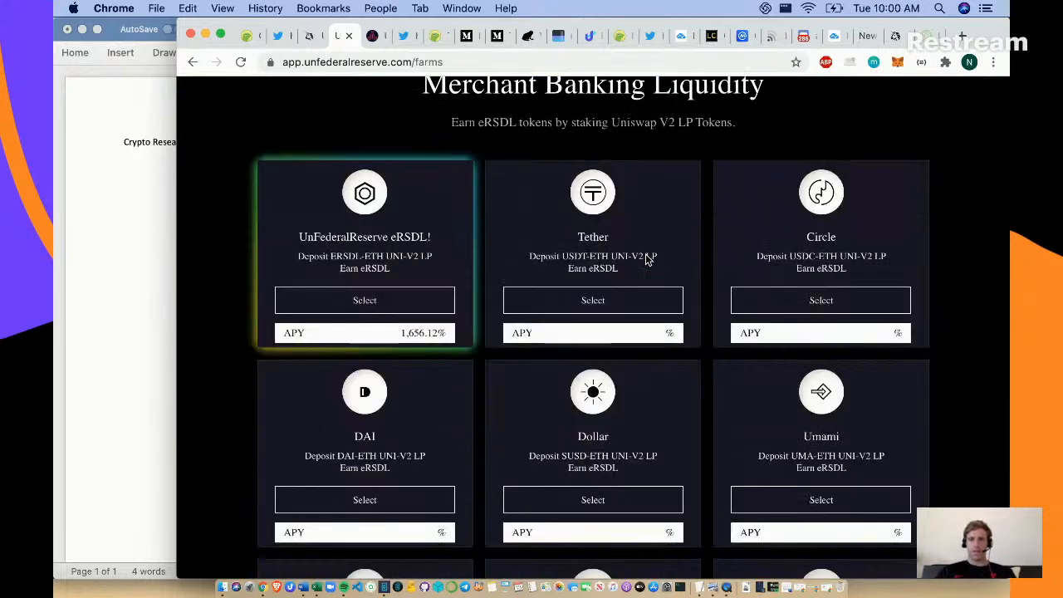
scroll(down, 3)
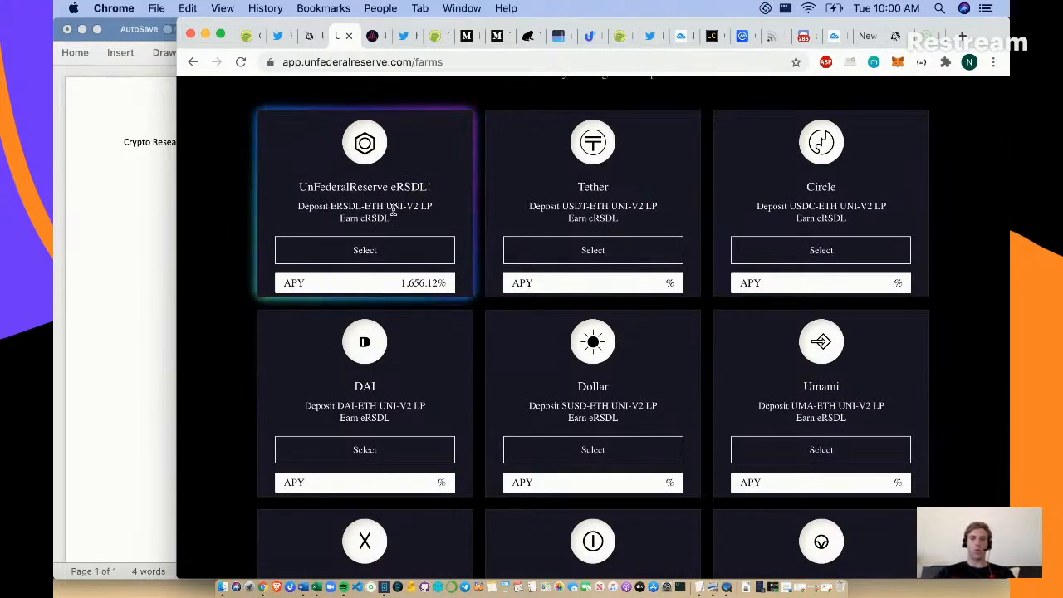
scroll(down, 3)
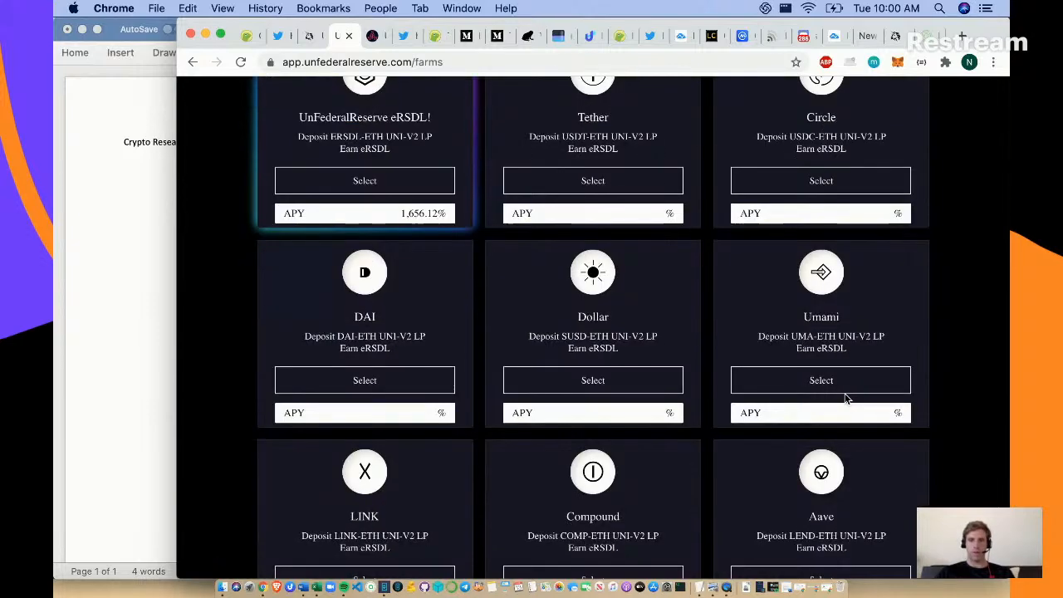
scroll(down, 3)
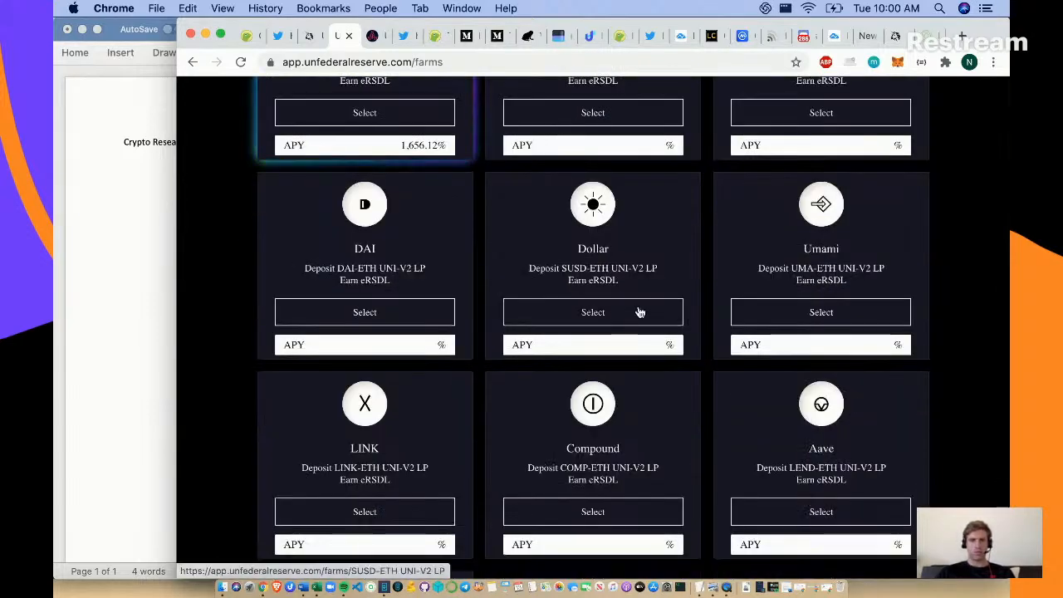
scroll(down, 3)
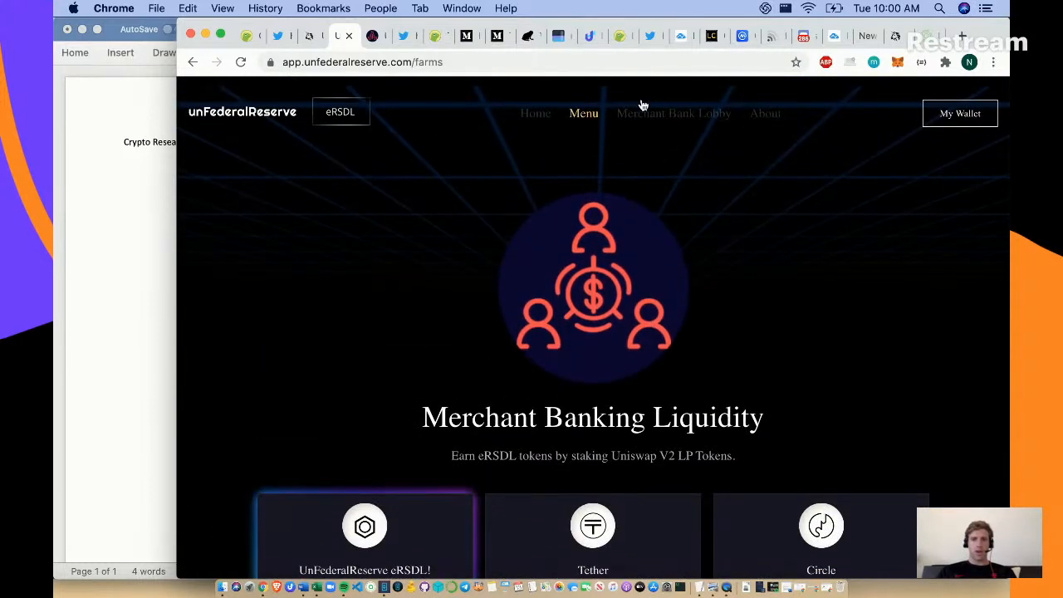
scroll(down, 3)
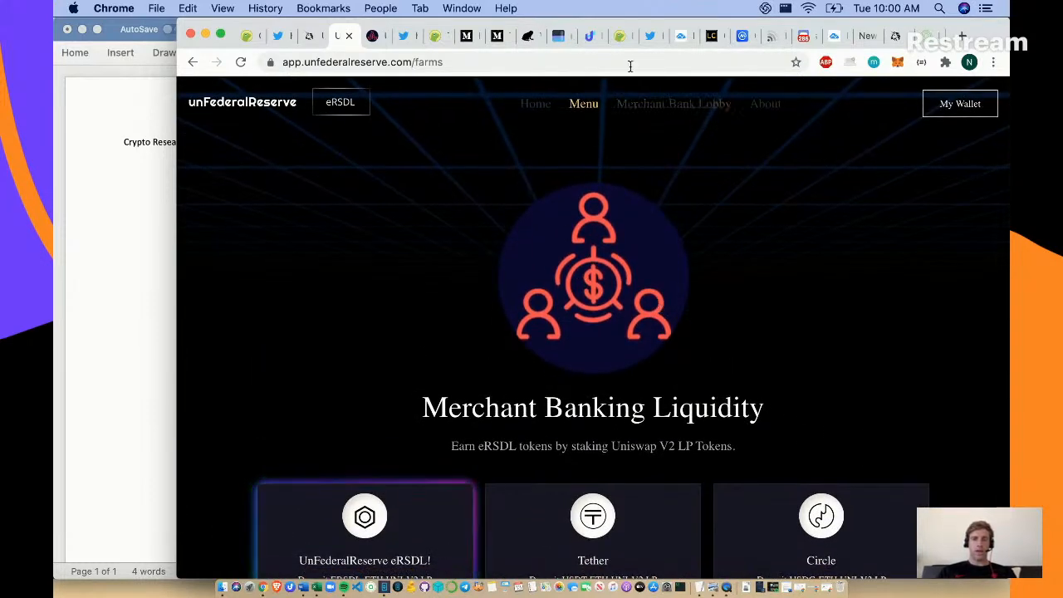
- Switch to the Merchant Bank Lobby page showing pricing and staking as coming soon
click(675, 103)
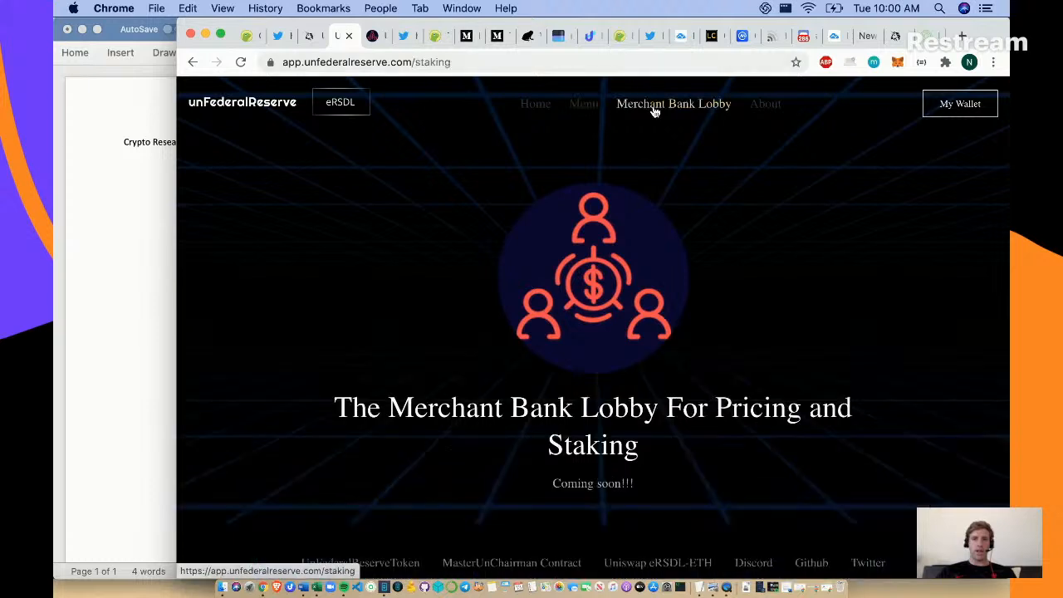
mouse_move(830, 329)
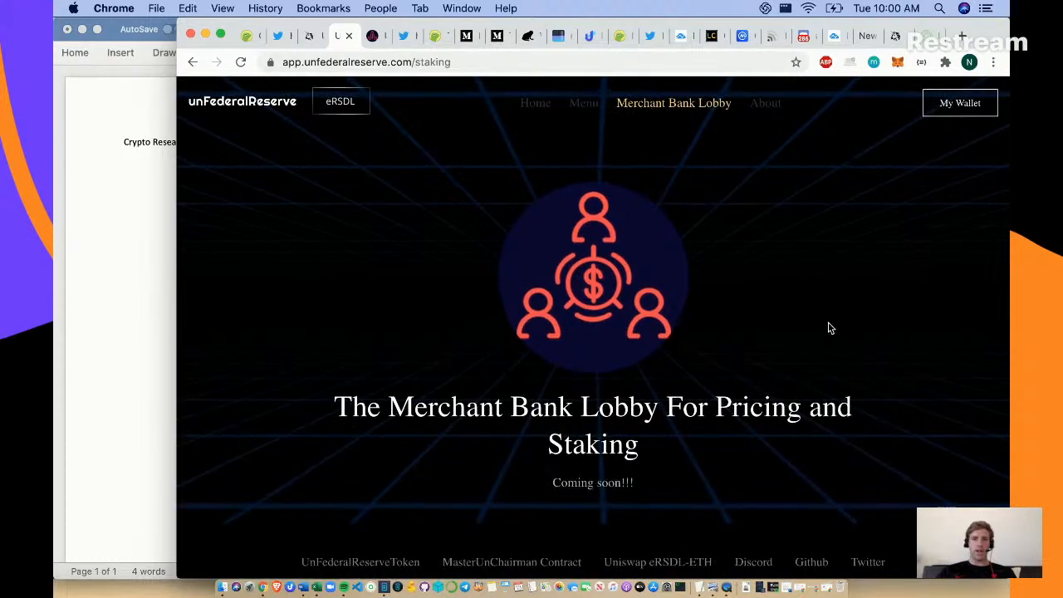
mouse_move(779, 117)
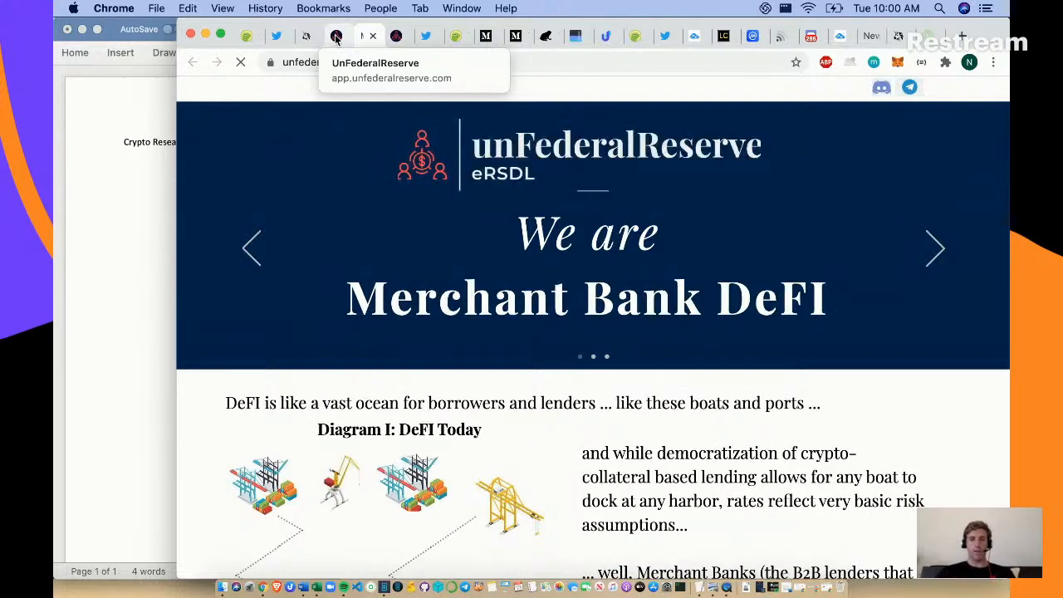
click(771, 62)
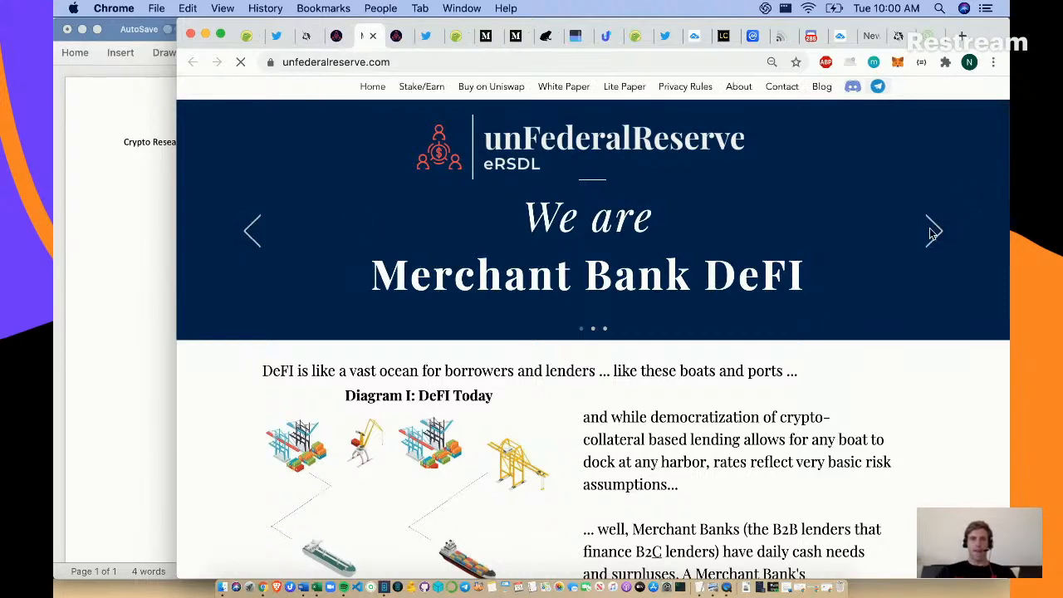
scroll(down, 3)
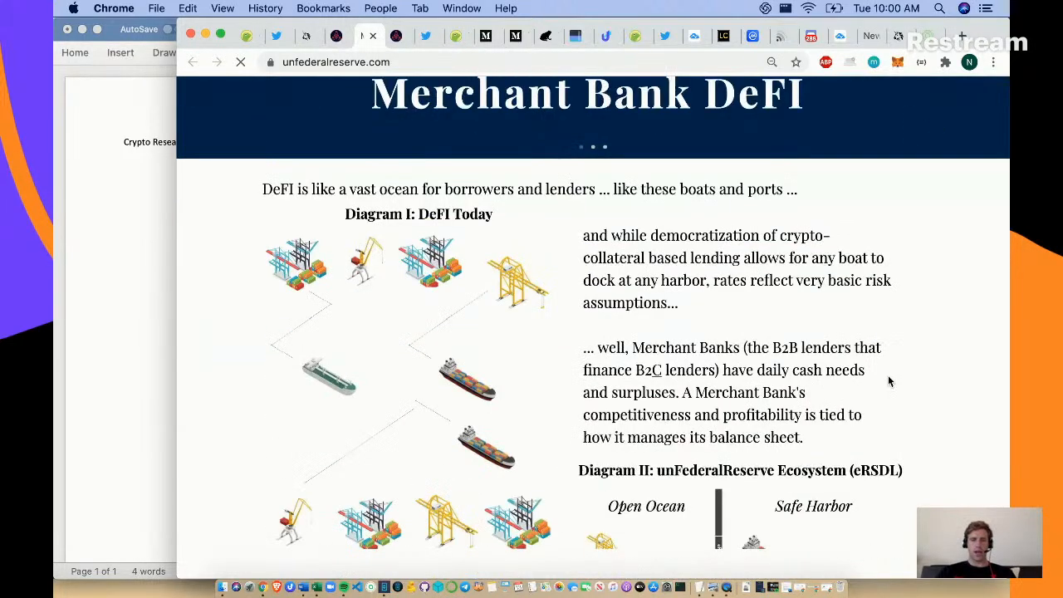
scroll(down, 3)
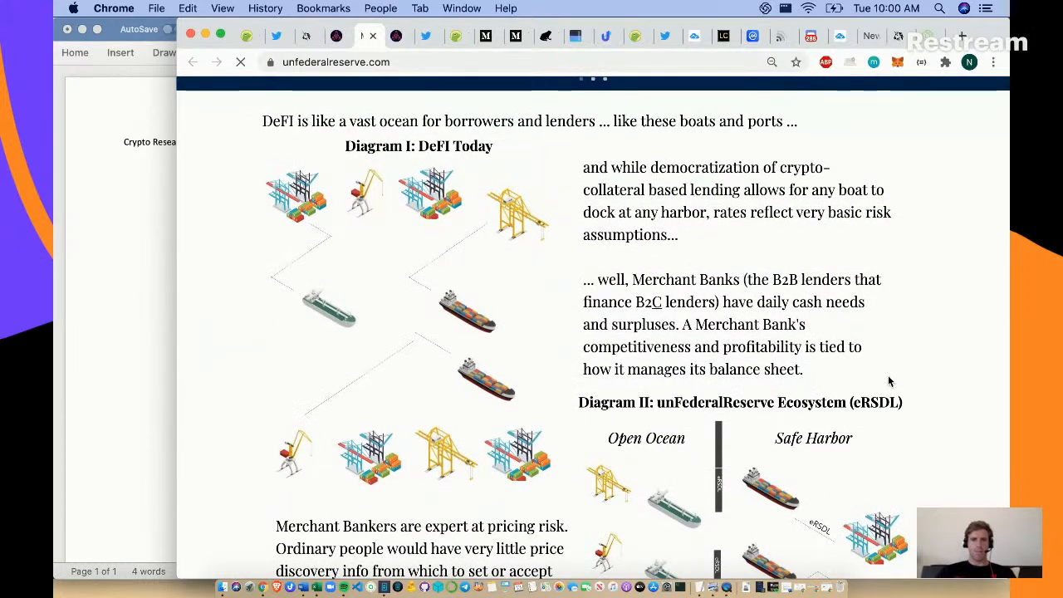
scroll(down, 3)
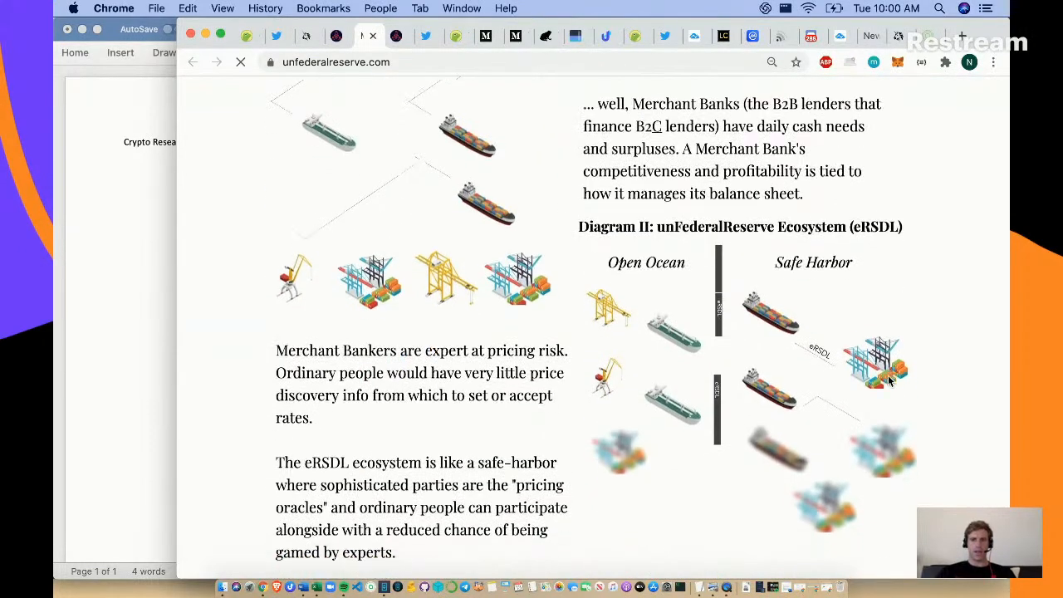
scroll(down, 3)
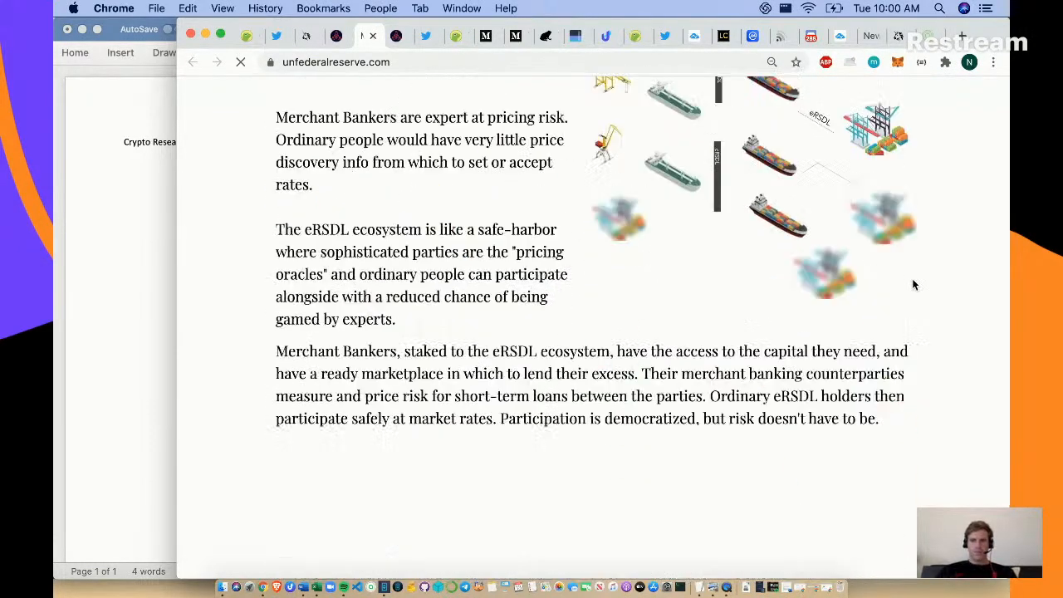
scroll(down, 3)
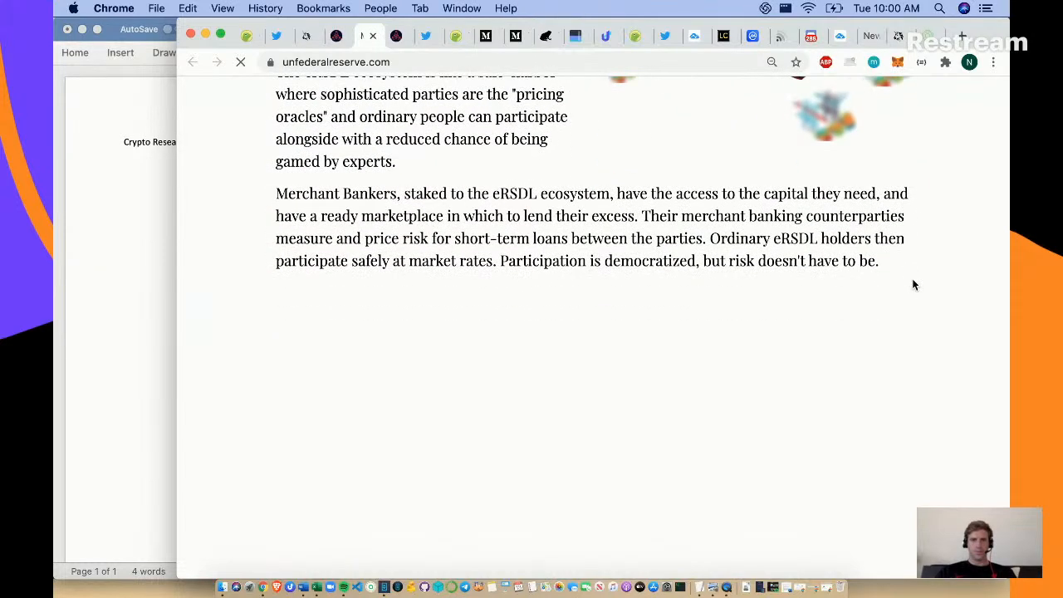
click(241, 61)
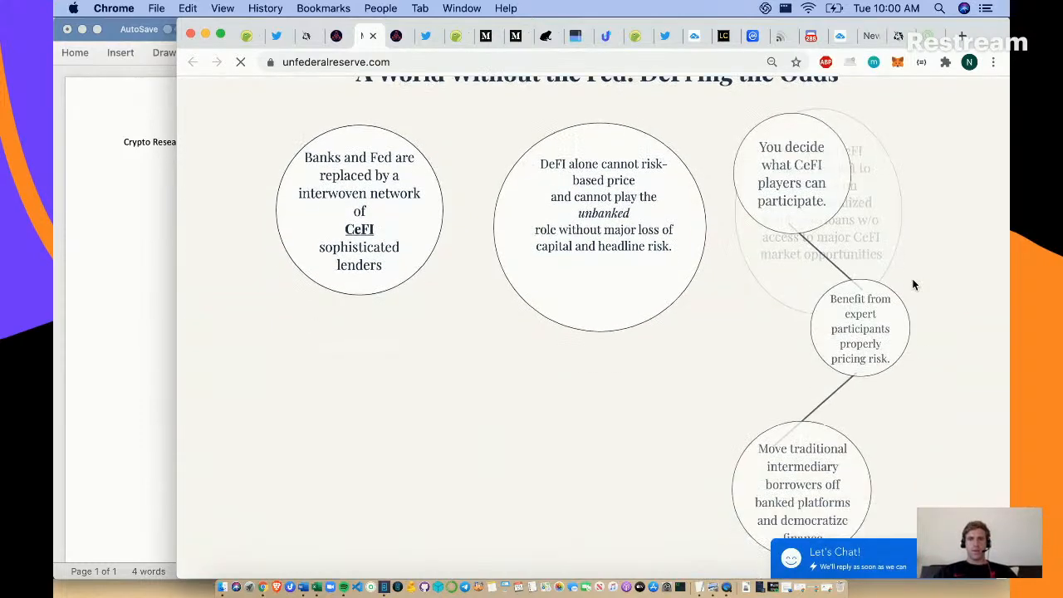
scroll(down, 3)
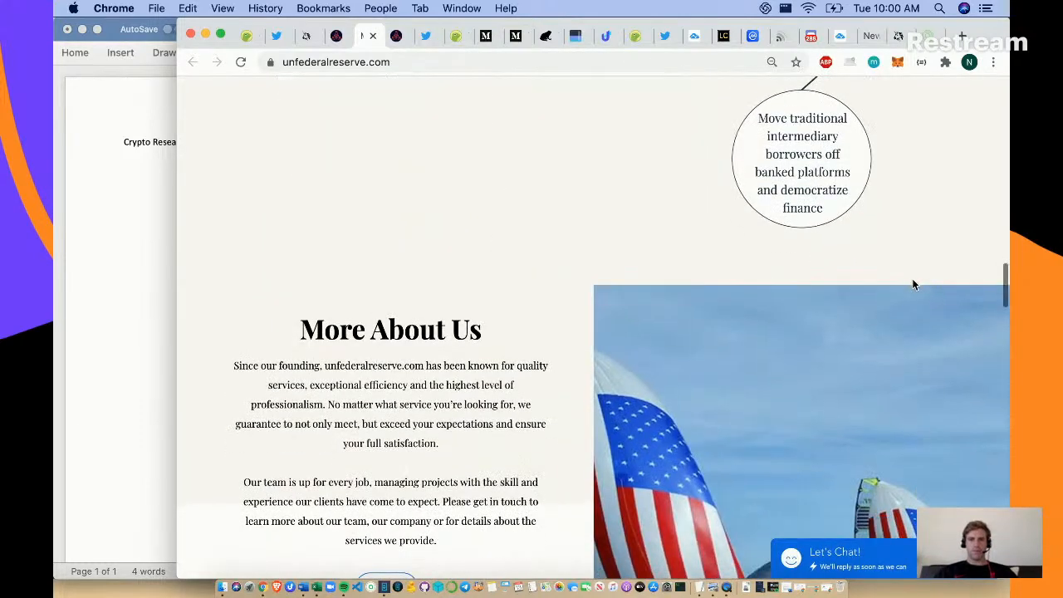
scroll(down, 3)
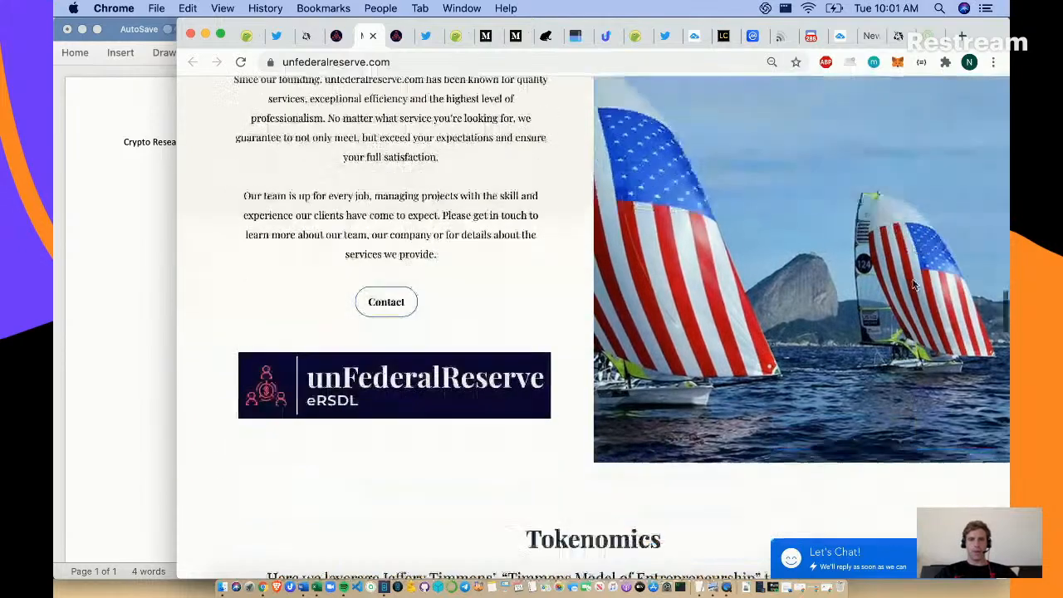
scroll(down, 3)
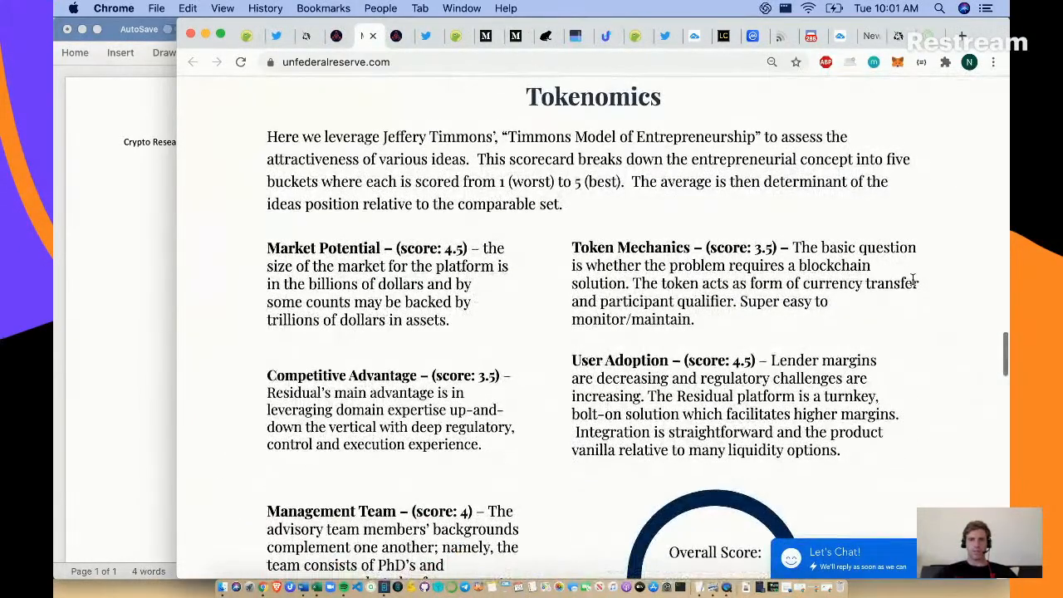
scroll(down, 3)
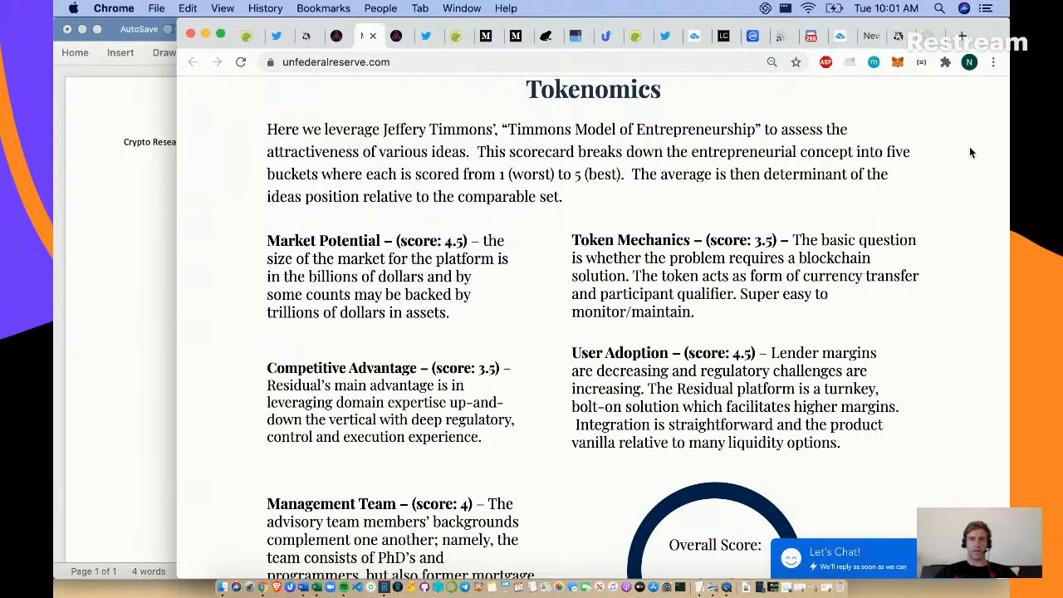
scroll(down, 3)
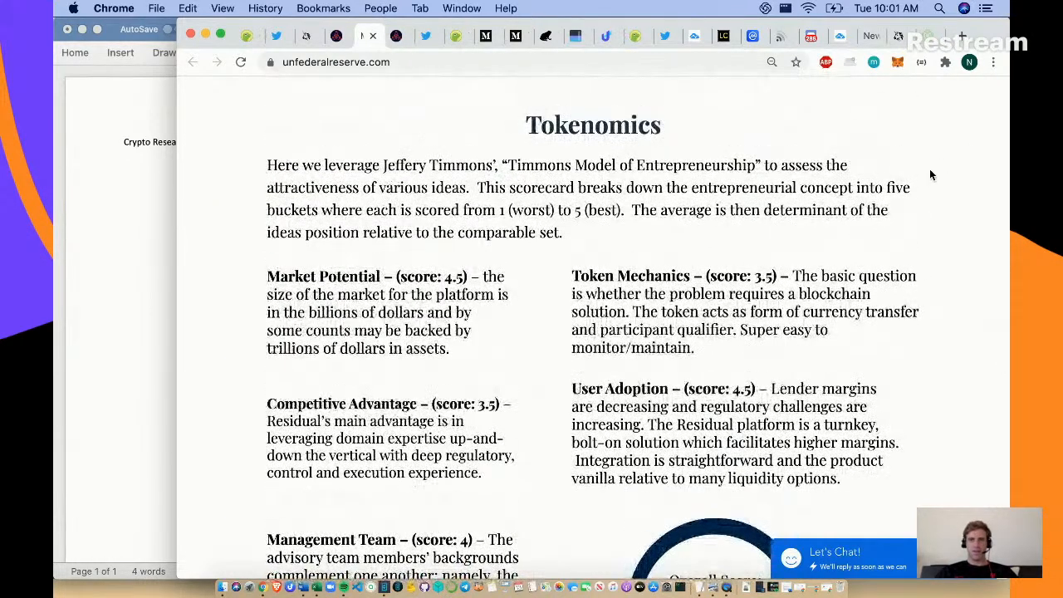
mouse_move(923, 219)
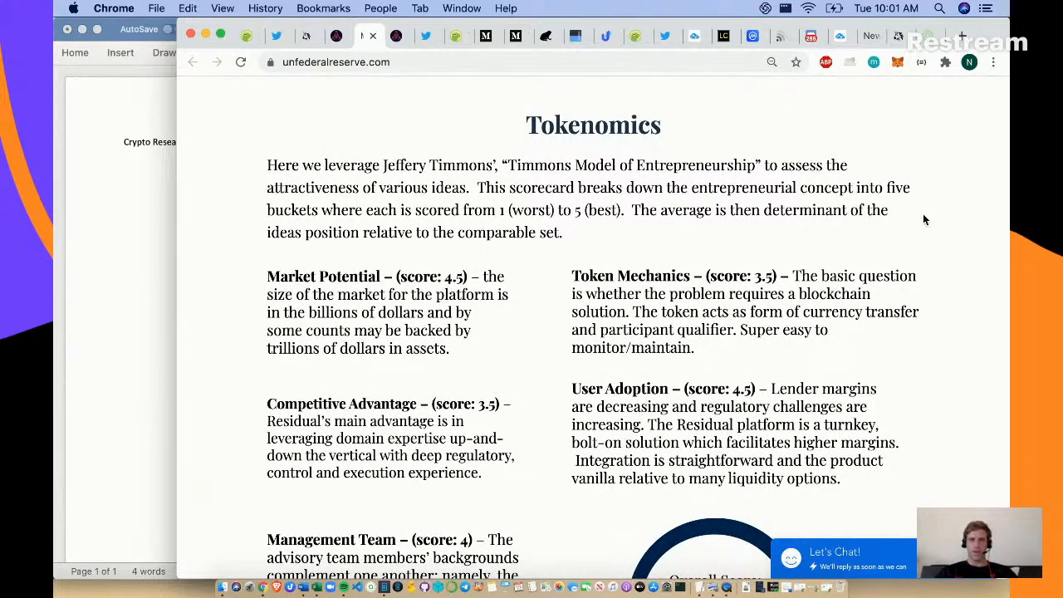
scroll(down, 3)
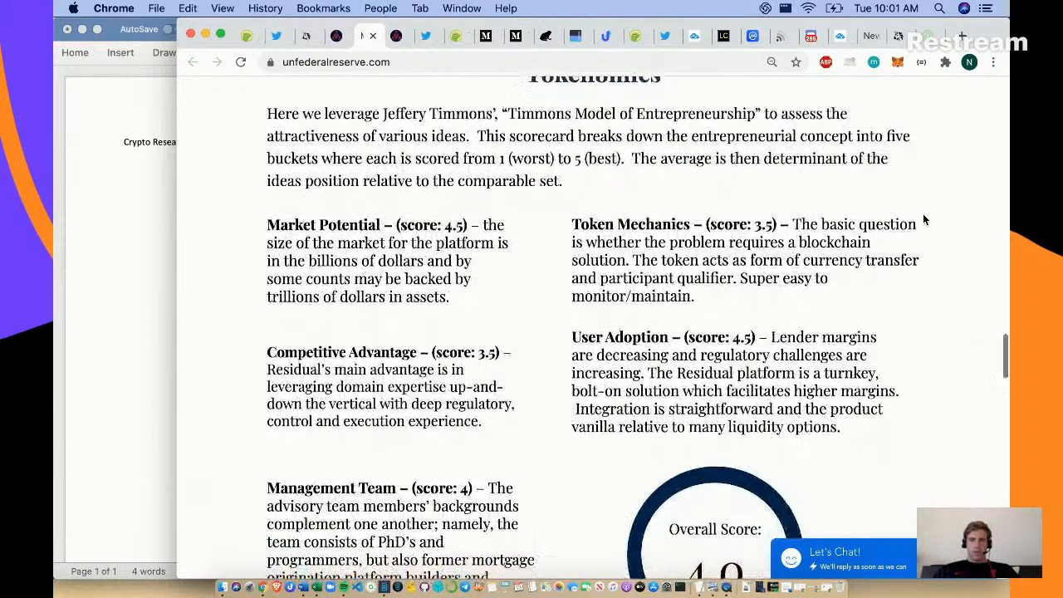
scroll(down, 3)
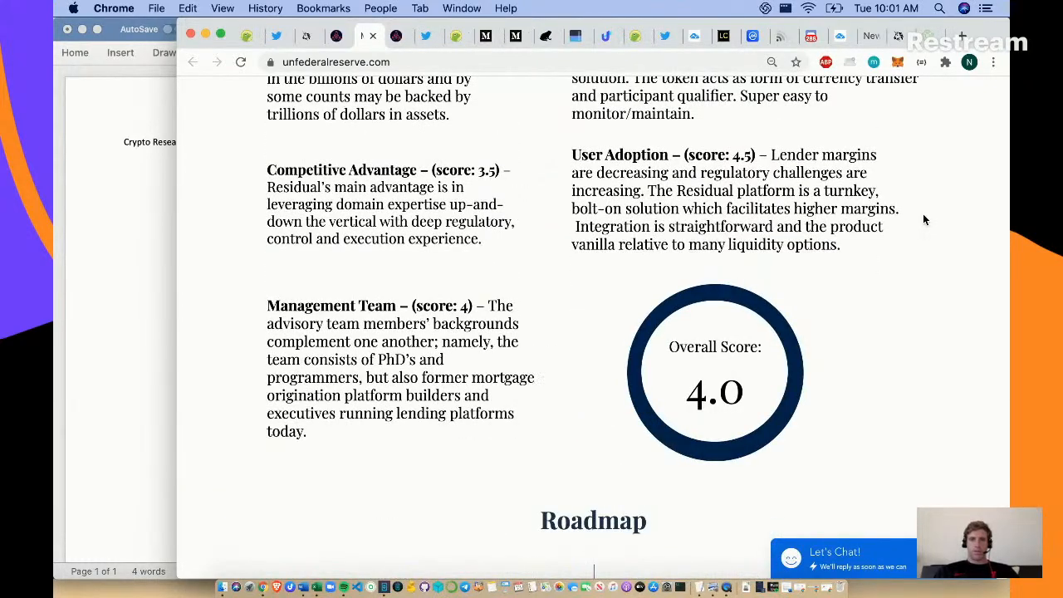
scroll(down, 3)
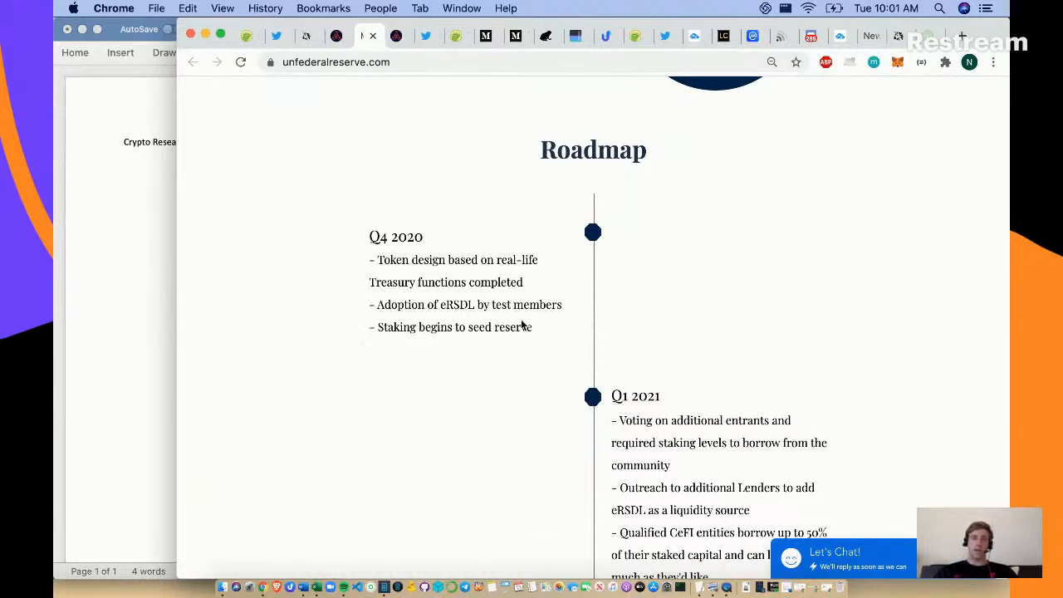
mouse_move(821, 289)
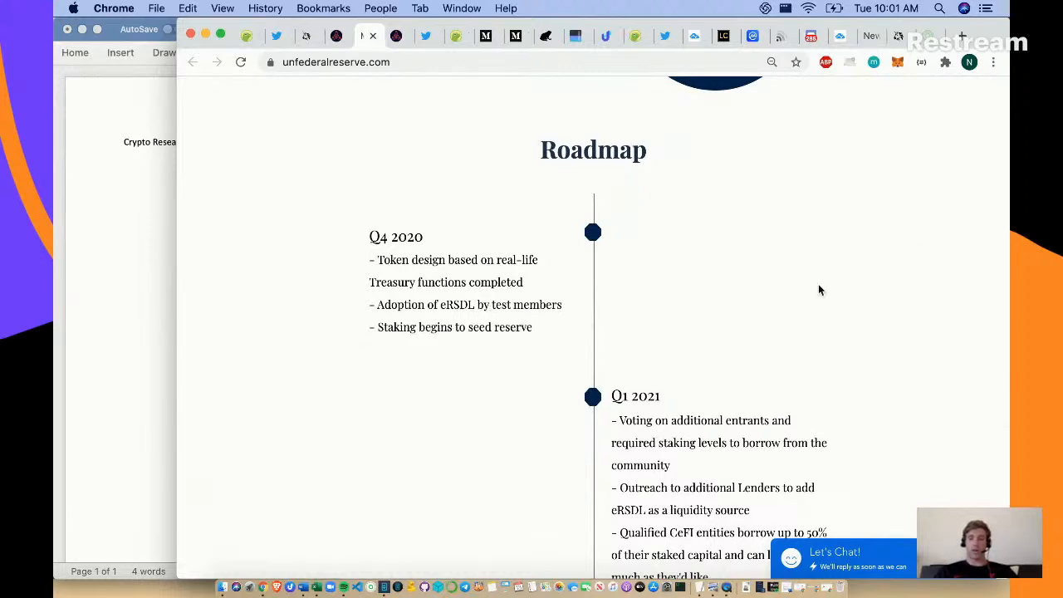
scroll(down, 3)
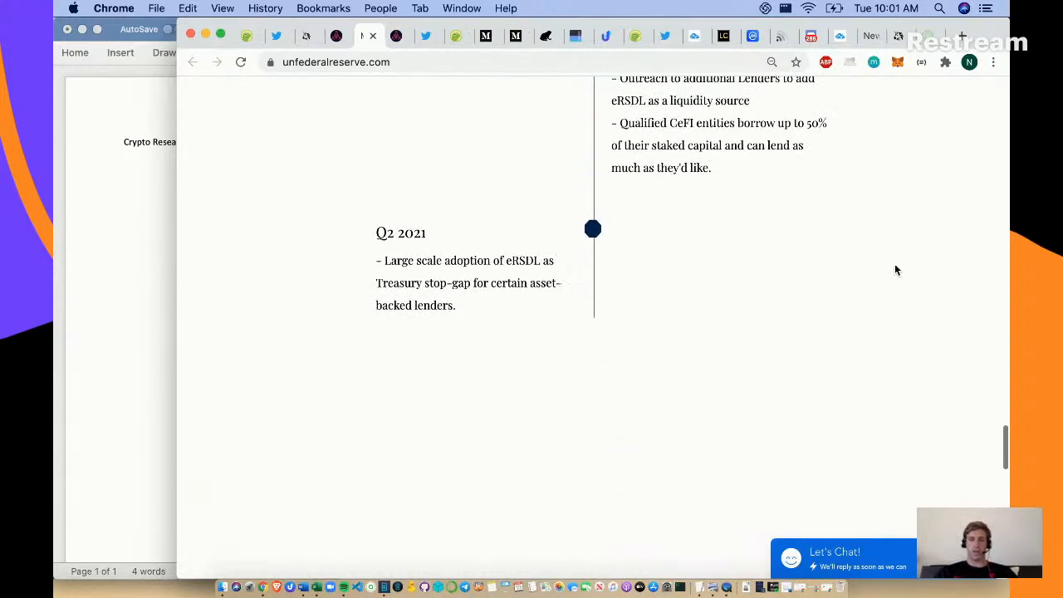
scroll(down, 3)
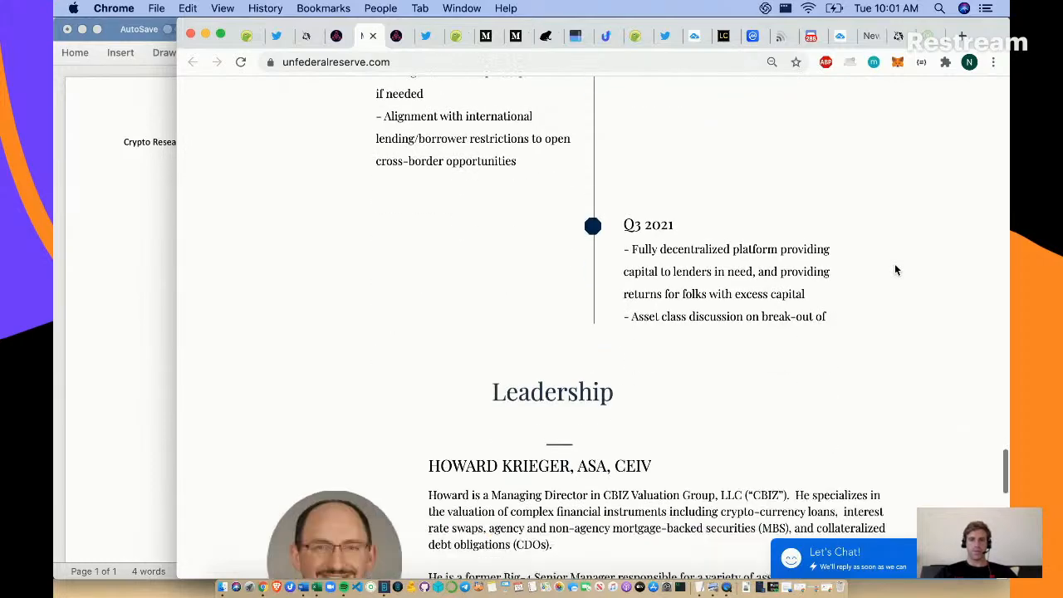
scroll(down, 3)
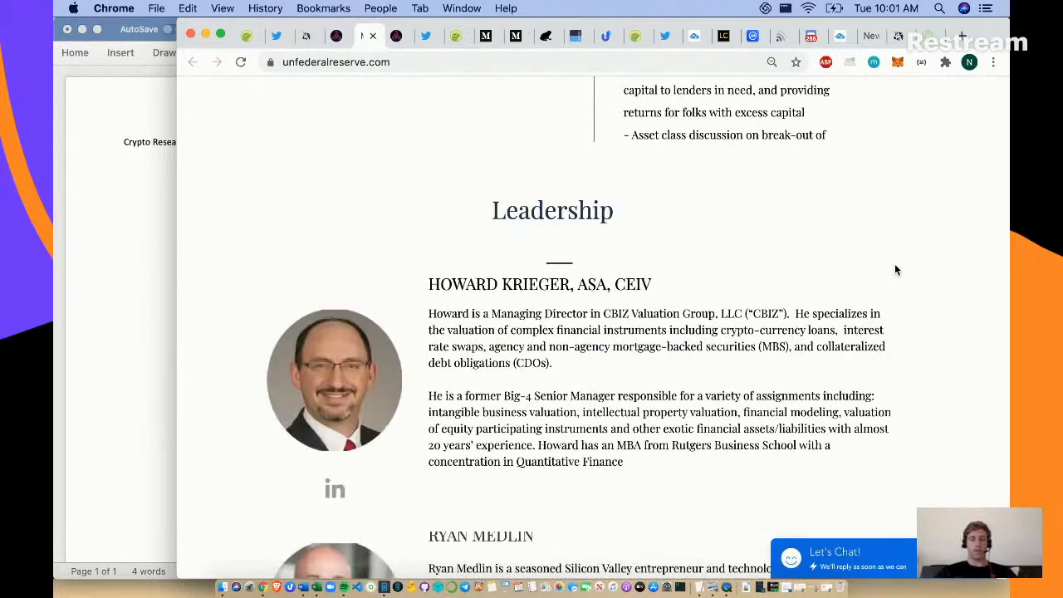
mouse_move(335, 488)
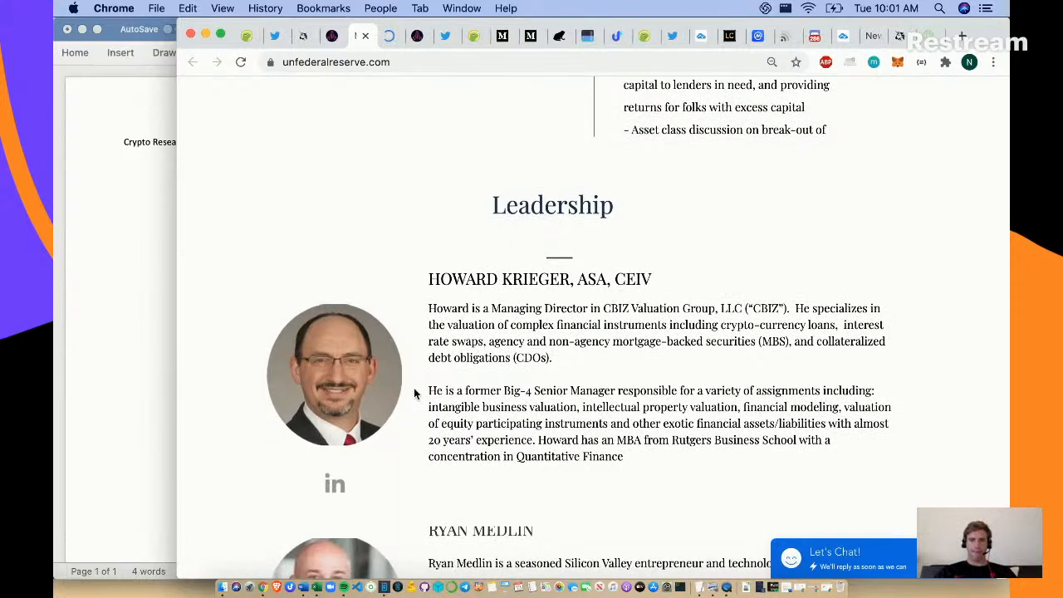
scroll(down, 3)
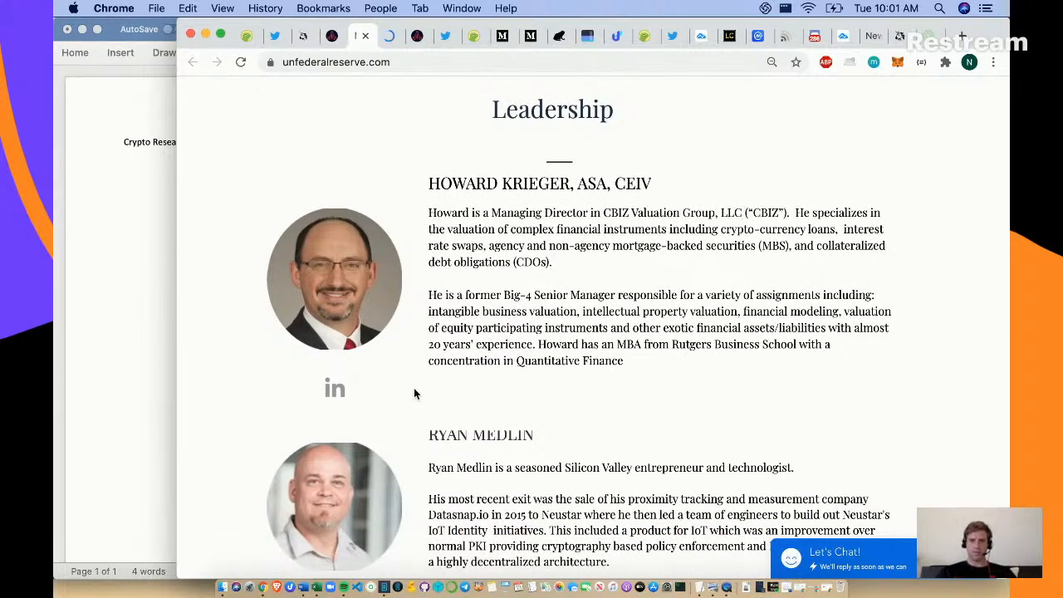
scroll(down, 3)
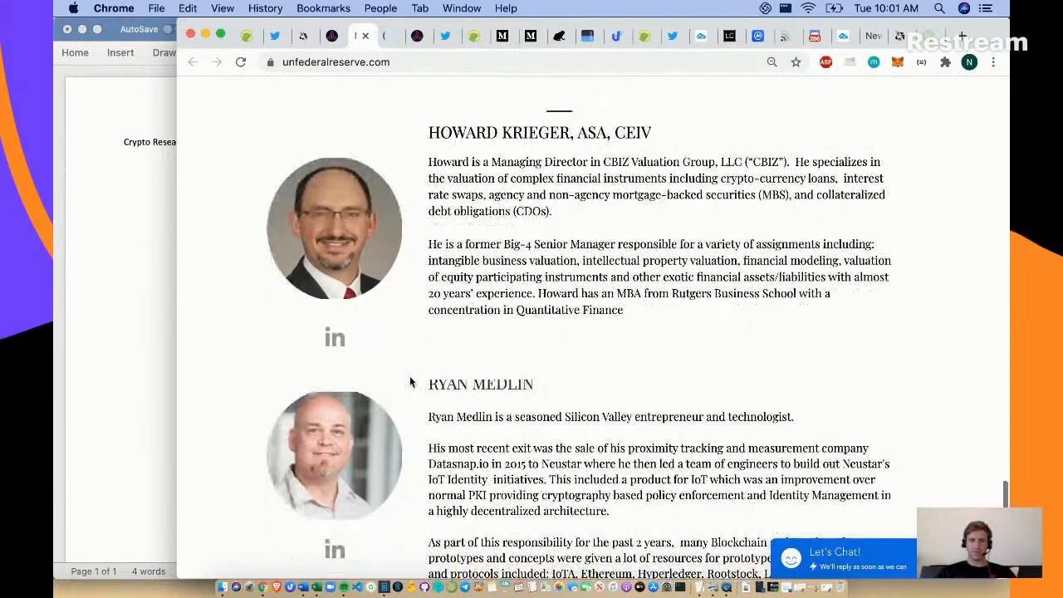
scroll(down, 3)
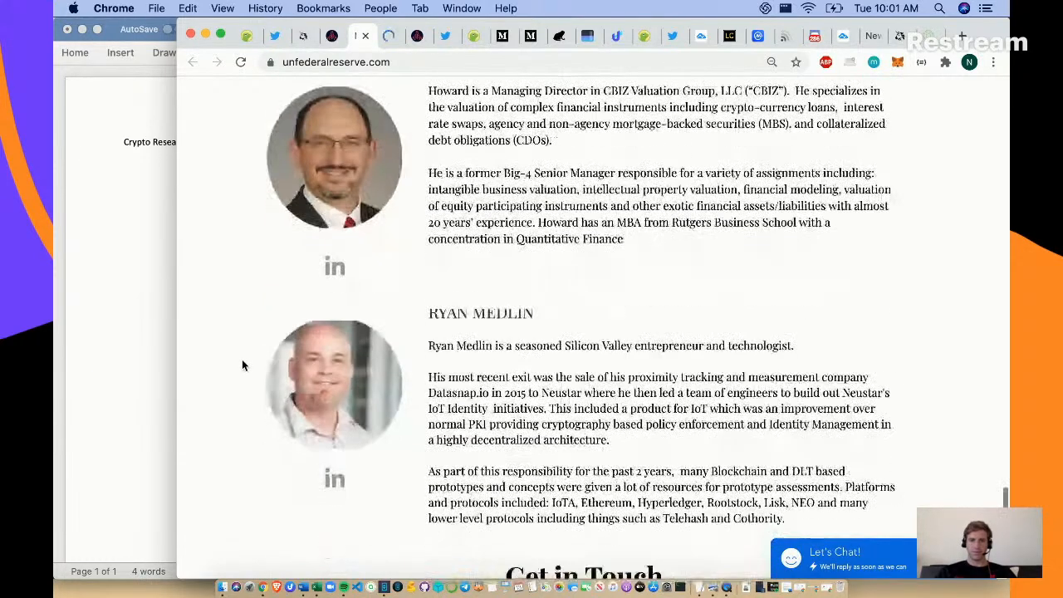
scroll(down, 3)
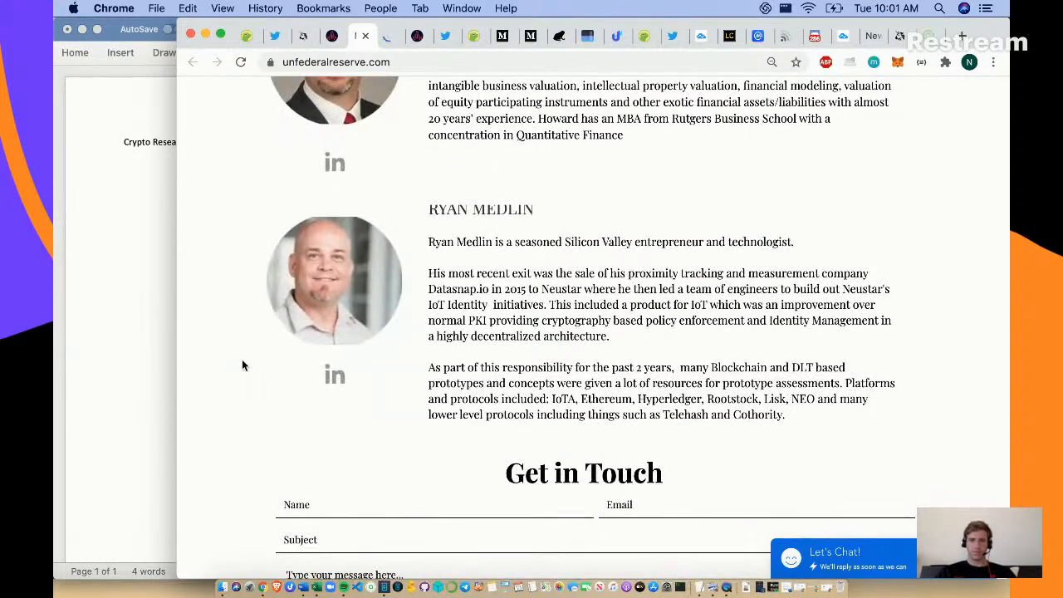
scroll(down, 3)
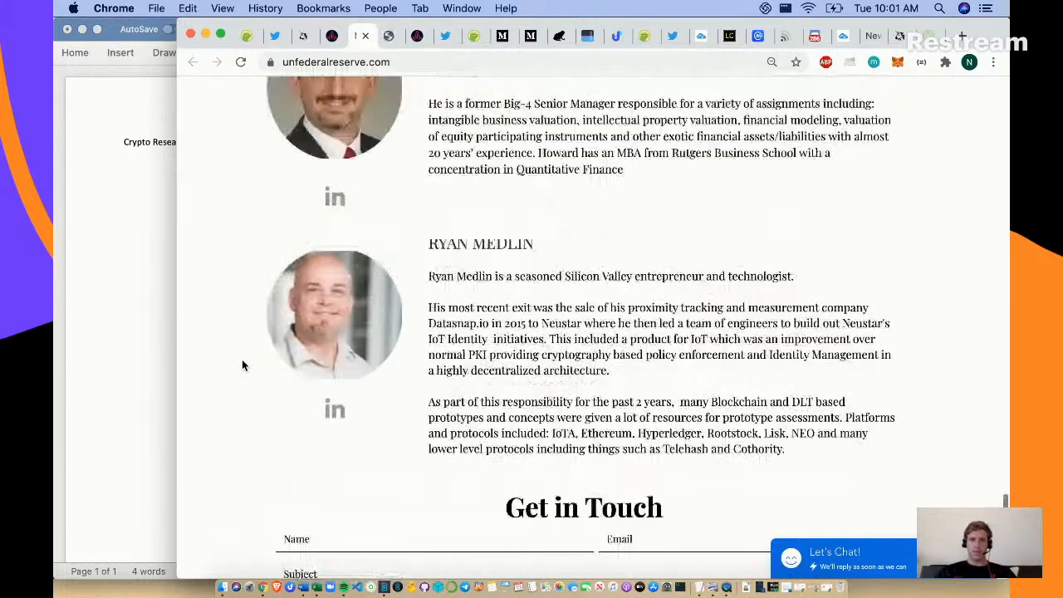
scroll(up, 3)
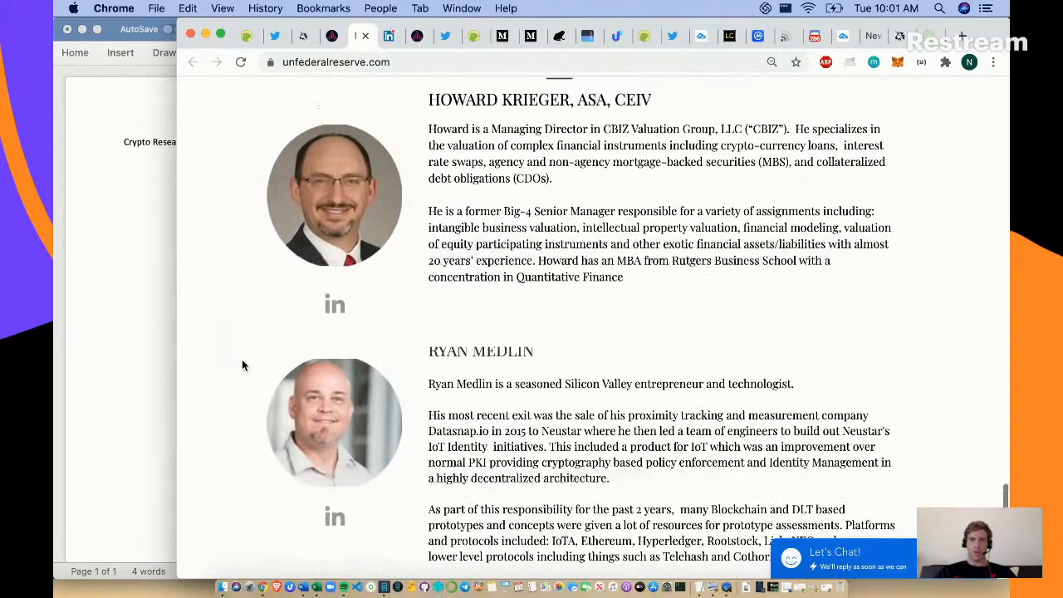
mouse_move(645, 176)
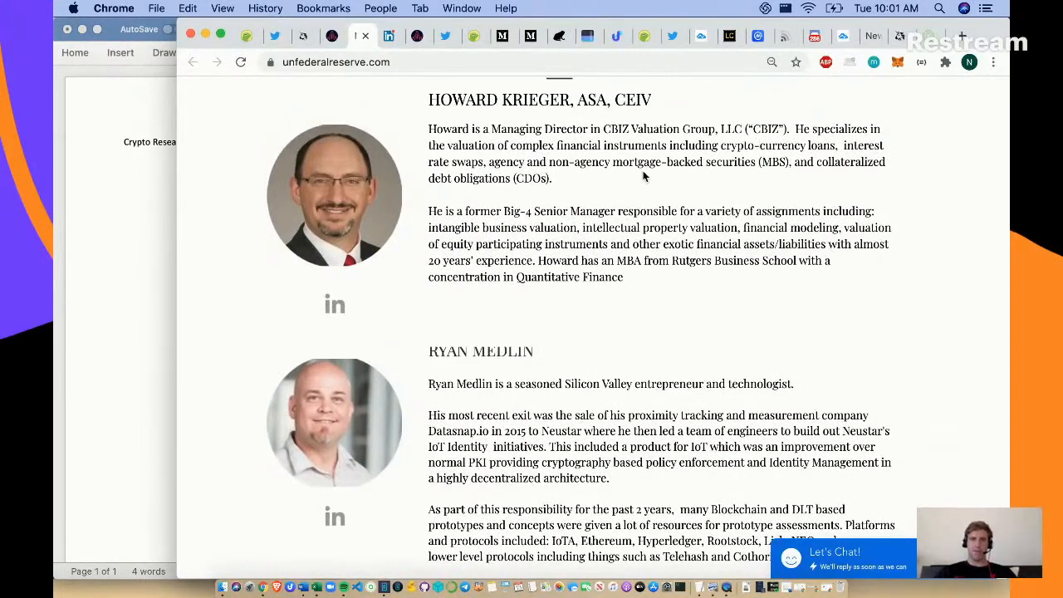
mouse_move(719, 176)
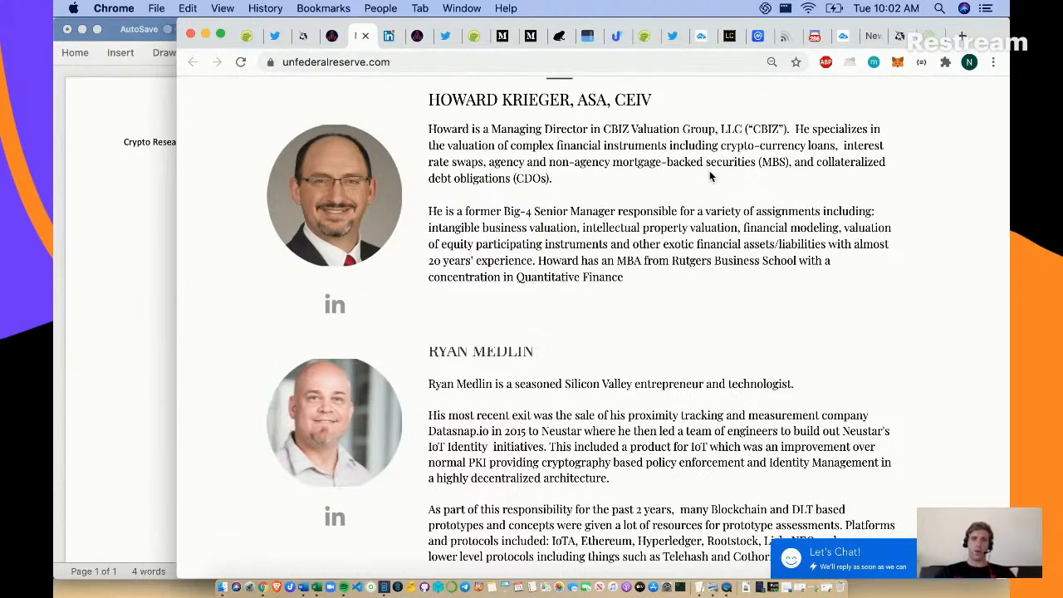
scroll(down, 3)
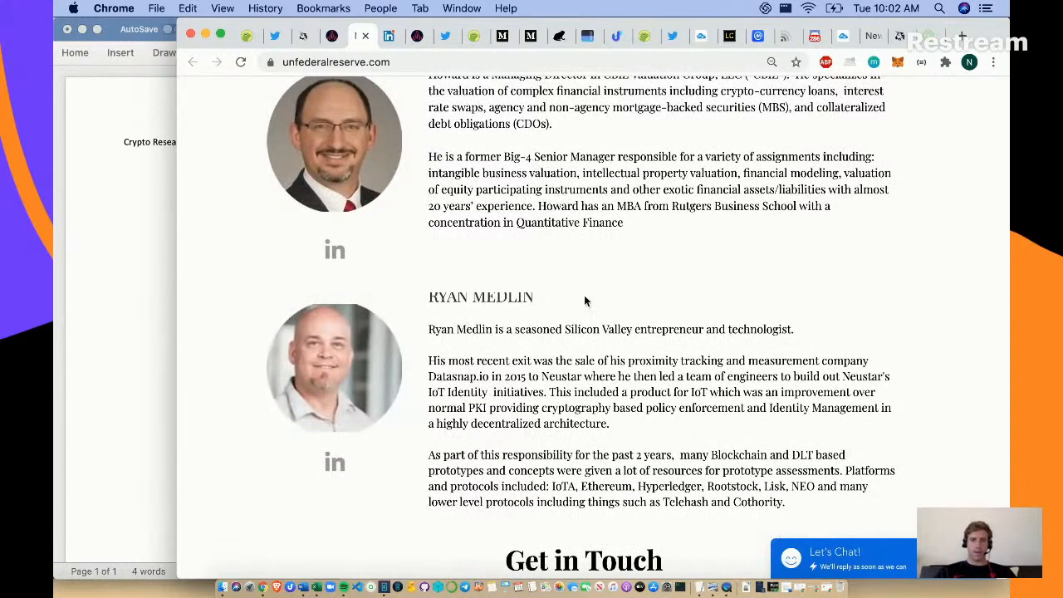
mouse_move(590, 323)
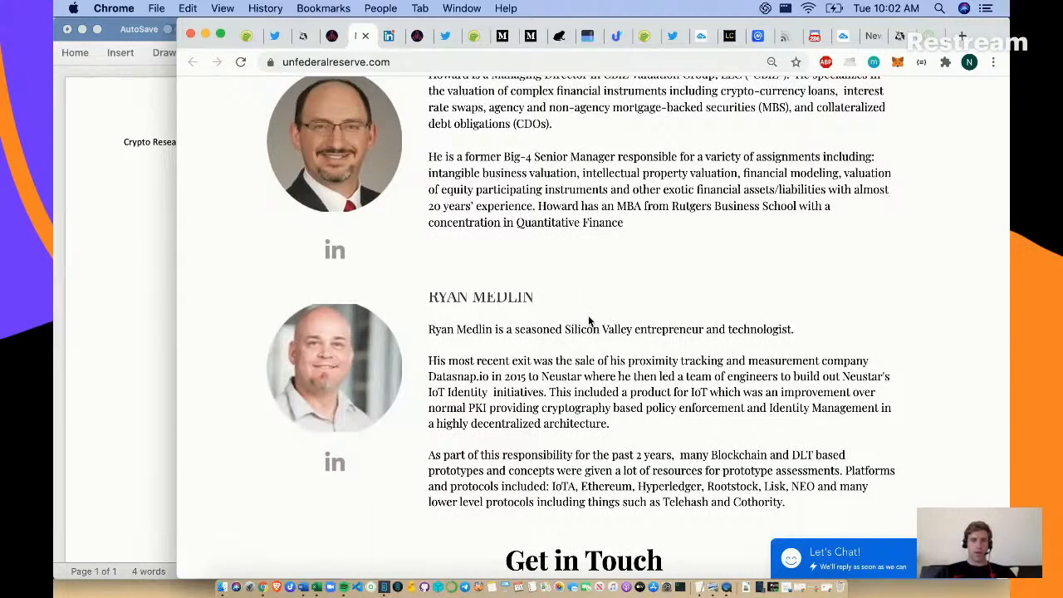
mouse_move(621, 343)
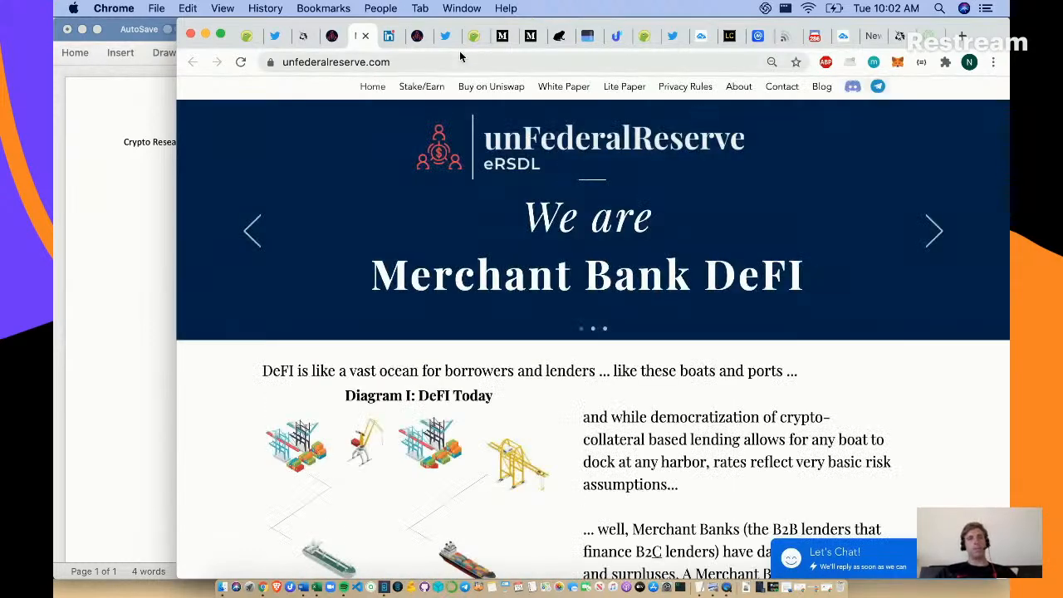
mouse_move(491, 87)
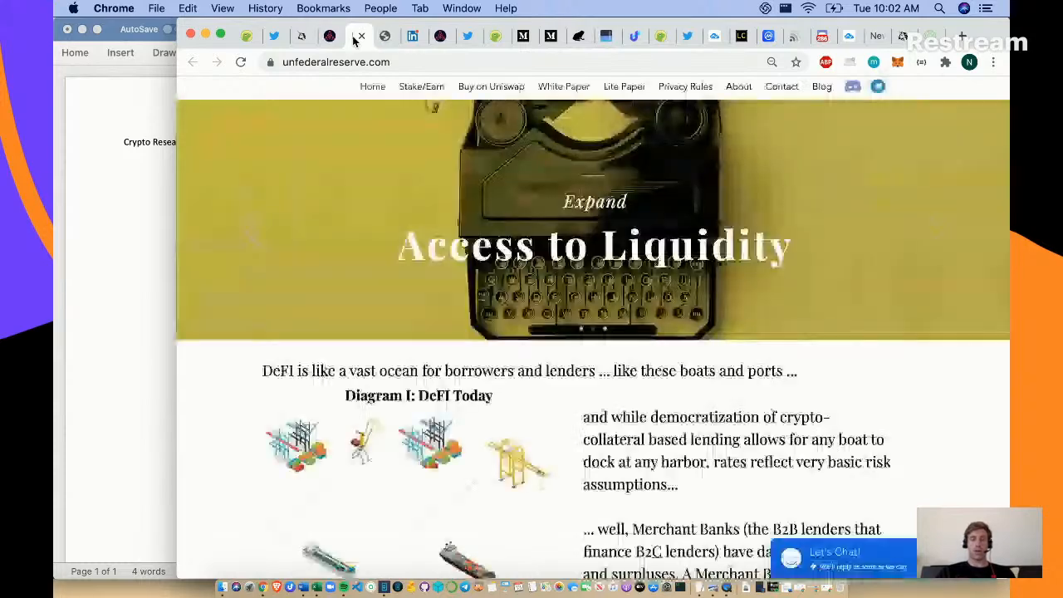
- Return to the top of the unfederalreserve.com homepage with its Merchant Bank banner
scroll(down, 3)
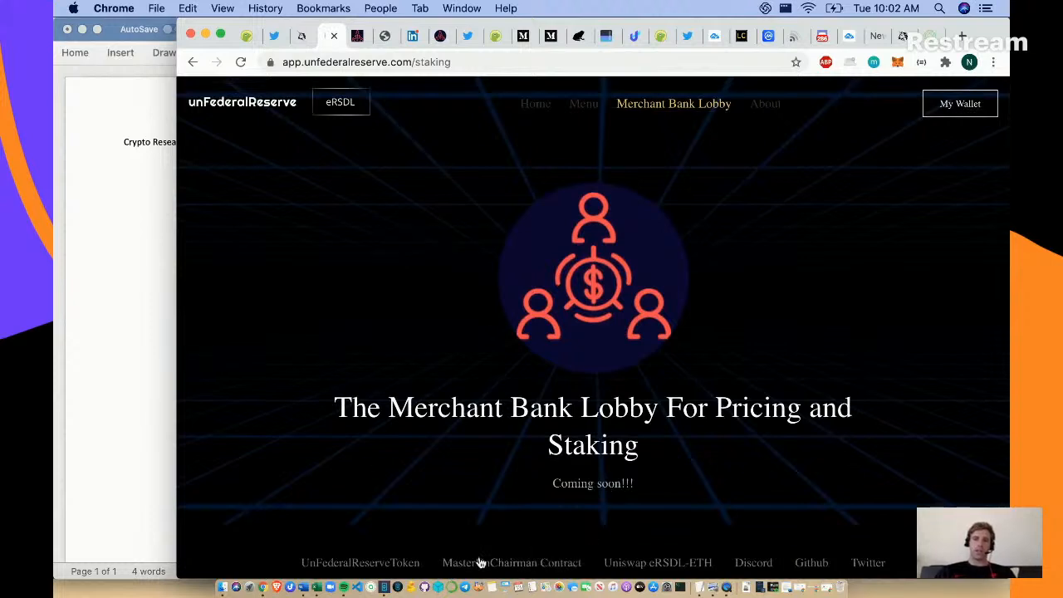
mouse_move(512, 562)
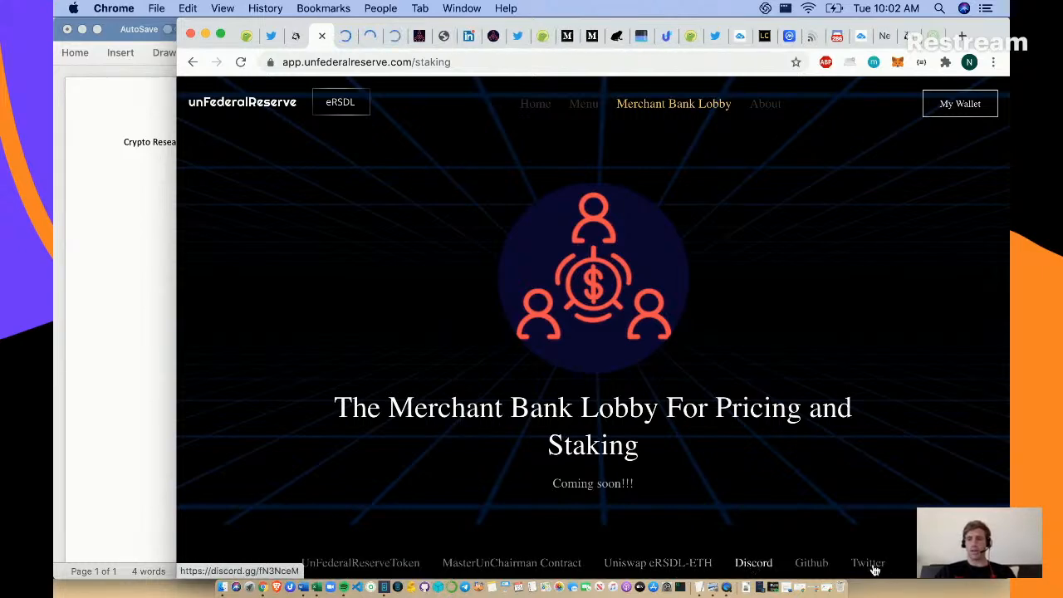
- Bring up app.unfederalreserve.com/staking, the Merchant Bank Lobby still marked coming soon
click(867, 561)
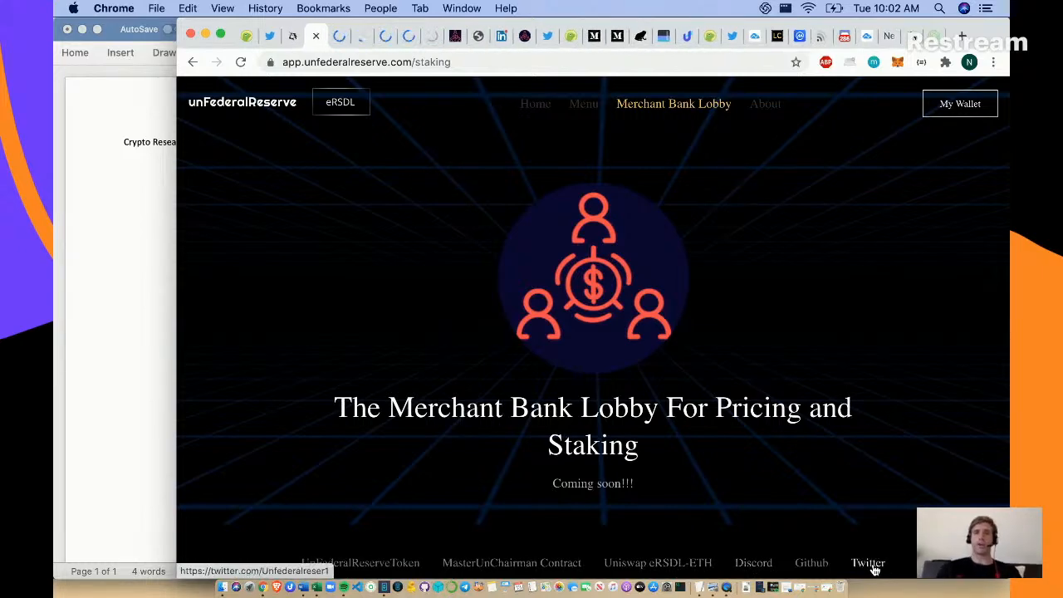
mouse_move(744, 422)
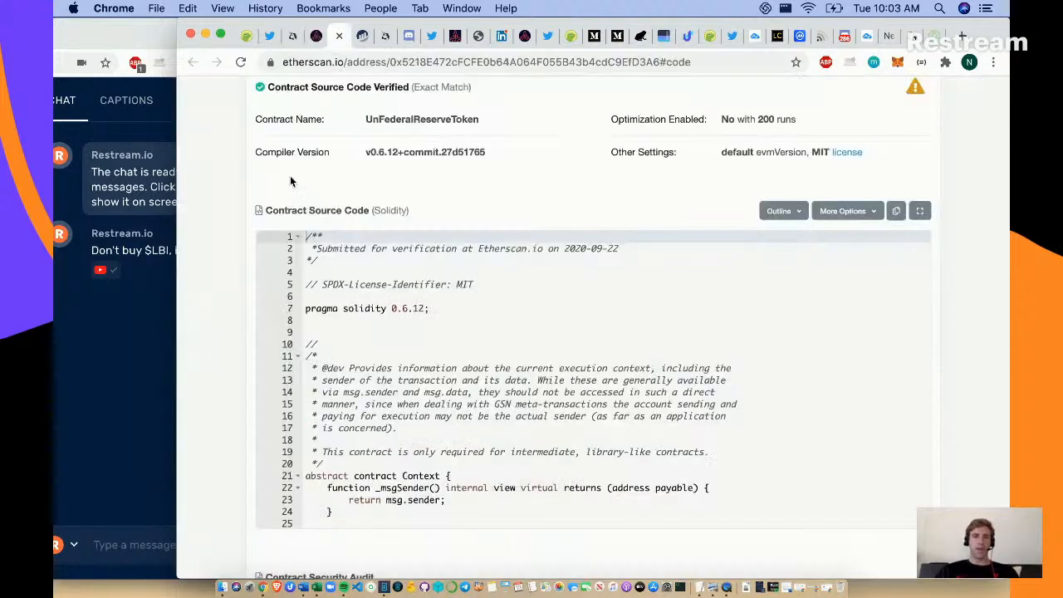
- Look through the verified UnFederalReserveToken Solidity source on the Etherscan contract page
scroll(up, 3)
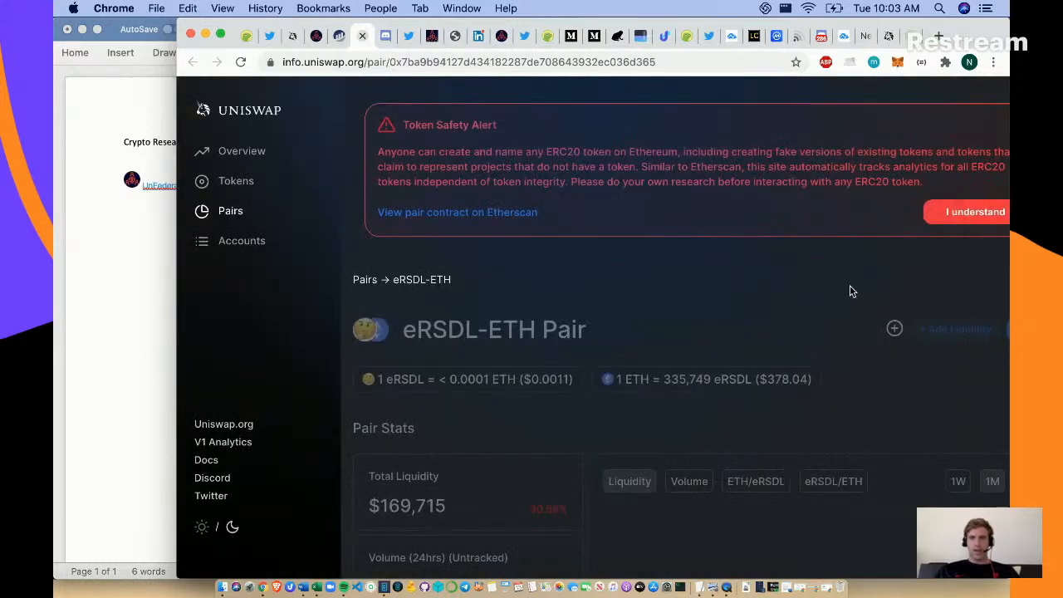
- Dismiss the token safety alert and review the eRSDL-ETH pair's stats down to its transactions
click(974, 212)
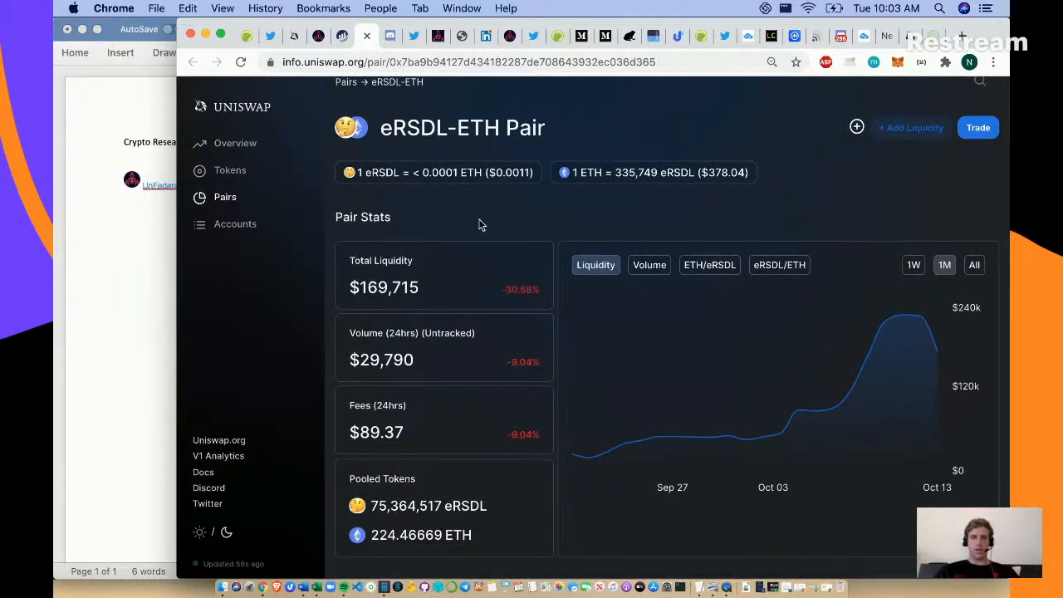
mouse_move(424, 379)
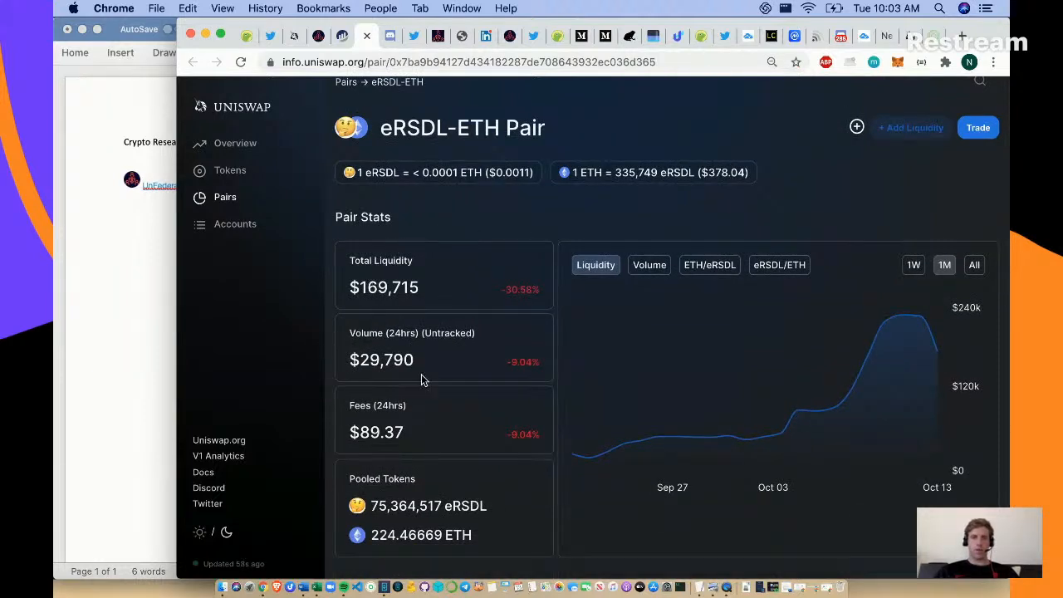
scroll(down, 3)
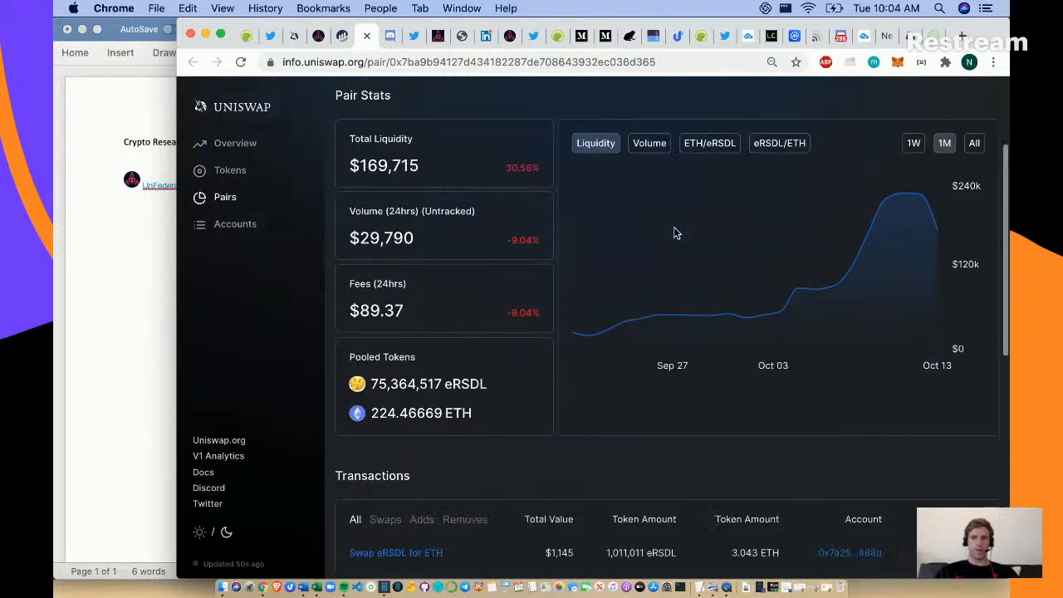
scroll(down, 3)
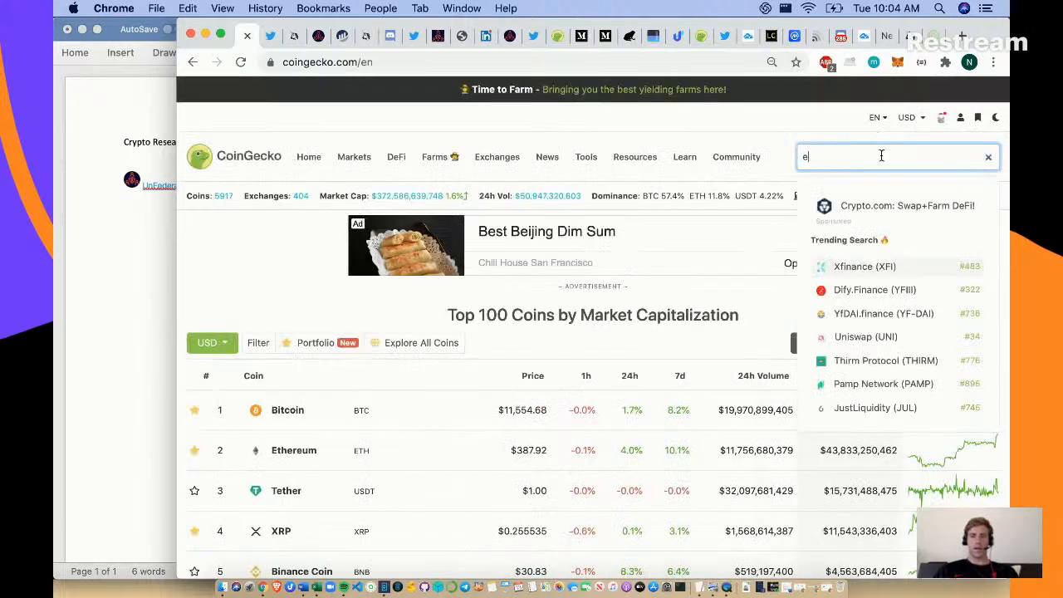
- Search CoinGecko for 'ersd' finding no eRSDL listing, clear it, and return to the staking page
text(rsd)
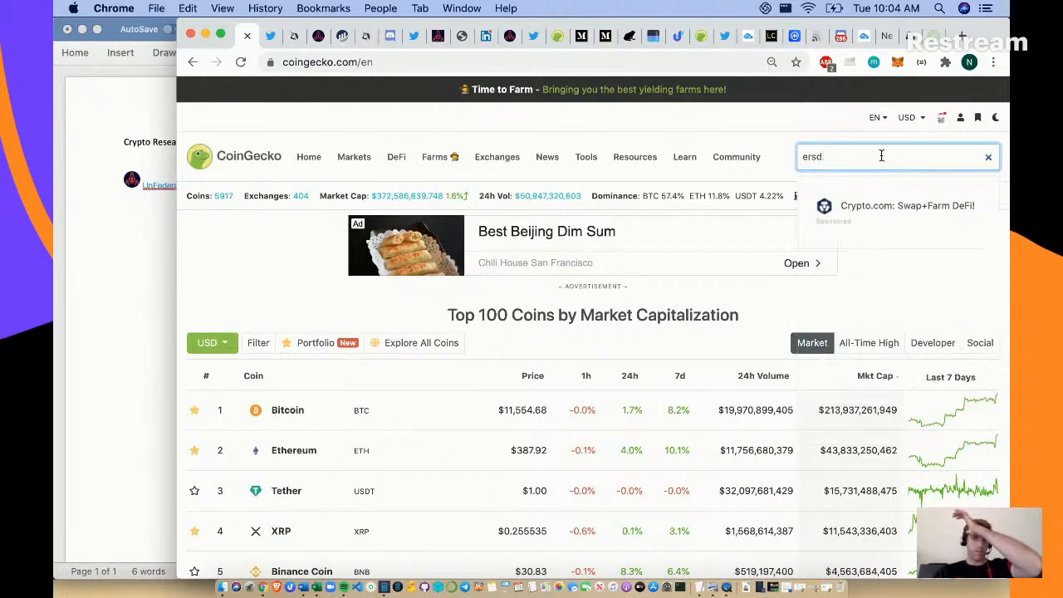
click(988, 156)
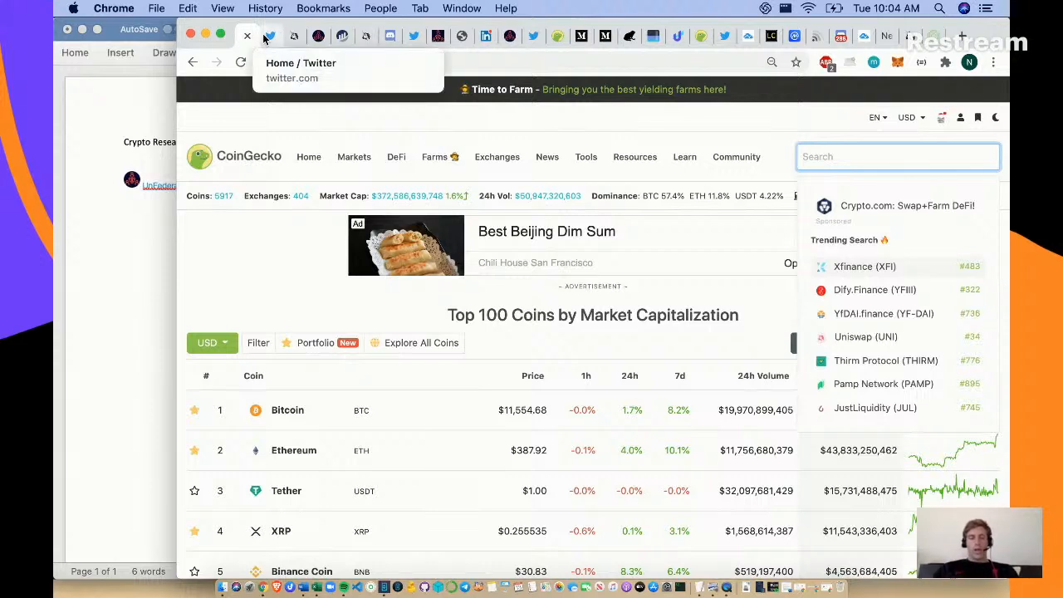
mouse_move(294, 37)
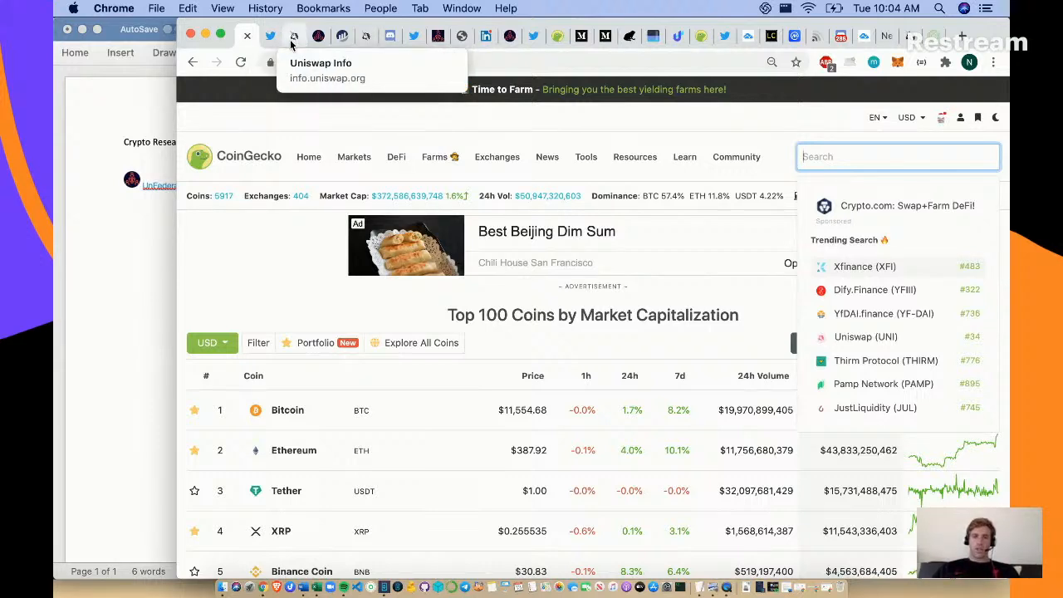
click(319, 37)
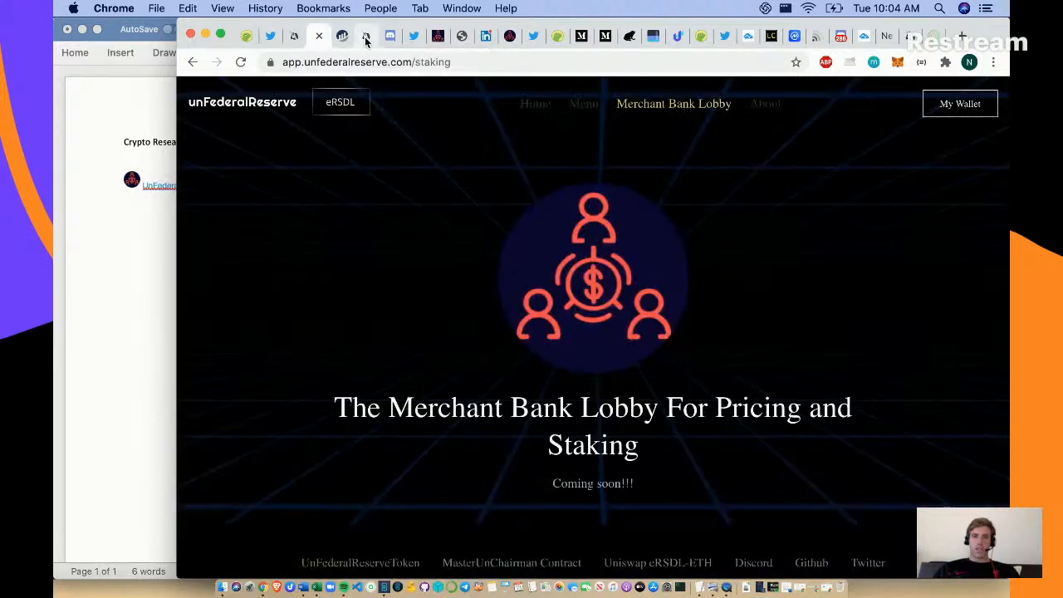
- Return to the eRSDL-ETH pair page and follow the pooled eRSDL link to the token's own page
click(365, 36)
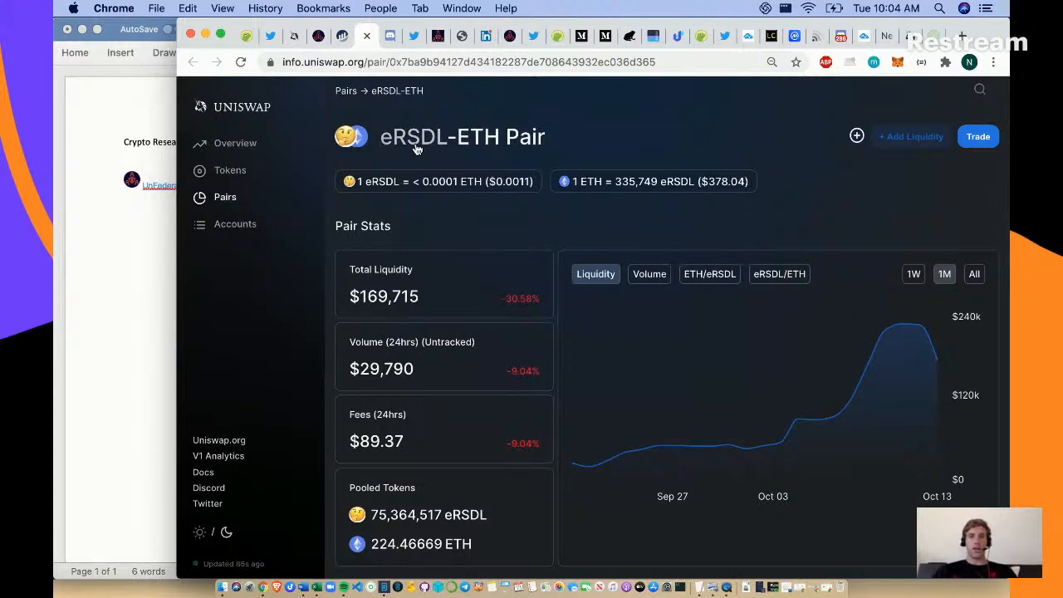
scroll(down, 3)
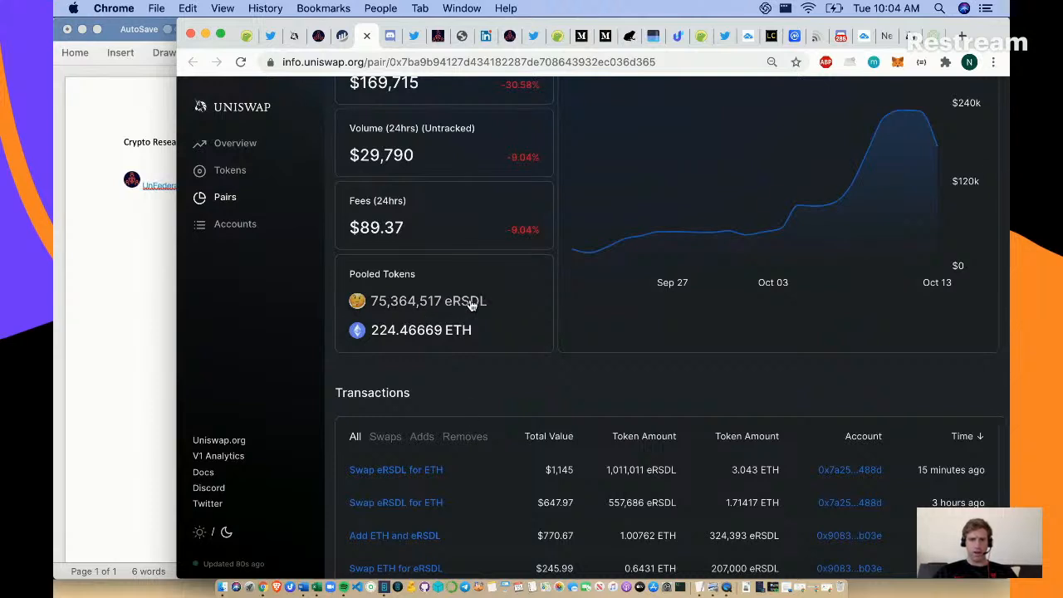
click(428, 300)
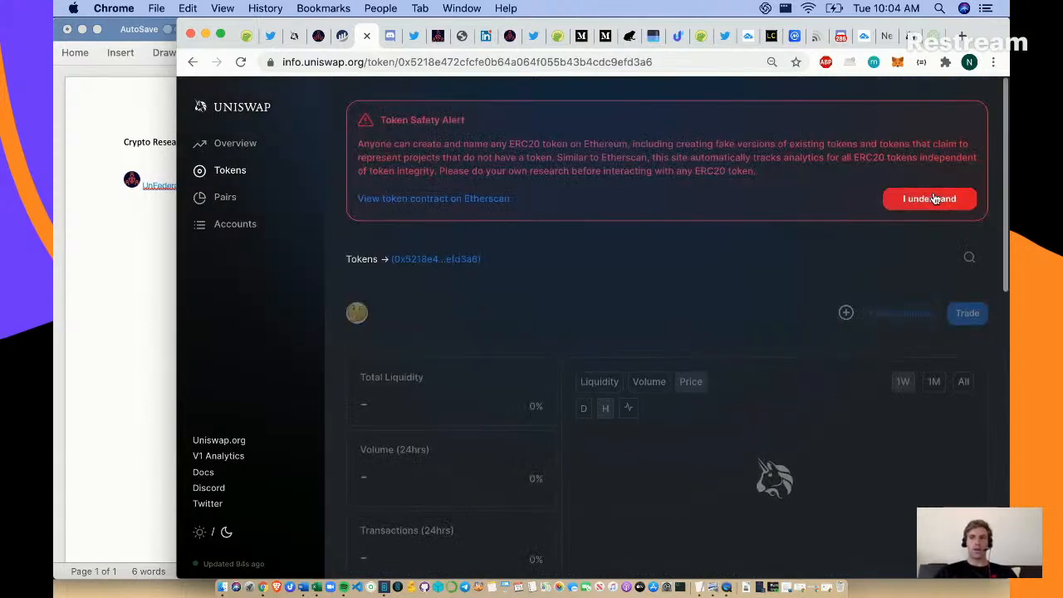
- Dismiss the alert, select the $0.0011 eRSDL price, and show its price chart over all time
click(930, 199)
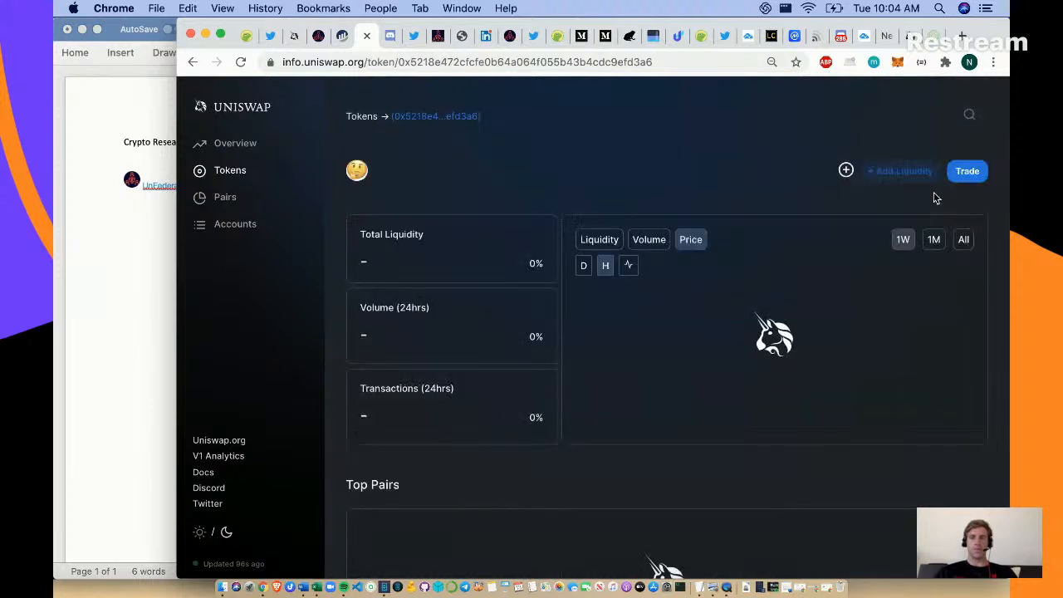
mouse_move(508, 199)
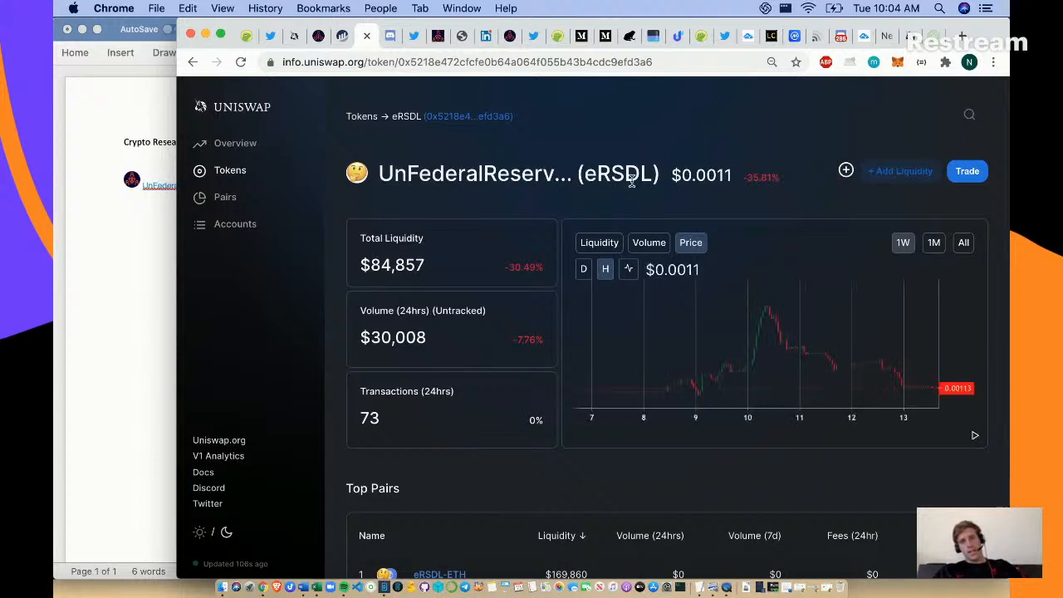
double_click(701, 176)
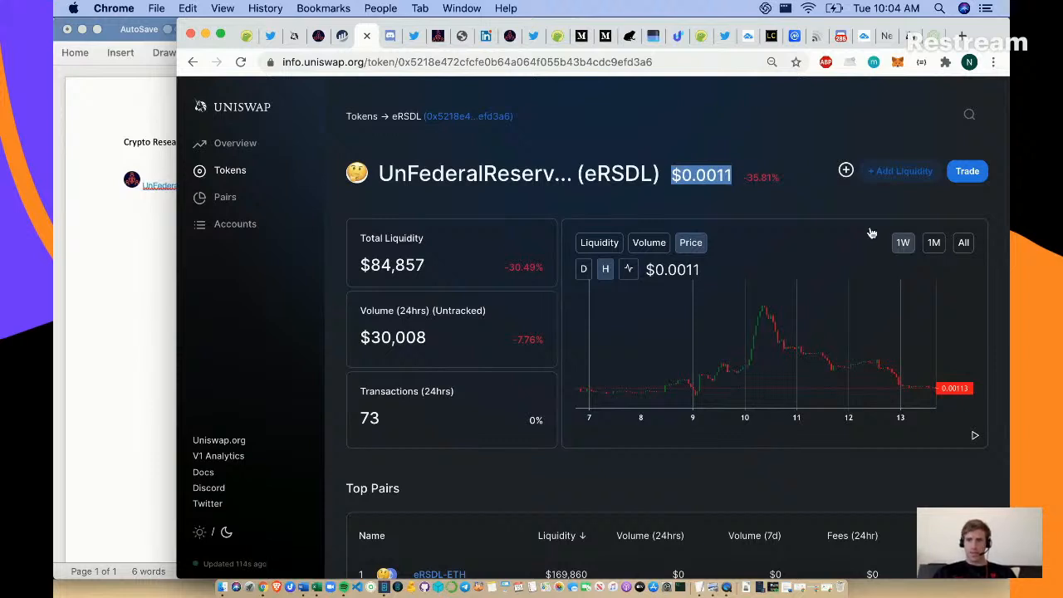
click(963, 242)
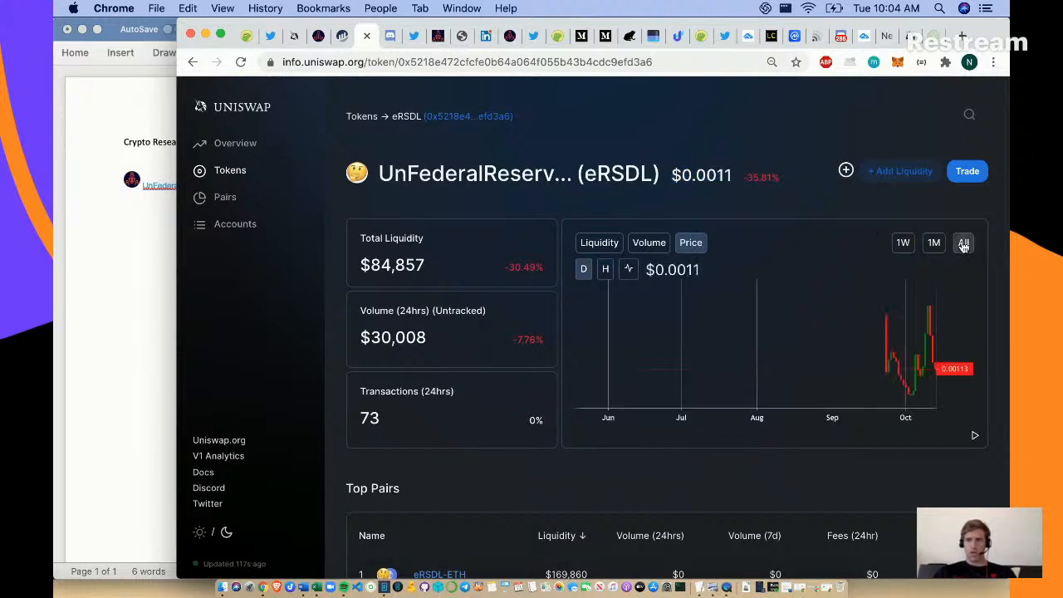
mouse_move(884, 369)
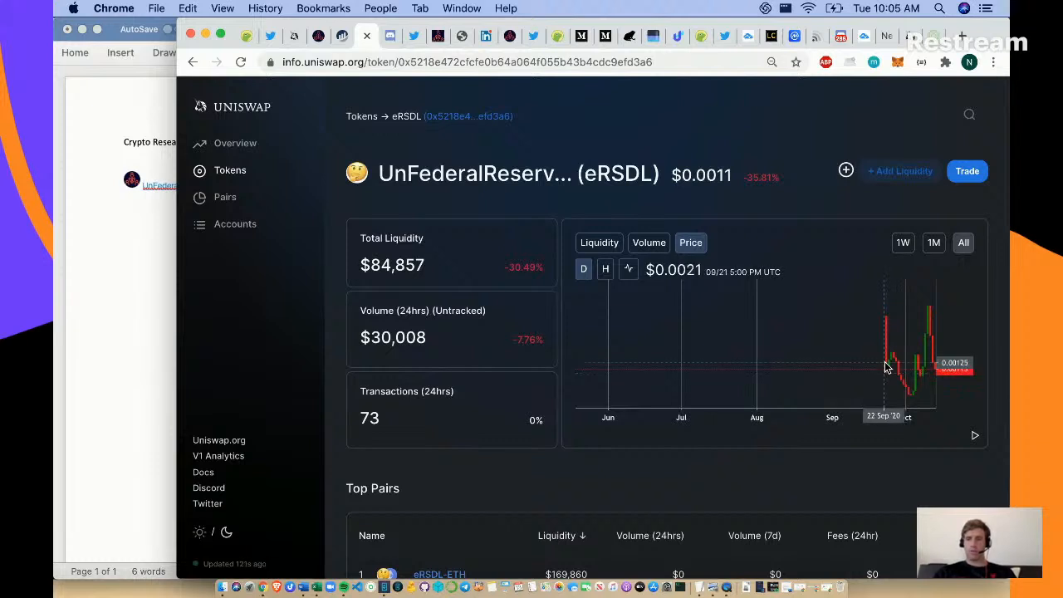
mouse_move(887, 369)
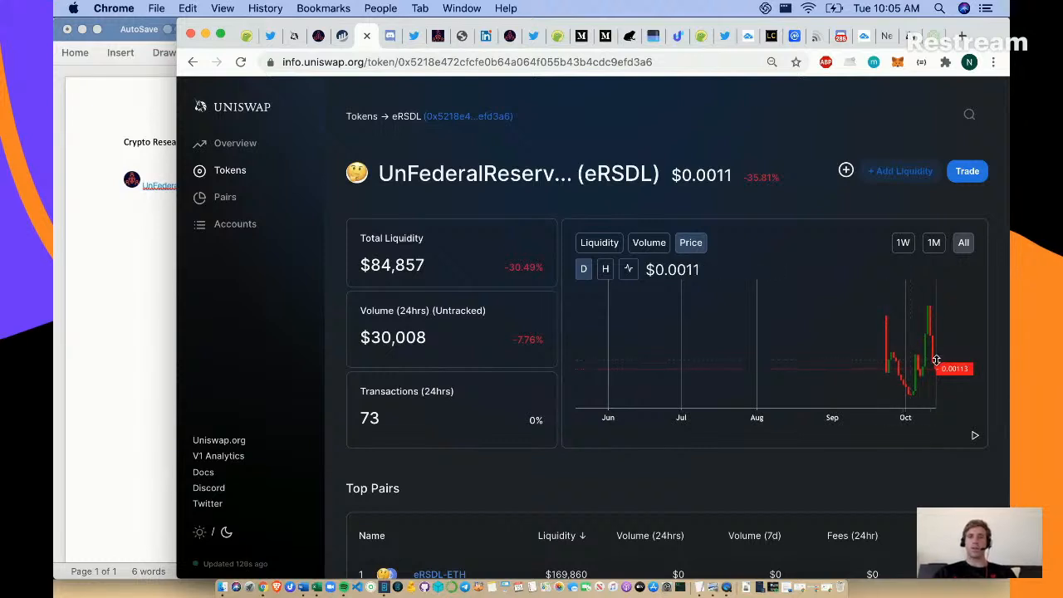
mouse_move(689, 149)
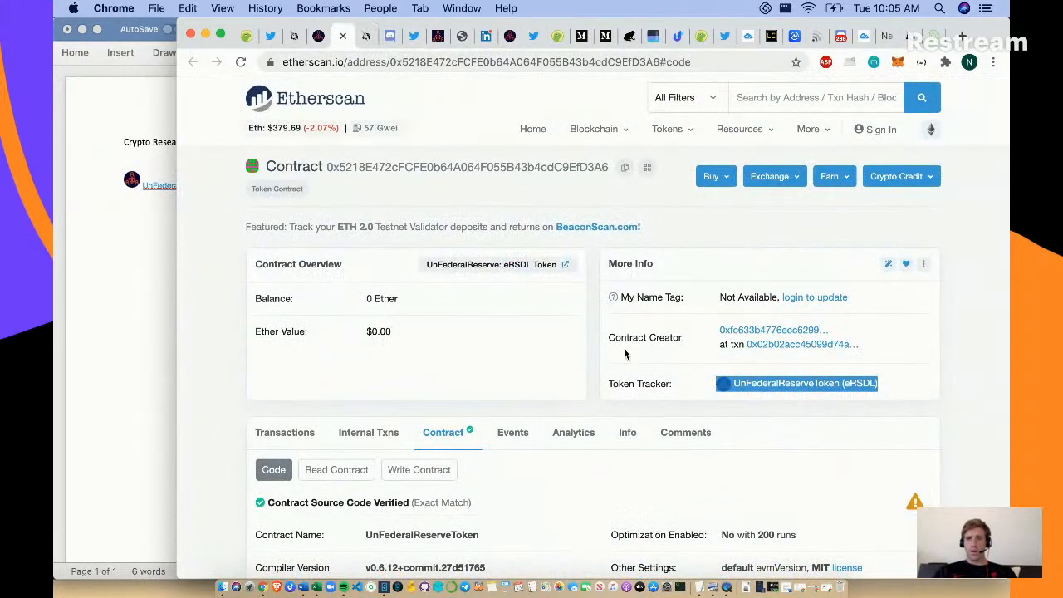
- Follow the UnFederalReserveToken (eRSDL) token tracker link and note 2525 and .001 figures
scroll(down, 3)
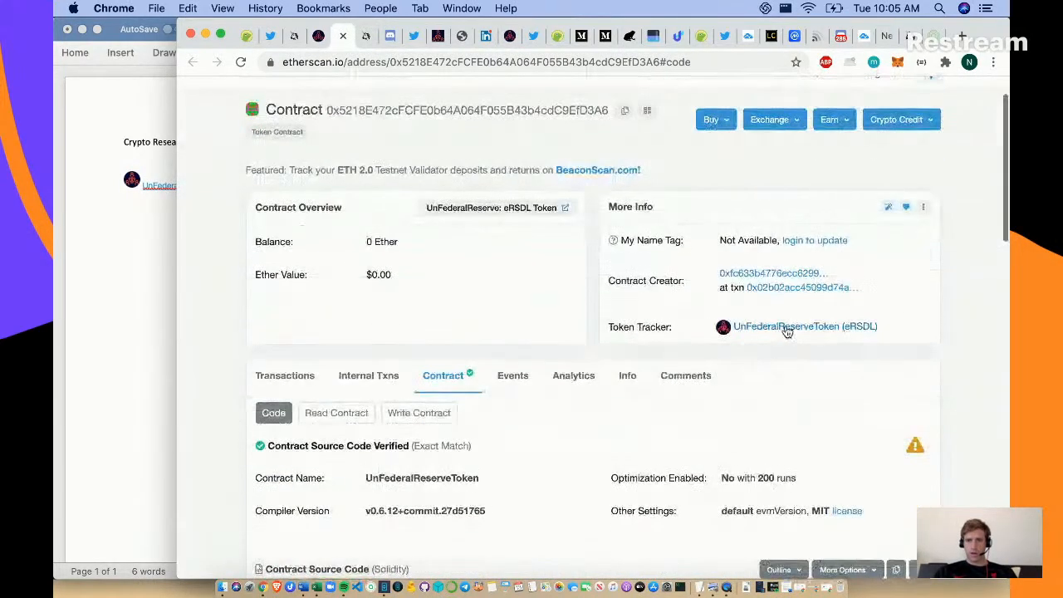
click(798, 325)
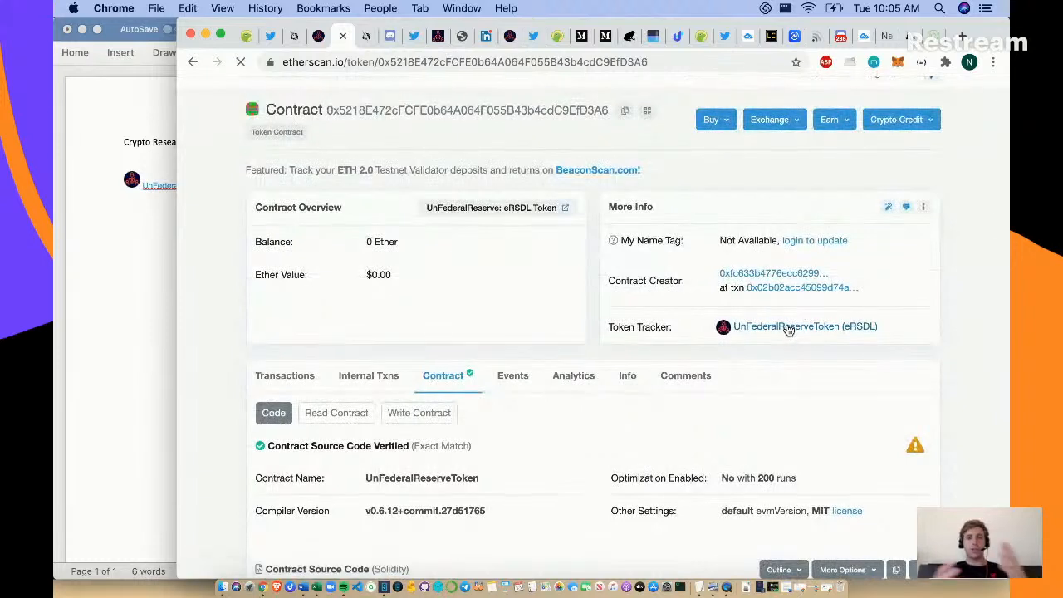
click(799, 326)
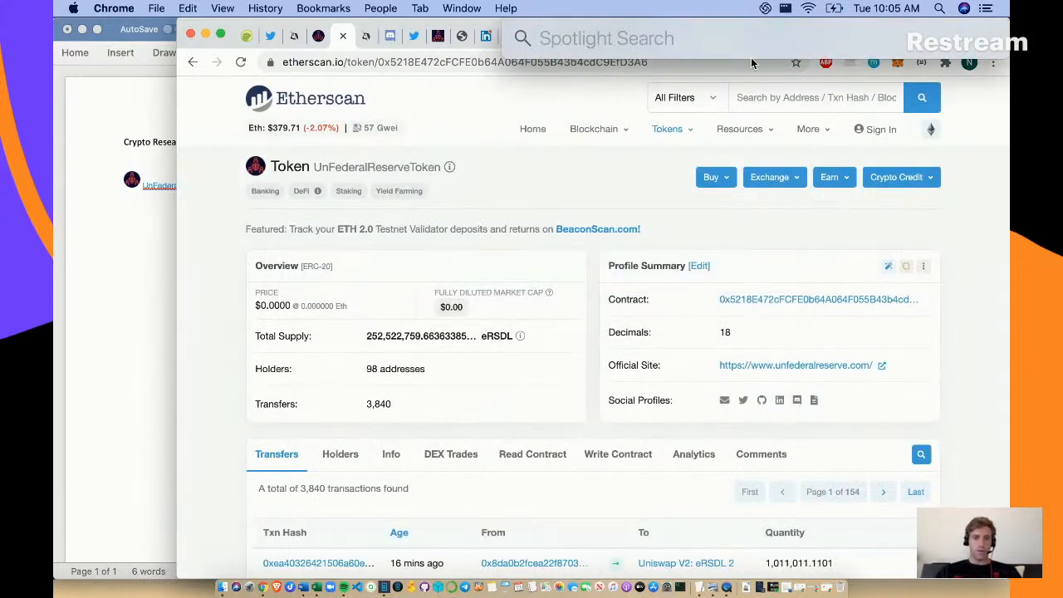
mouse_move(512, 350)
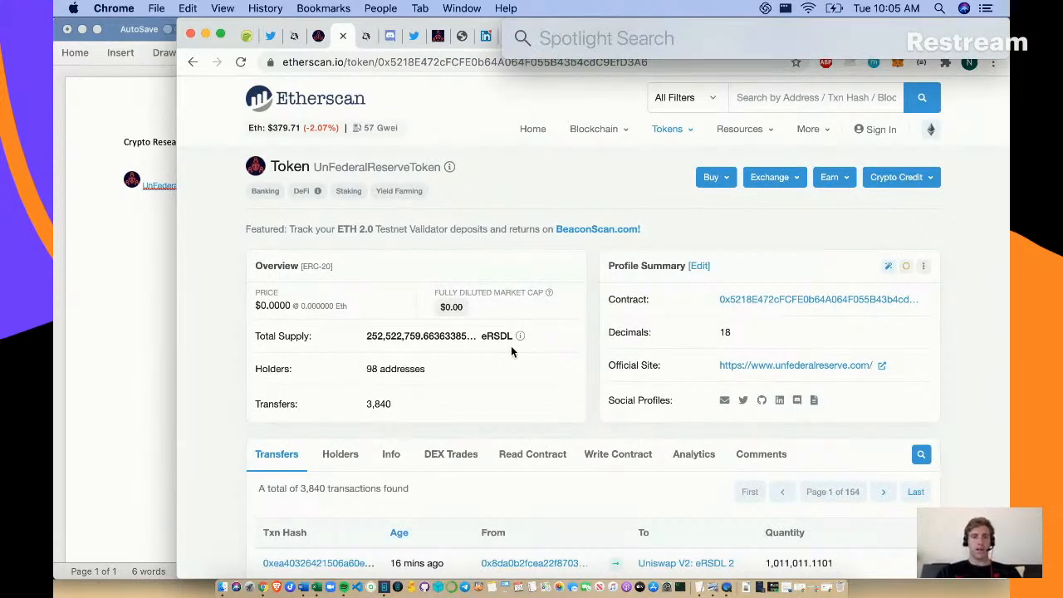
text(252522759*)
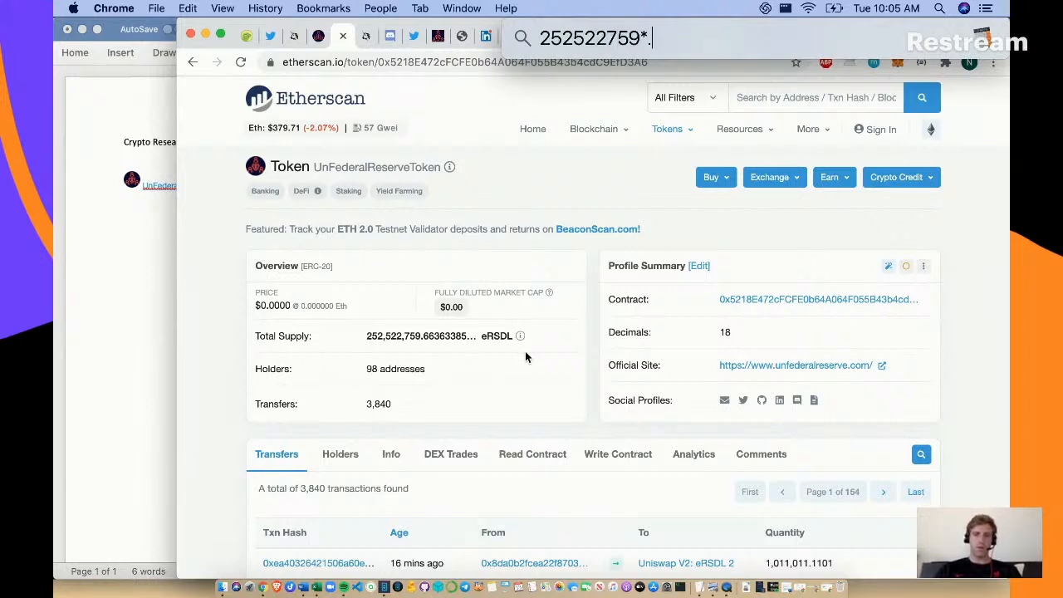
text(.001)
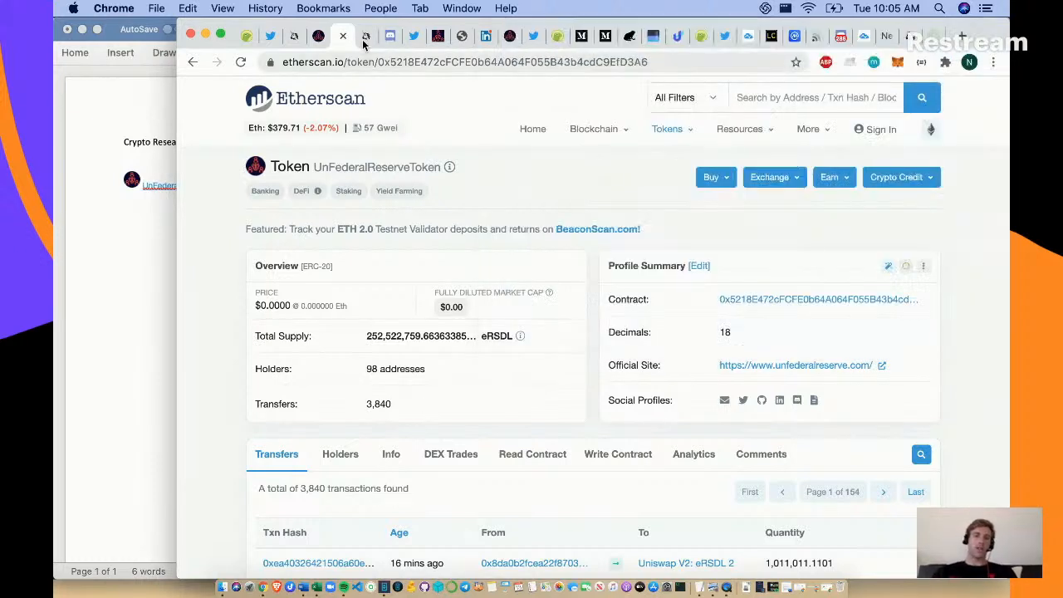
mouse_move(418, 336)
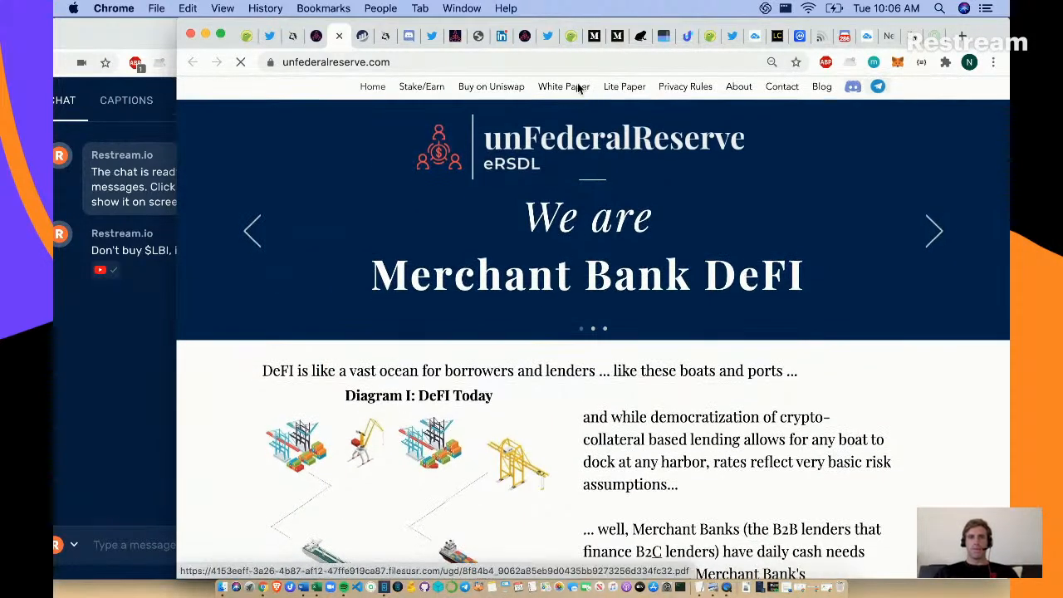
- Follow the White Paper link to load the eRSDL white paper PDF
click(563, 86)
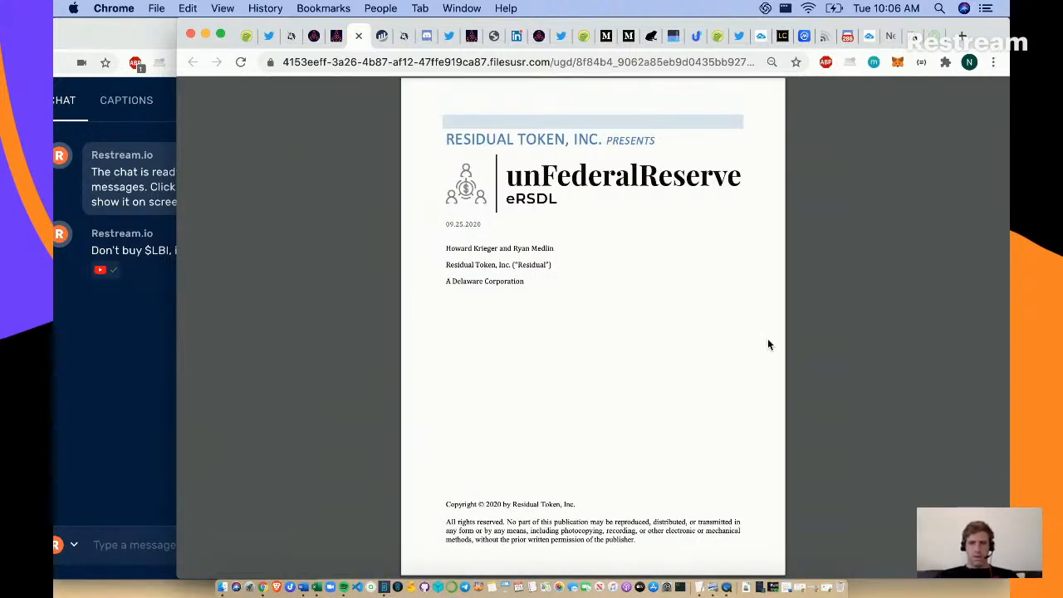
- Skim down through the white paper's pages to the Synopsis section
scroll(down, 3)
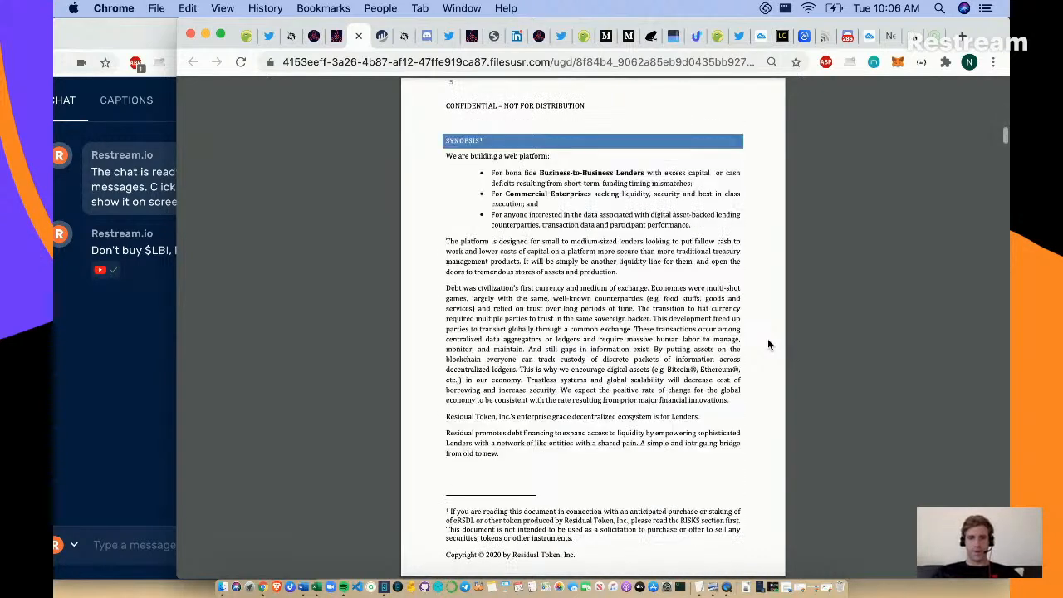
scroll(down, 3)
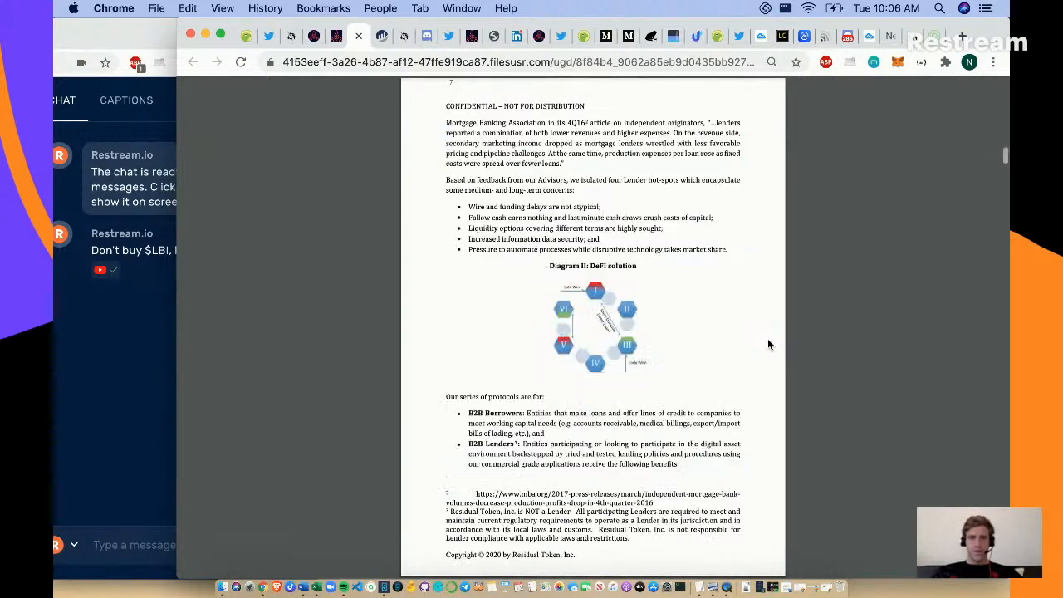
scroll(down, 3)
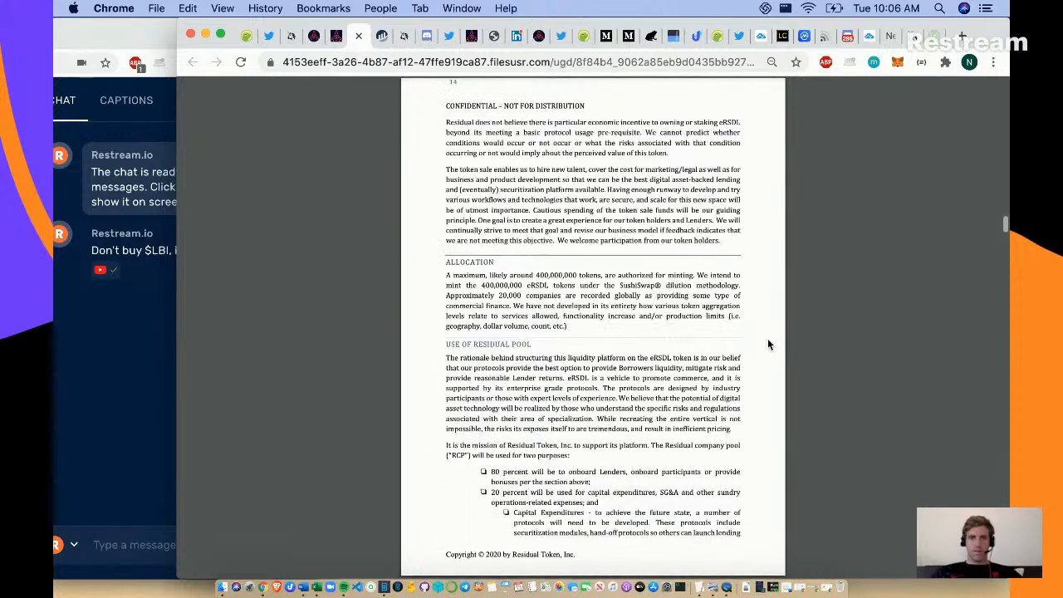
scroll(down, 3)
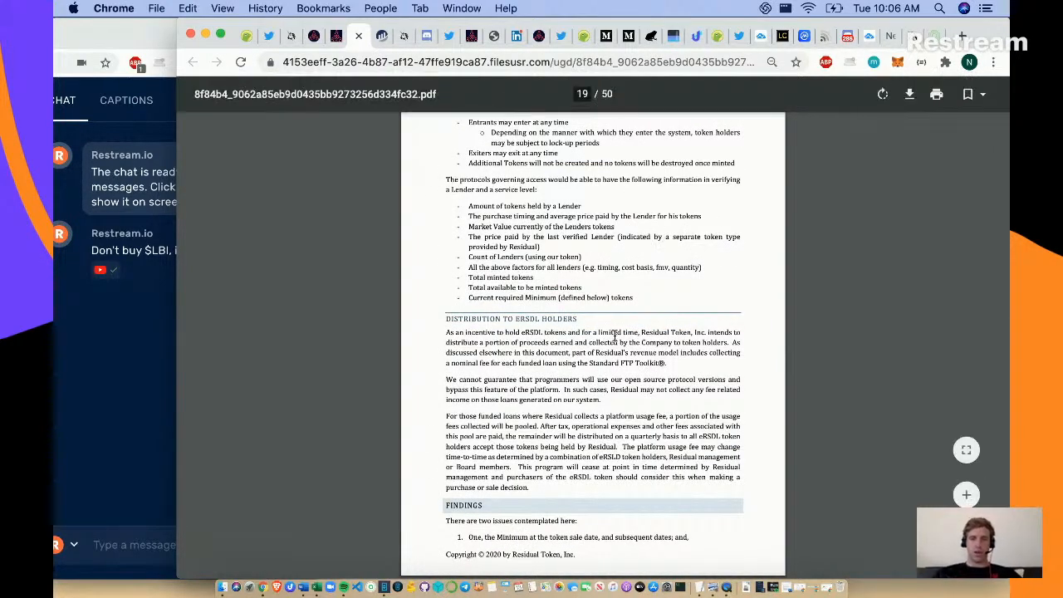
scroll(down, 3)
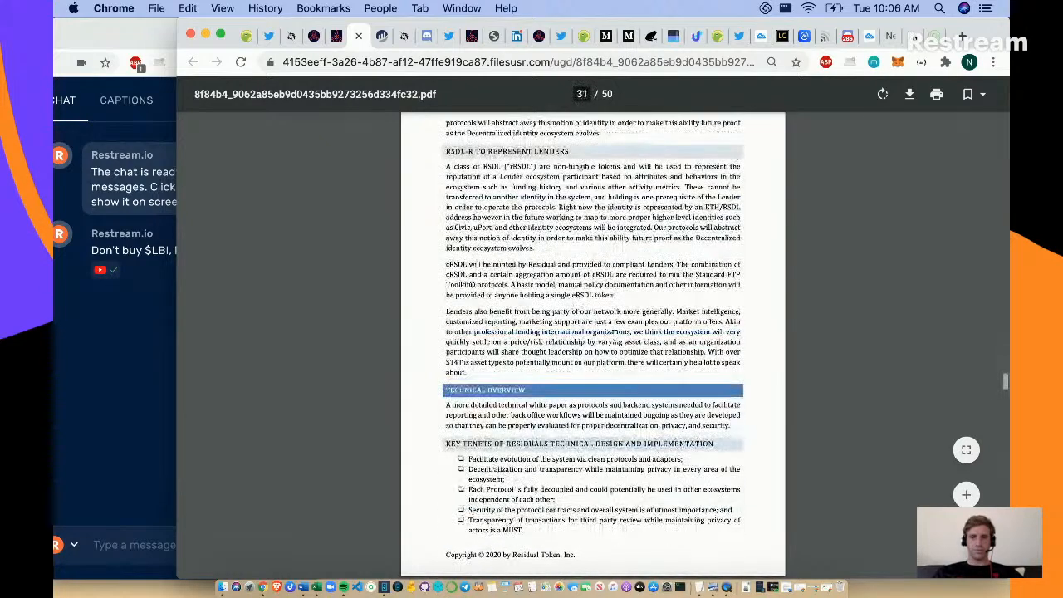
scroll(down, 3)
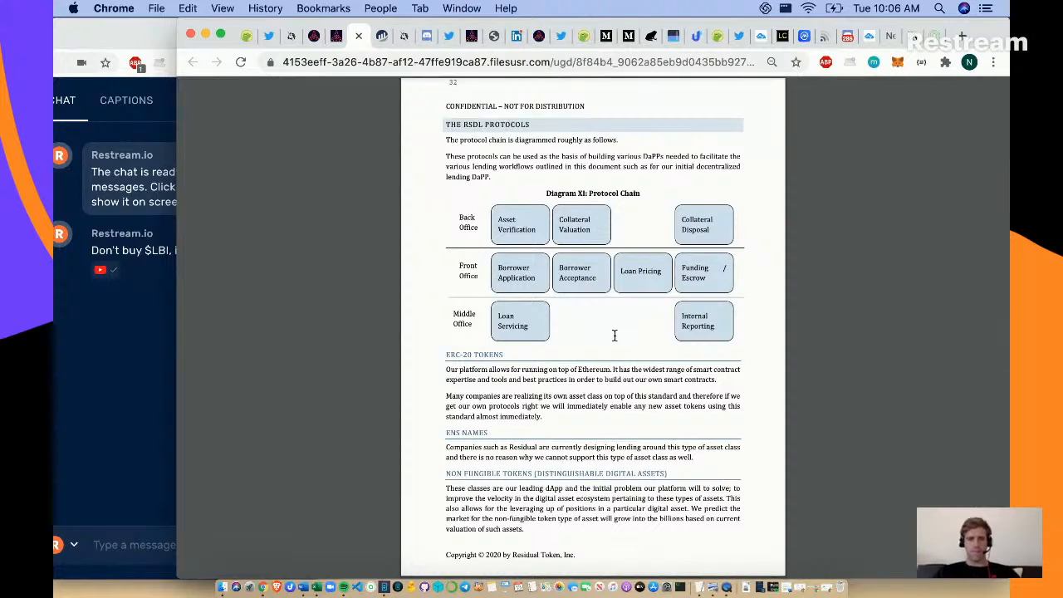
scroll(down, 3)
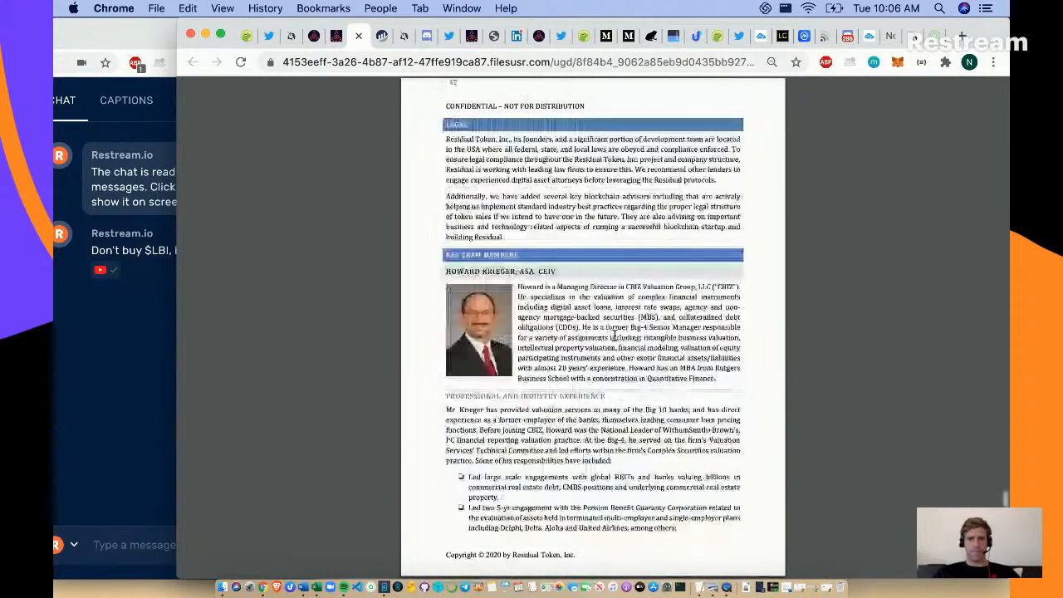
scroll(down, 3)
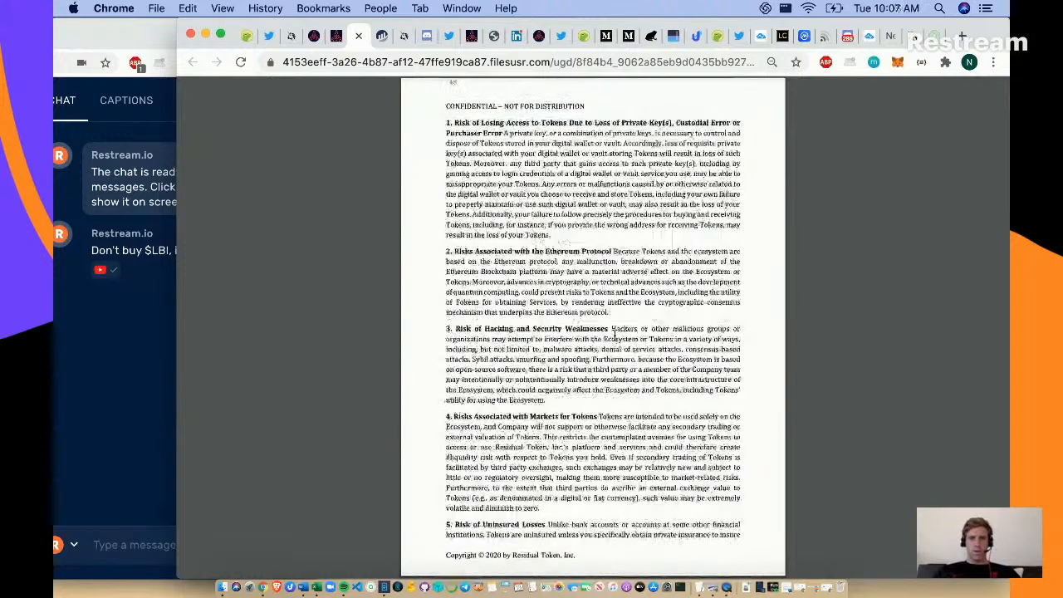
scroll(down, 3)
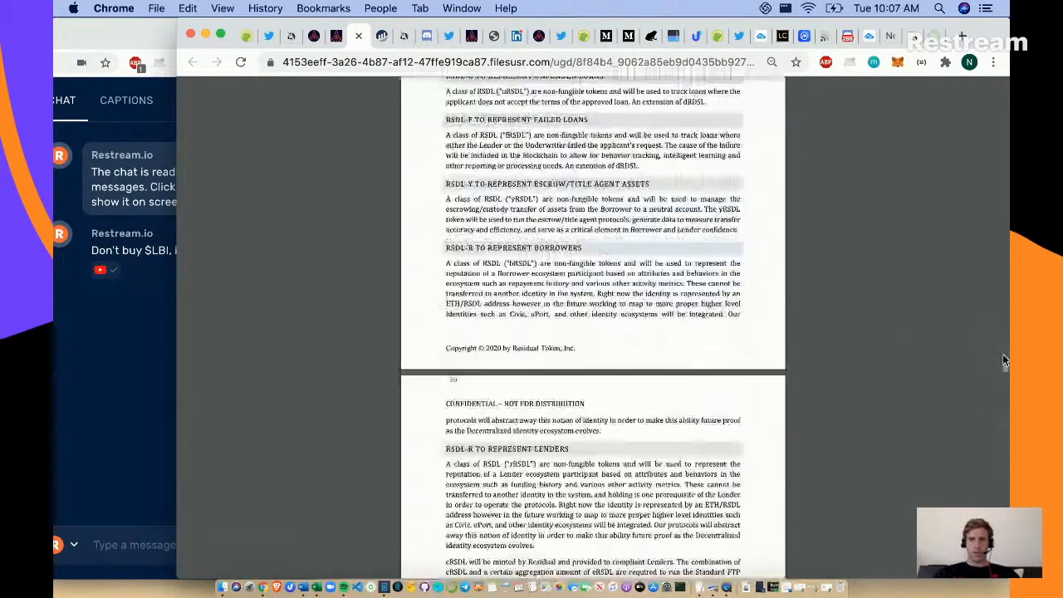
scroll(down, 3)
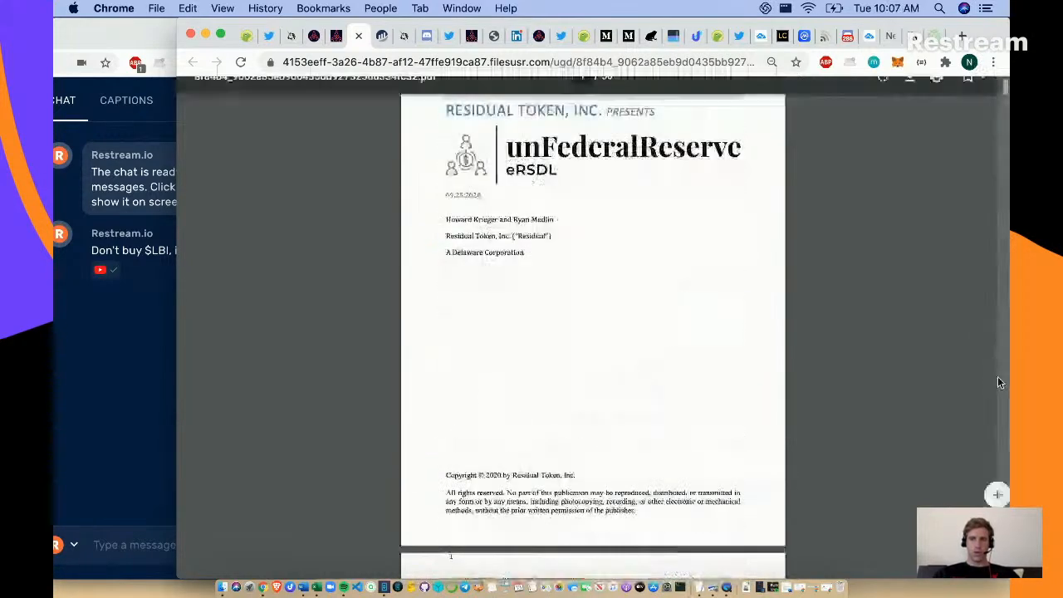
scroll(down, 3)
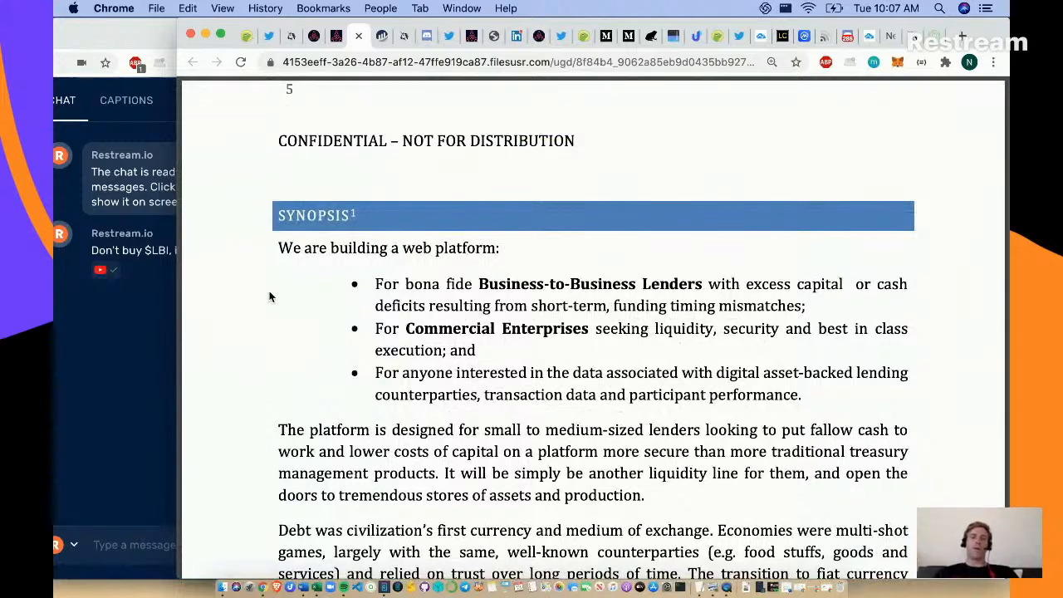
mouse_move(781, 198)
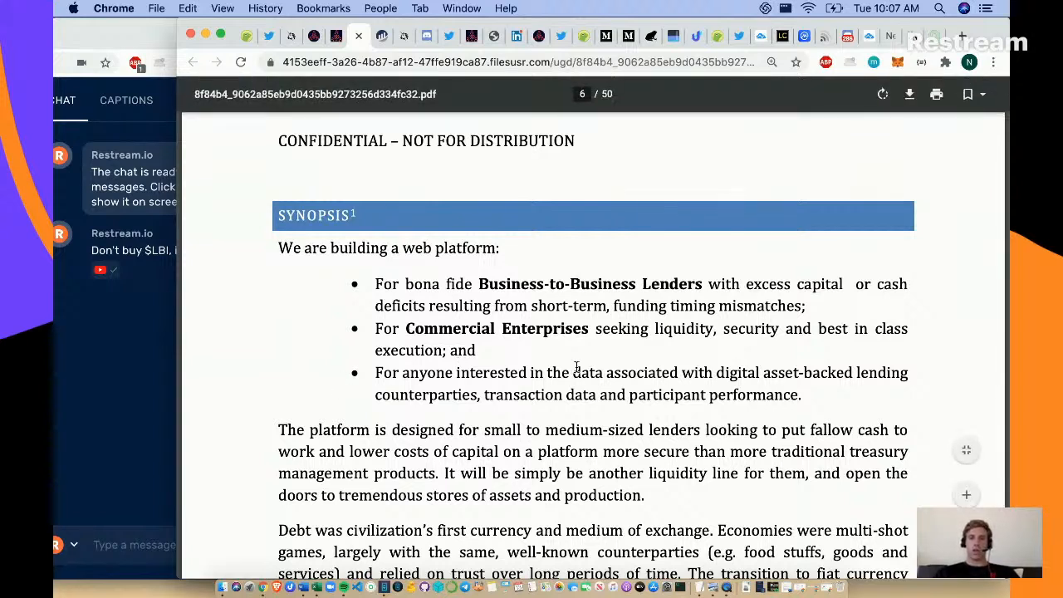
mouse_move(844, 404)
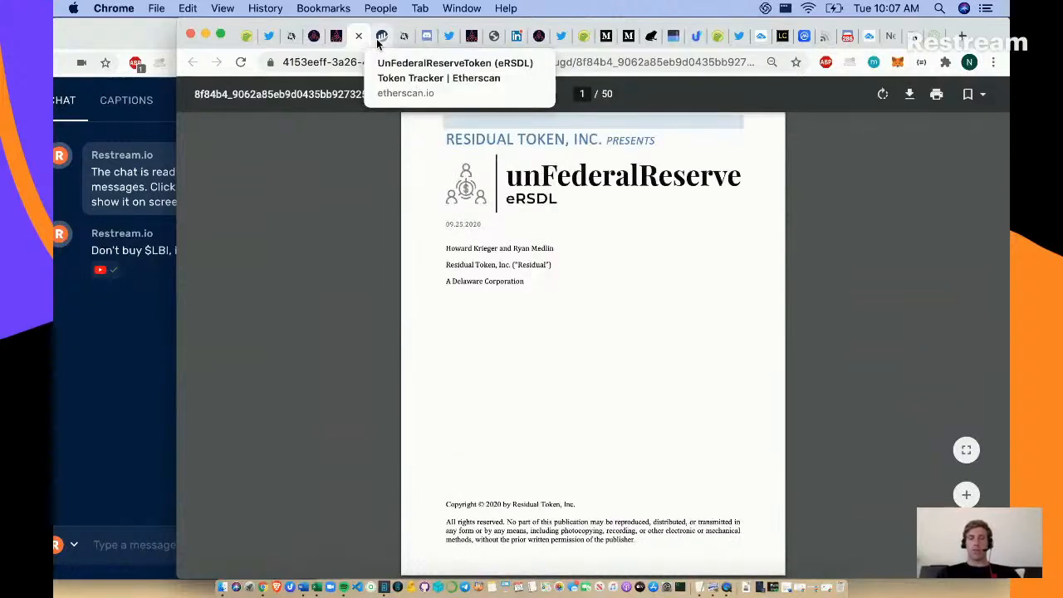
mouse_move(535, 341)
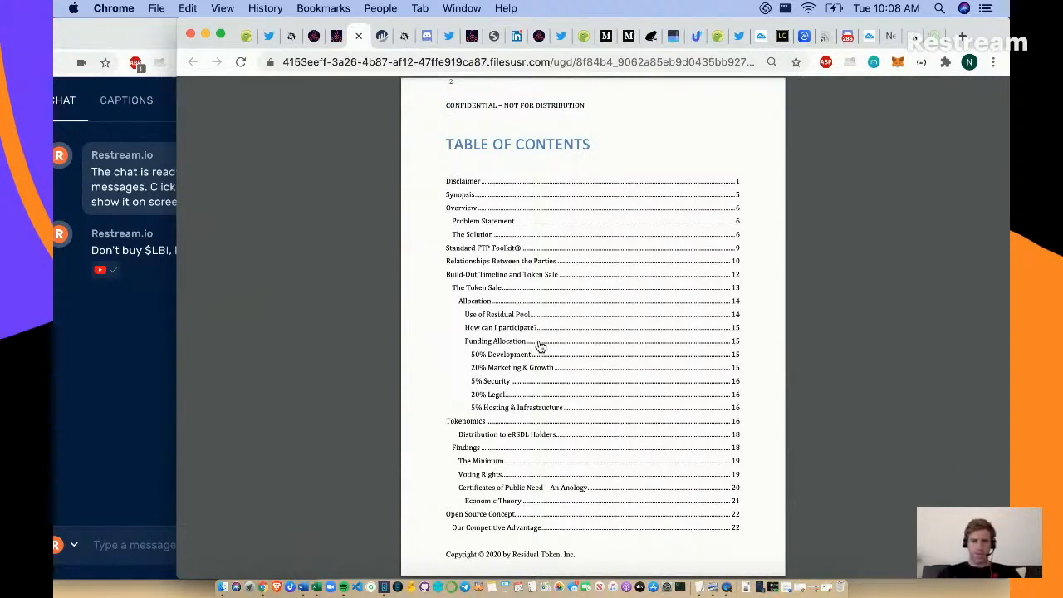
mouse_move(555, 380)
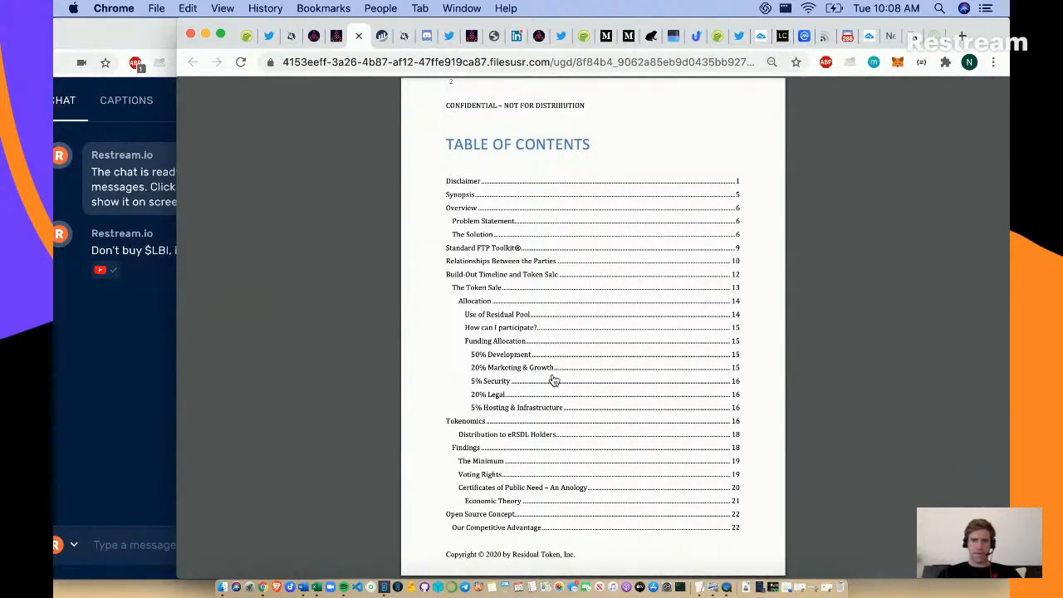
- Scroll from the contents to the Allocation and Use of Residual Pool section, briefly checking the unfederalreserve.com tab
scroll(down, 3)
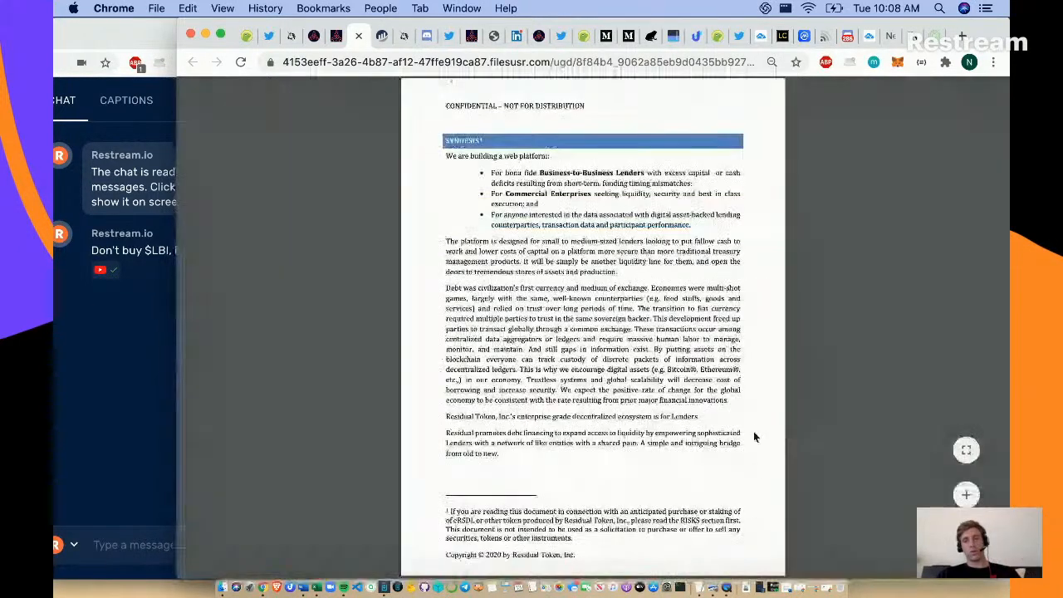
scroll(down, 3)
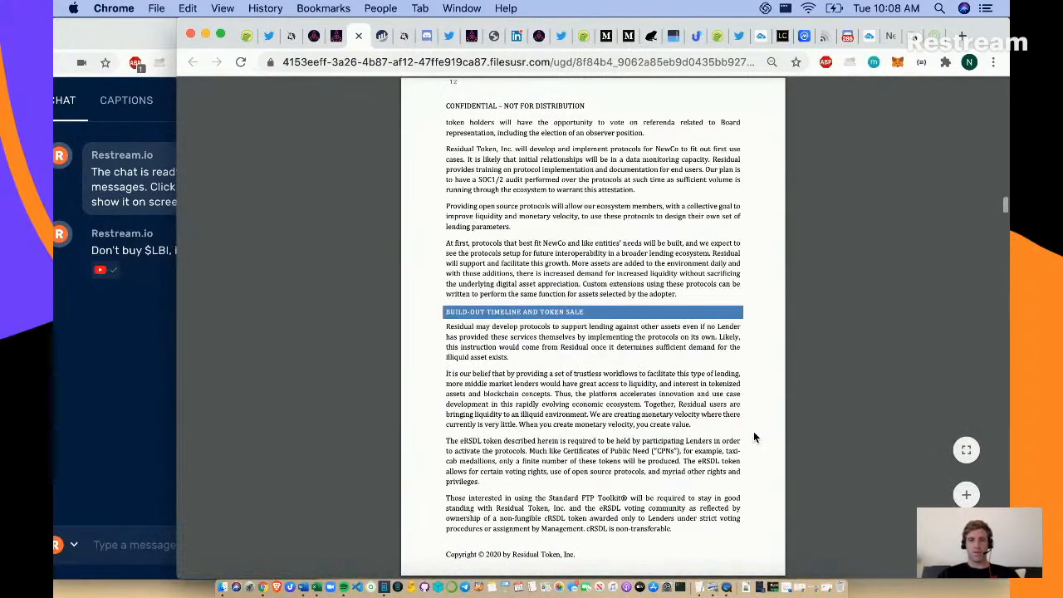
scroll(down, 3)
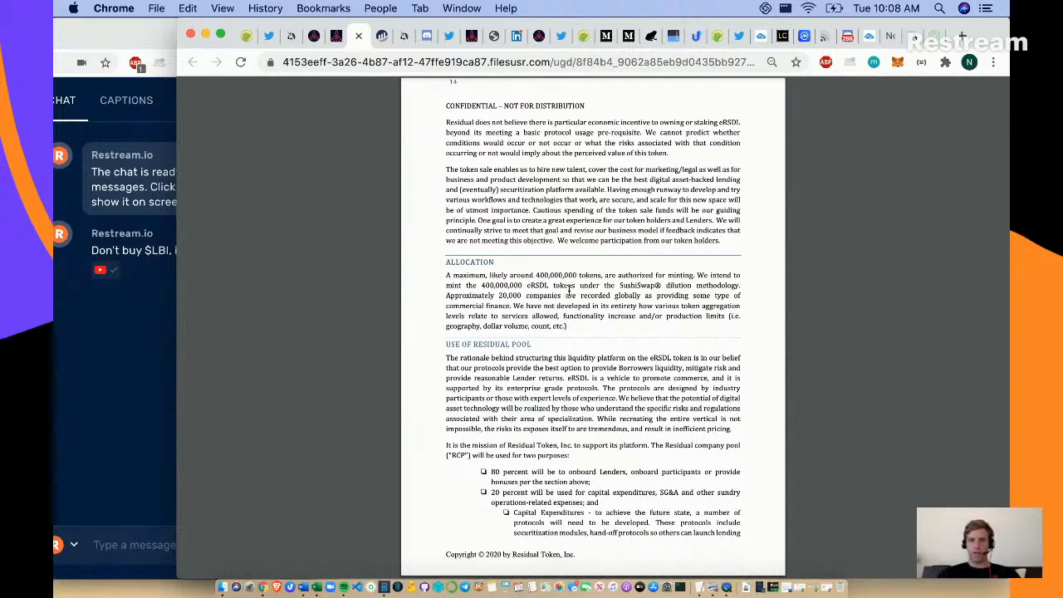
click(382, 36)
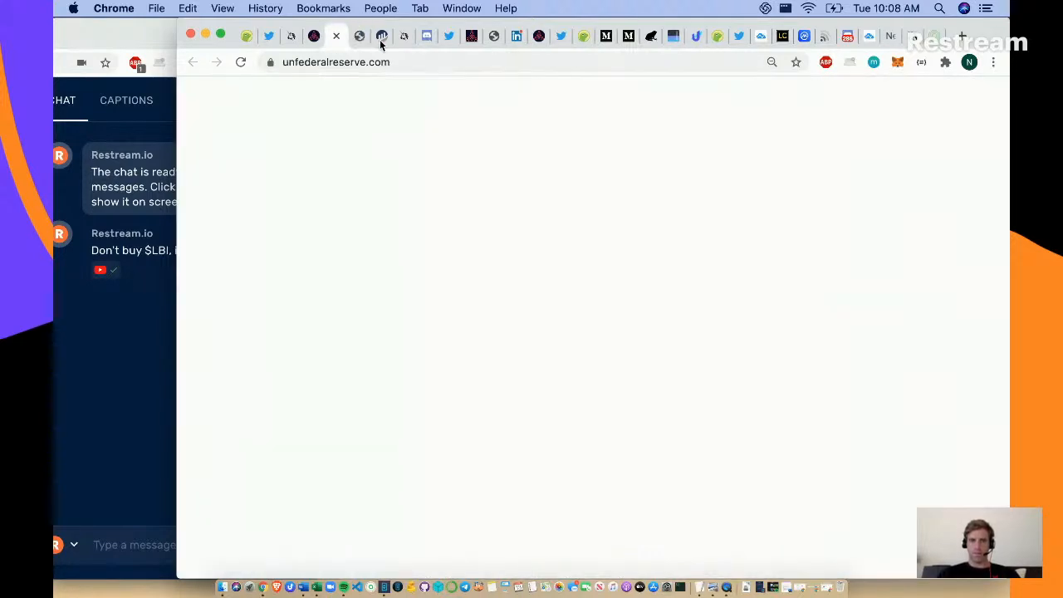
click(382, 37)
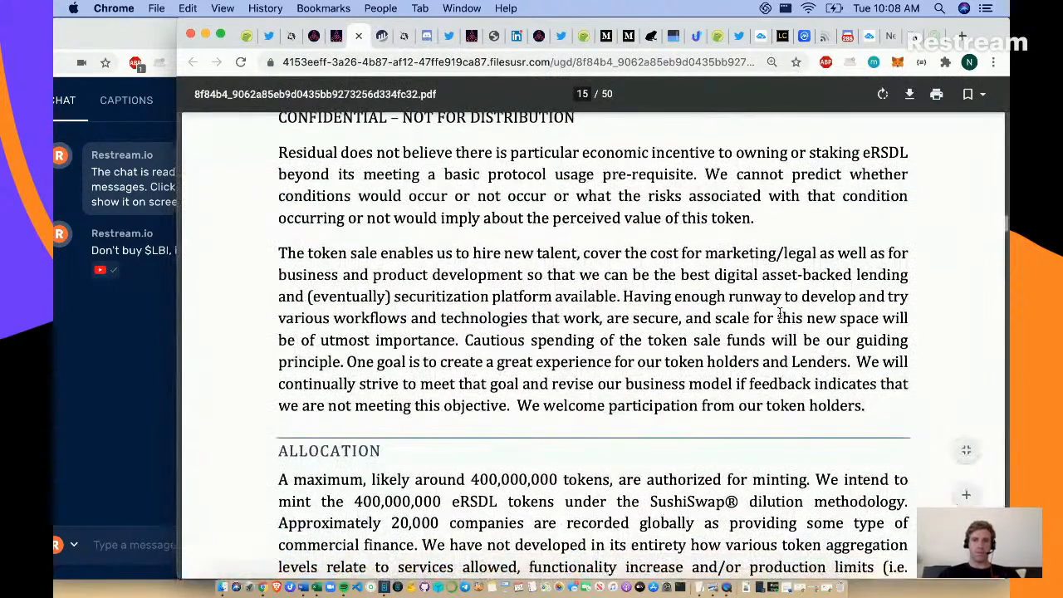
scroll(down, 3)
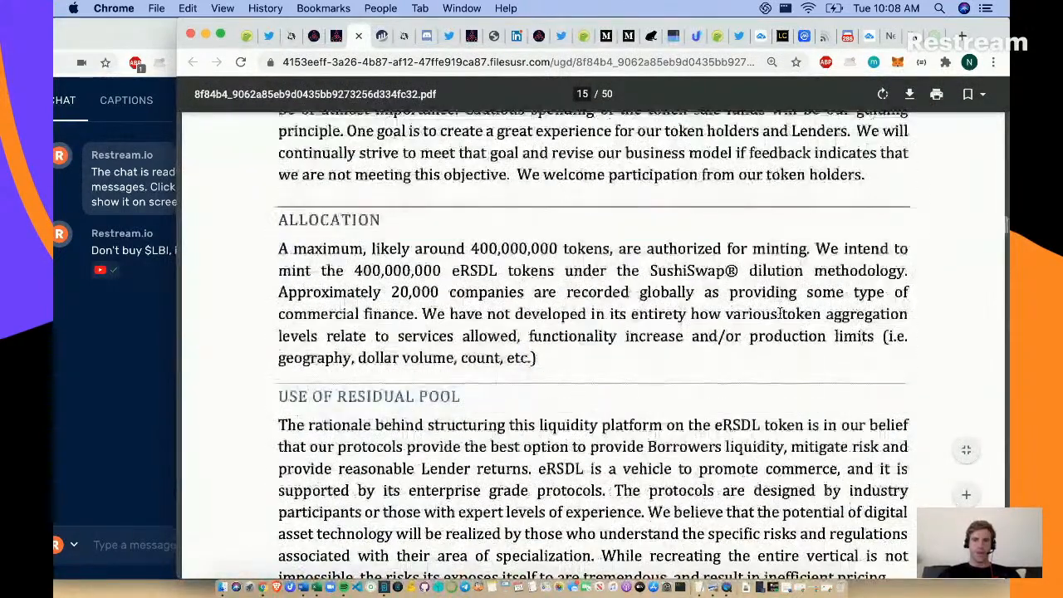
scroll(down, 3)
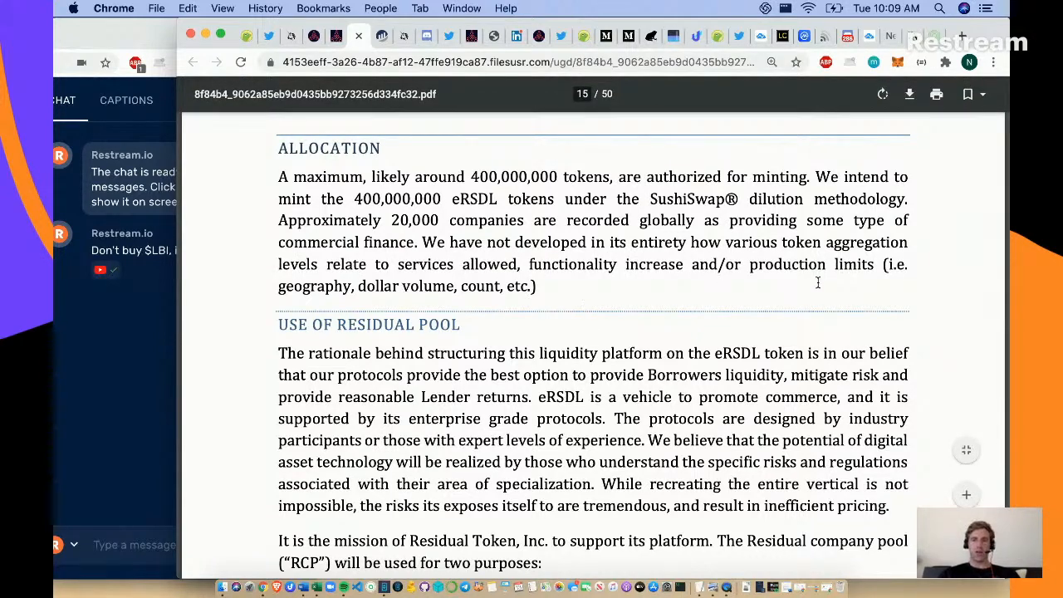
scroll(down, 3)
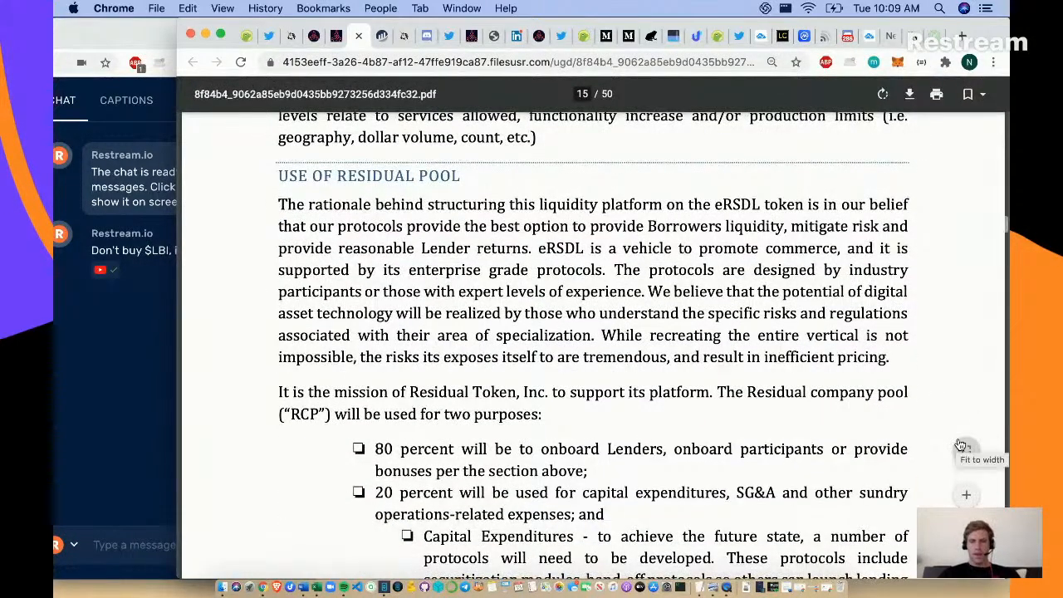
click(981, 459)
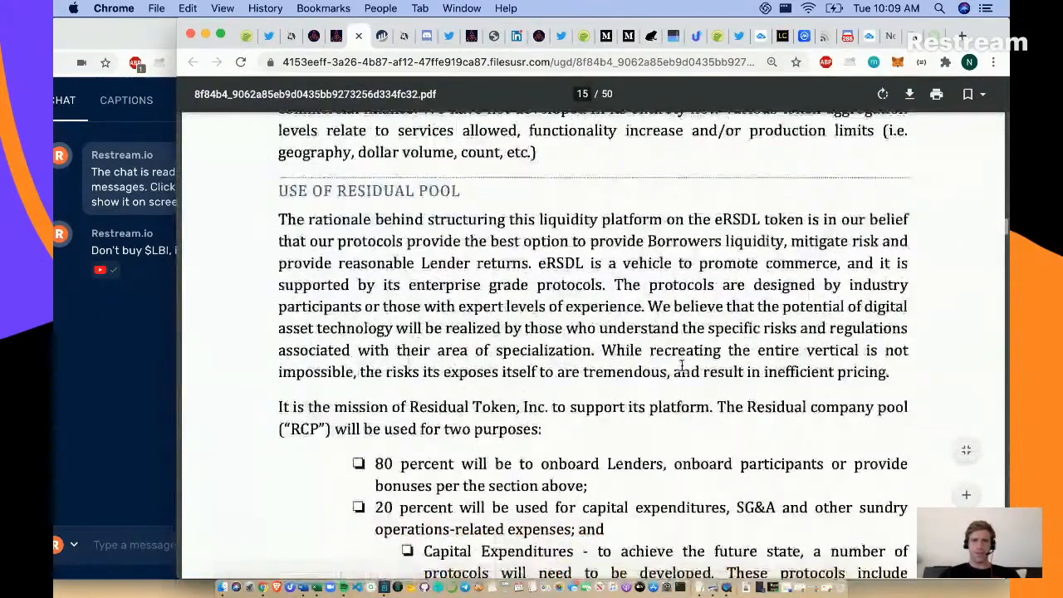
scroll(down, 3)
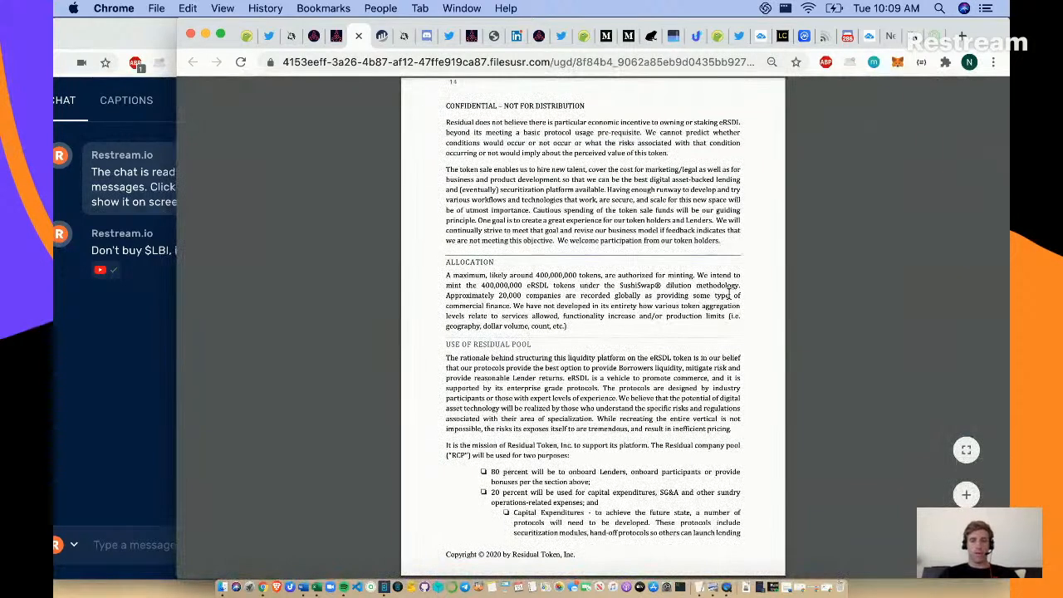
scroll(down, 3)
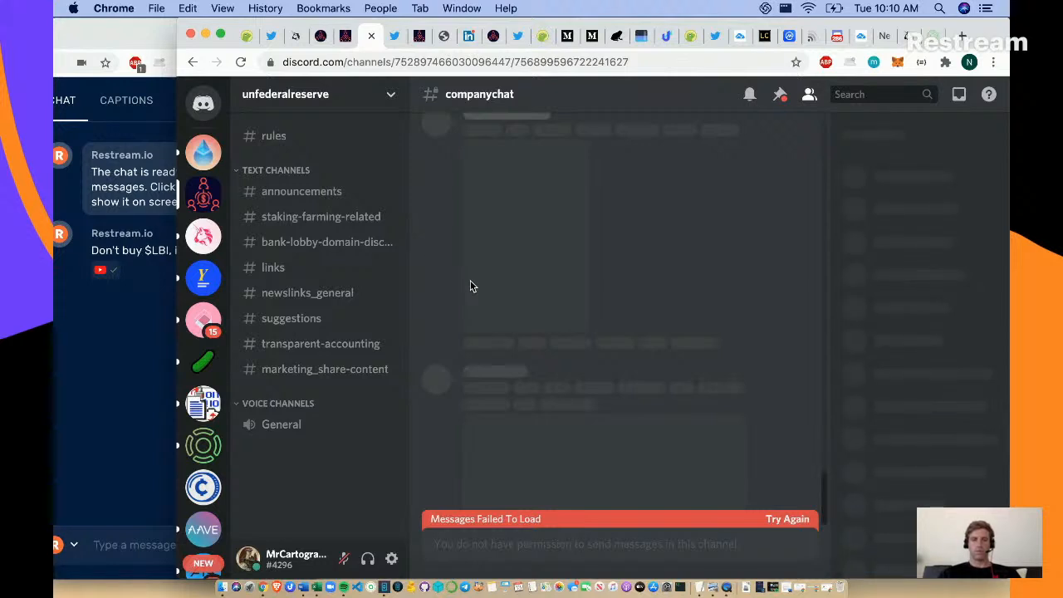
mouse_move(202, 196)
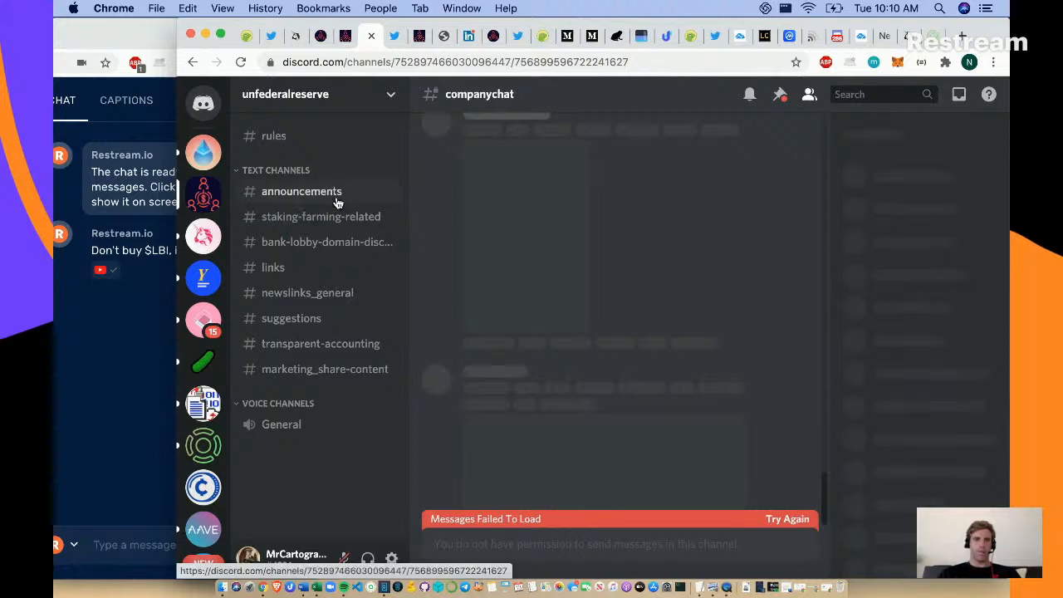
- View the #announcements and #bank-lobby-domain-discussion channels, then switch to the Unfederalreserve Twitter profile
click(303, 191)
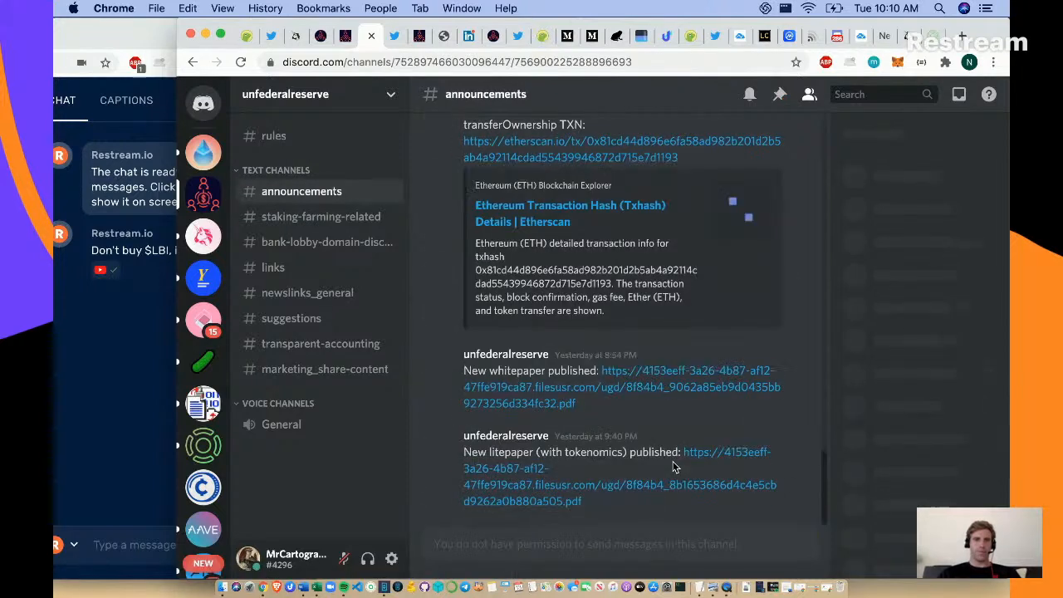
click(807, 93)
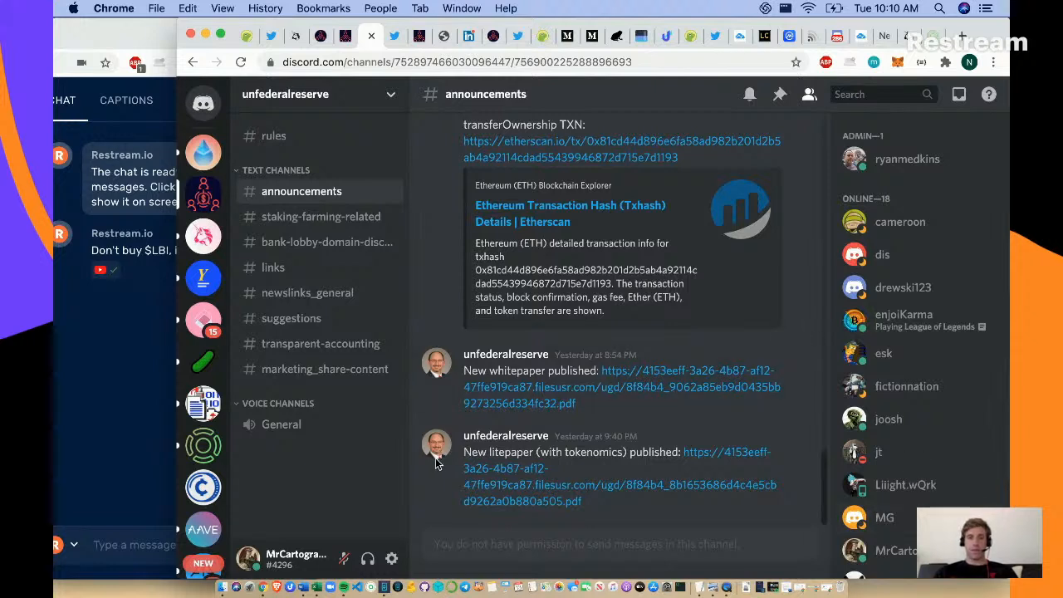
mouse_move(357, 225)
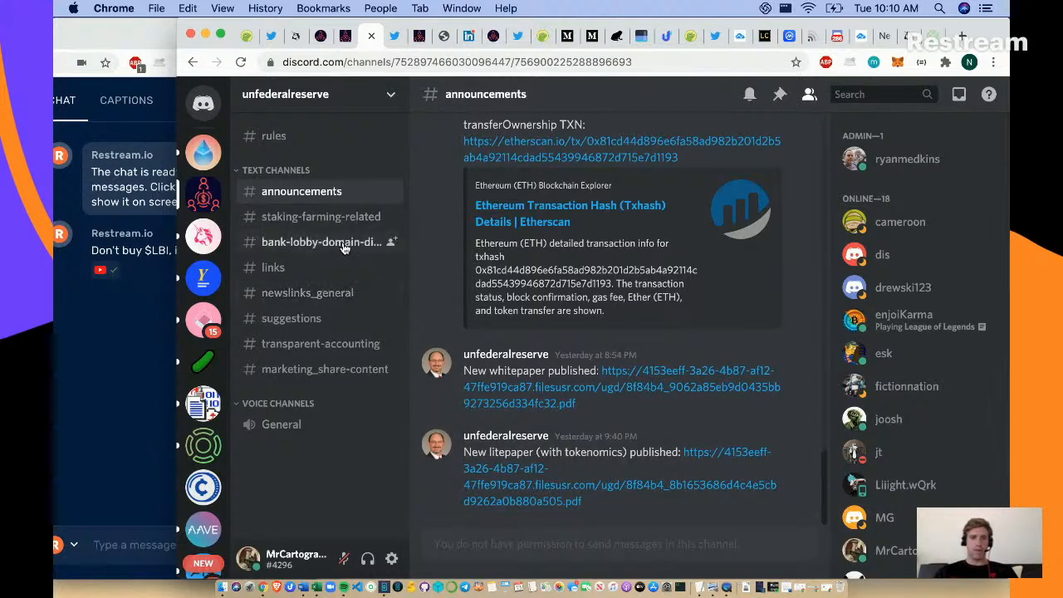
click(322, 242)
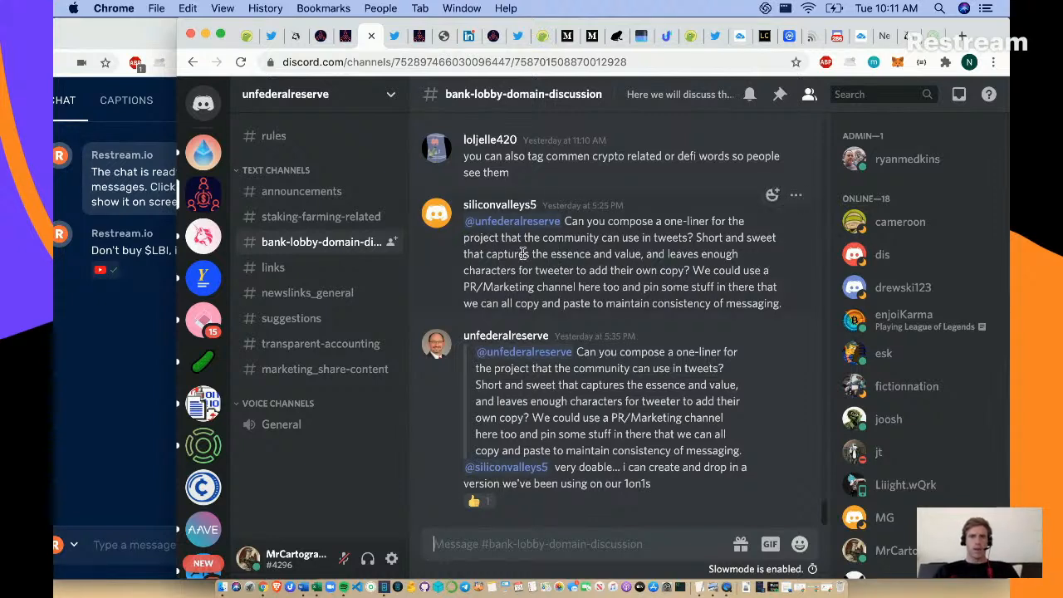
mouse_move(372, 37)
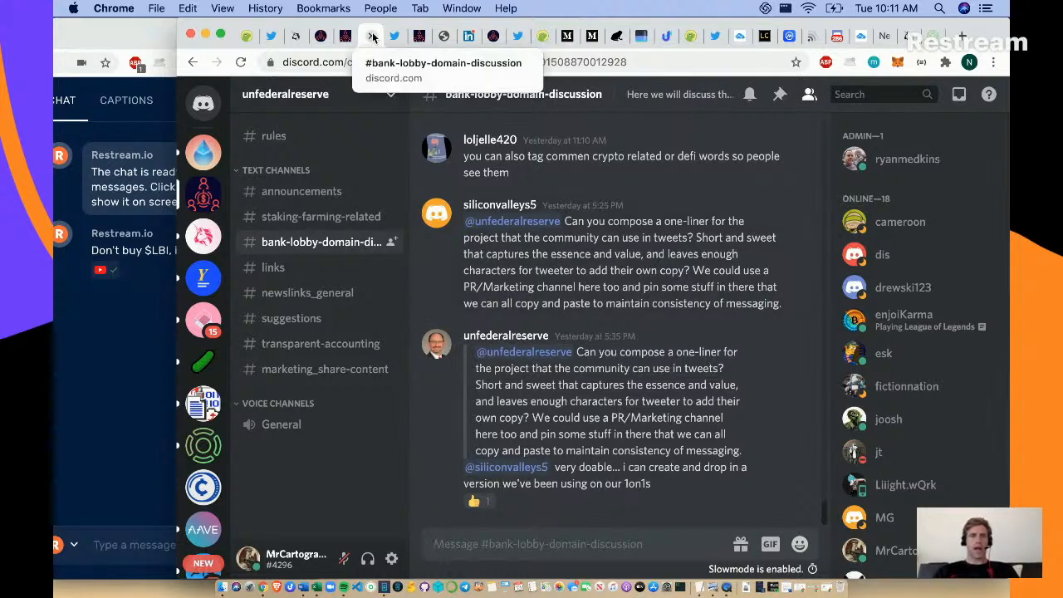
click(372, 37)
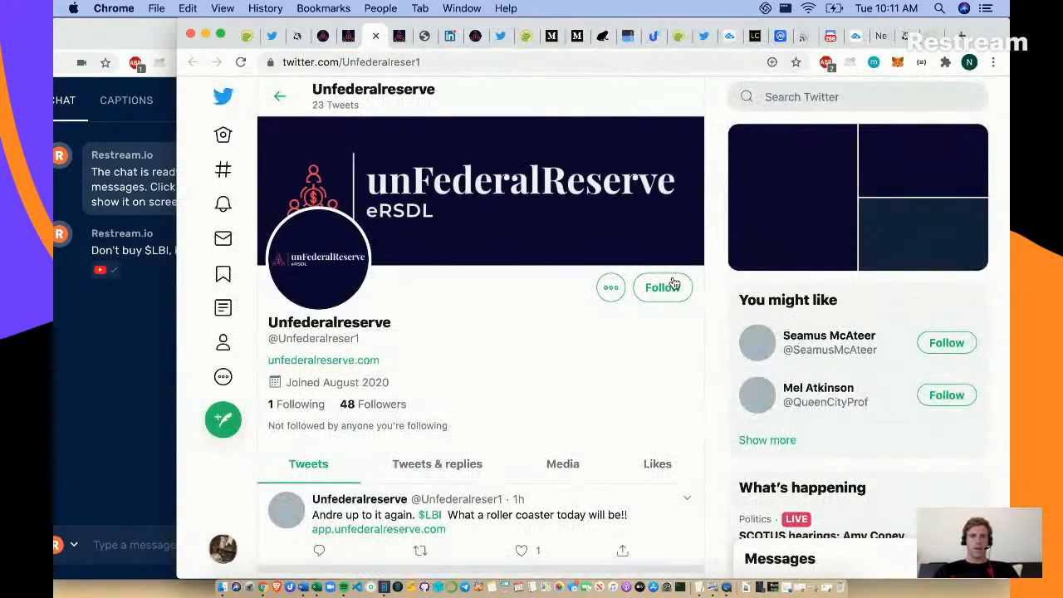
- Follow the Unfederalreserve account and read down its recent tweets
click(663, 287)
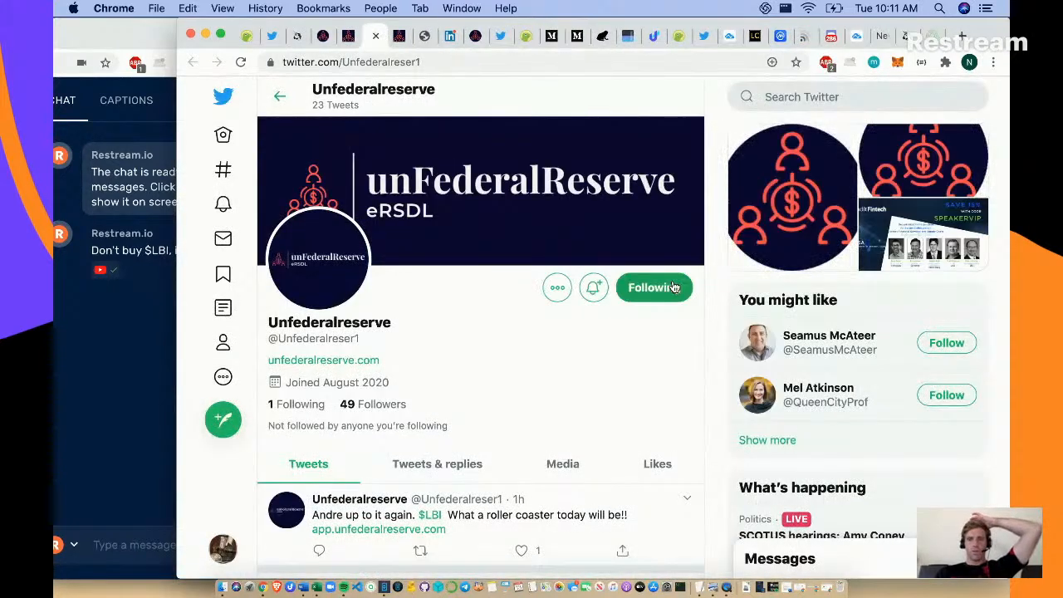
scroll(down, 3)
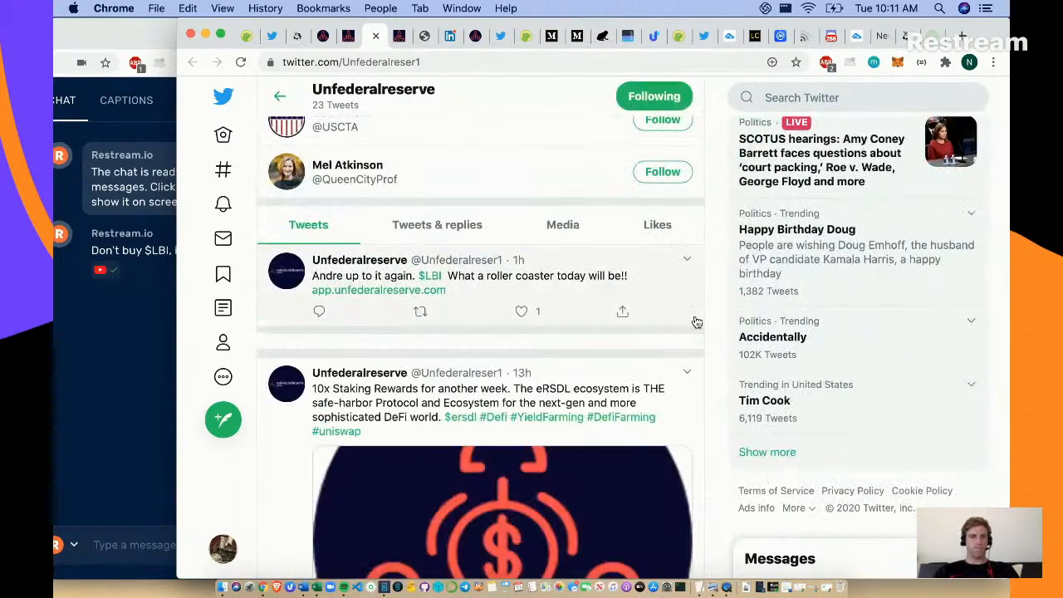
scroll(down, 3)
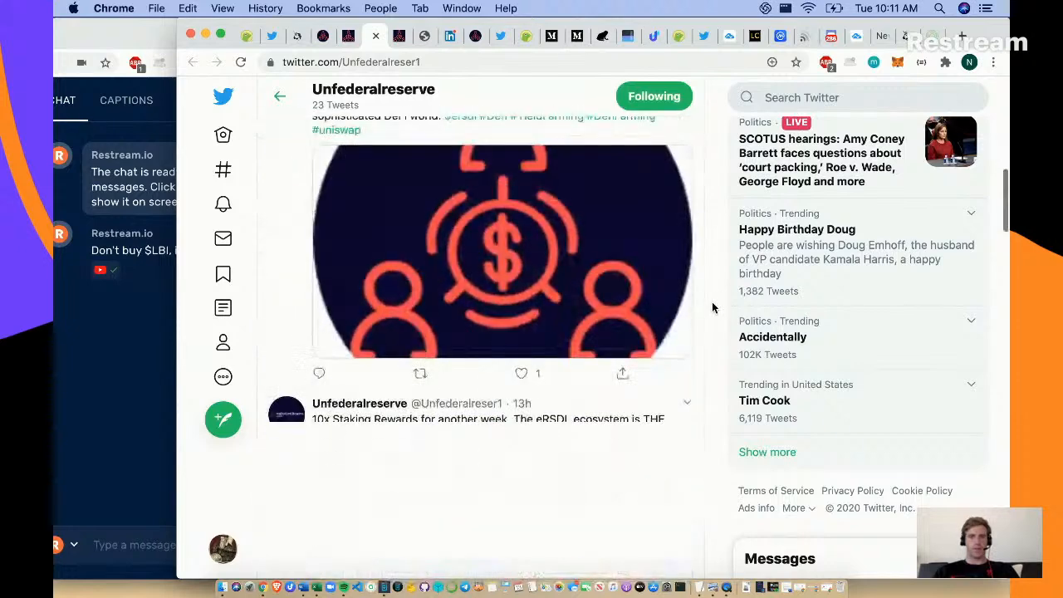
scroll(down, 3)
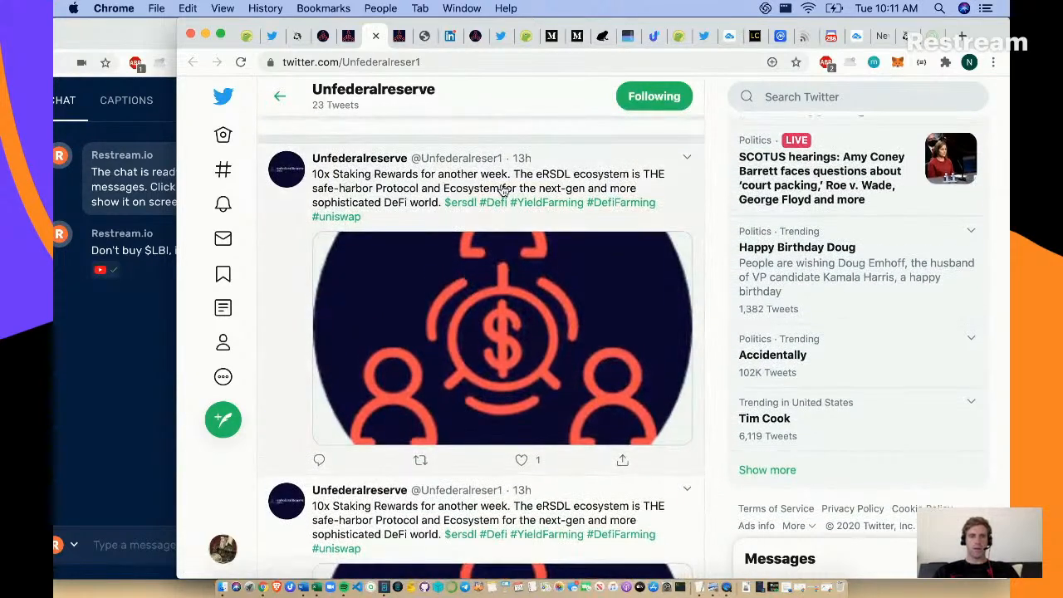
mouse_move(651, 185)
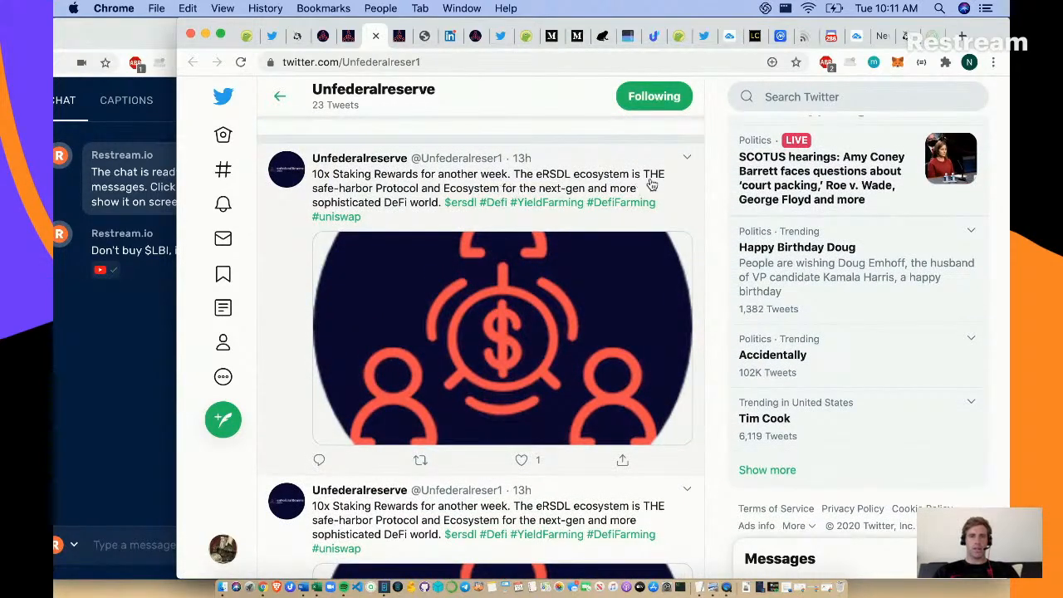
mouse_move(729, 193)
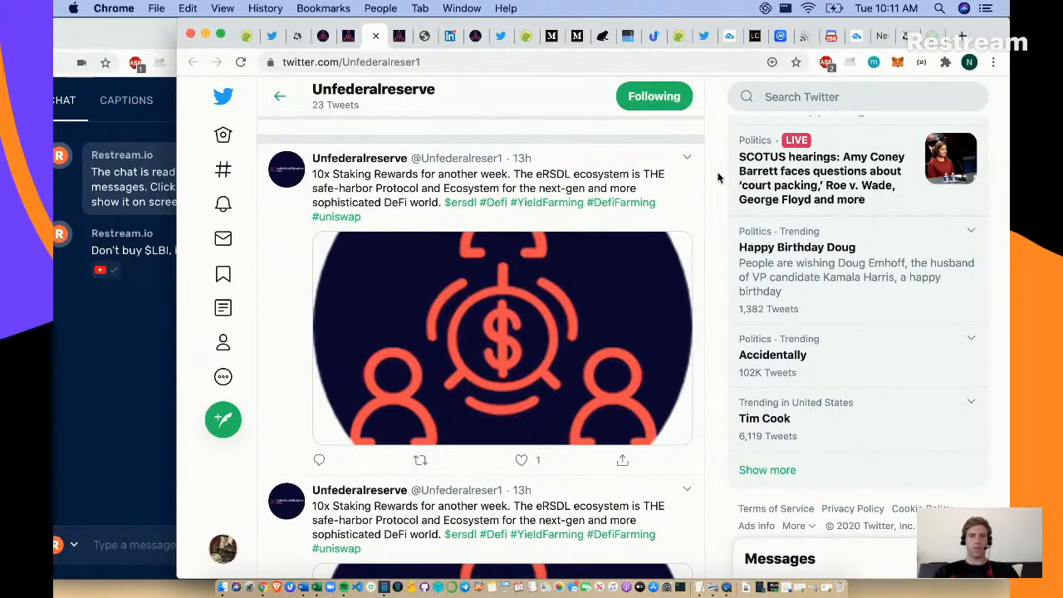
scroll(down, 3)
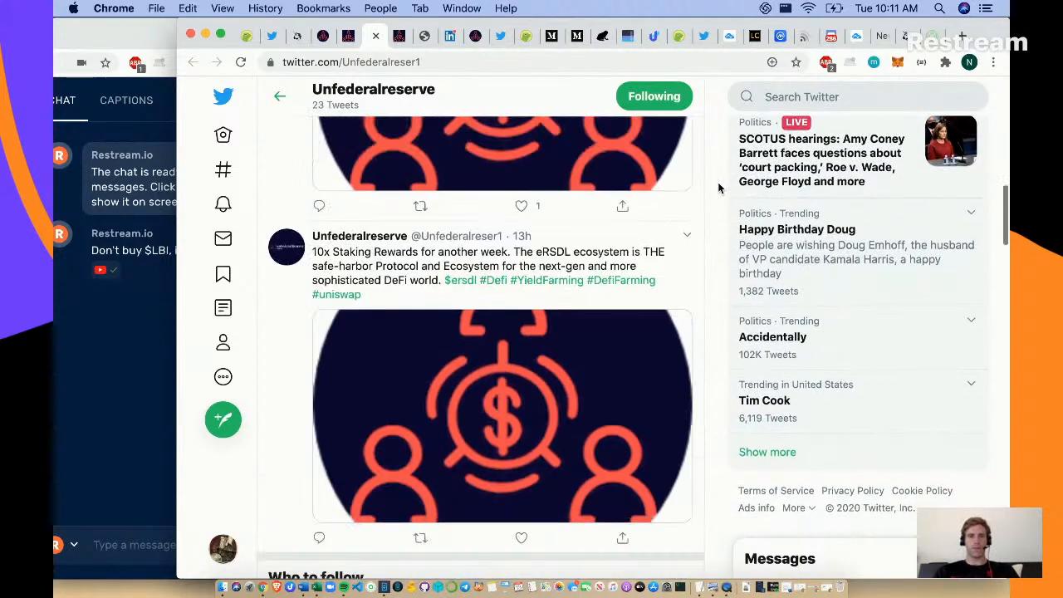
scroll(down, 3)
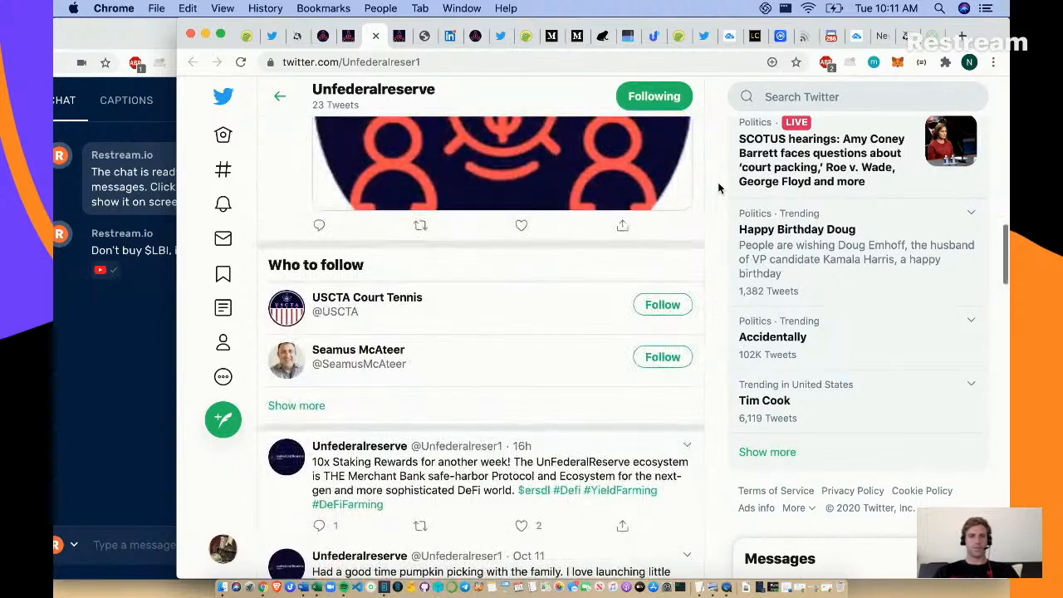
scroll(down, 3)
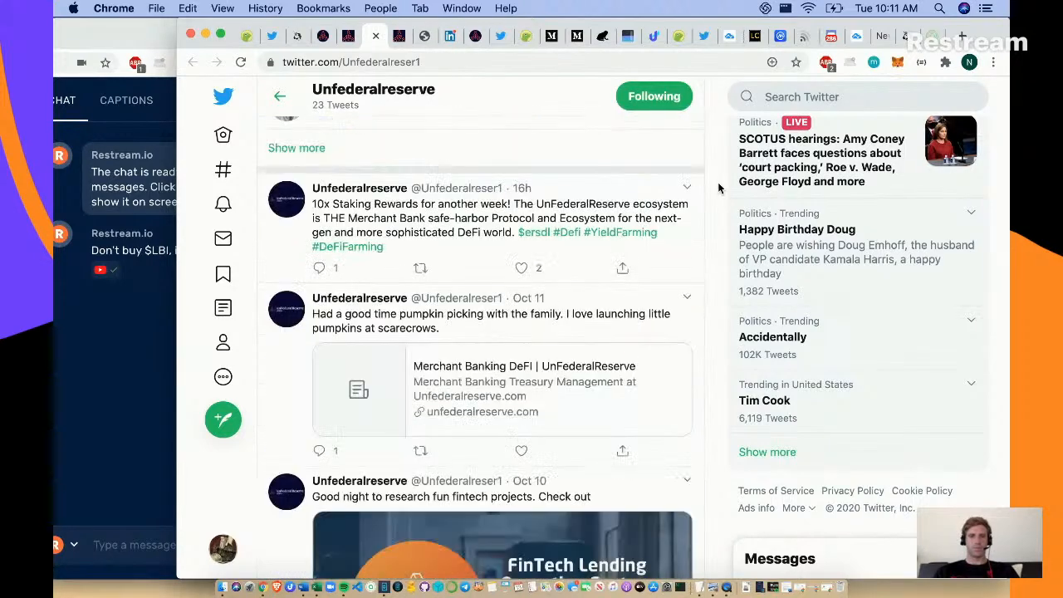
- Continue through the older tweets, then close the Unfederalreserve Twitter tab
scroll(down, 3)
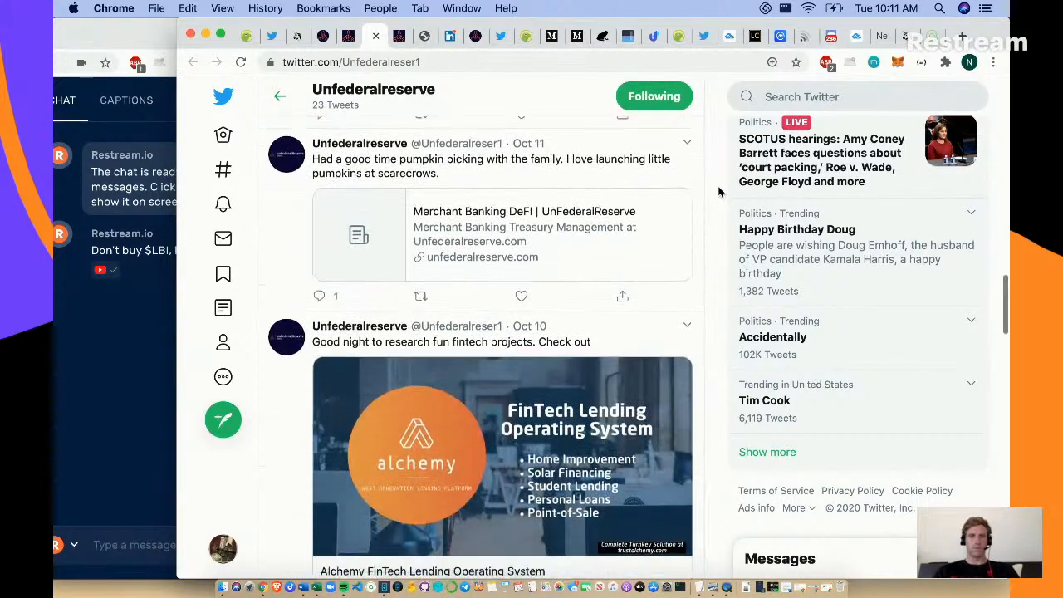
scroll(down, 3)
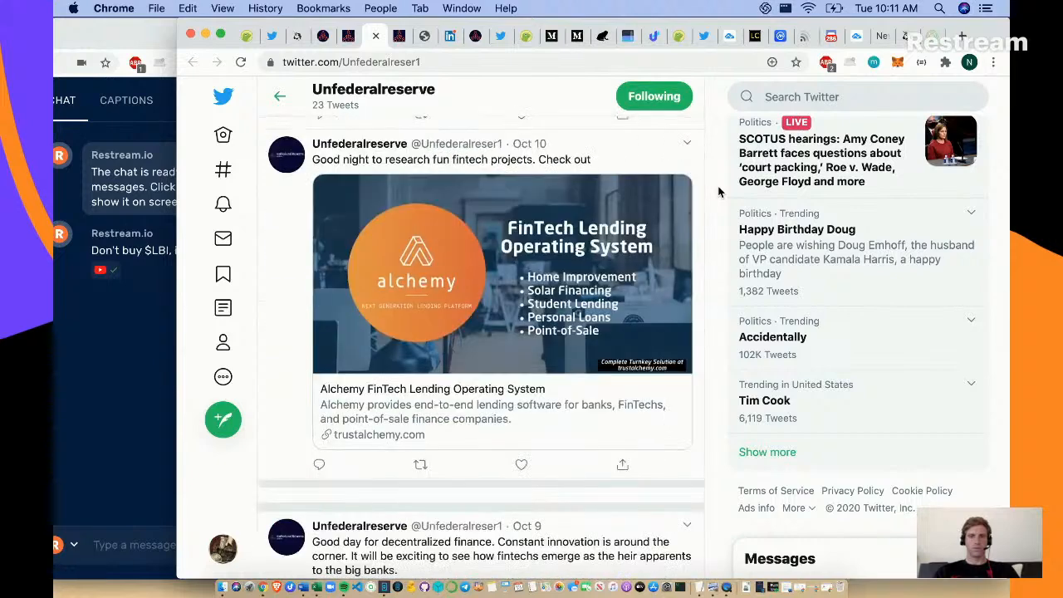
scroll(down, 3)
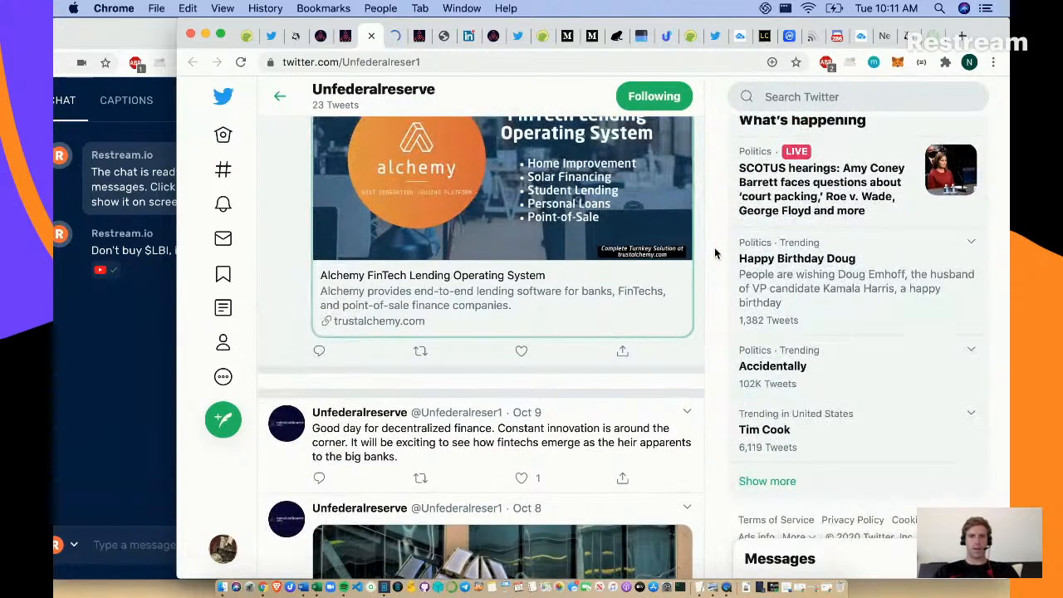
scroll(down, 3)
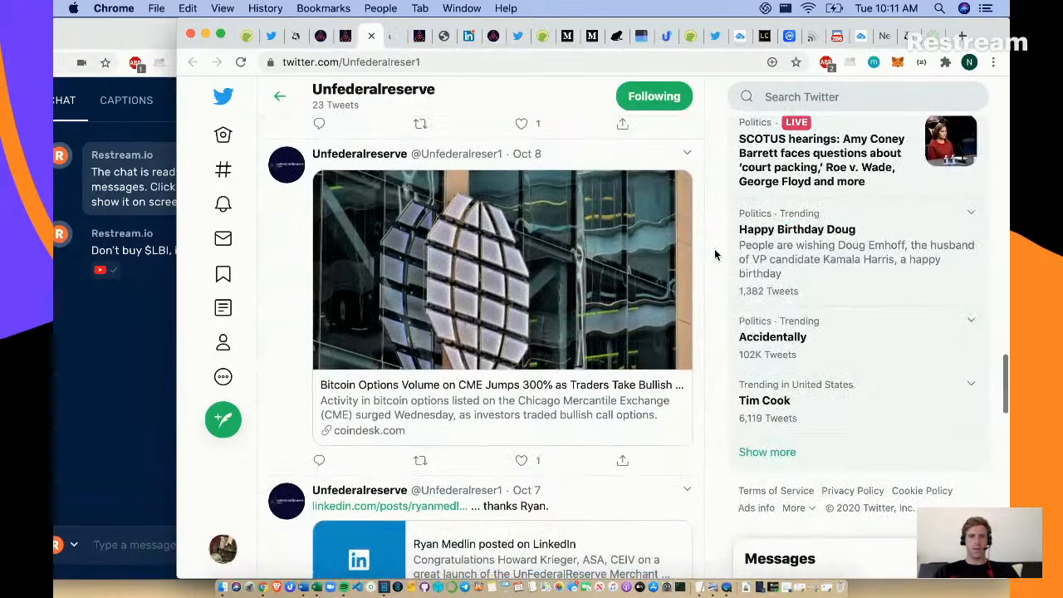
scroll(down, 3)
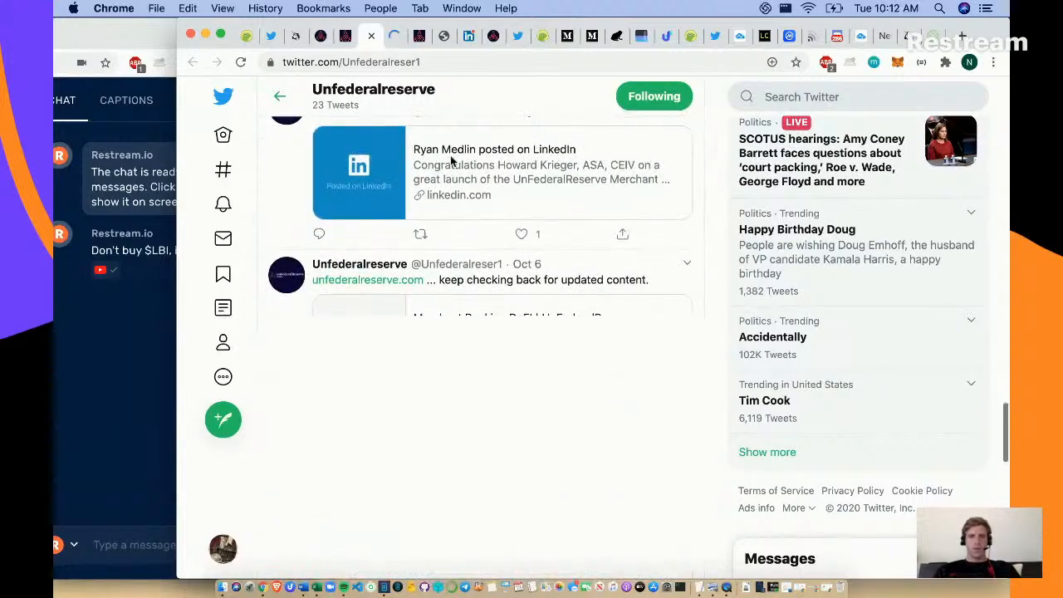
scroll(down, 3)
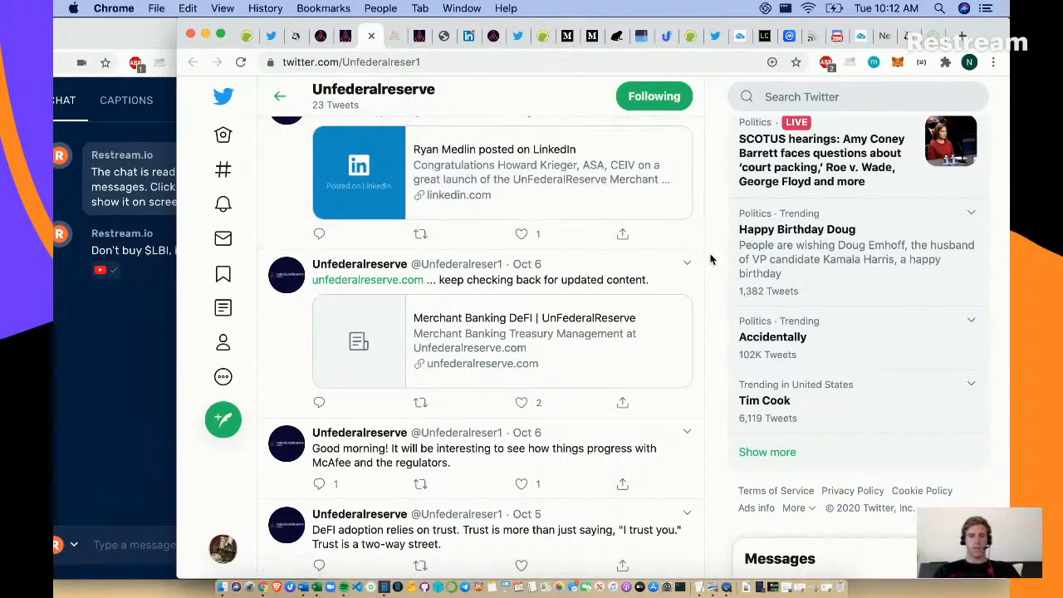
scroll(down, 3)
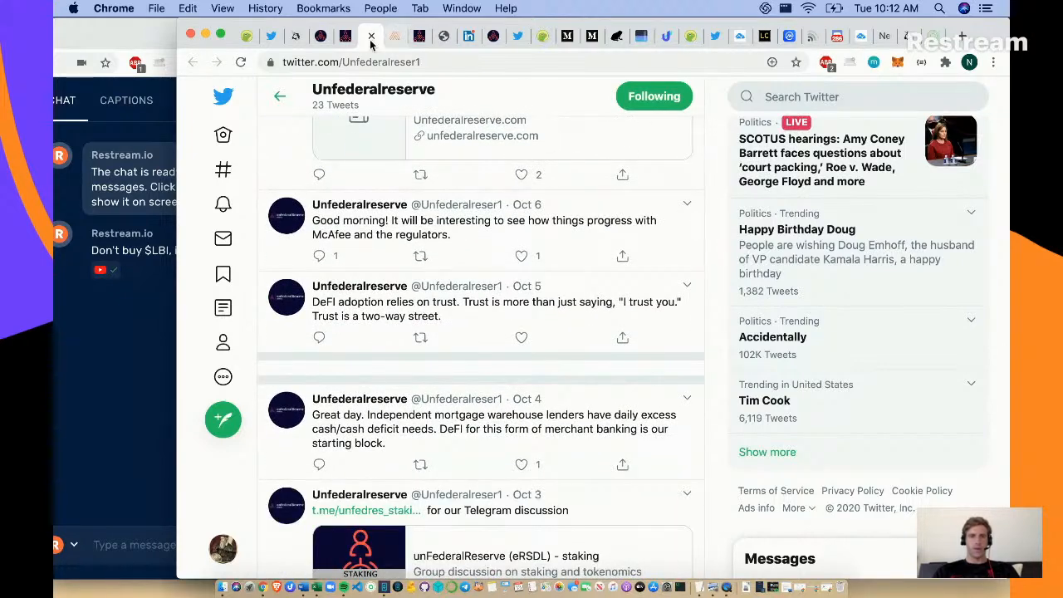
click(345, 37)
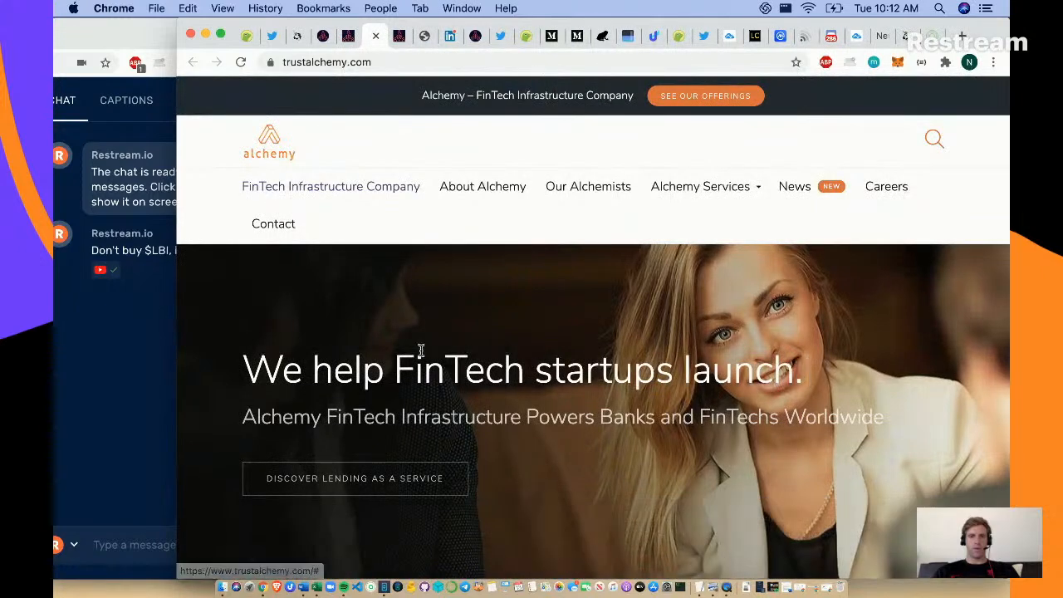
- Read the About Alchemy section and lending service cards on trustalchemy.com, then close the tab
scroll(down, 3)
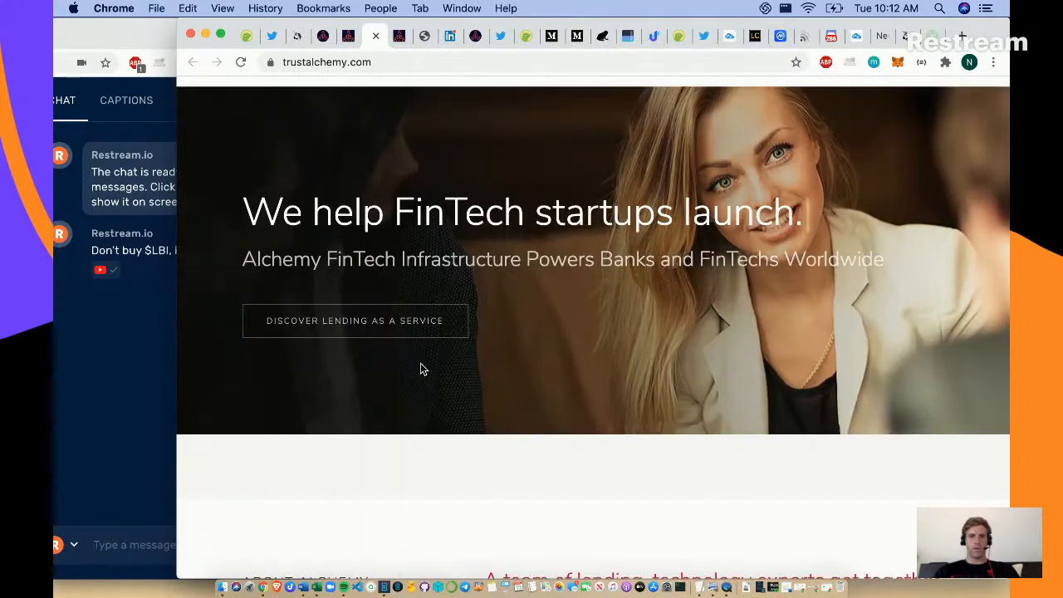
scroll(down, 3)
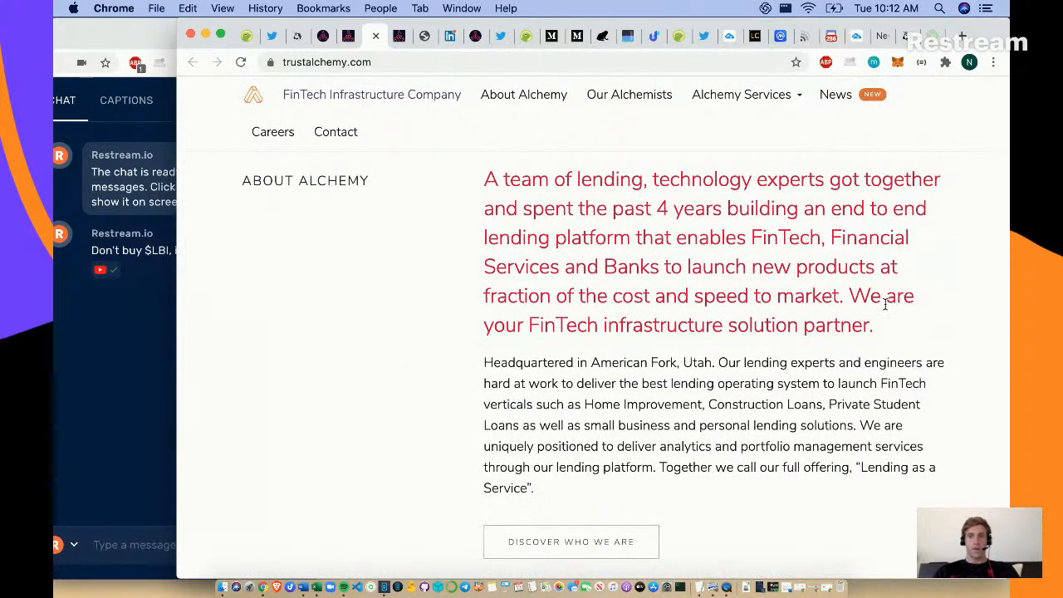
drag(587, 238, 739, 238)
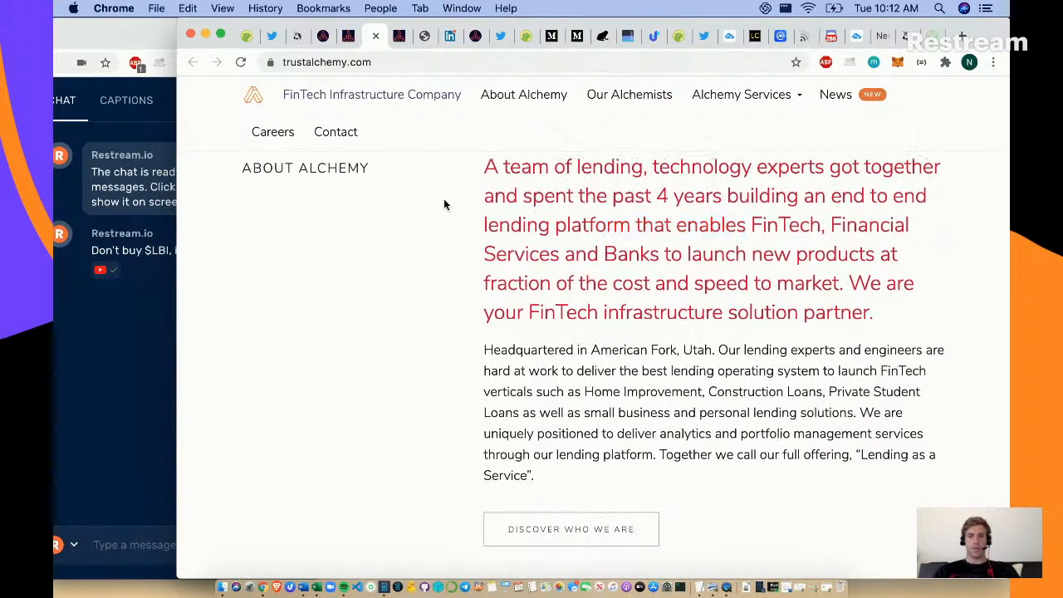
scroll(down, 3)
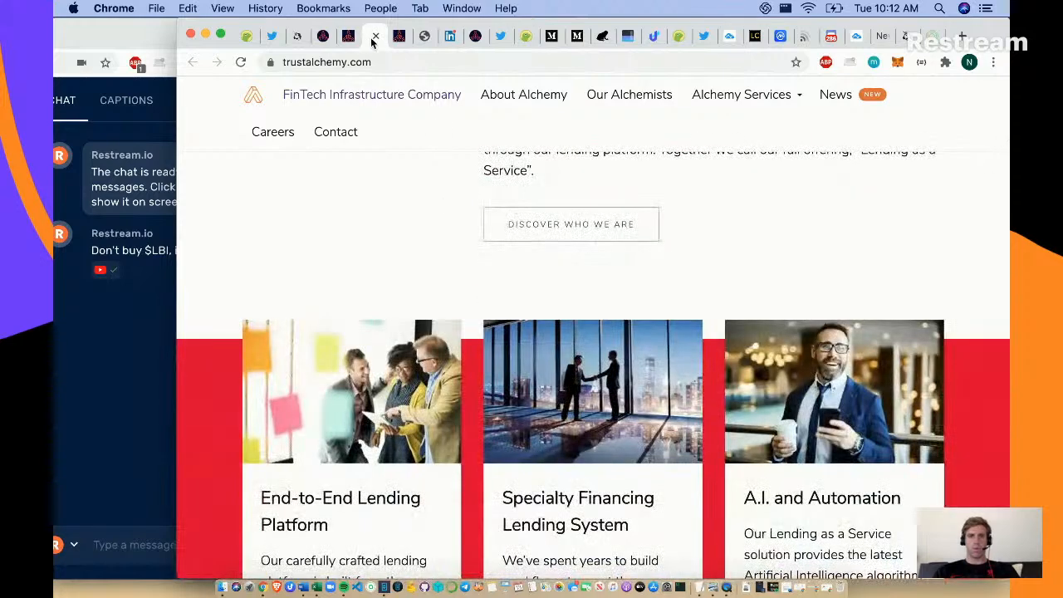
click(348, 37)
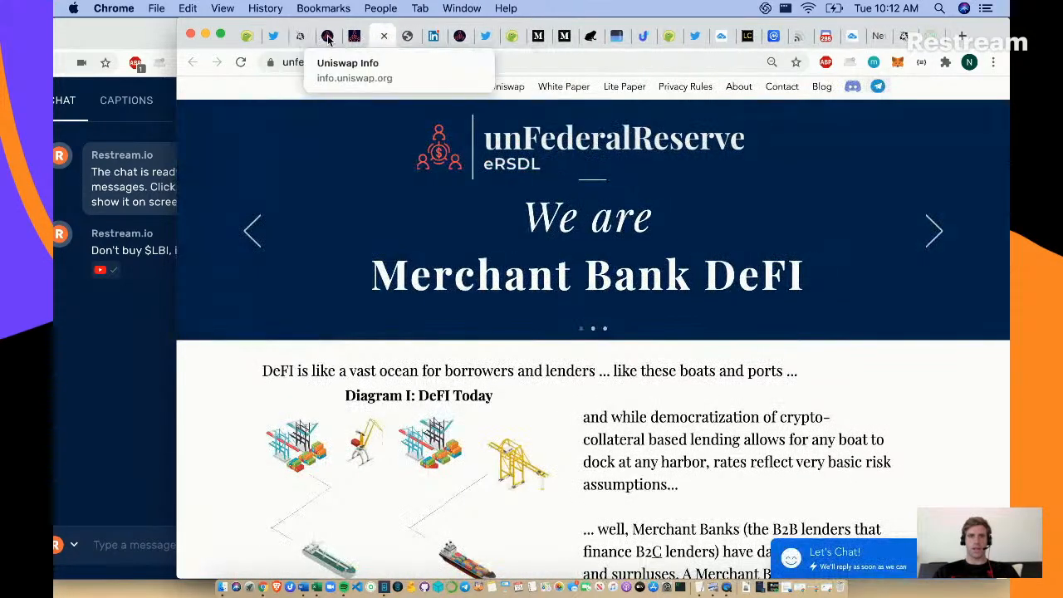
- Bring the Restream chat forward and start a message beginning 'unF'
click(302, 36)
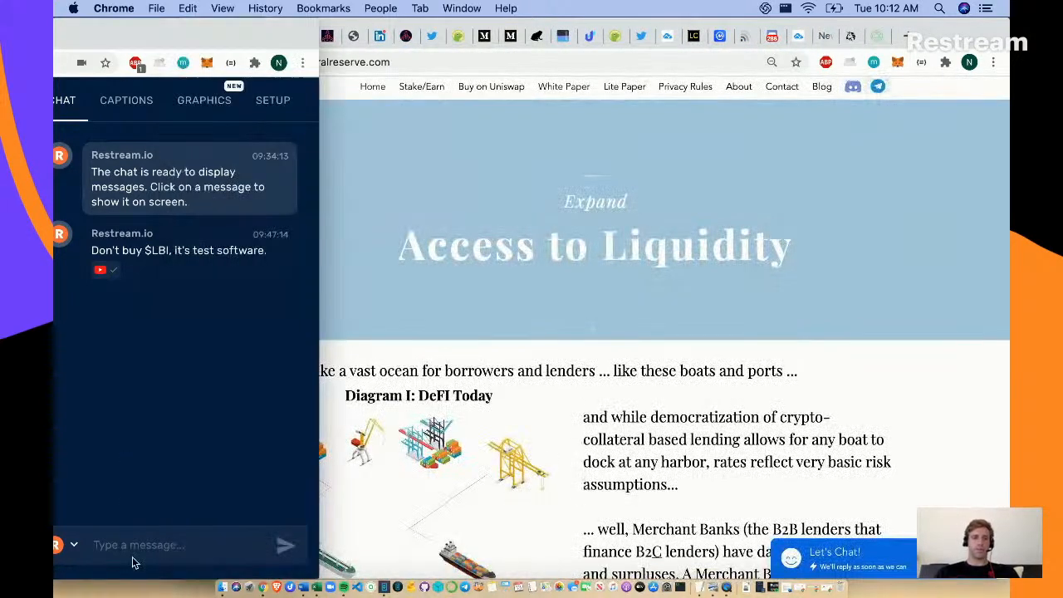
text(unF)
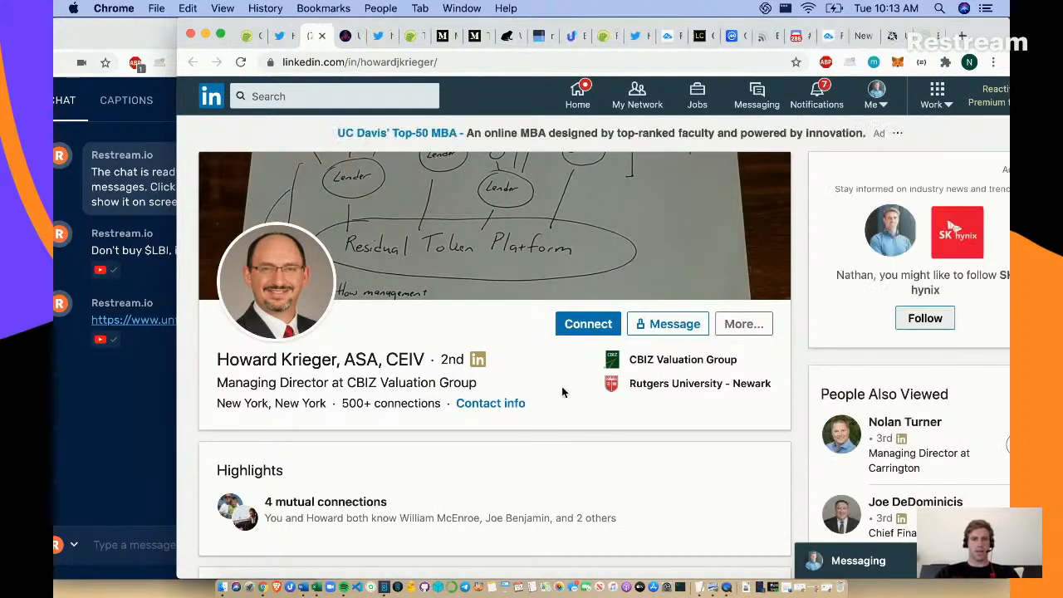
scroll(down, 3)
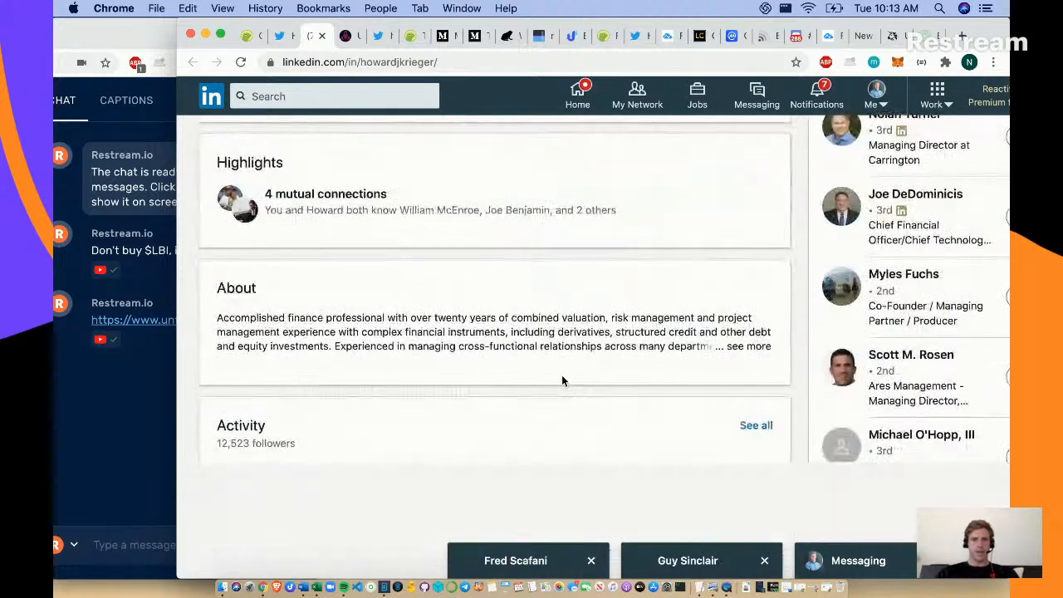
scroll(down, 3)
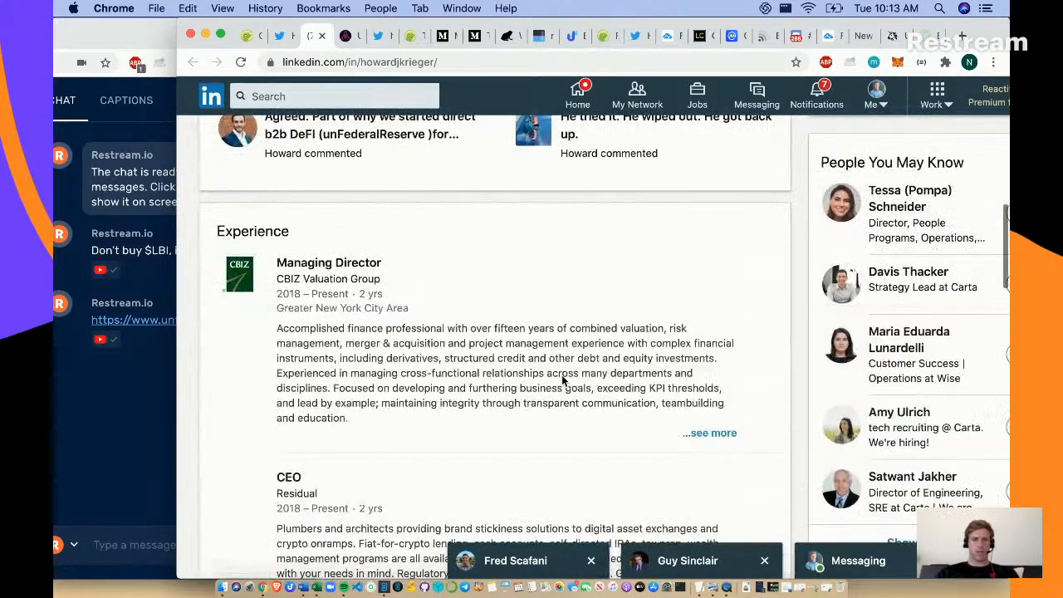
scroll(up, 3)
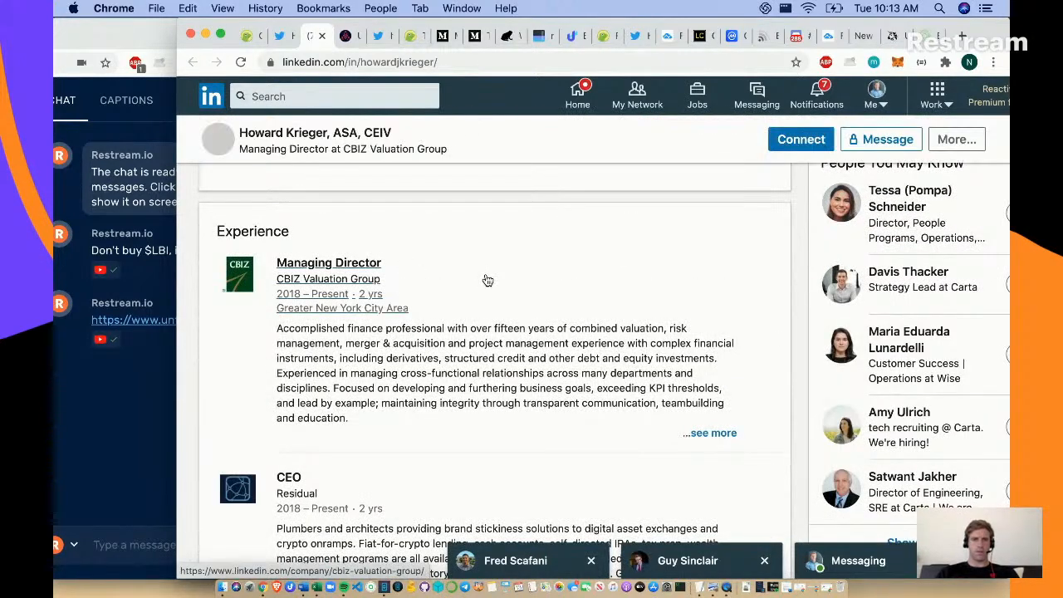
scroll(down, 3)
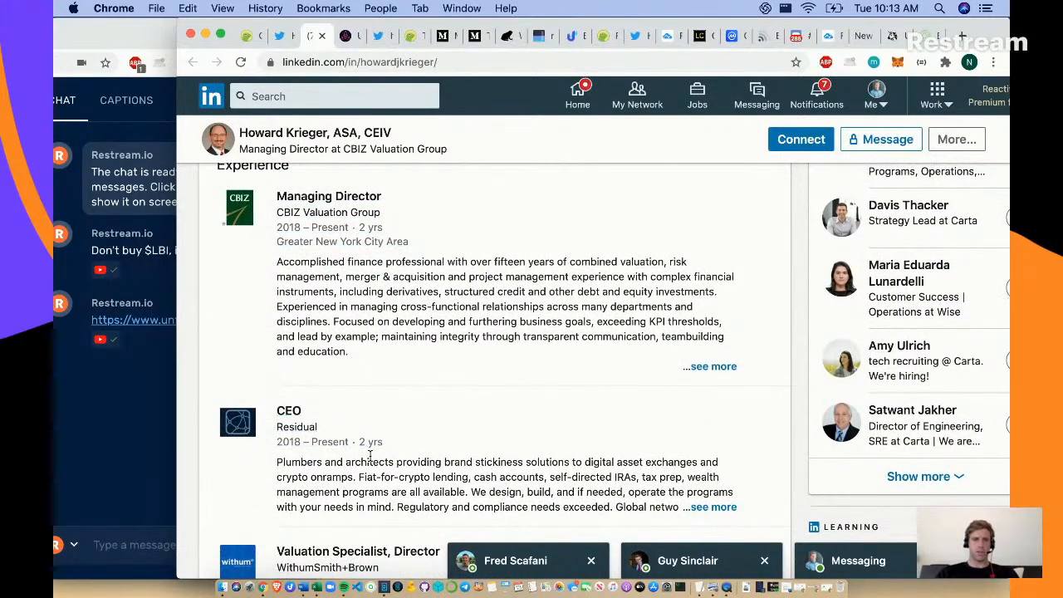
scroll(down, 3)
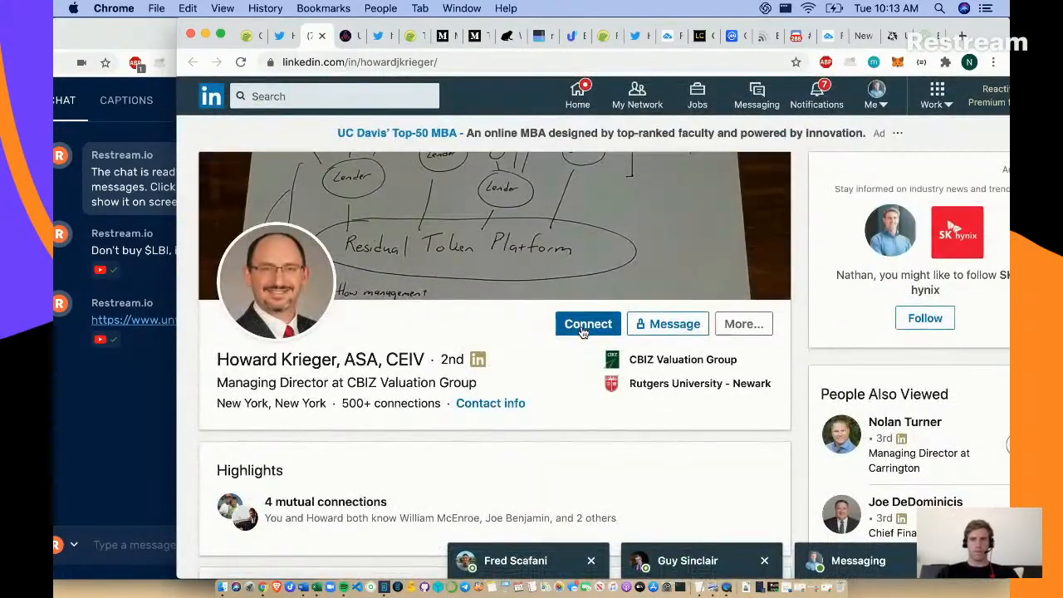
click(588, 324)
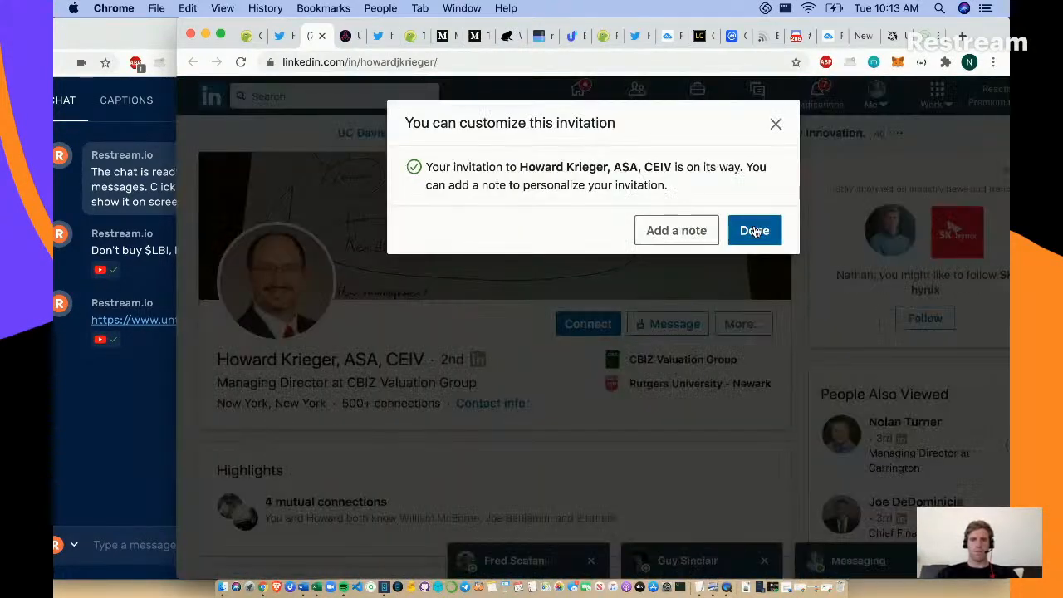
click(755, 229)
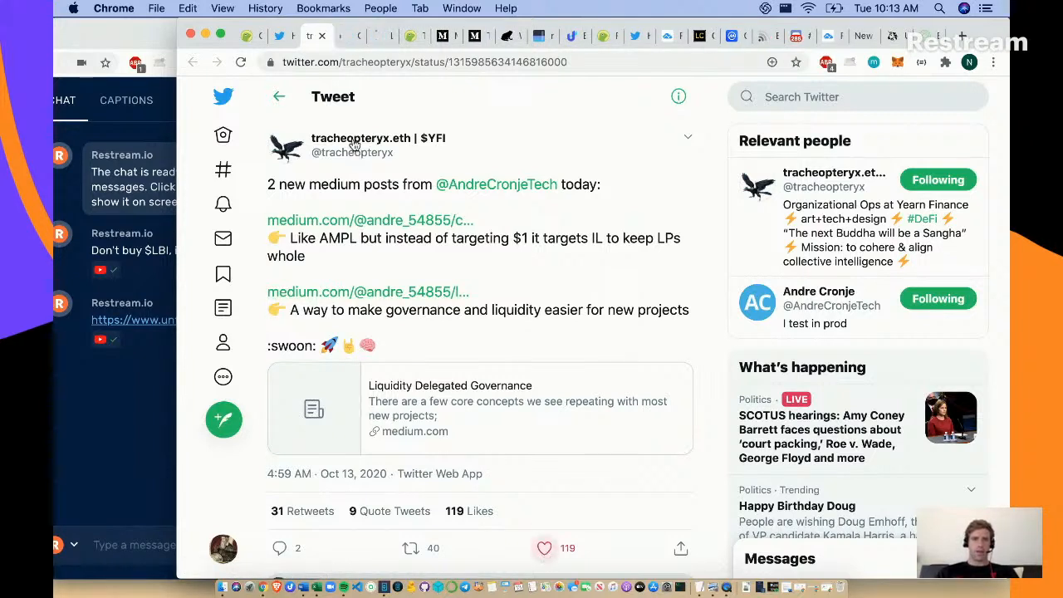
click(545, 548)
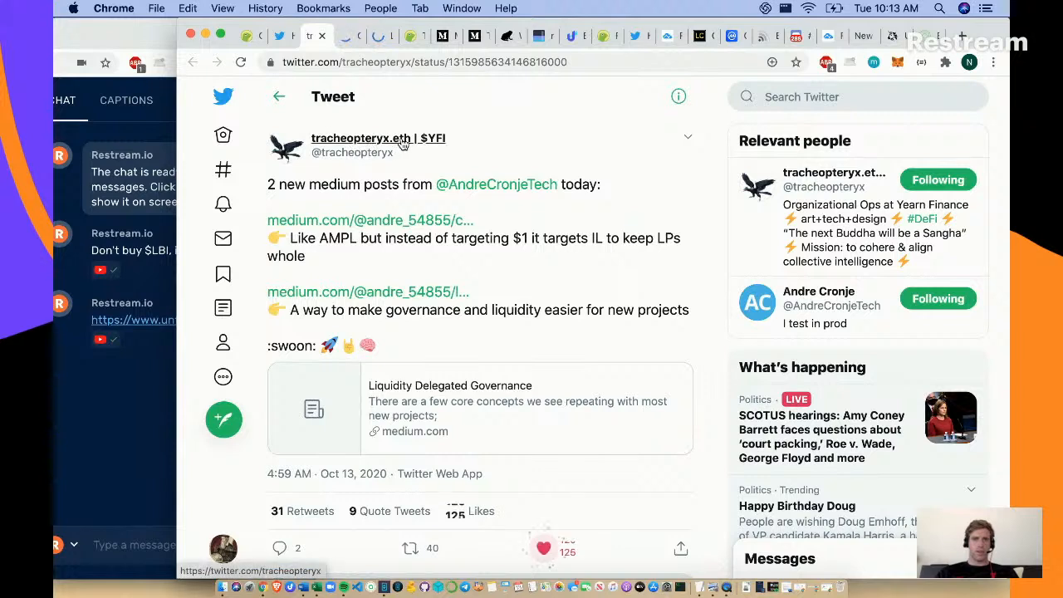
mouse_move(379, 137)
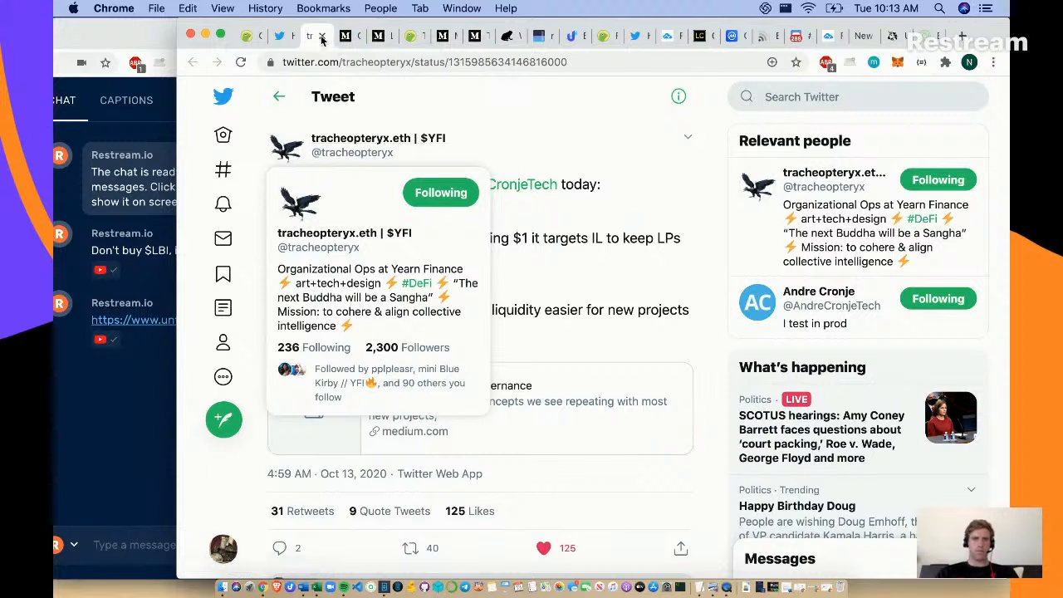
mouse_move(372, 41)
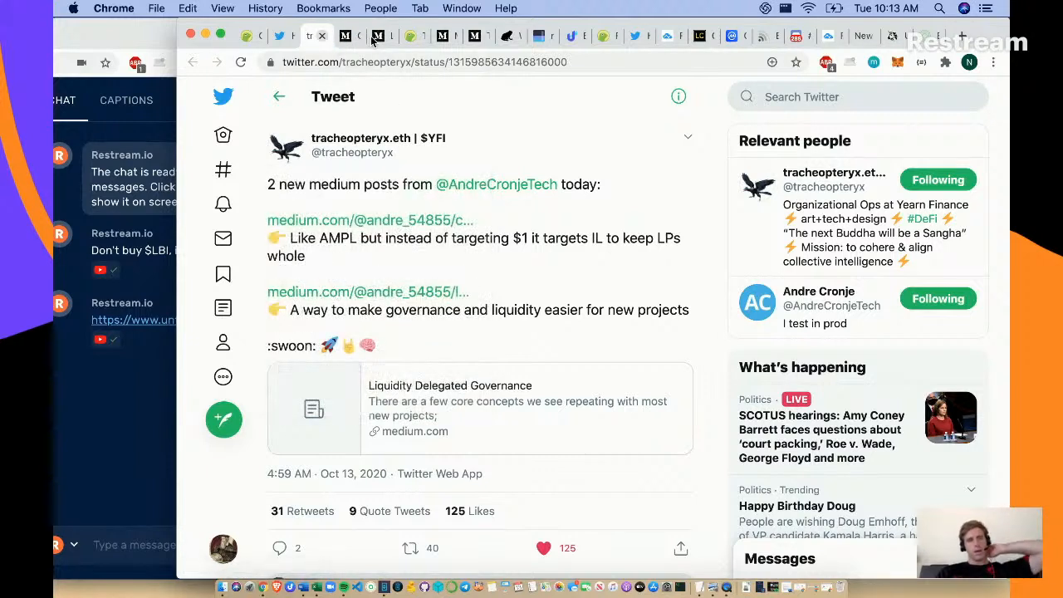
mouse_move(379, 37)
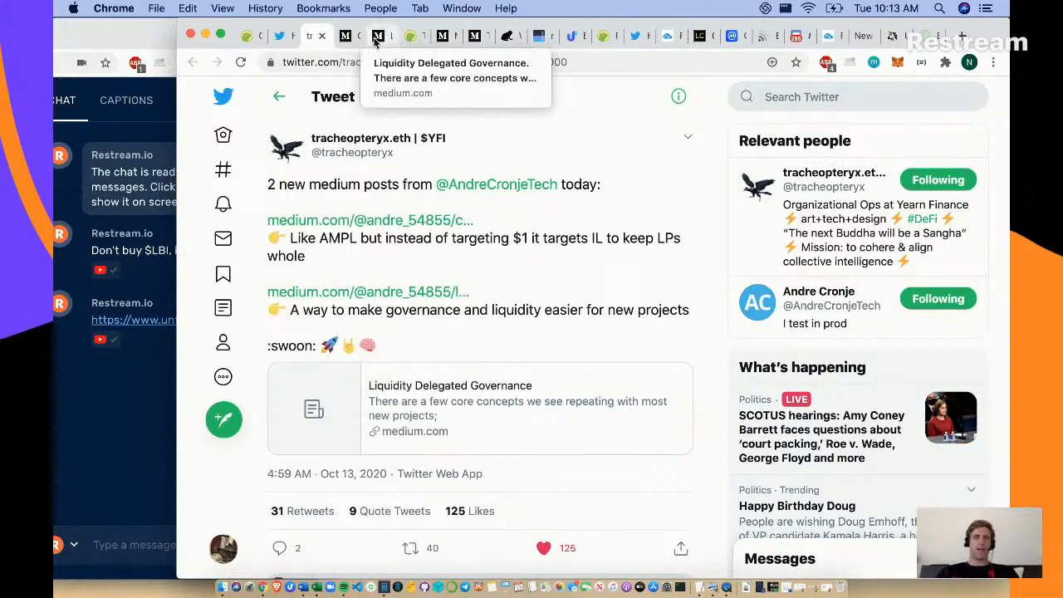
mouse_move(511, 326)
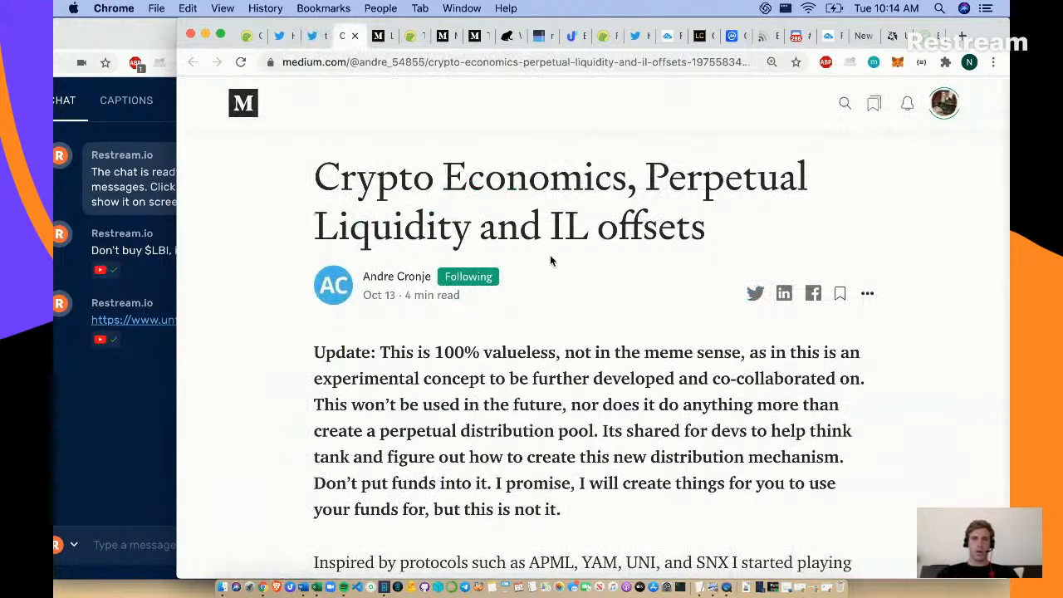
mouse_move(605, 249)
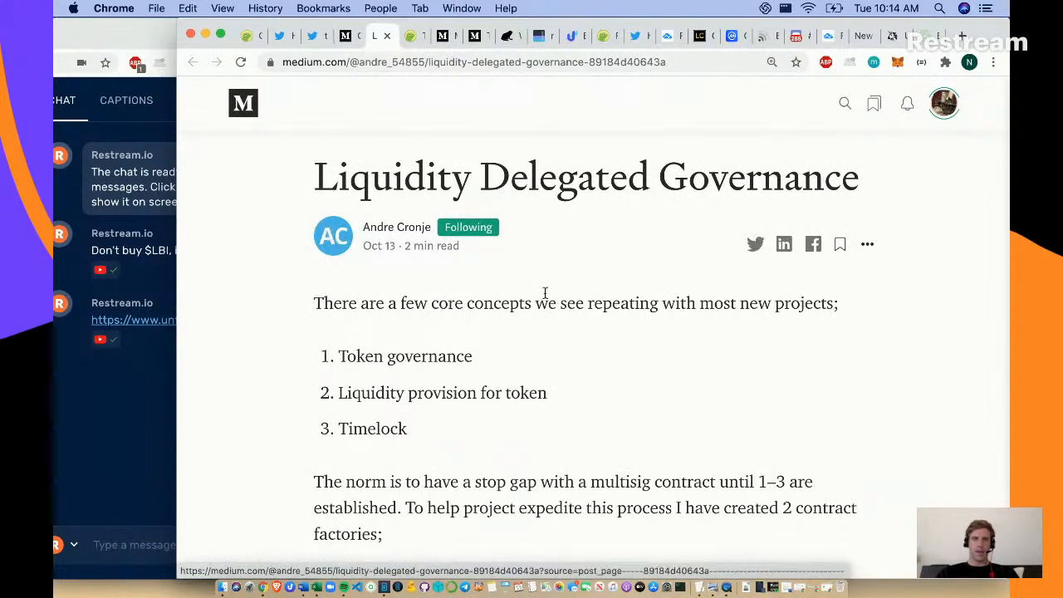
mouse_move(379, 364)
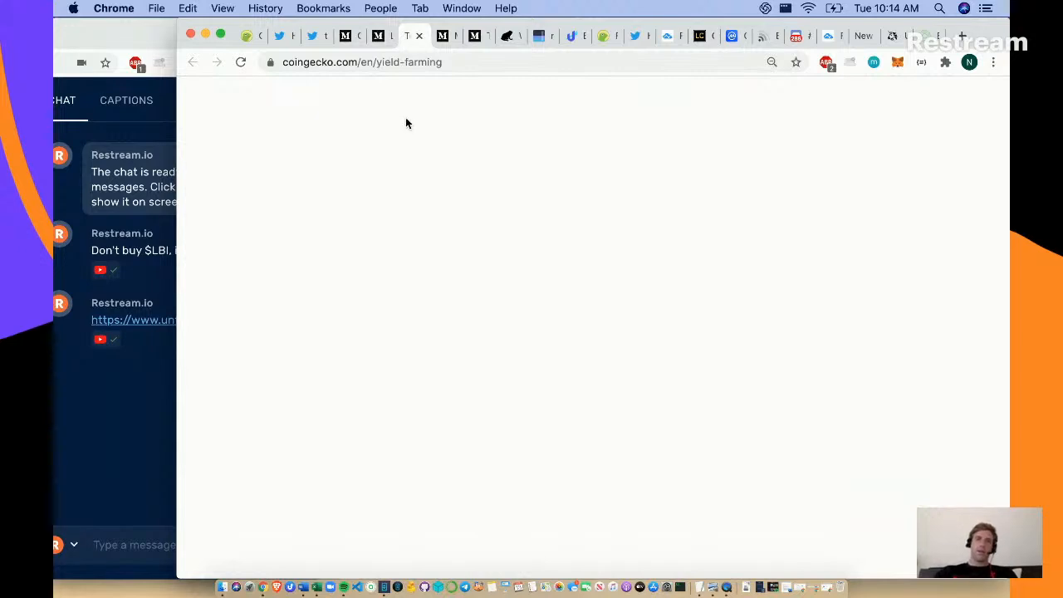
- Reload coingecko.com/en/yield-farming and look down the pools table led by Uniswap
click(455, 62)
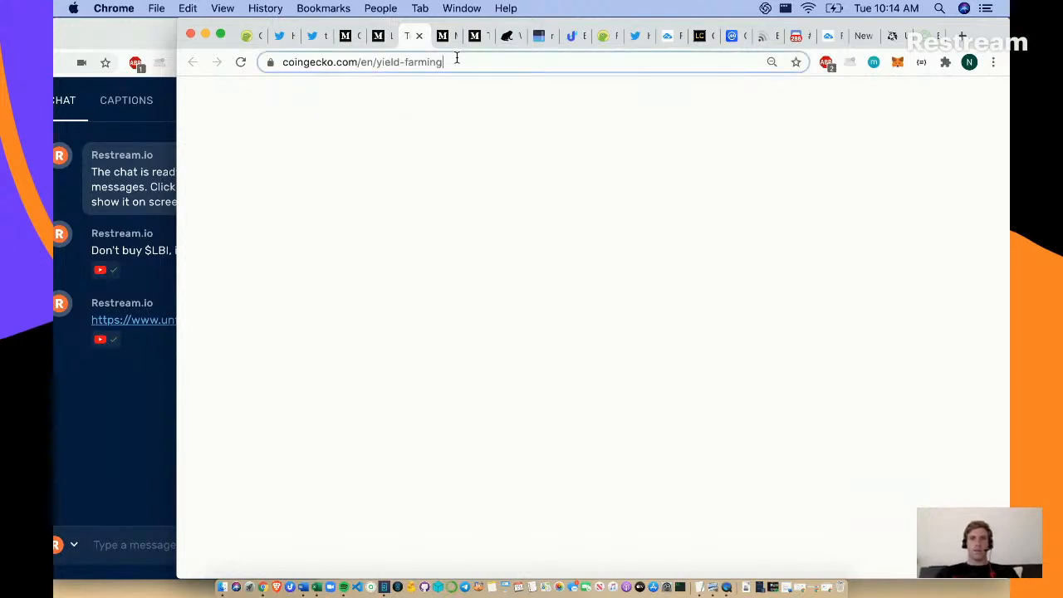
key(enter)
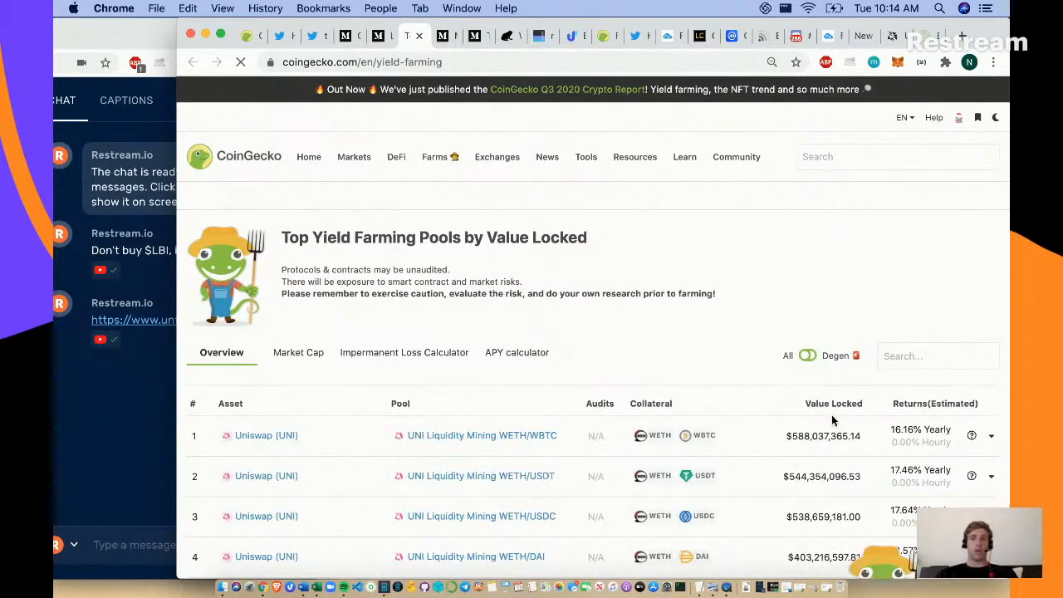
mouse_move(837, 502)
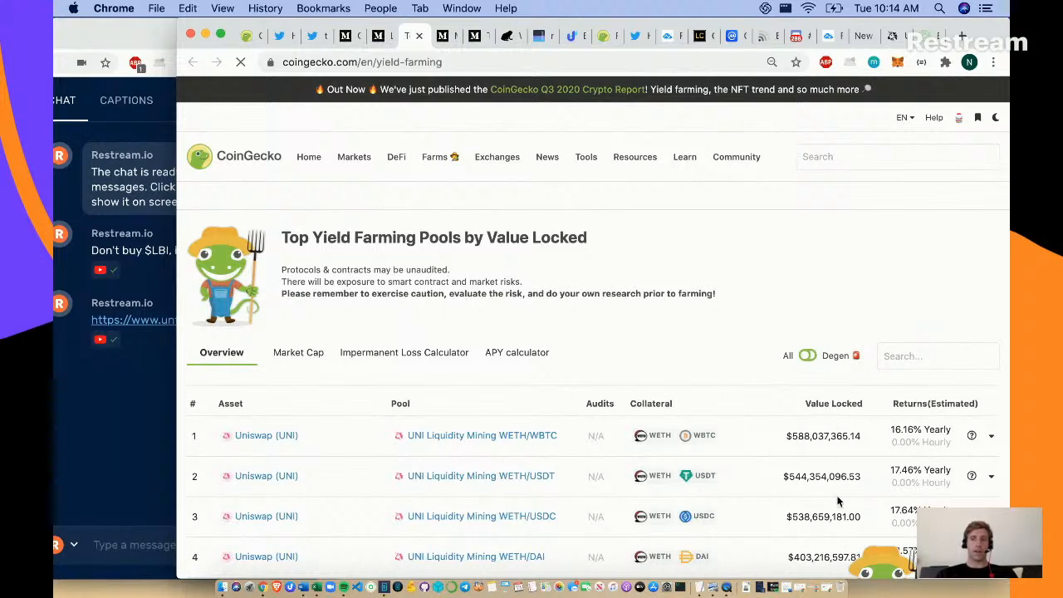
scroll(down, 3)
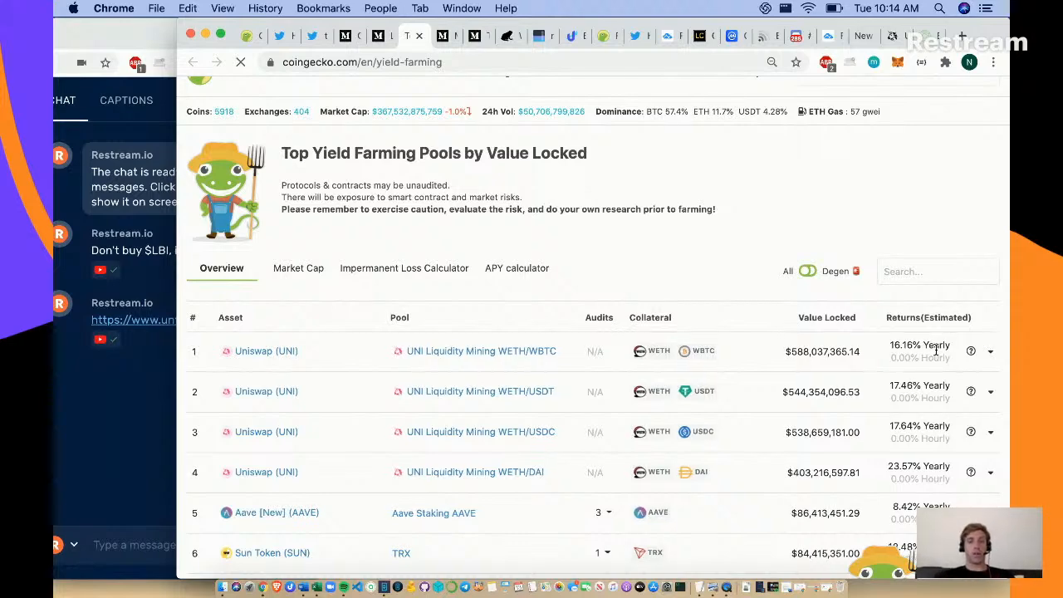
scroll(down, 3)
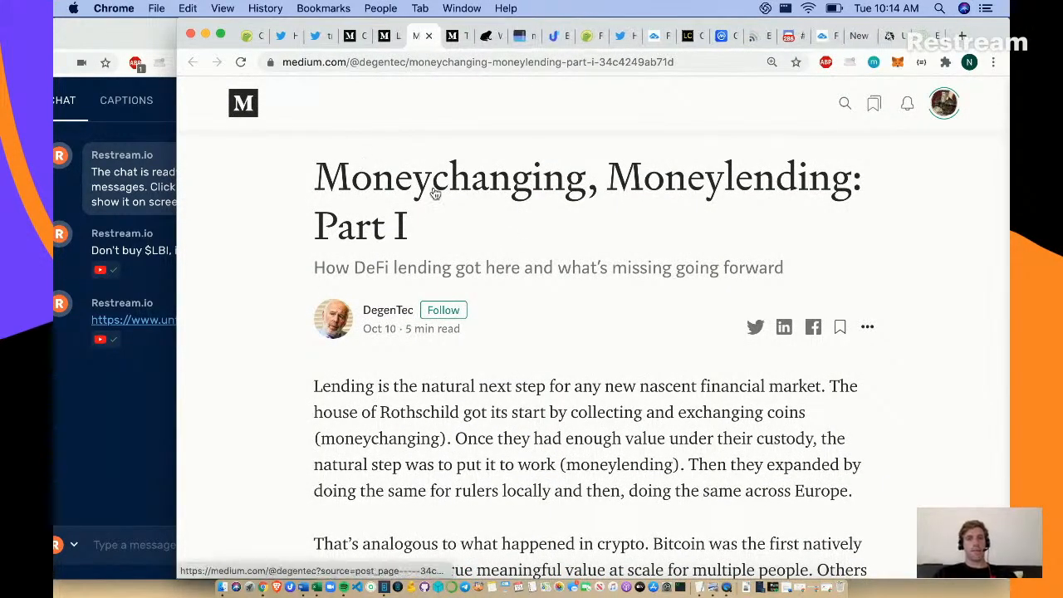
mouse_move(721, 203)
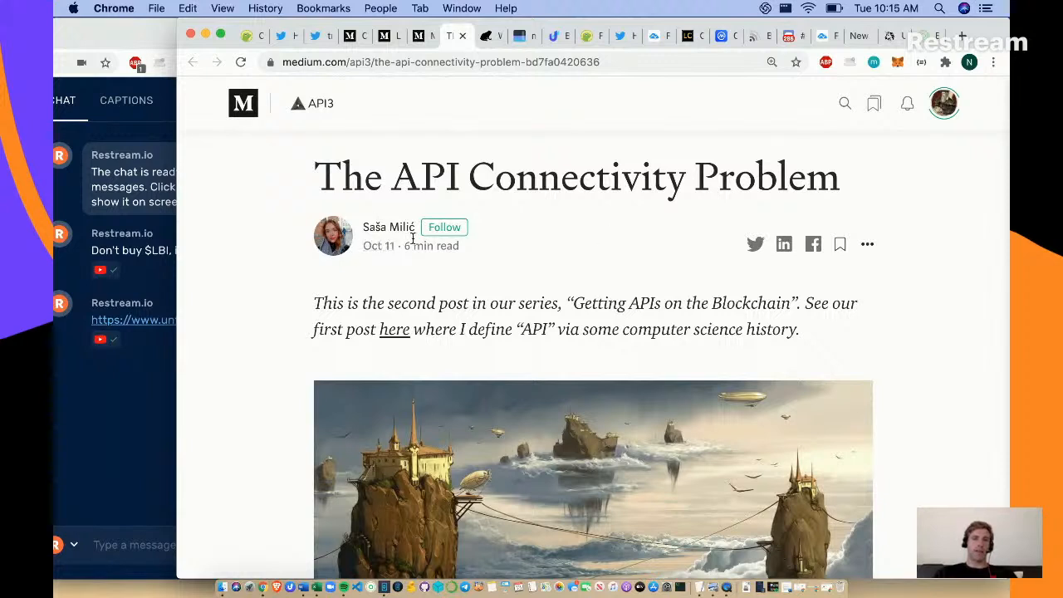
mouse_move(673, 335)
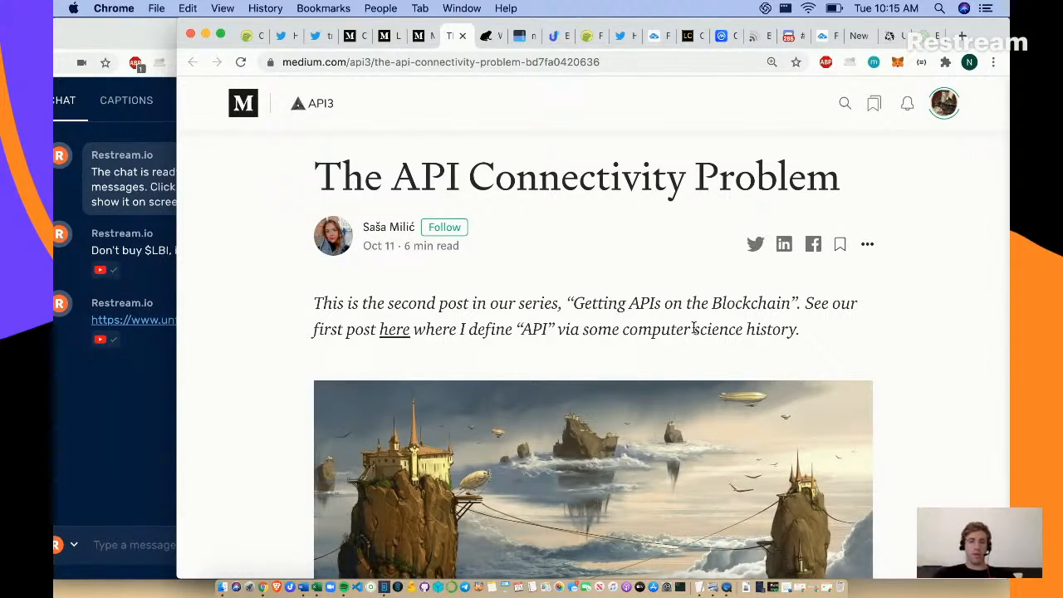
- Skim The API Connectivity Problem article, then switch to Rekt's Whale Hunt - SBF & Blue Kirby story
scroll(down, 3)
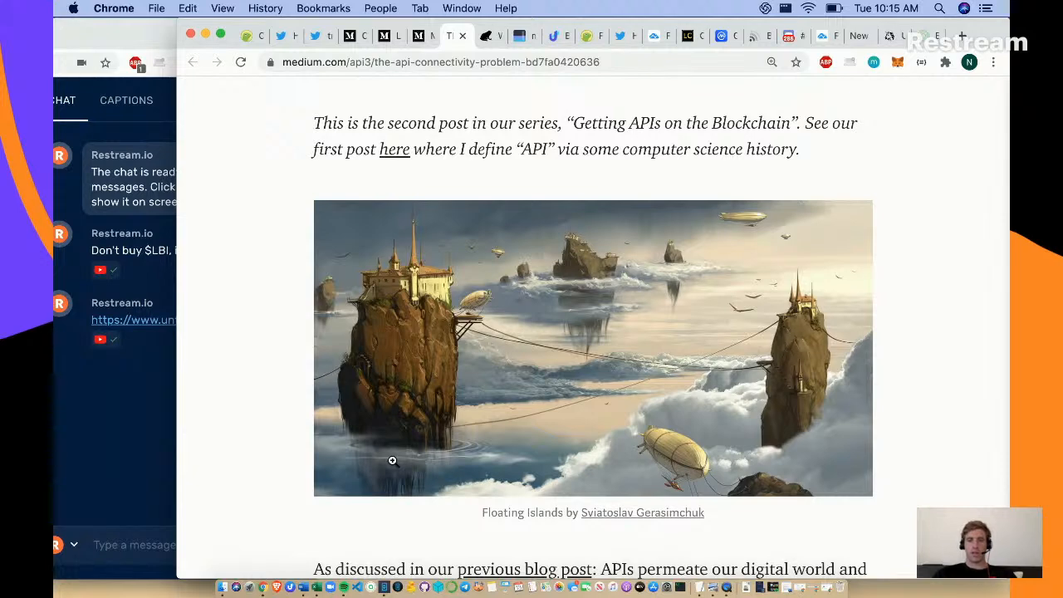
scroll(up, 3)
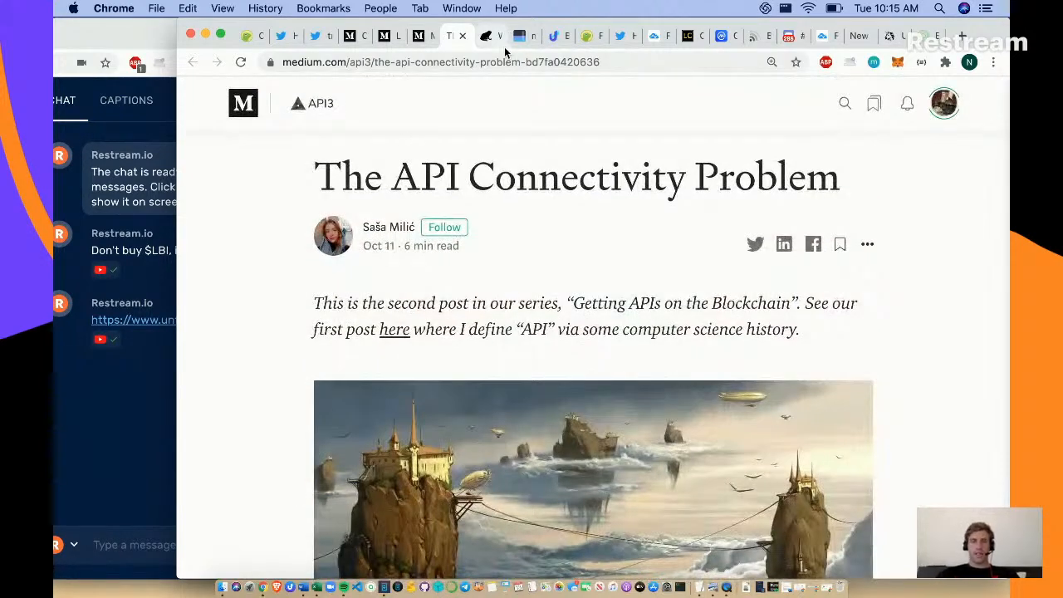
mouse_move(485, 37)
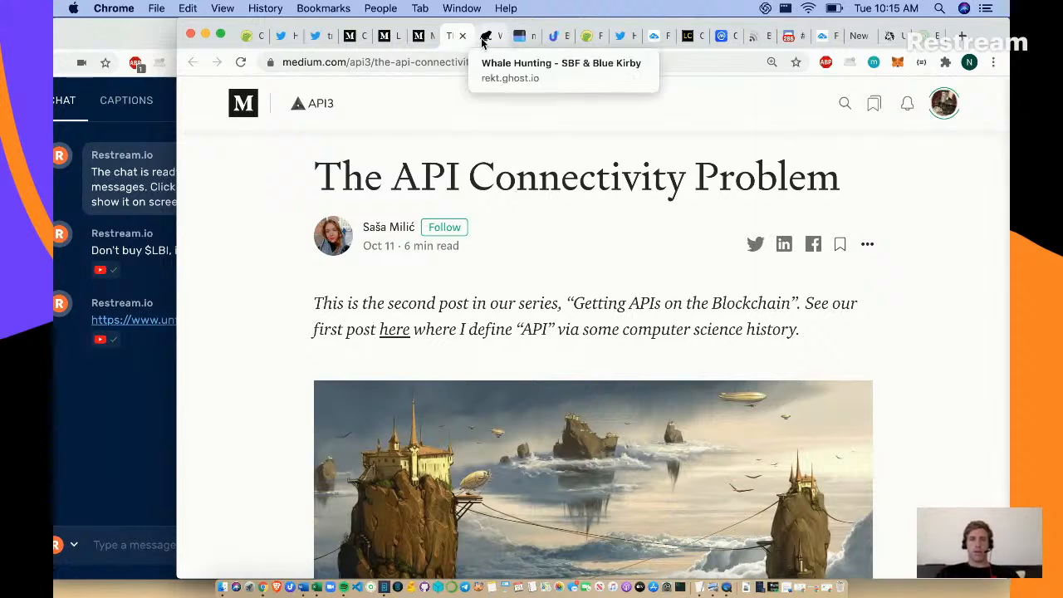
click(482, 37)
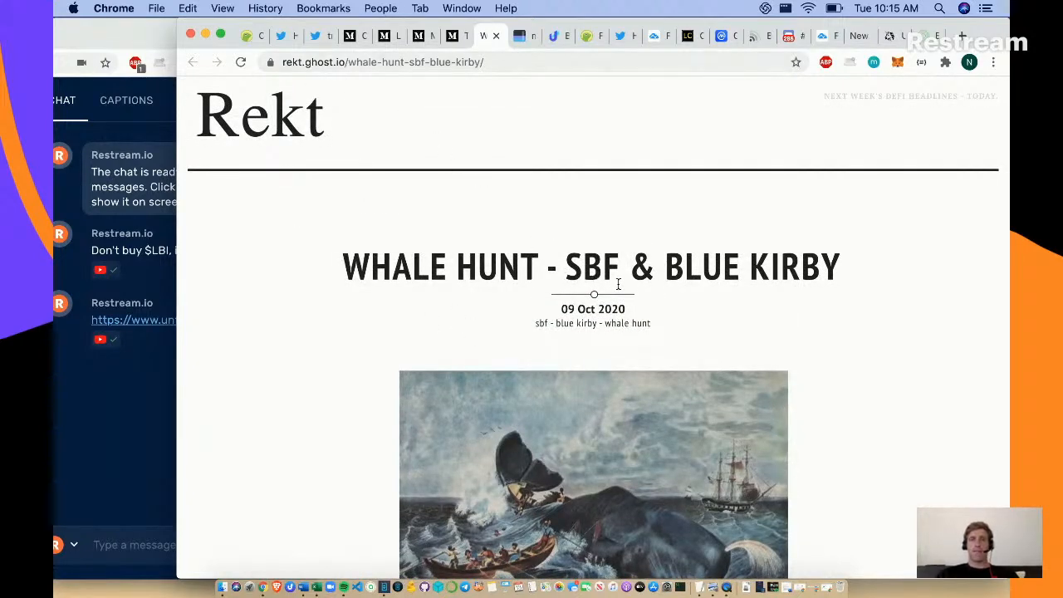
scroll(down, 3)
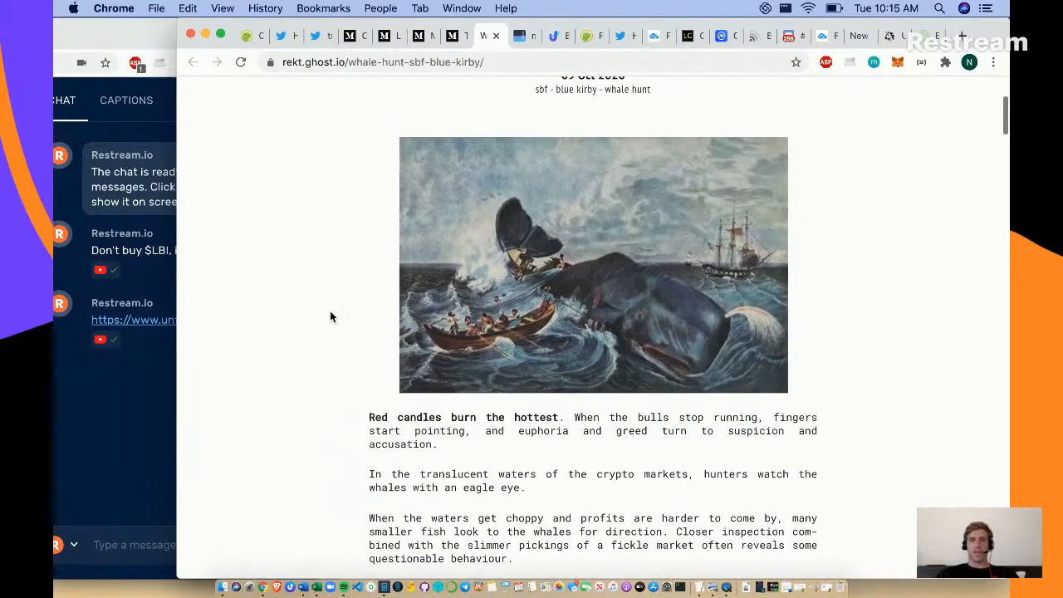
scroll(down, 3)
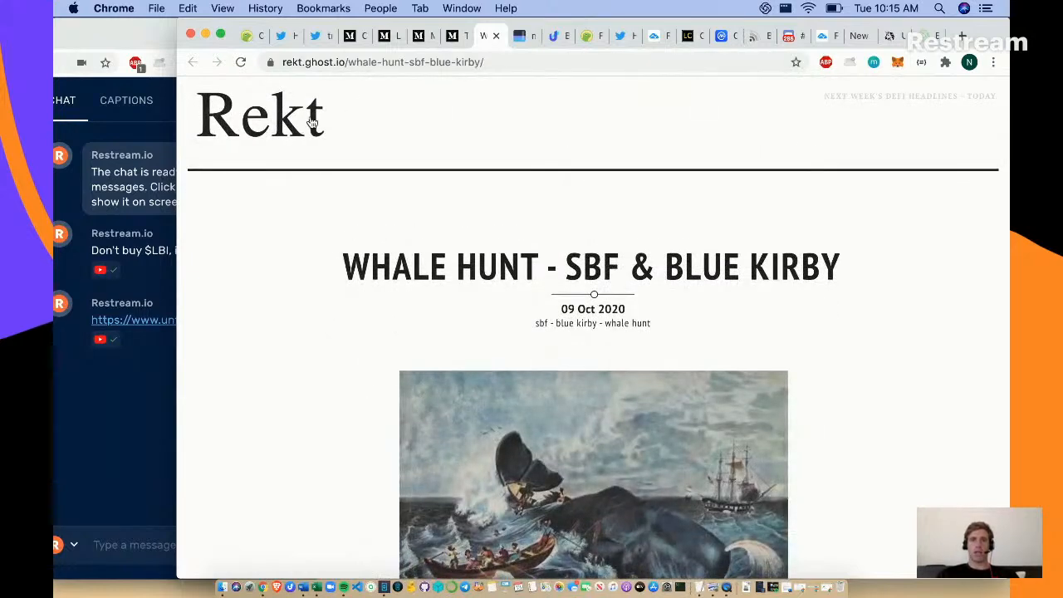
mouse_move(561, 282)
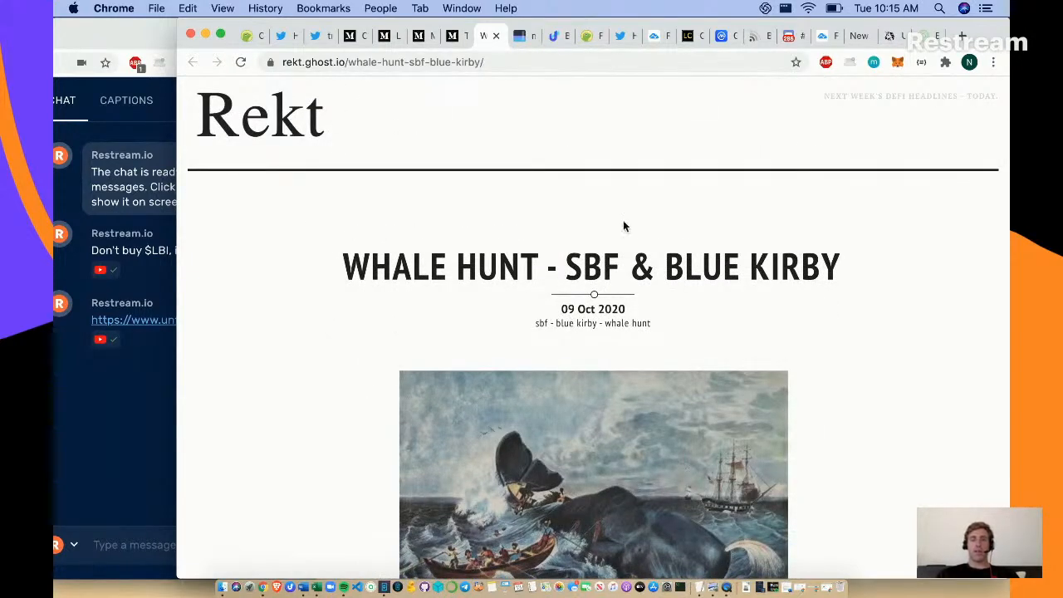
mouse_move(603, 268)
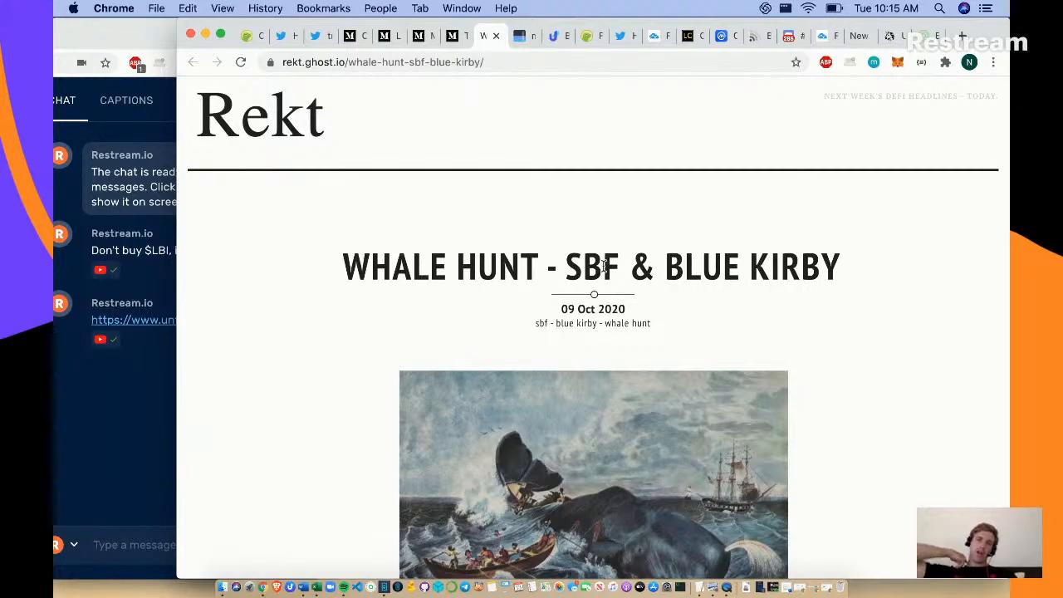
scroll(down, 3)
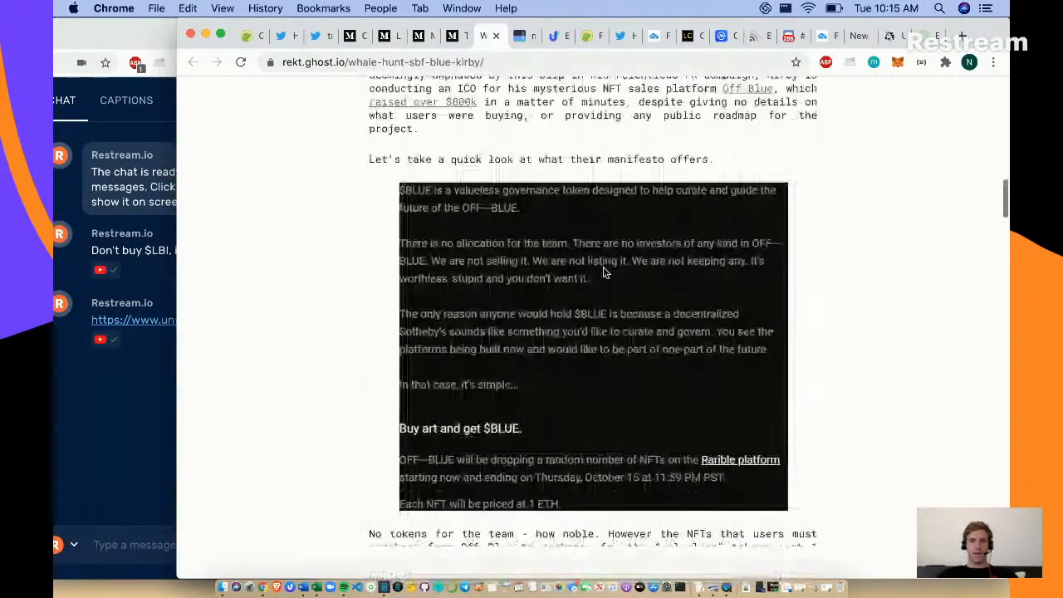
scroll(down, 3)
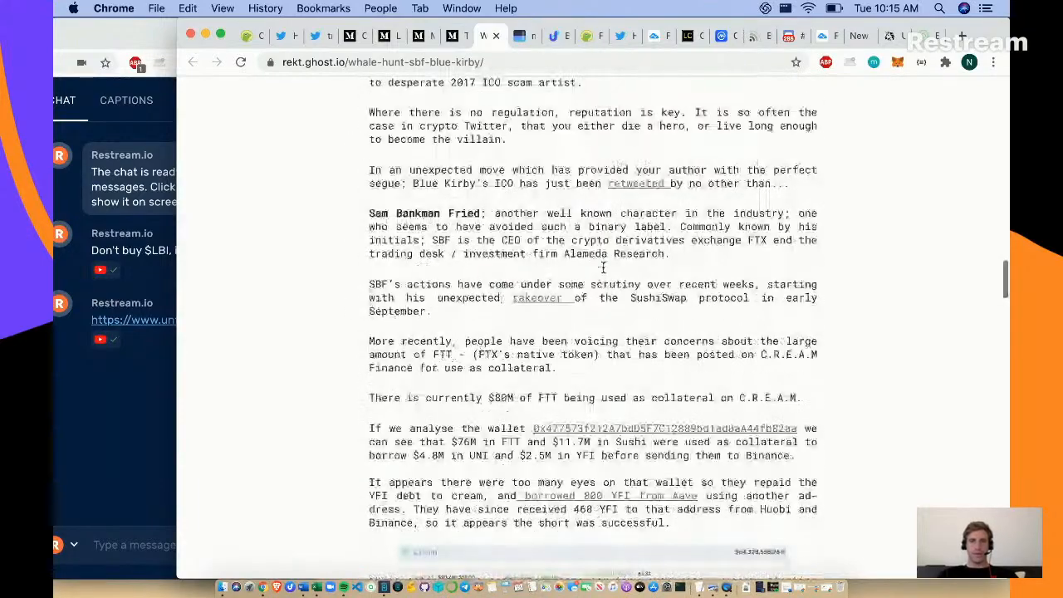
scroll(down, 3)
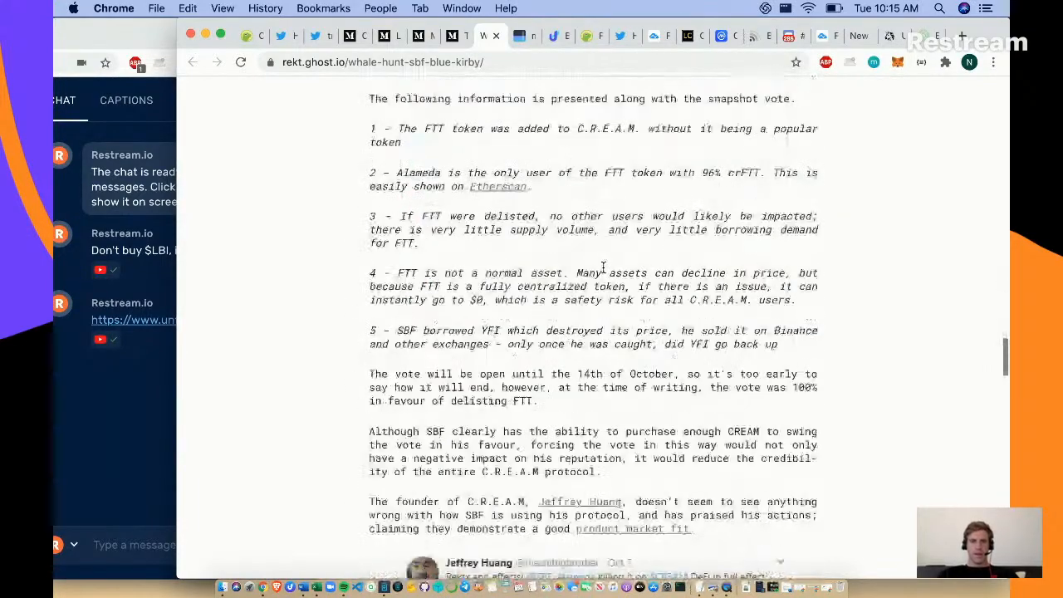
scroll(down, 3)
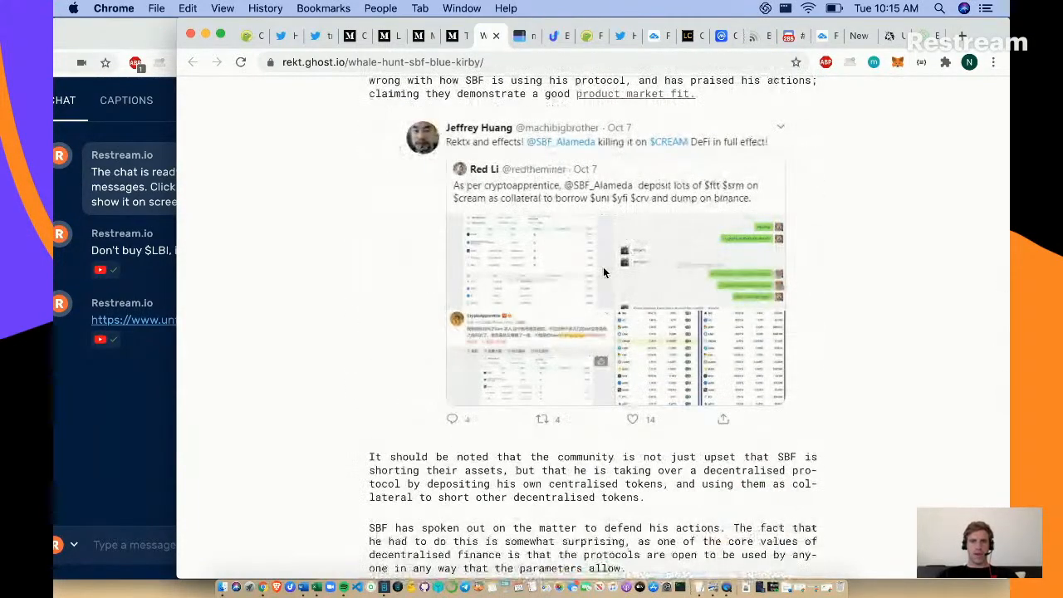
scroll(down, 3)
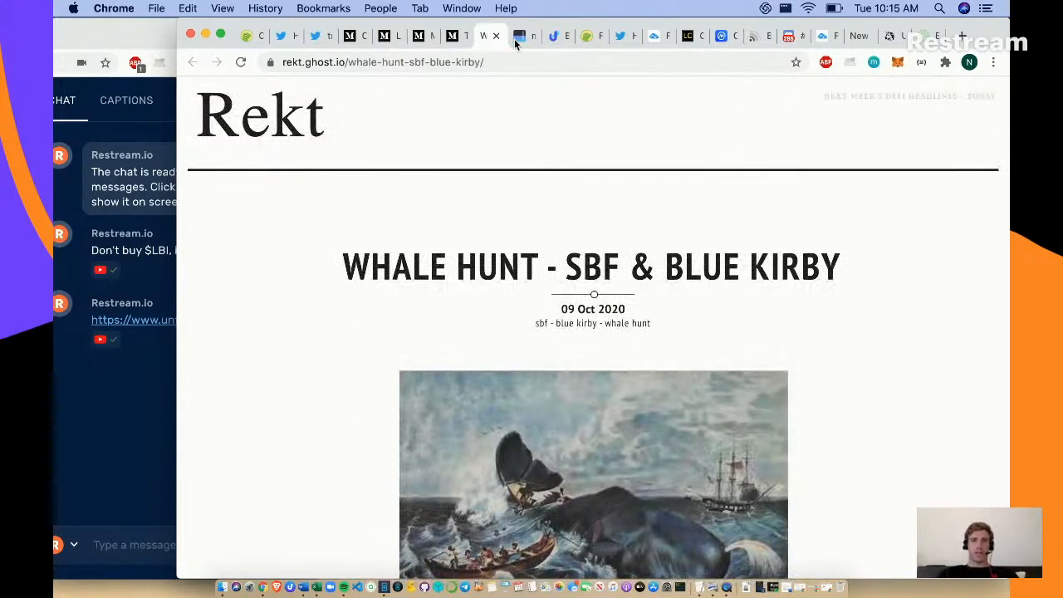
click(524, 36)
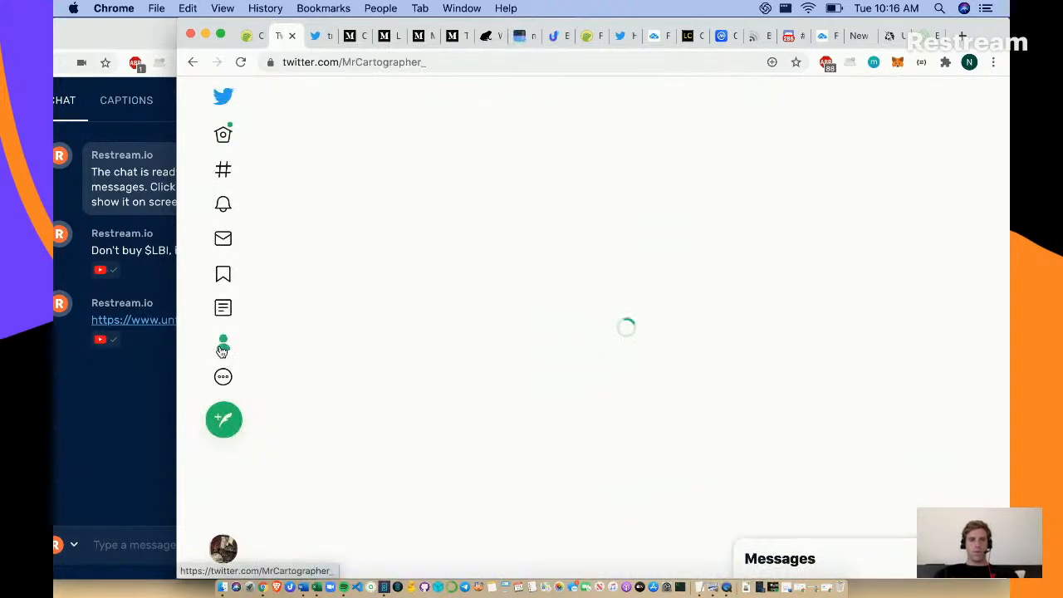
- Show Crypto Cartography's Tweets & replies and view the 'Where do you track this?' reply thread
click(223, 347)
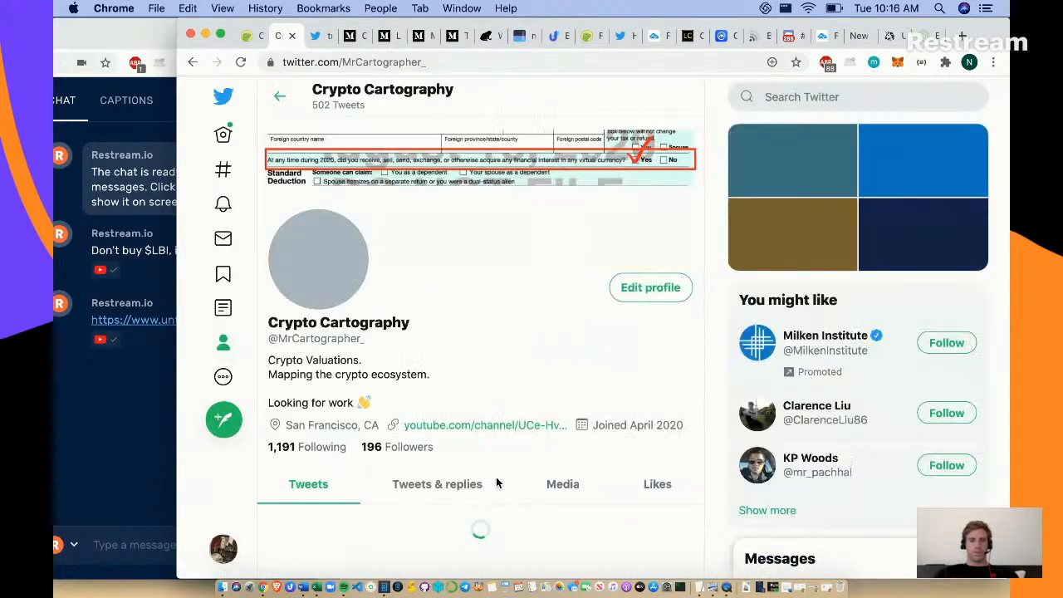
click(437, 486)
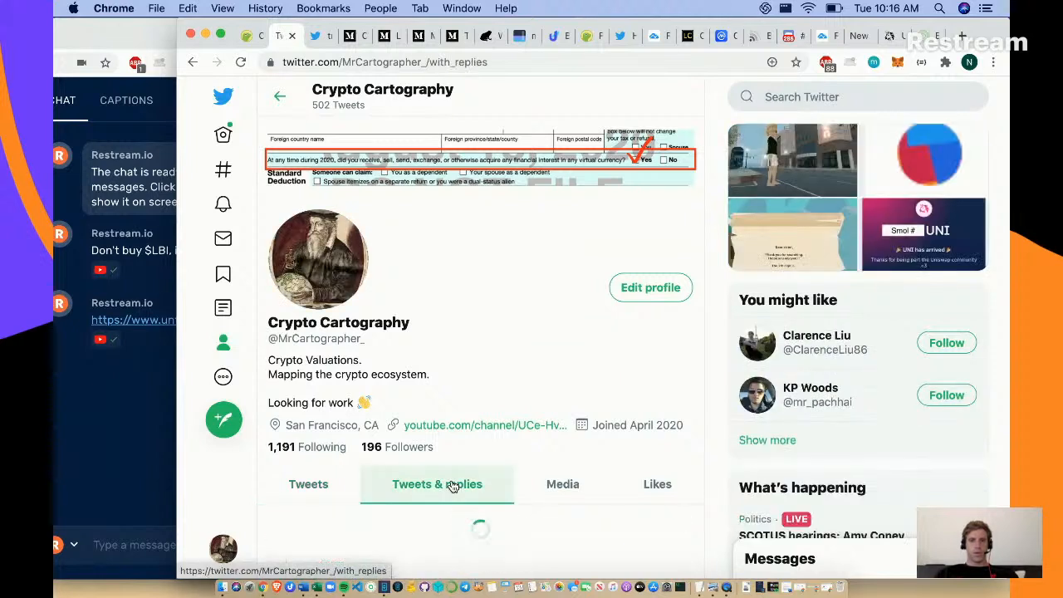
click(437, 485)
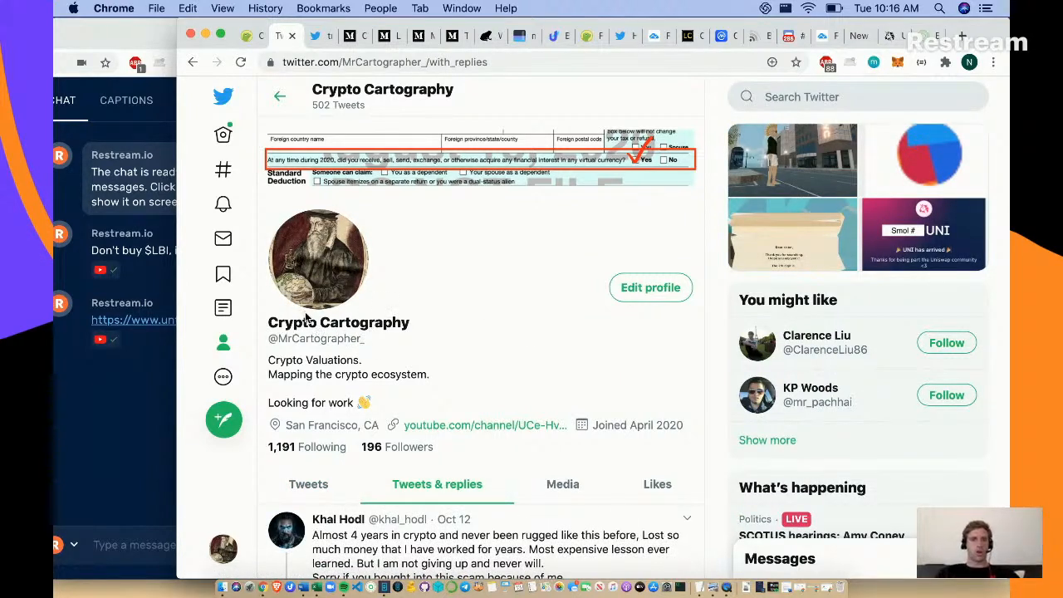
scroll(down, 3)
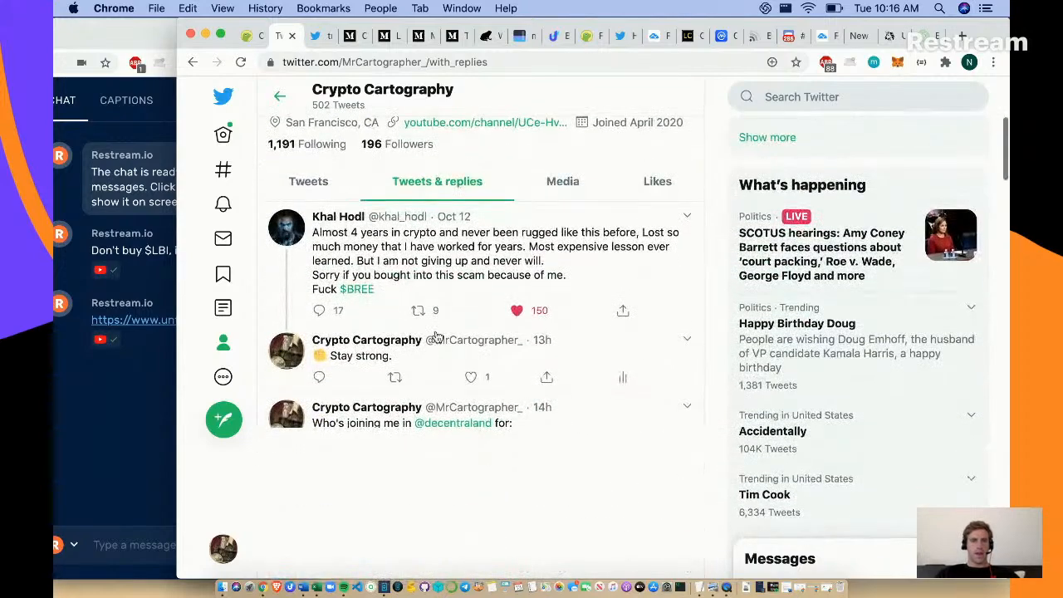
scroll(down, 3)
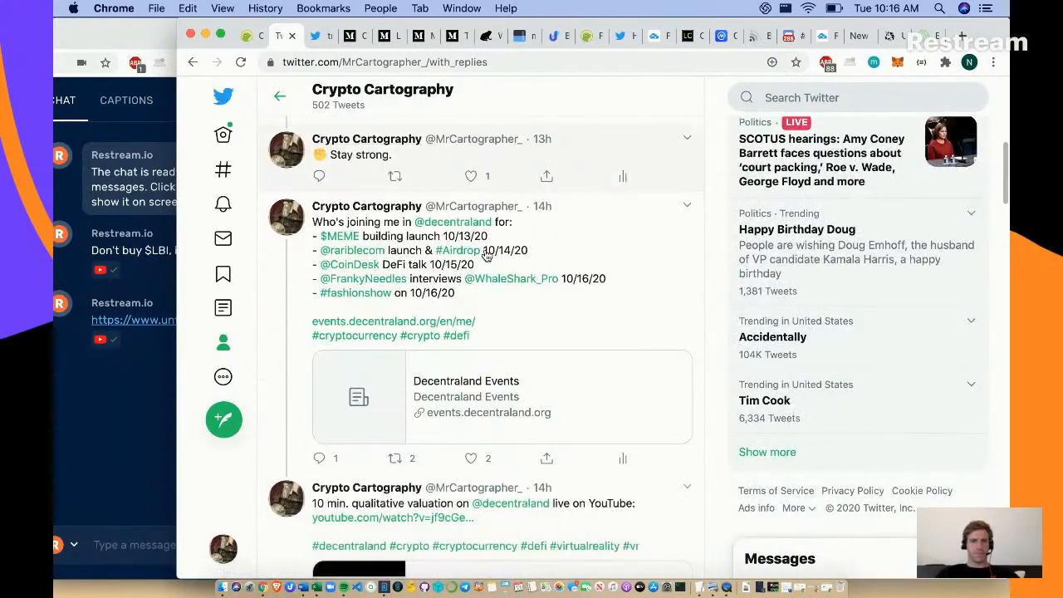
scroll(down, 3)
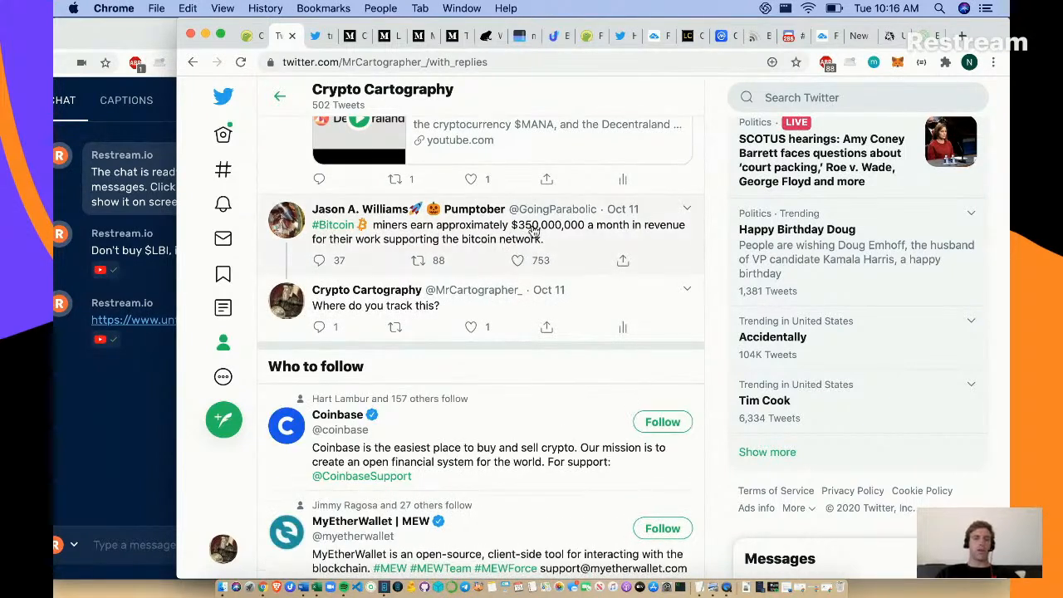
mouse_move(623, 240)
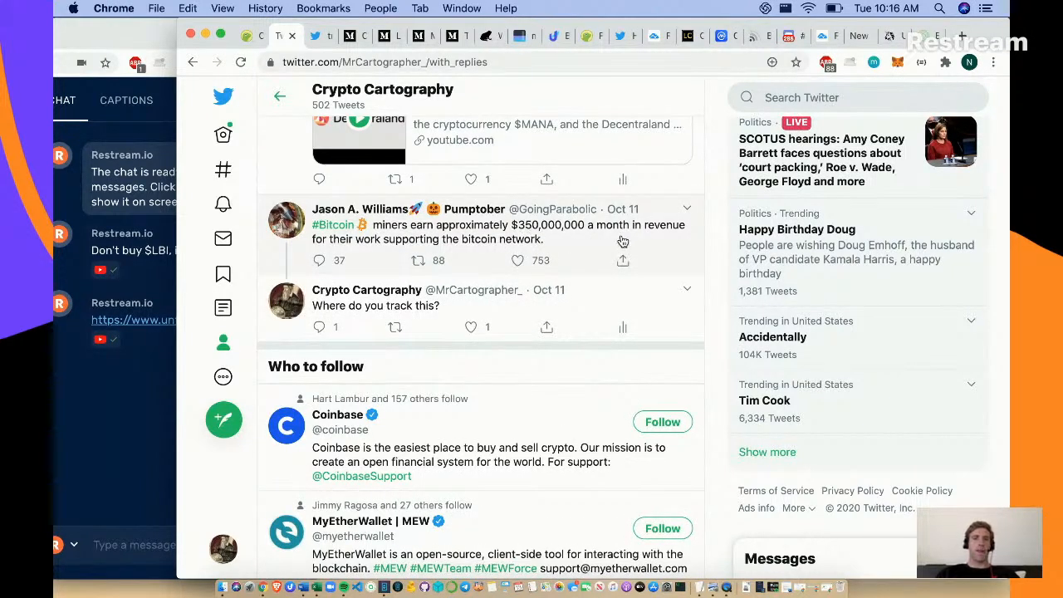
mouse_move(524, 216)
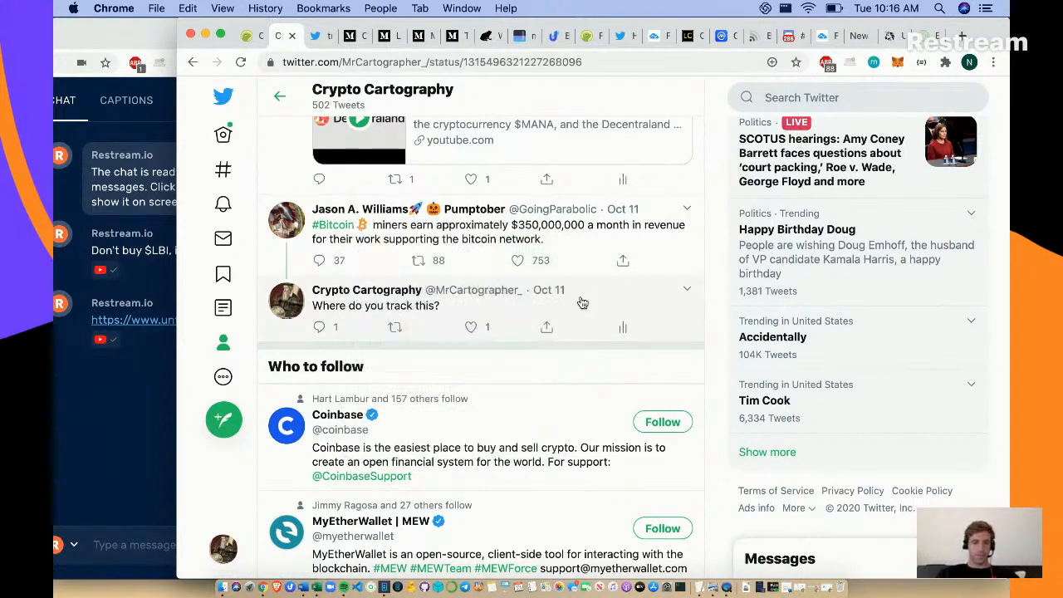
click(375, 305)
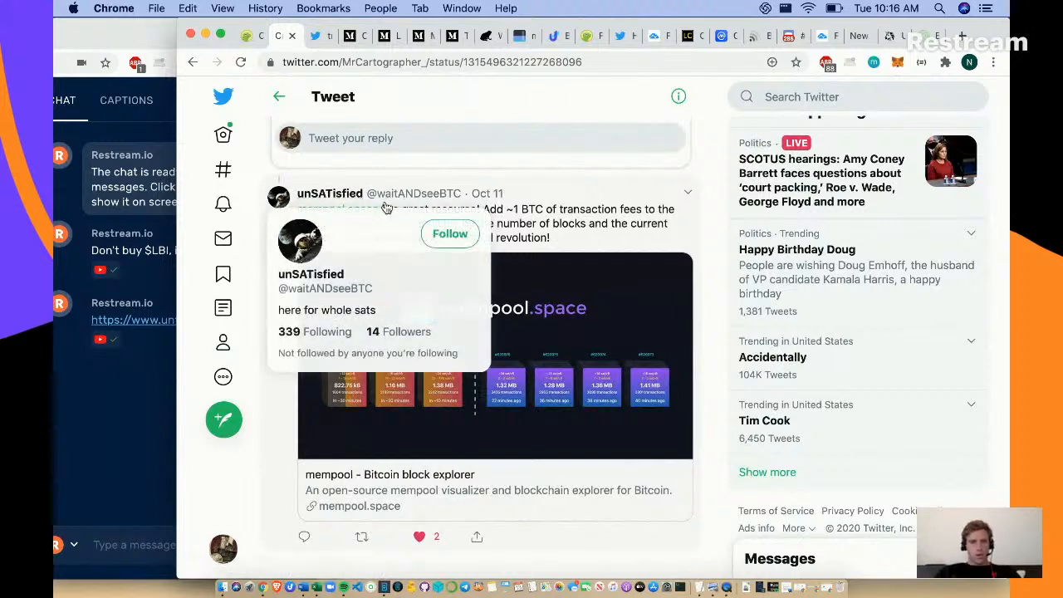
mouse_move(445, 206)
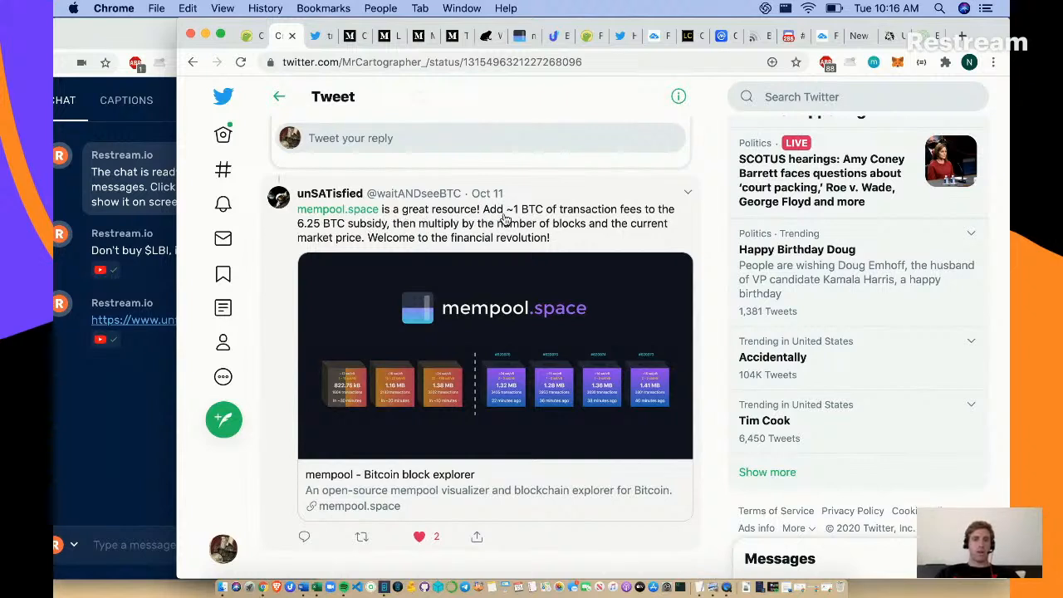
mouse_move(622, 236)
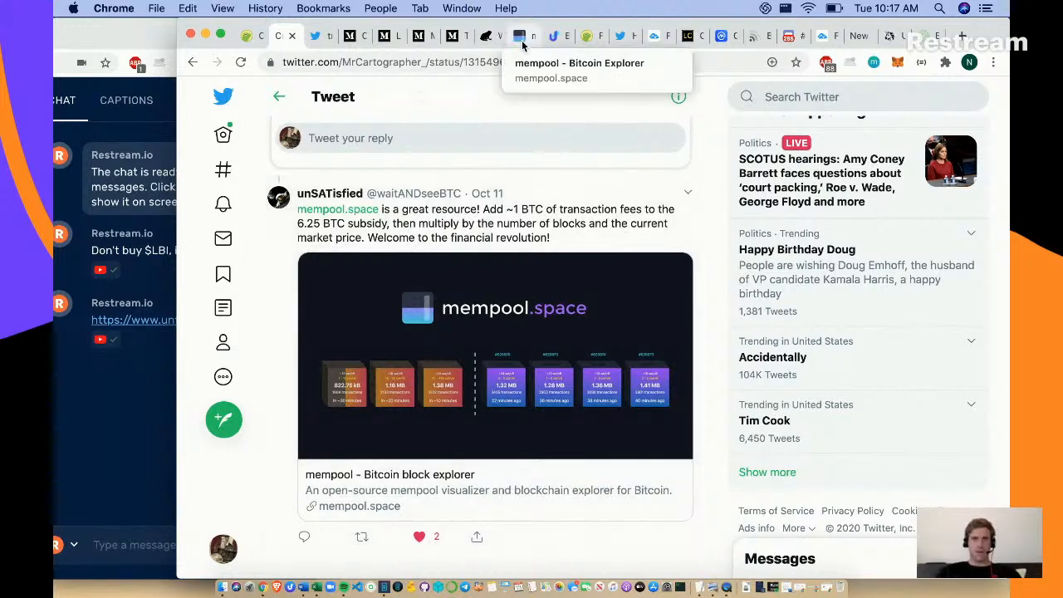
mouse_move(523, 71)
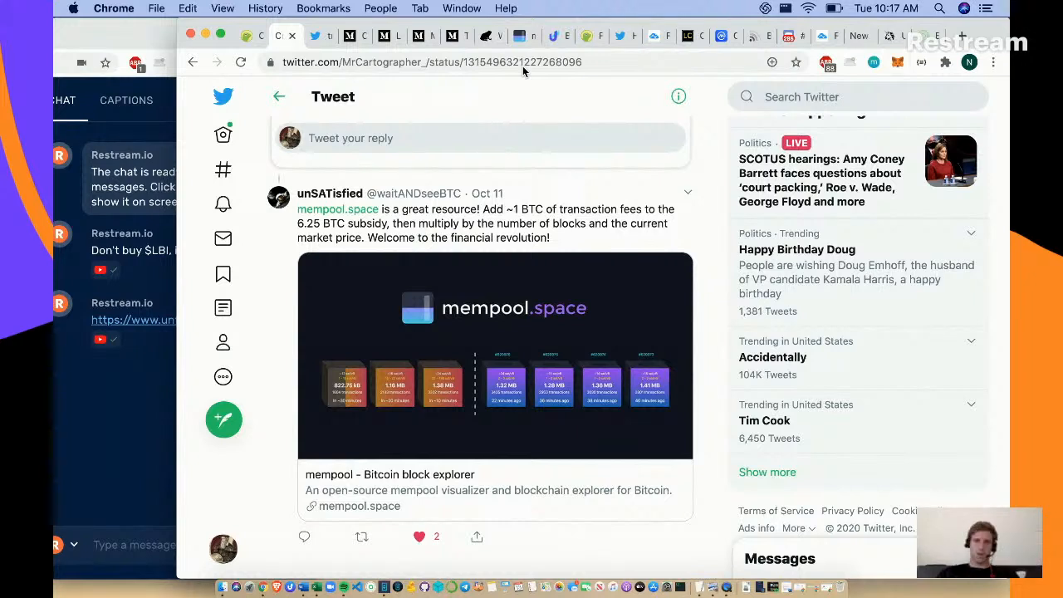
mouse_move(523, 47)
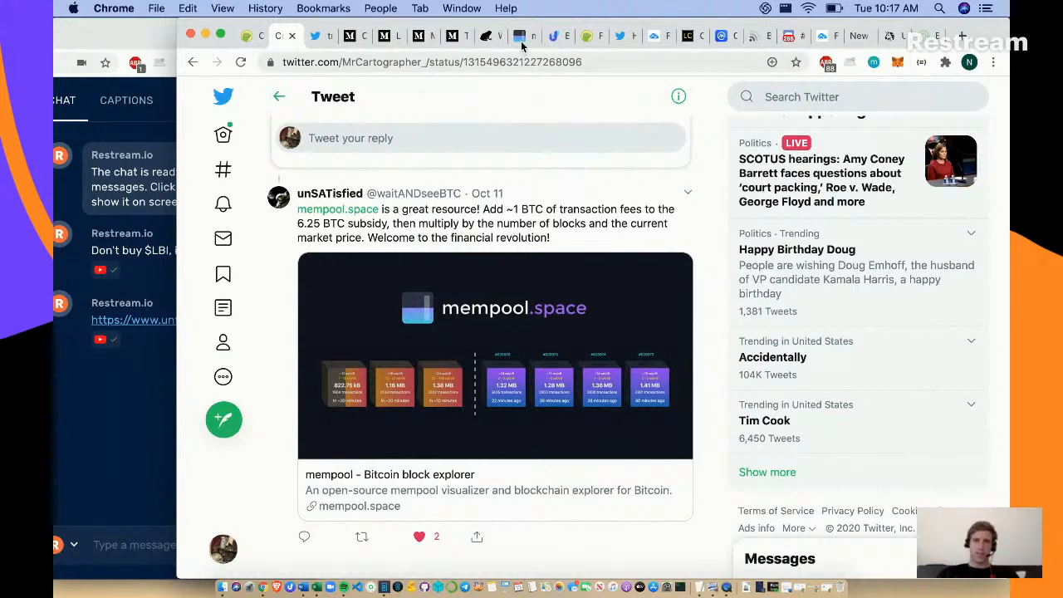
- Scroll the mempool.space dashboard past the size and vBytes charts to Latest blocks and transactions
click(522, 37)
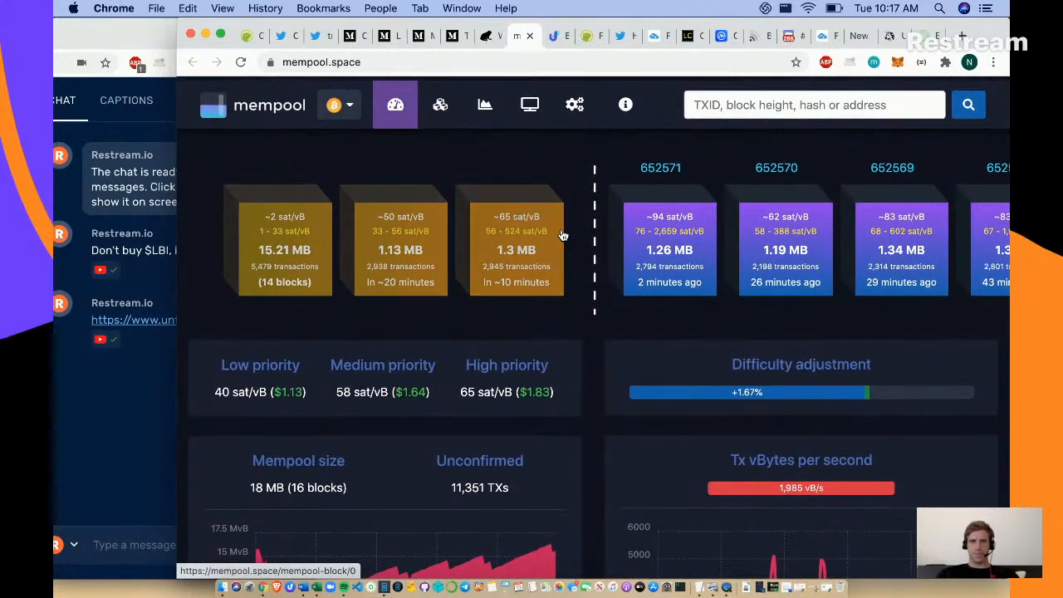
scroll(down, 3)
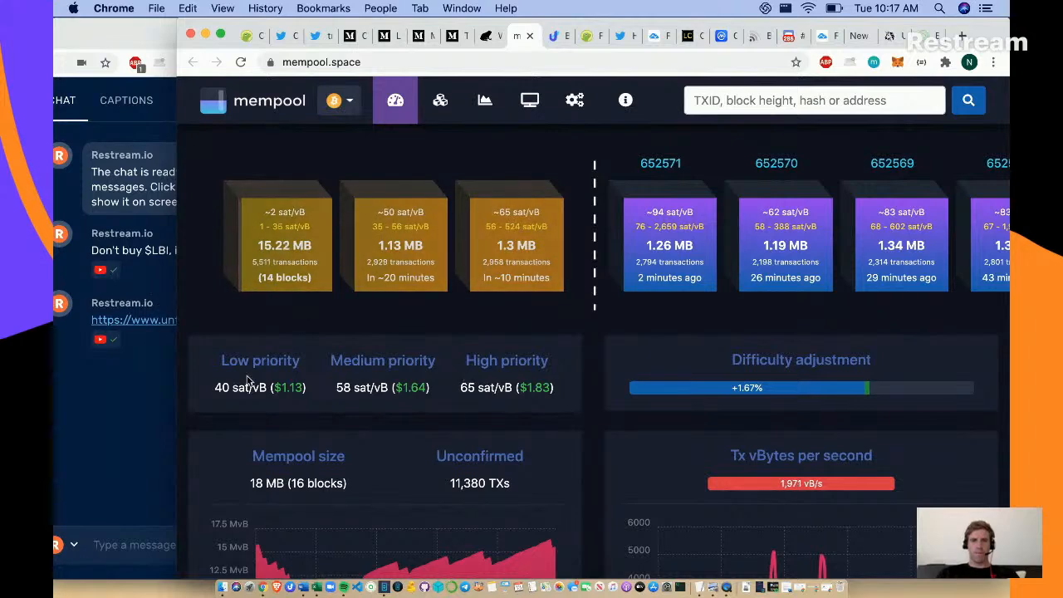
mouse_move(595, 348)
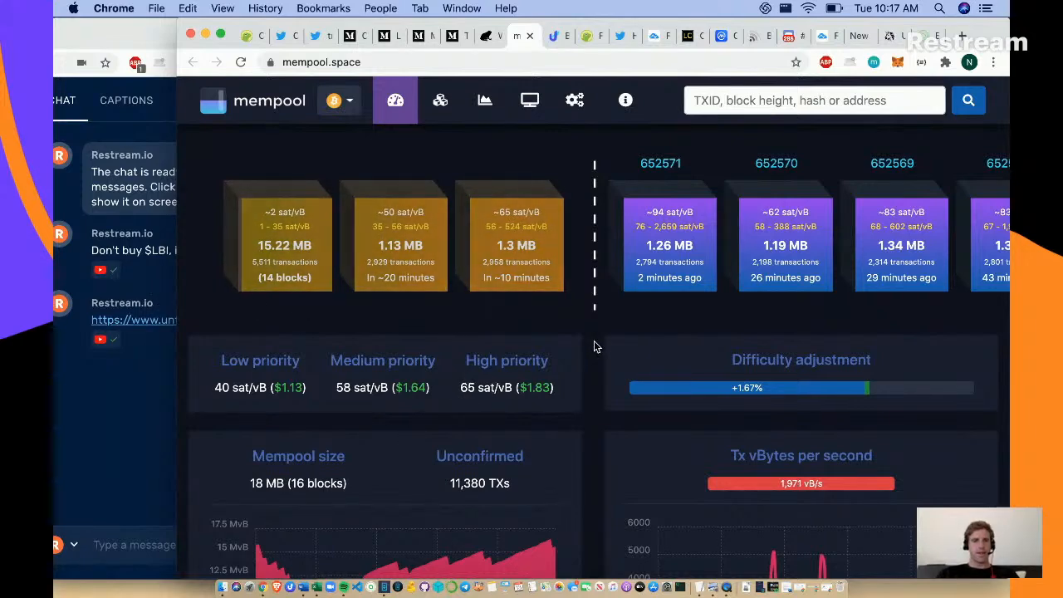
scroll(down, 3)
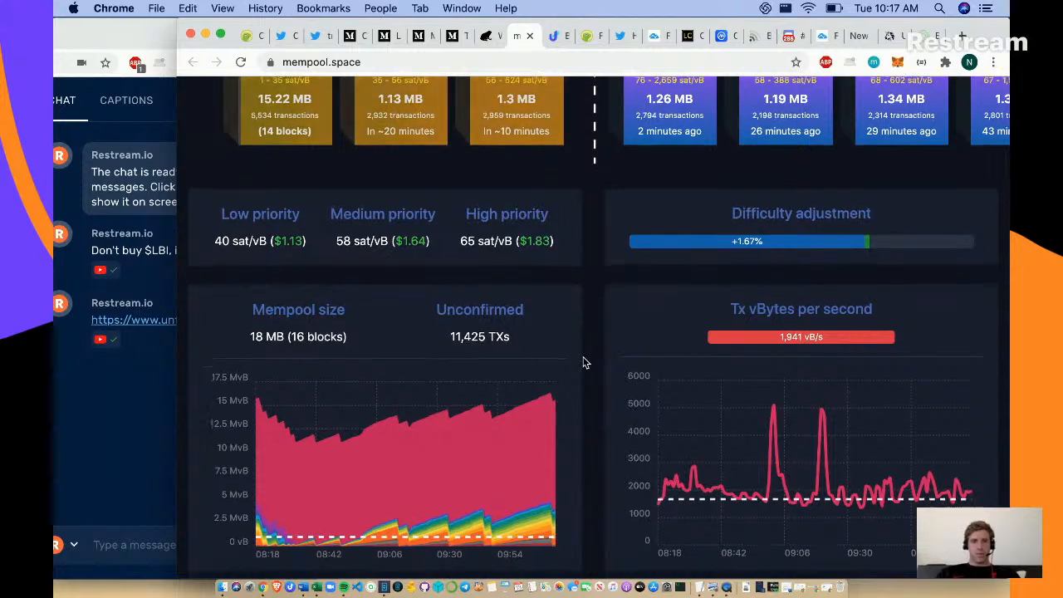
scroll(down, 3)
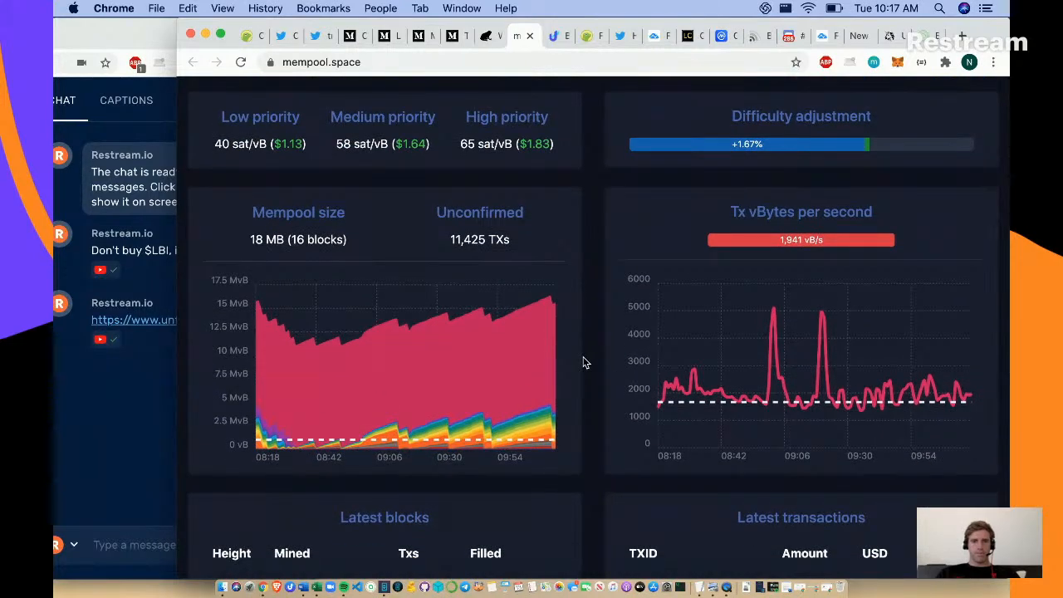
scroll(down, 3)
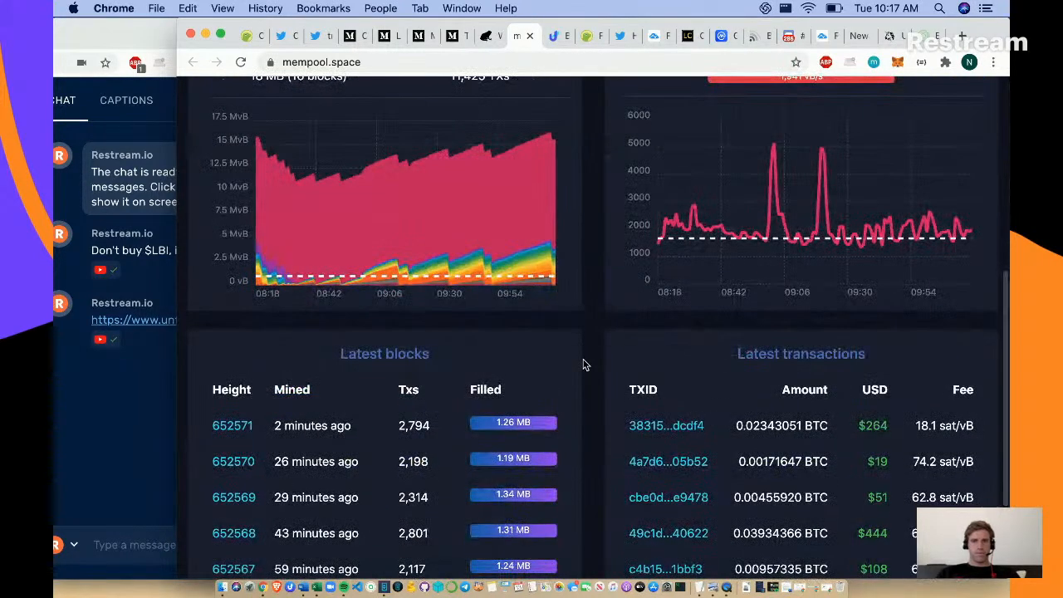
scroll(down, 3)
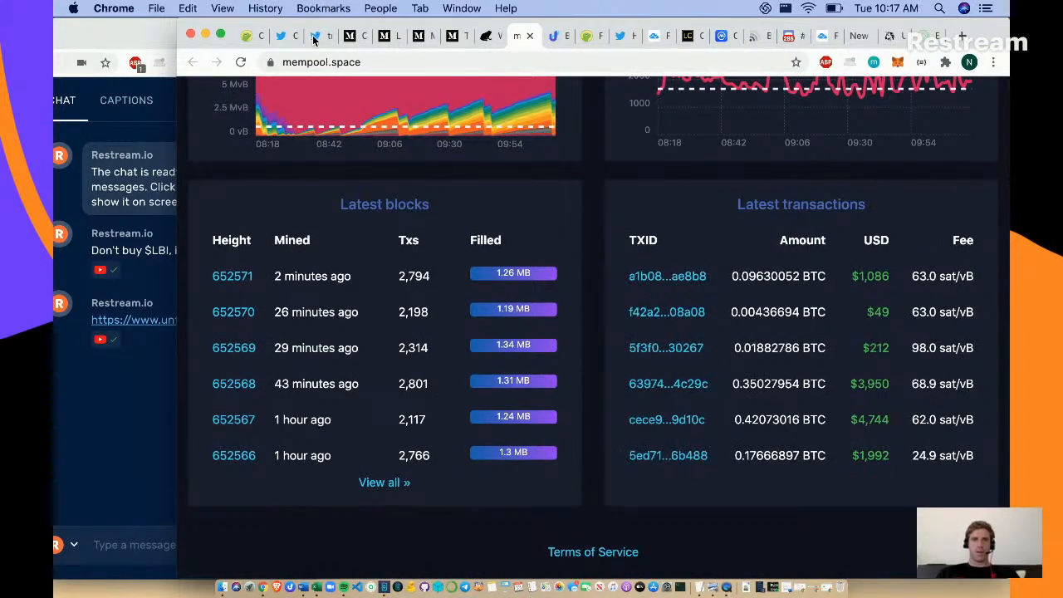
- Return to the unSATisfied tweet recommending mempool.space with its link preview card
click(312, 37)
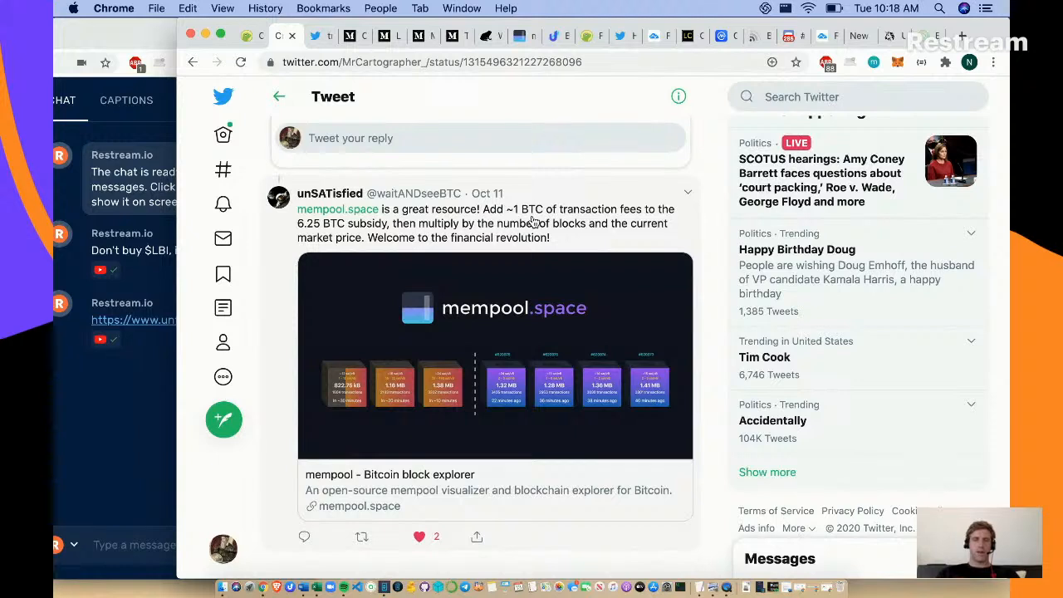
mouse_move(391, 233)
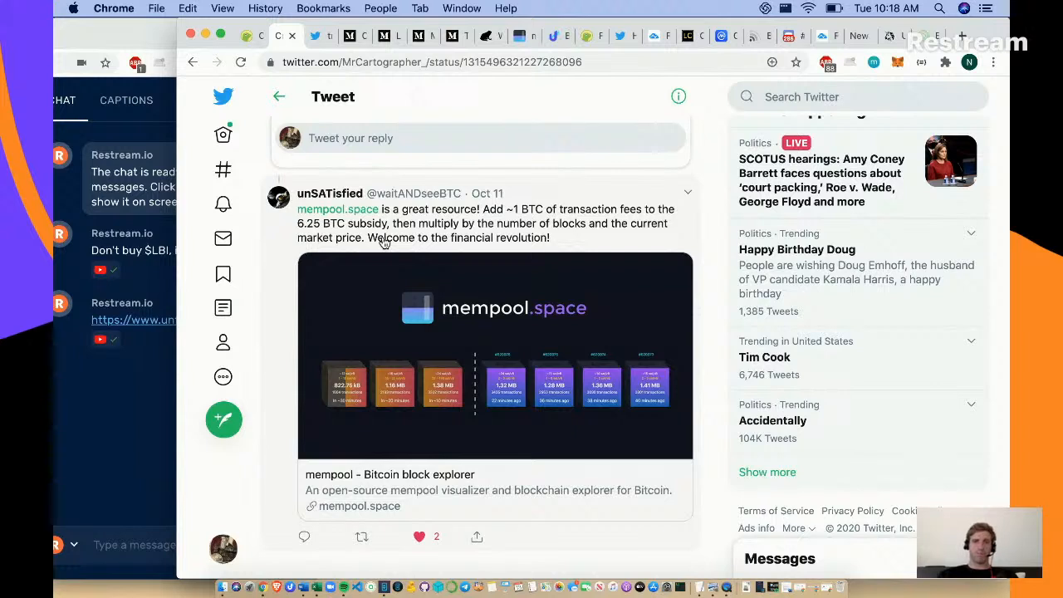
mouse_move(359, 229)
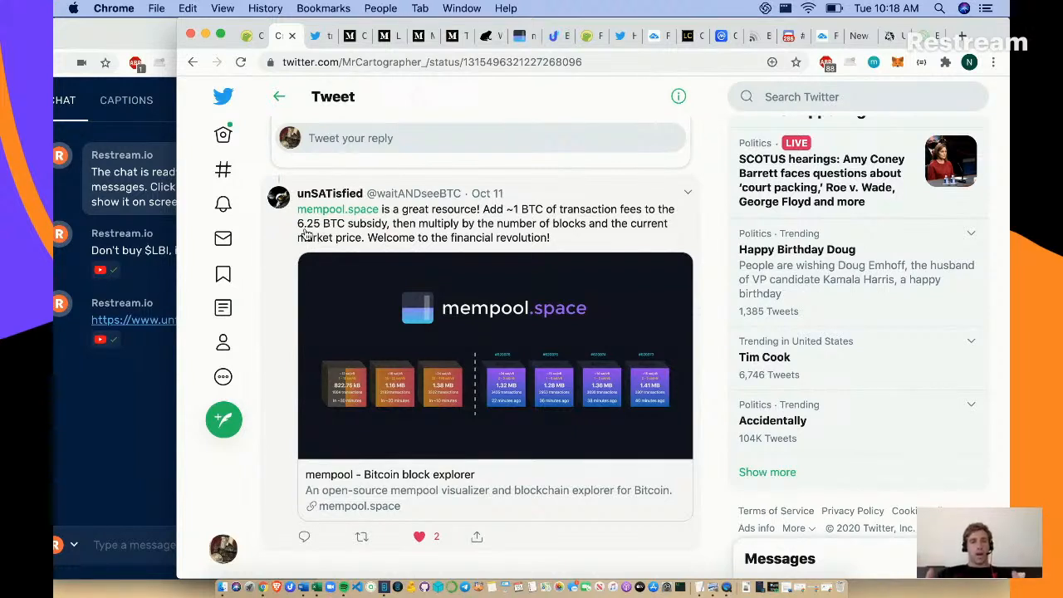
mouse_move(575, 239)
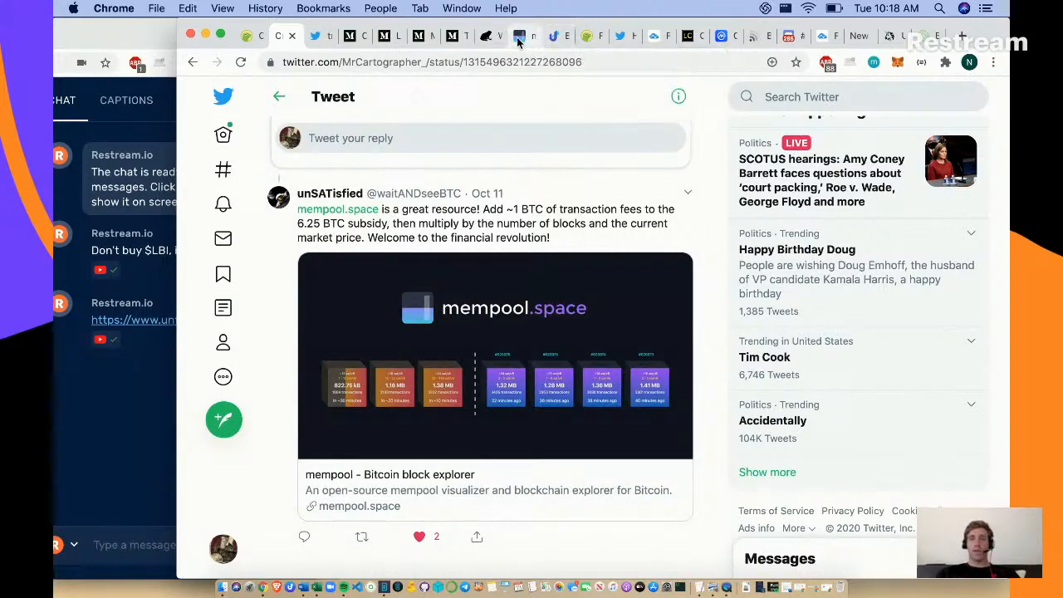
- View mempool.space's Blocks list led by block 652571, then return to the dashboard
click(523, 37)
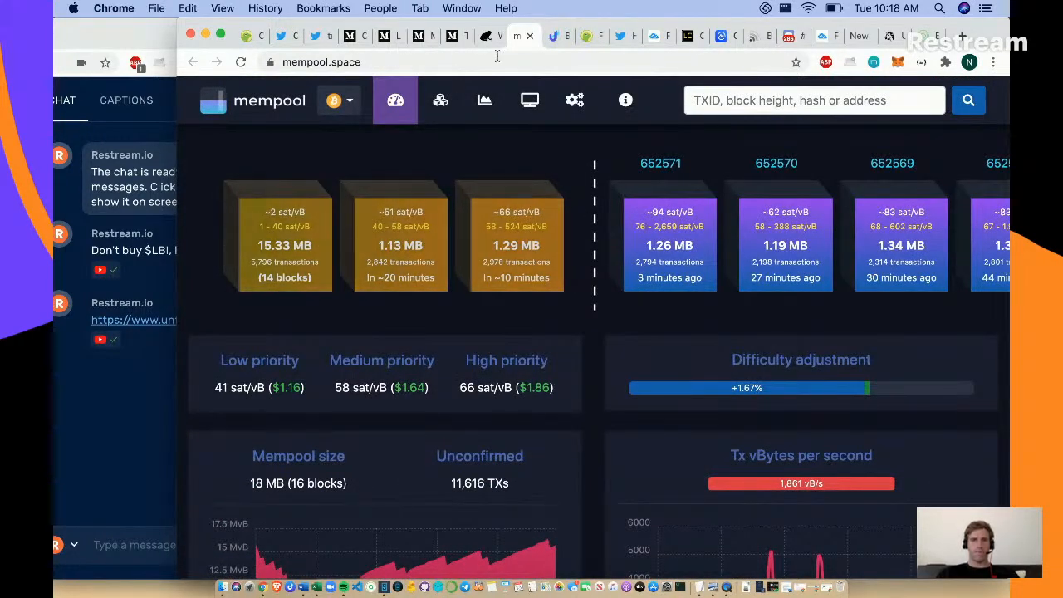
mouse_move(529, 35)
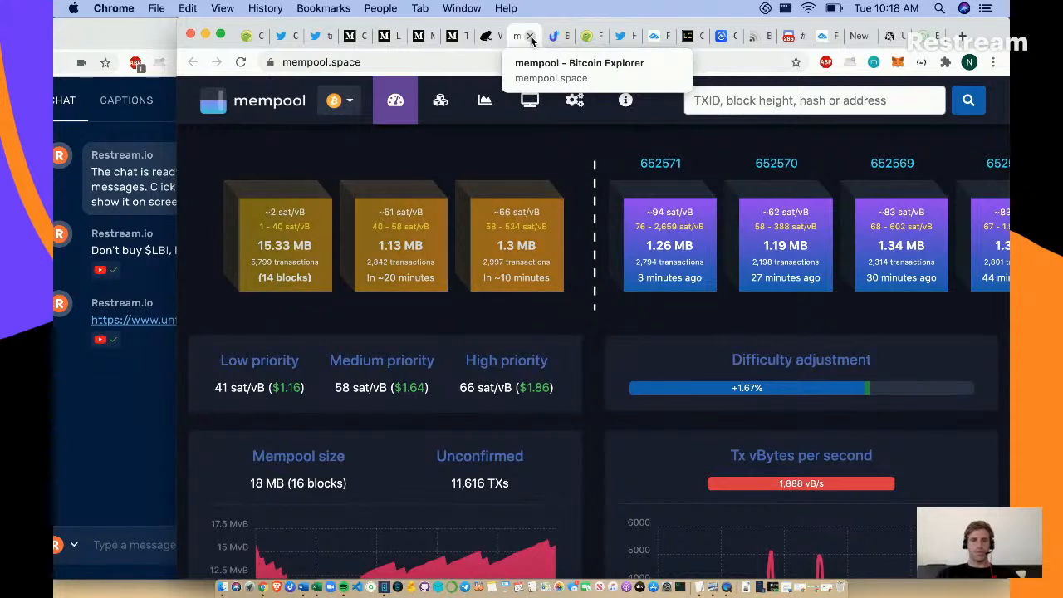
mouse_move(445, 94)
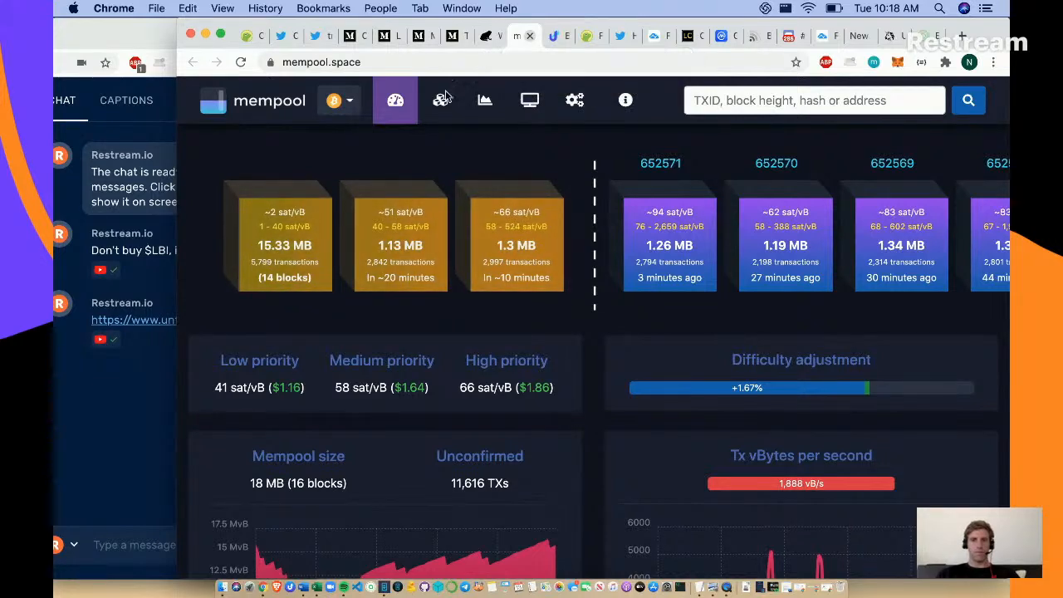
click(440, 100)
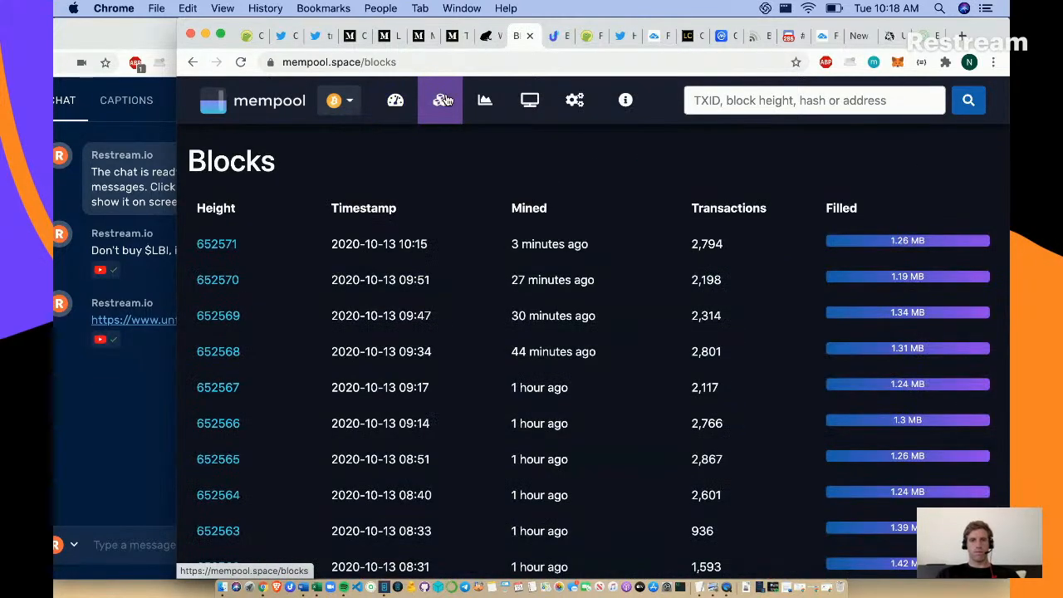
click(485, 101)
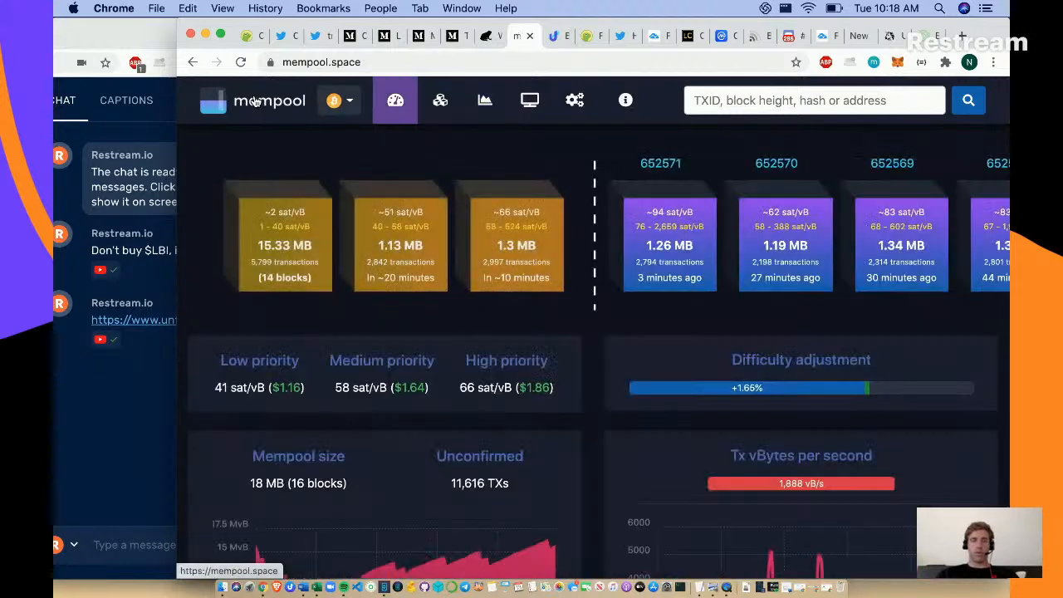
- Scroll to the Mempool size and Tx vBytes per second charts, selecting the unconfirmed count
scroll(down, 3)
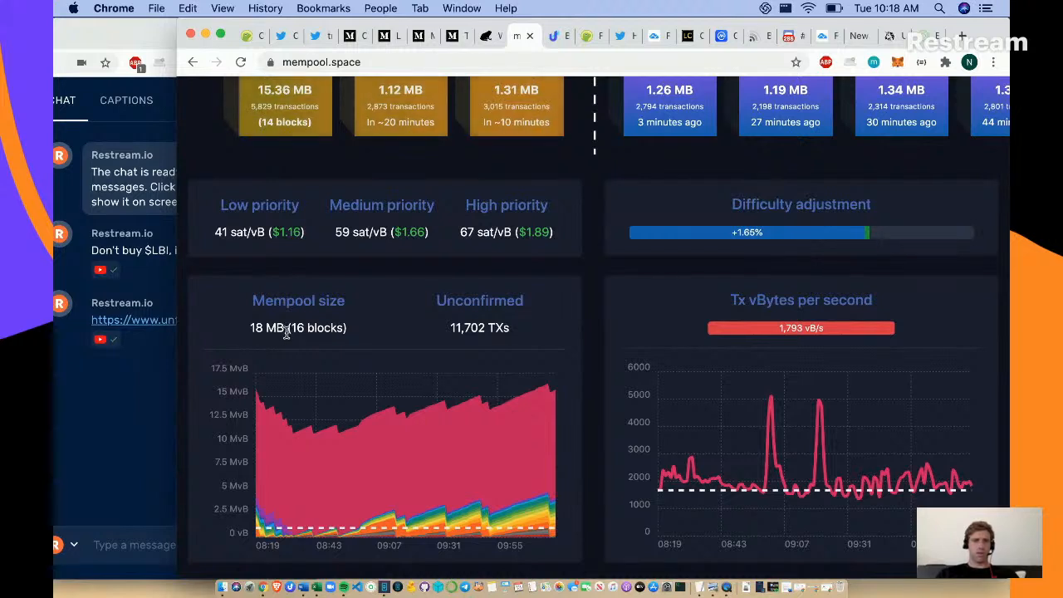
scroll(down, 3)
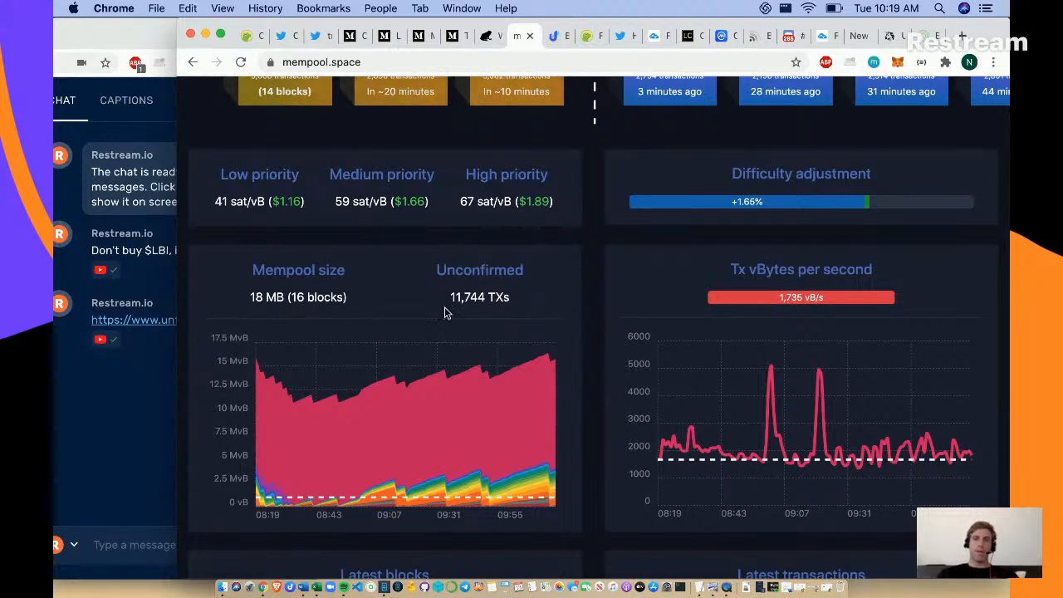
double_click(478, 296)
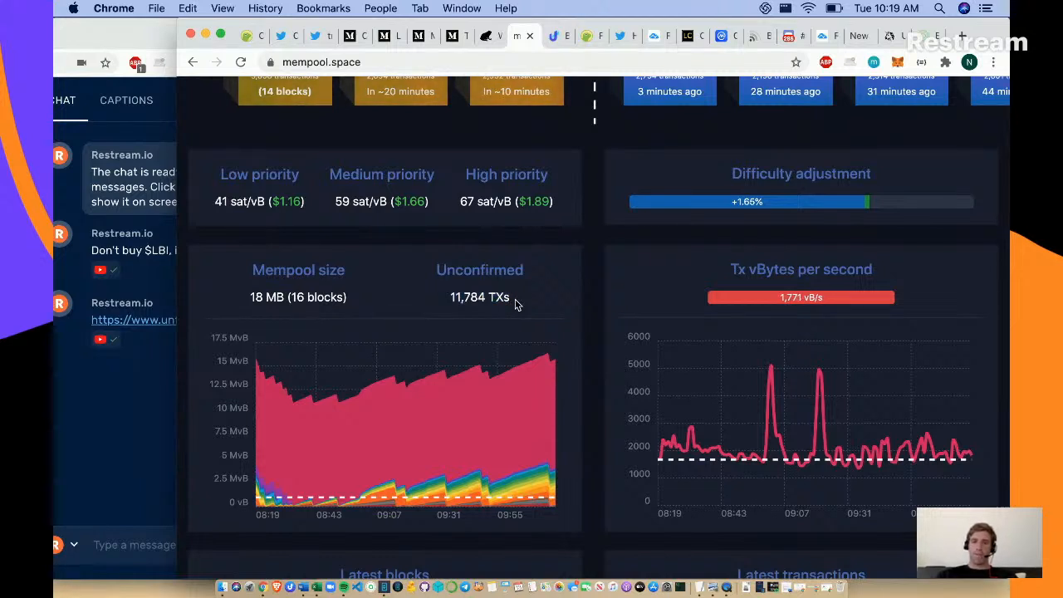
mouse_move(452, 269)
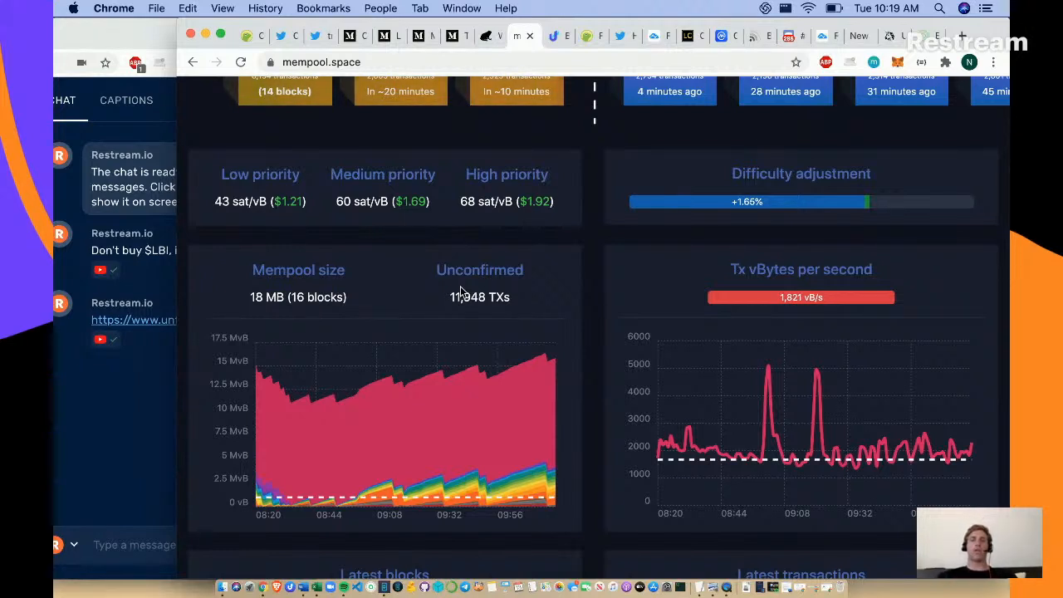
mouse_move(372, 133)
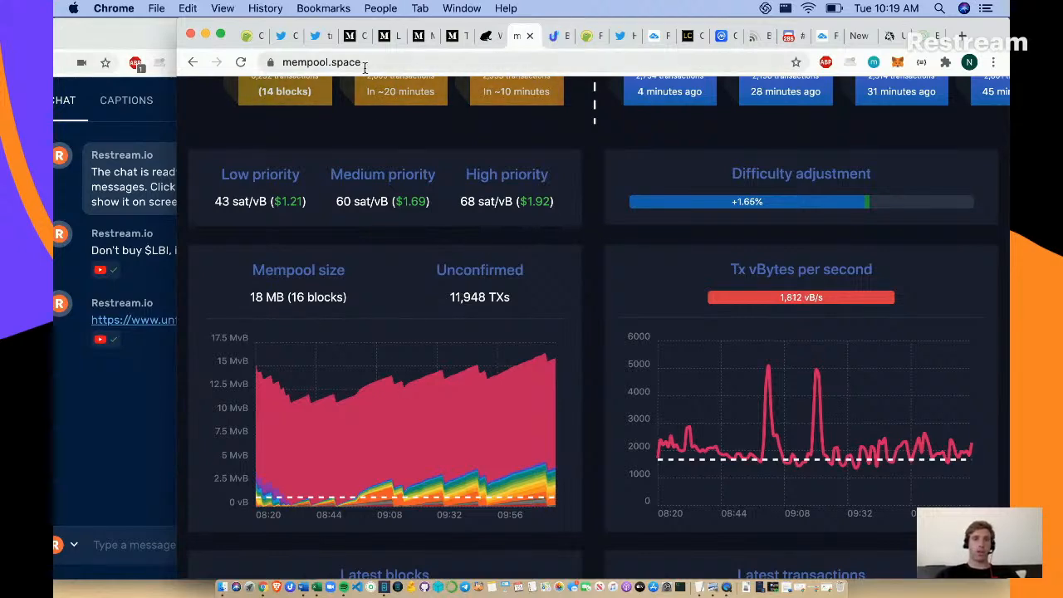
- Go to the Unstoppable Domains homepage and read down its human-readable names and uncensorable websites sections
click(525, 36)
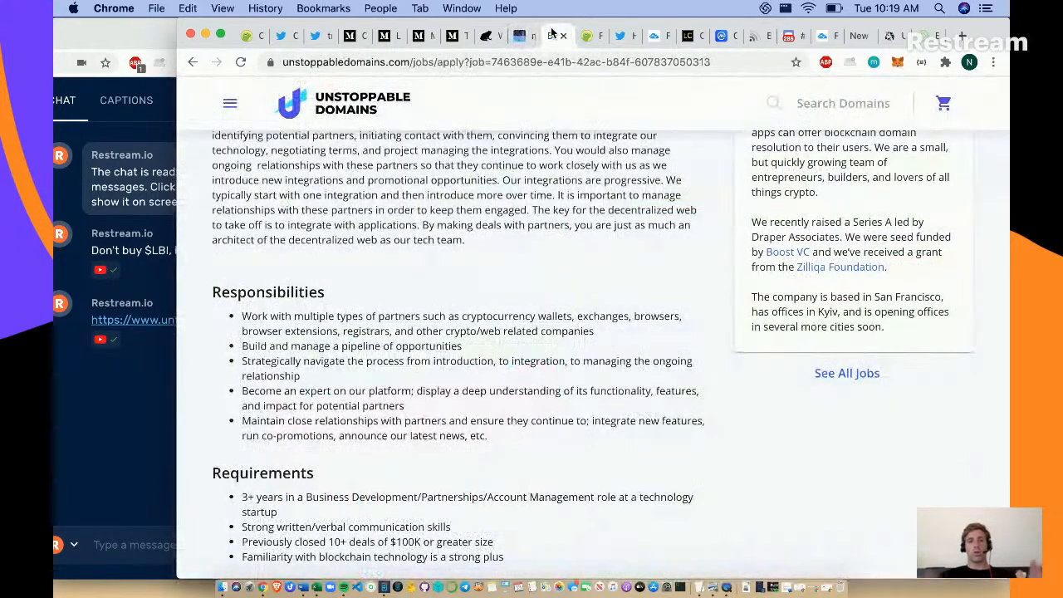
click(341, 103)
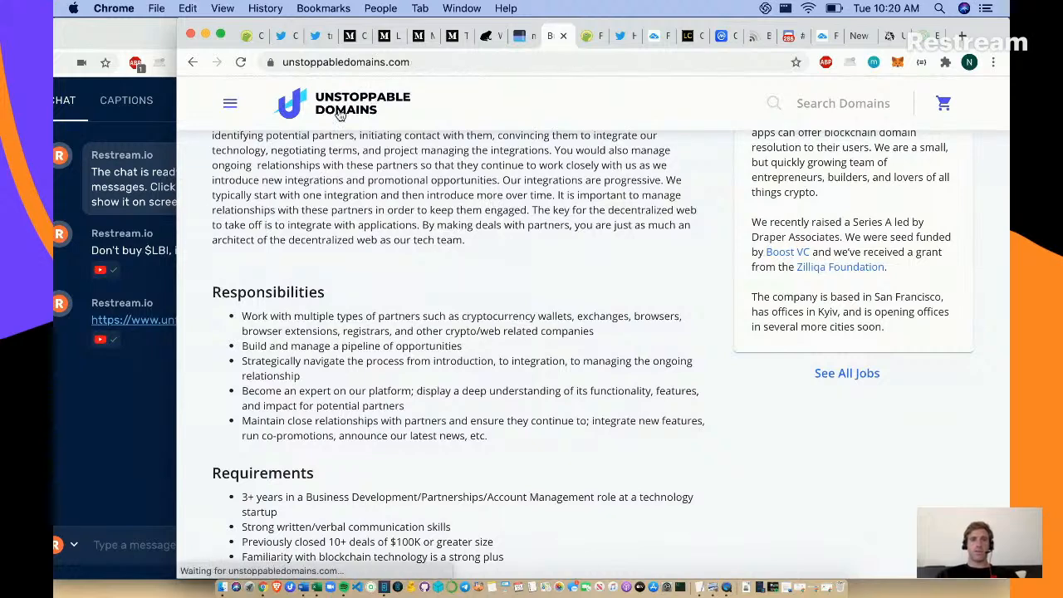
click(362, 103)
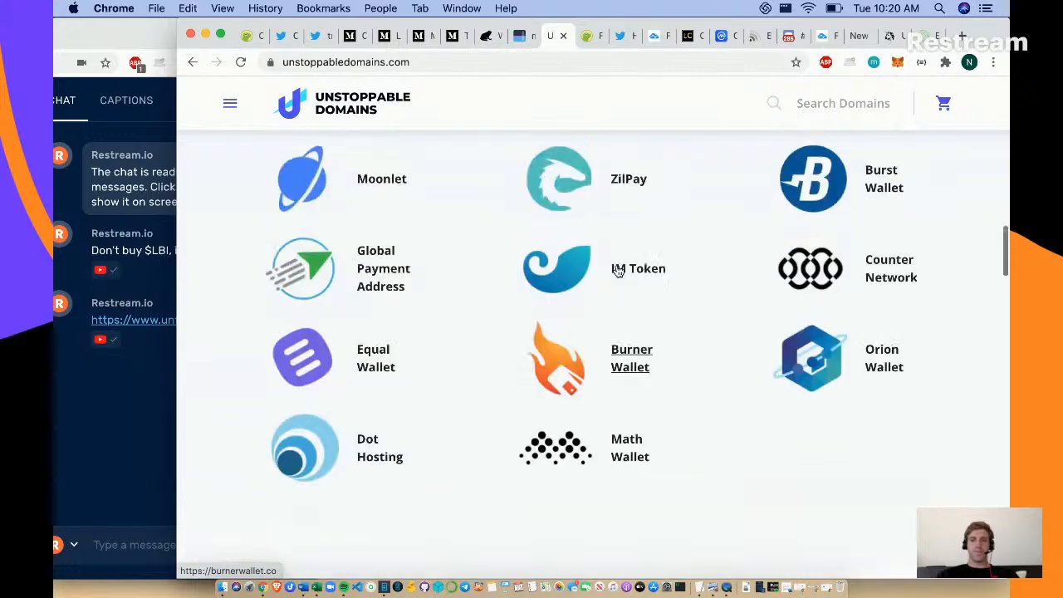
scroll(down, 3)
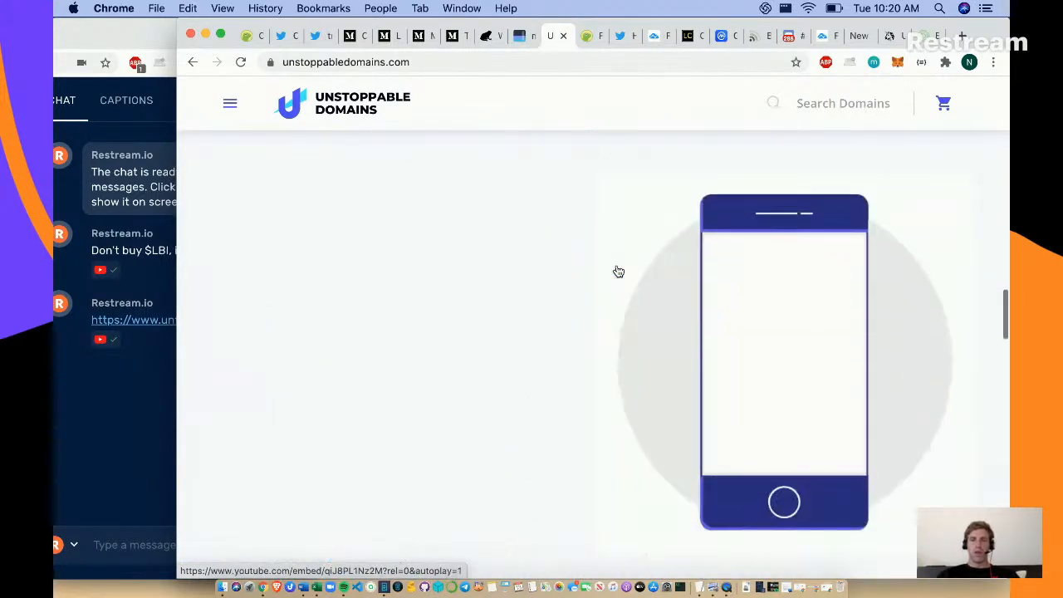
scroll(down, 3)
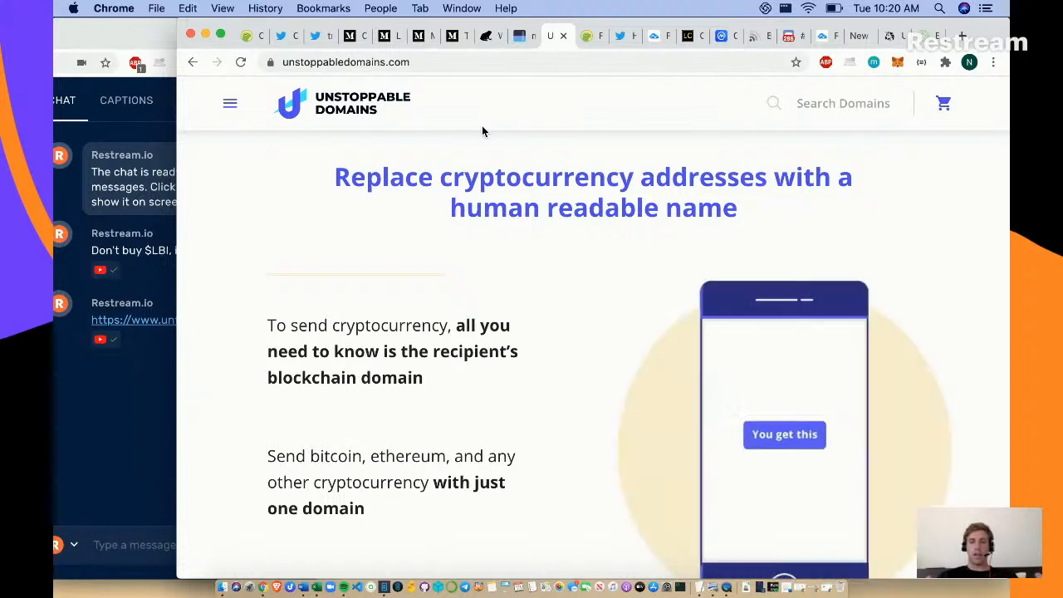
scroll(down, 3)
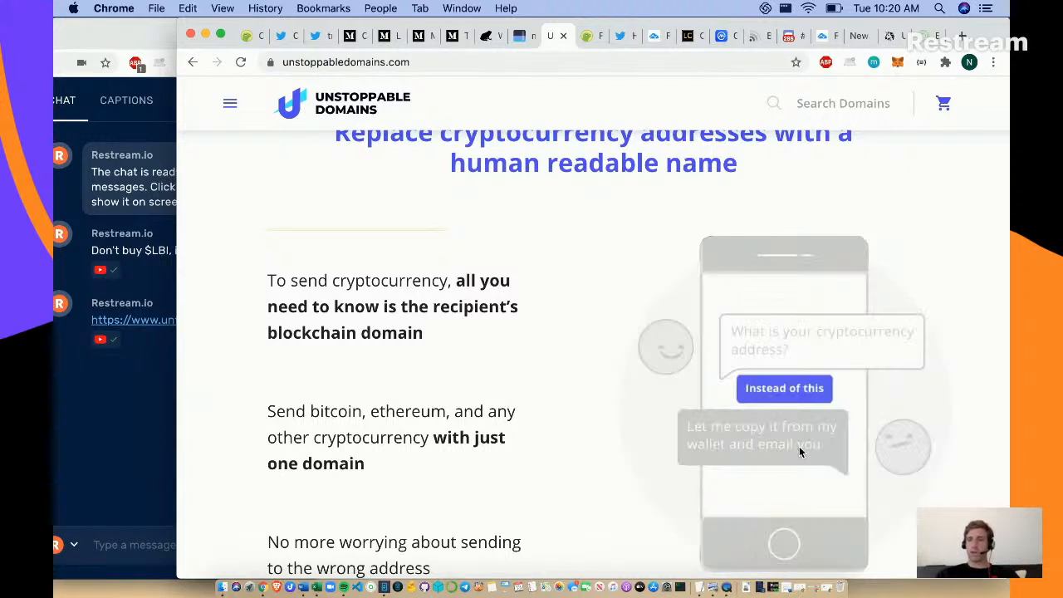
scroll(down, 3)
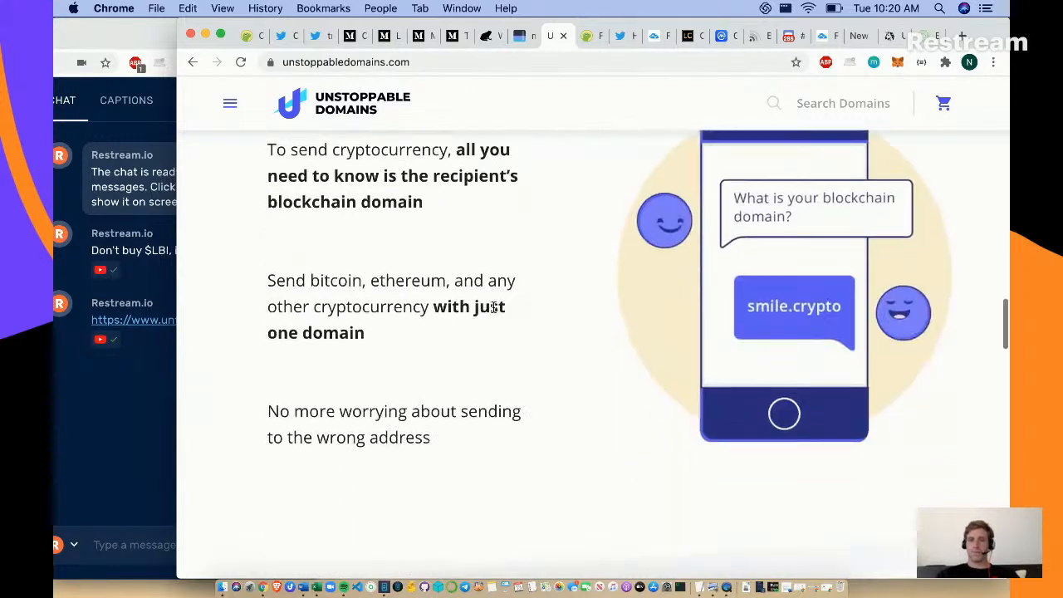
scroll(down, 3)
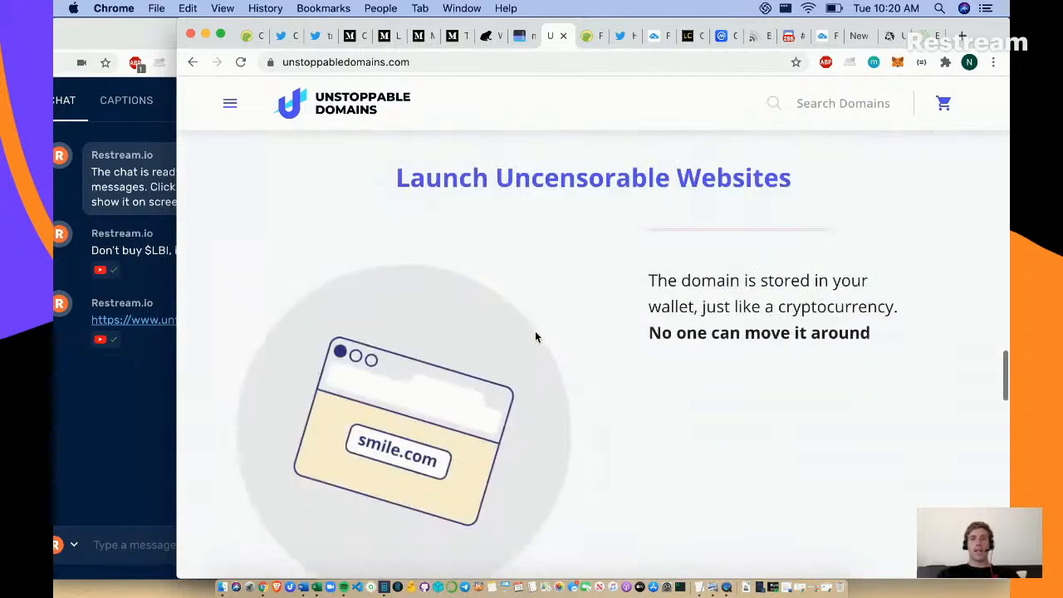
- Continue down to the Unstoppable Browser / Chrome Extension block and the FAQ
scroll(down, 3)
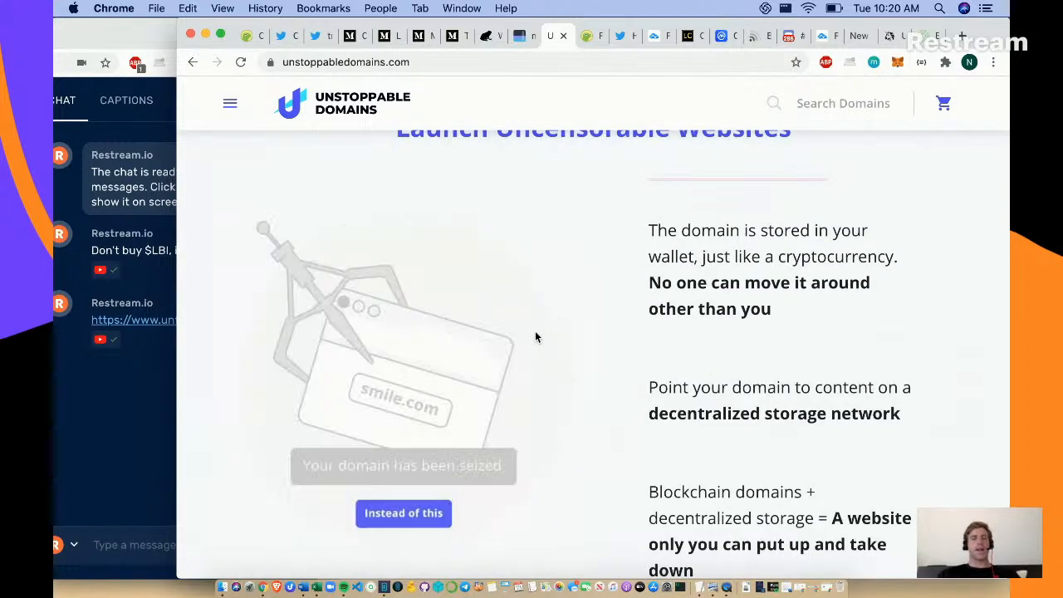
scroll(down, 3)
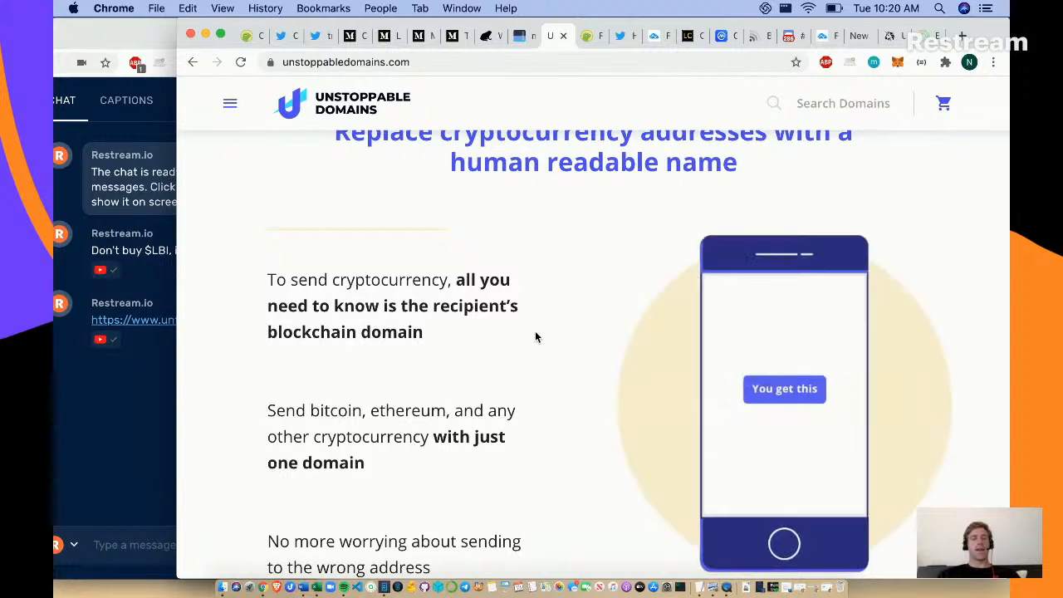
scroll(down, 3)
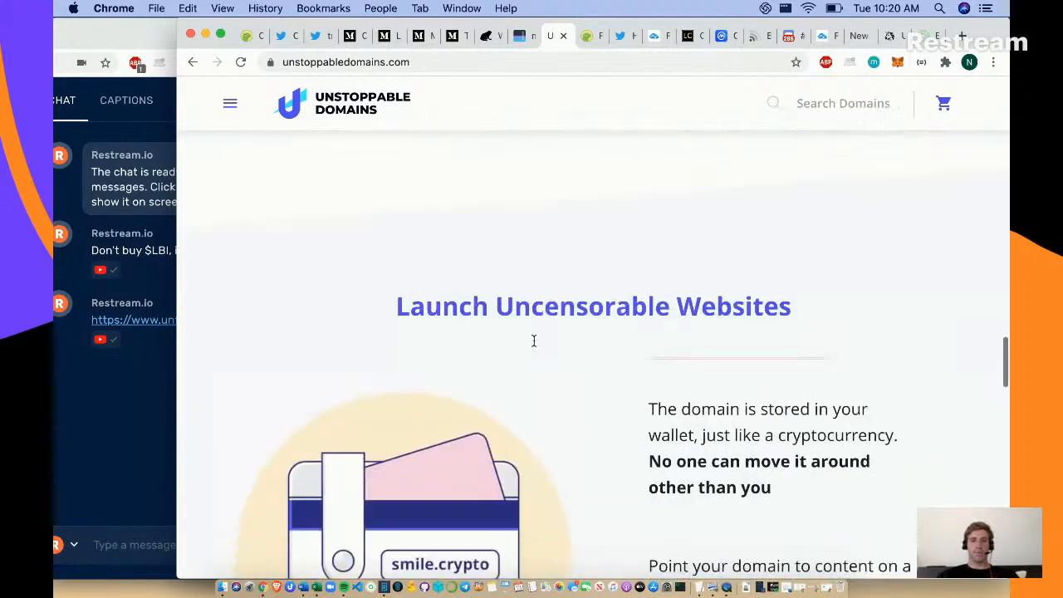
scroll(down, 3)
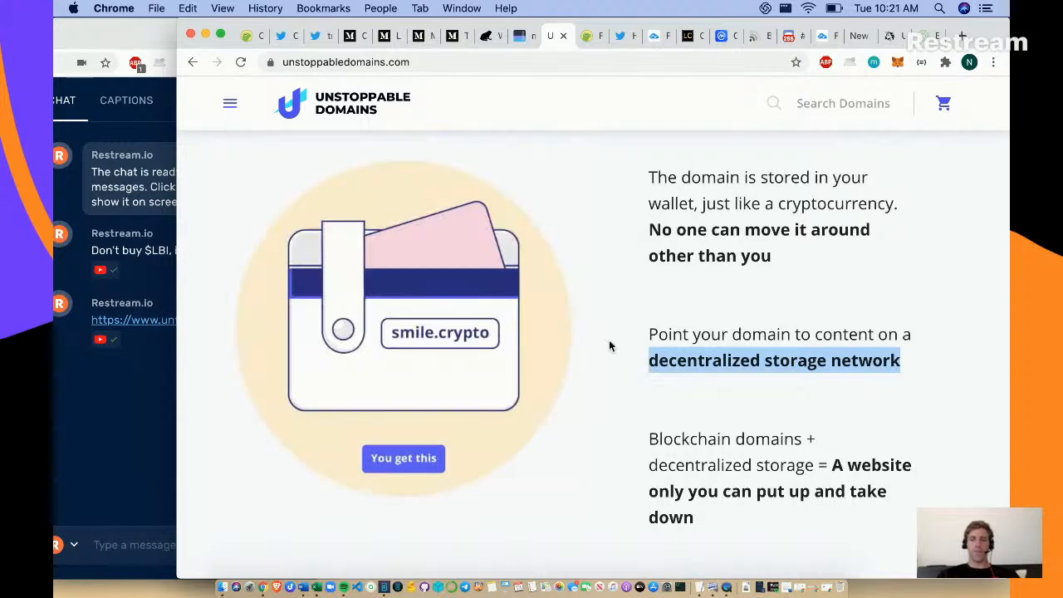
scroll(down, 3)
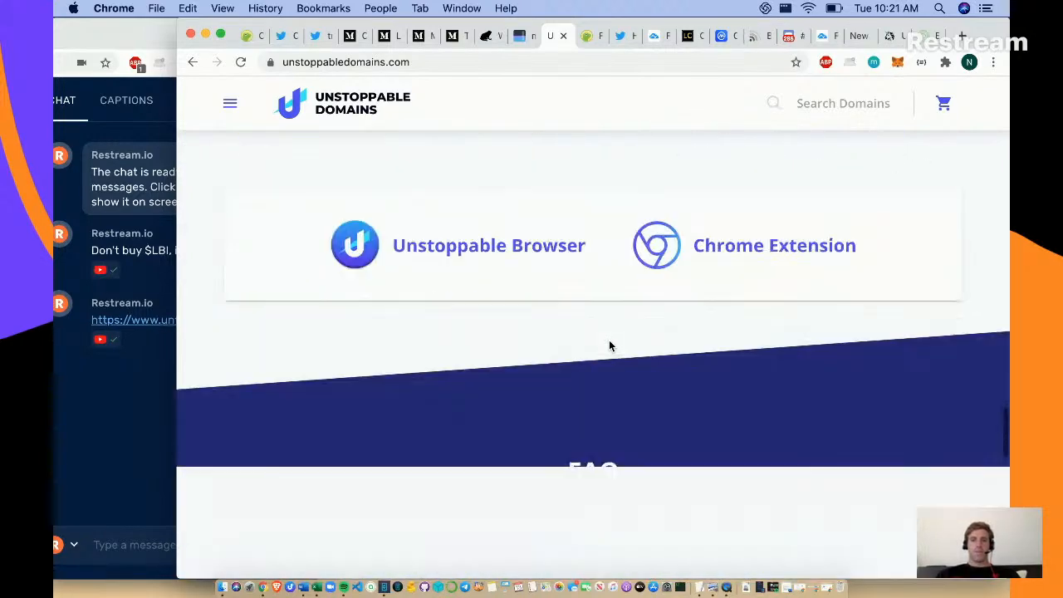
scroll(down, 3)
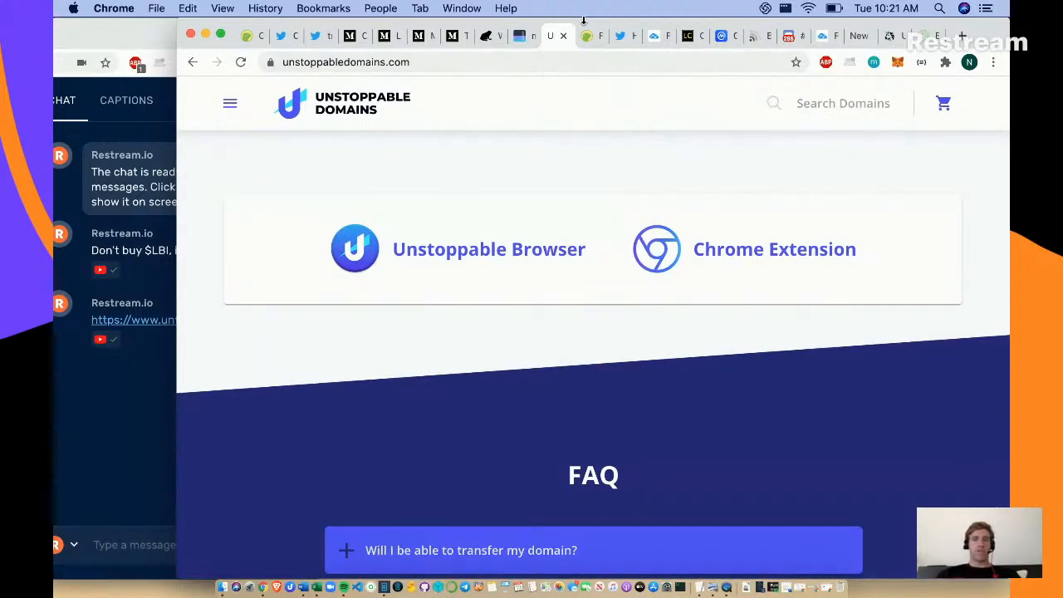
- Show the Fetch.ai (FET) coin page with its $0.056685 price, rank #186 and market cap
click(592, 36)
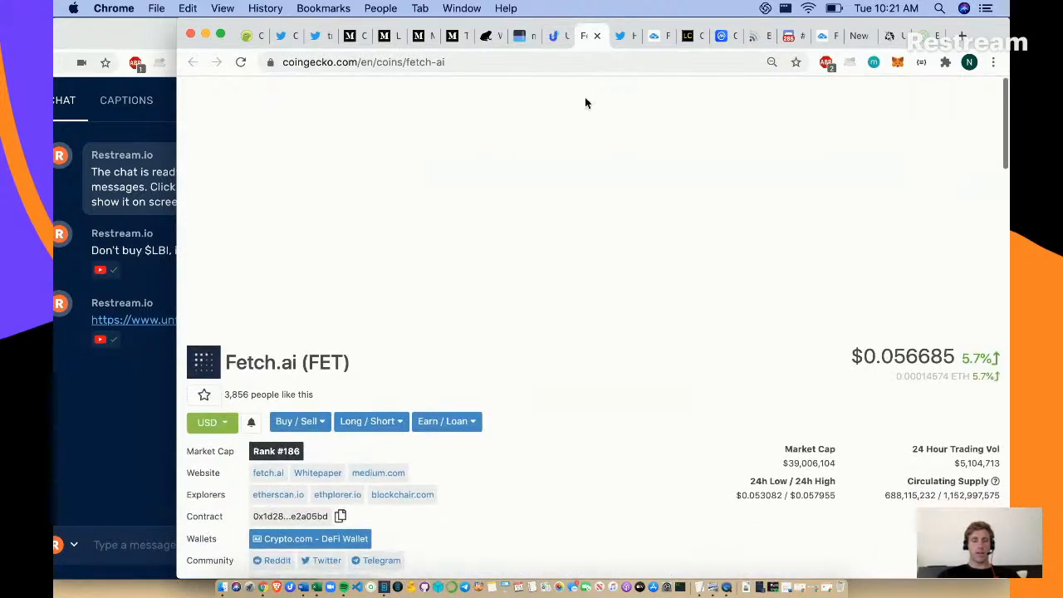
scroll(down, 3)
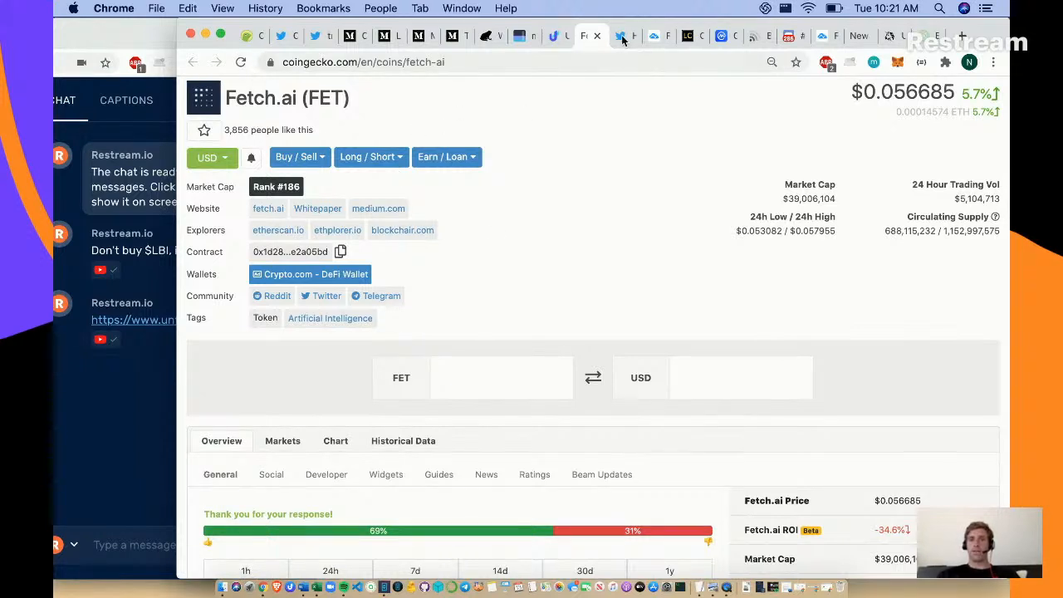
- Scroll the TradingView homepage through Editors' picks, market summary, stocks and economic calendar
click(624, 37)
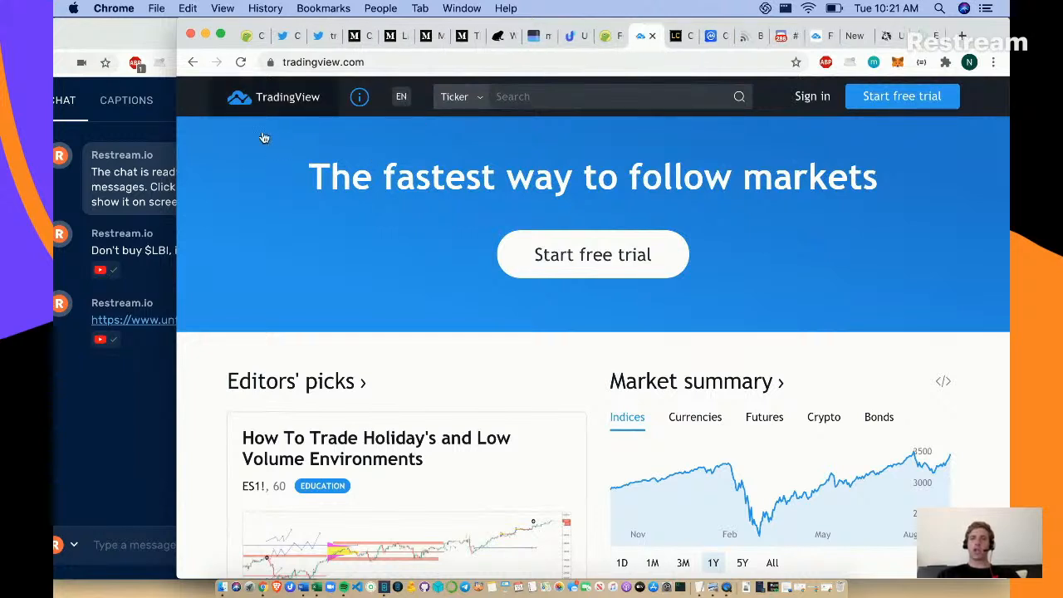
mouse_move(462, 336)
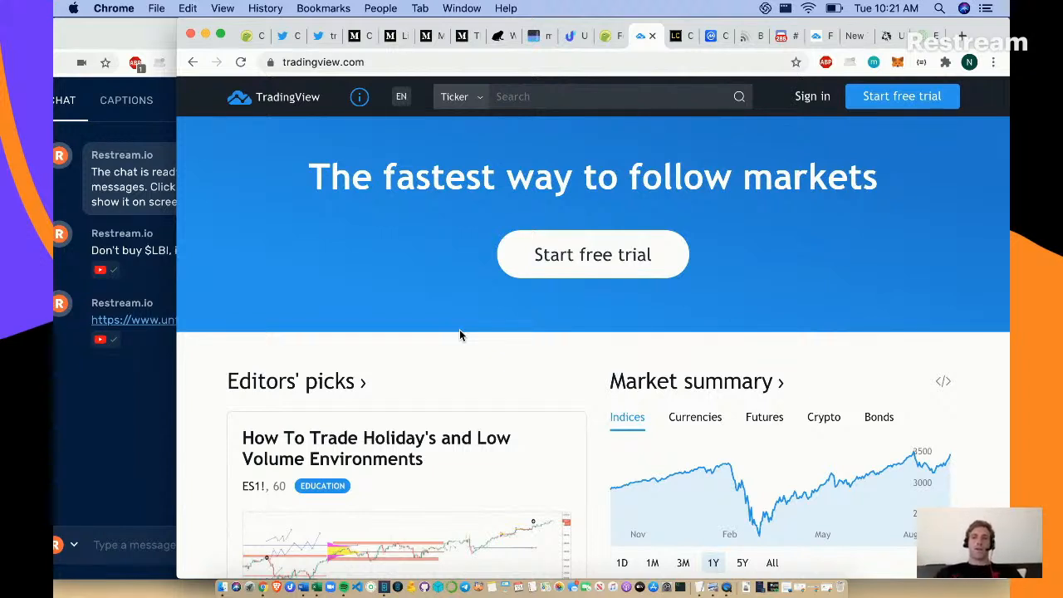
mouse_move(594, 378)
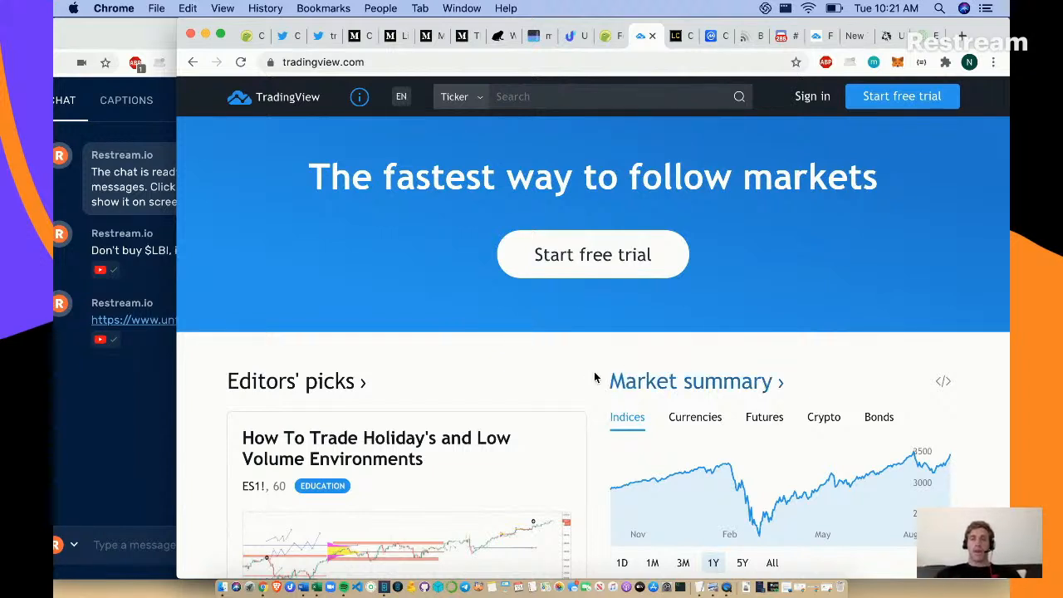
mouse_move(588, 357)
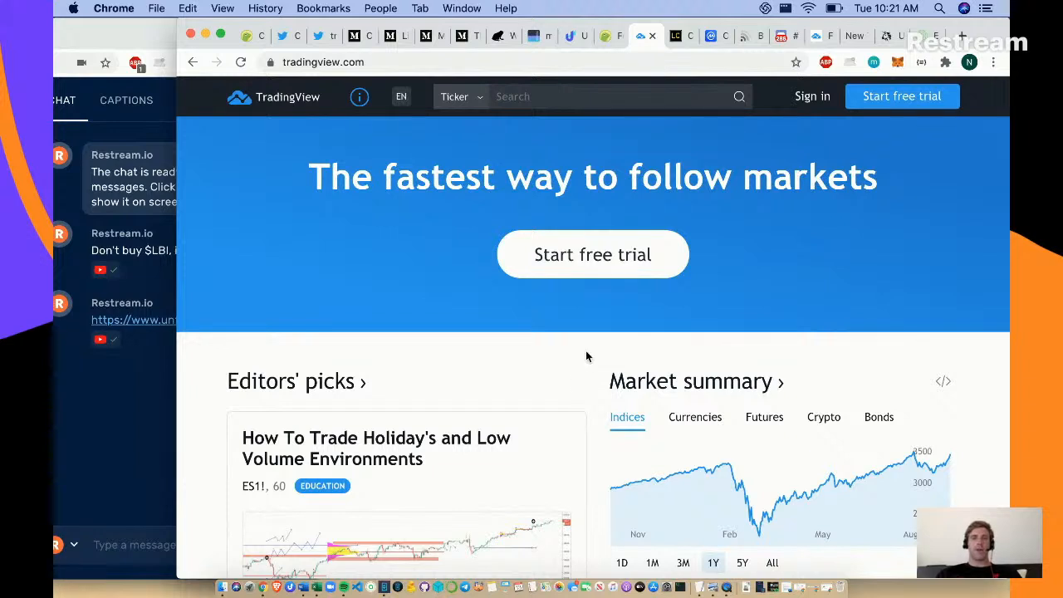
mouse_move(592, 352)
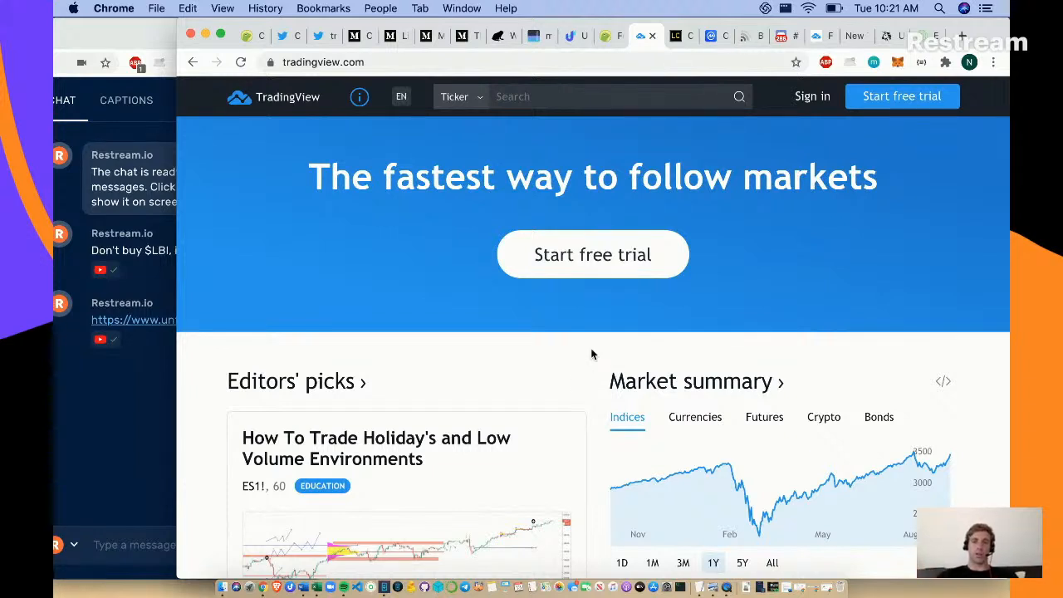
scroll(down, 3)
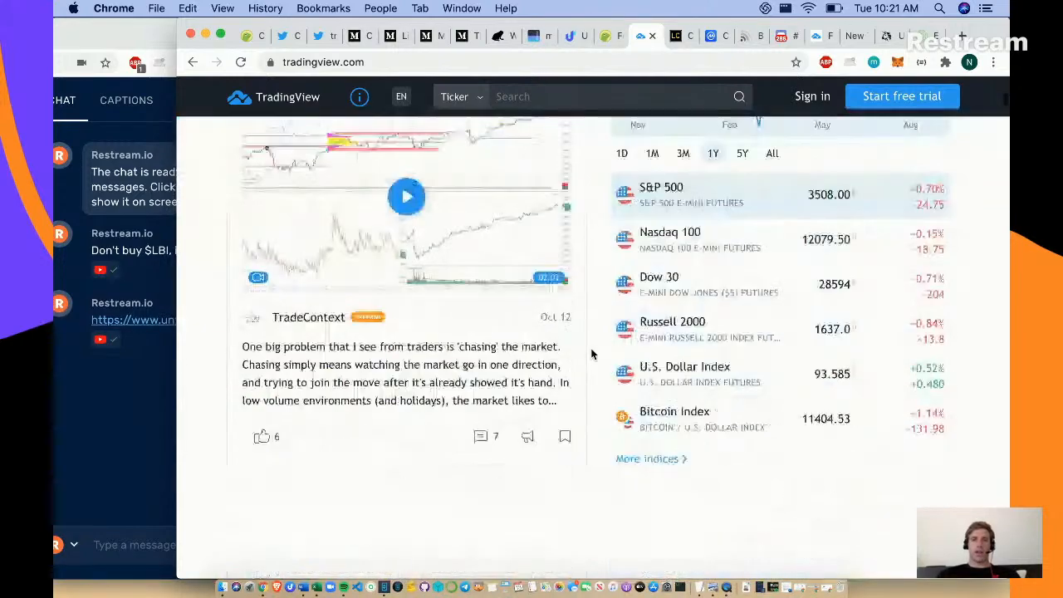
scroll(down, 3)
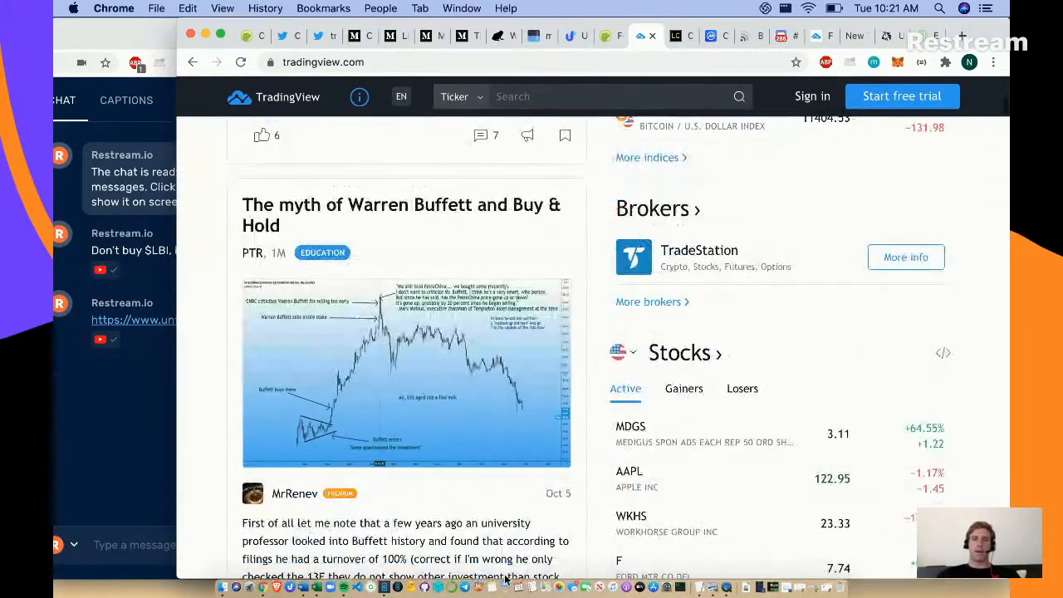
scroll(down, 3)
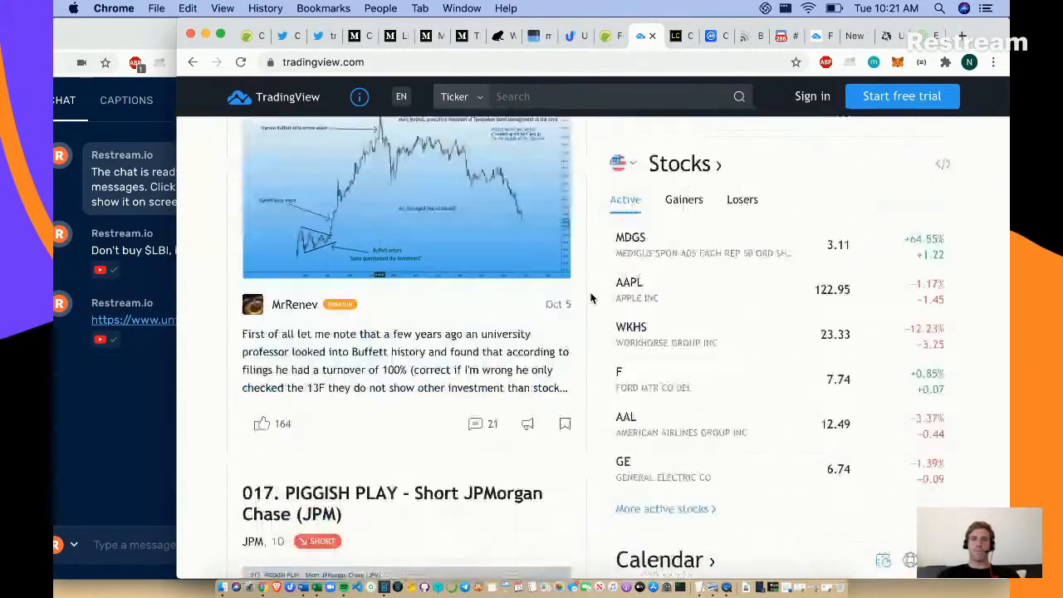
scroll(down, 3)
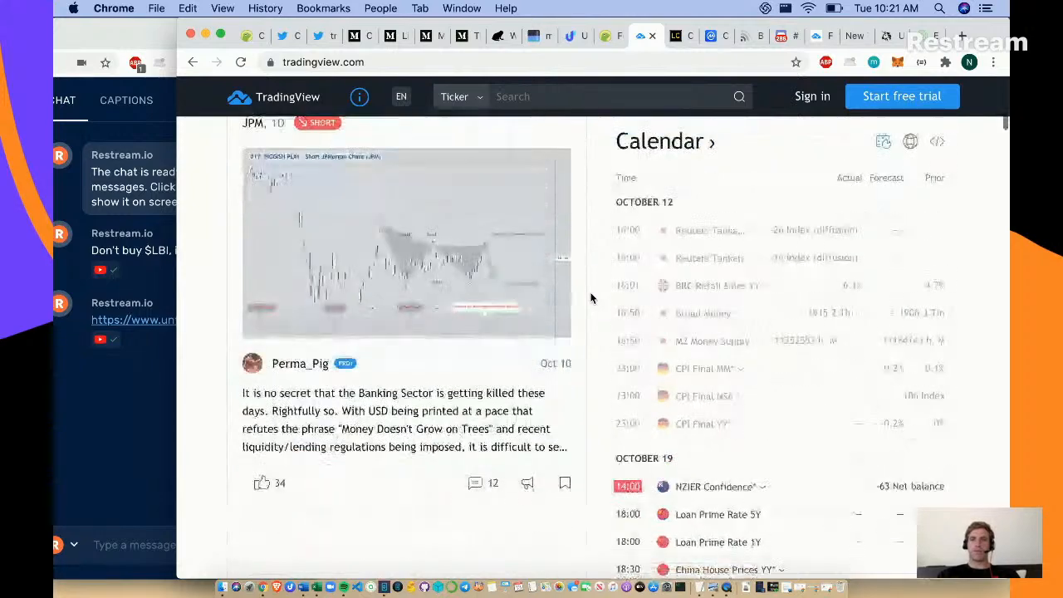
scroll(down, 3)
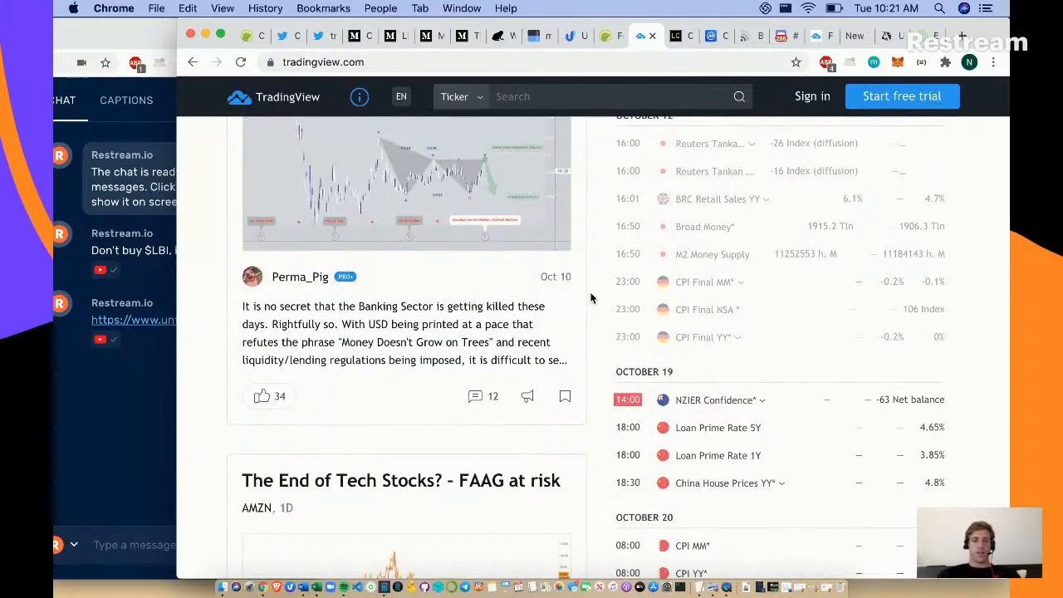
scroll(down, 3)
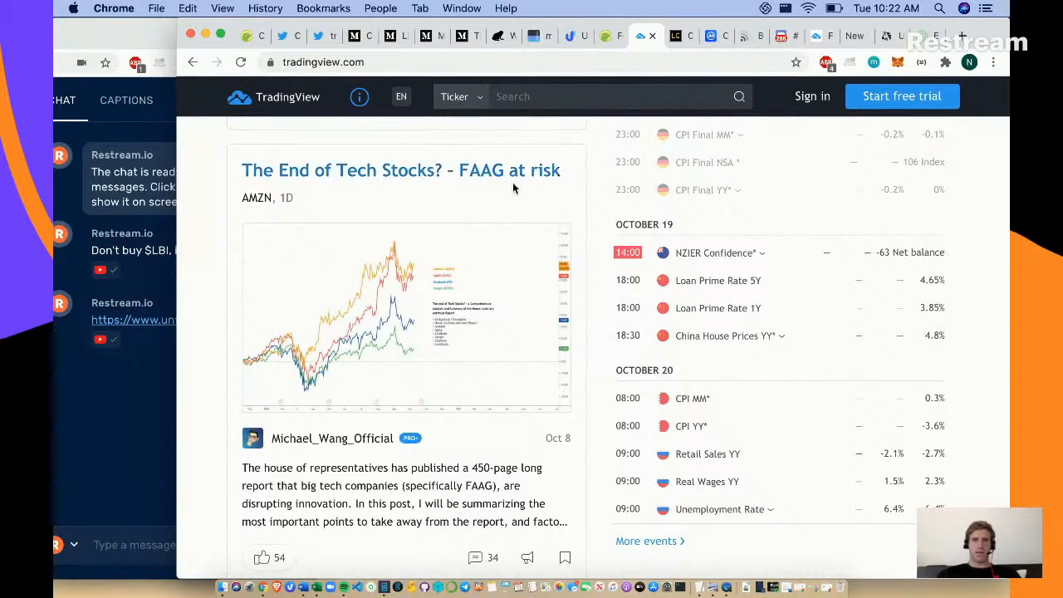
scroll(down, 3)
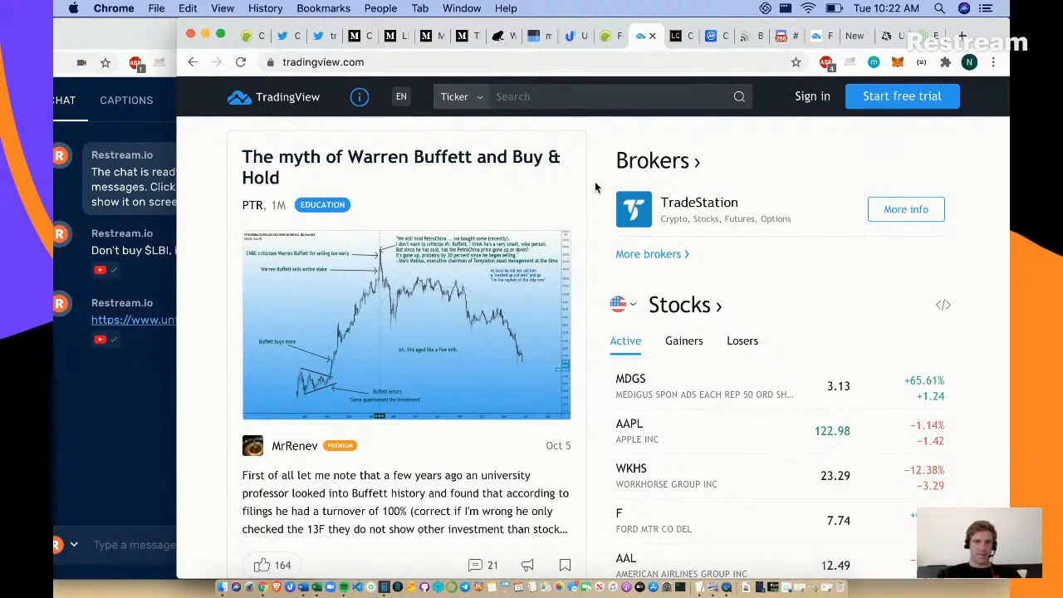
mouse_move(599, 206)
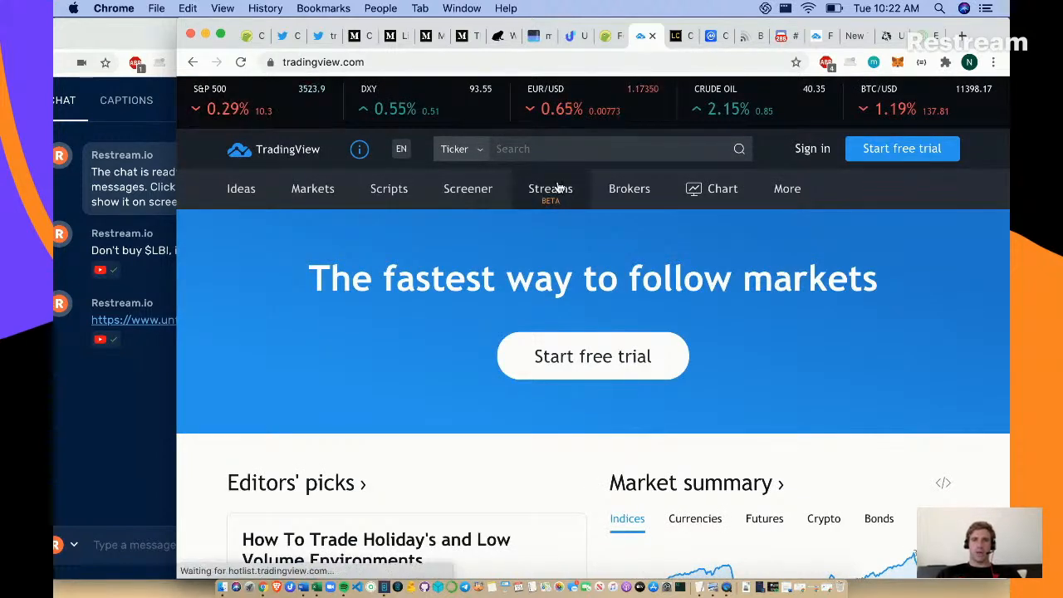
- View TradingView's live streams page, then move to LiveCharts' Currency Strength Meter
click(550, 190)
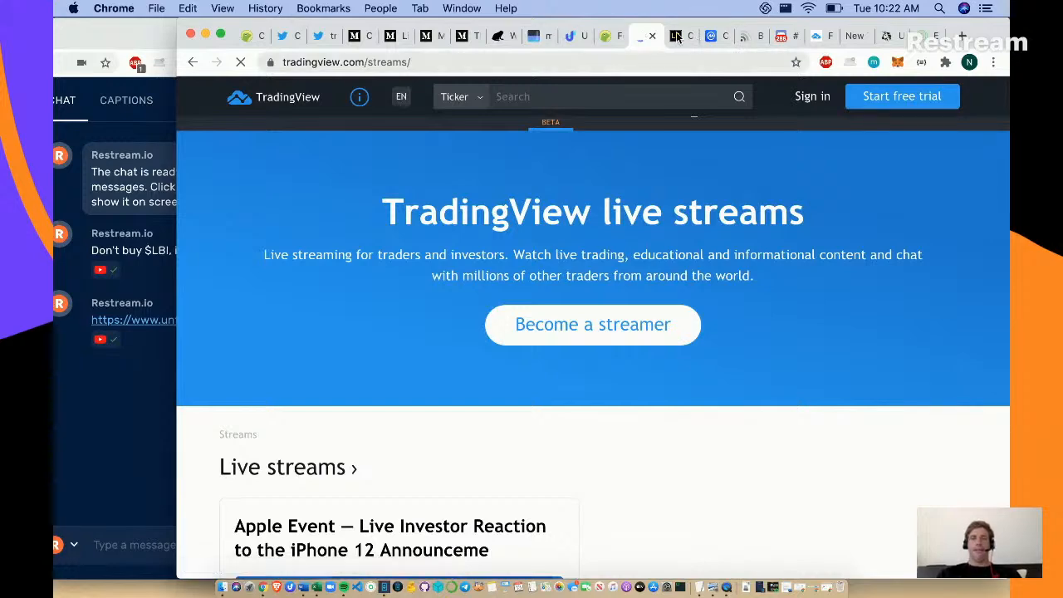
click(681, 36)
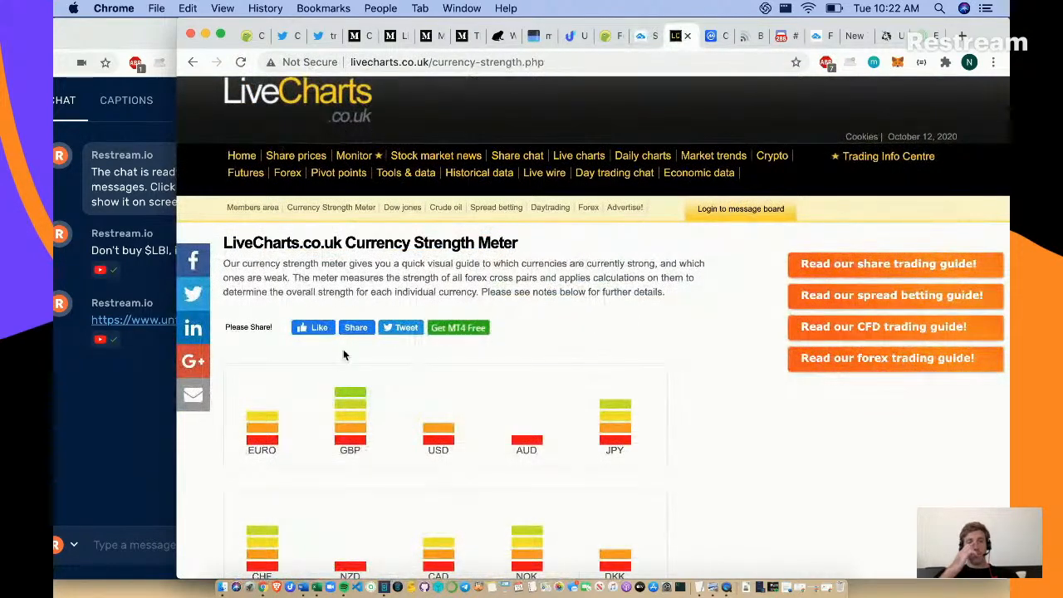
- View all the currency strength bars, then move to digitalik.net's Bitcoin stock-to-flow chart
scroll(down, 3)
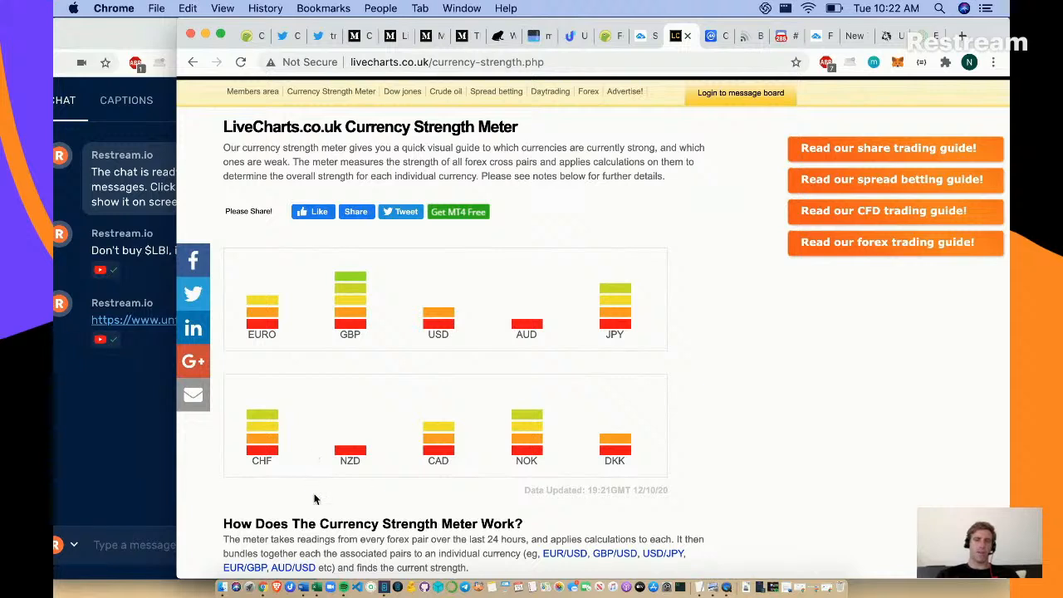
mouse_move(678, 269)
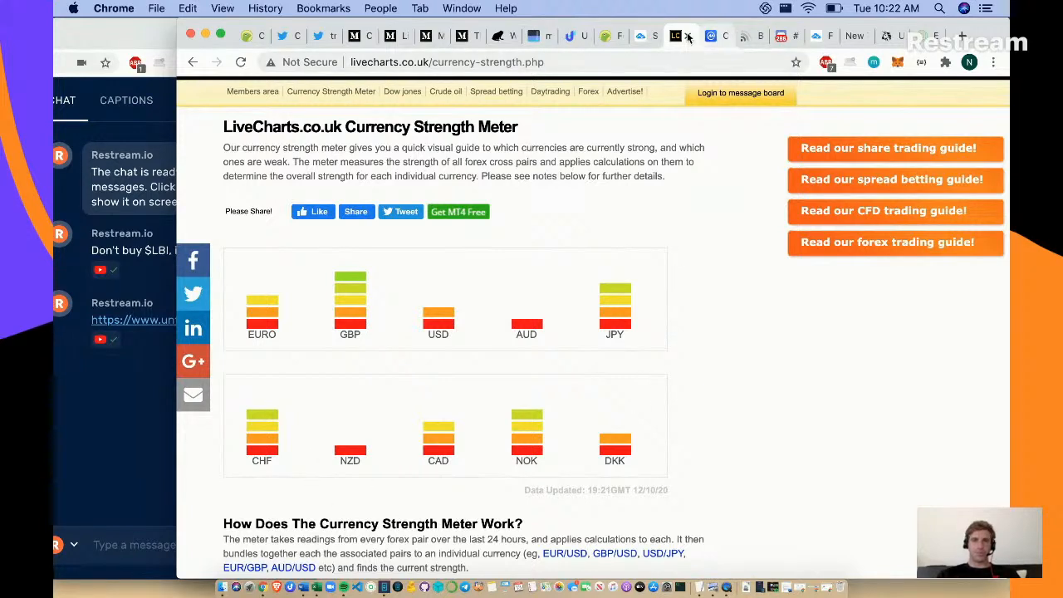
click(676, 37)
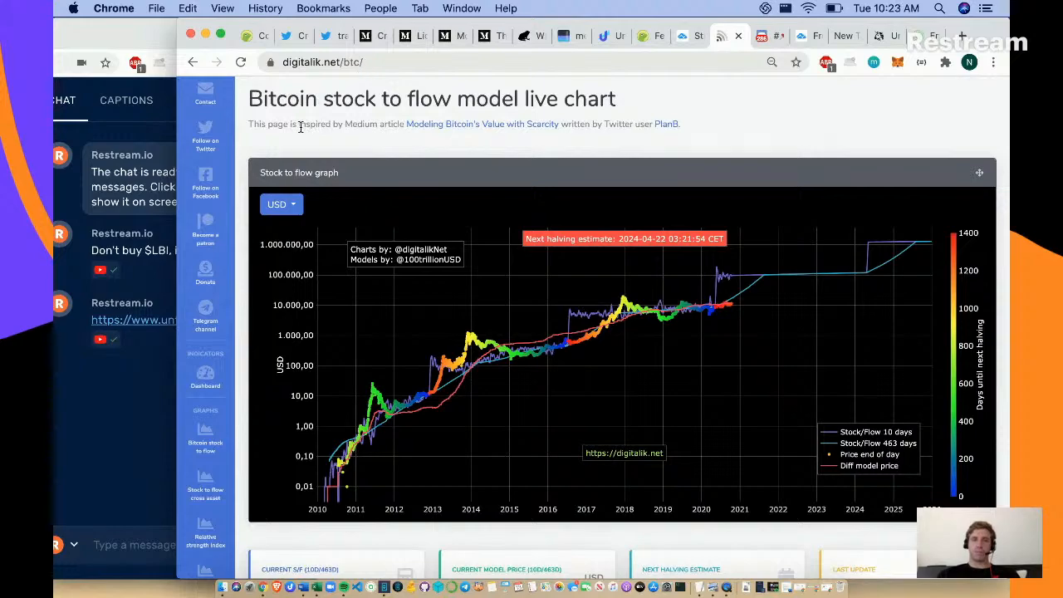
- Scroll past the chart through the What is Bitcoin, halvings and Model sections
scroll(down, 3)
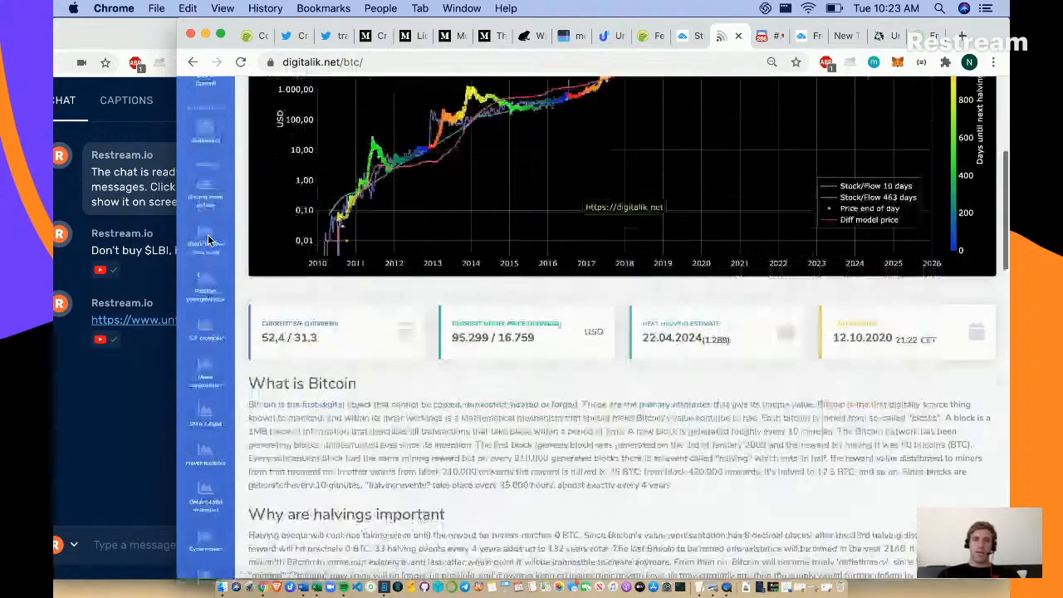
scroll(down, 3)
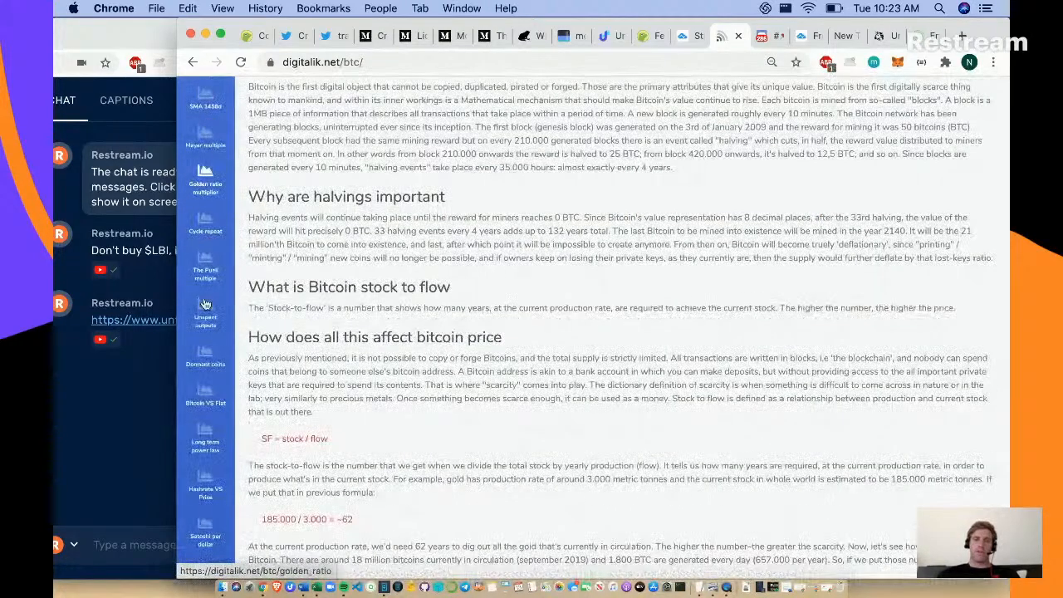
scroll(down, 3)
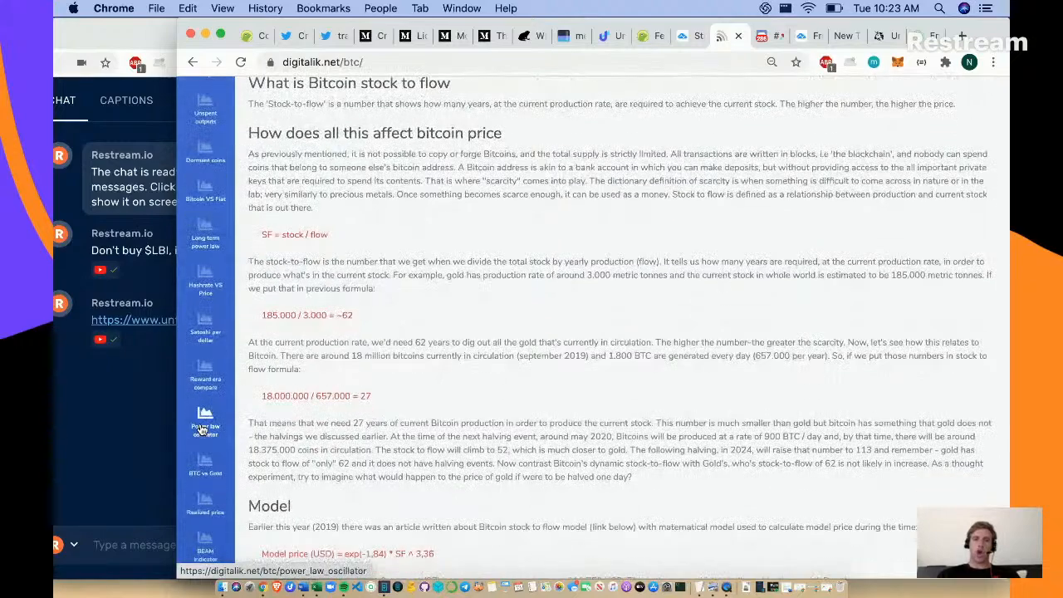
scroll(down, 3)
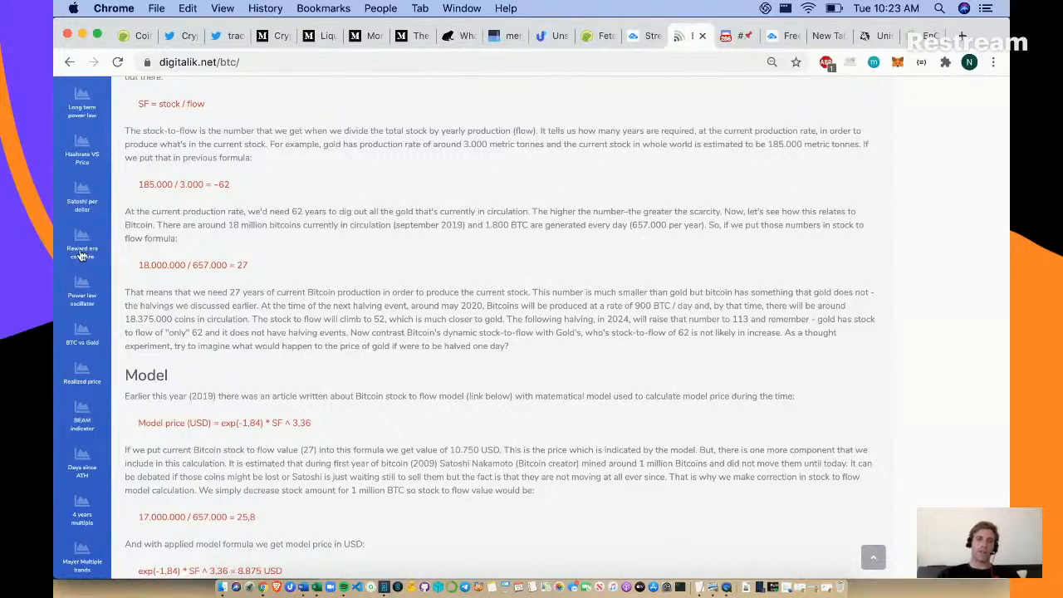
scroll(down, 3)
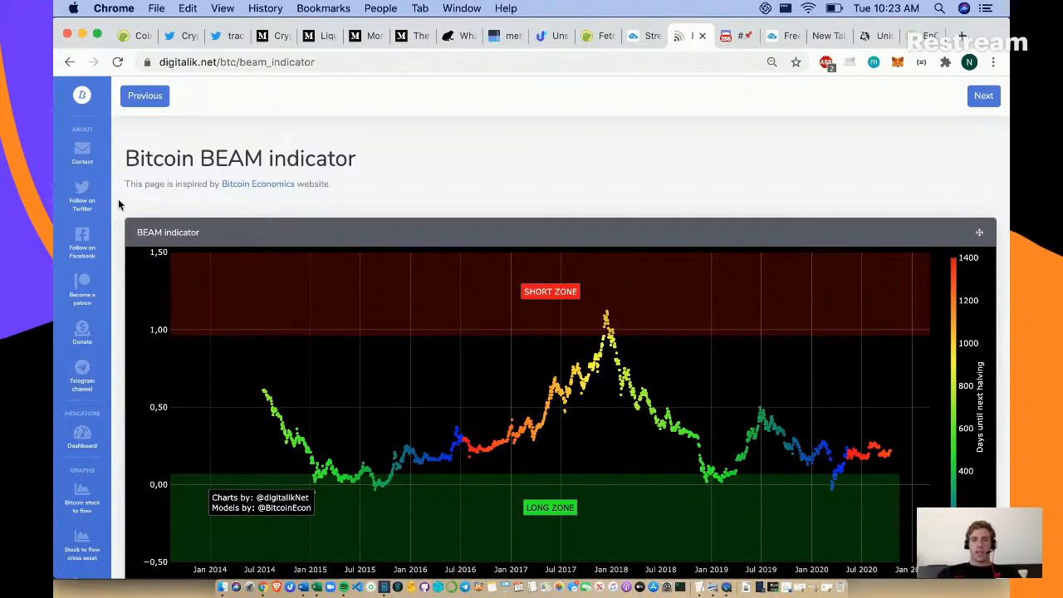
scroll(down, 3)
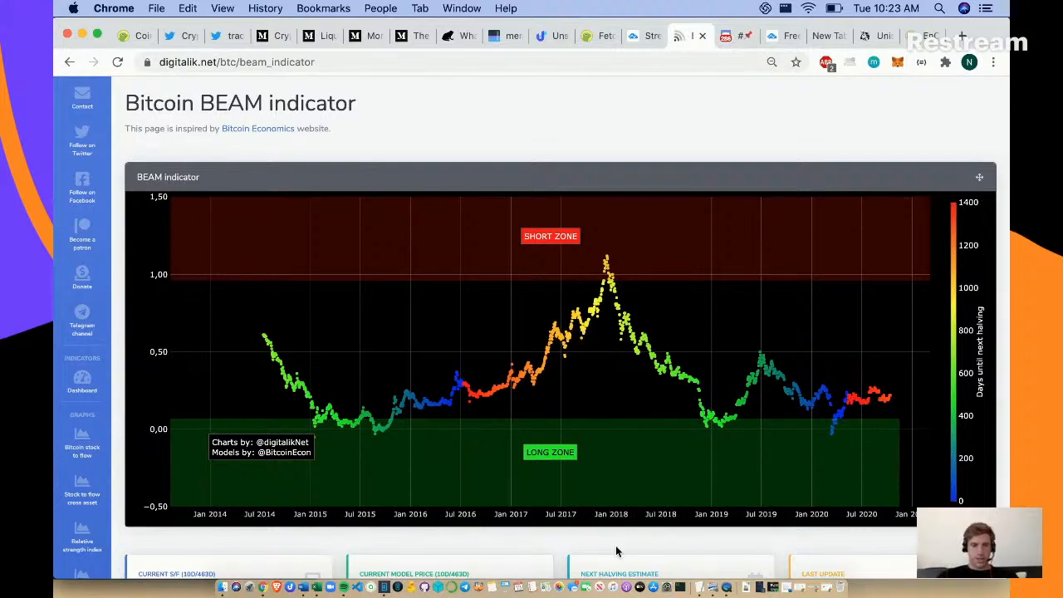
mouse_move(261, 417)
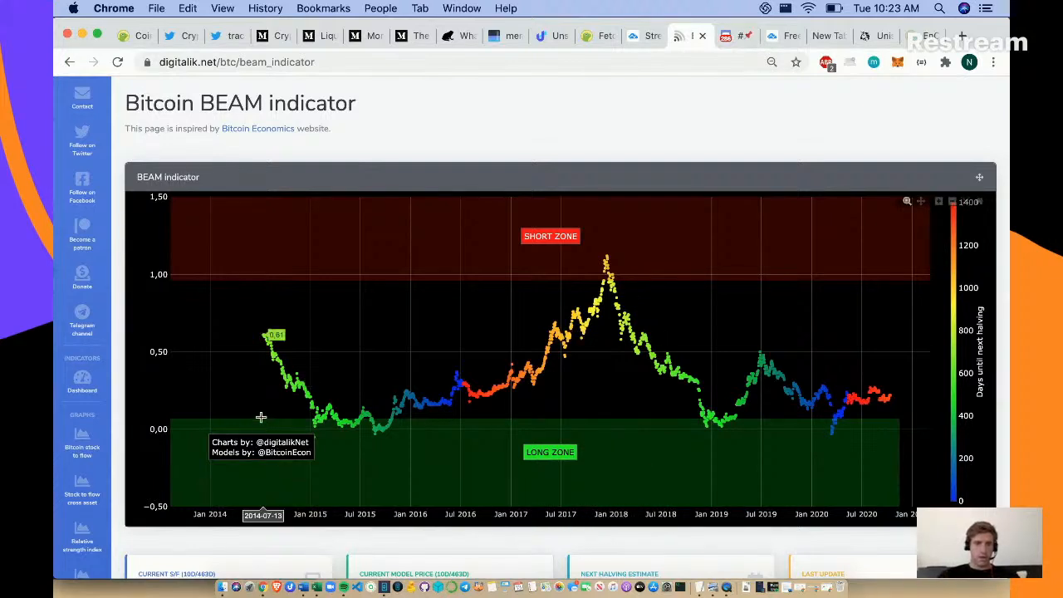
mouse_move(513, 408)
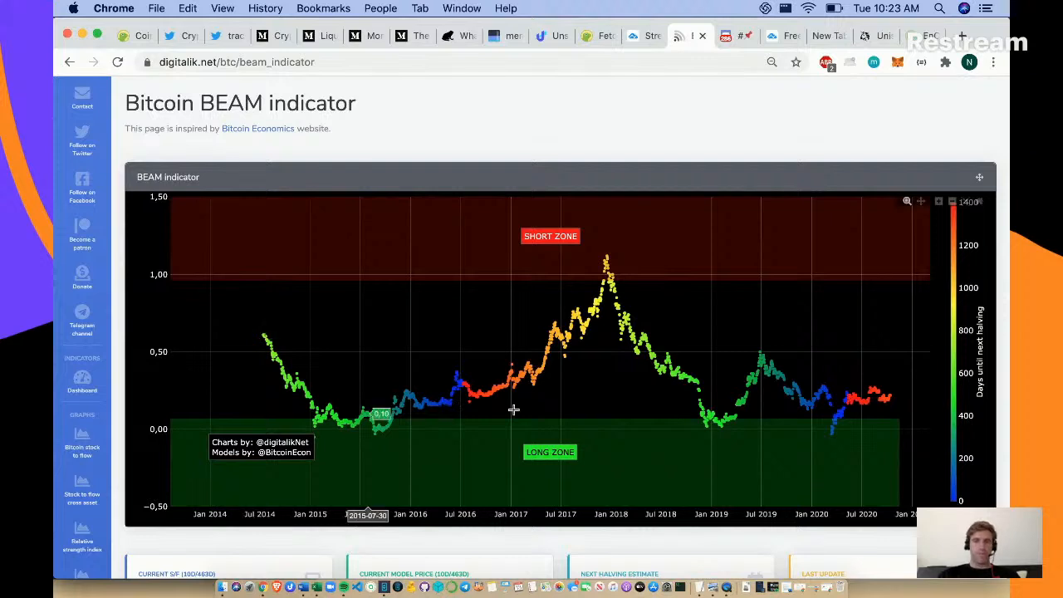
mouse_move(894, 409)
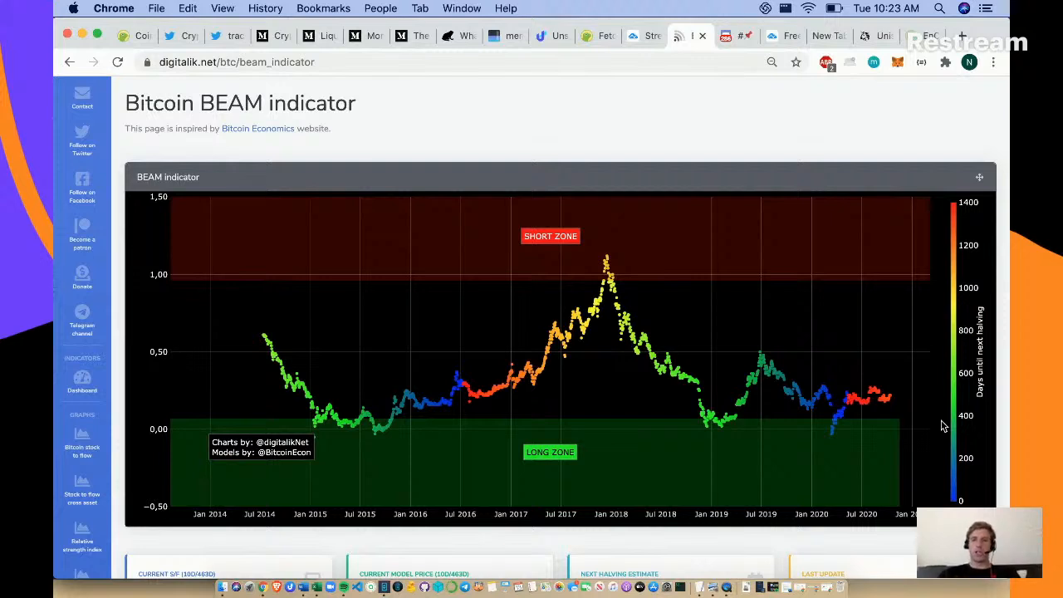
mouse_move(870, 342)
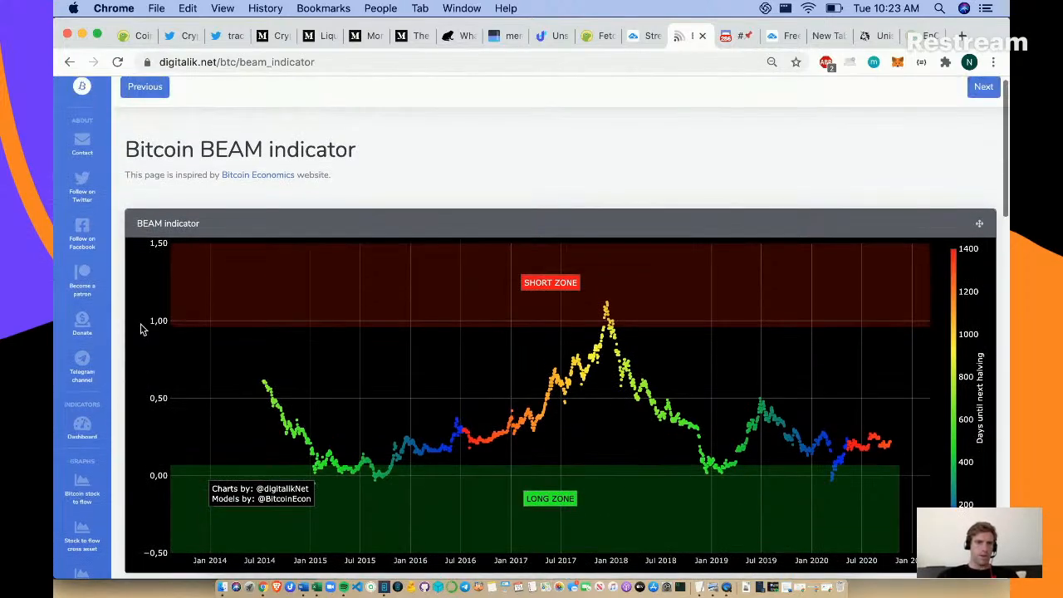
scroll(down, 3)
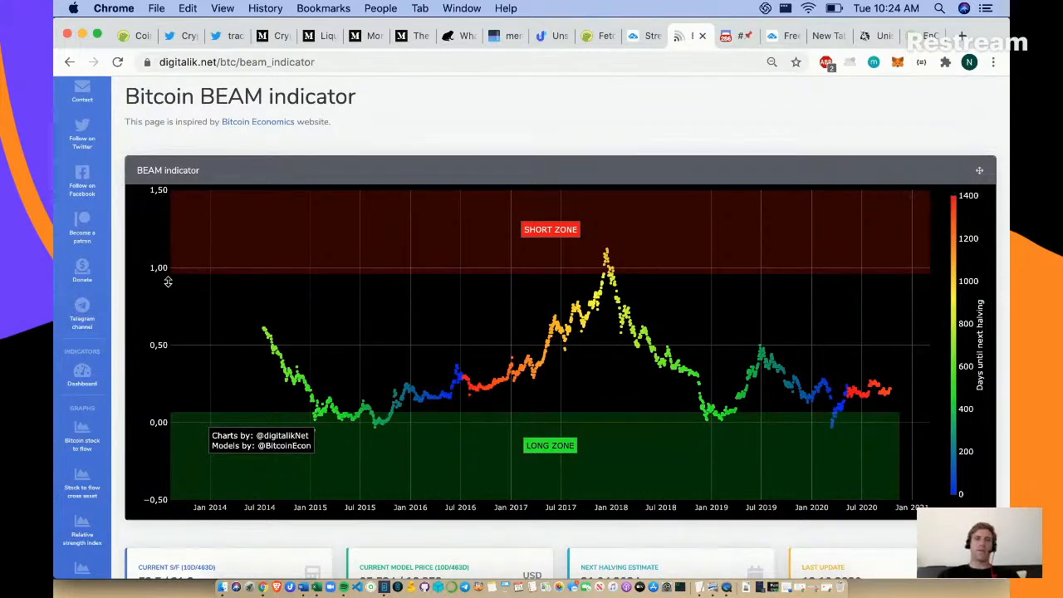
scroll(down, 3)
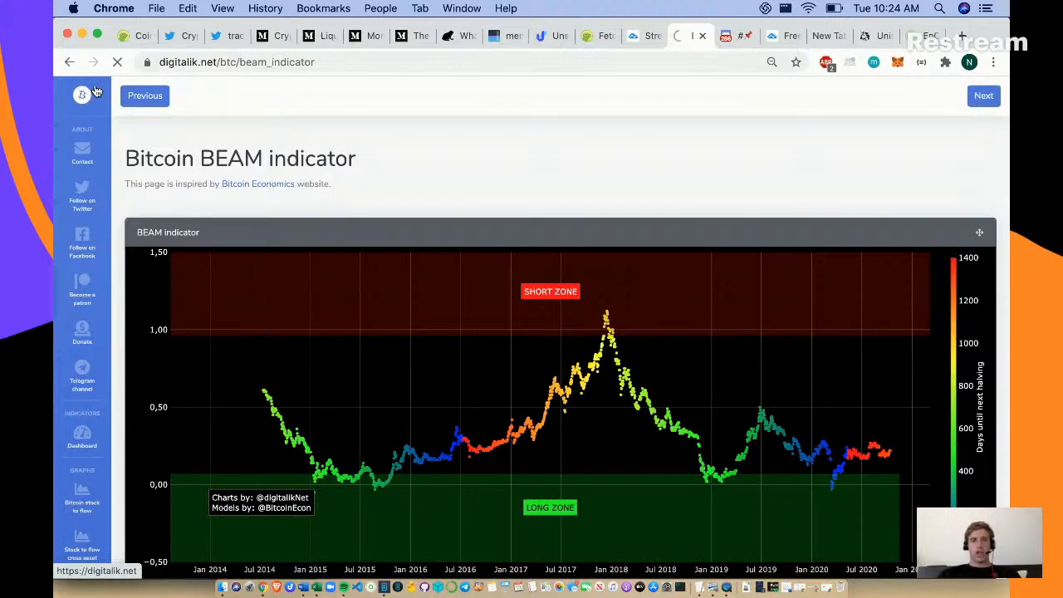
- Load the stock-to-flow live chart page via the digitalik sidebar logo
click(81, 93)
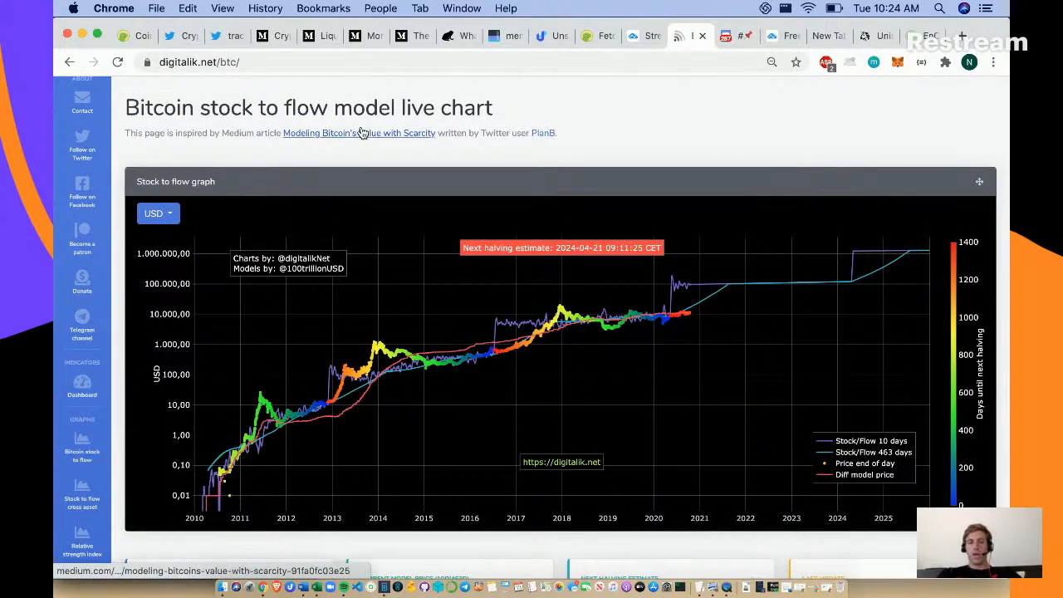
mouse_move(359, 133)
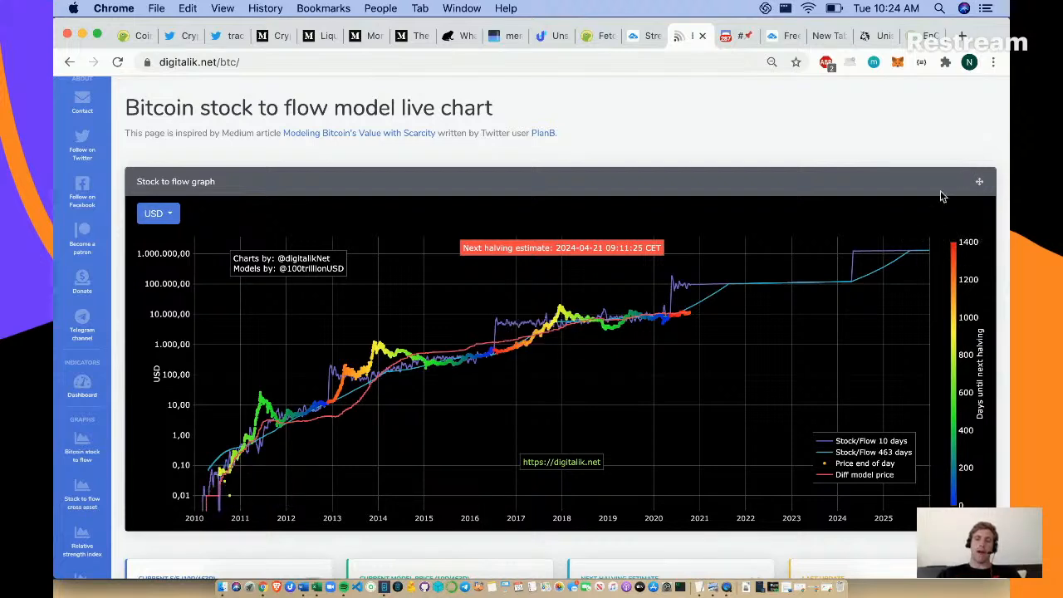
mouse_move(987, 339)
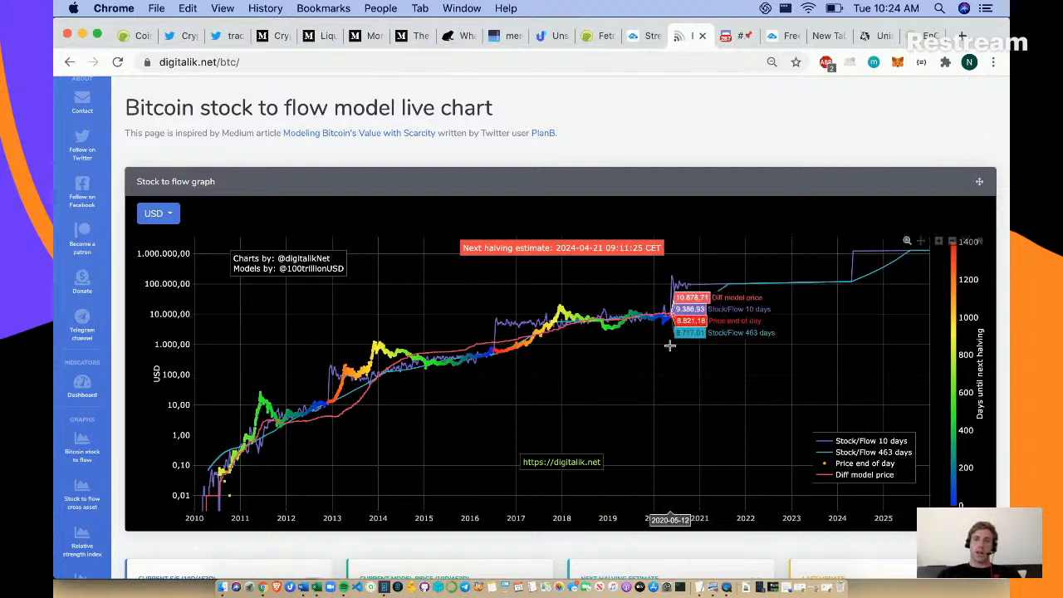
mouse_move(666, 344)
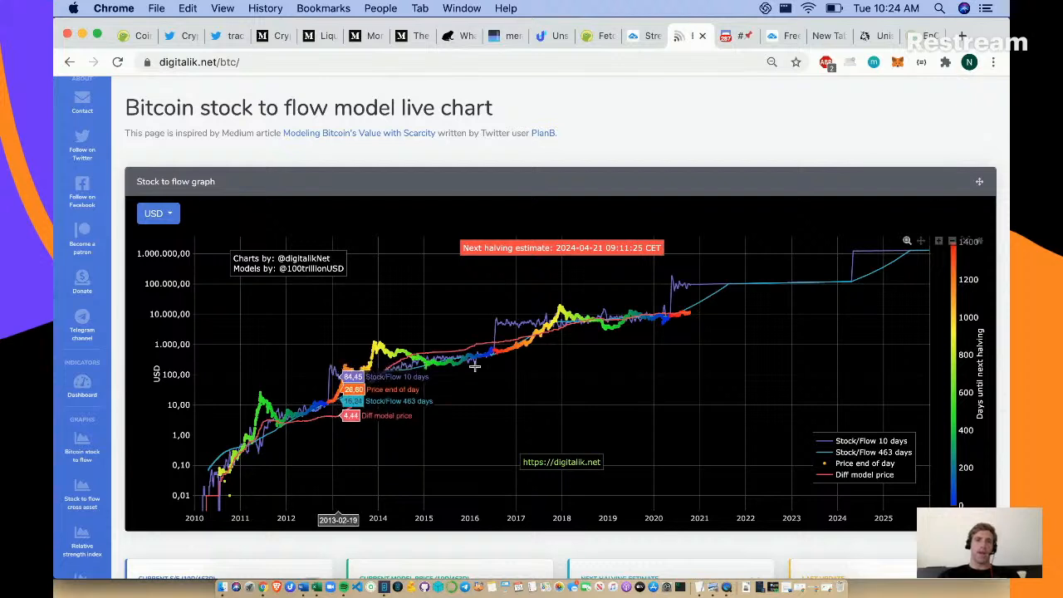
mouse_move(491, 365)
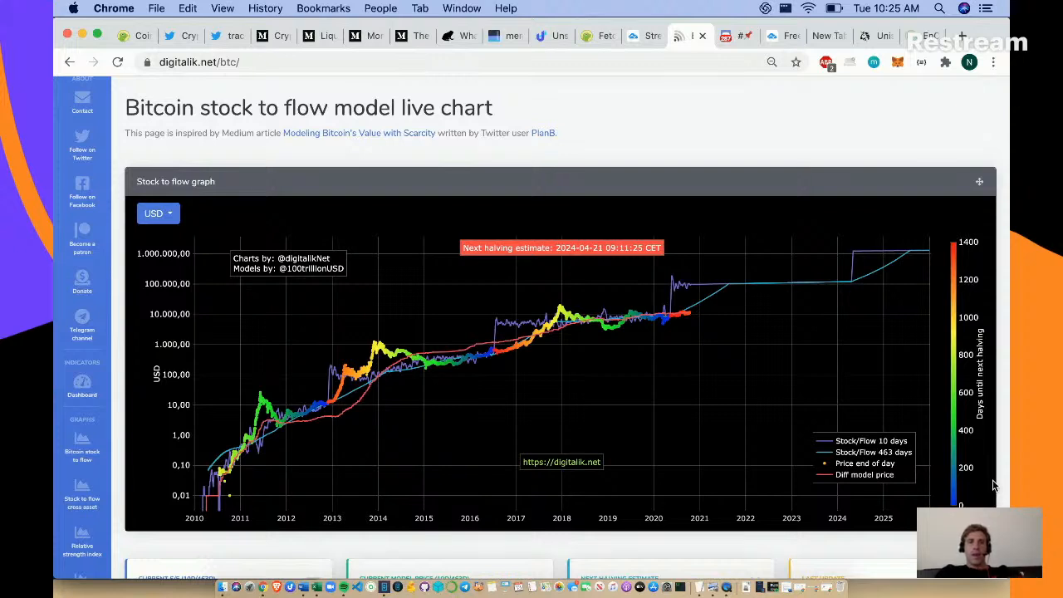
mouse_move(324, 407)
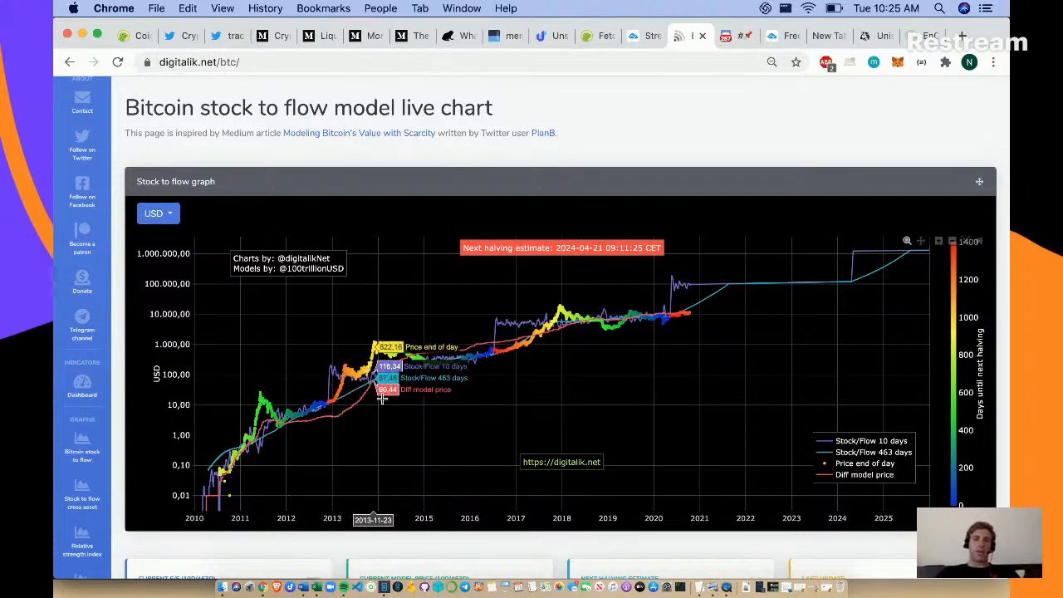
mouse_move(386, 399)
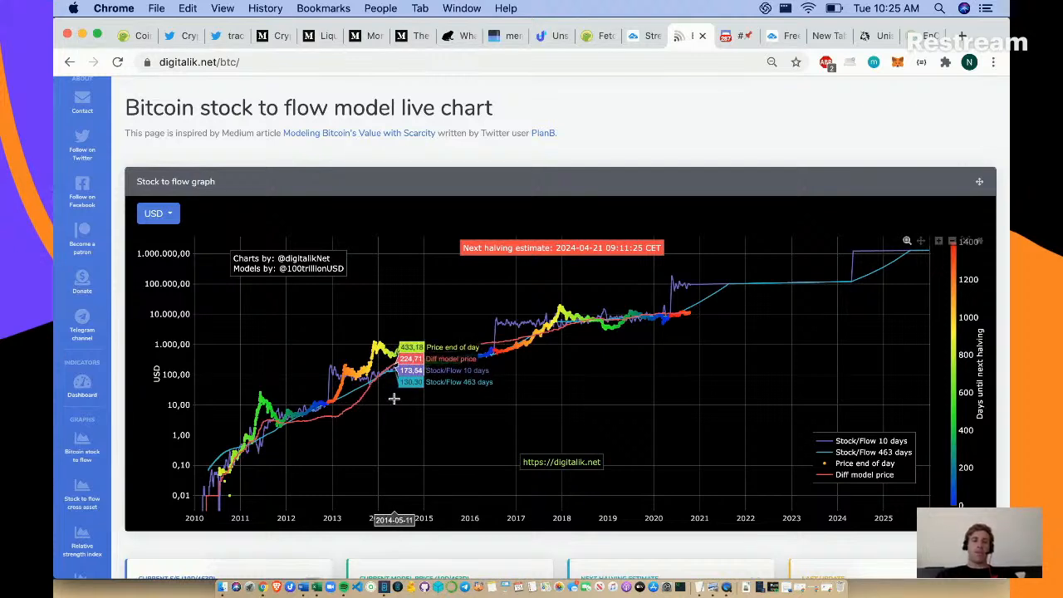
mouse_move(330, 419)
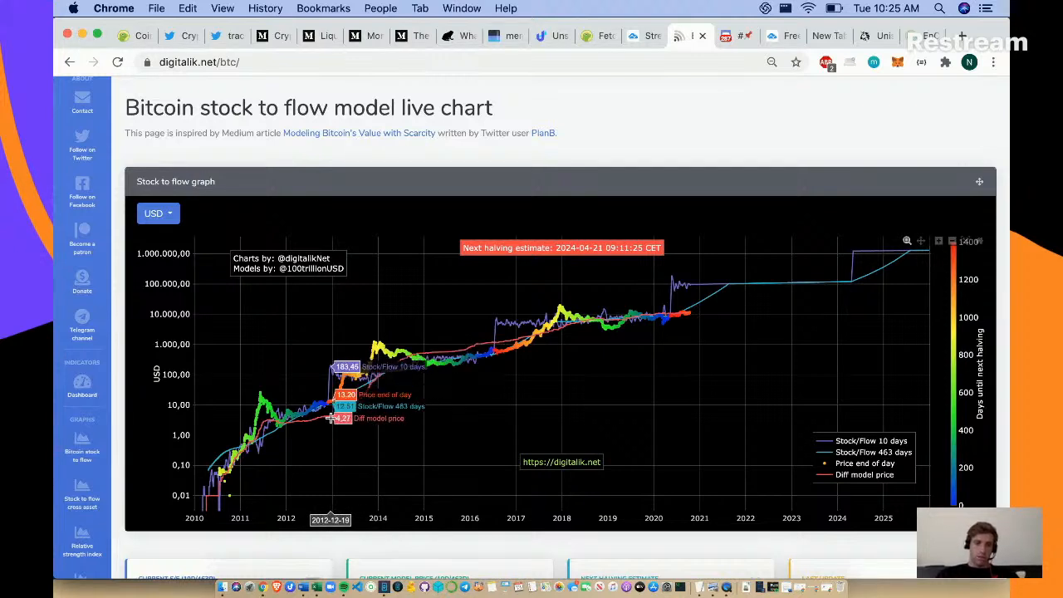
mouse_move(378, 415)
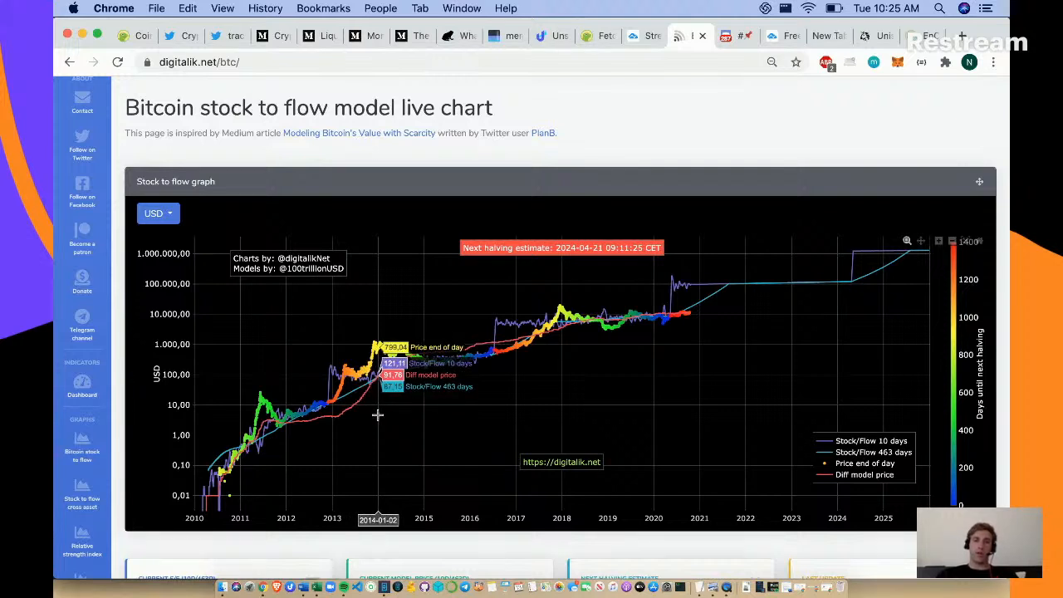
mouse_move(499, 419)
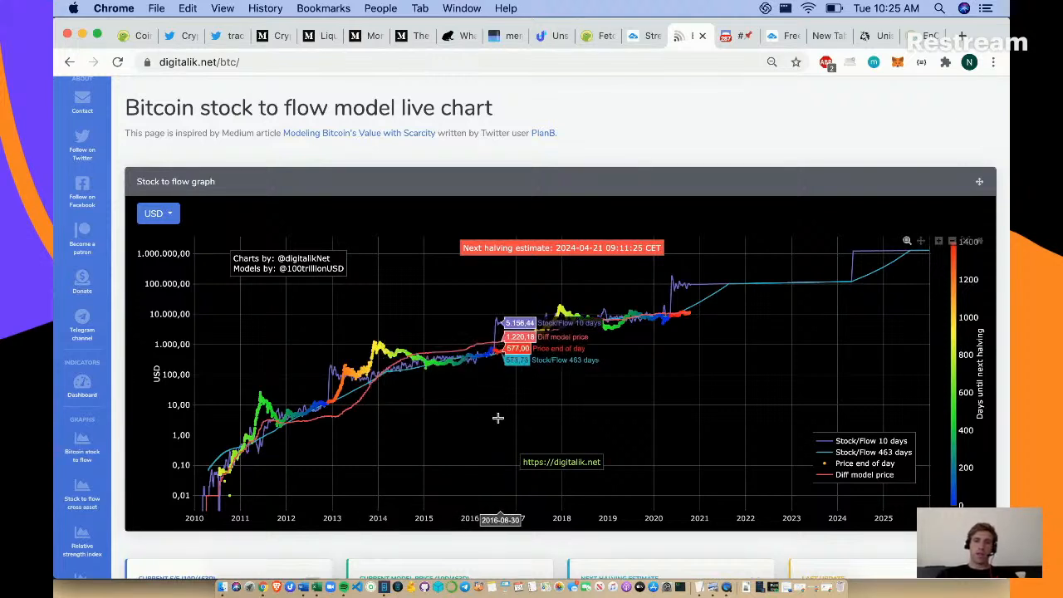
mouse_move(515, 418)
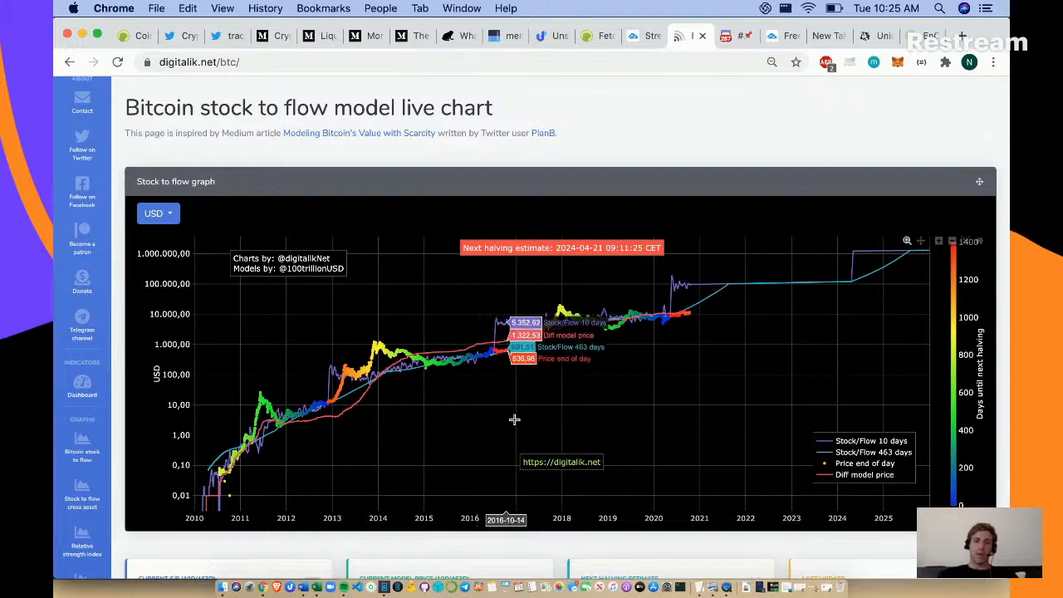
mouse_move(561, 420)
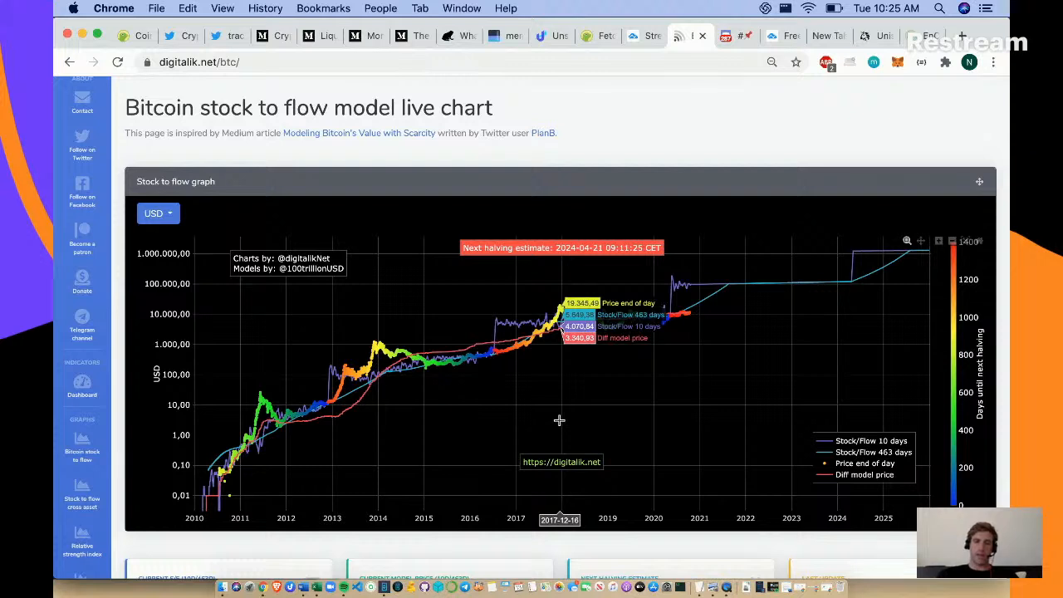
mouse_move(681, 419)
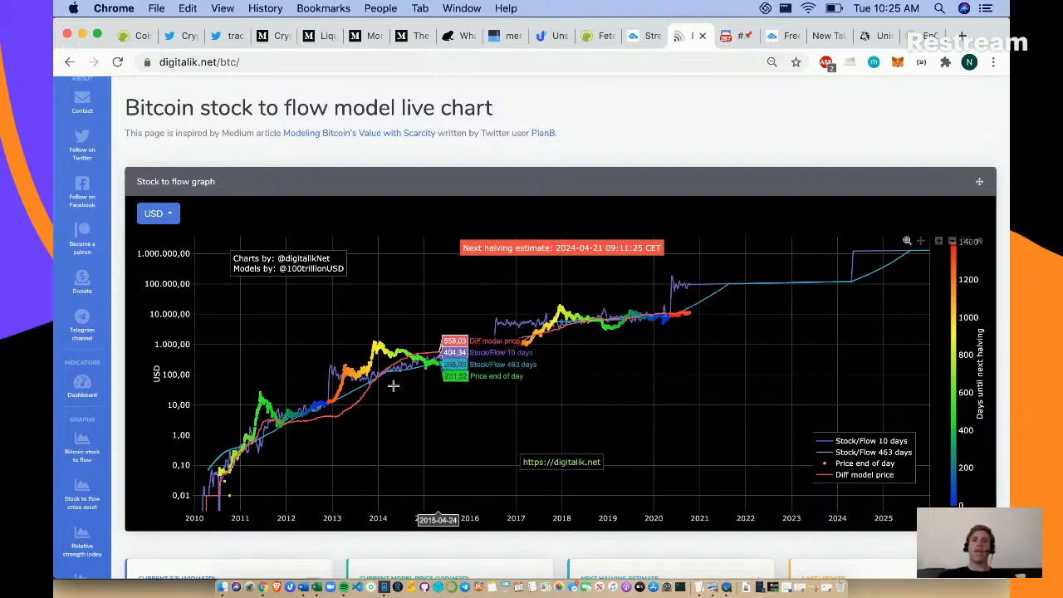
mouse_move(392, 385)
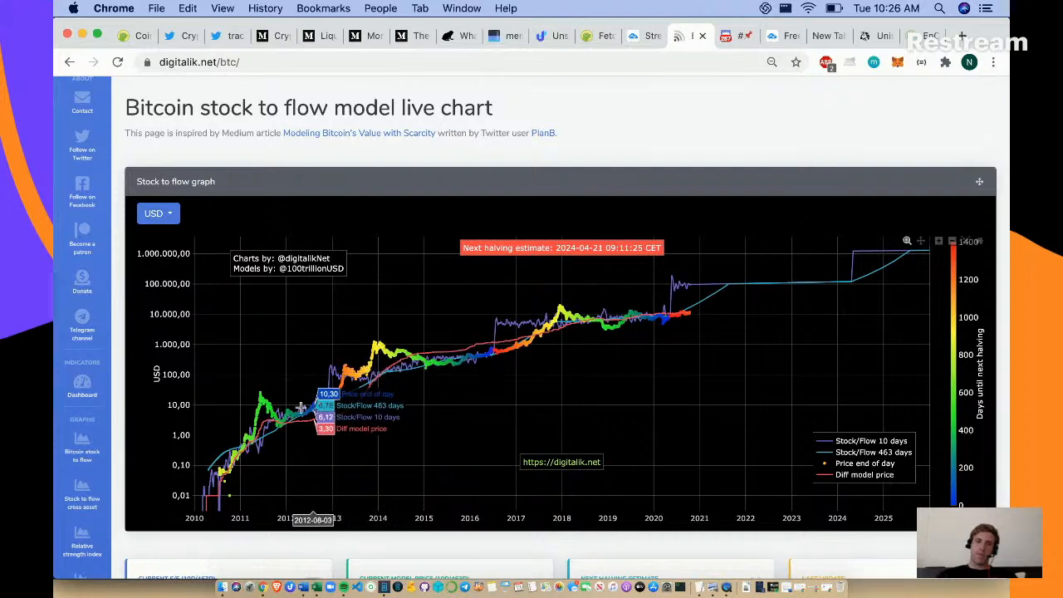
mouse_move(225, 482)
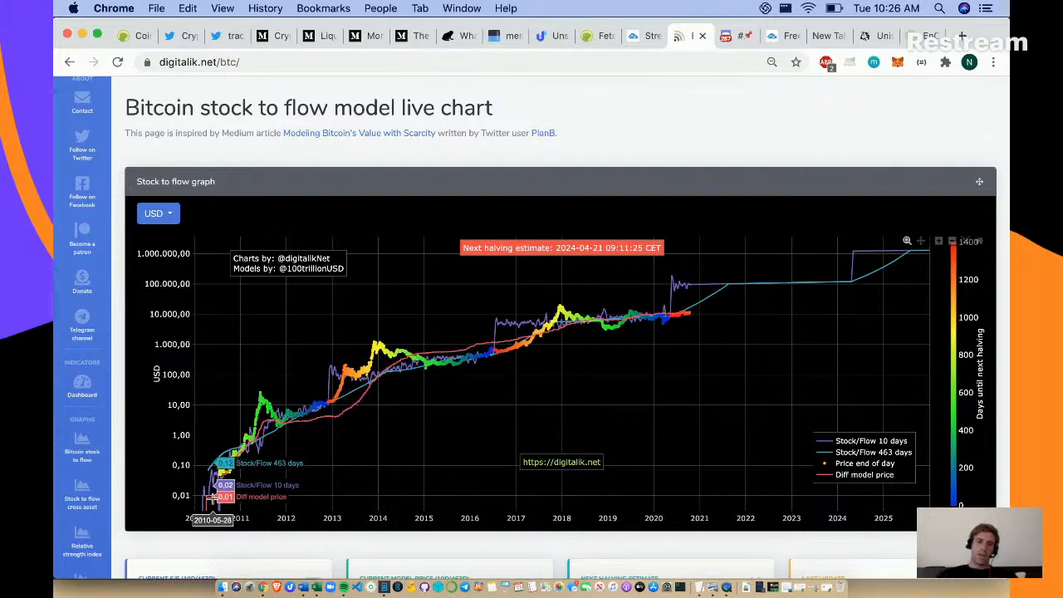
mouse_move(326, 473)
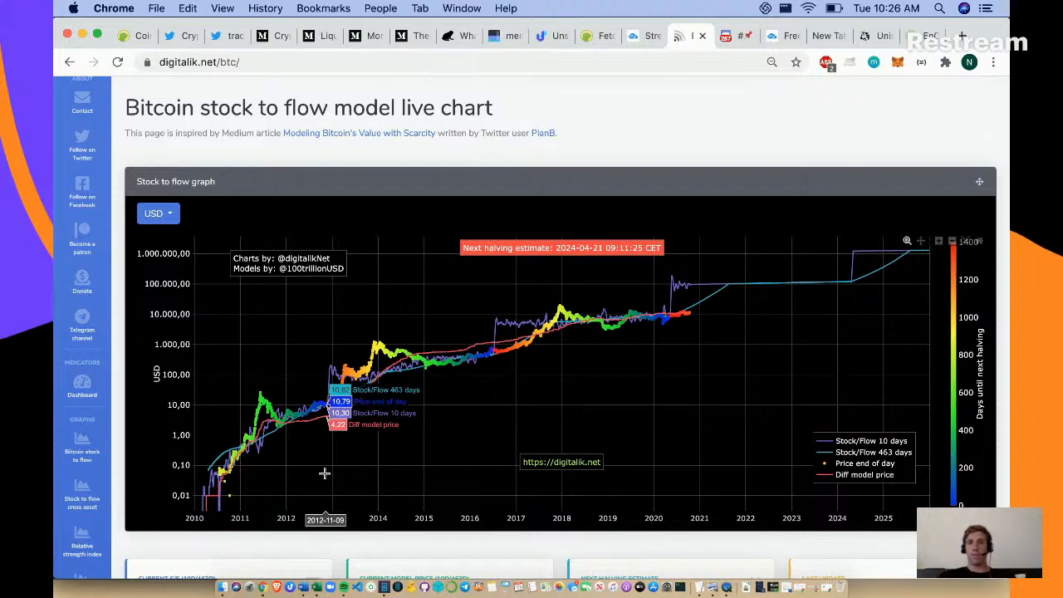
mouse_move(329, 473)
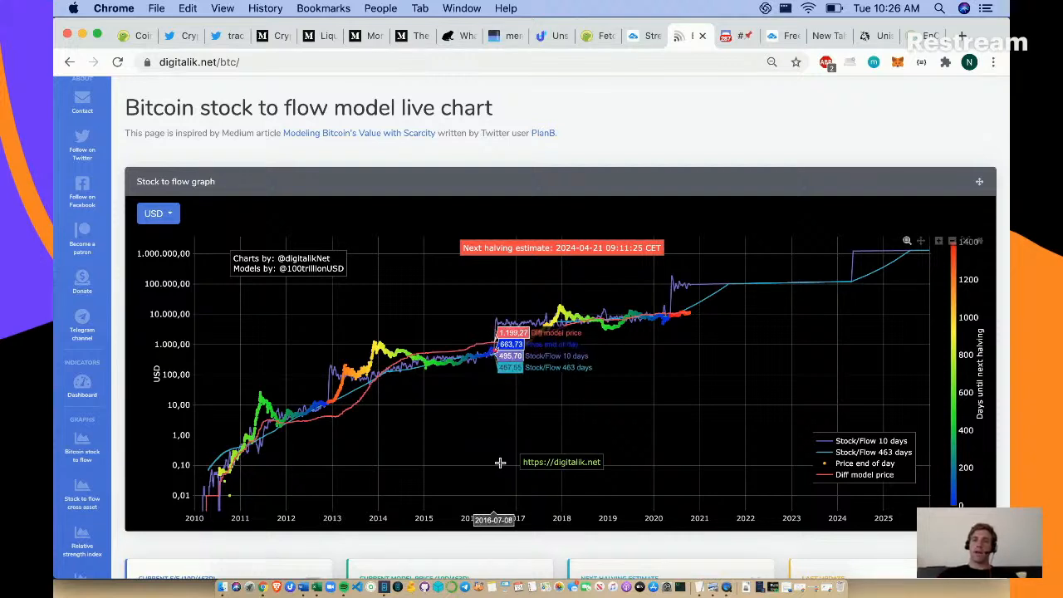
mouse_move(578, 451)
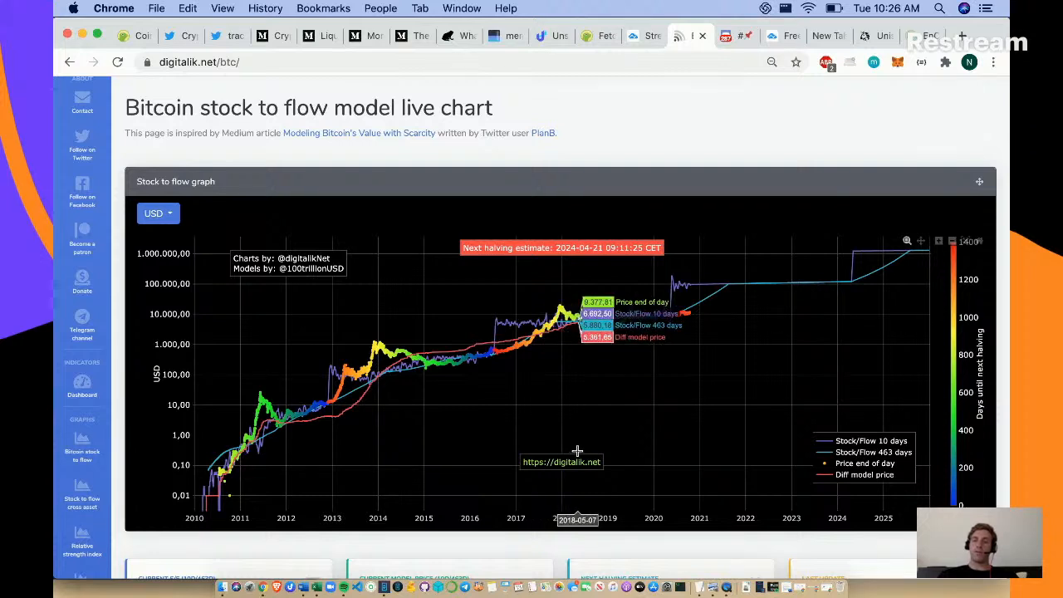
mouse_move(681, 437)
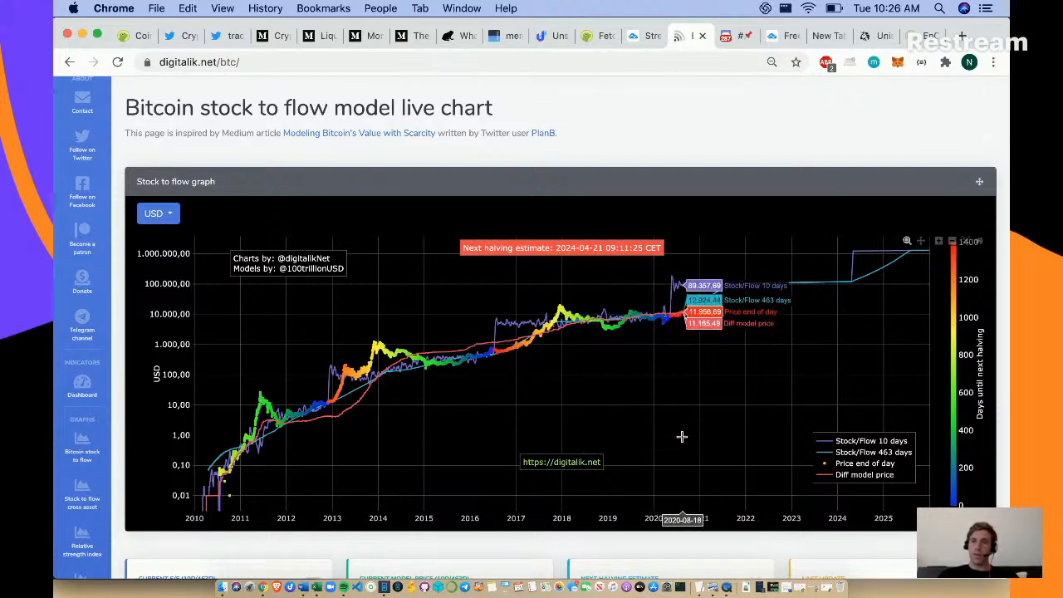
mouse_move(671, 438)
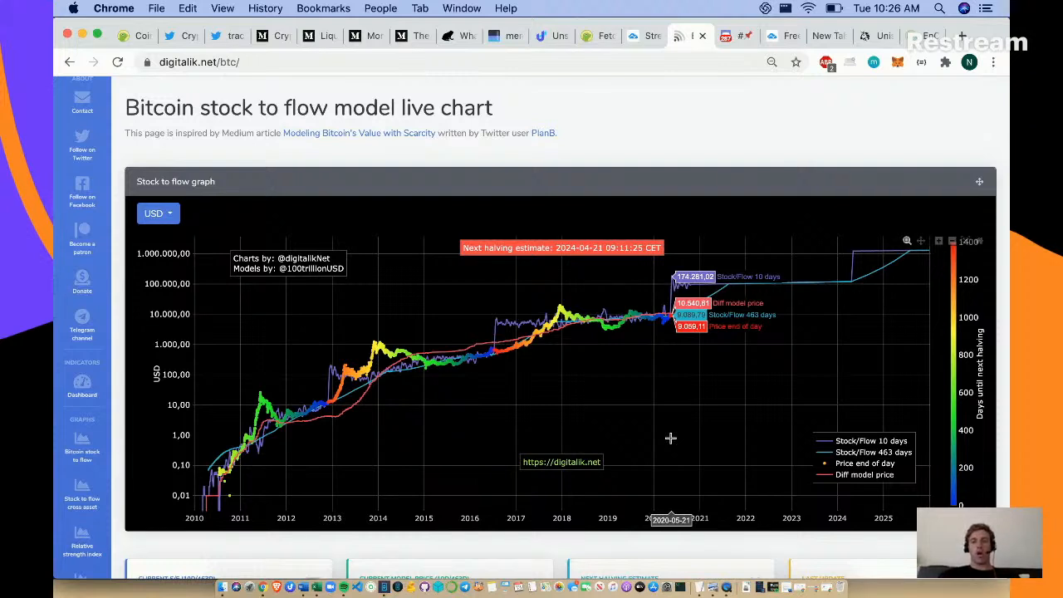
mouse_move(703, 428)
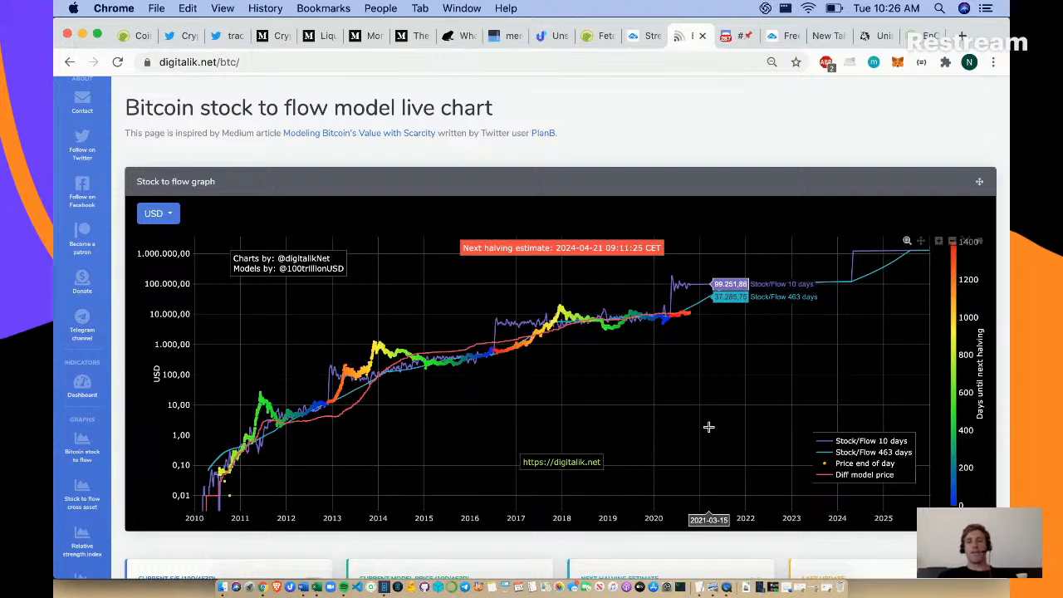
mouse_move(727, 379)
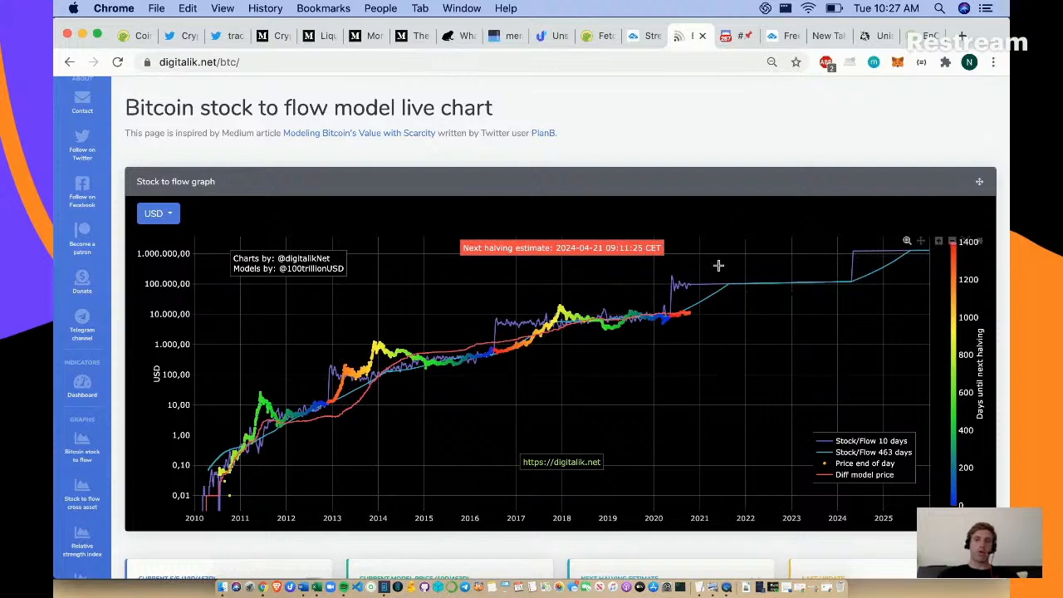
mouse_move(741, 289)
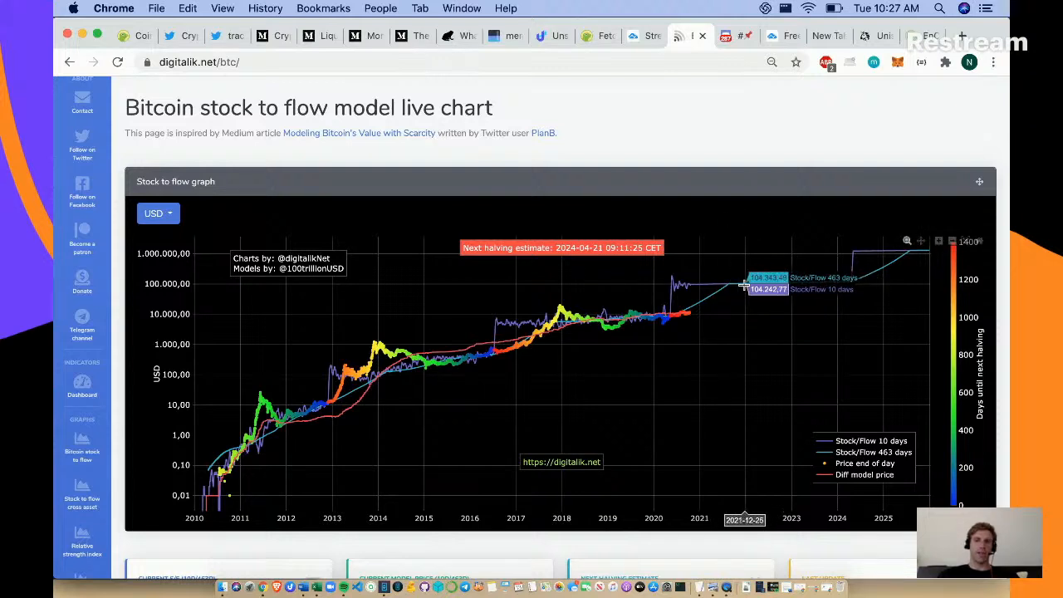
mouse_move(750, 286)
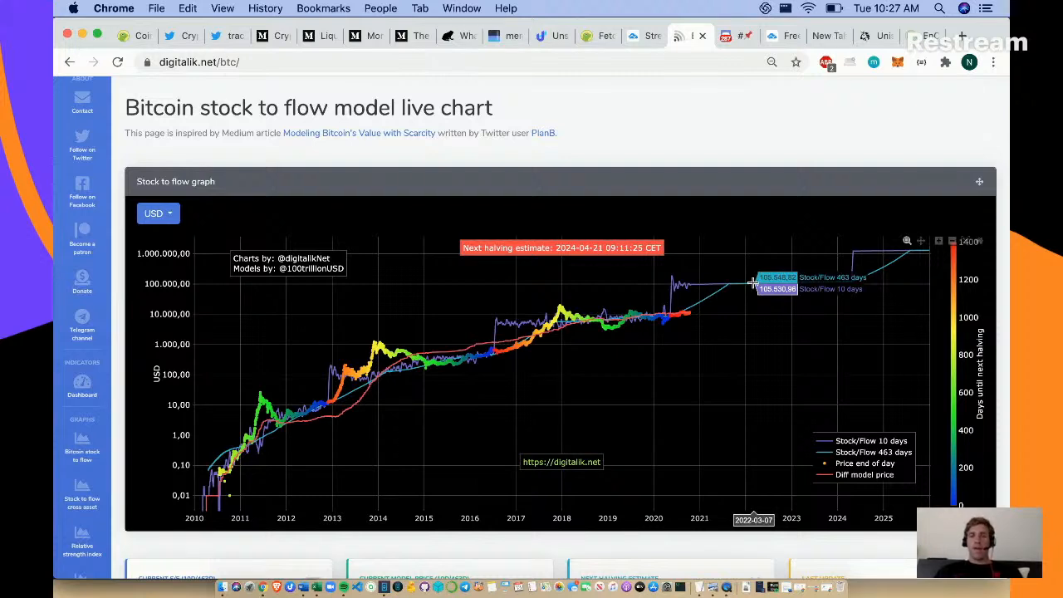
mouse_move(809, 292)
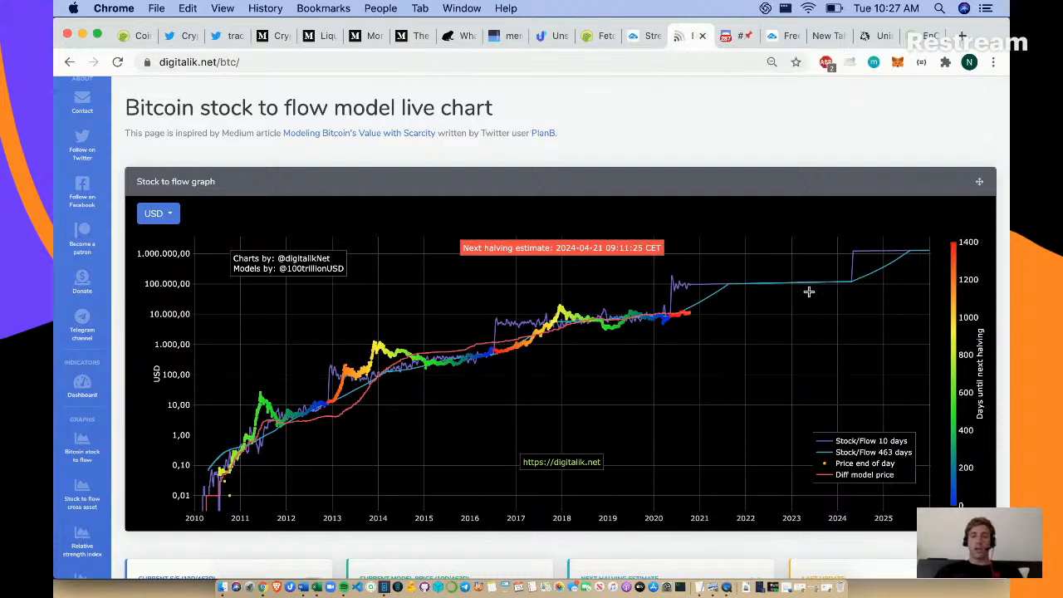
mouse_move(809, 293)
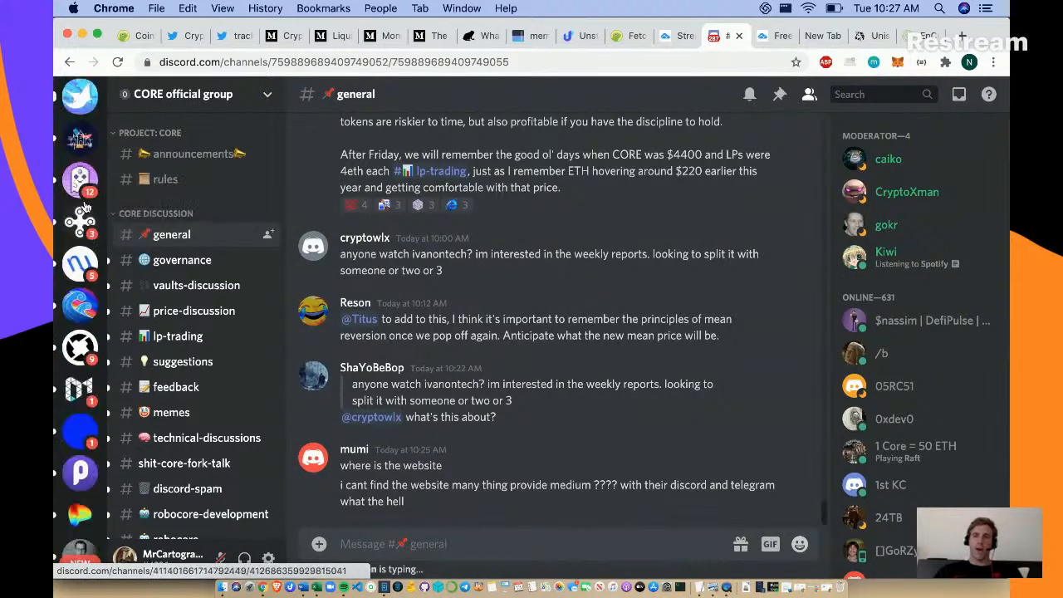
- Scroll the CORE #general messages, then start a fresh browser tab
scroll(down, 3)
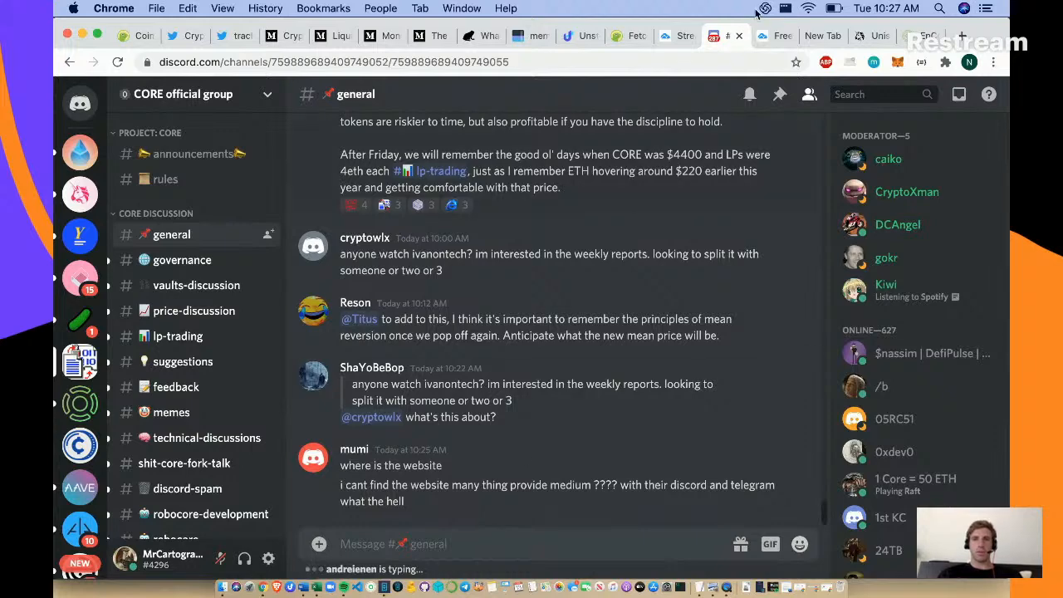
click(817, 36)
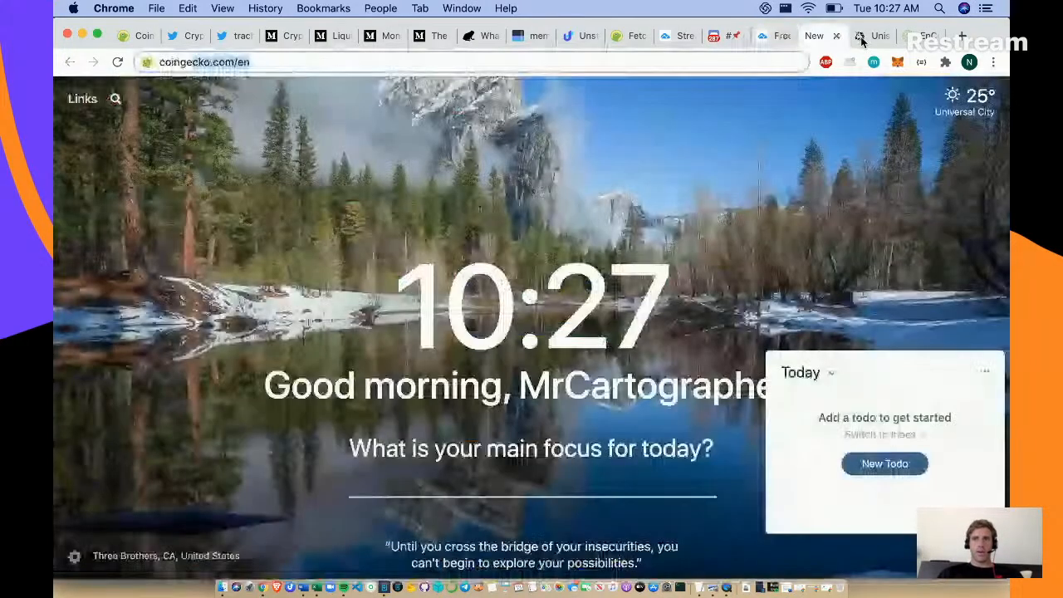
- Enter cvault.finance in the new tab's address bar to load the CORE Vault site
click(874, 37)
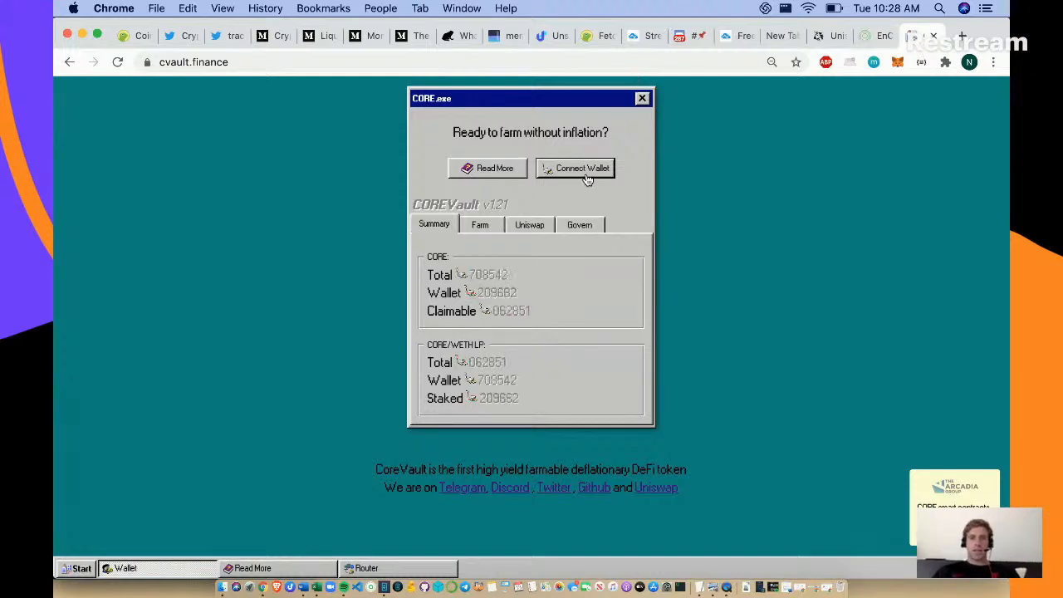
- Connect the wallet, view the CORE/WETH LP farm's staking and 54% APY, and bring up the Start menu
click(581, 168)
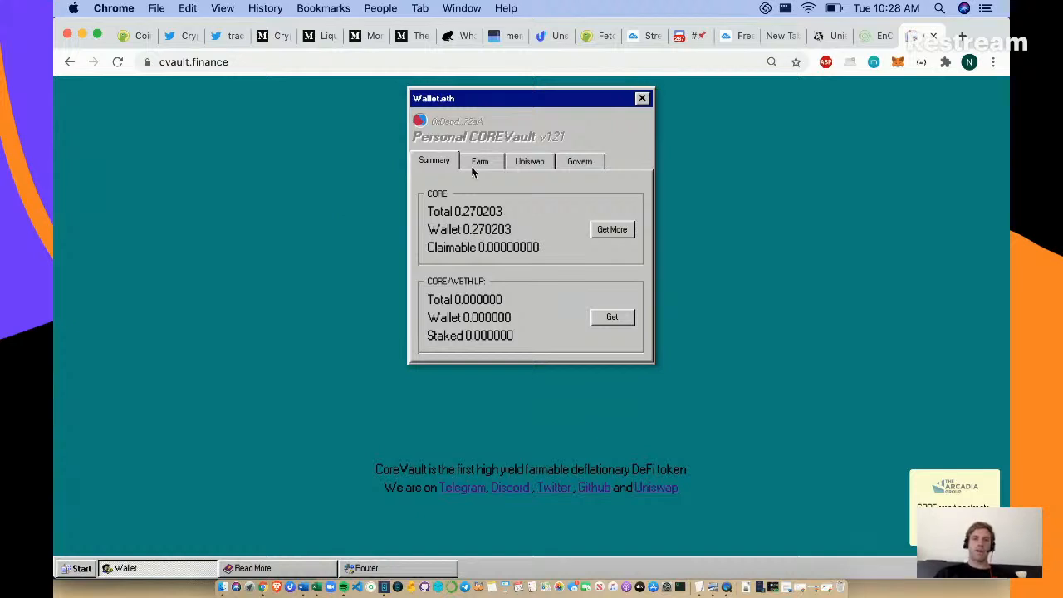
click(480, 161)
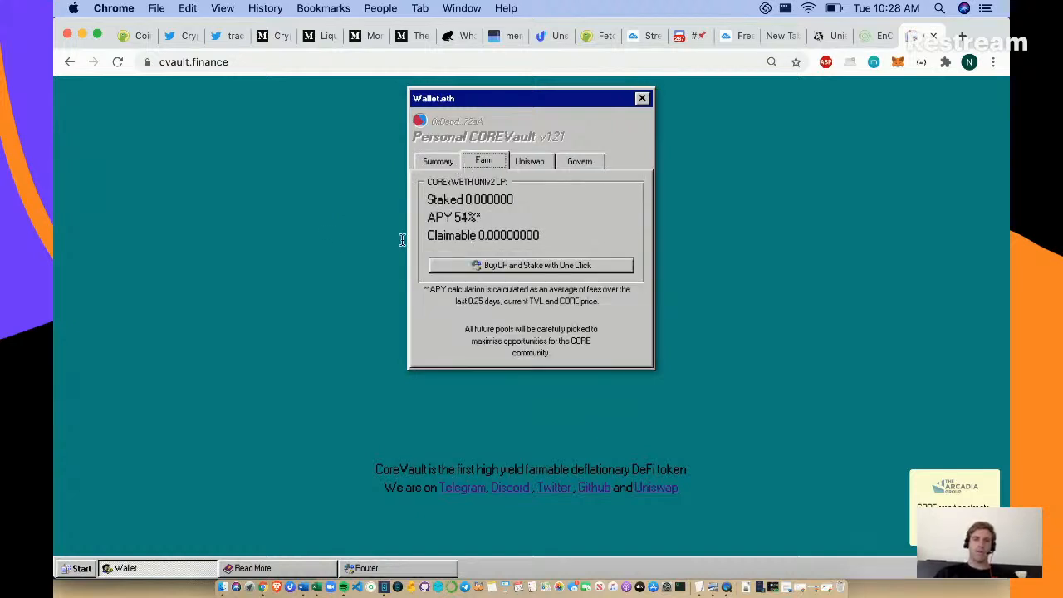
mouse_move(336, 242)
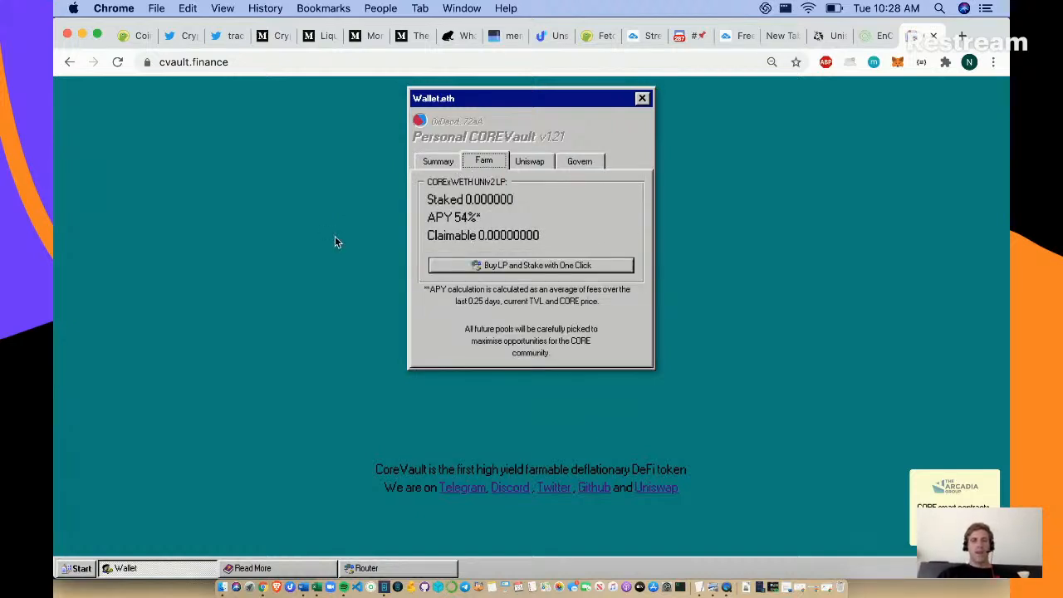
mouse_move(445, 191)
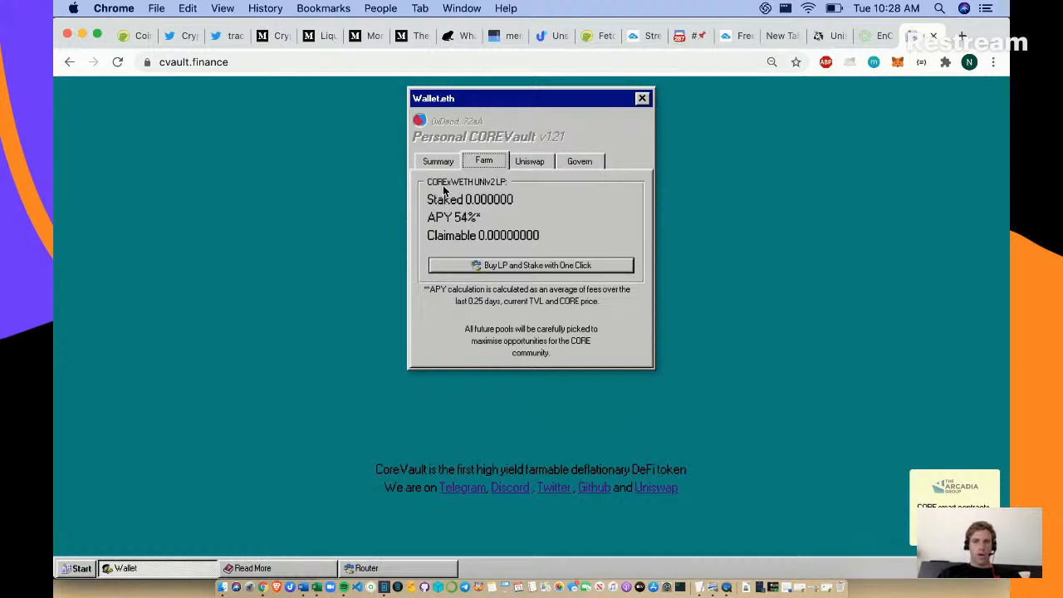
mouse_move(475, 186)
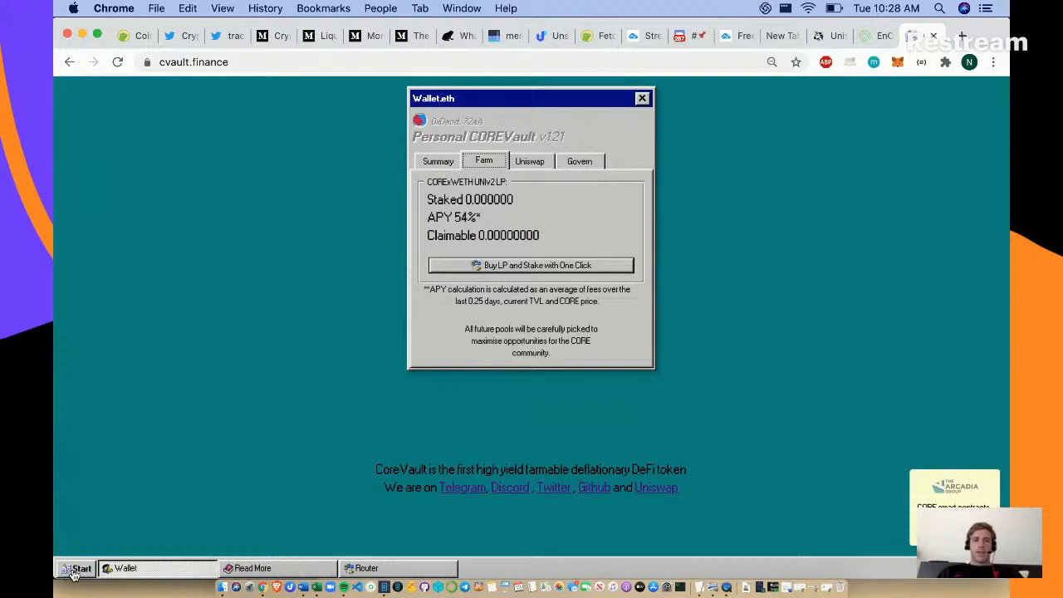
click(80, 568)
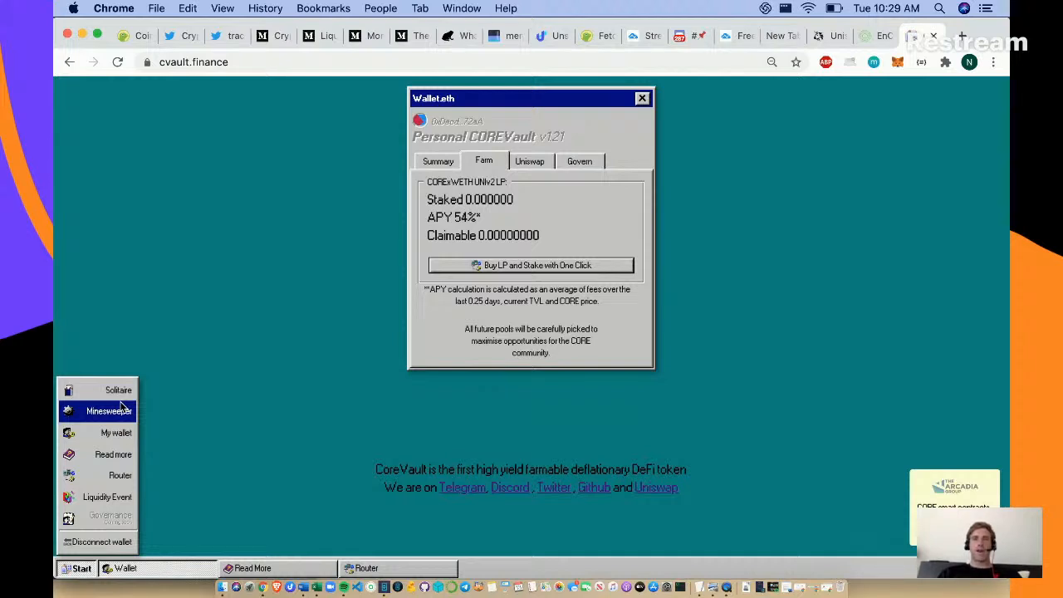
- Launch Solitaire from the Start menu and place its window right of Wallet.eth
click(118, 389)
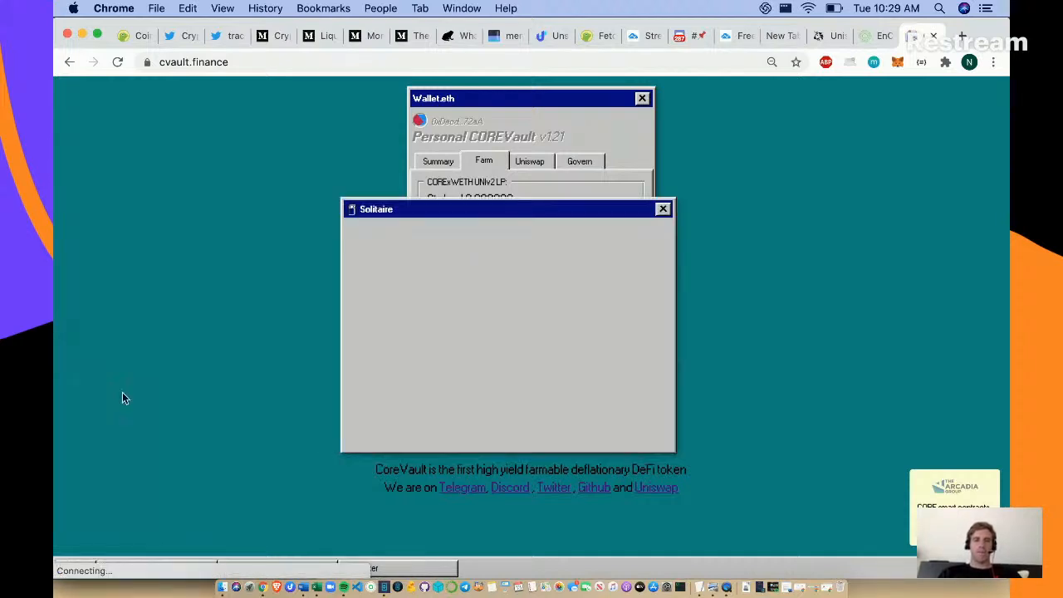
click(76, 568)
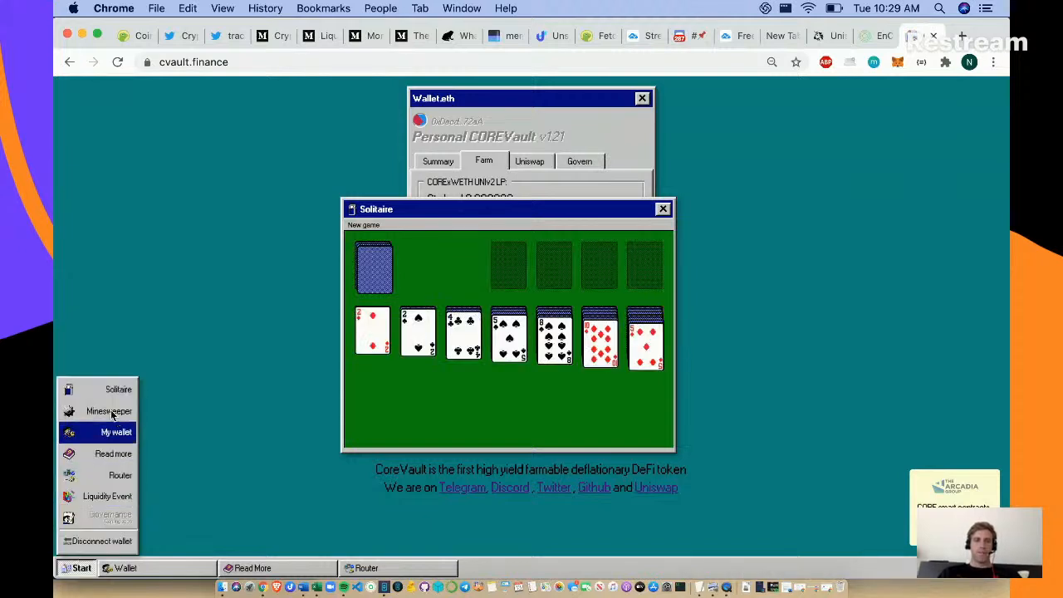
click(109, 410)
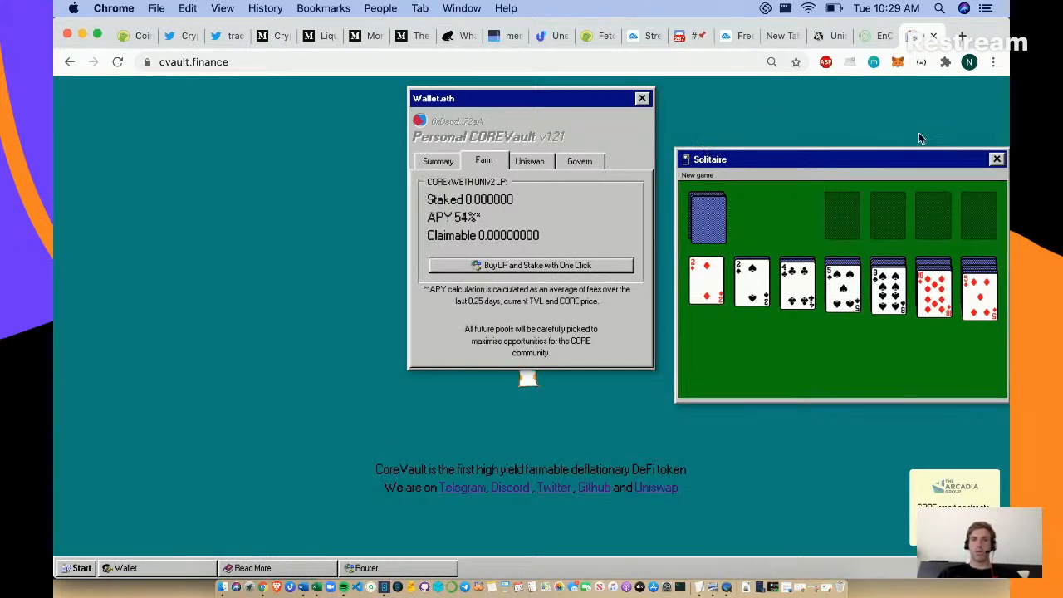
click(996, 159)
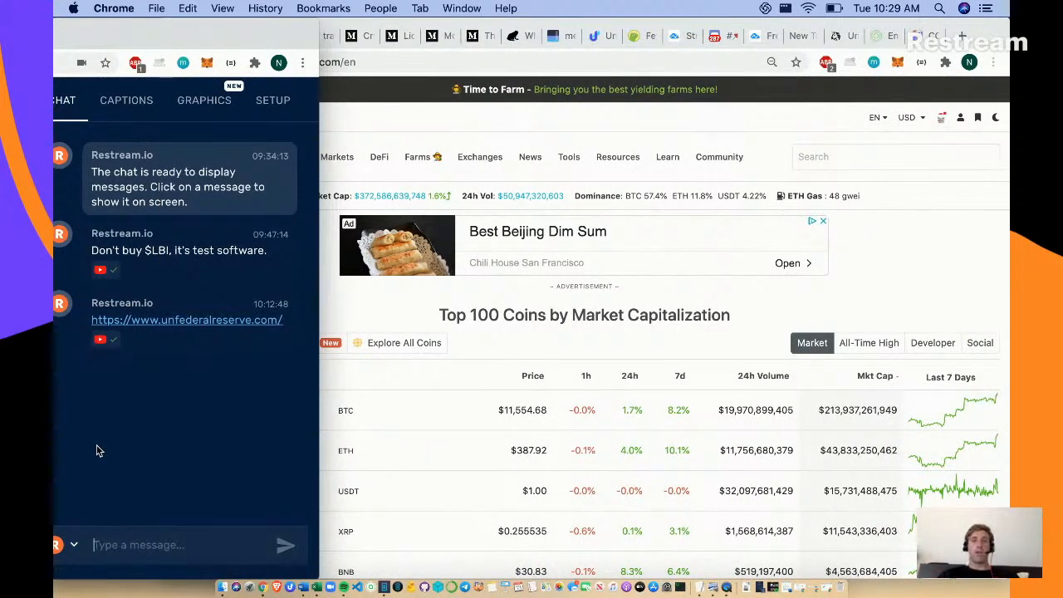
mouse_move(373, 305)
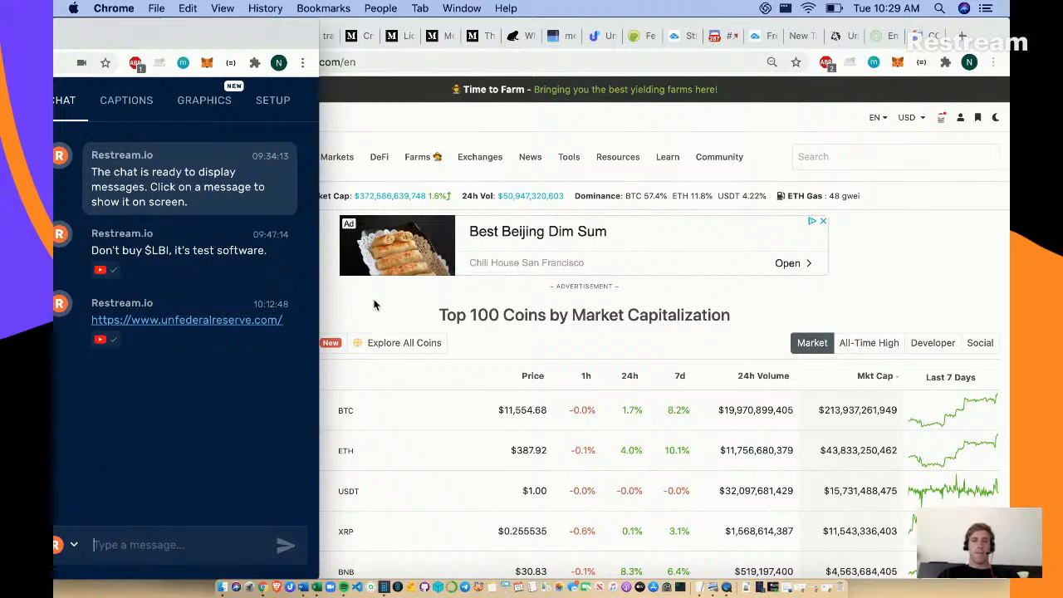
- Bring the Twitter window forward from behind the Restream chat panel
click(895, 156)
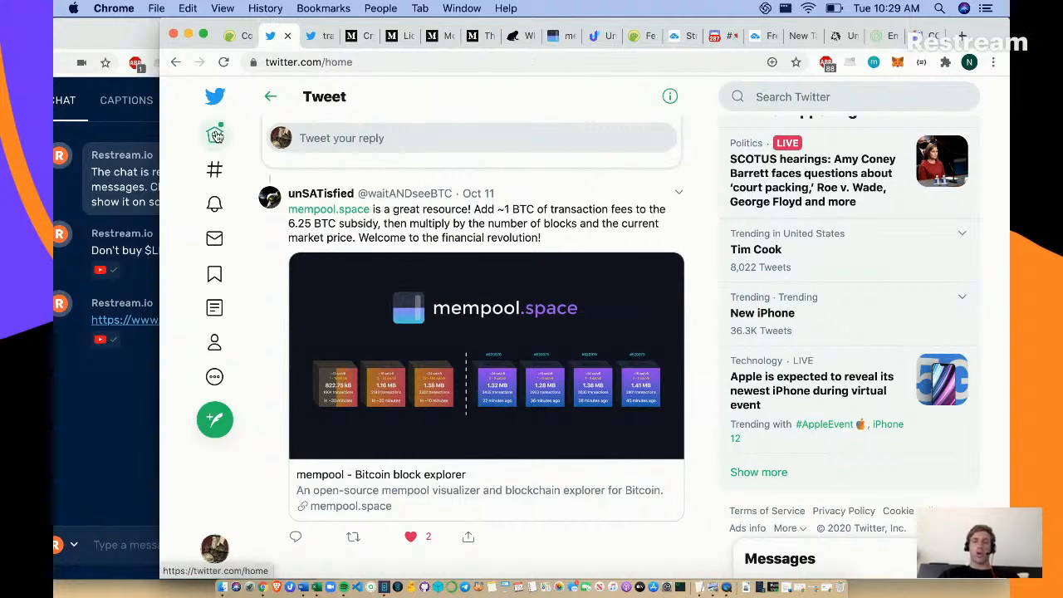
- Go back from the tweet and reload the Home feed to show the newest tweets
click(269, 96)
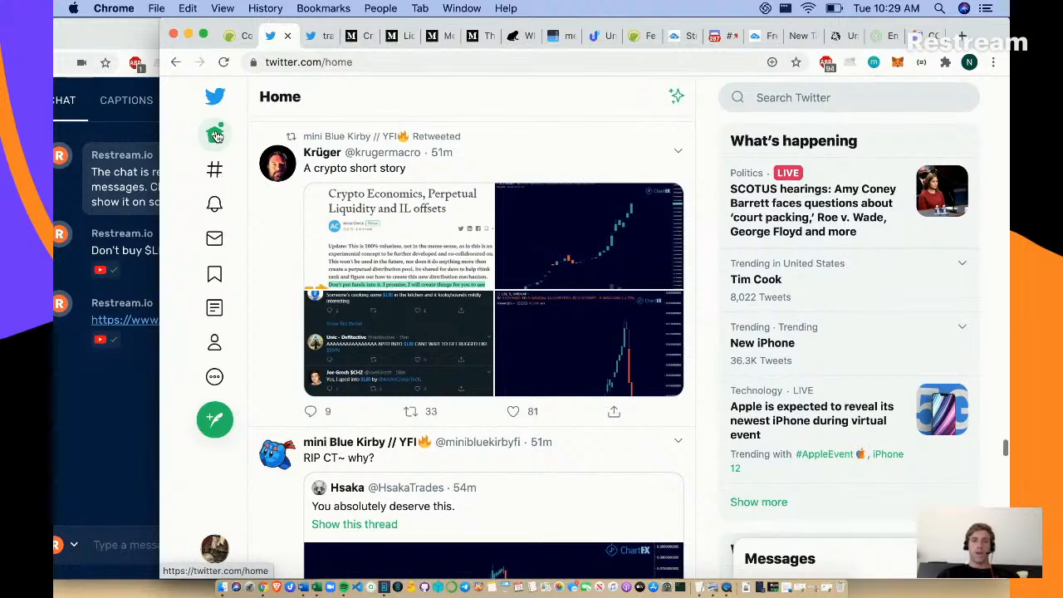
scroll(down, 3)
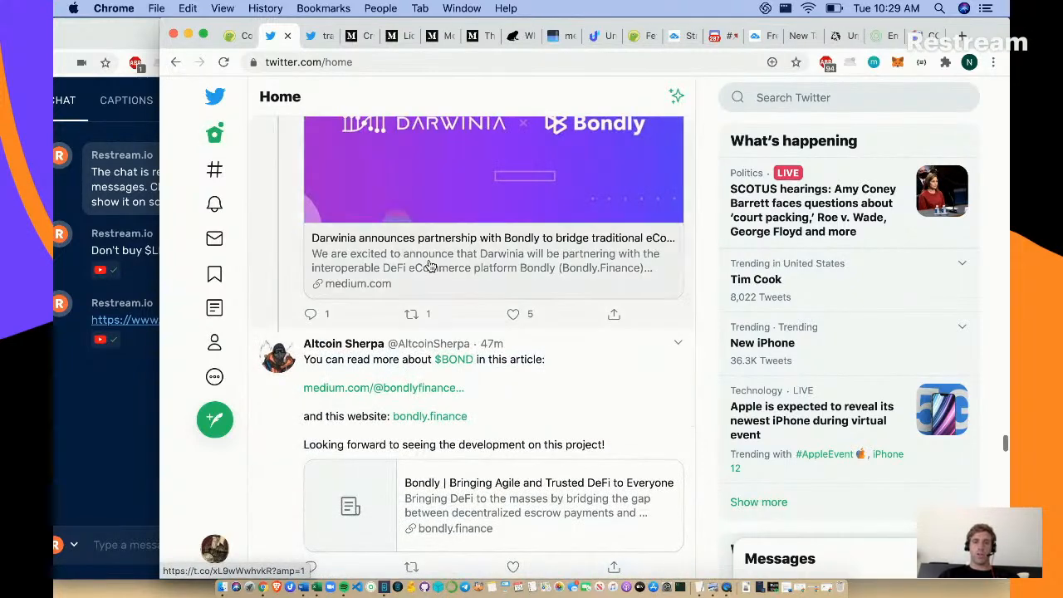
click(214, 133)
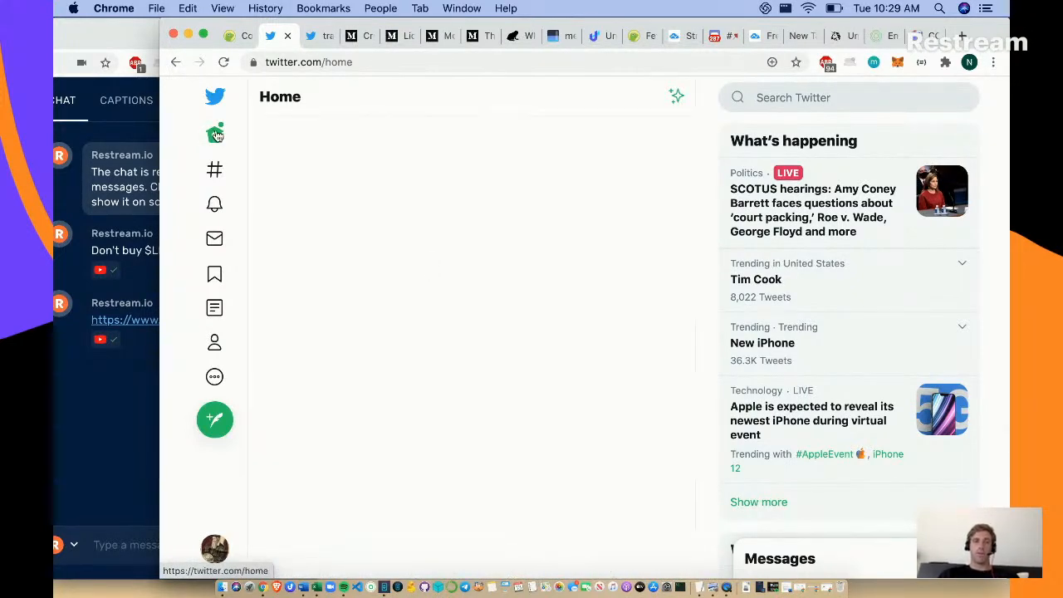
click(216, 133)
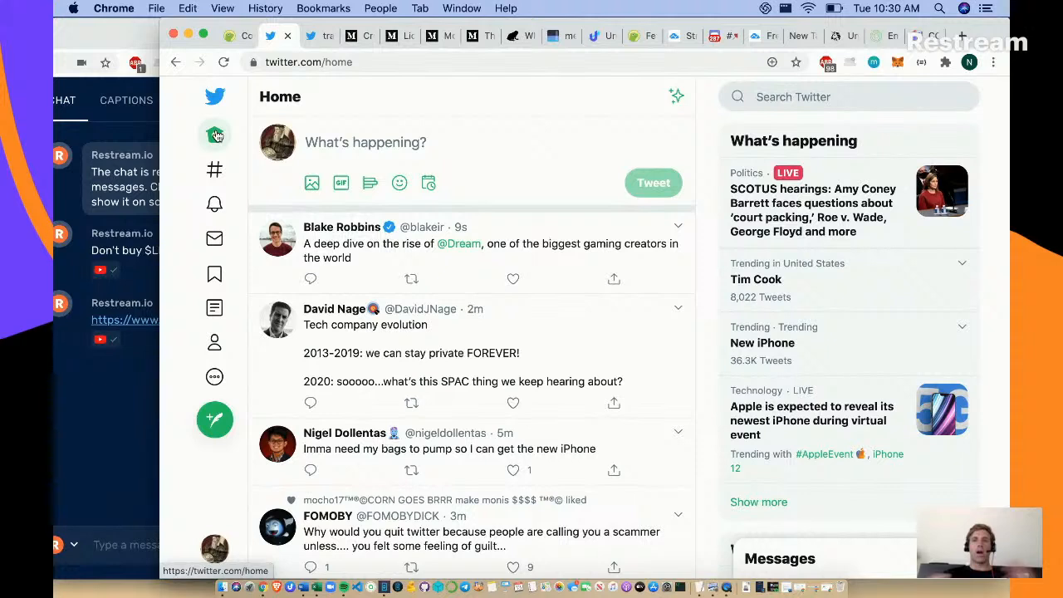
click(512, 279)
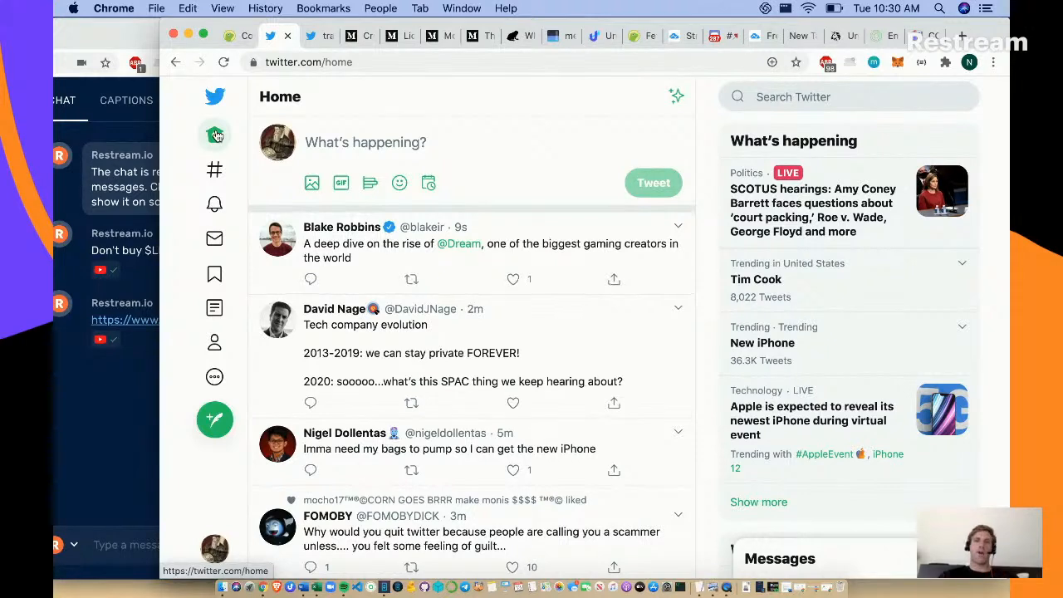